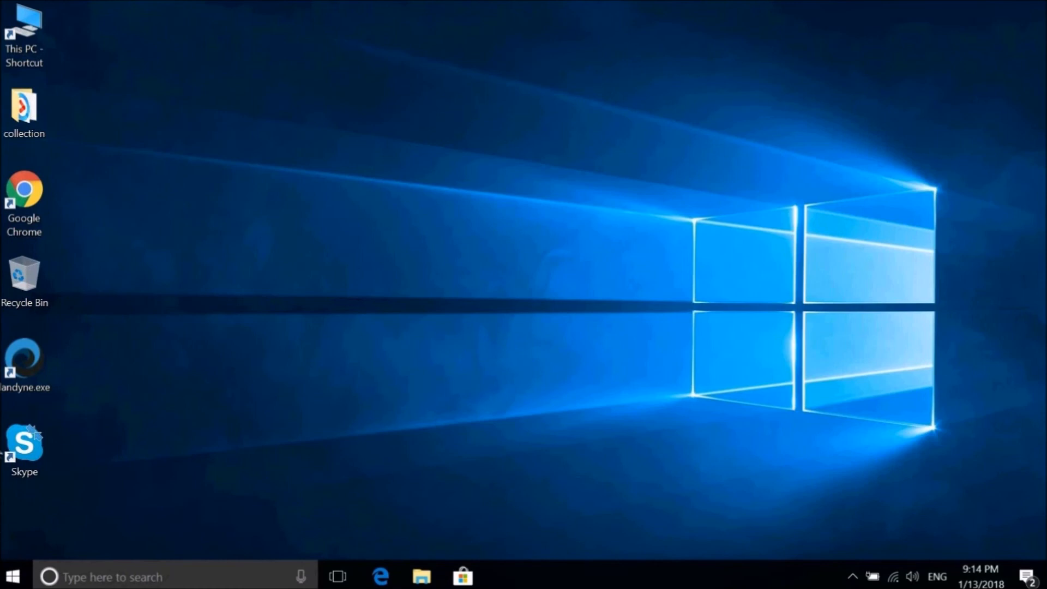
Step: Launch the Landyne launcher bar from the landyne.exe desktop icon
click(27, 364)
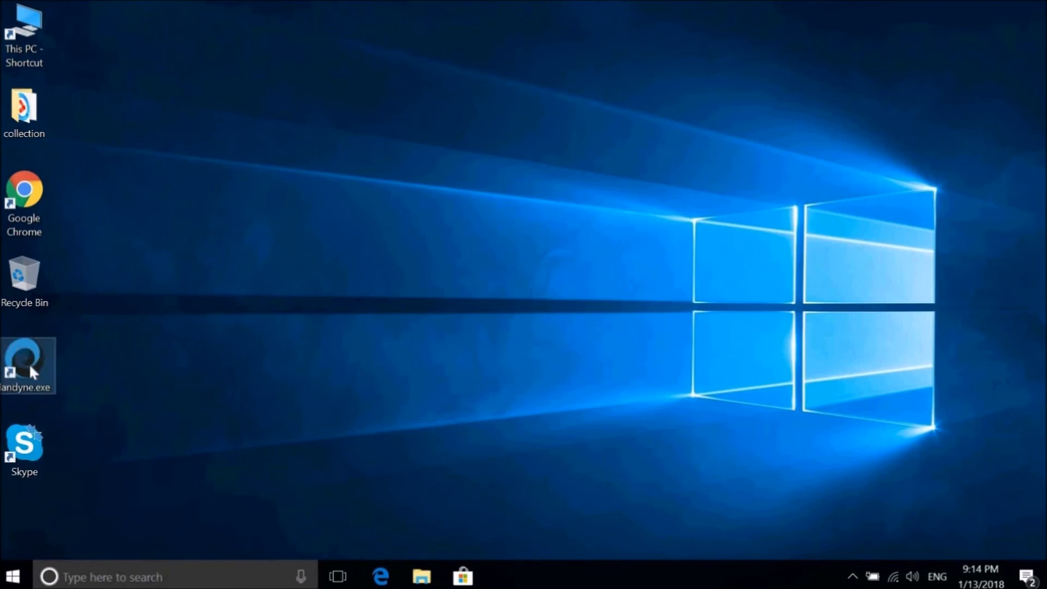
double_click(29, 366)
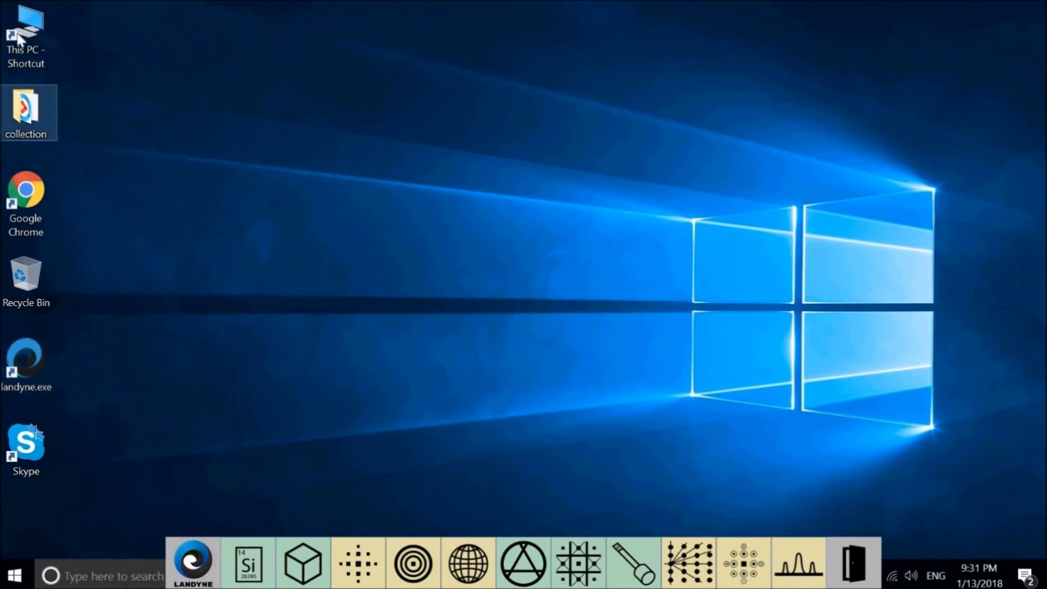
double_click(24, 33)
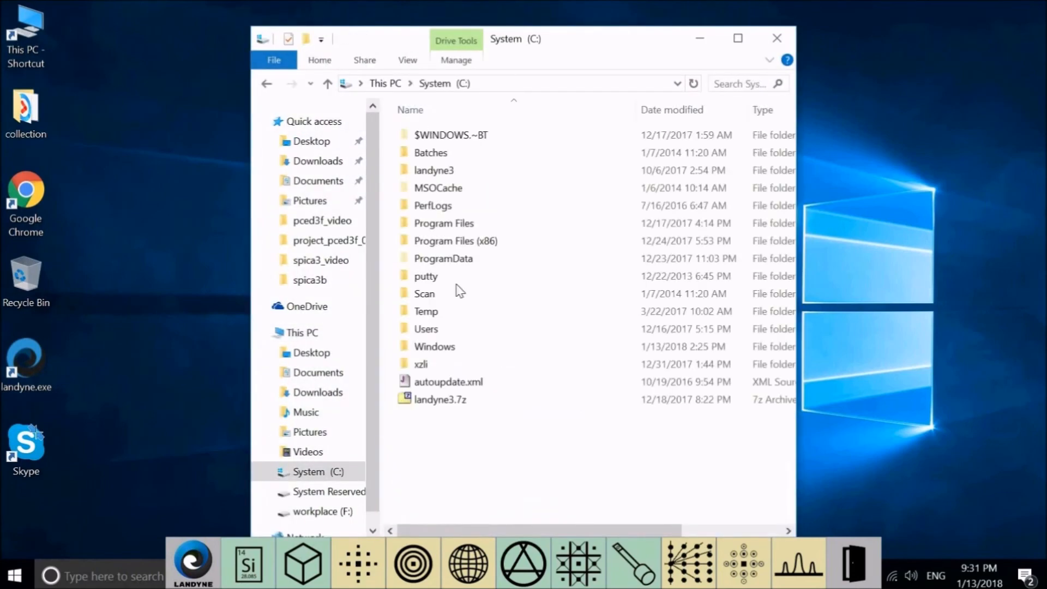
click(433, 169)
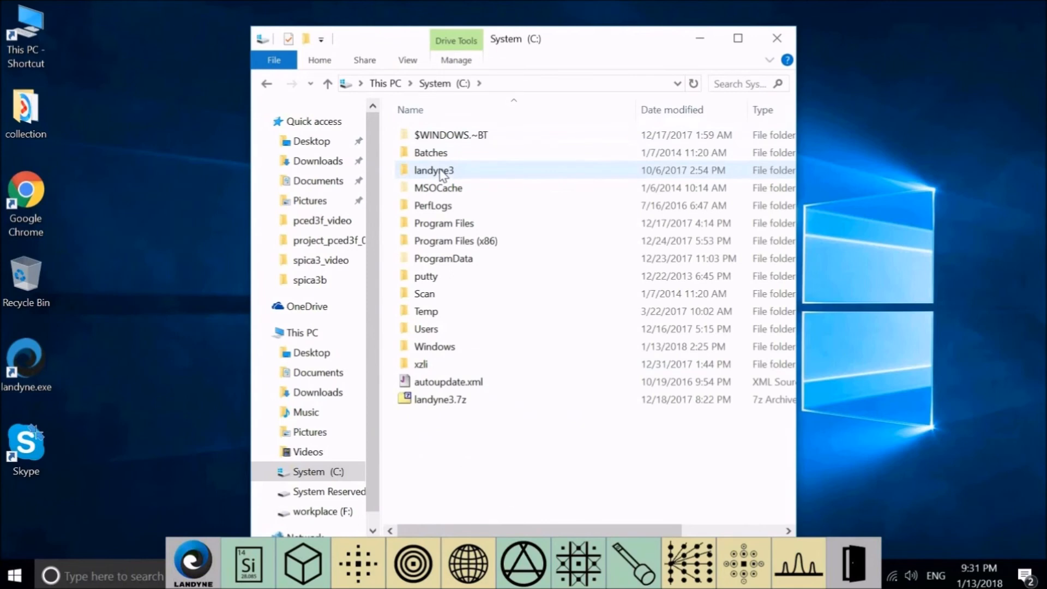
double_click(433, 169)
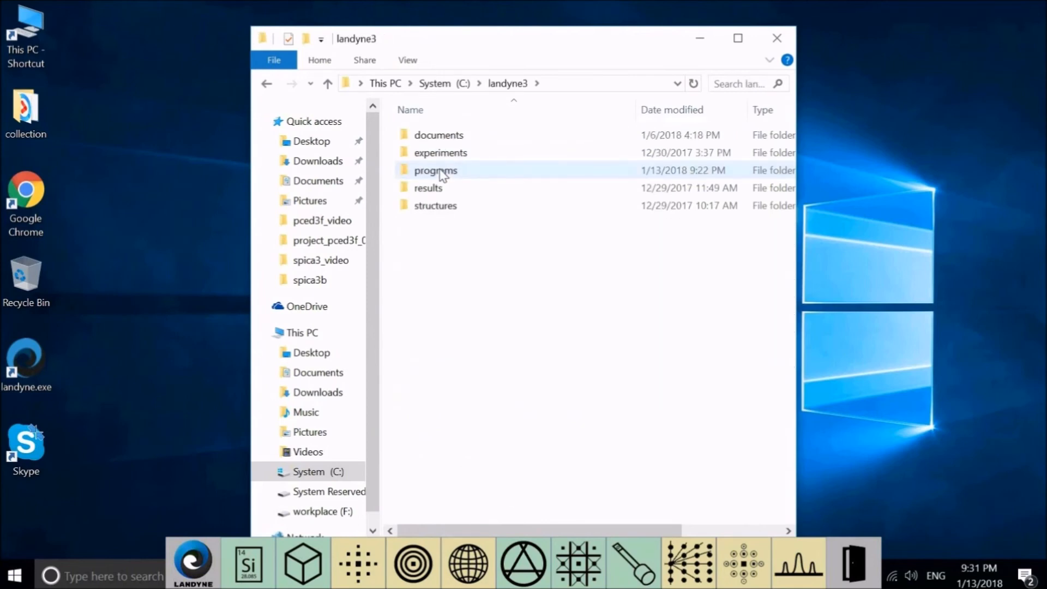
double_click(435, 171)
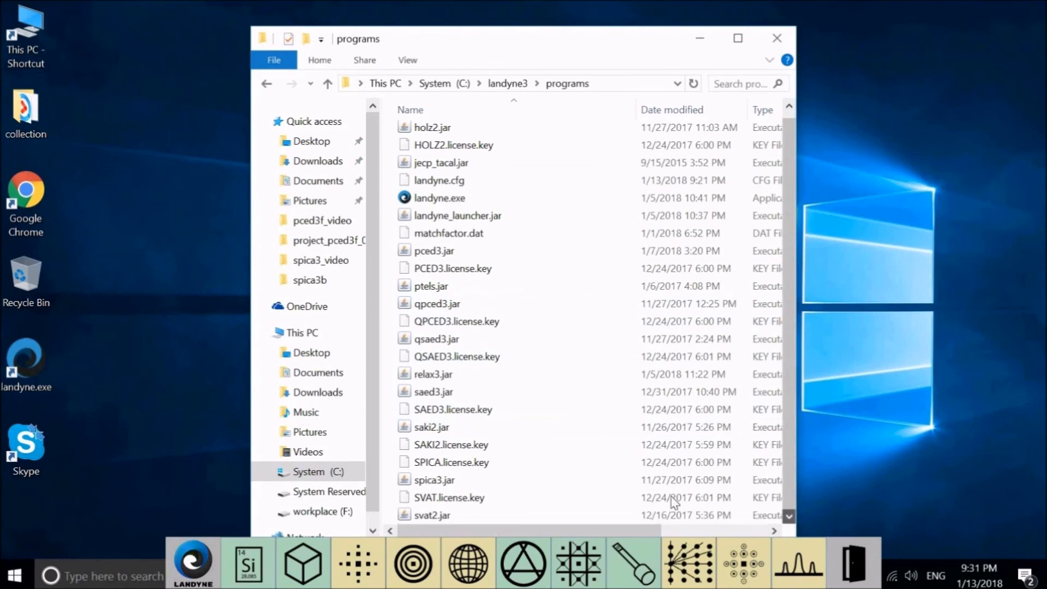
click(434, 479)
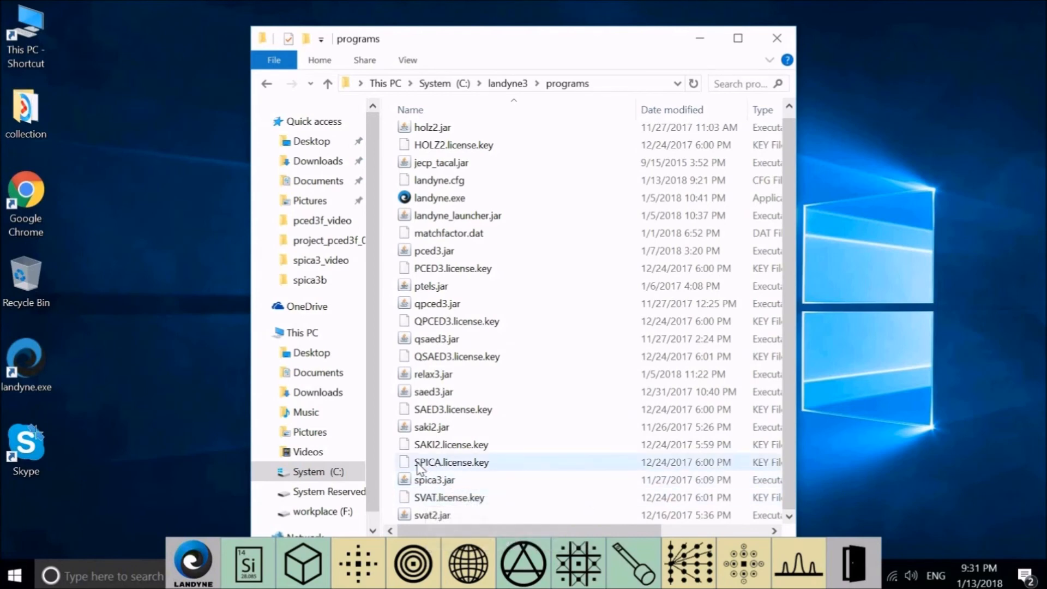
mouse_move(474, 474)
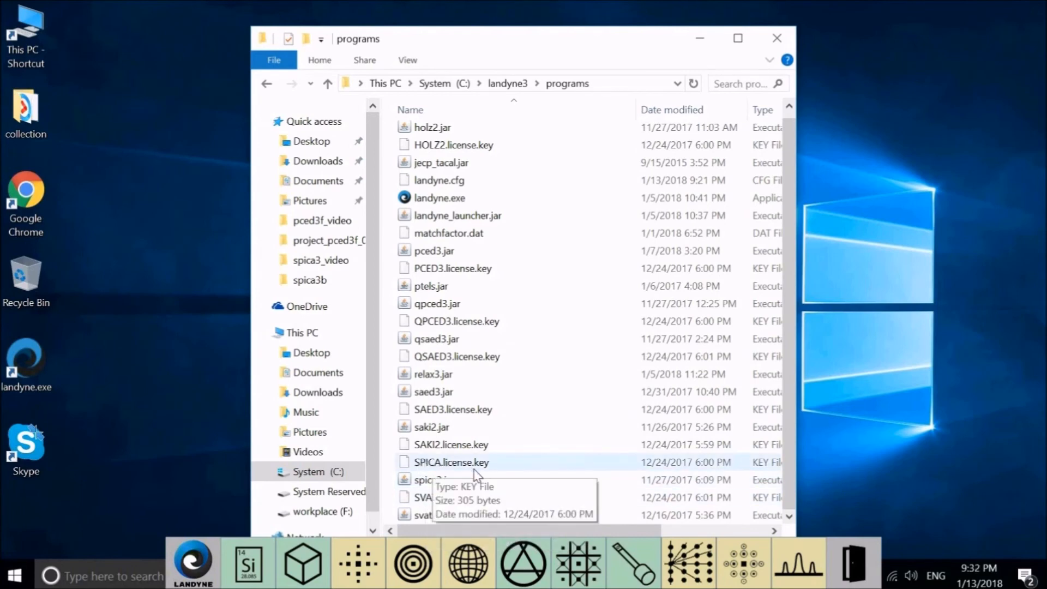
click(777, 38)
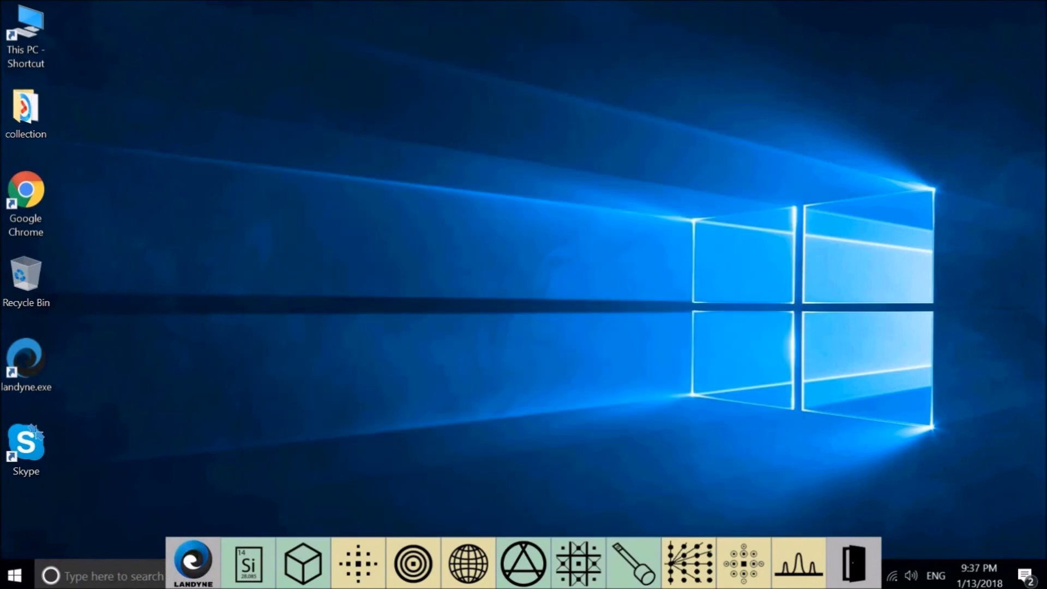
mouse_move(486, 510)
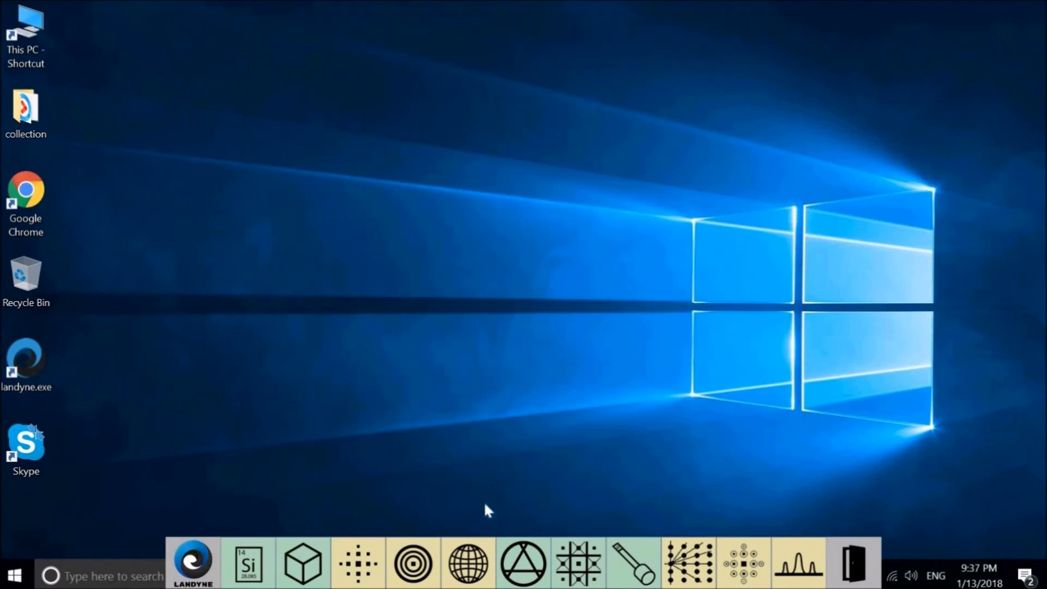
mouse_move(467, 564)
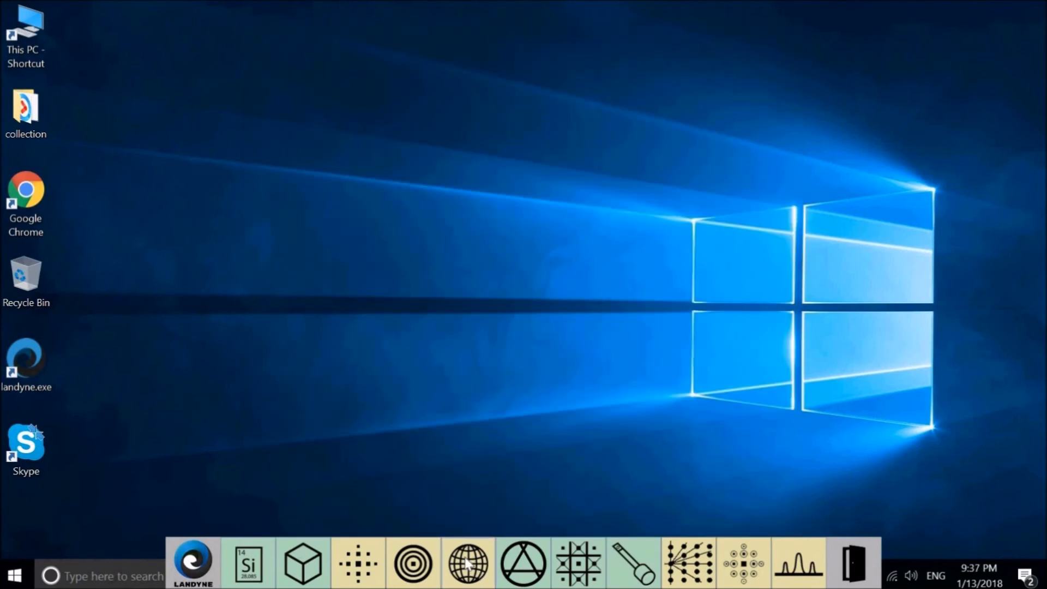
Step: Start SPICA from the globe icon, showing the FePt/MgO stereogram over a Wulff net
click(467, 562)
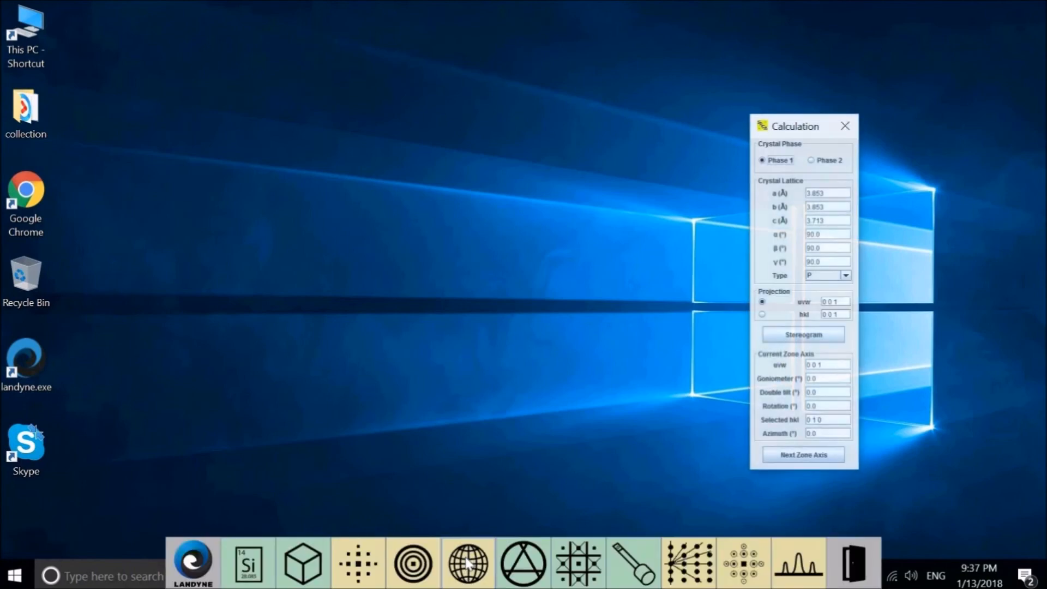
click(803, 334)
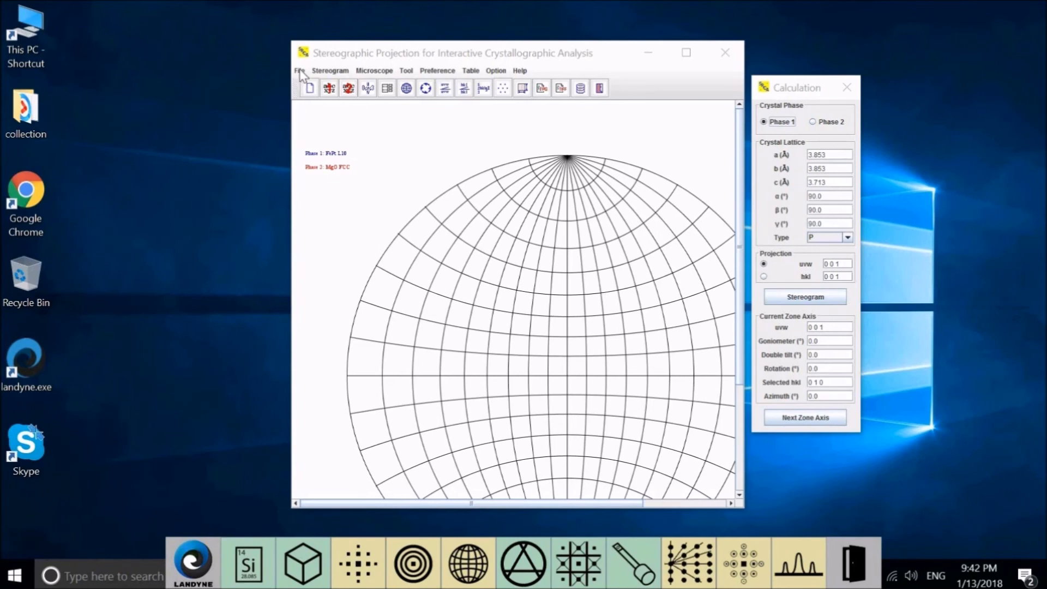
click(298, 71)
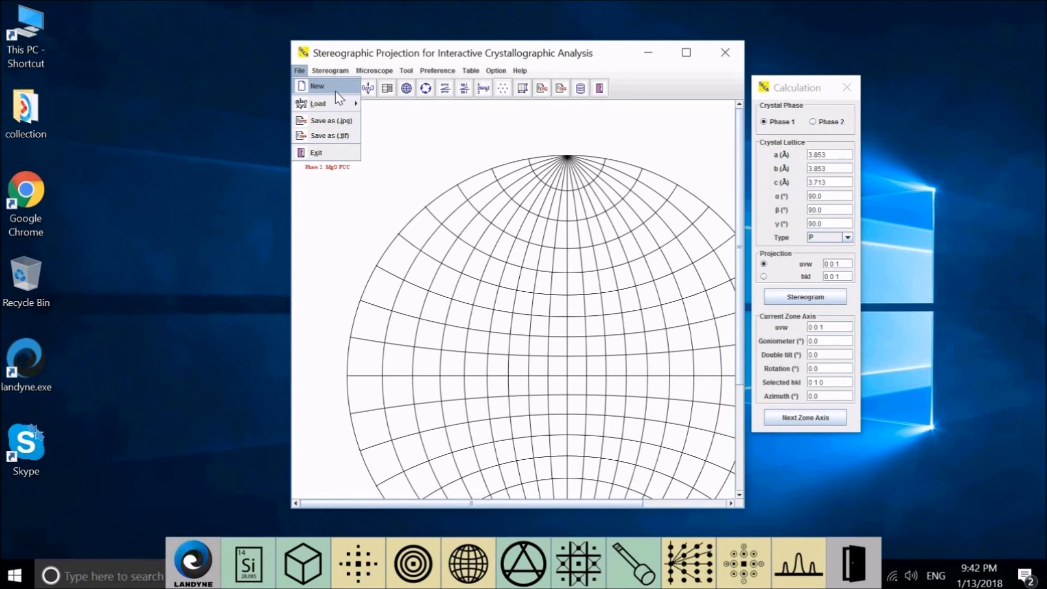
mouse_move(318, 103)
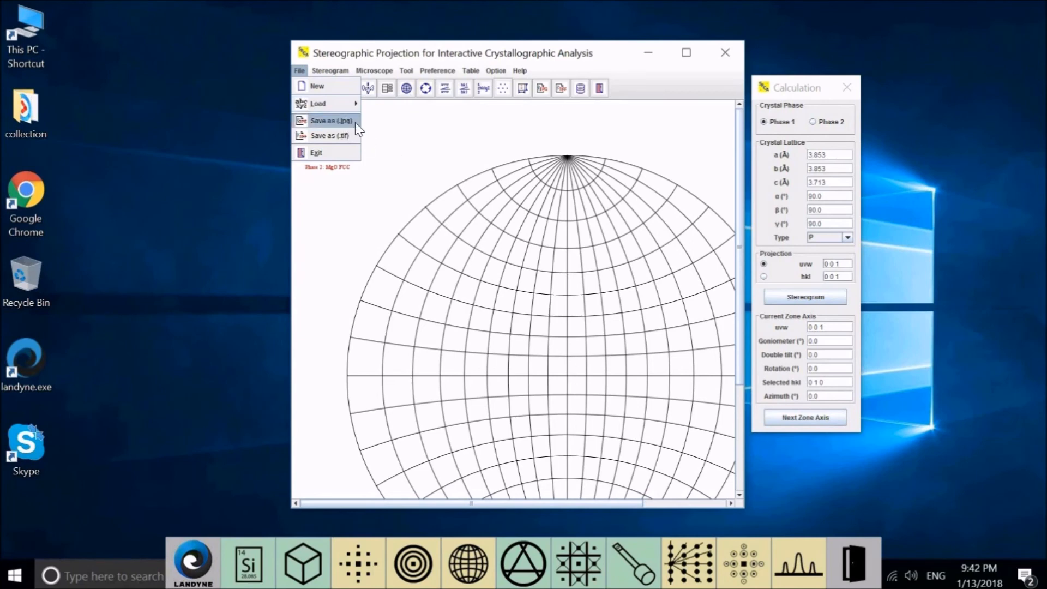
mouse_move(328, 136)
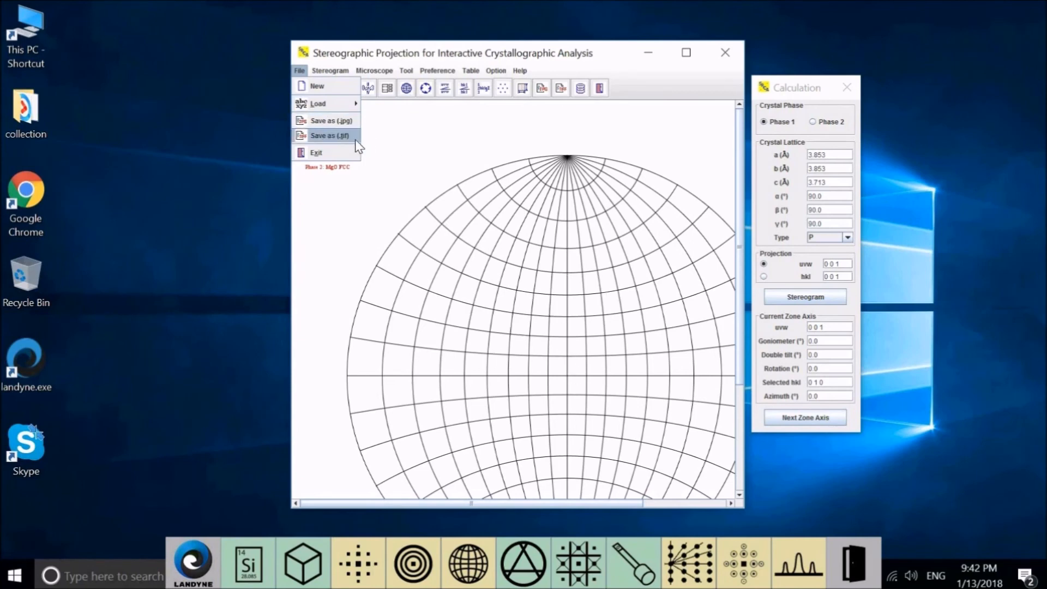
mouse_move(316, 152)
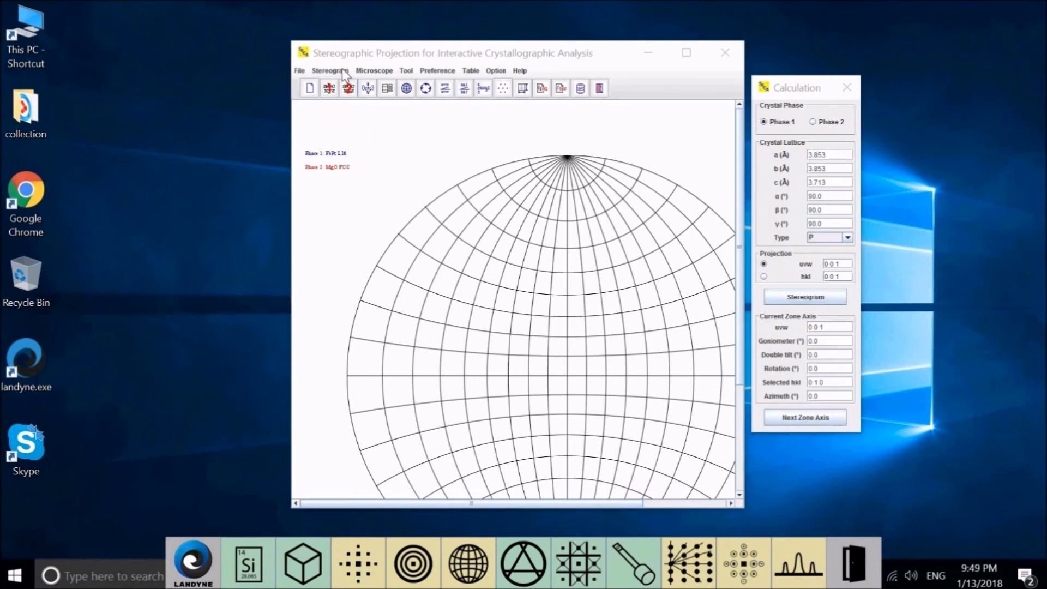
click(329, 71)
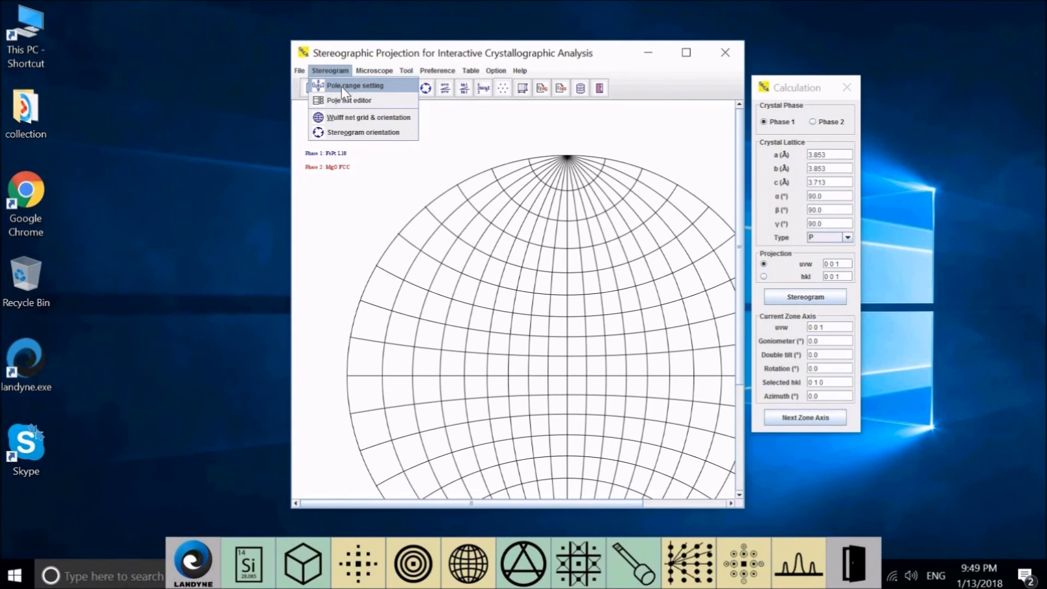
mouse_move(393, 111)
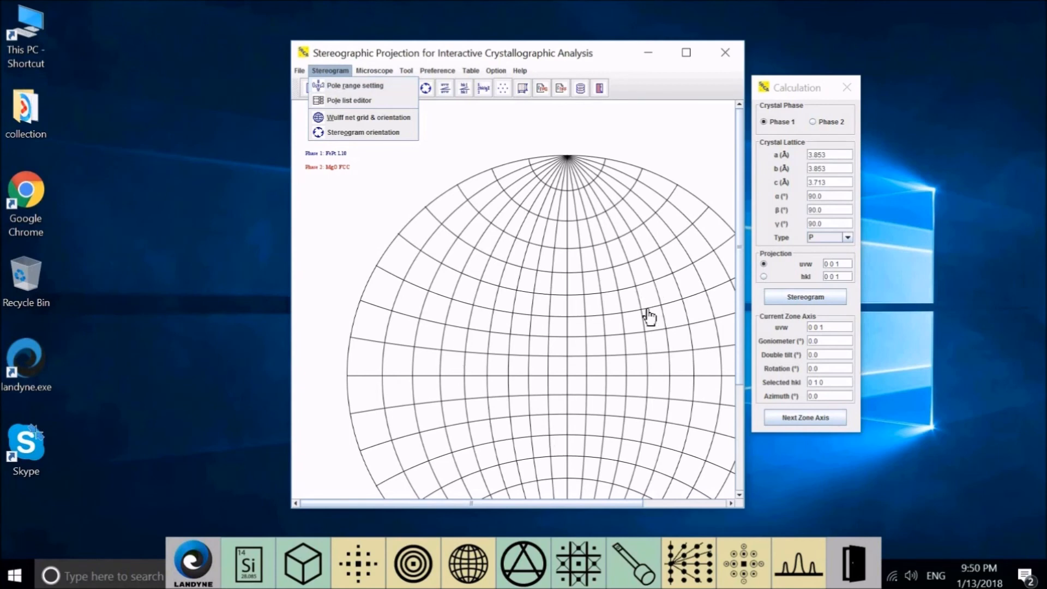
mouse_move(364, 100)
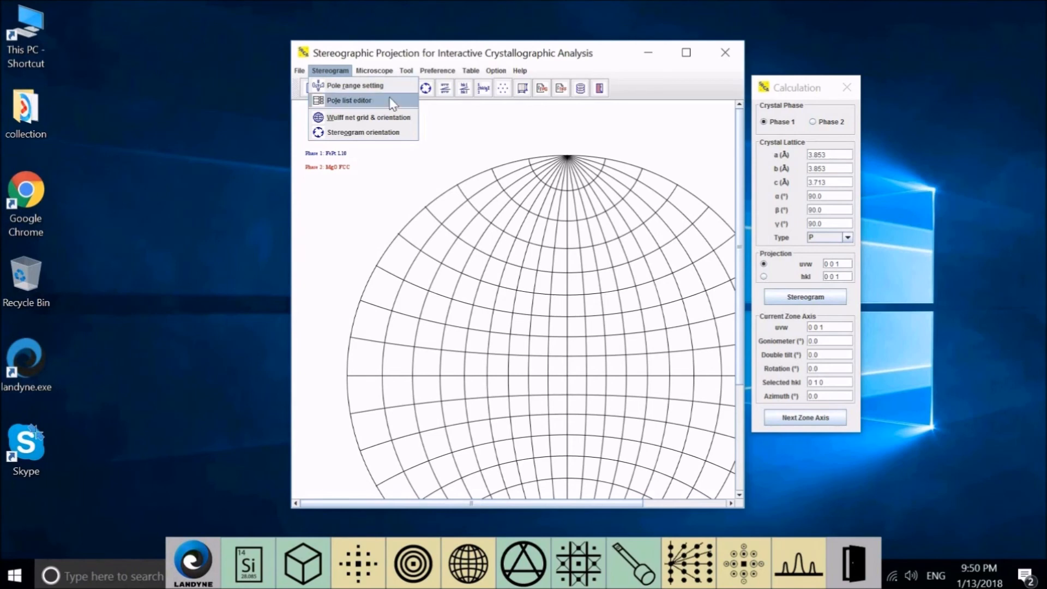
mouse_move(529, 375)
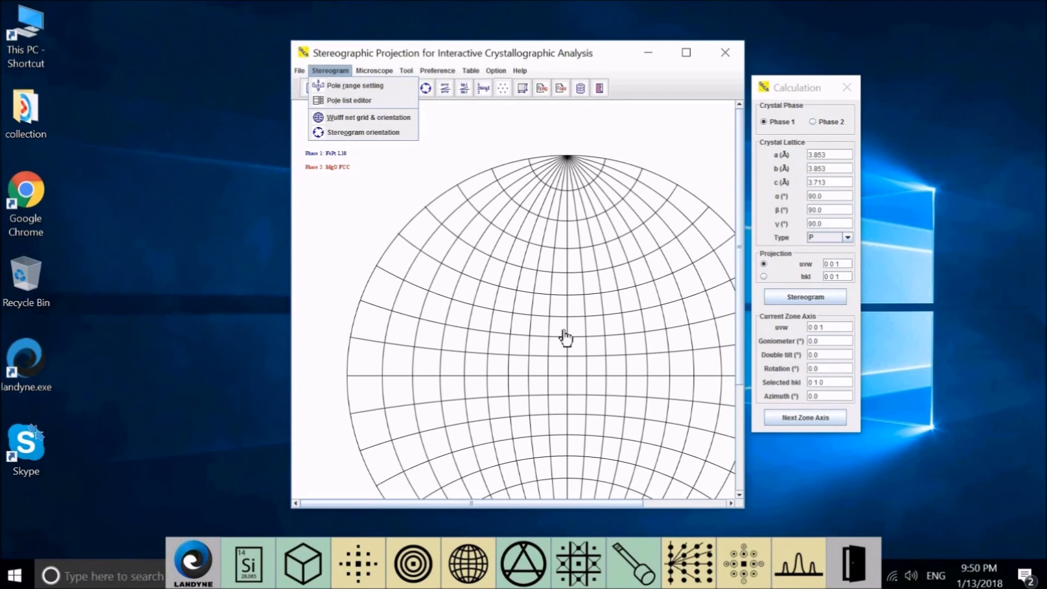
mouse_move(565, 302)
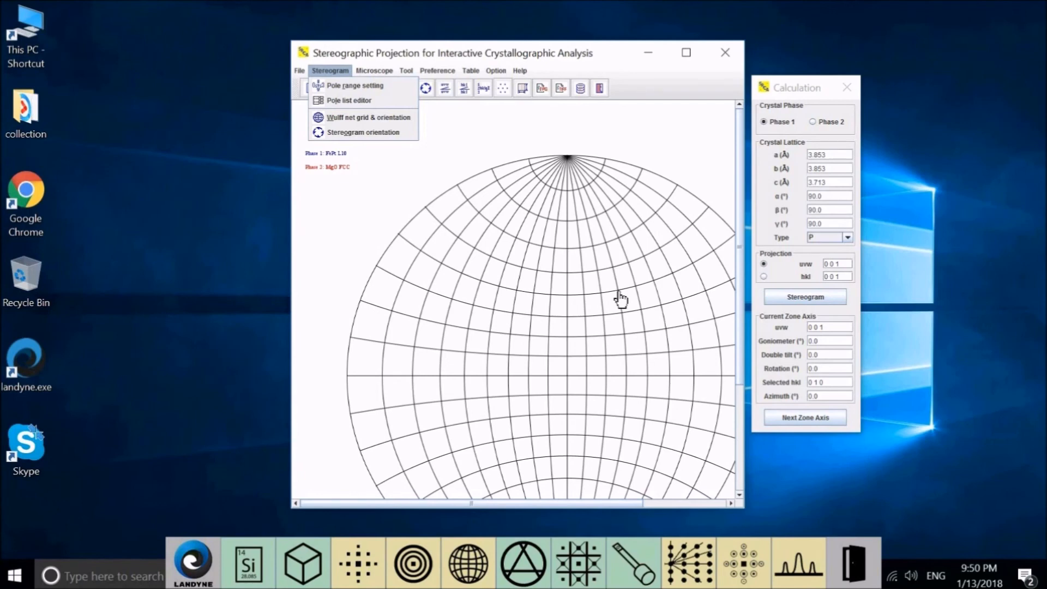
mouse_move(363, 118)
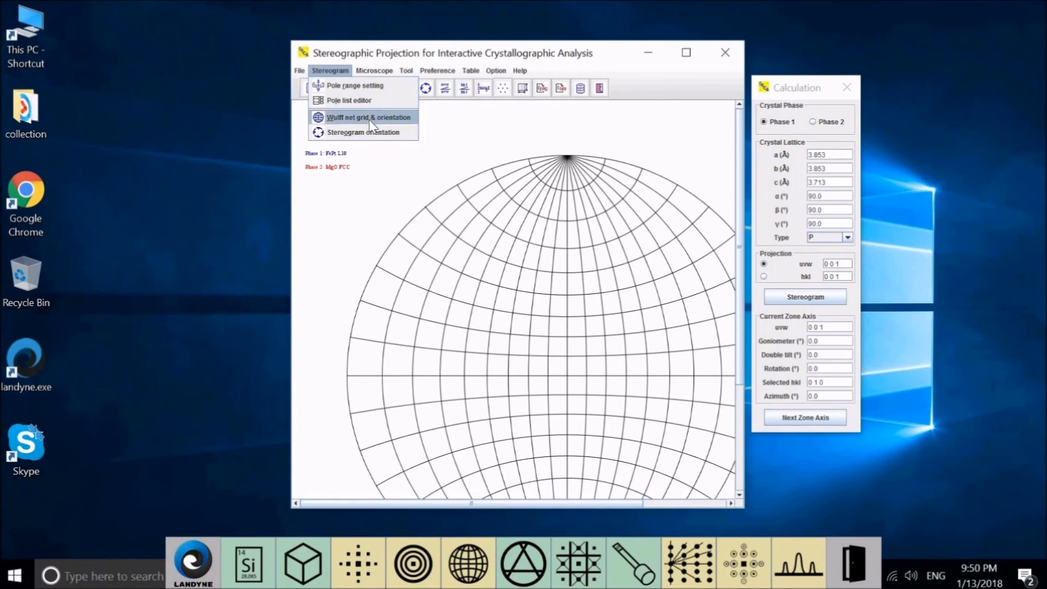
mouse_move(523, 318)
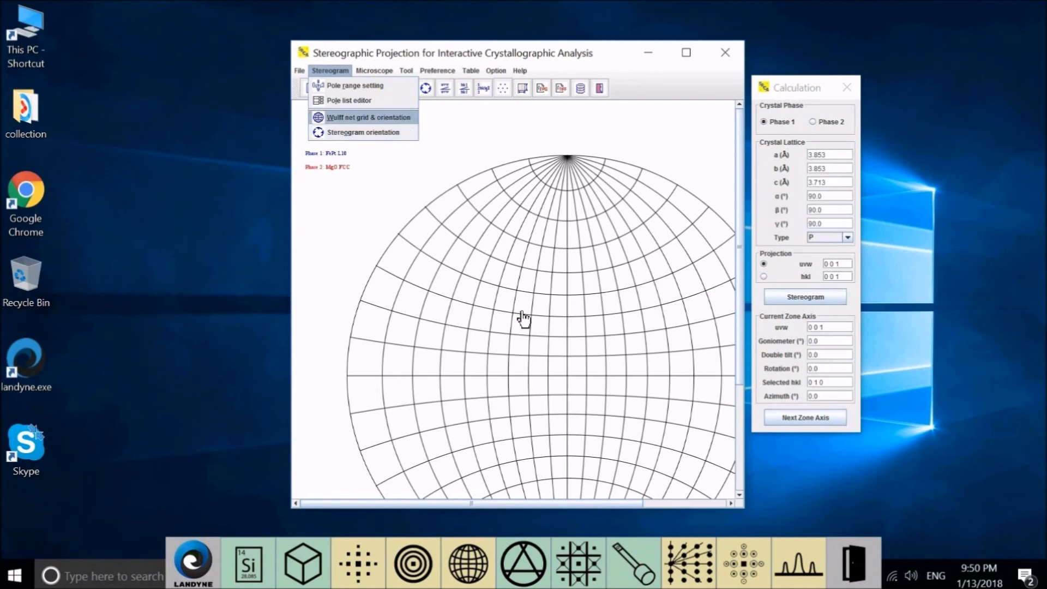
mouse_move(364, 132)
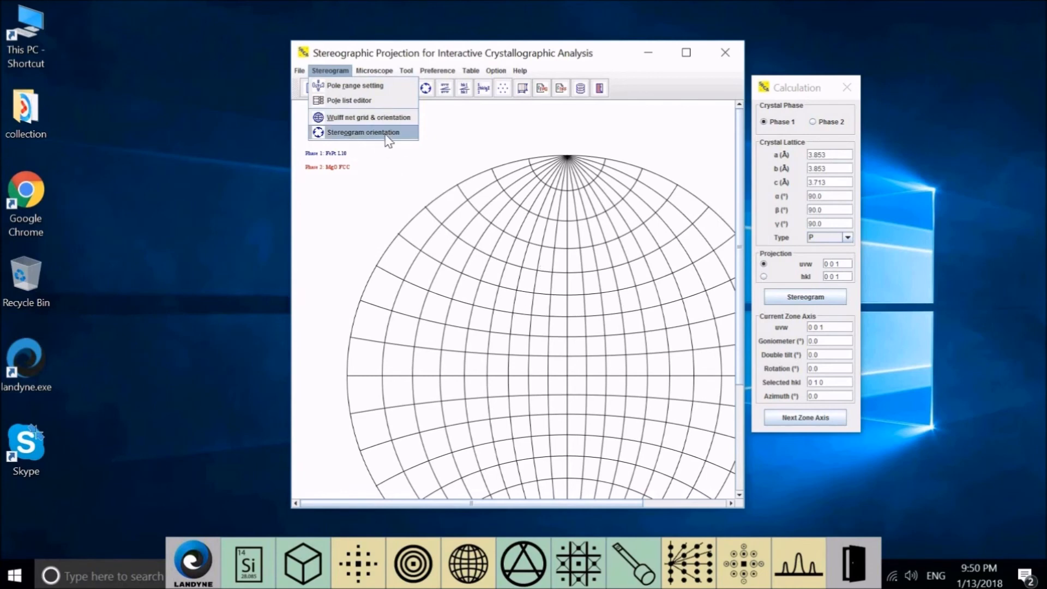
mouse_move(567, 274)
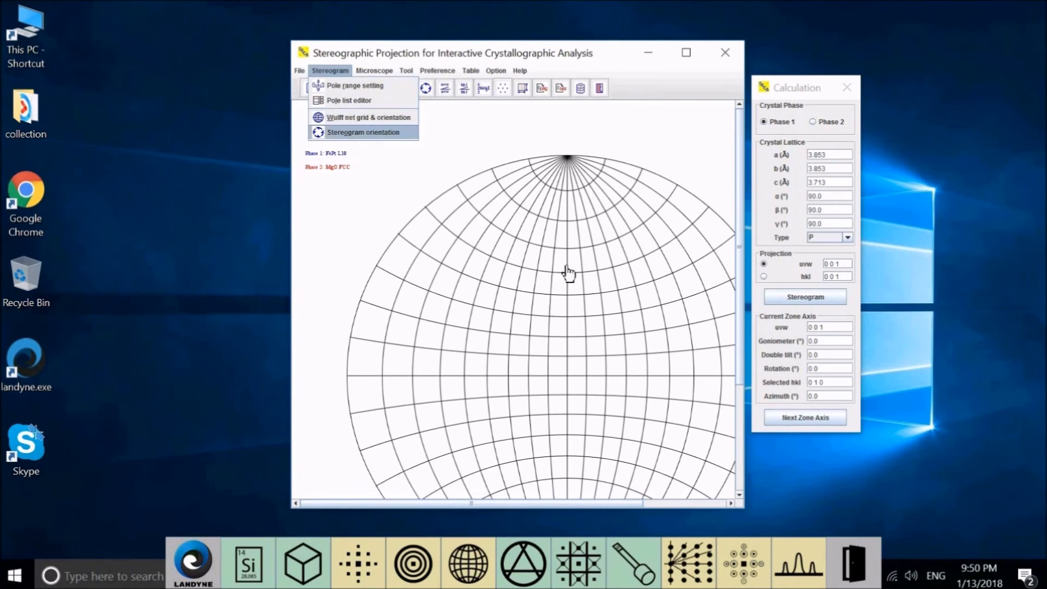
mouse_move(628, 362)
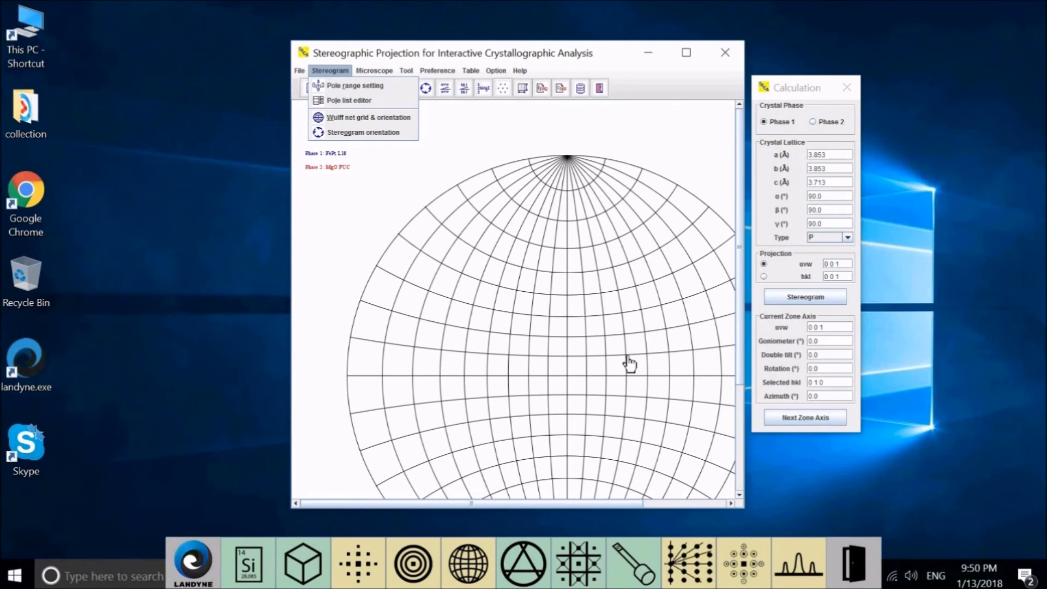
mouse_move(568, 385)
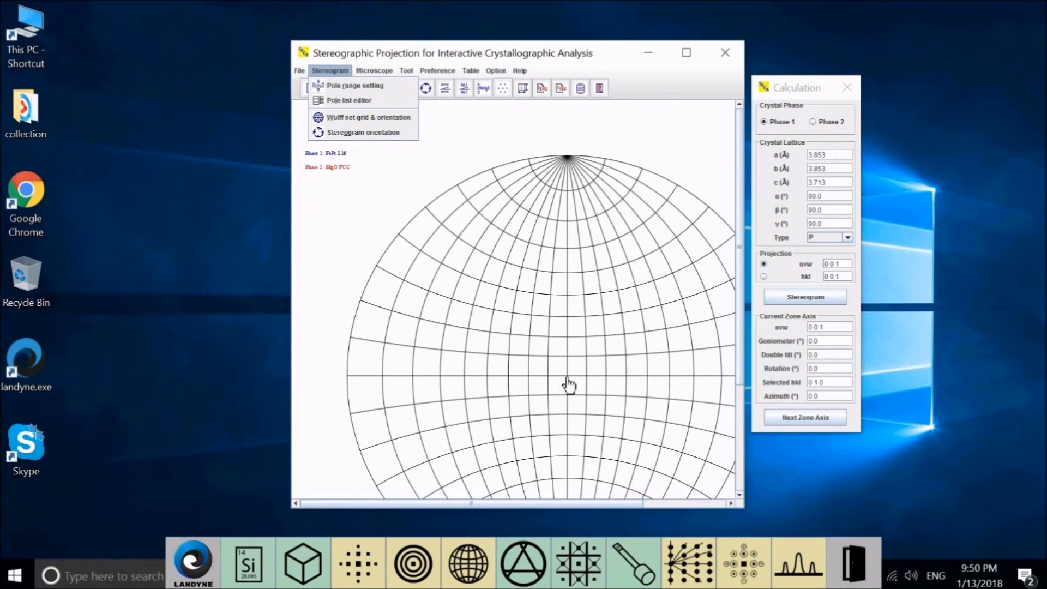
mouse_move(528, 309)
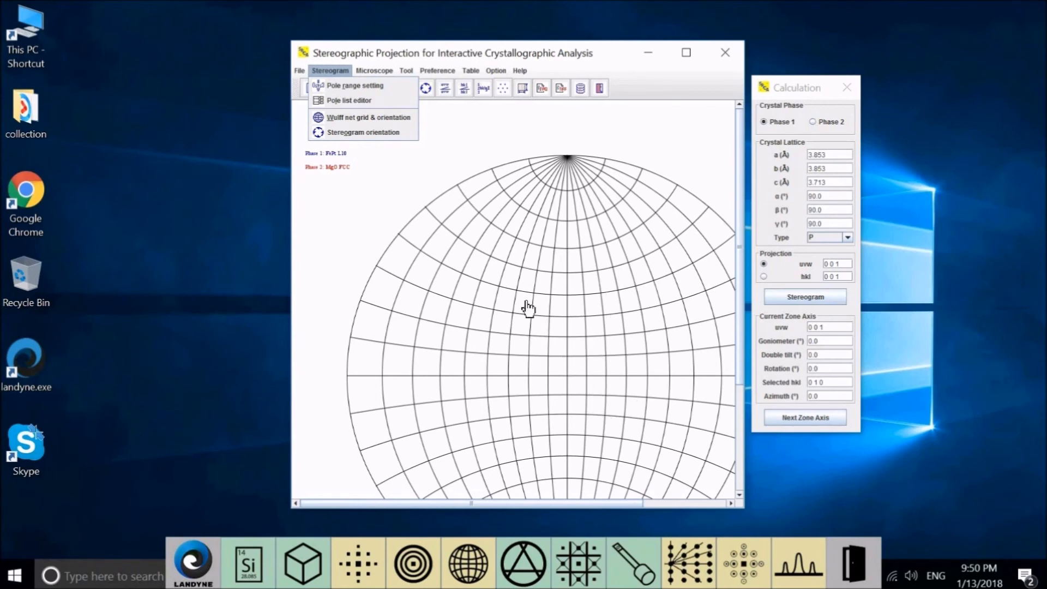
mouse_move(574, 330)
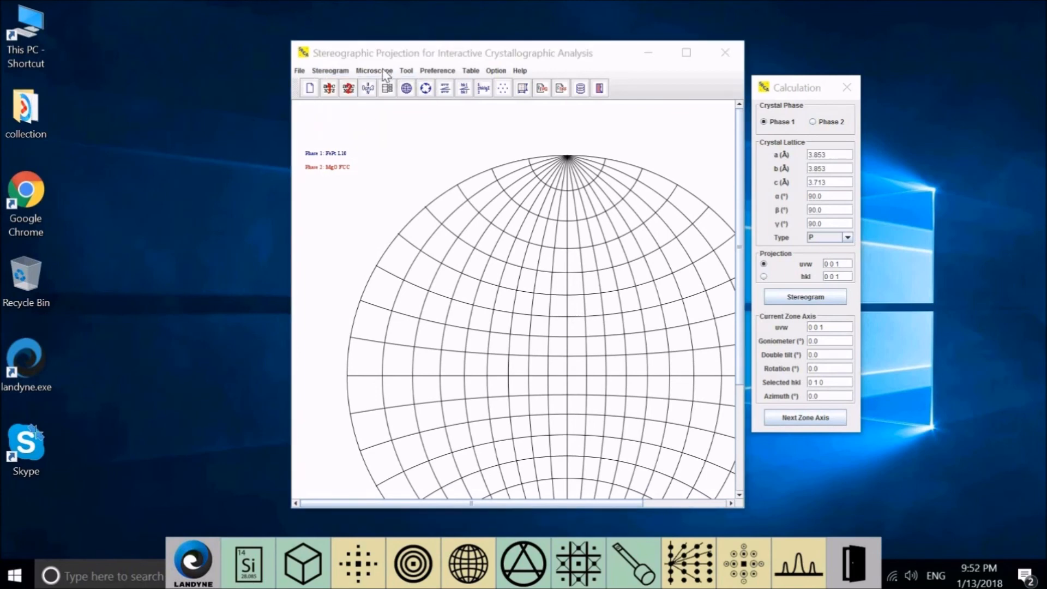
click(374, 70)
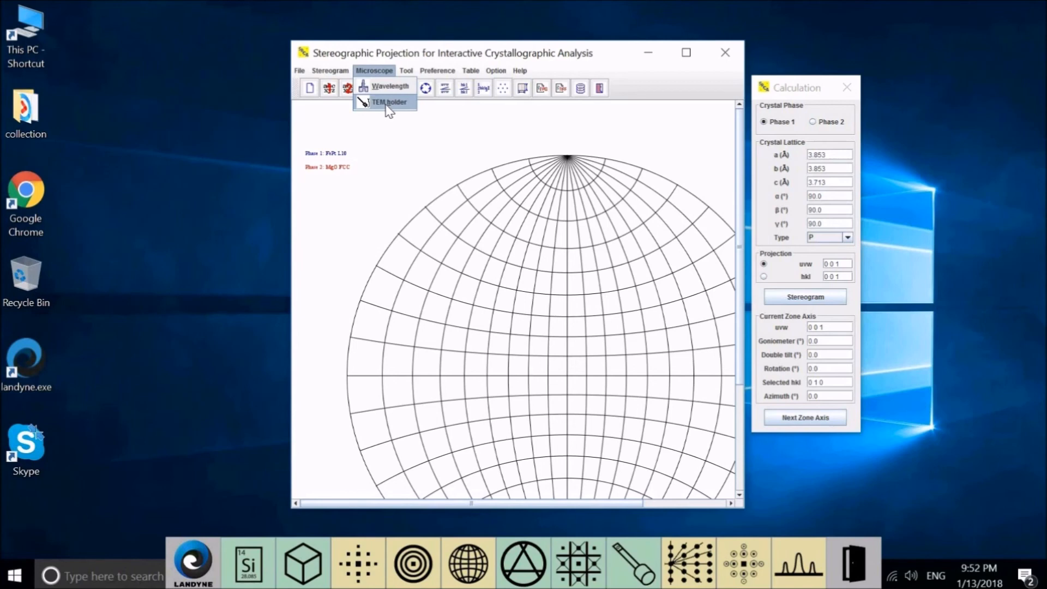
mouse_move(390, 86)
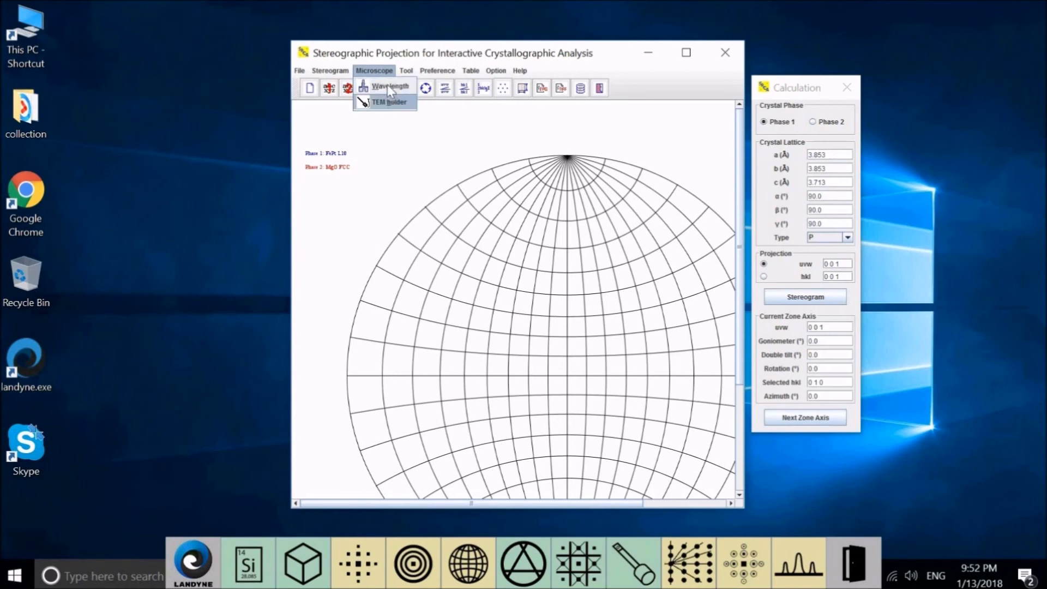
mouse_move(390, 102)
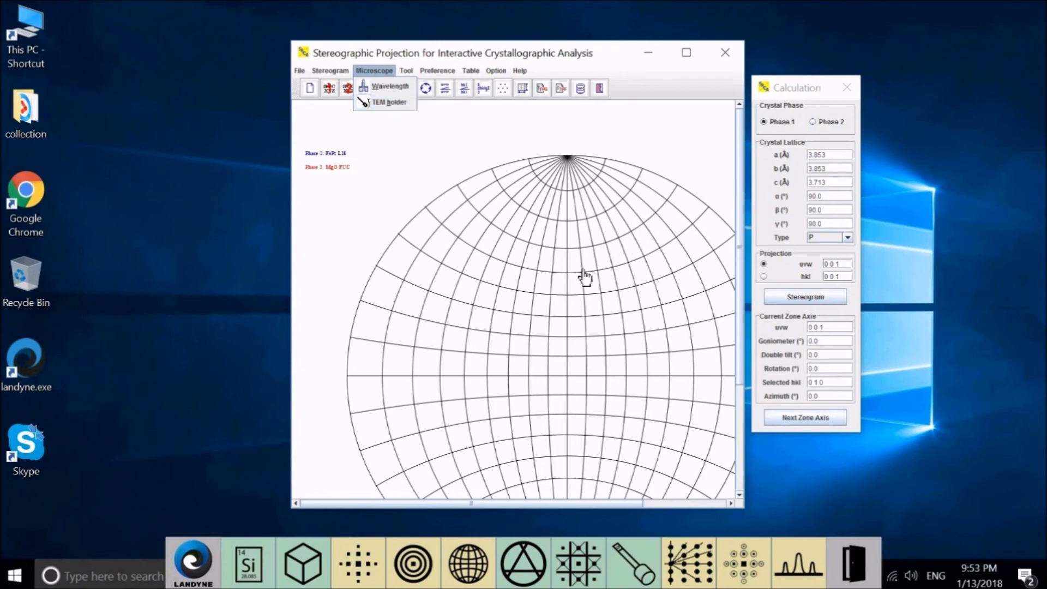
mouse_move(590, 332)
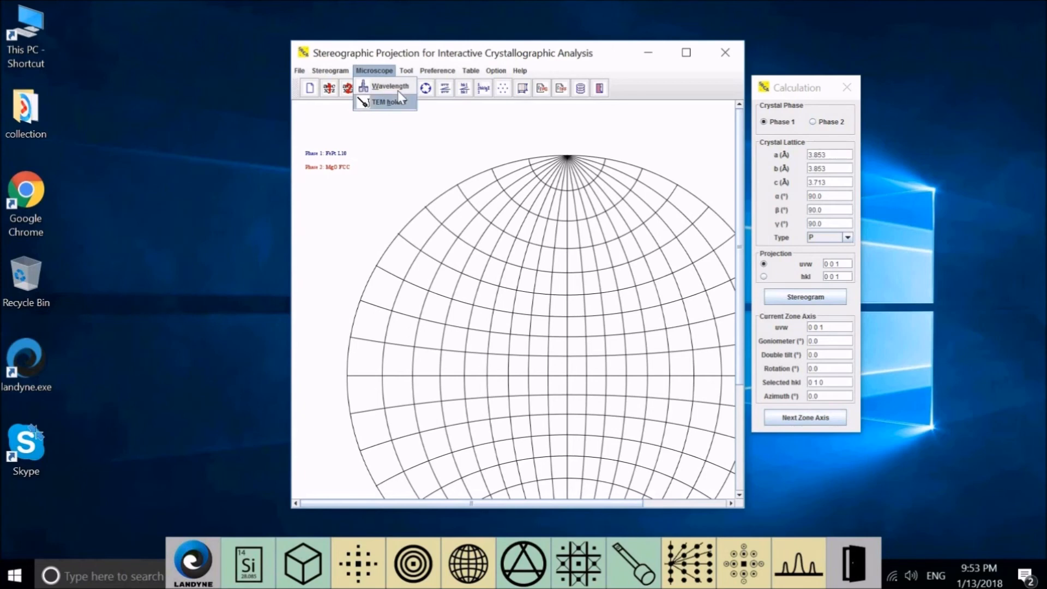
mouse_move(389, 102)
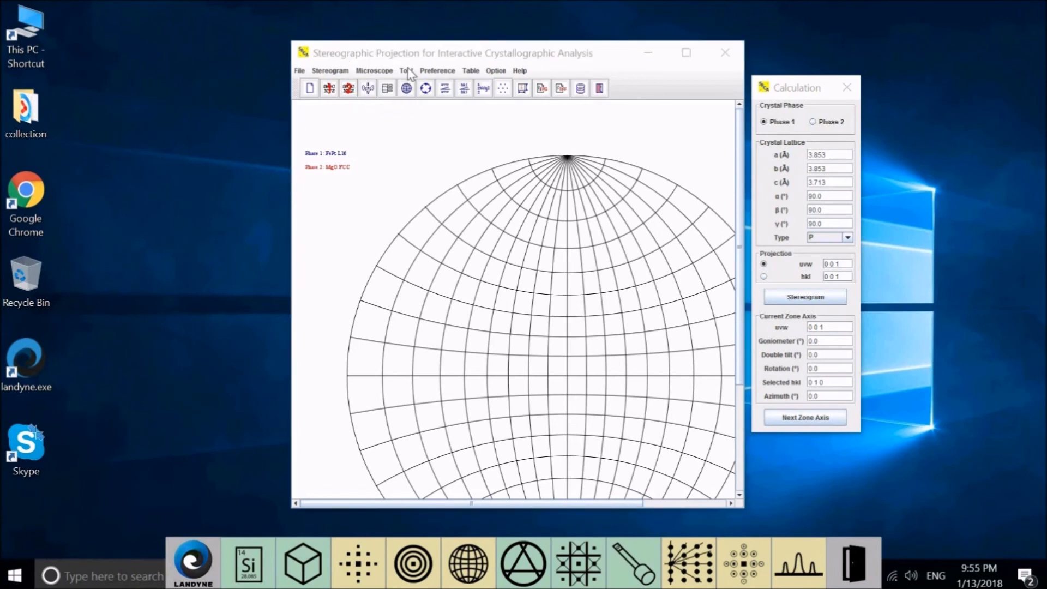
click(405, 71)
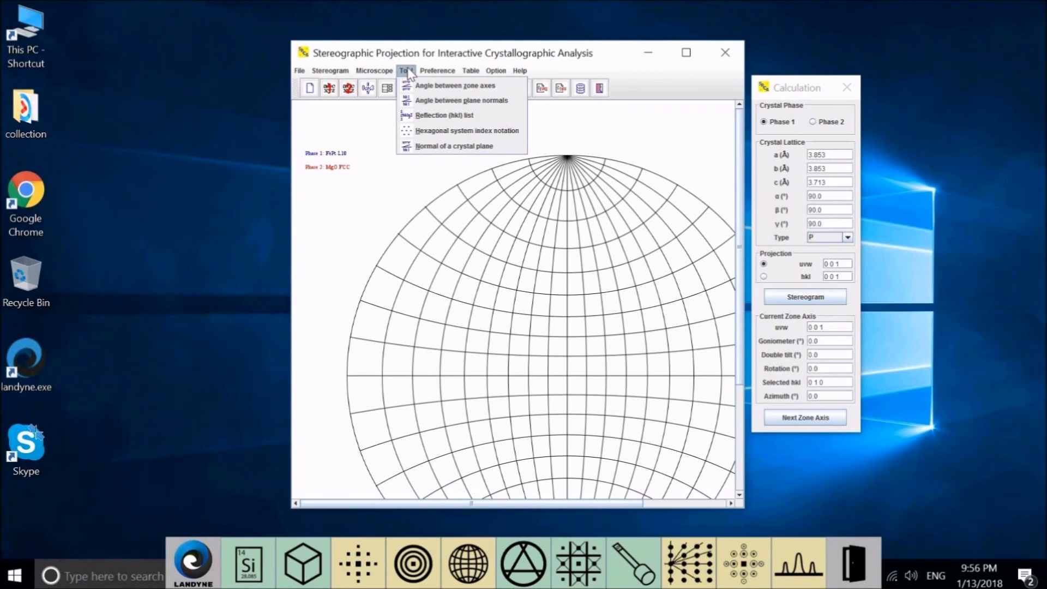
click(437, 71)
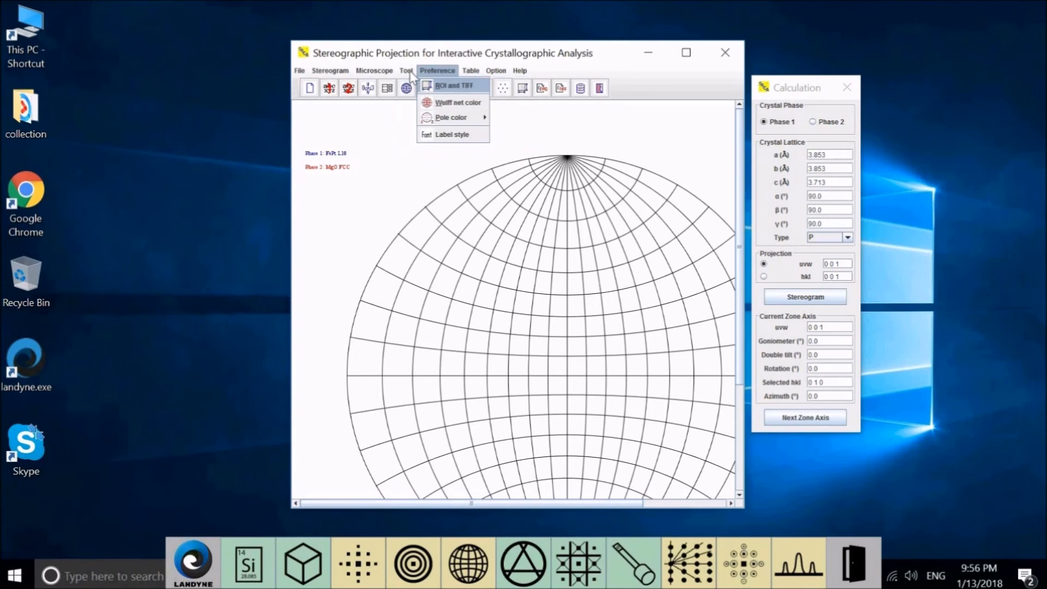
click(406, 70)
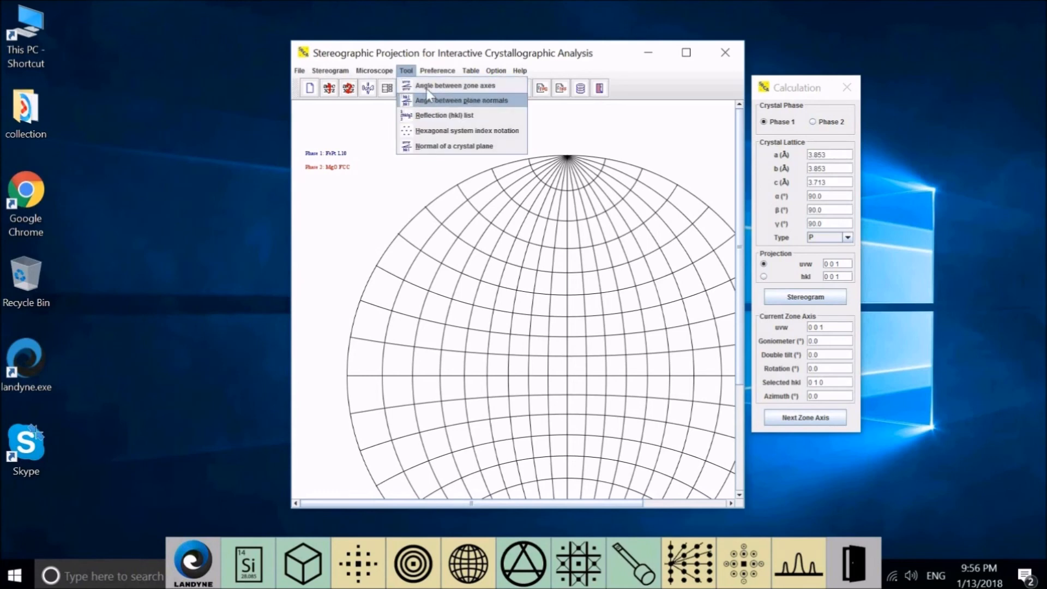
mouse_move(454, 85)
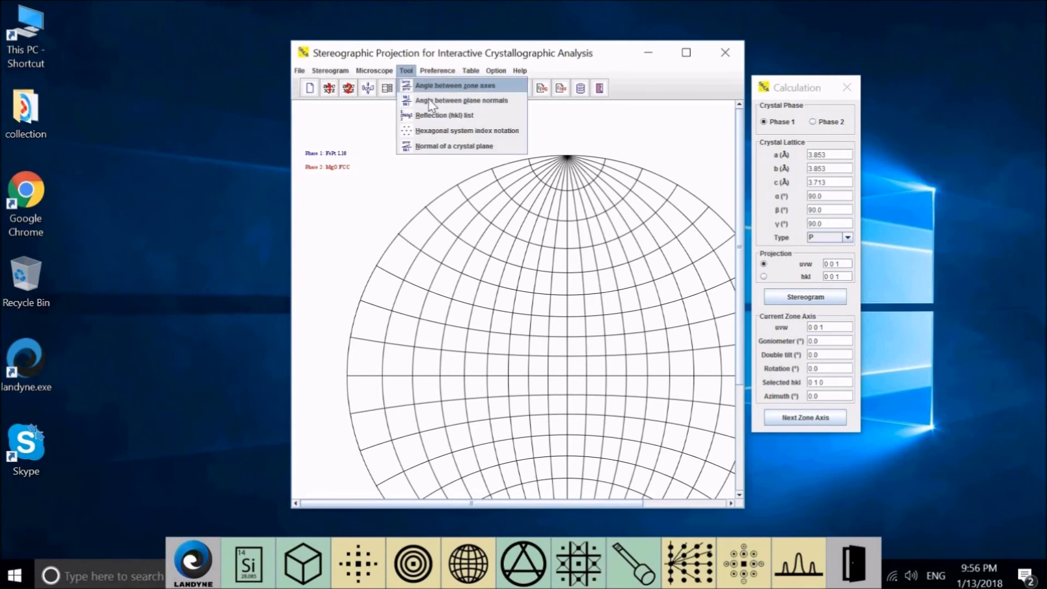
mouse_move(431, 100)
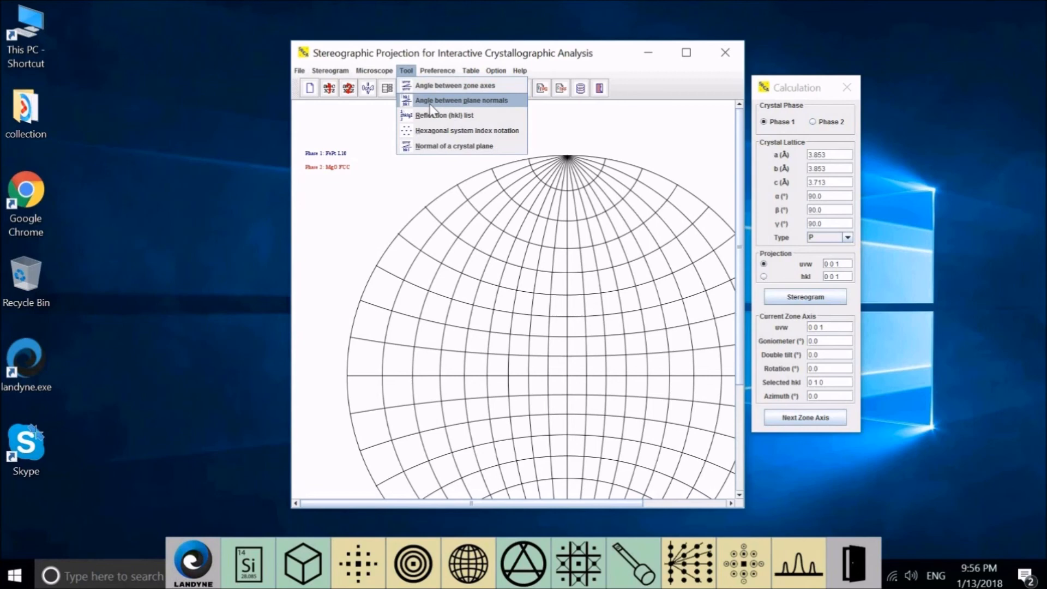
mouse_move(434, 124)
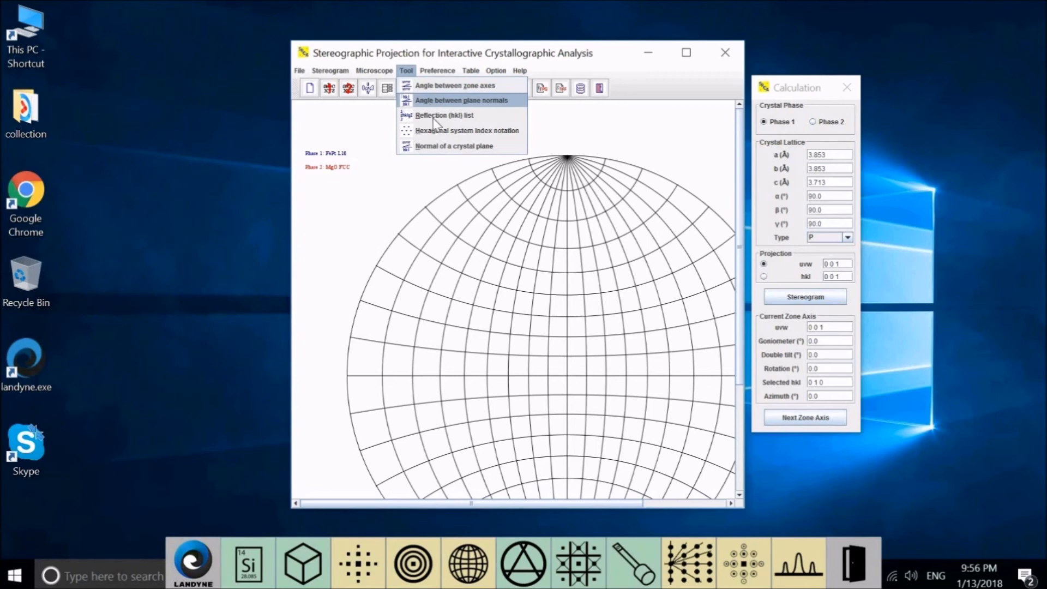
mouse_move(443, 115)
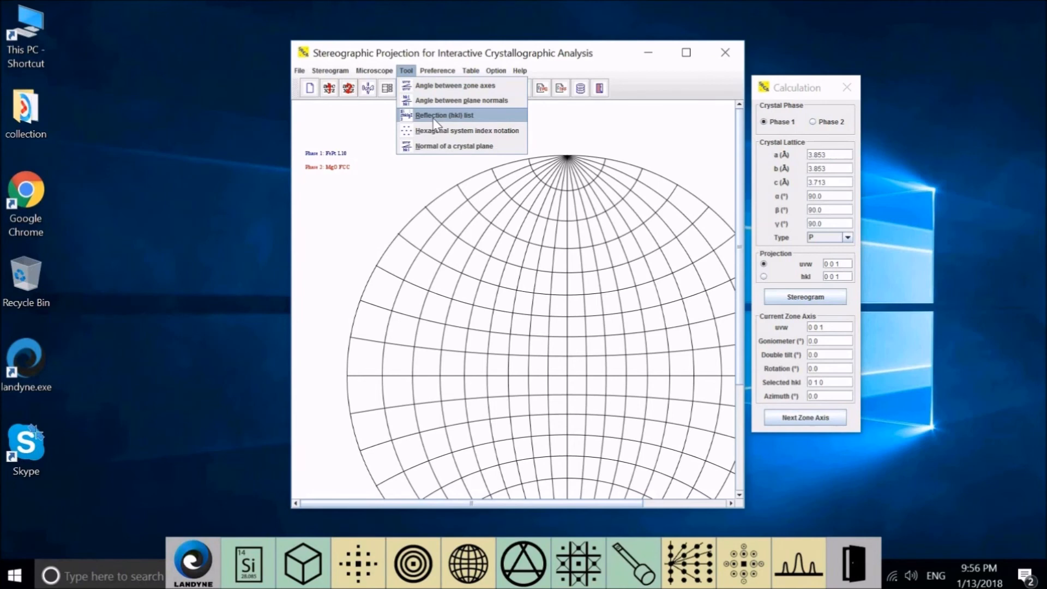
mouse_move(440, 131)
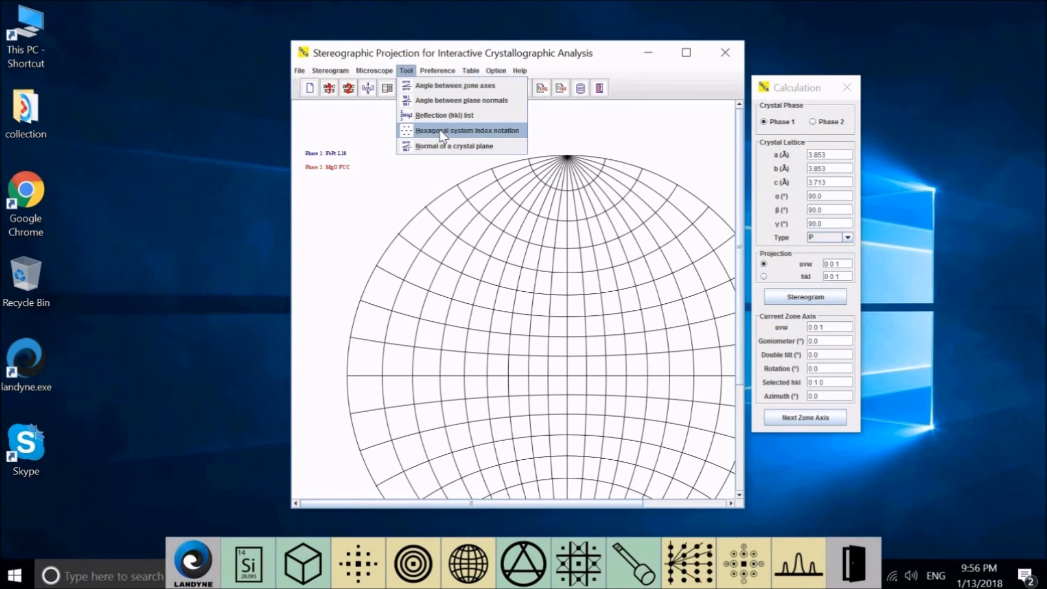
mouse_move(452, 145)
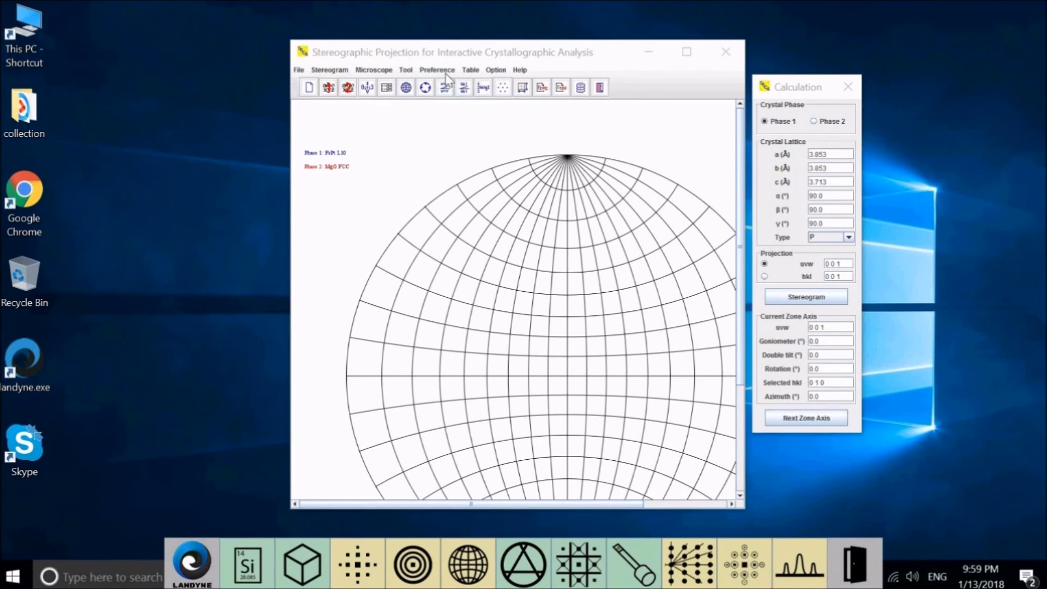
Step: Open the Preference menu listing Wulff net colour, pole colour, label style and TIFF options
click(436, 70)
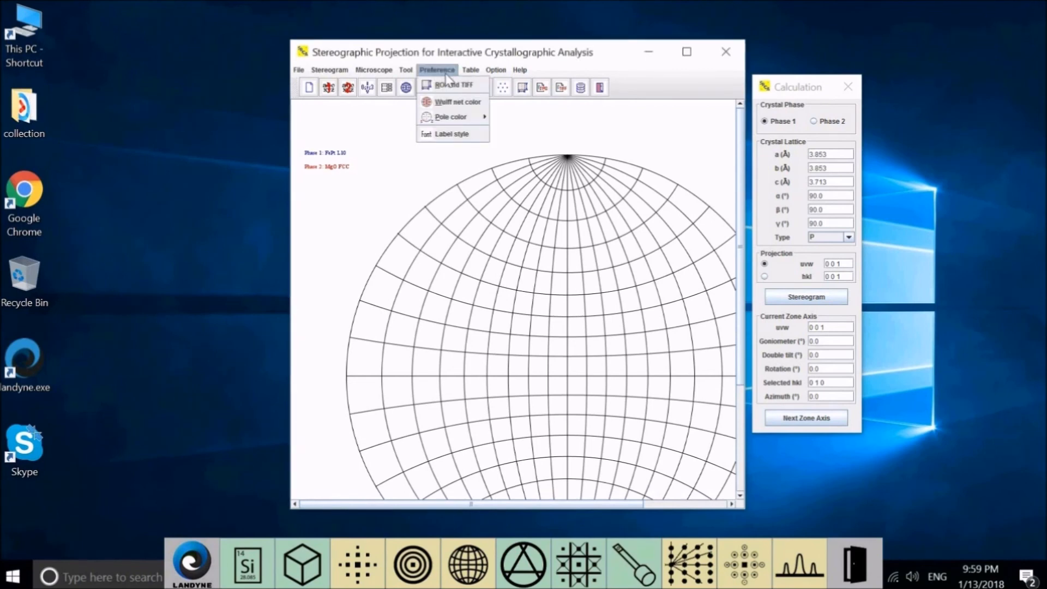
mouse_move(452, 85)
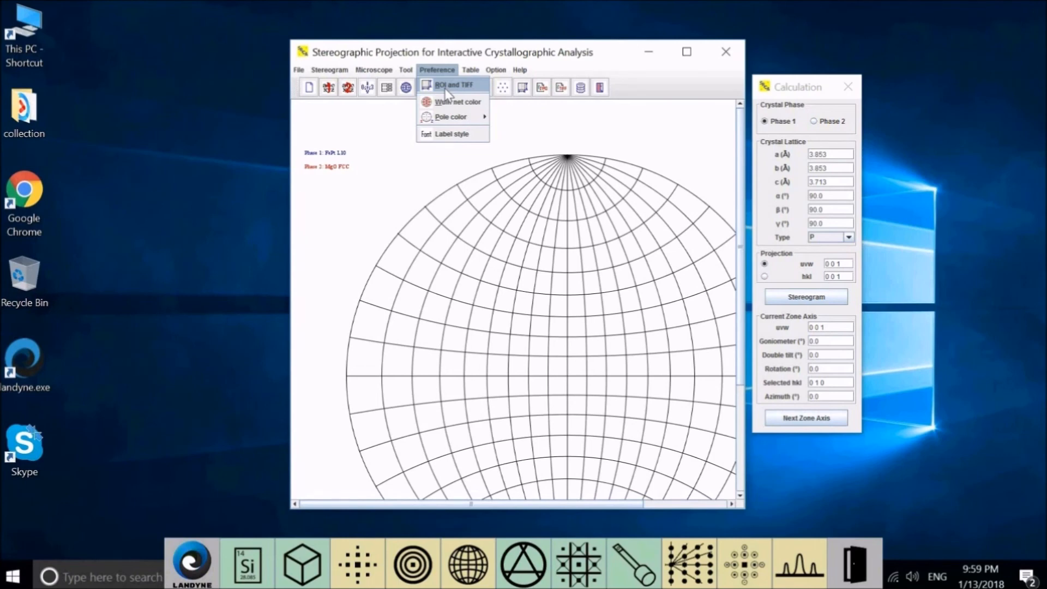
mouse_move(456, 101)
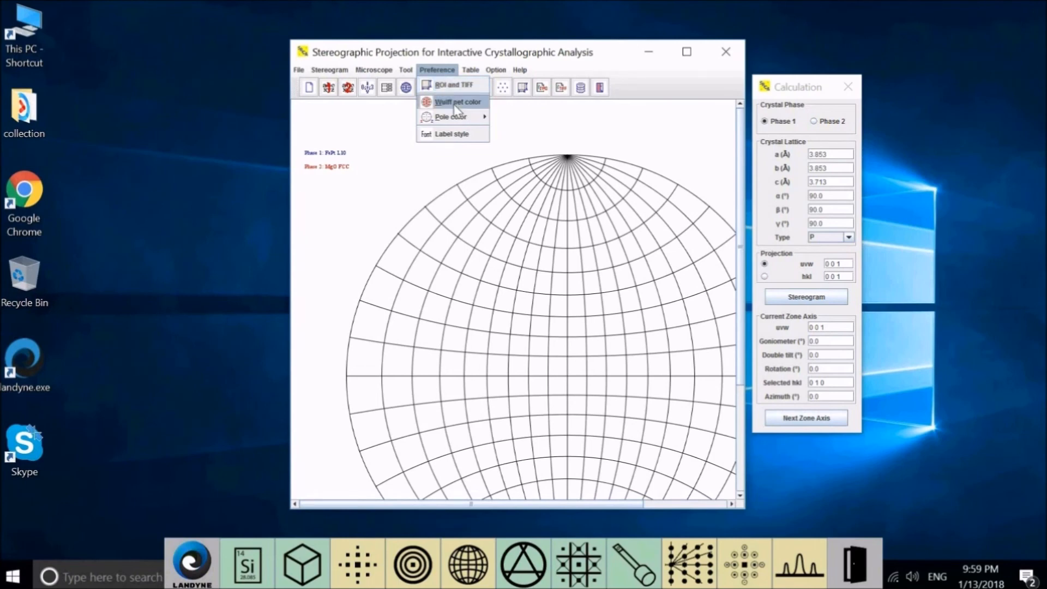
mouse_move(473, 124)
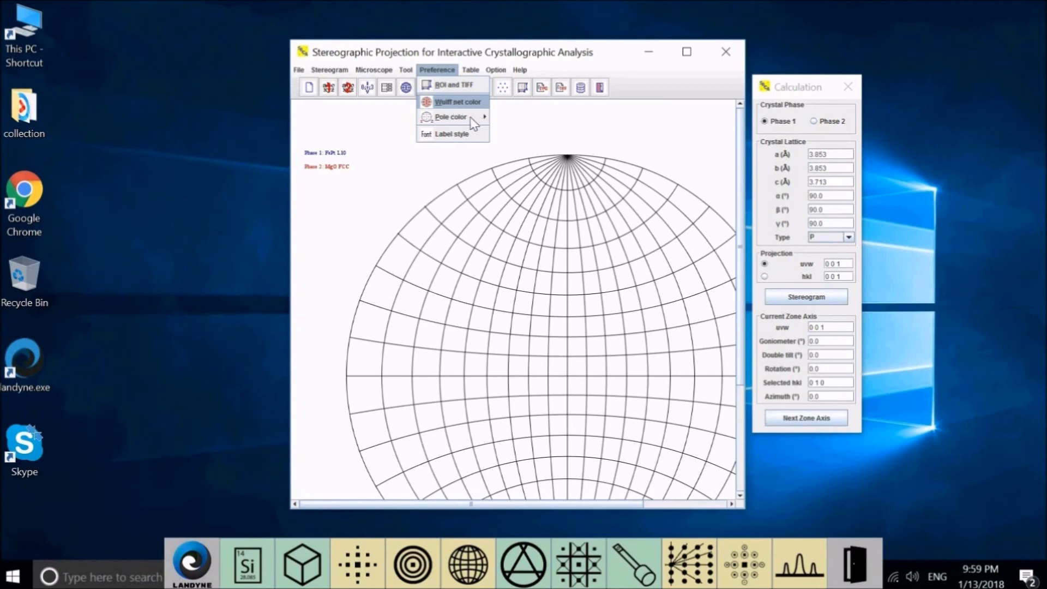
mouse_move(450, 117)
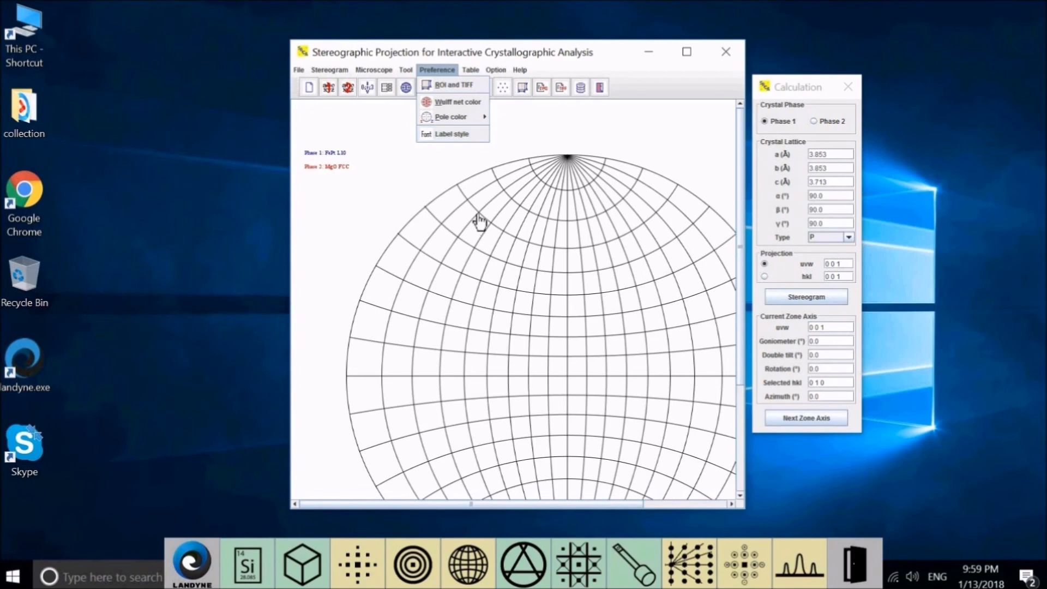
mouse_move(522, 279)
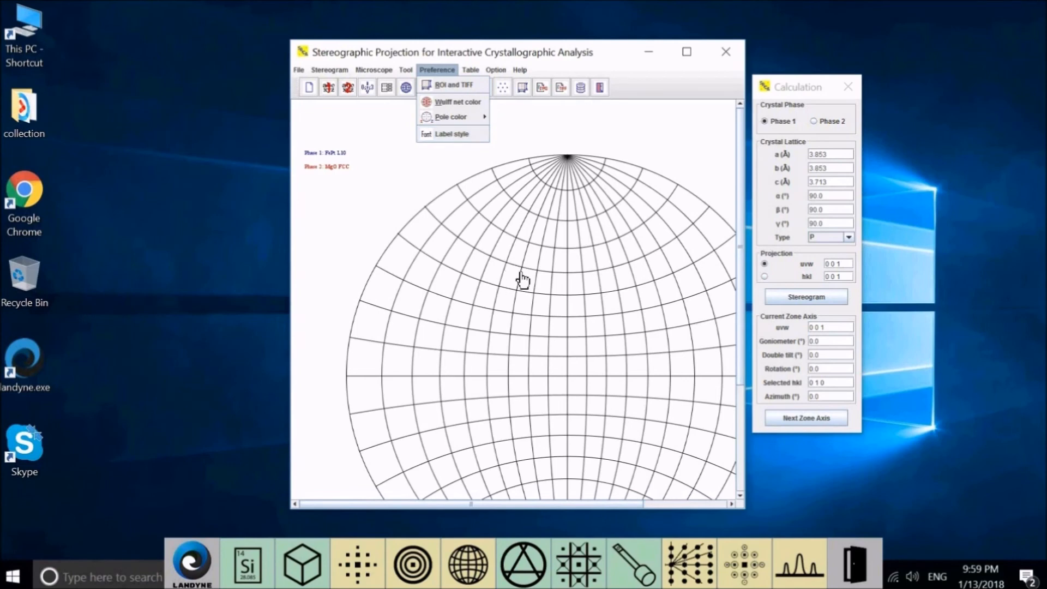
click(470, 70)
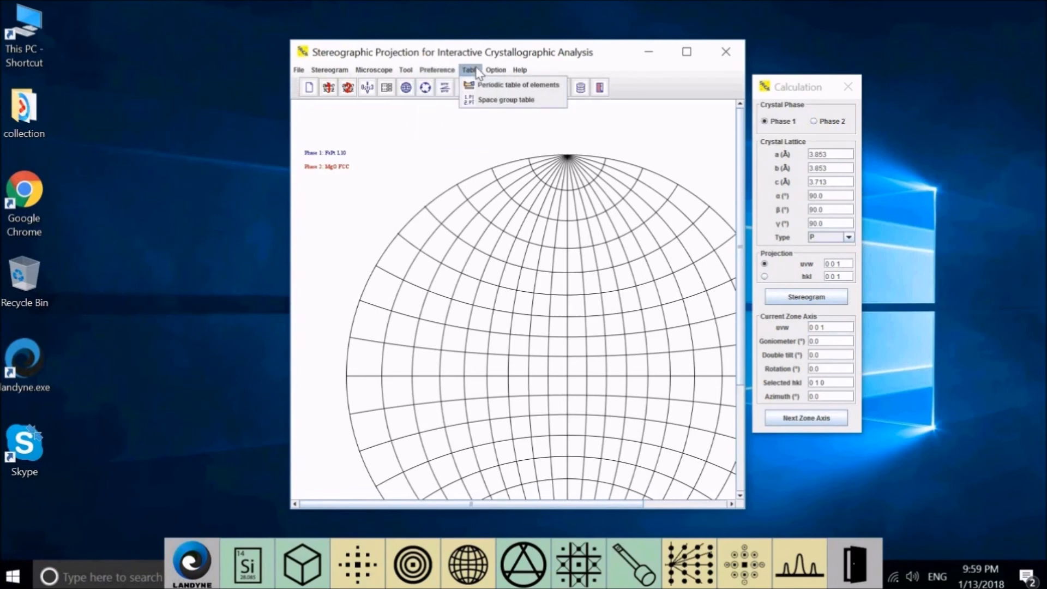
mouse_move(513, 85)
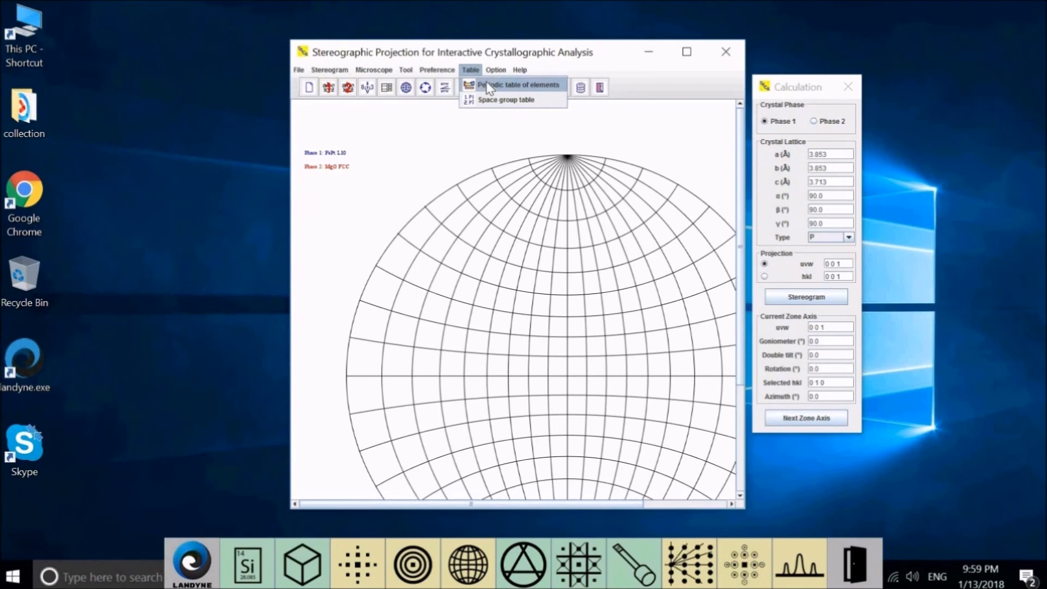
click(518, 84)
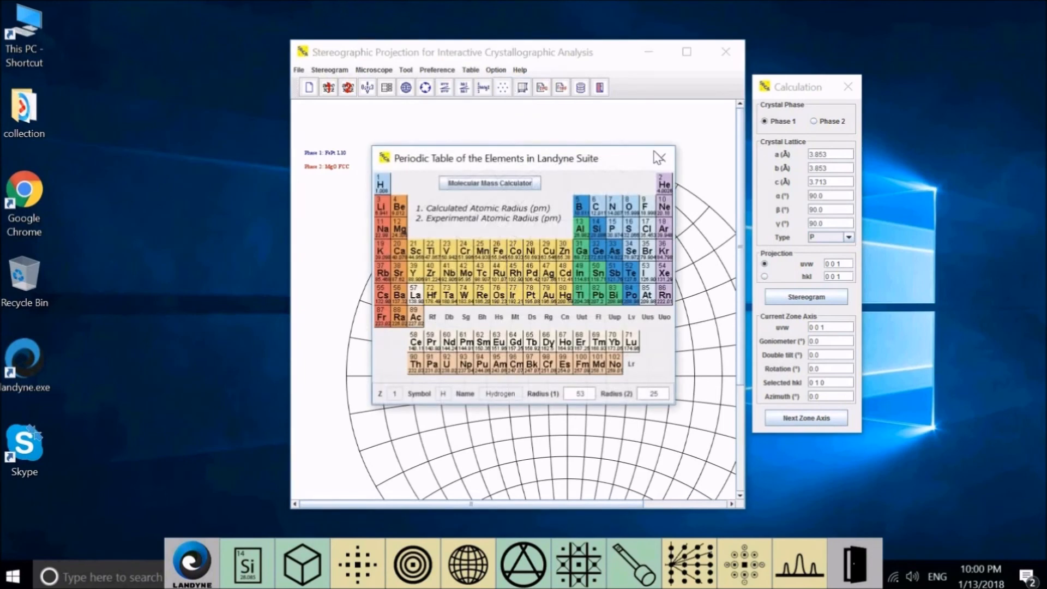
mouse_move(661, 158)
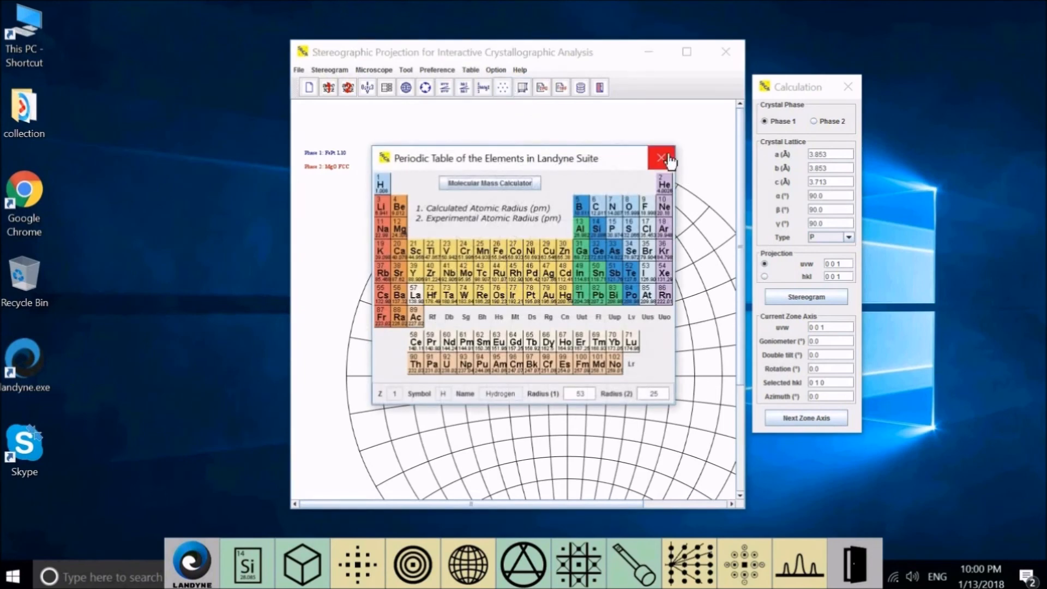
click(661, 158)
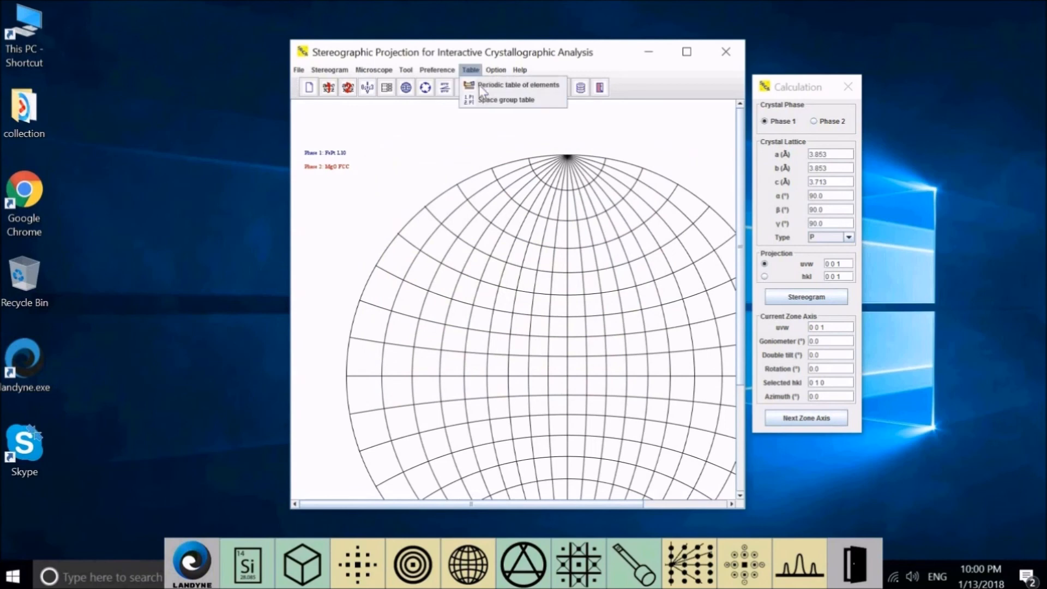
mouse_move(506, 99)
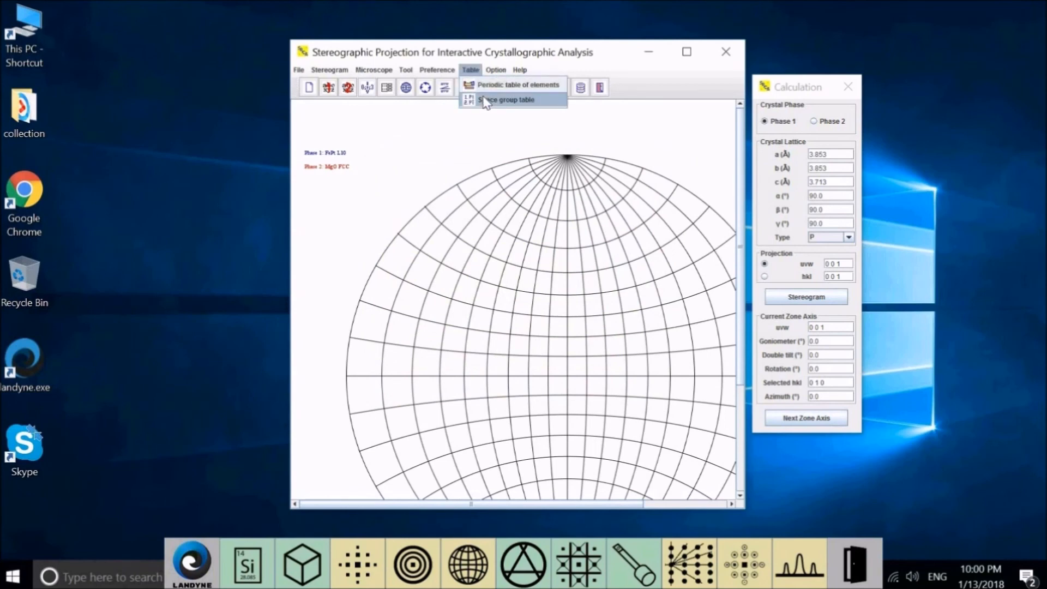
click(505, 99)
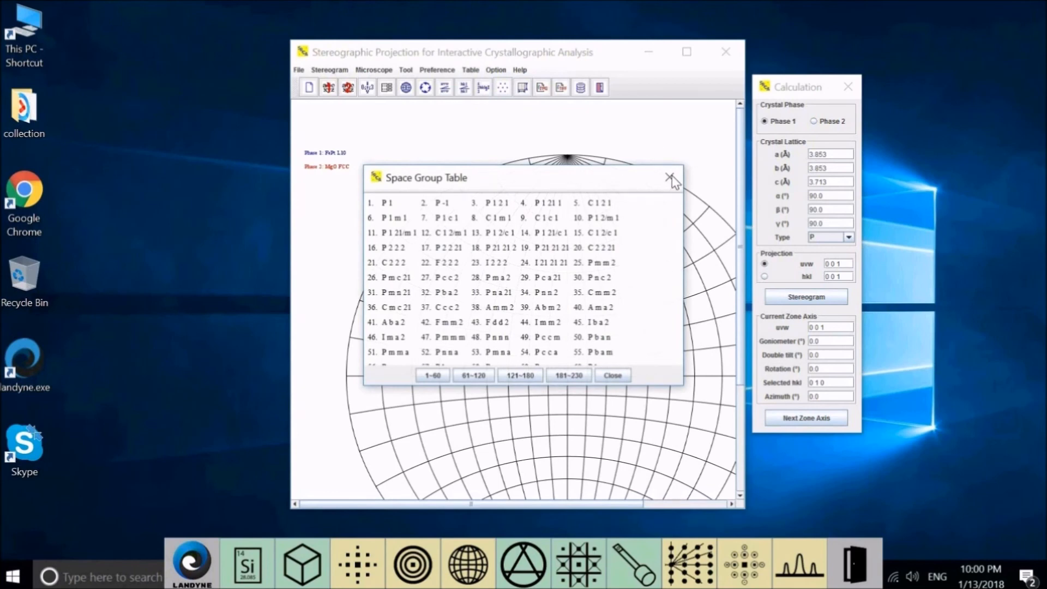
click(672, 178)
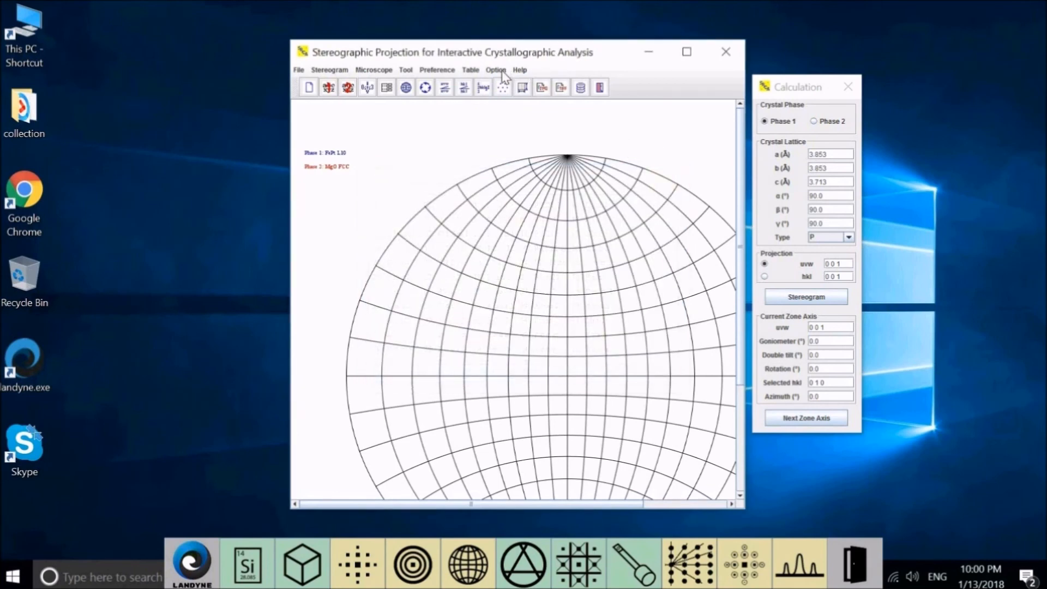
Step: Hide the stereogram window toolbar, then turn it back on from the Option menu
click(496, 69)
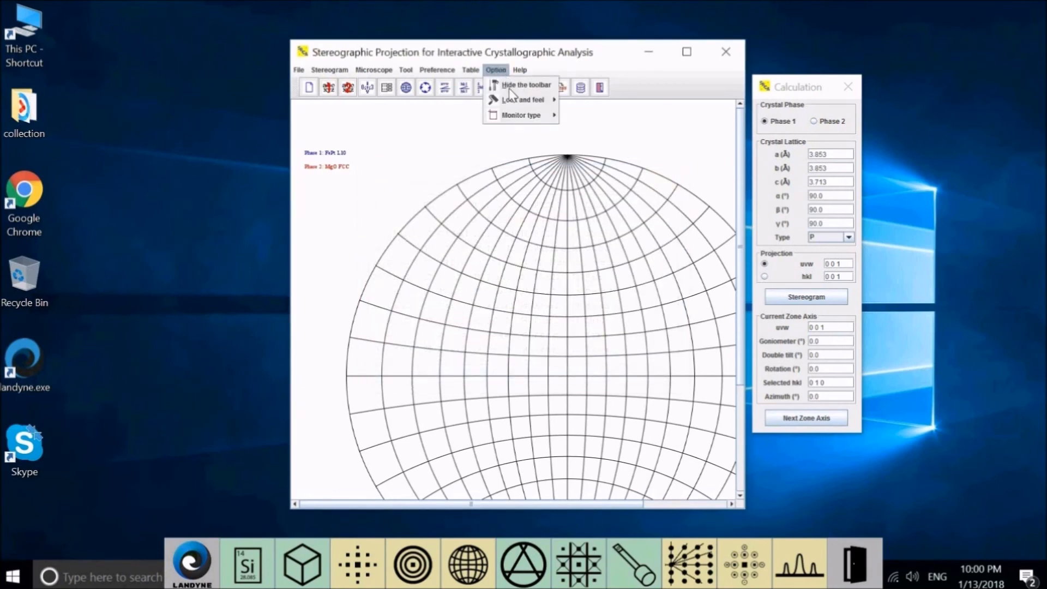
mouse_move(525, 85)
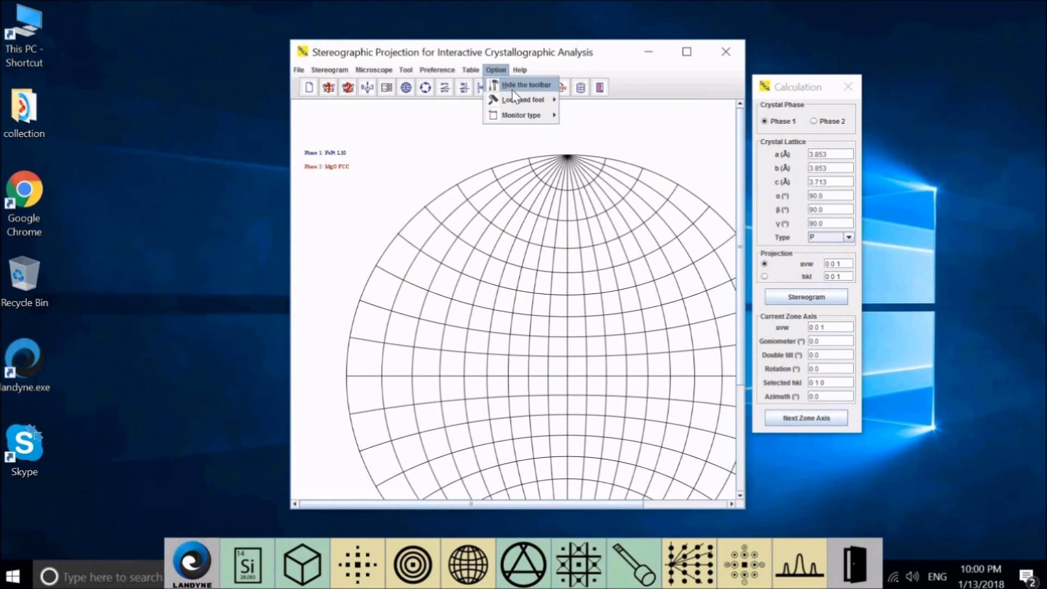
click(525, 85)
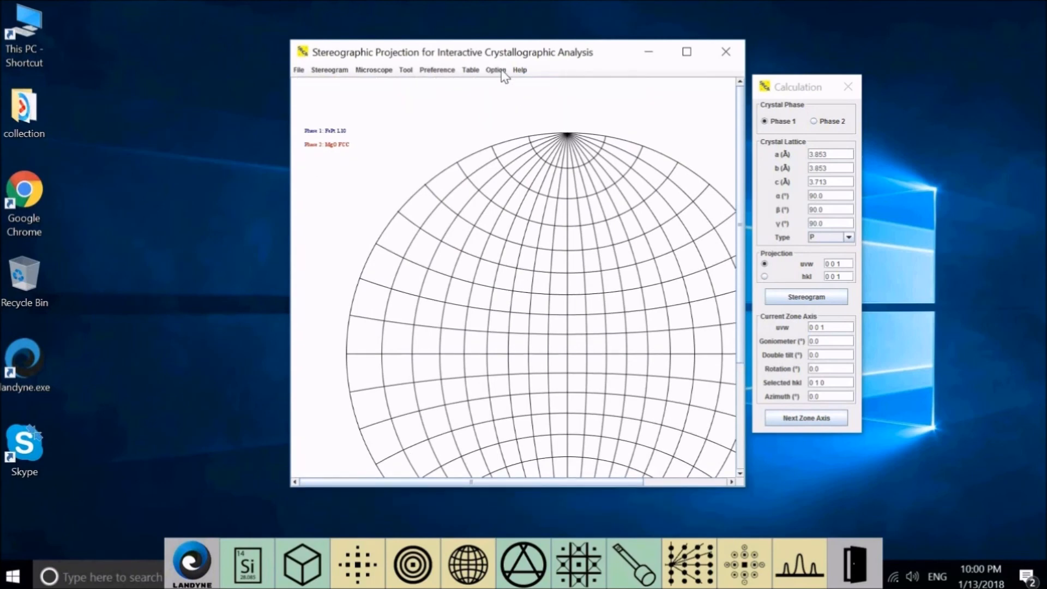
click(495, 69)
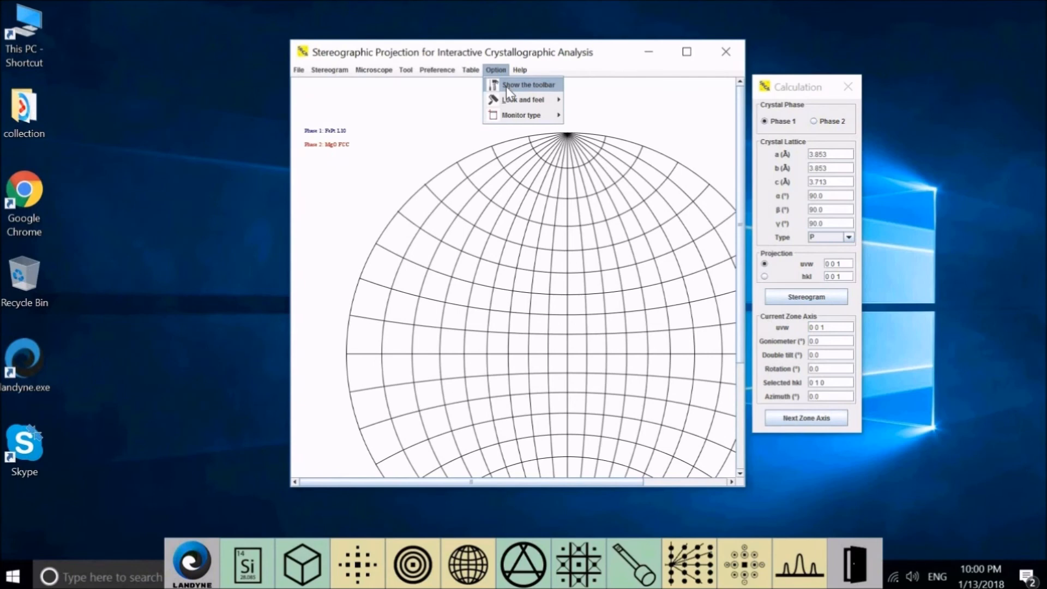
click(527, 84)
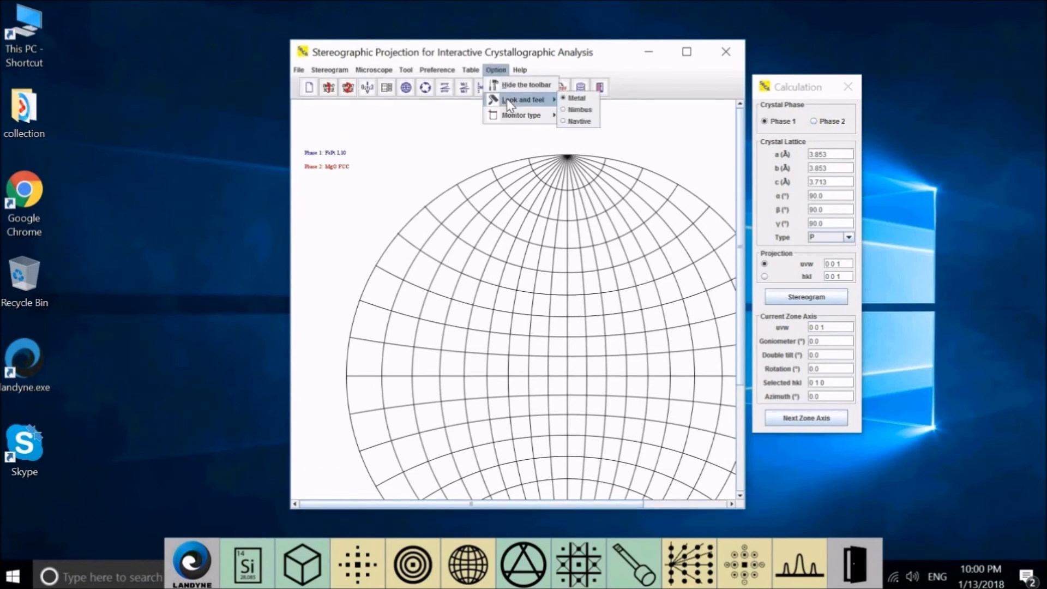
mouse_move(586, 108)
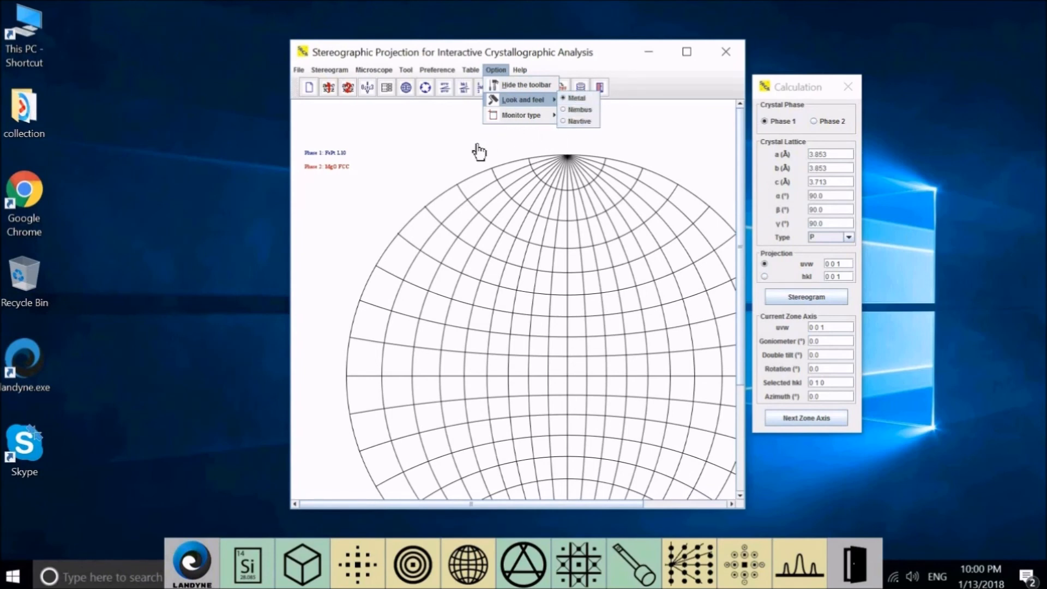
Step: Browse the Table menu and switch the monitor type to Laptops
click(470, 69)
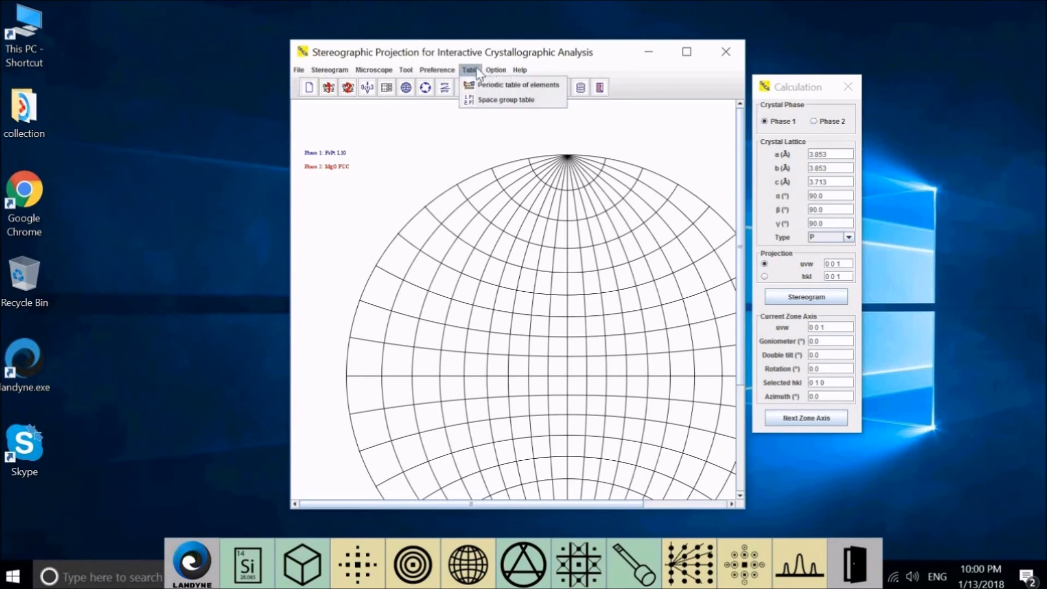
click(495, 69)
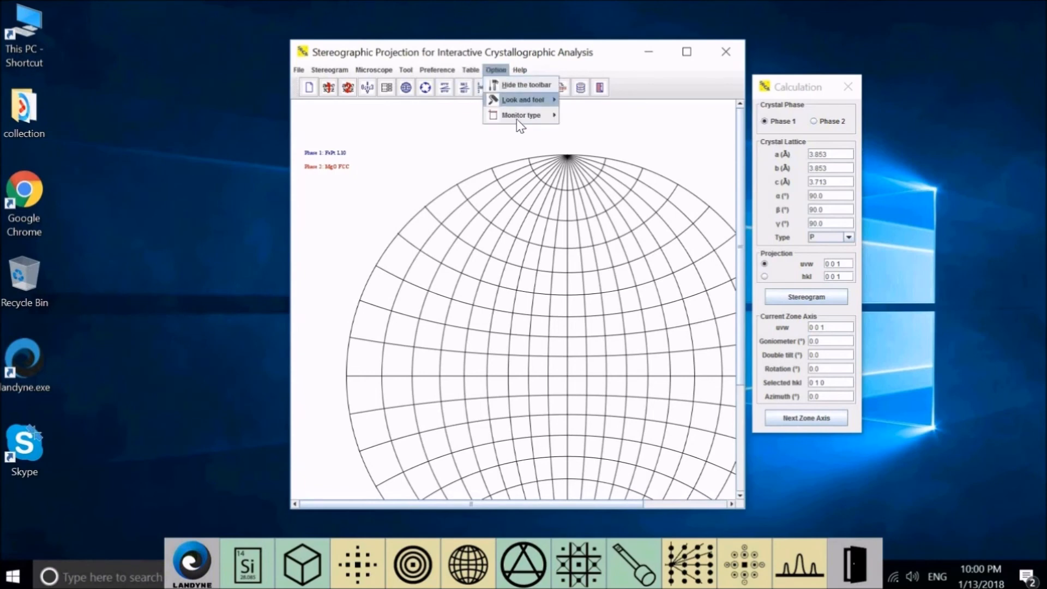
mouse_move(520, 115)
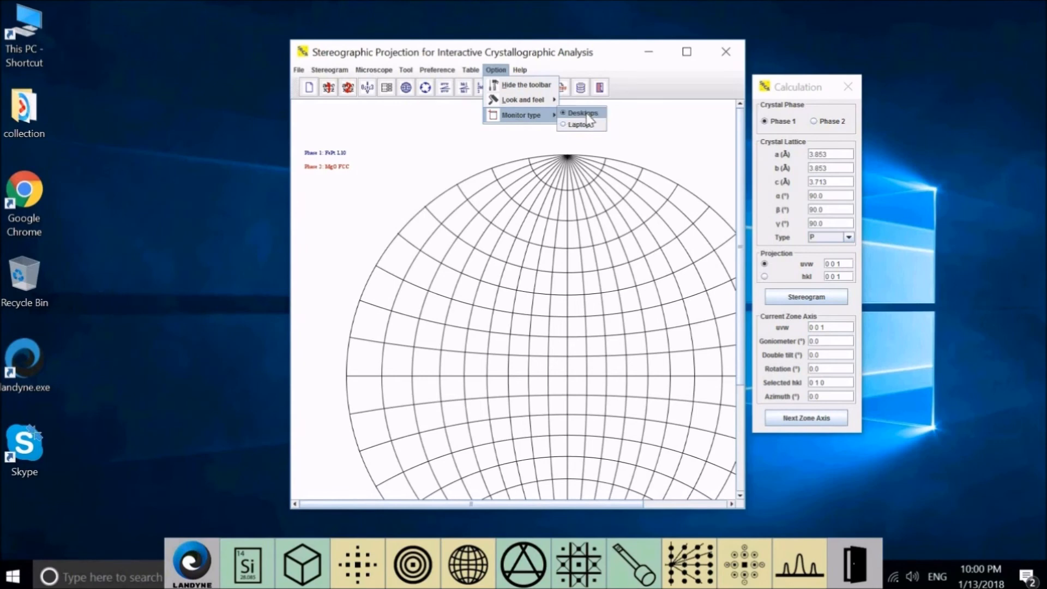
mouse_move(580, 125)
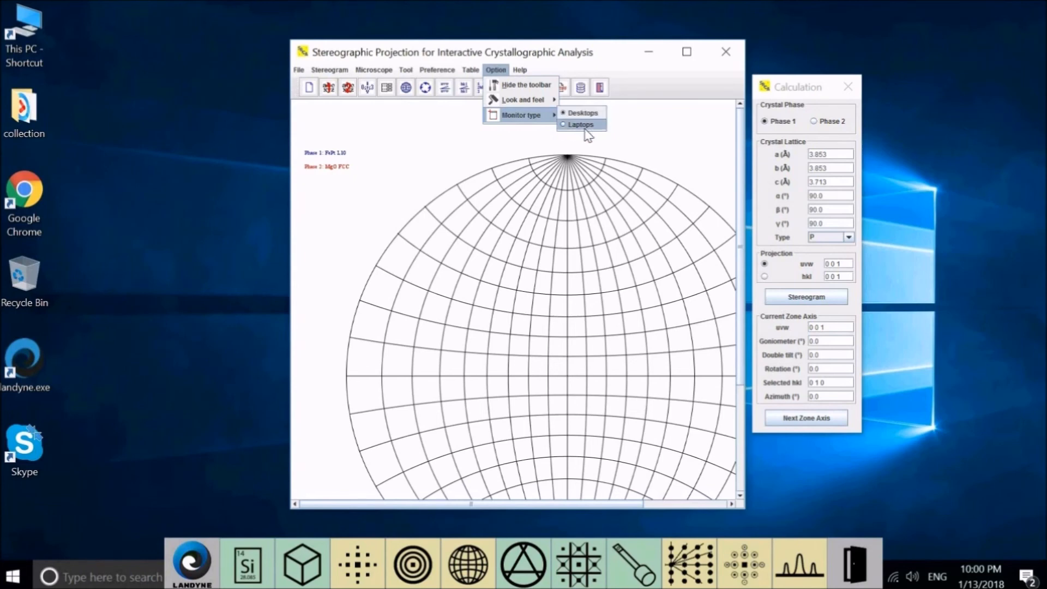
click(580, 124)
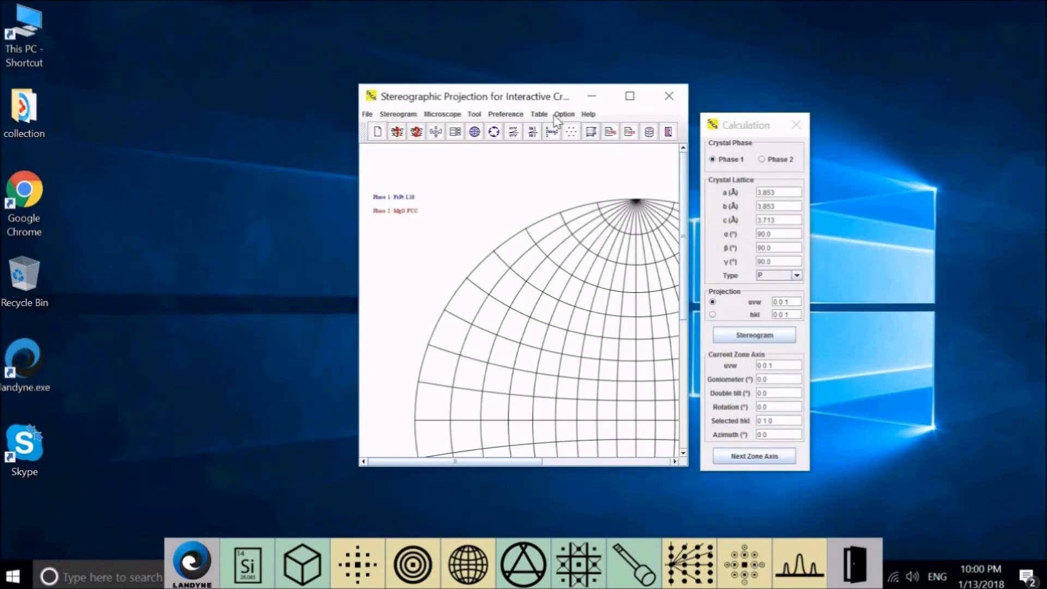
click(564, 114)
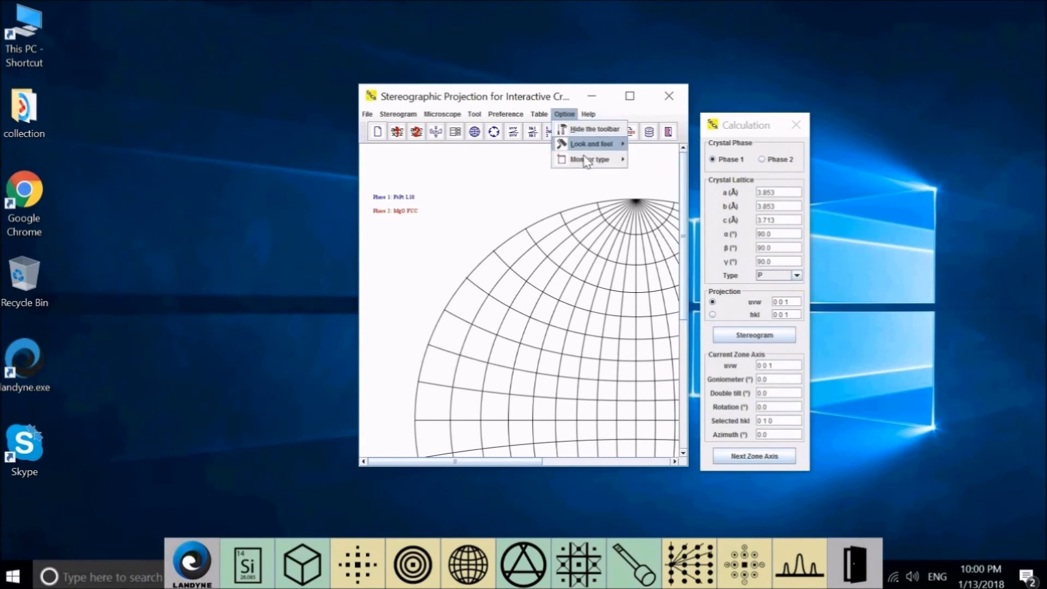
mouse_move(590, 159)
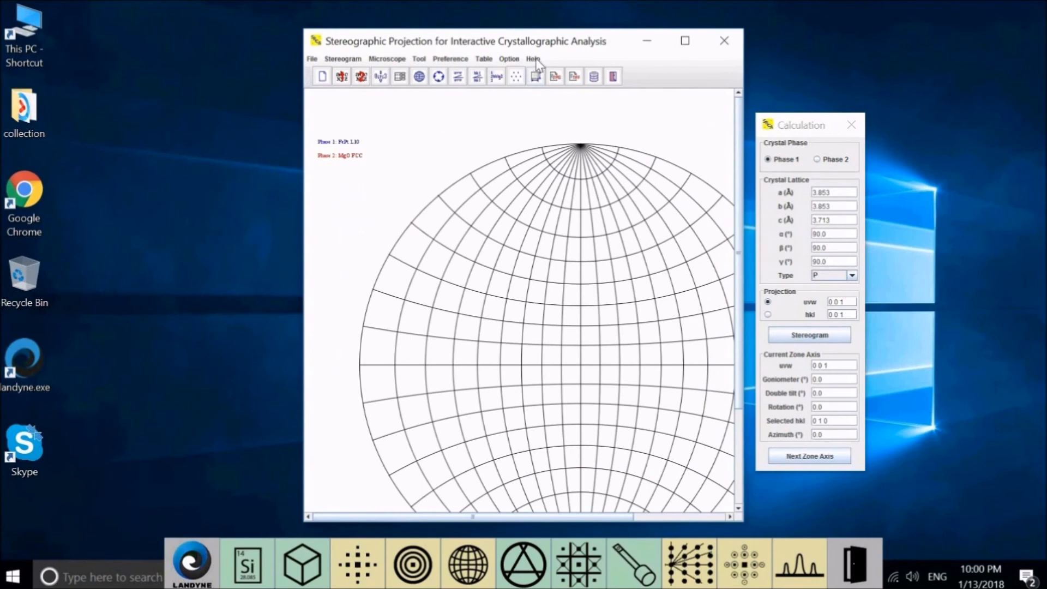
click(532, 59)
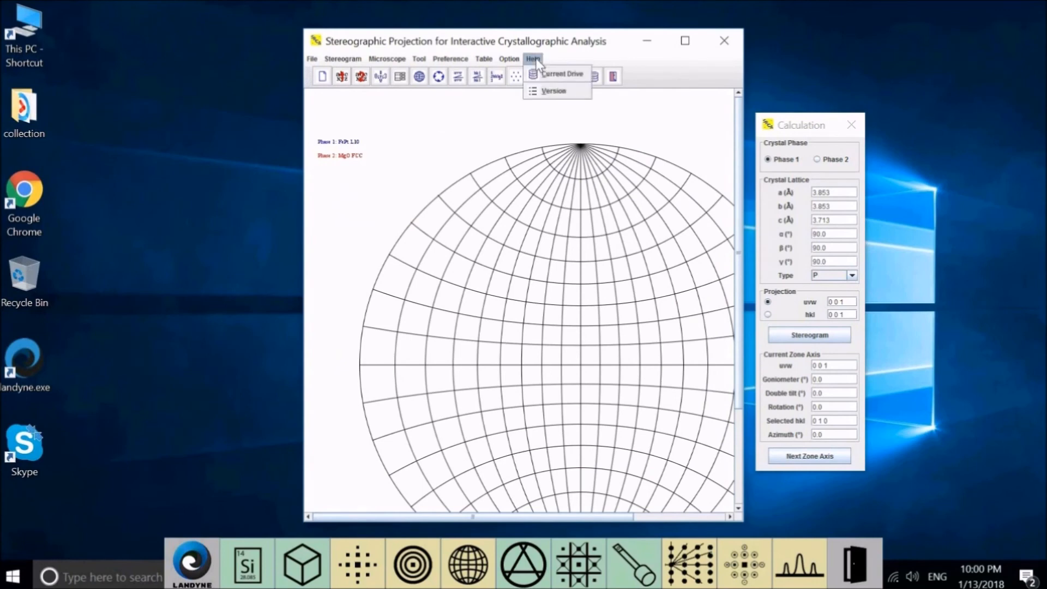
mouse_move(556, 73)
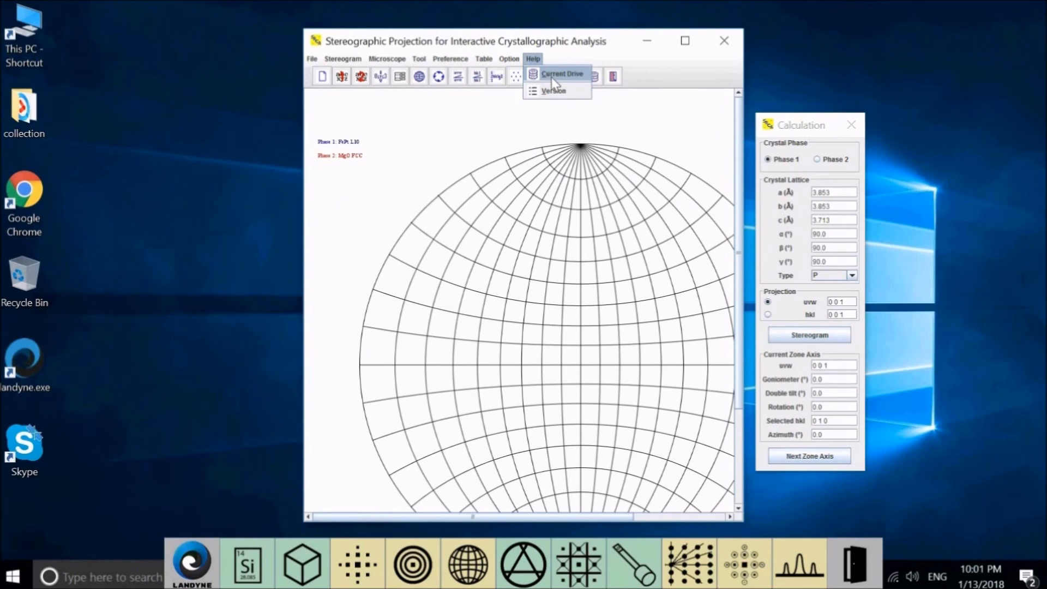
click(561, 73)
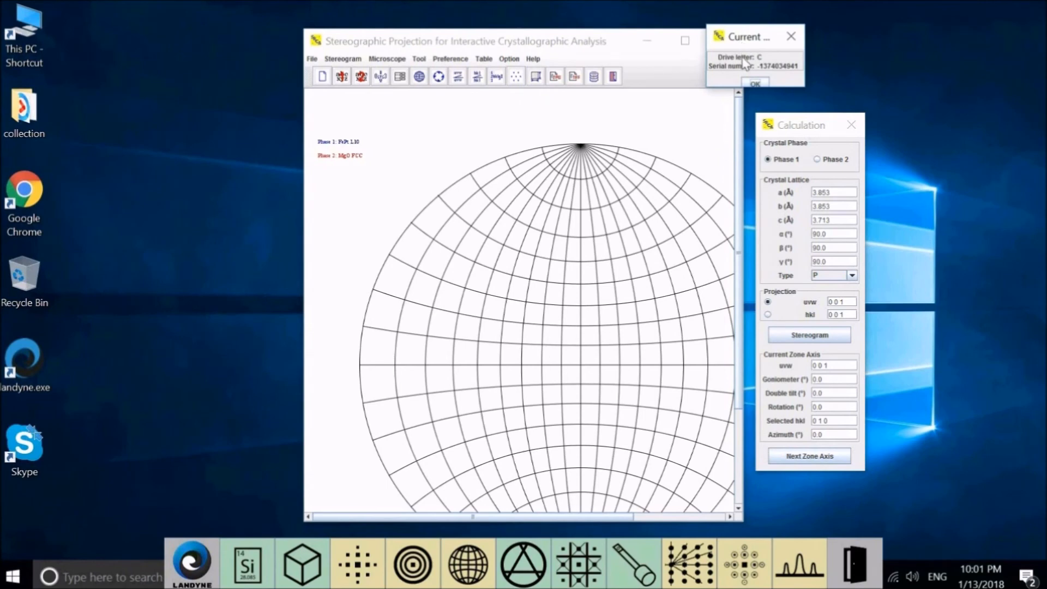
mouse_move(752, 42)
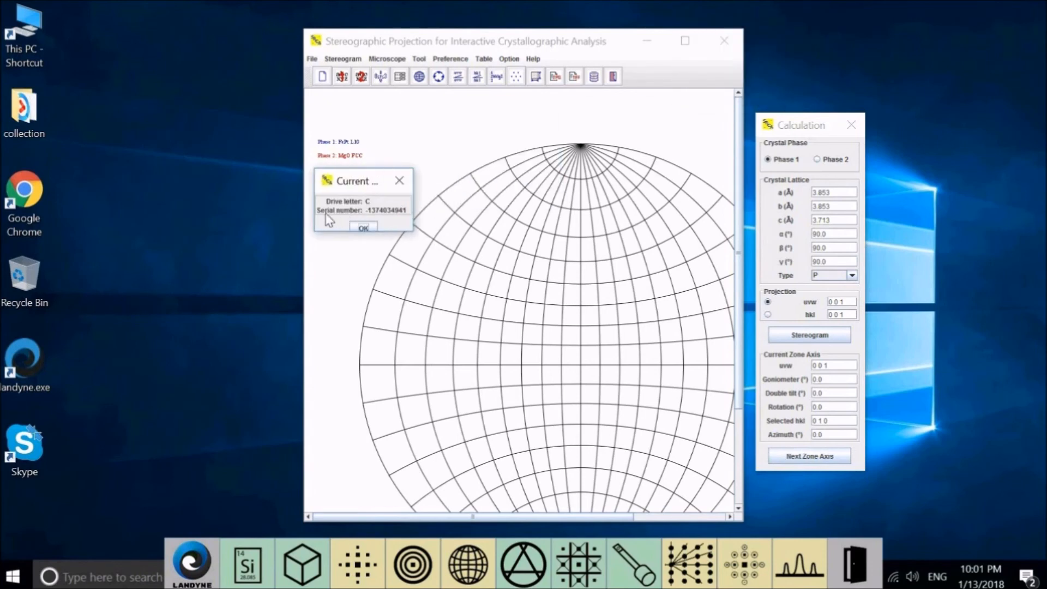
mouse_move(390, 222)
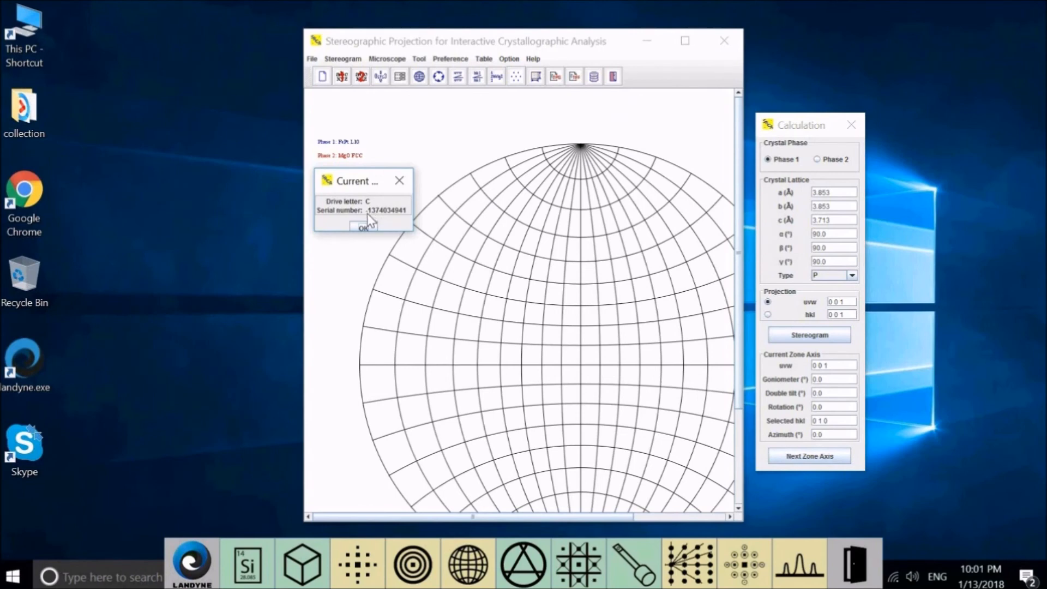
mouse_move(404, 227)
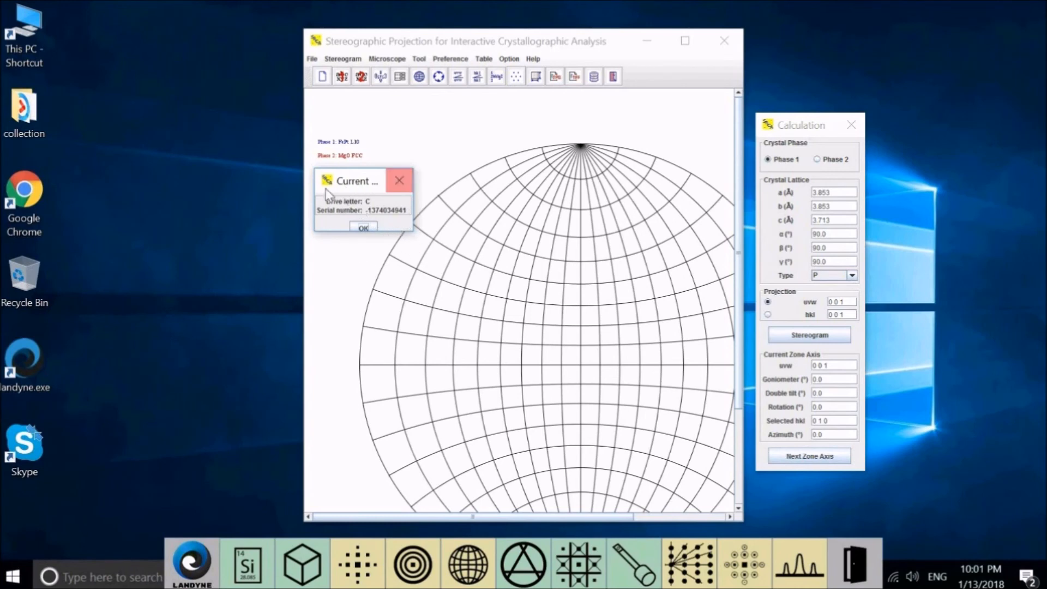
mouse_move(379, 232)
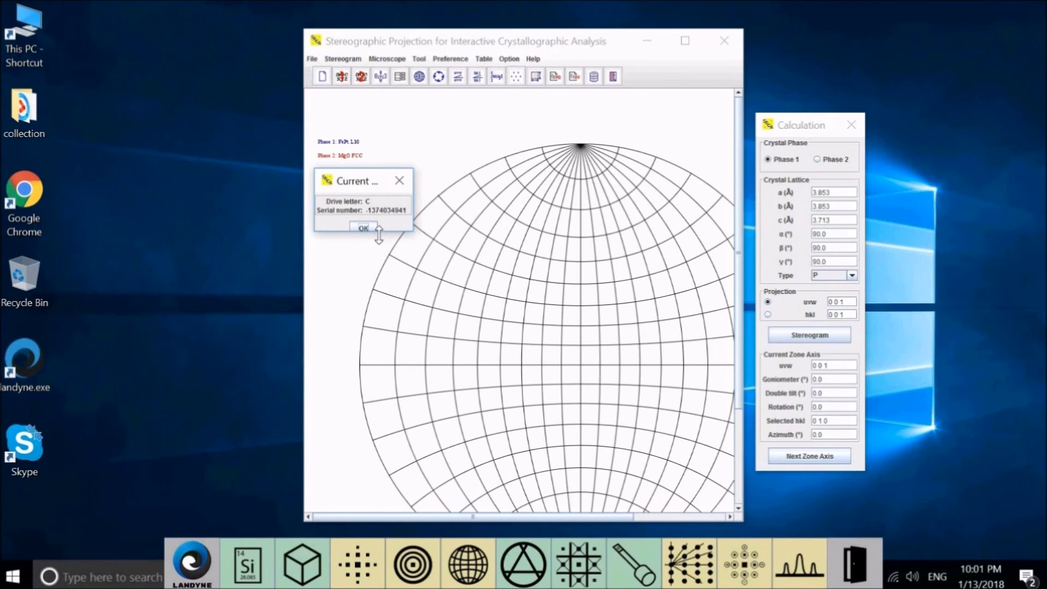
mouse_move(366, 252)
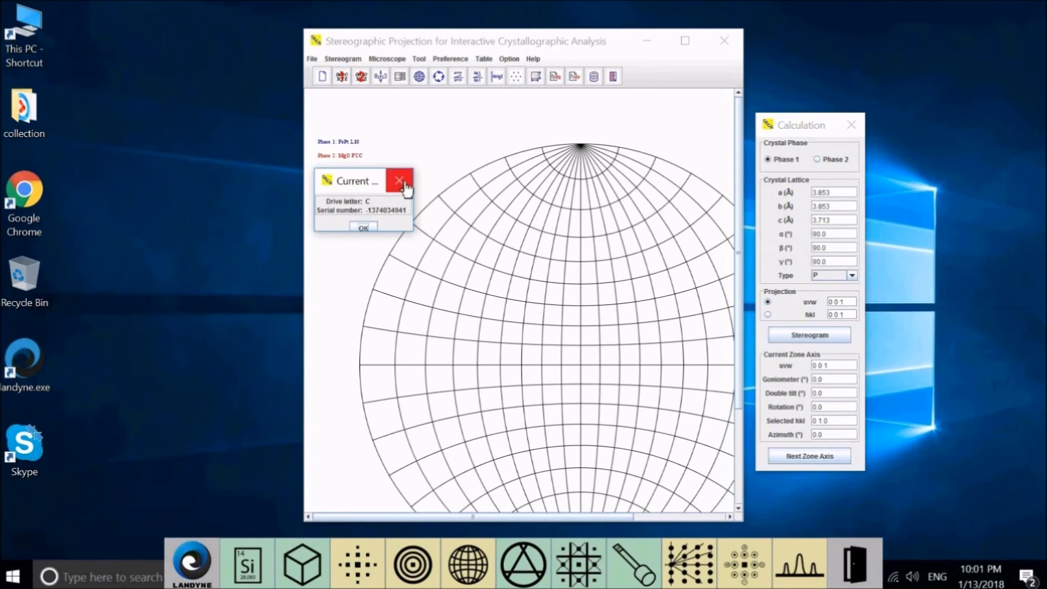
click(399, 181)
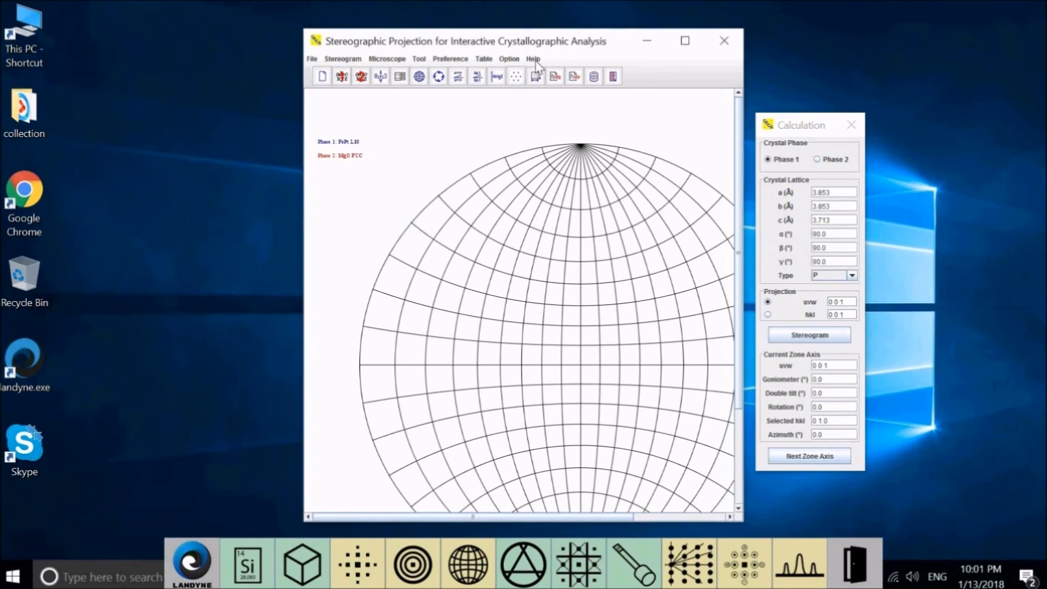
click(532, 59)
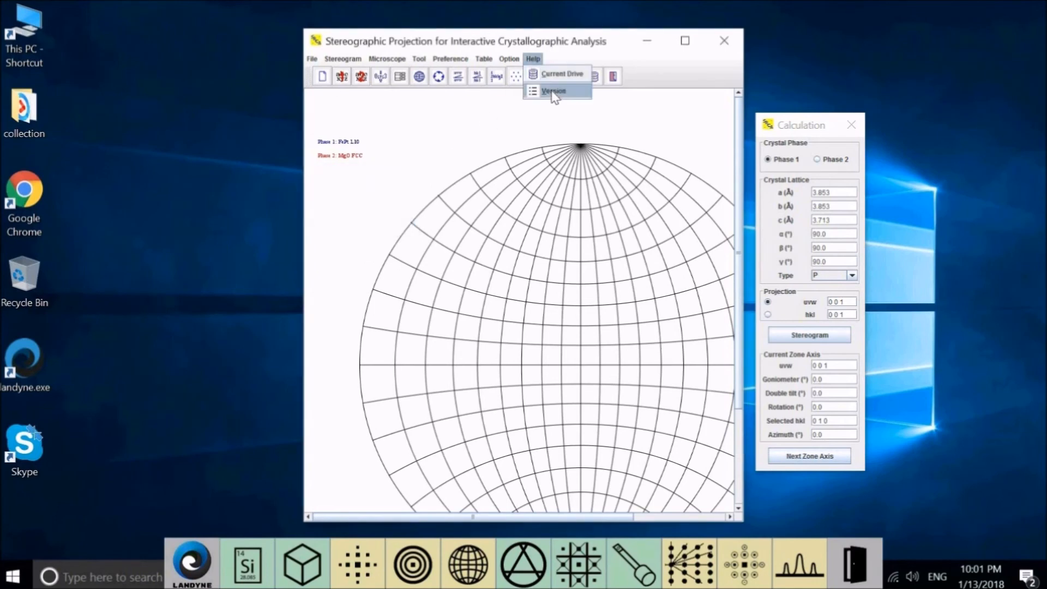
click(553, 91)
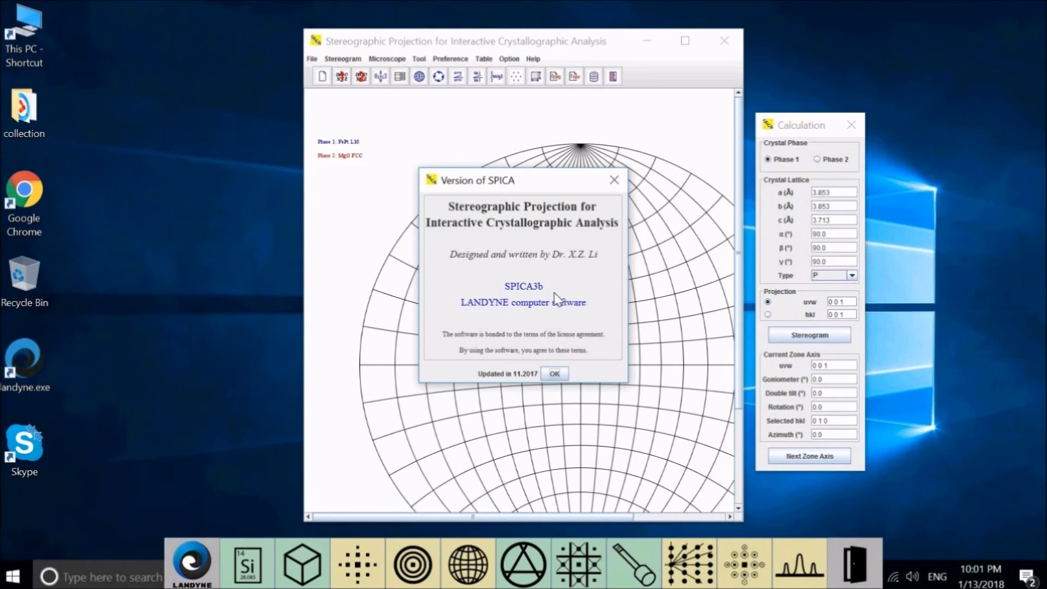
mouse_move(516, 384)
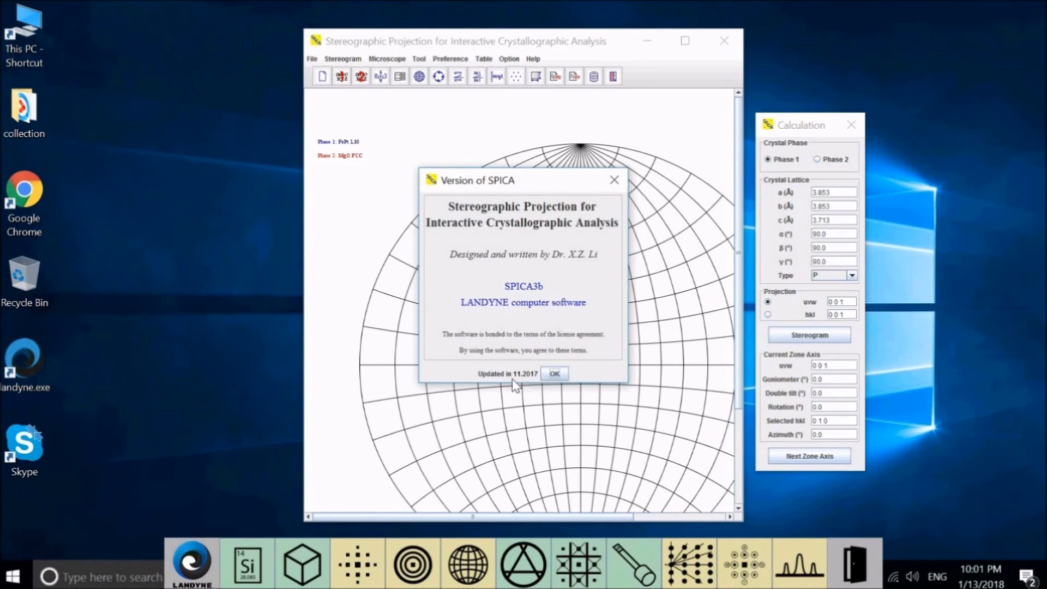
mouse_move(539, 386)
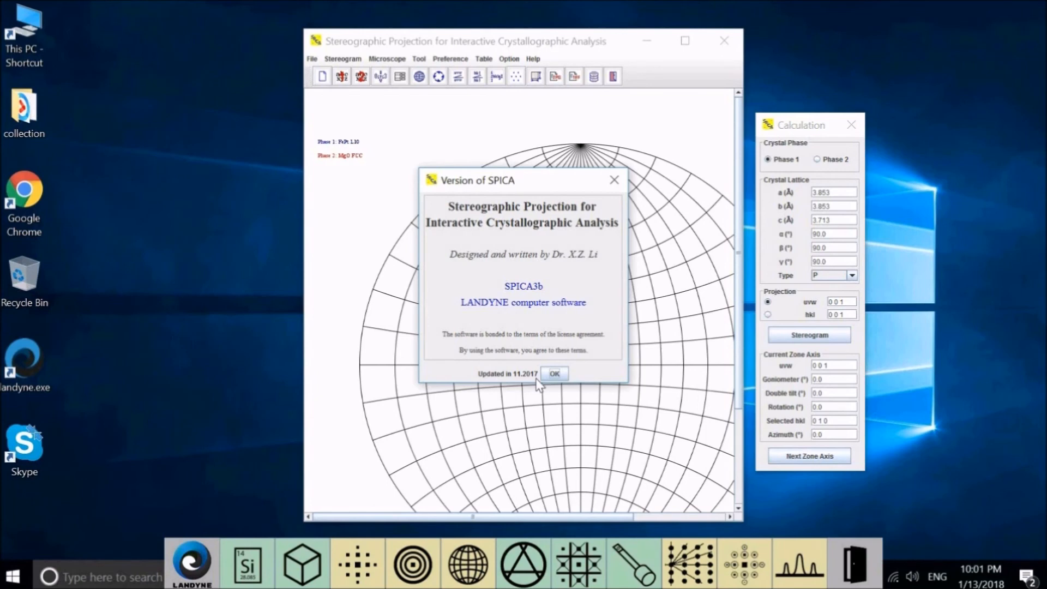
click(553, 373)
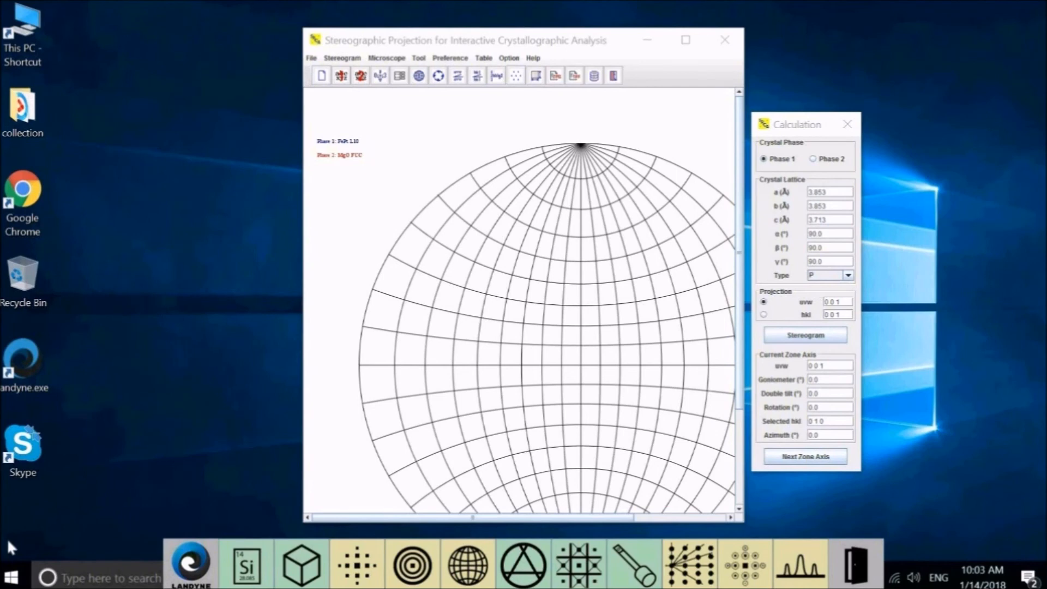
mouse_move(12, 37)
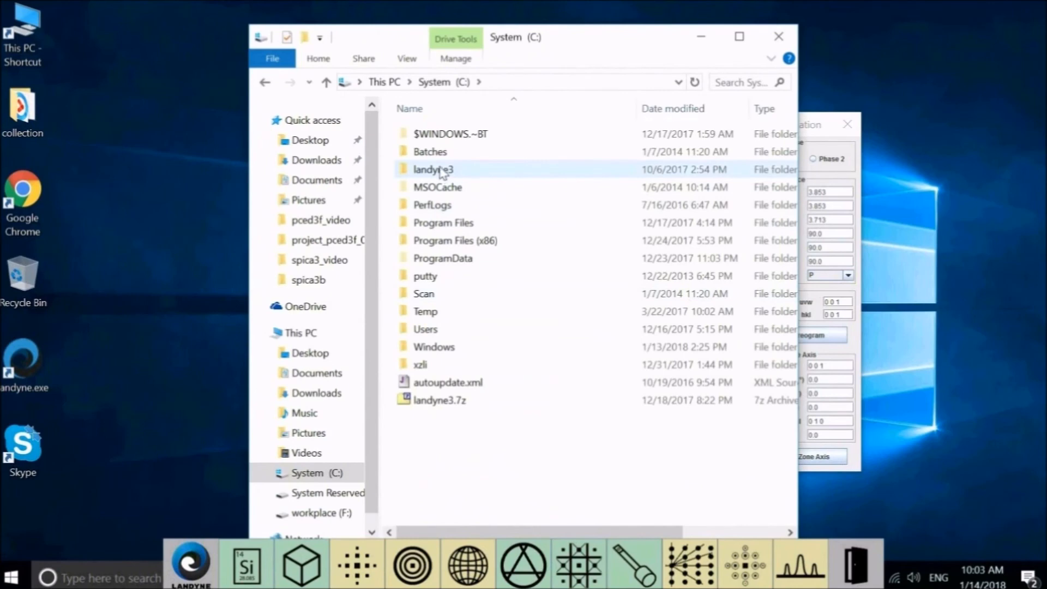
Step: Browse into the landyne3 folder on drive C and one of its subfolders
double_click(434, 169)
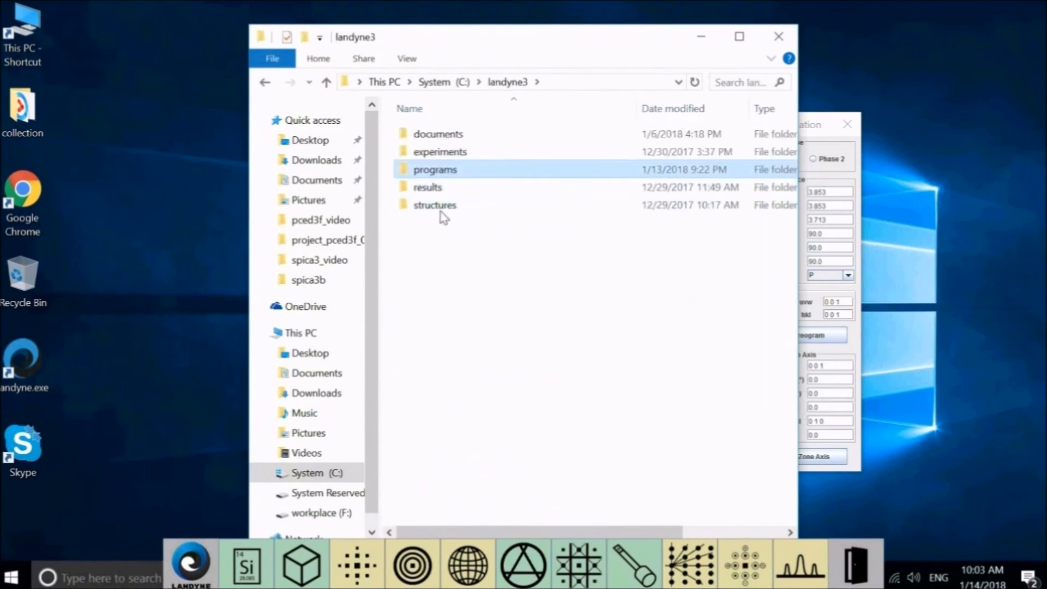
double_click(434, 205)
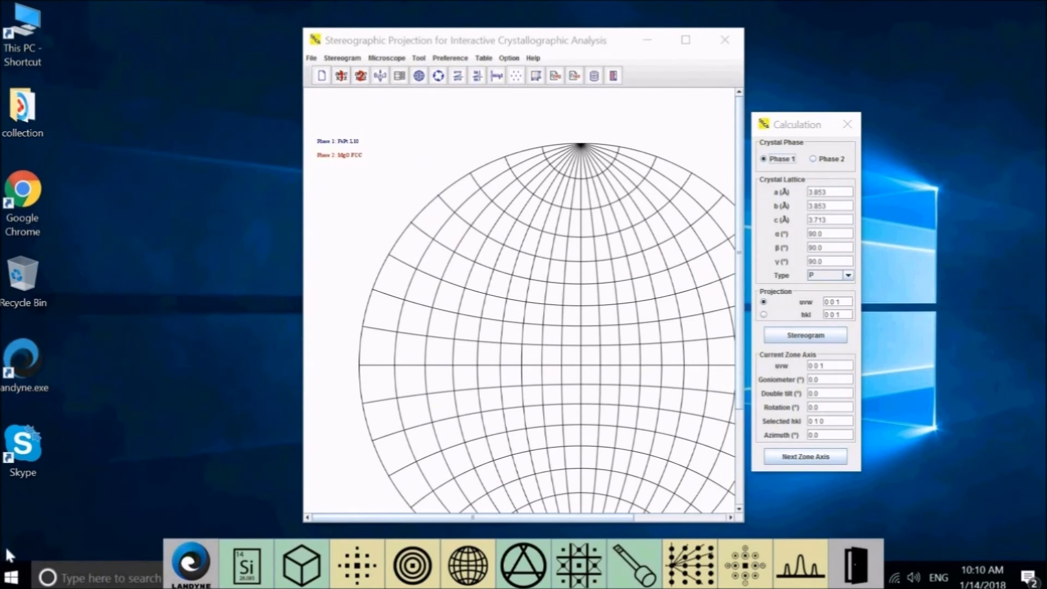
mouse_move(71, 305)
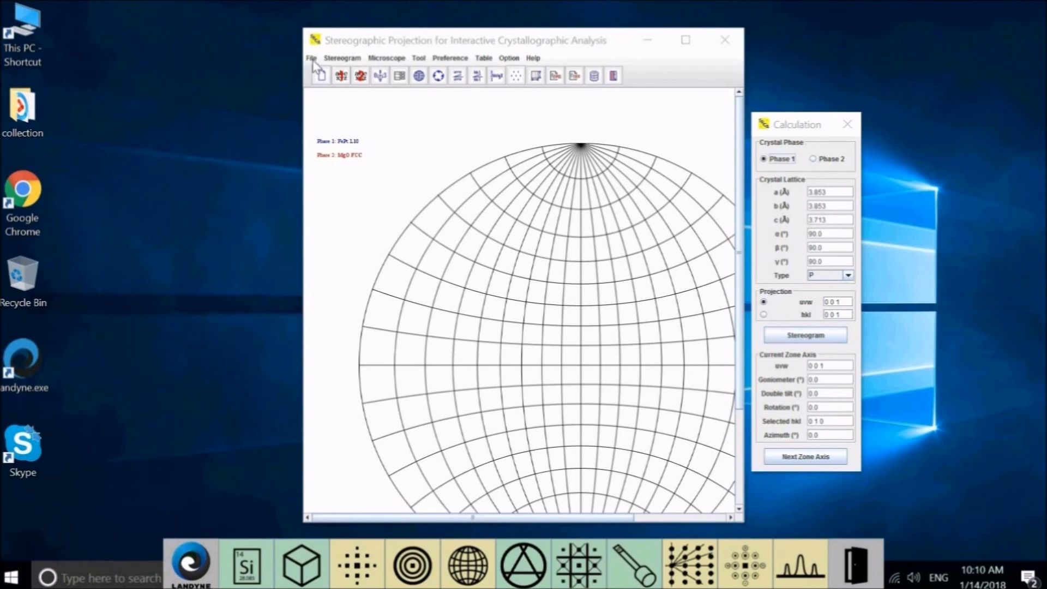
Step: Open SPICA's File menu showing New, Load, save-as and Exit
click(310, 57)
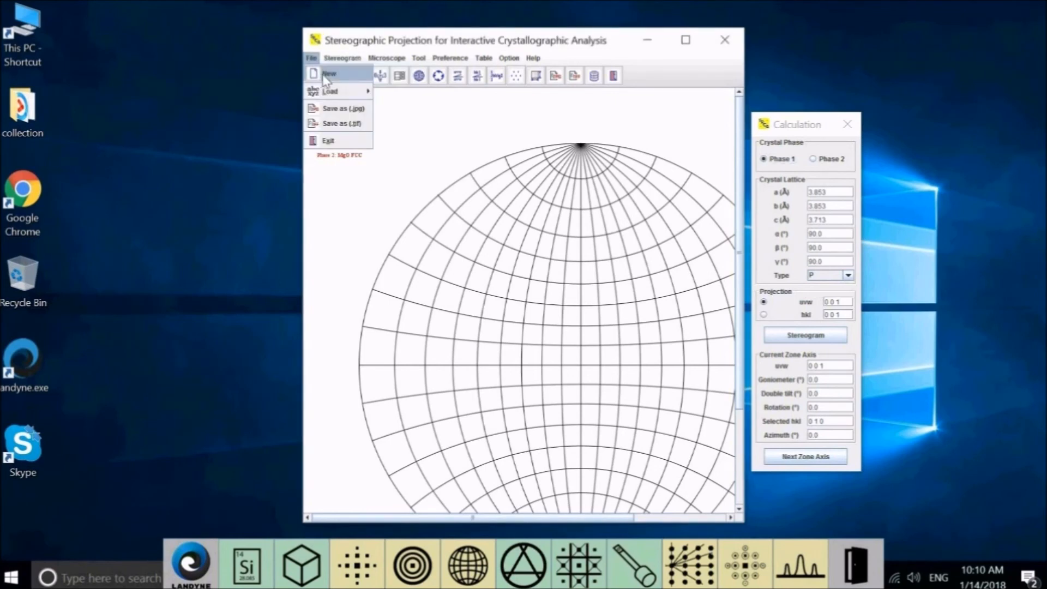
Step: Start a new crystal structure data file and enter its NaCl description
click(327, 73)
text(new c)
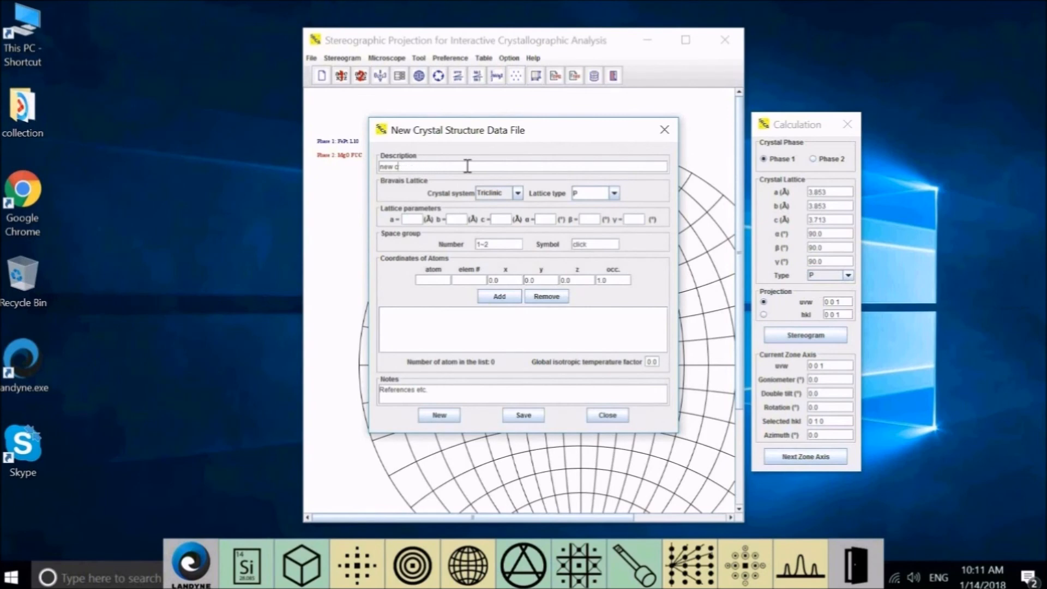
click(467, 166)
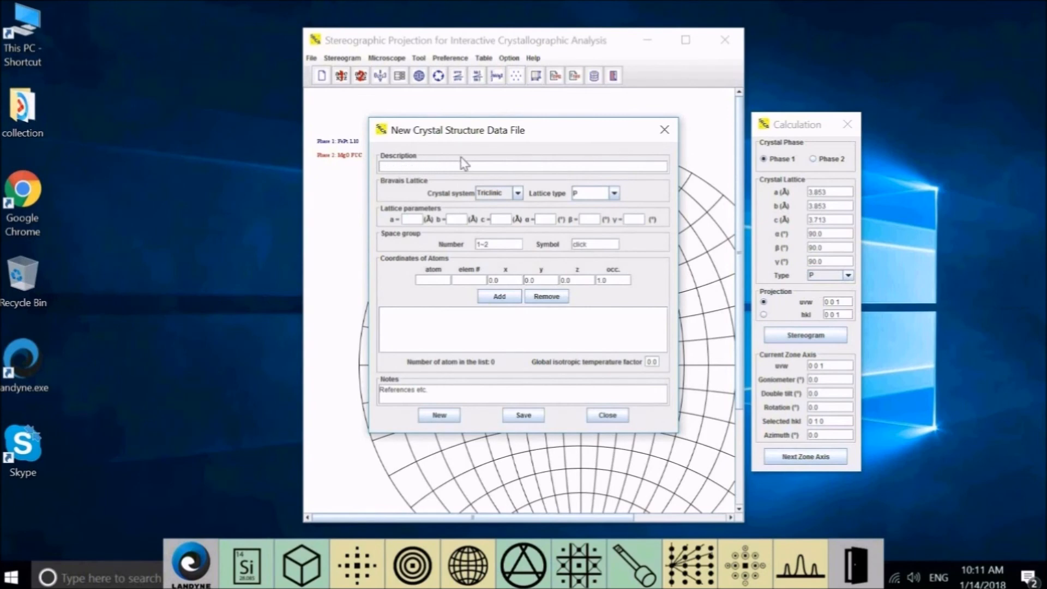
text(NaCl)
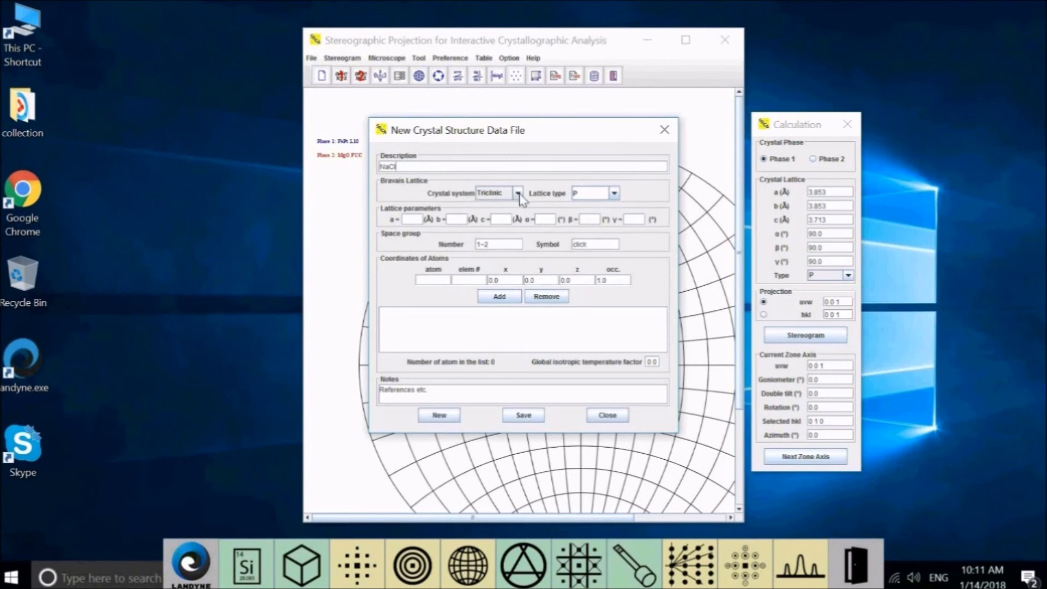
Step: Set crystal system Cubic, lattice type F and lattice parameter a = 3.6402
click(517, 193)
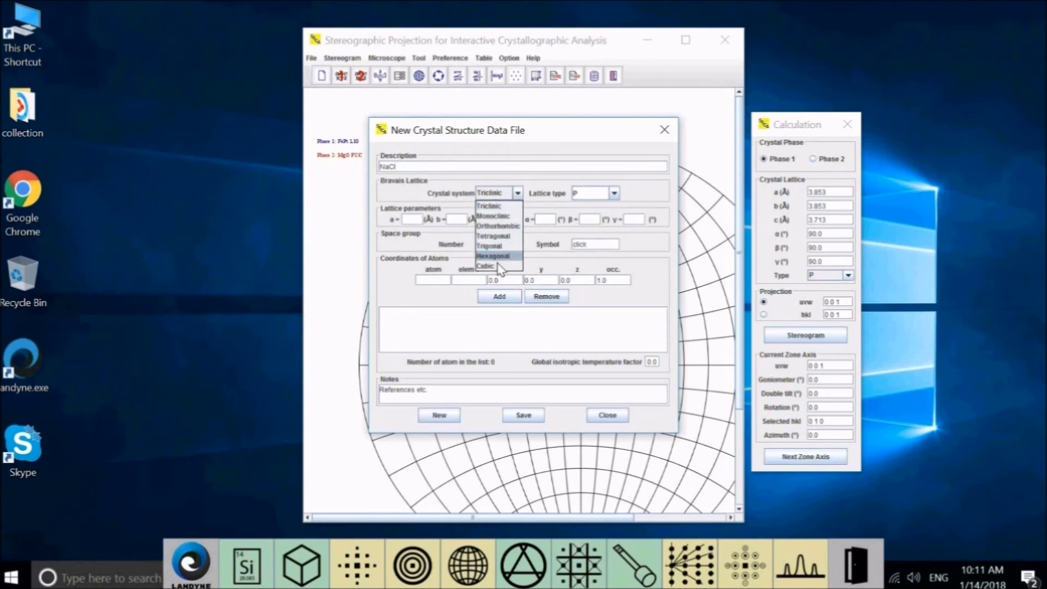
mouse_move(485, 266)
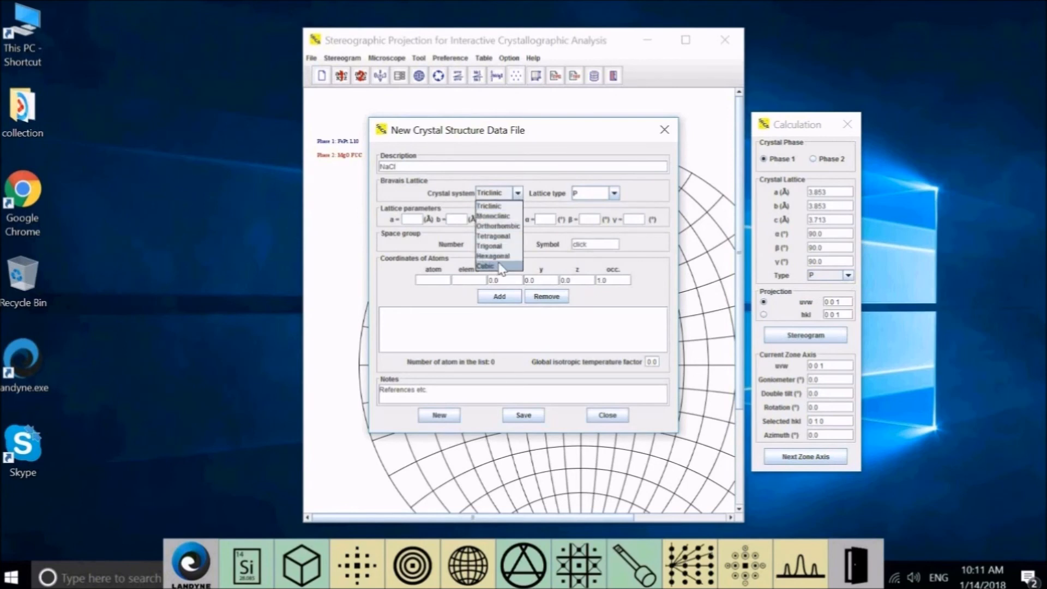
click(486, 265)
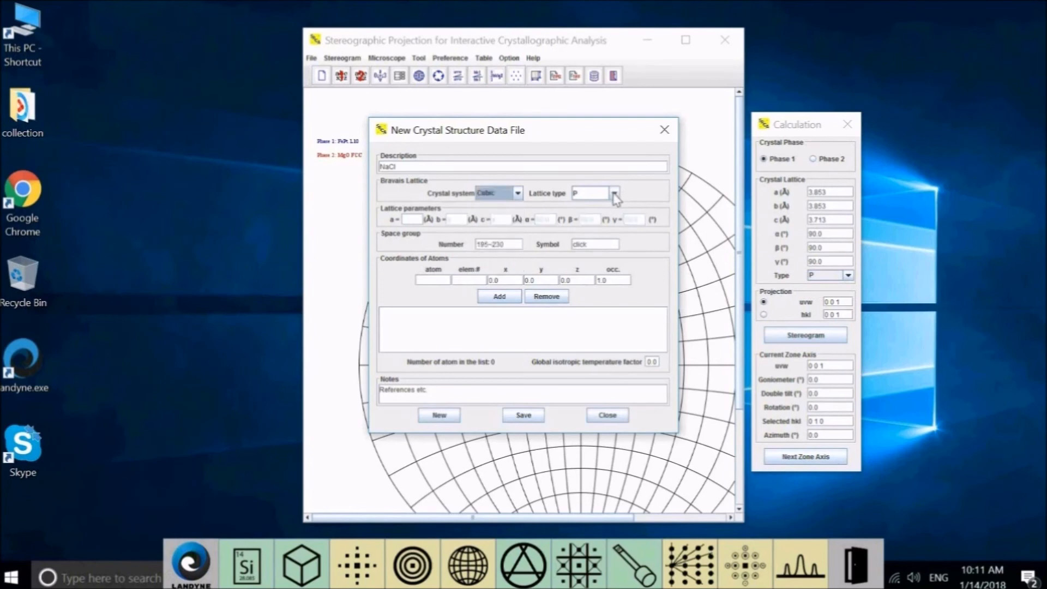
click(612, 193)
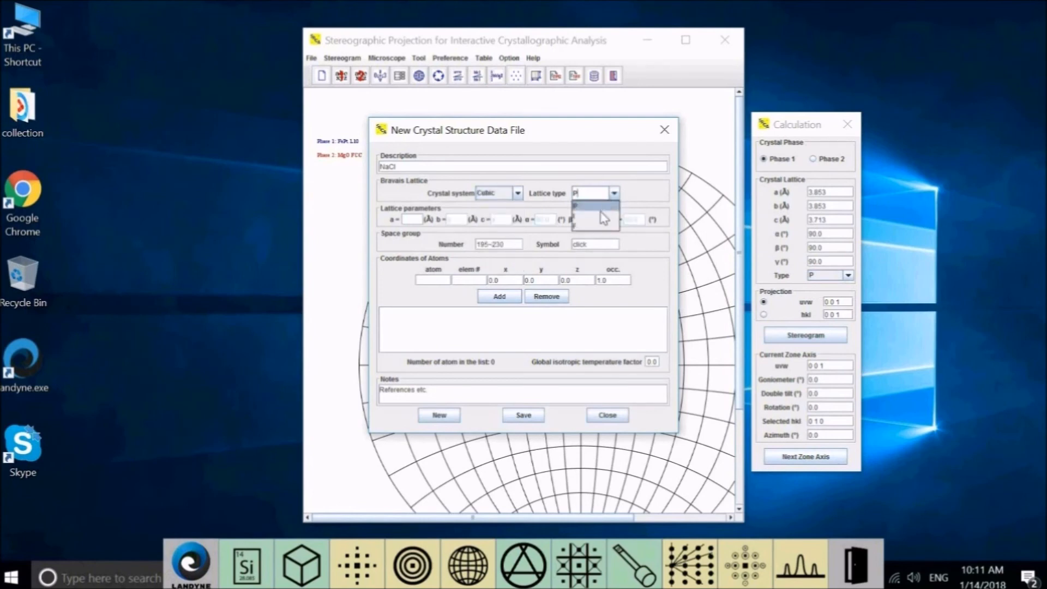
click(592, 205)
text(5.64)
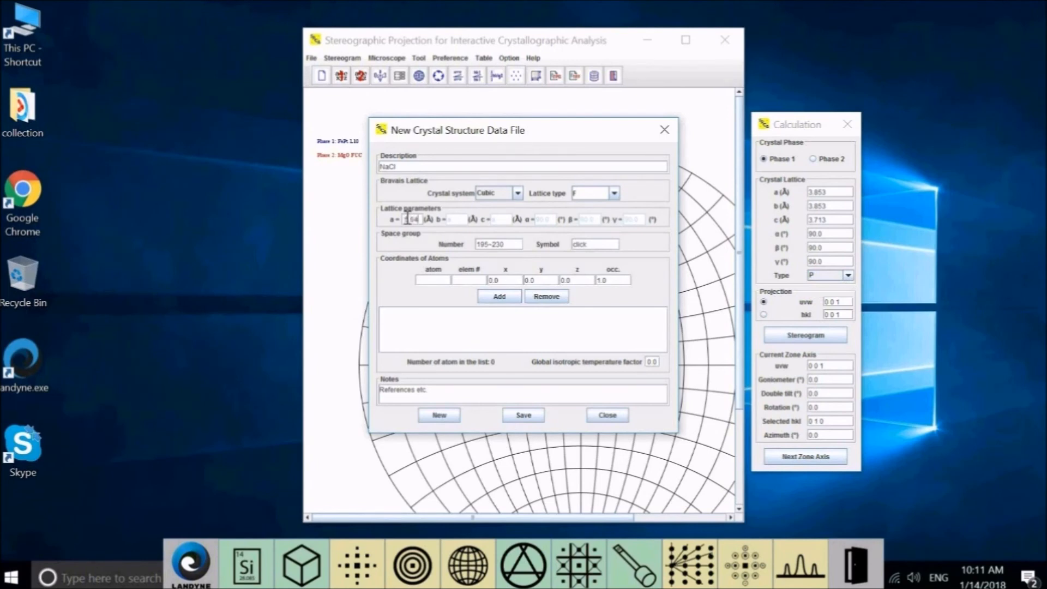
text(3.6402)
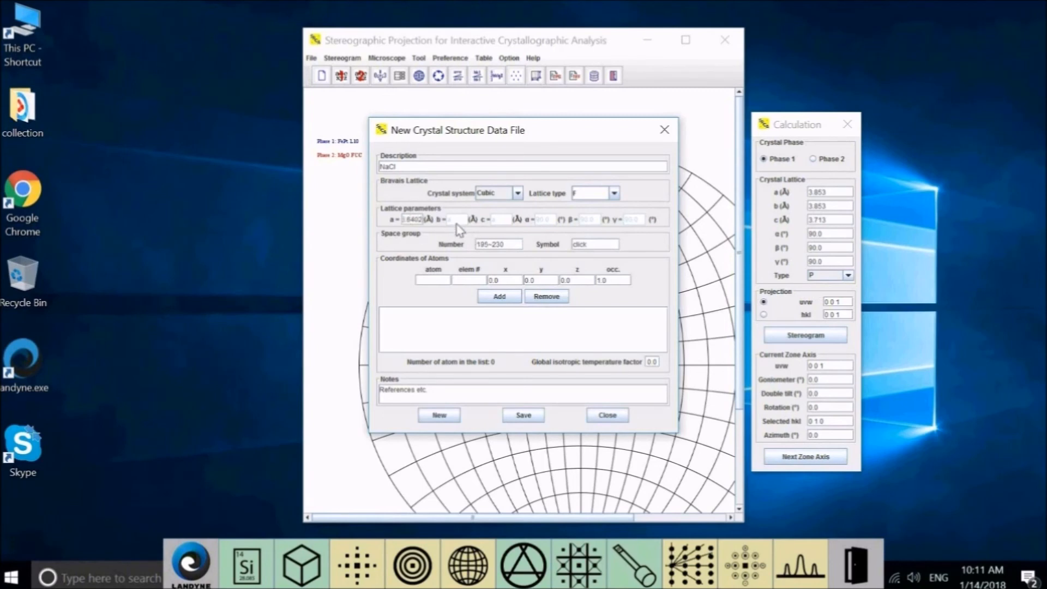
mouse_move(476, 232)
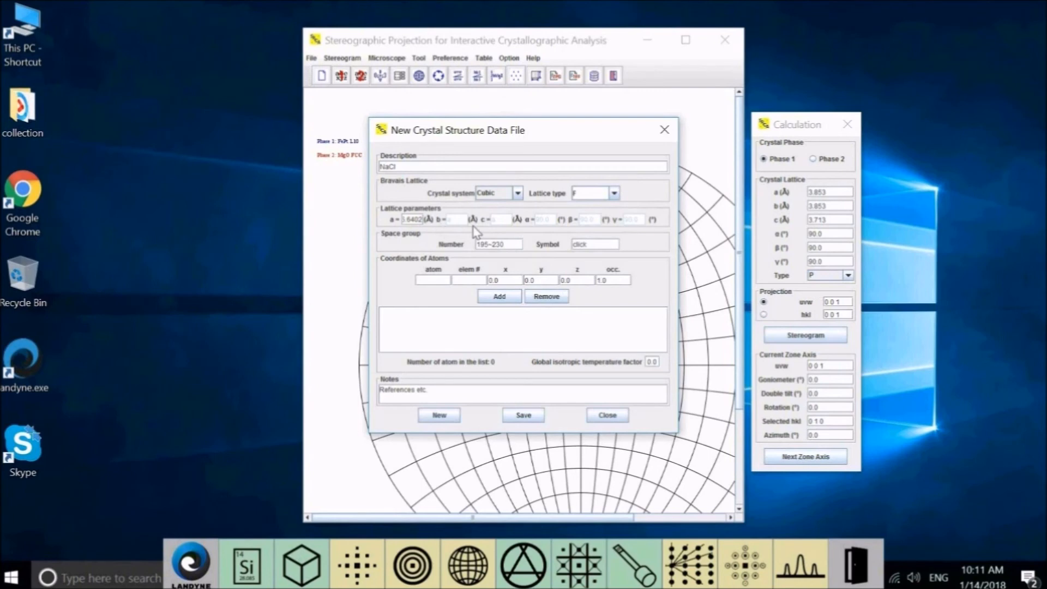
mouse_move(529, 229)
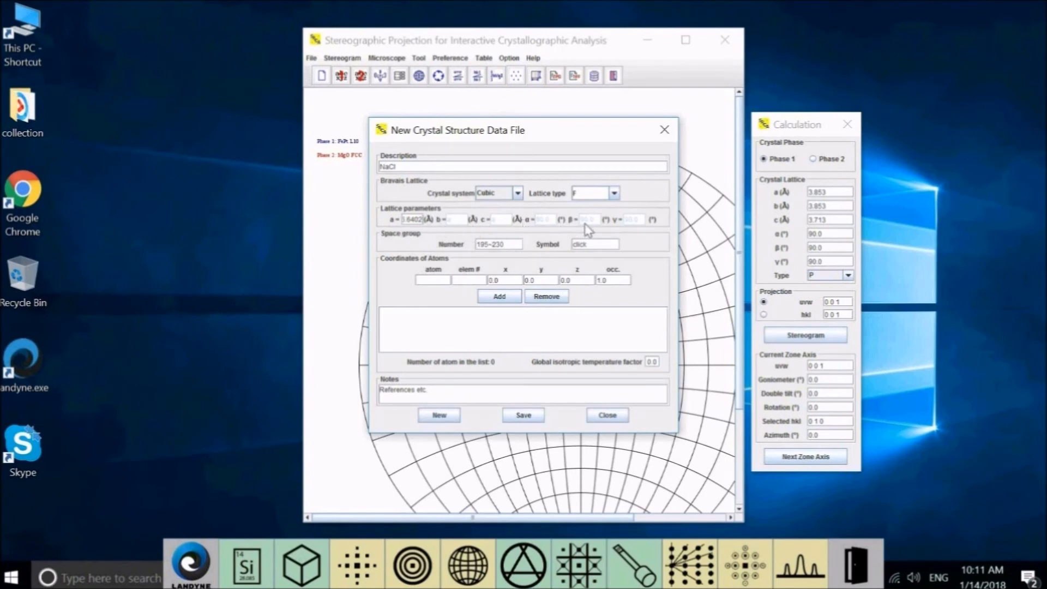
mouse_move(615, 230)
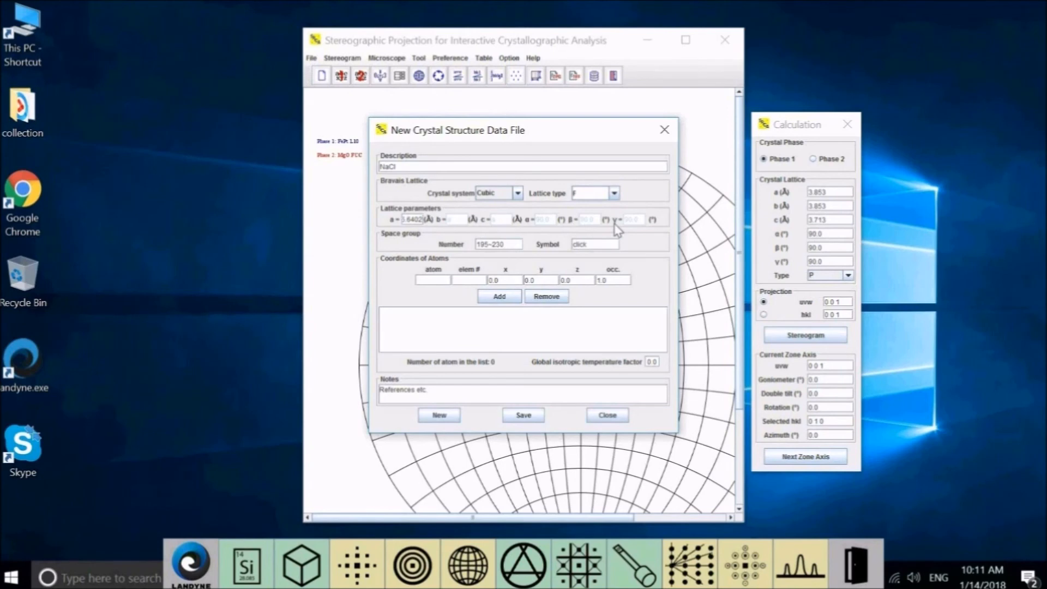
mouse_move(553, 240)
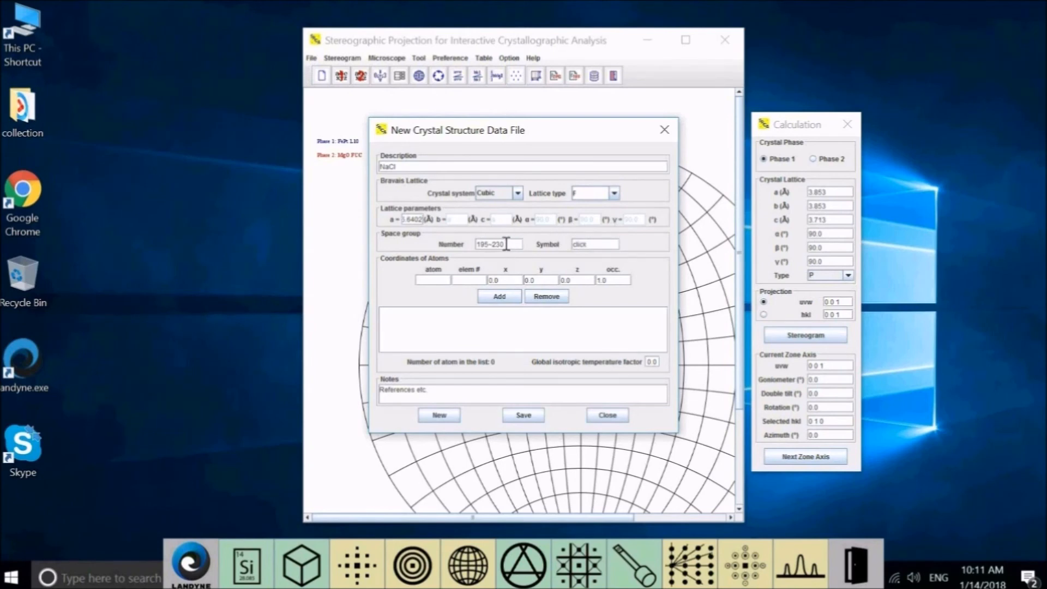
mouse_move(482, 262)
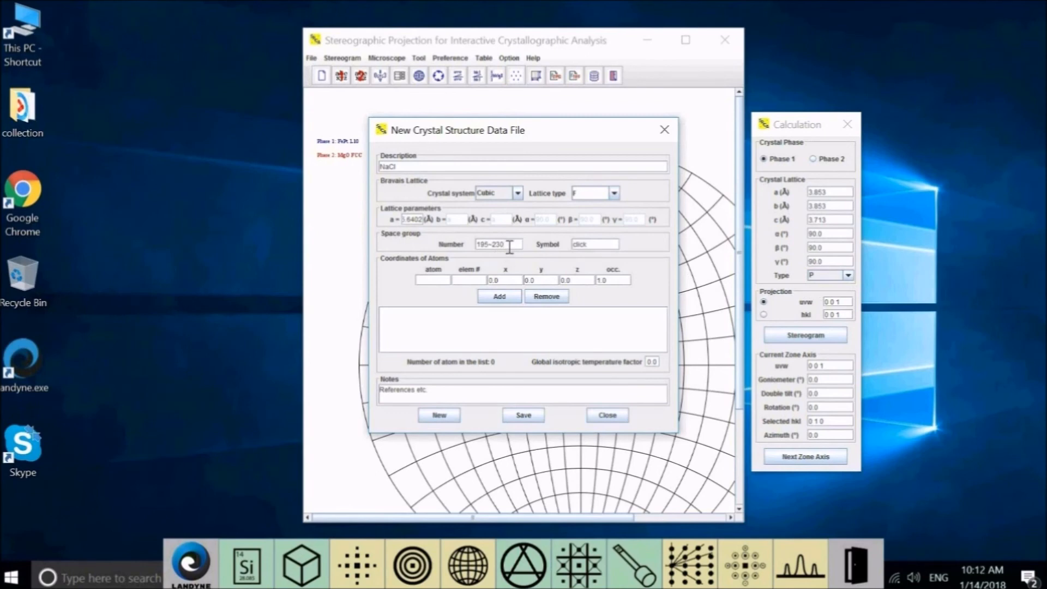
Step: Enter space group number 225 and fill in the matching space group symbol
click(497, 244)
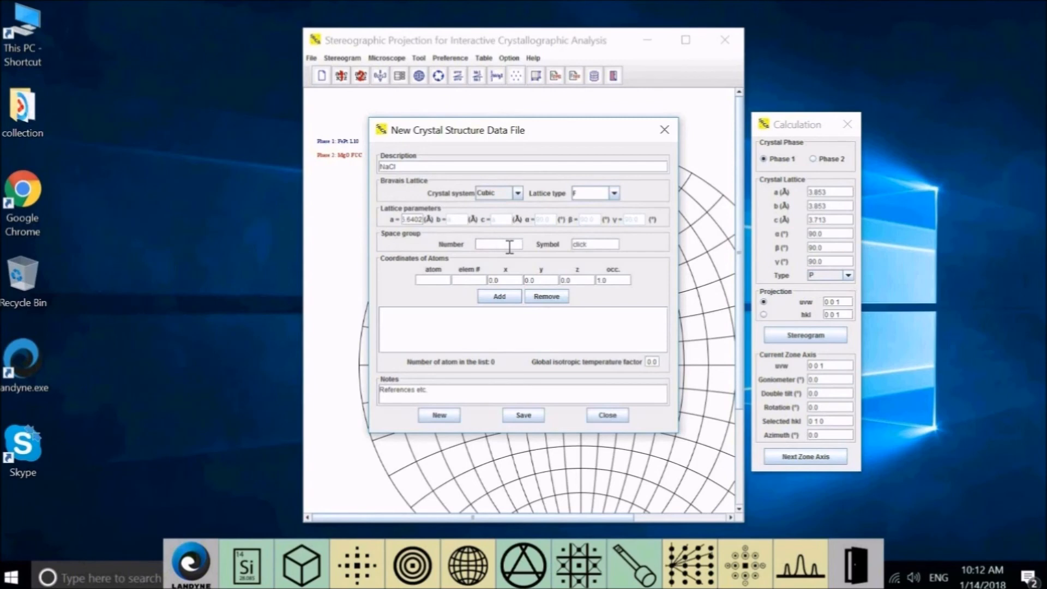
text(2)
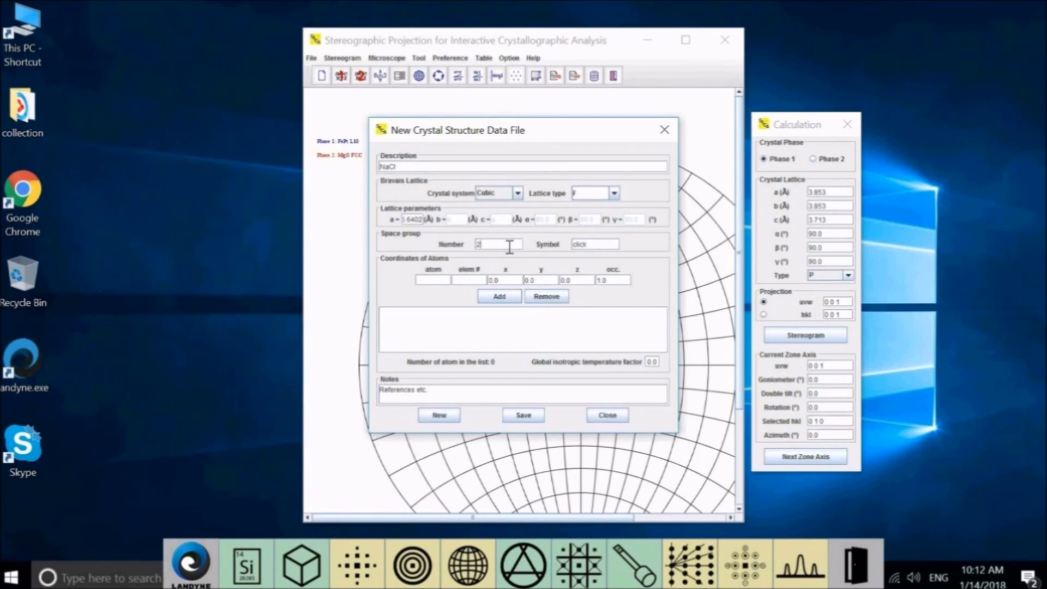
text(225)
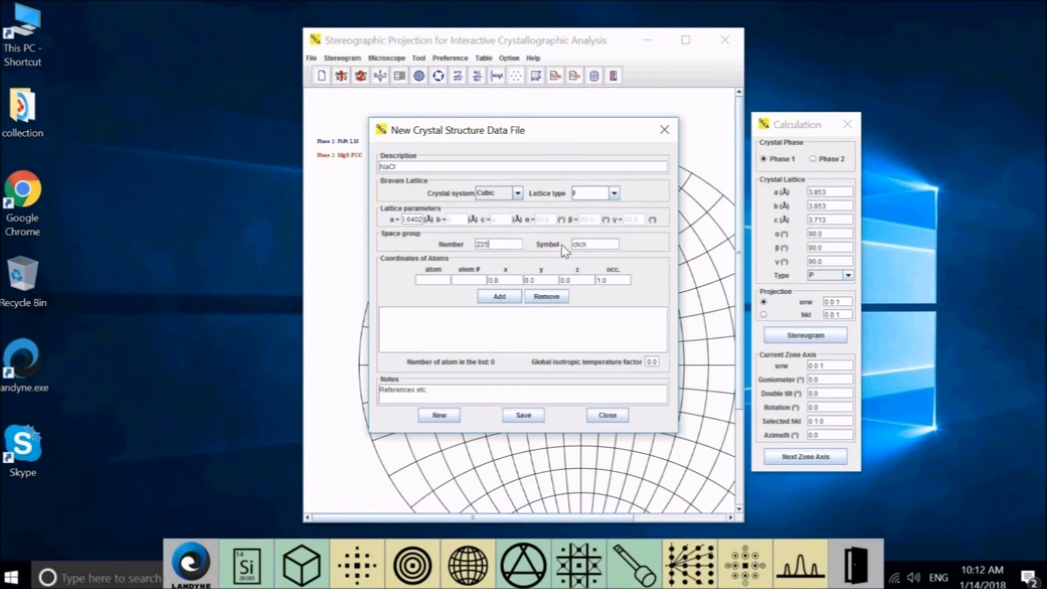
click(593, 243)
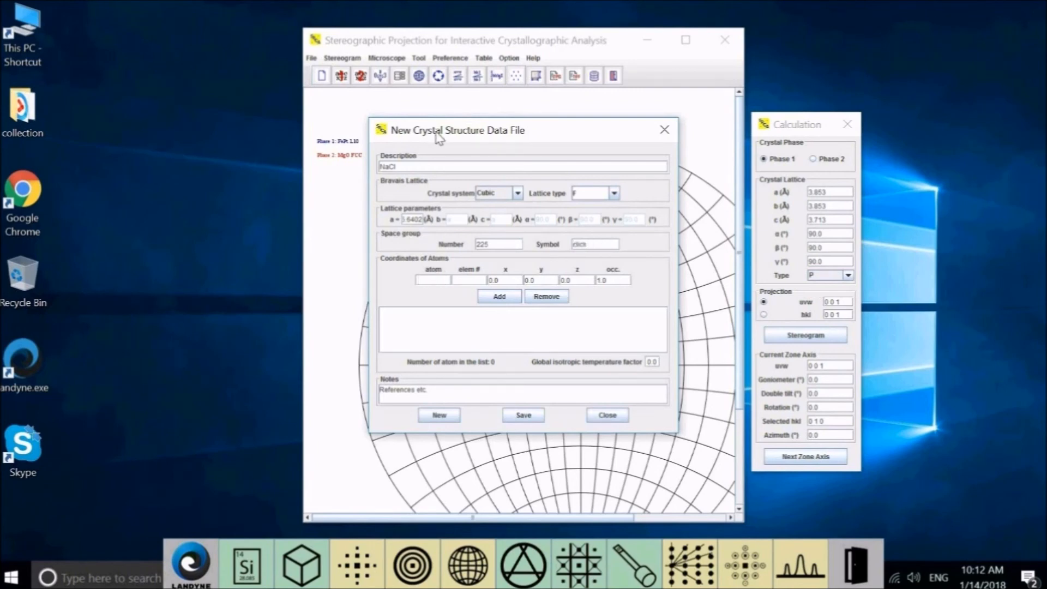
Step: Add atoms Na1 (element 11) at 0,0,0 and Cl1 (element 17) at 0,0.5,0
text(Na)
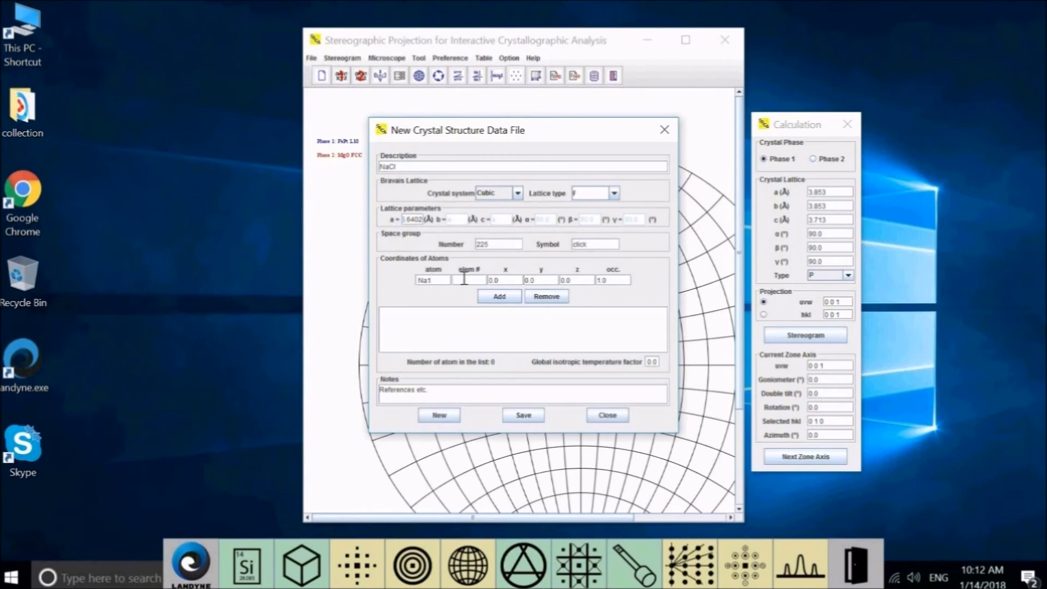
text(11)
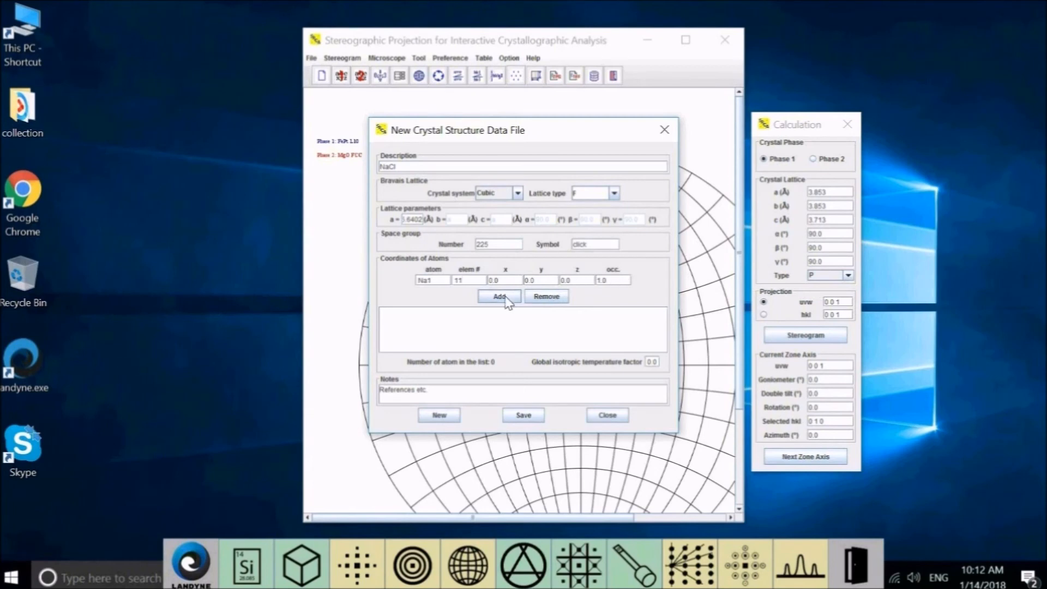
click(498, 297)
text(Cl)
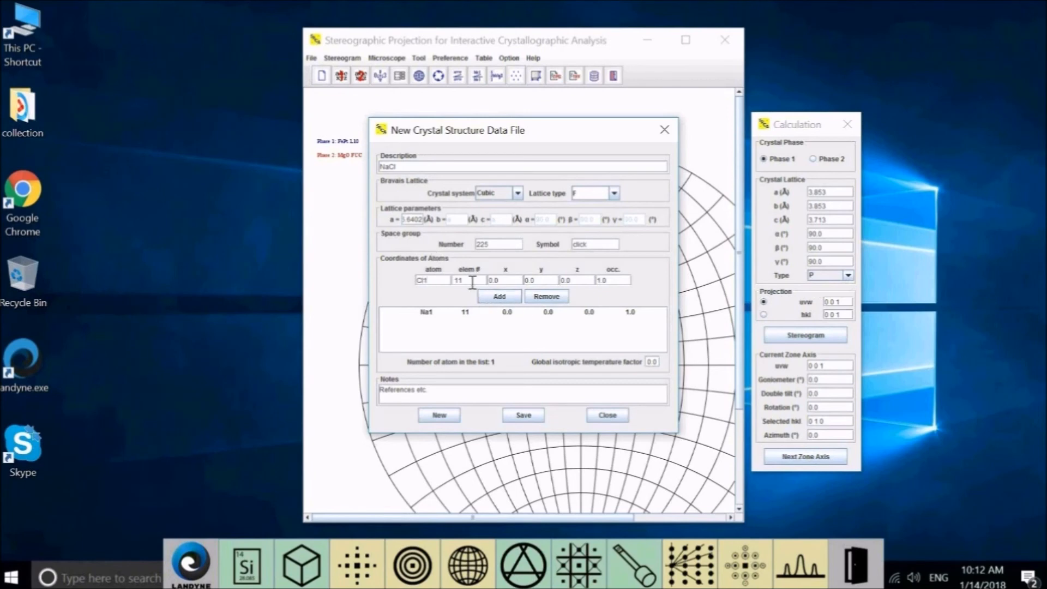
text(17)
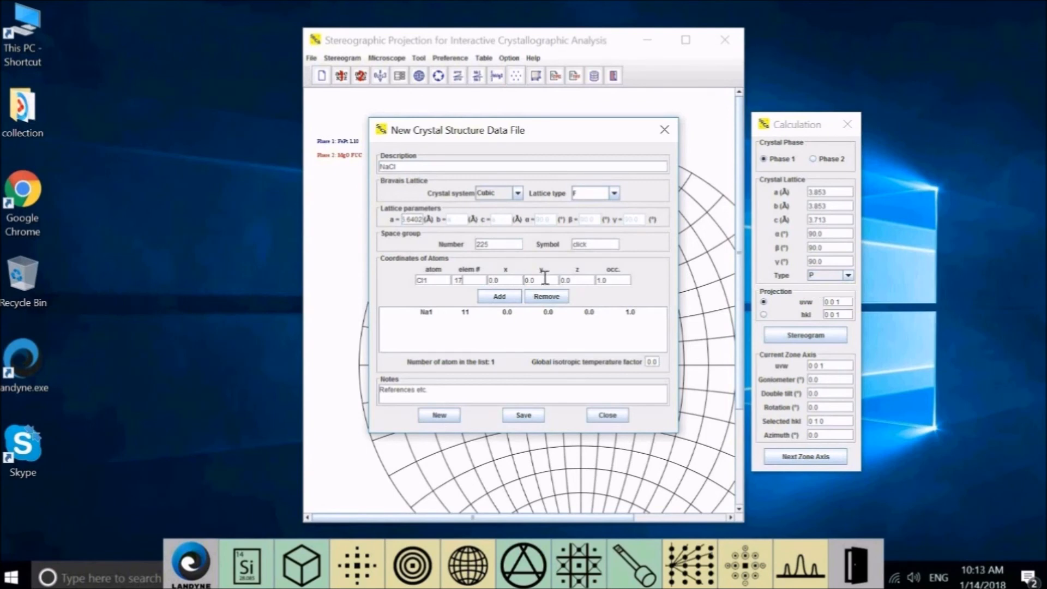
text(0.5)
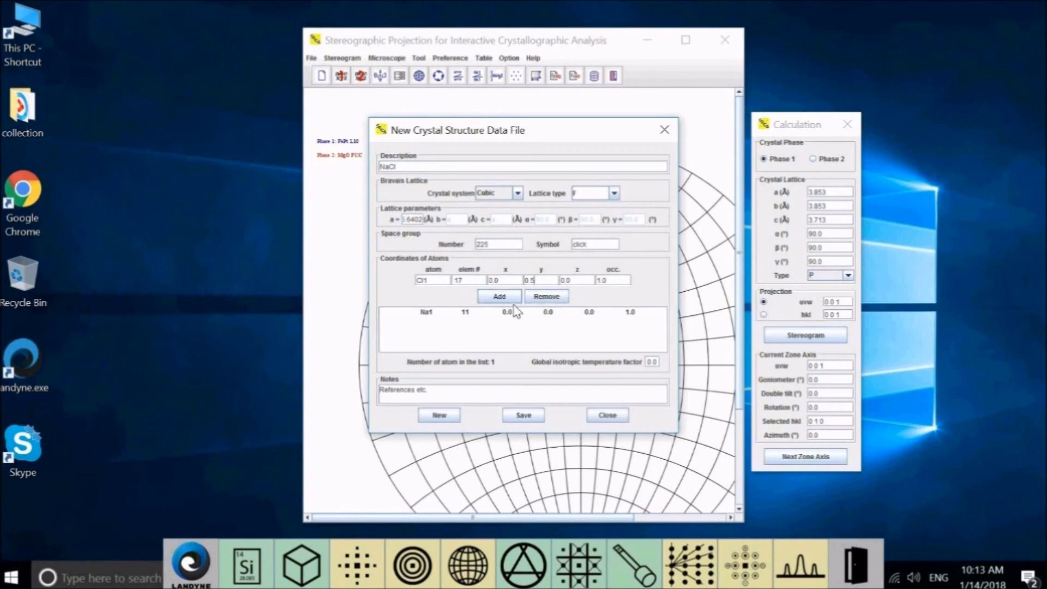
click(499, 297)
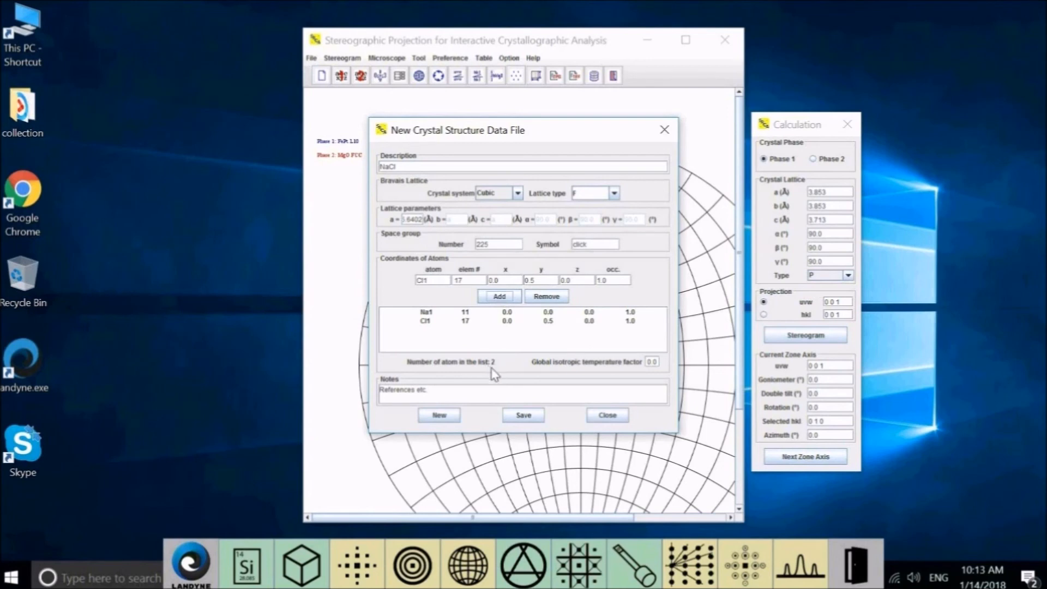
mouse_move(471, 332)
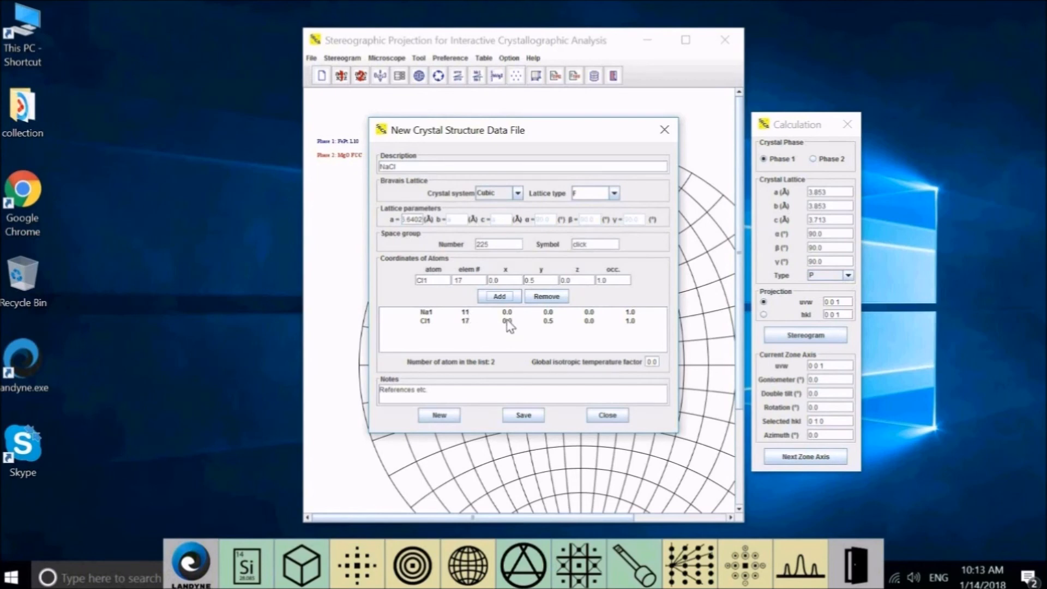
click(507, 320)
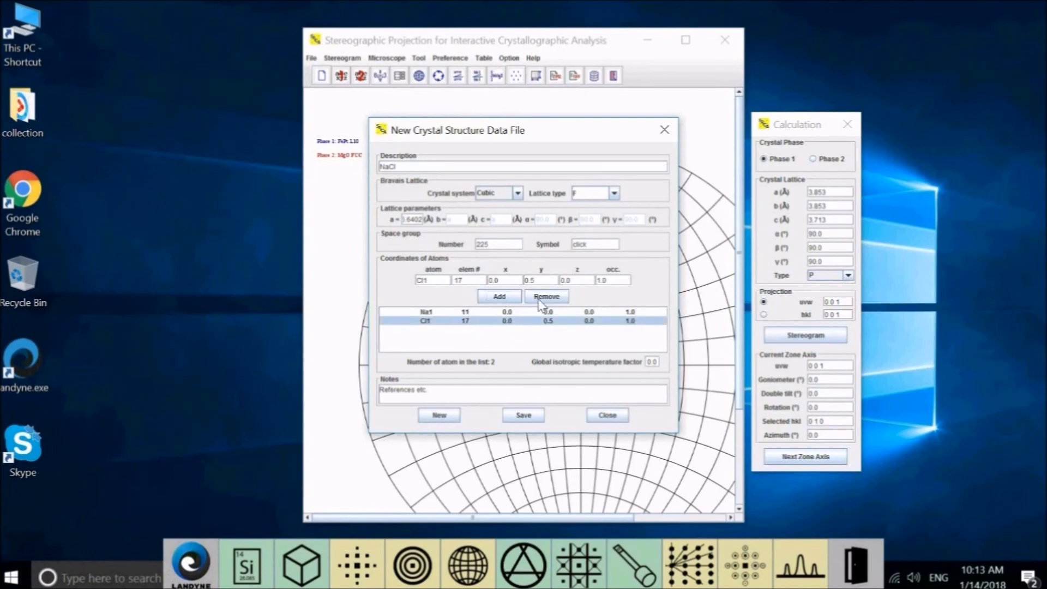
click(545, 295)
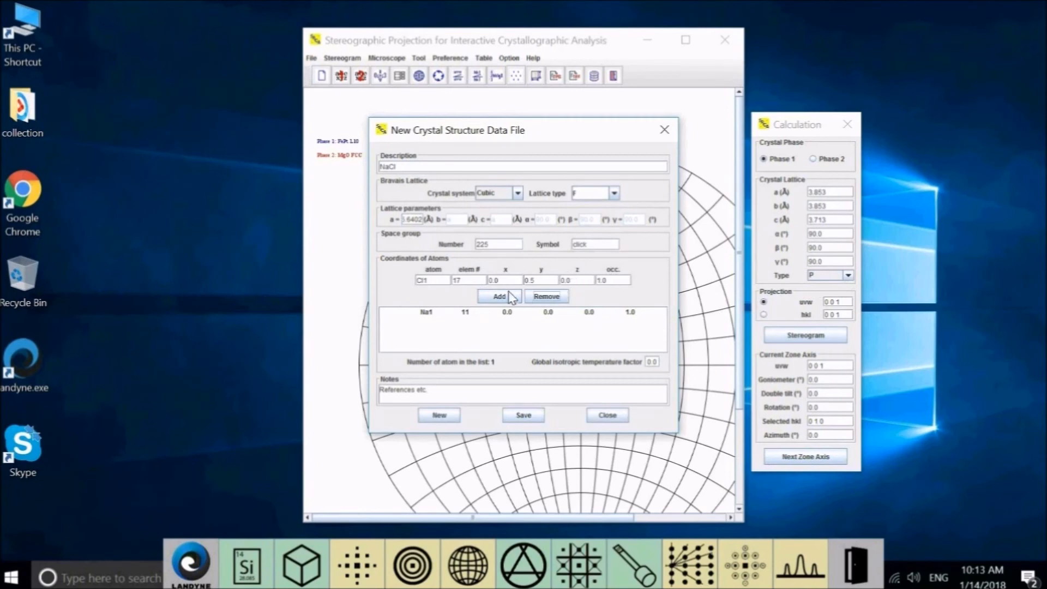
click(497, 295)
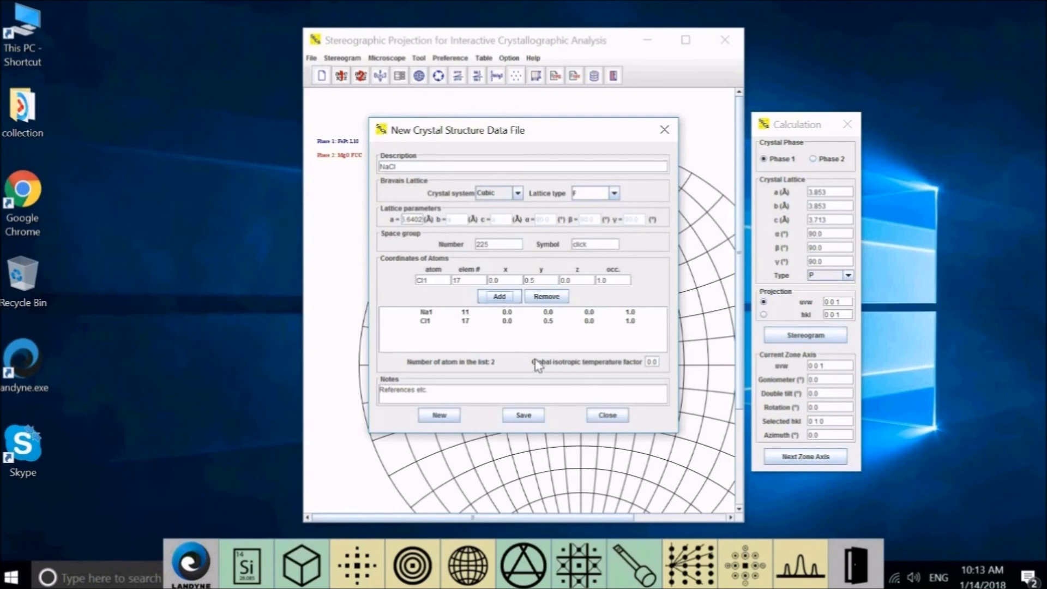
mouse_move(569, 376)
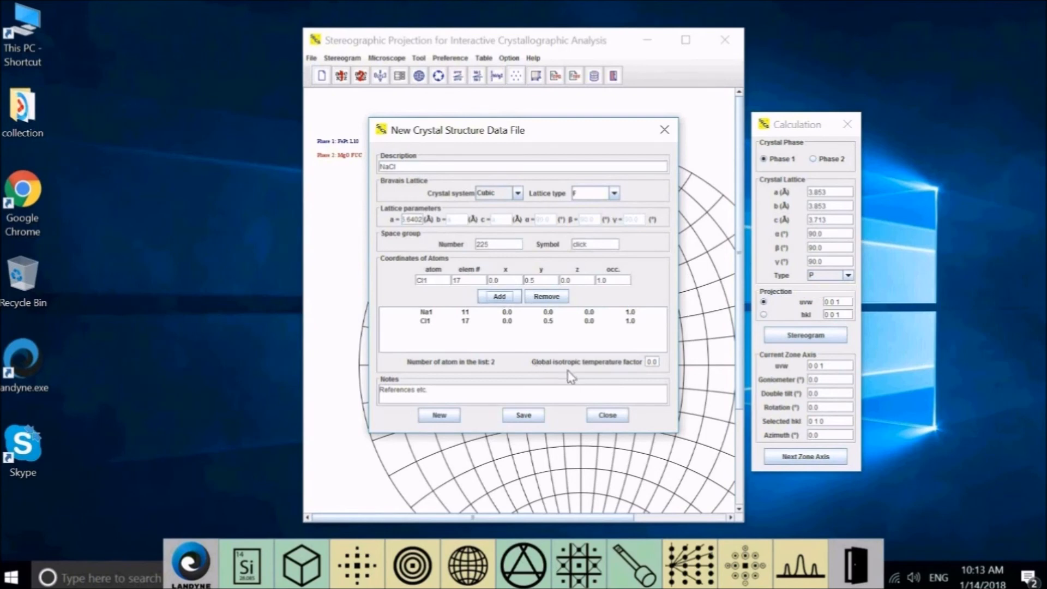
mouse_move(645, 372)
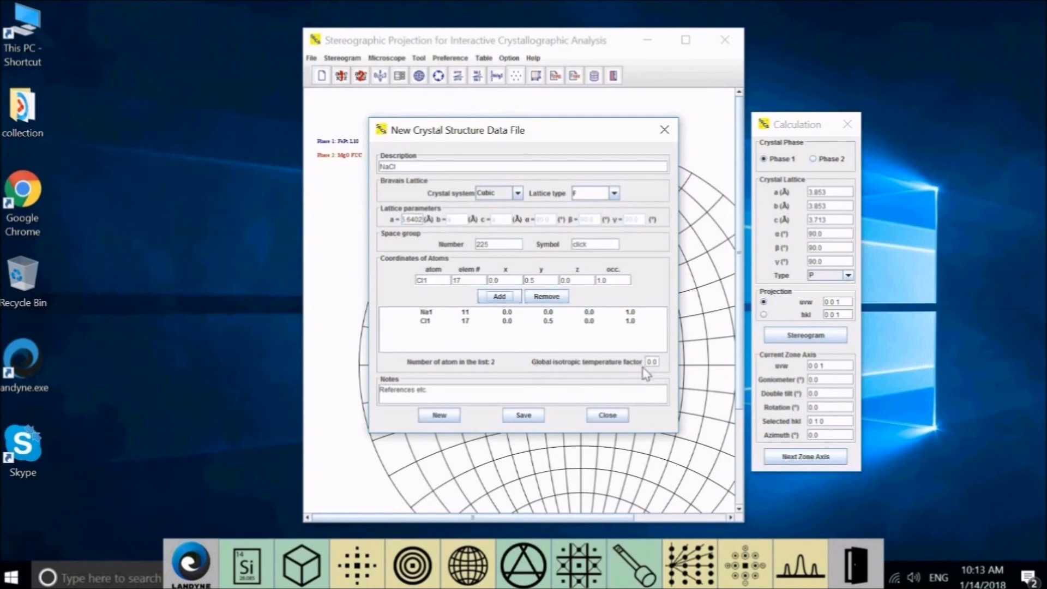
mouse_move(665, 375)
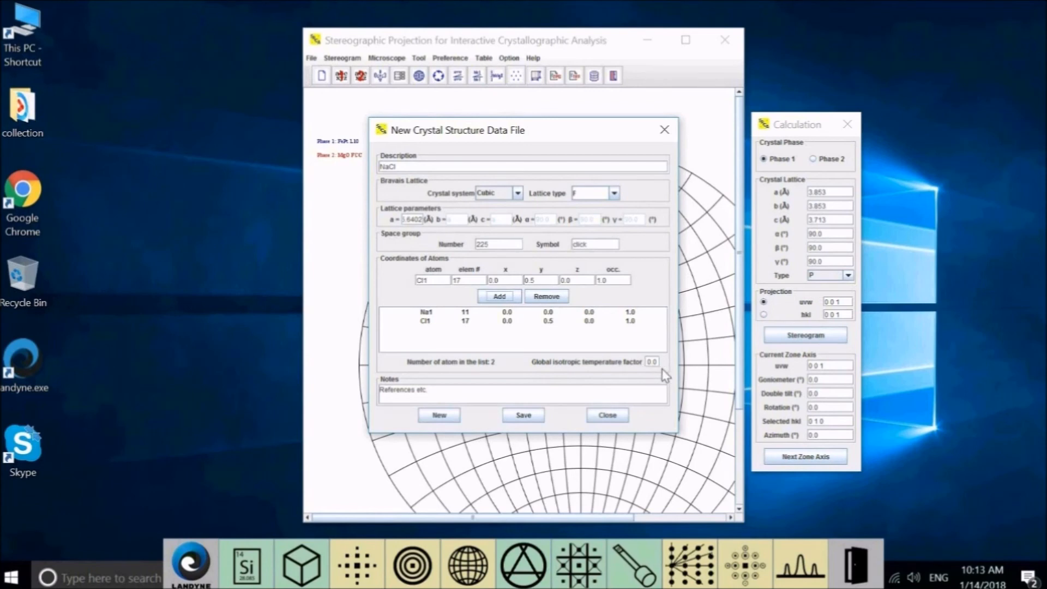
mouse_move(653, 377)
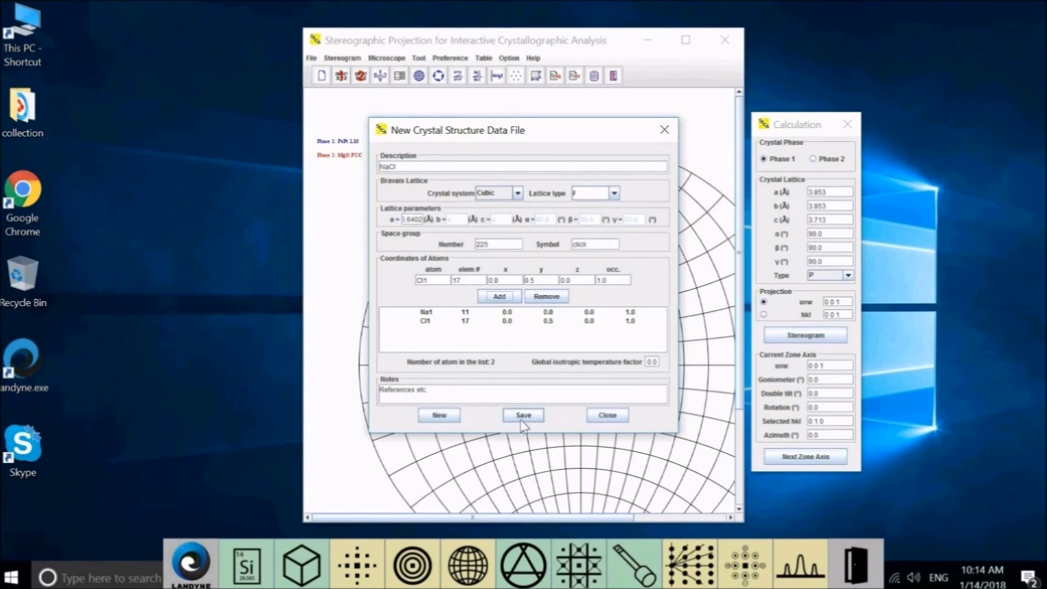
Step: Confirm the Save dialog to write NaClnew.str.txt into the structures folder
click(523, 415)
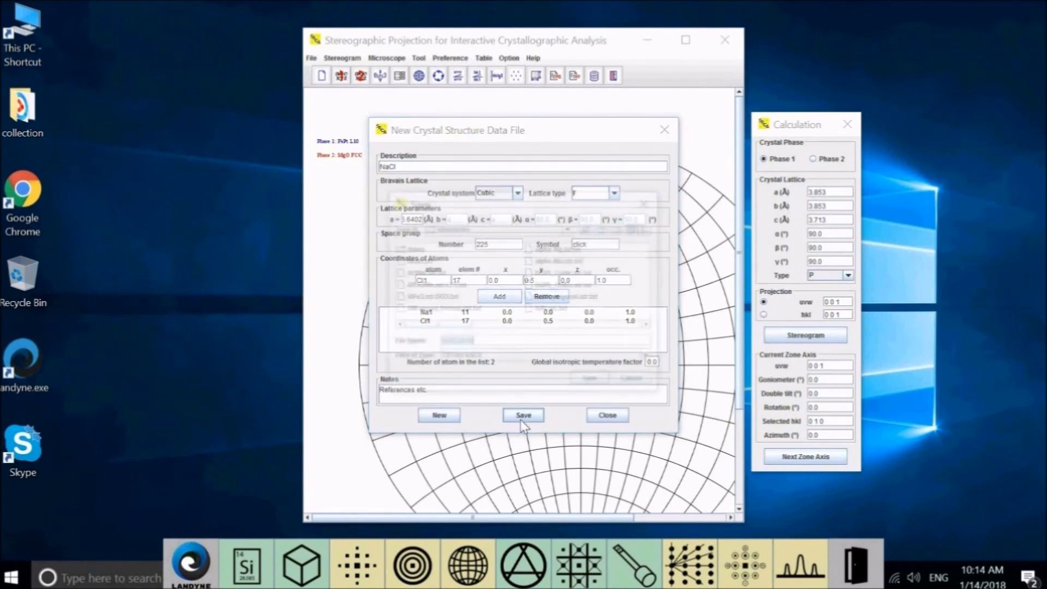
click(522, 414)
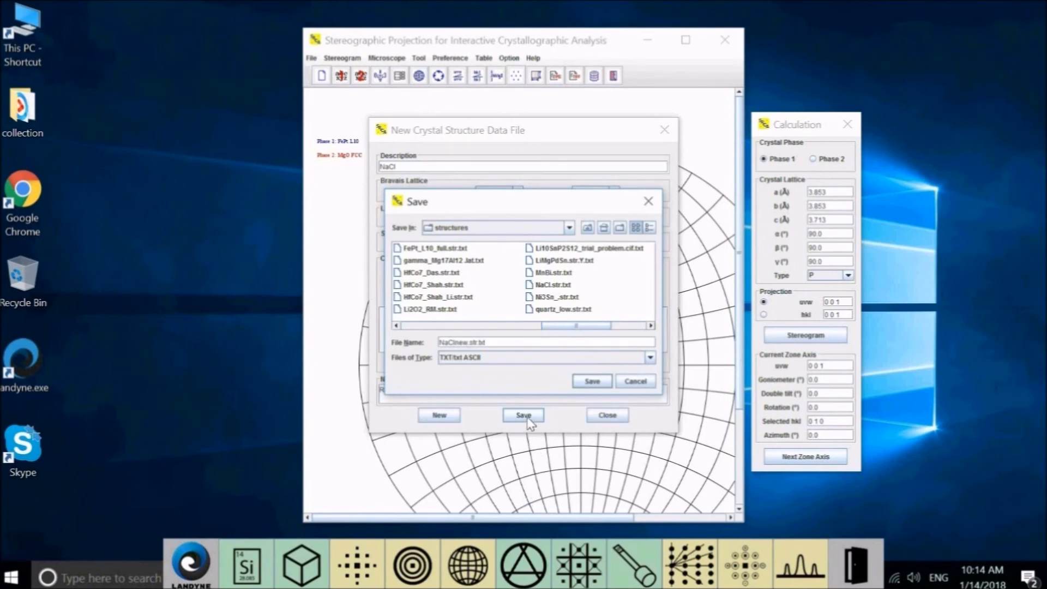
mouse_move(590, 381)
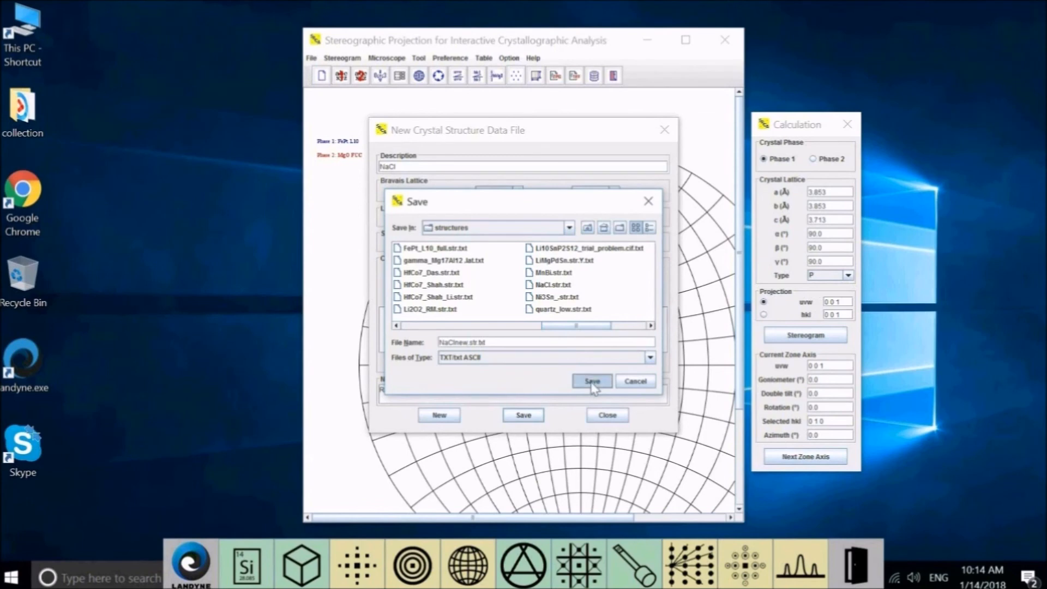
click(589, 380)
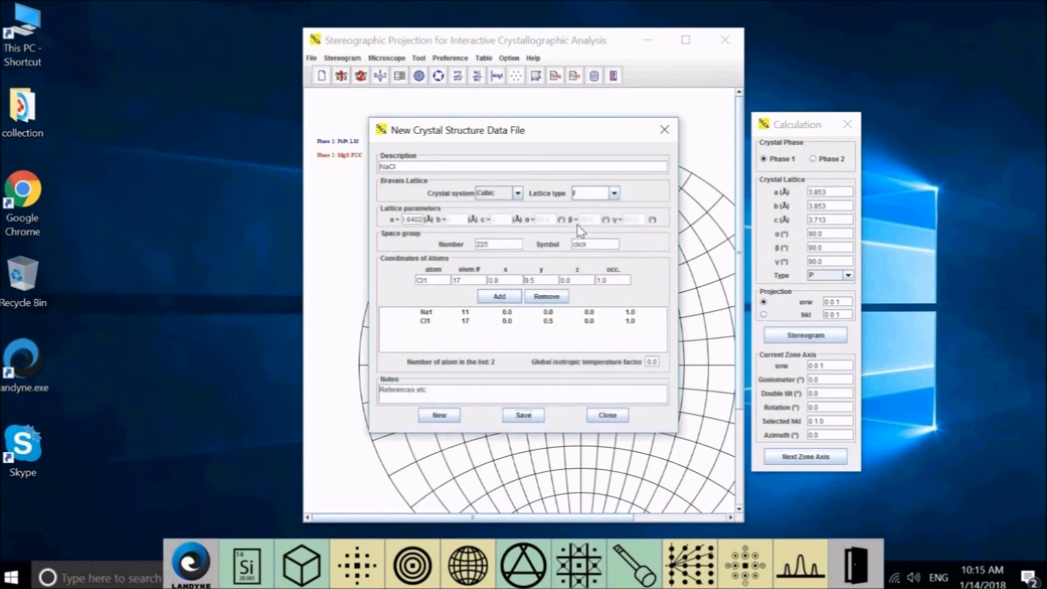
click(606, 414)
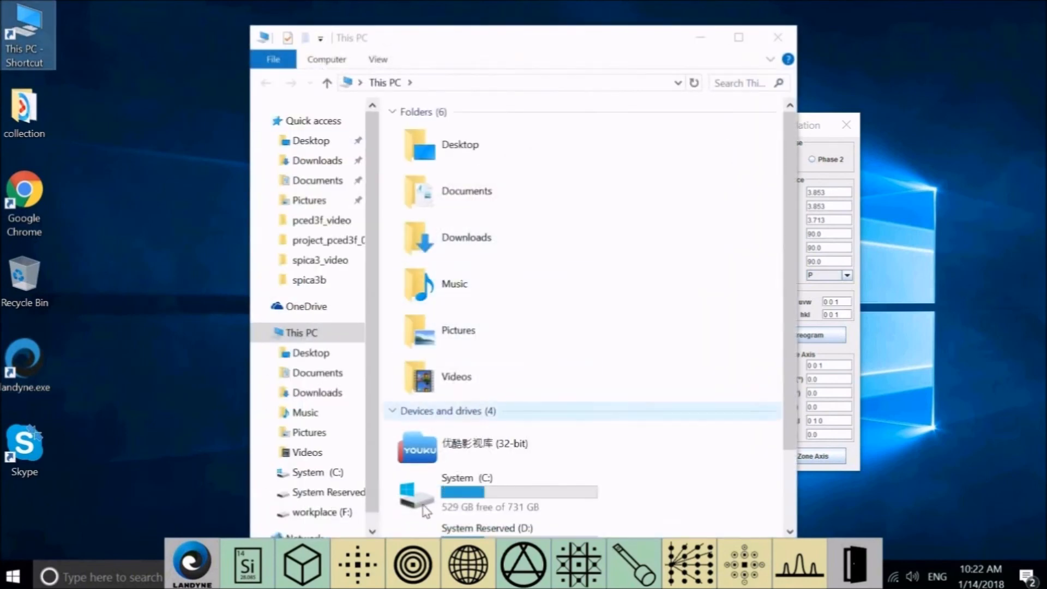
Step: Open NaClnew.str.txt from C:\landyne3\structures in Notepad
double_click(417, 494)
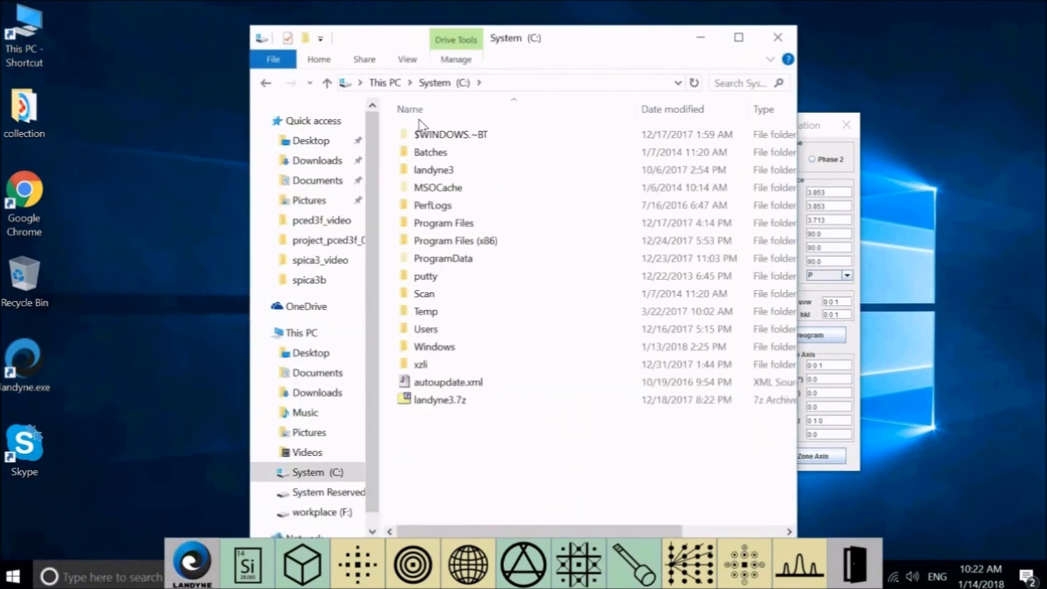
double_click(434, 169)
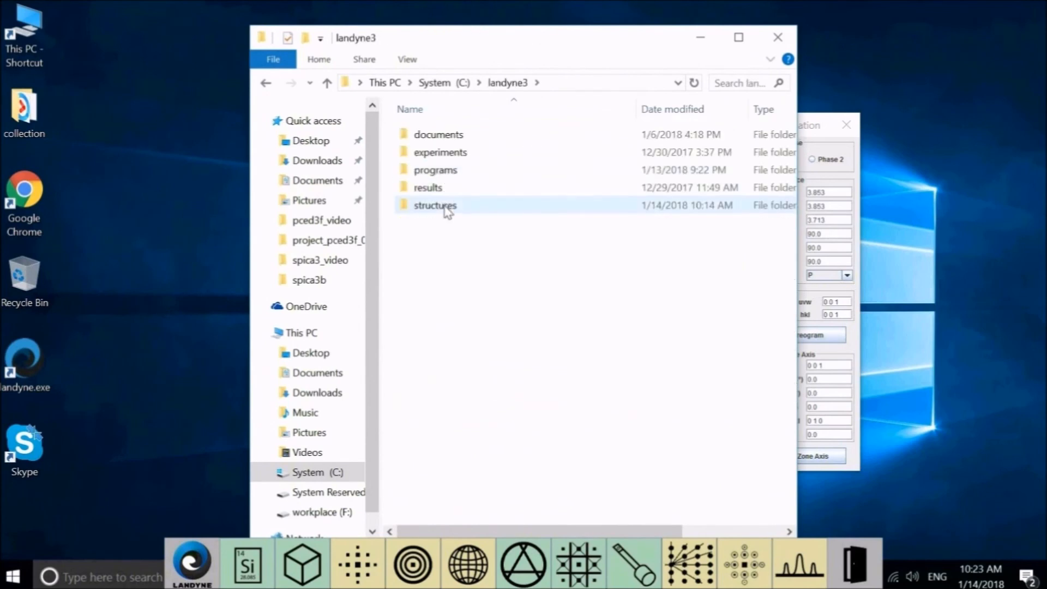
double_click(434, 205)
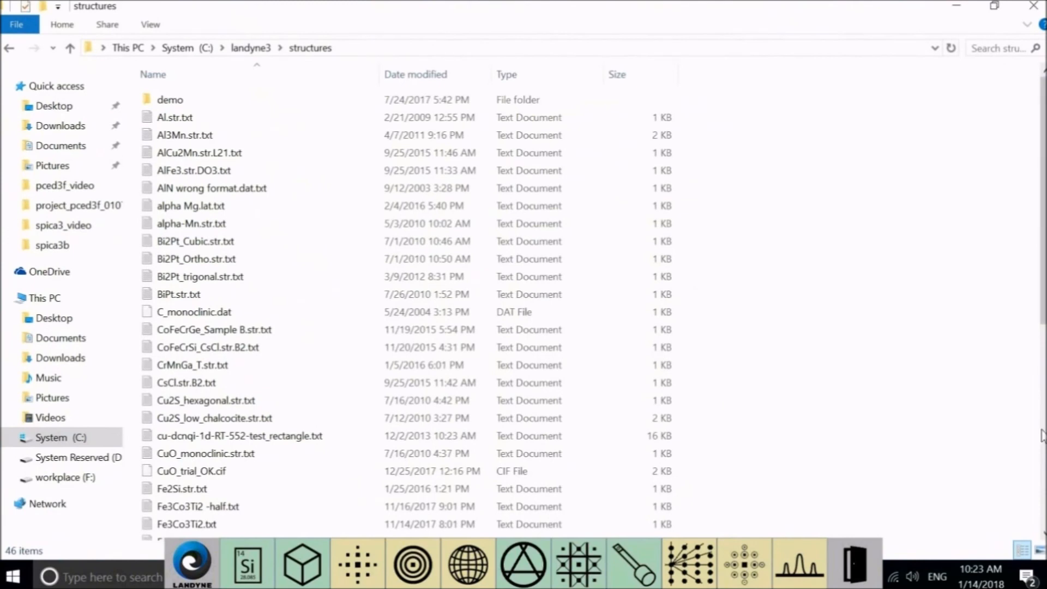
scroll(down, 3)
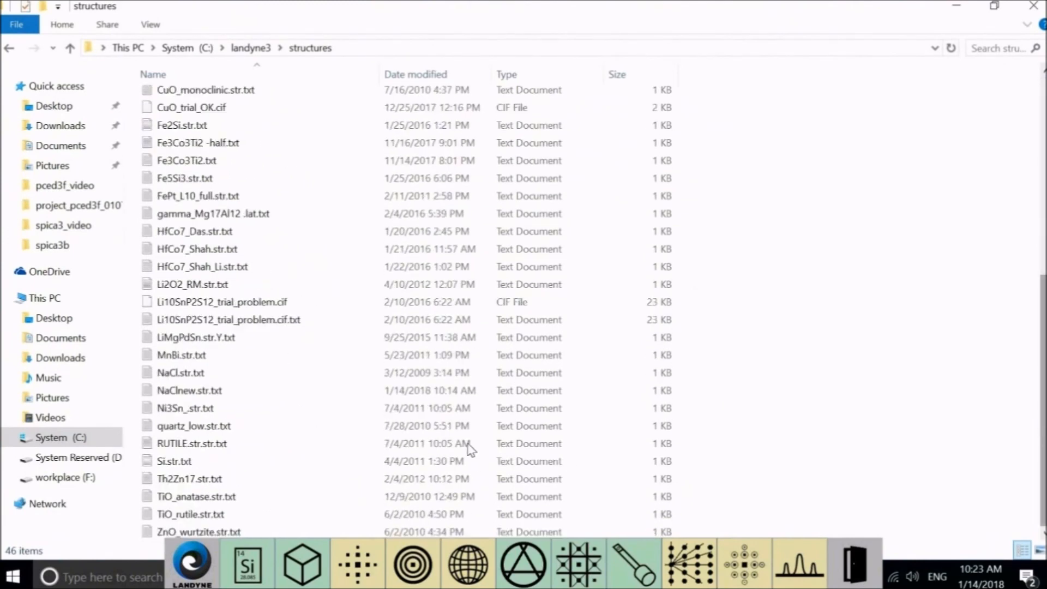
click(190, 390)
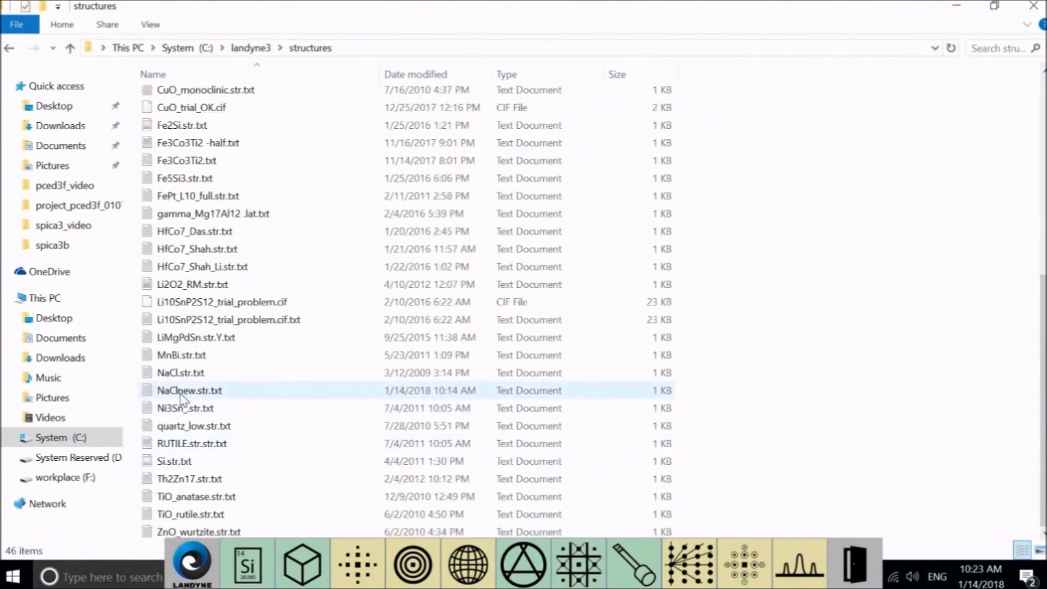
mouse_move(187, 393)
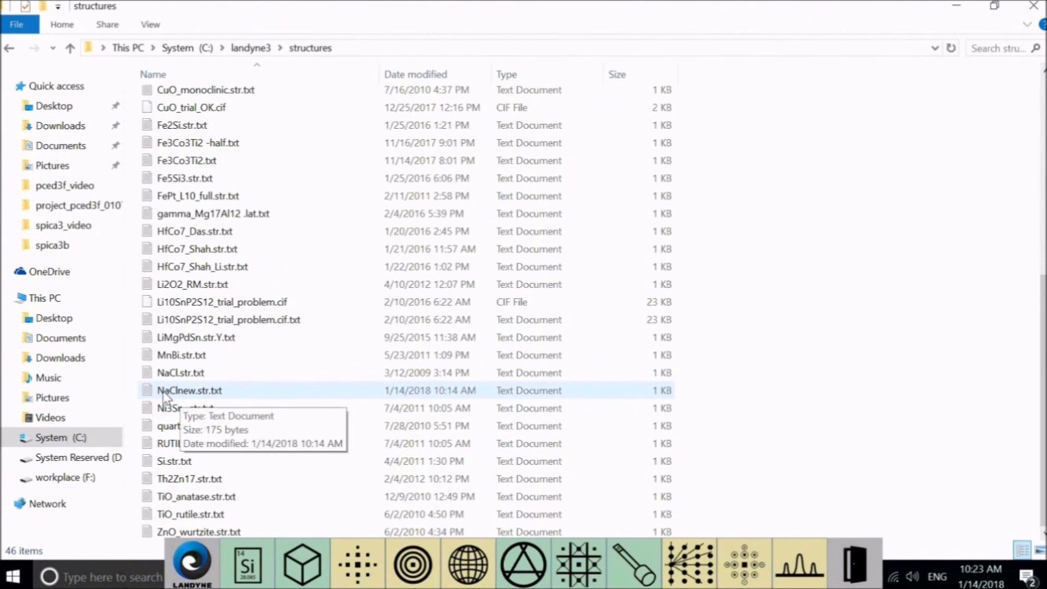
mouse_move(193, 399)
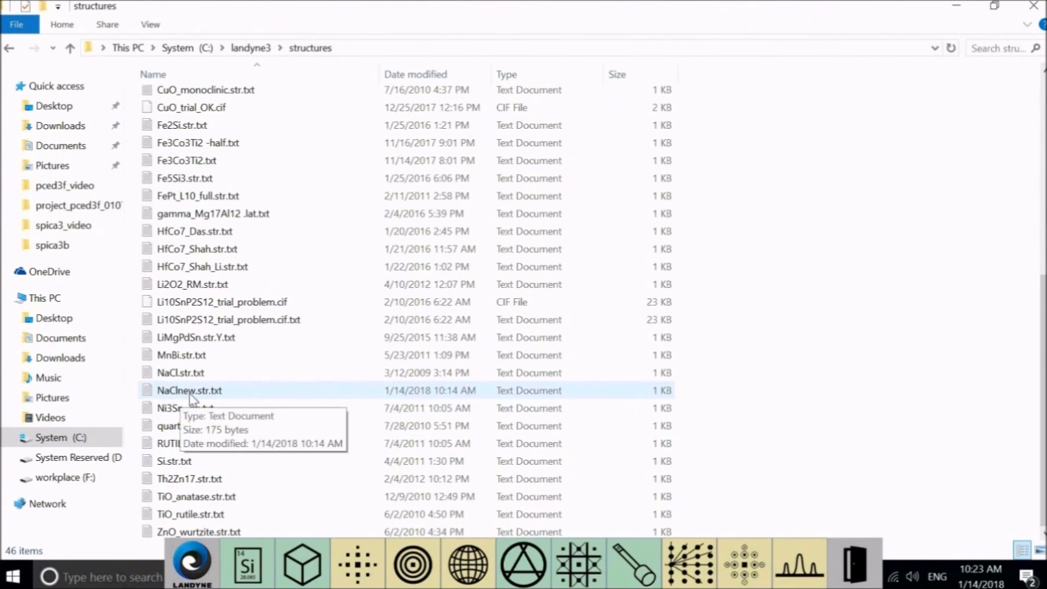
double_click(189, 390)
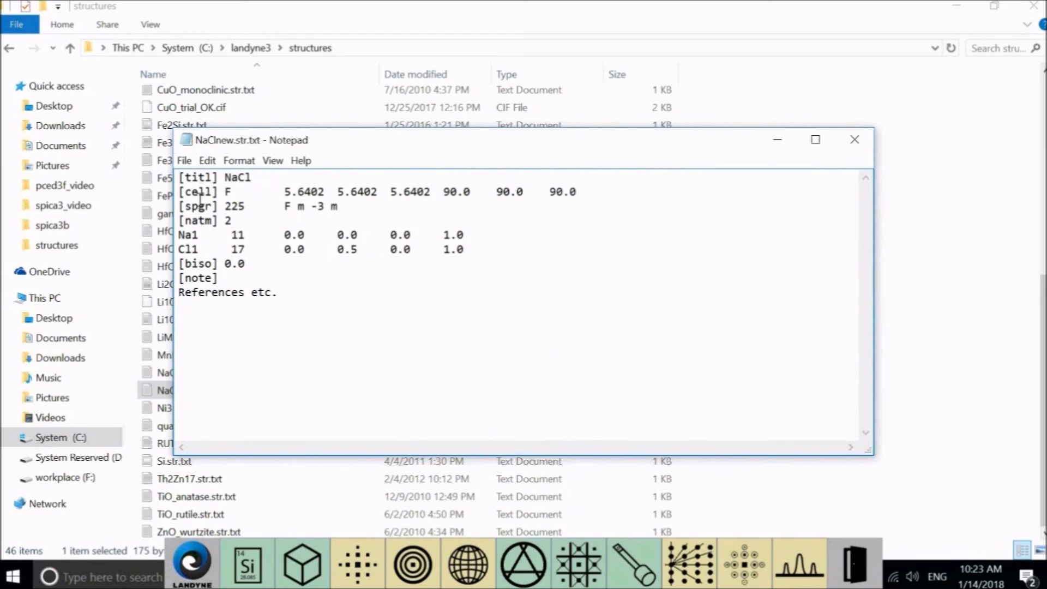
mouse_move(234, 193)
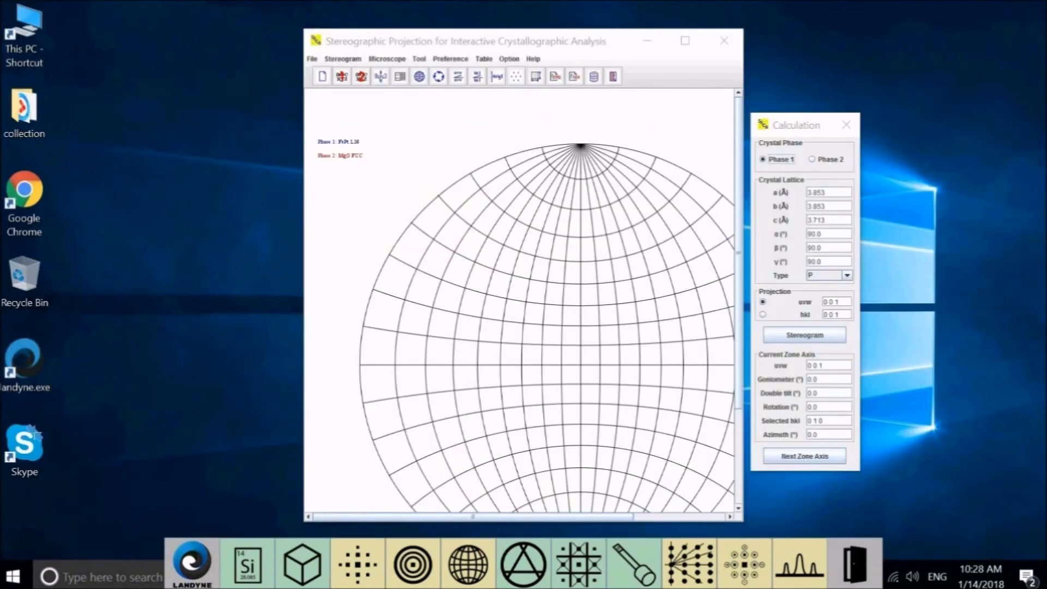
mouse_move(15, 557)
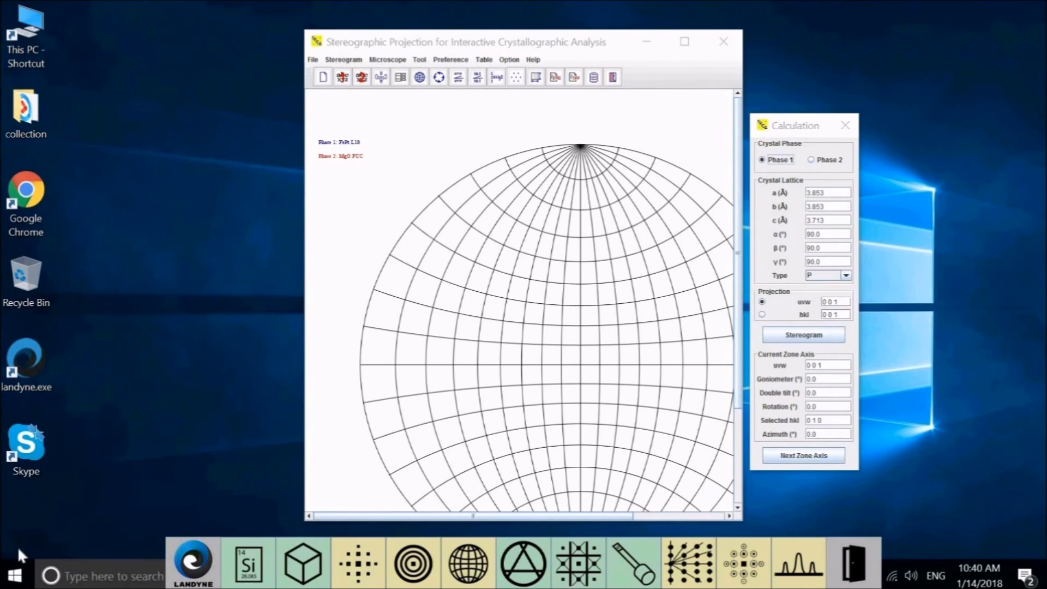
Step: Select Phase 2 (MgO), draw its [100] stereogram, then redraw it with hkl plane poles
click(810, 160)
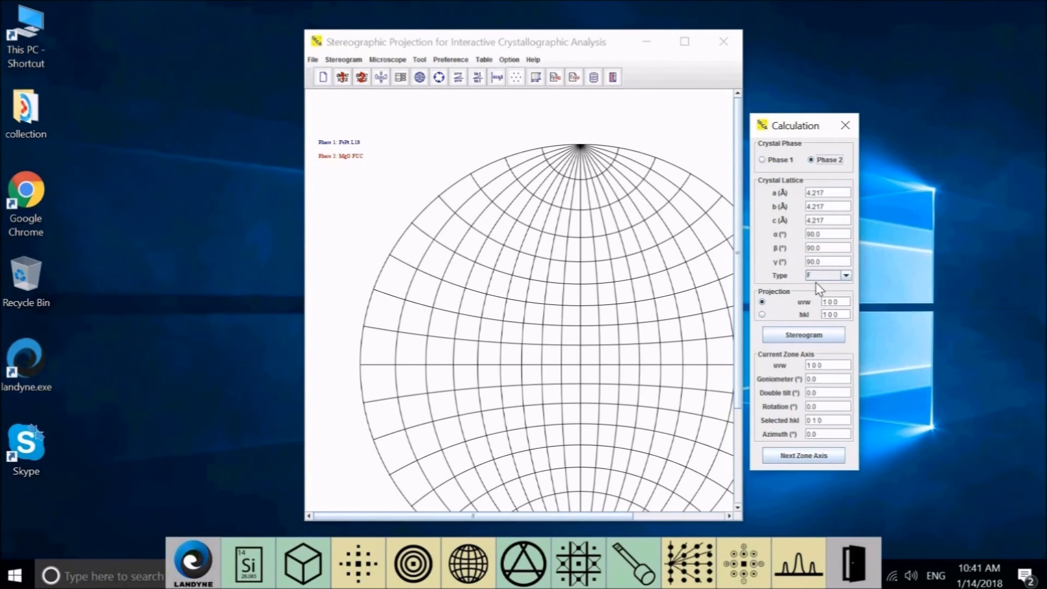
mouse_move(918, 301)
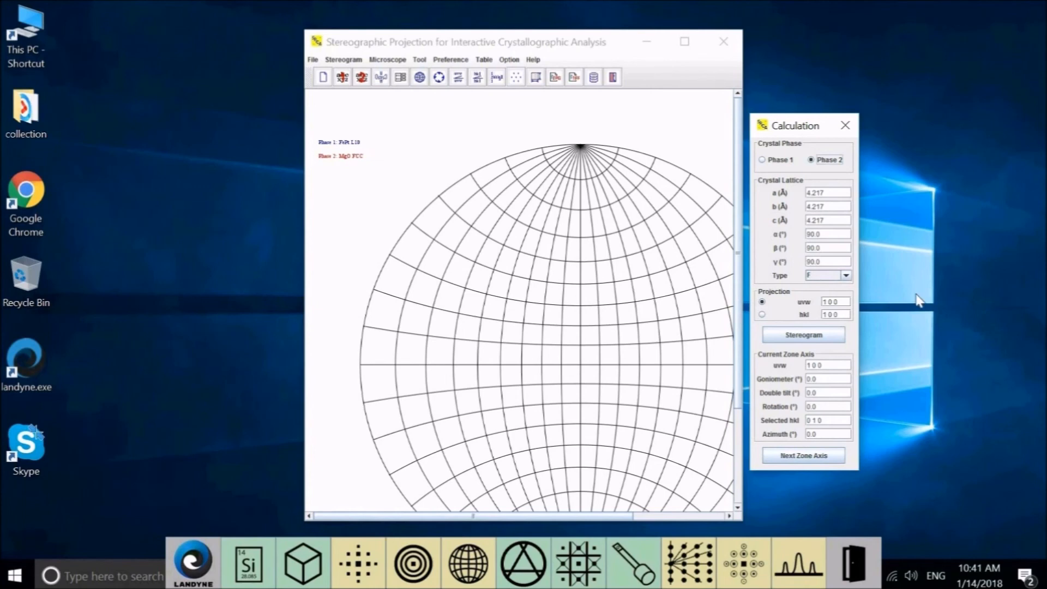
mouse_move(806, 310)
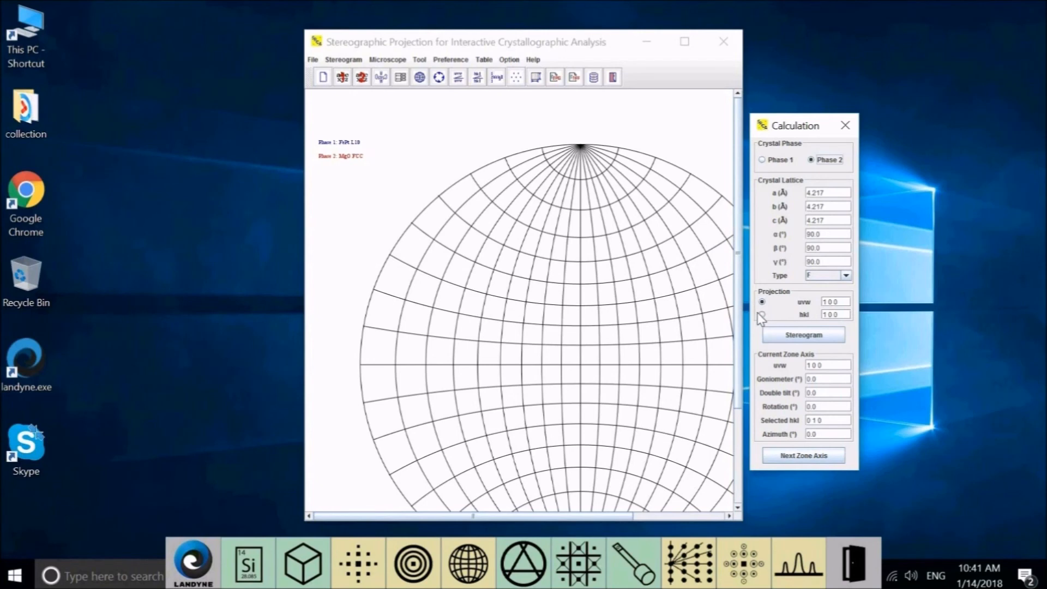
click(761, 314)
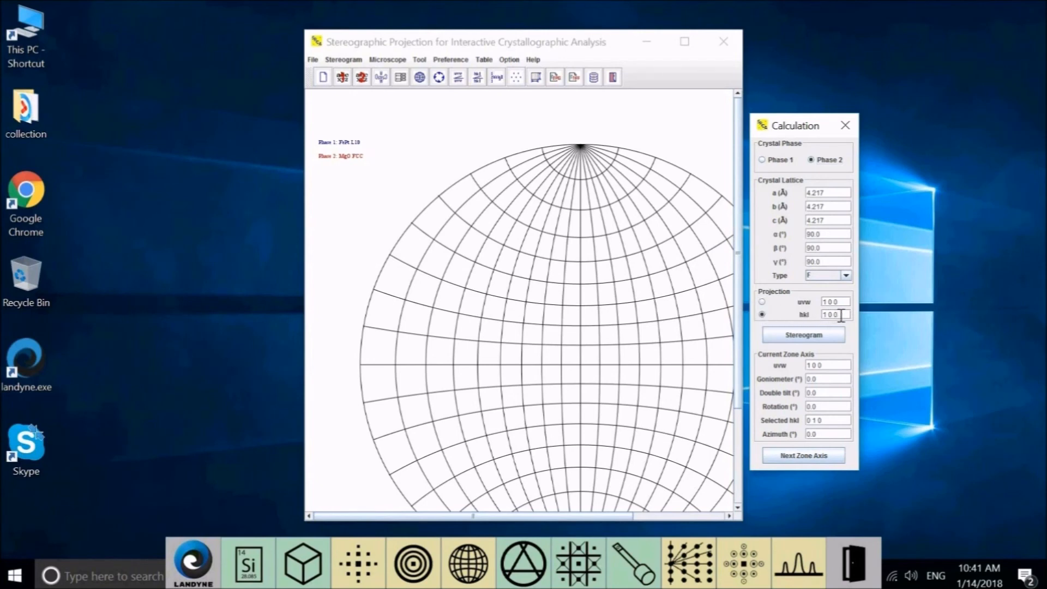
mouse_move(583, 392)
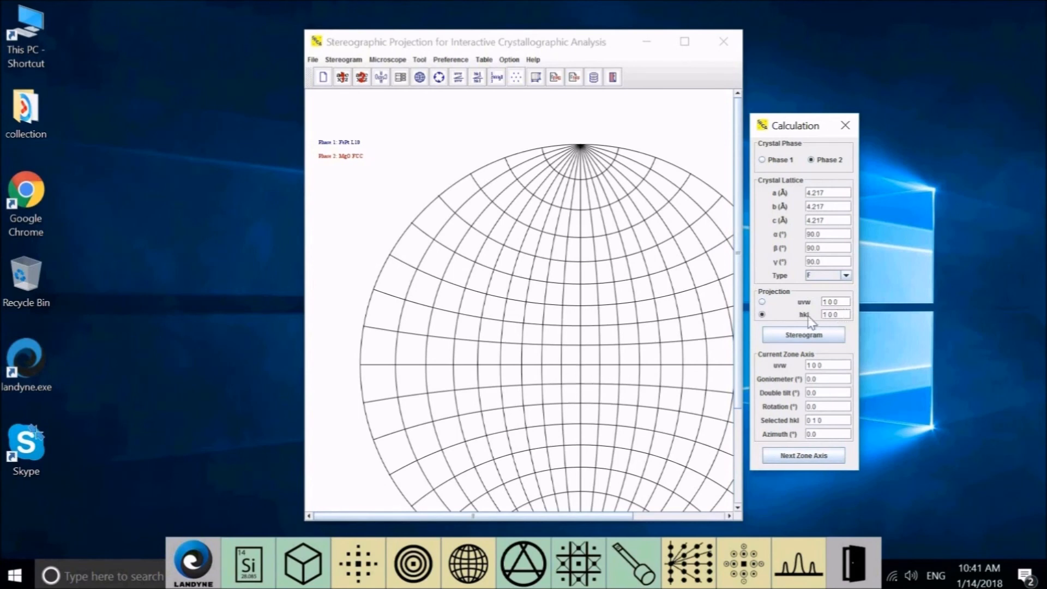
click(761, 301)
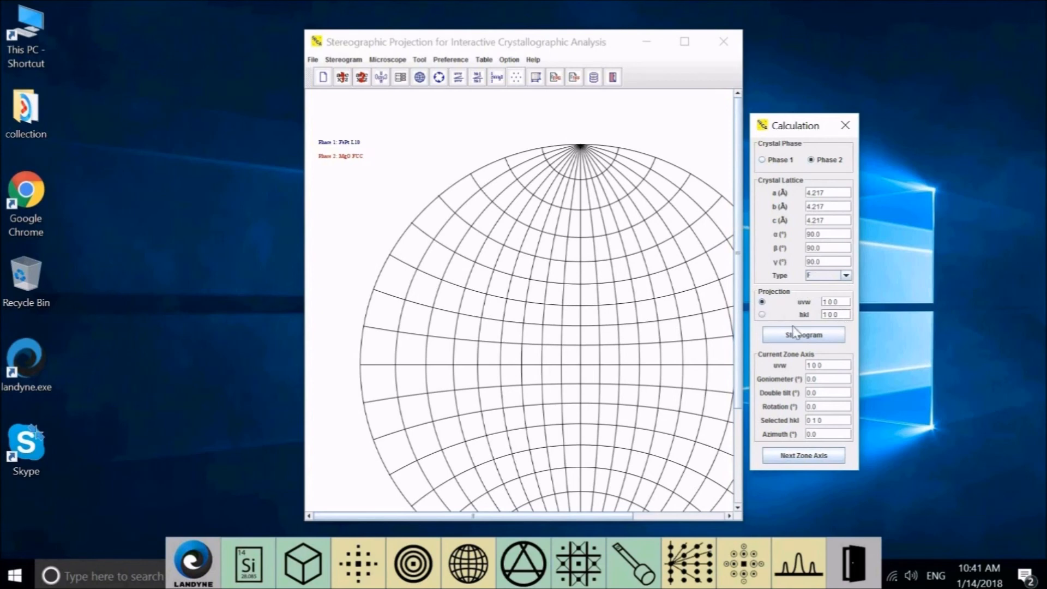
click(802, 334)
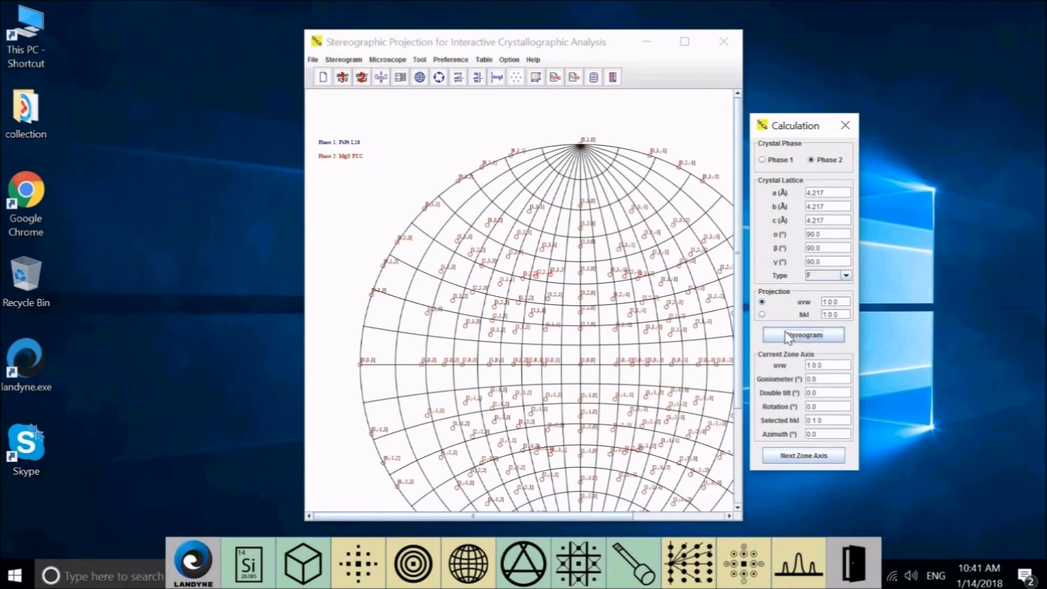
click(802, 334)
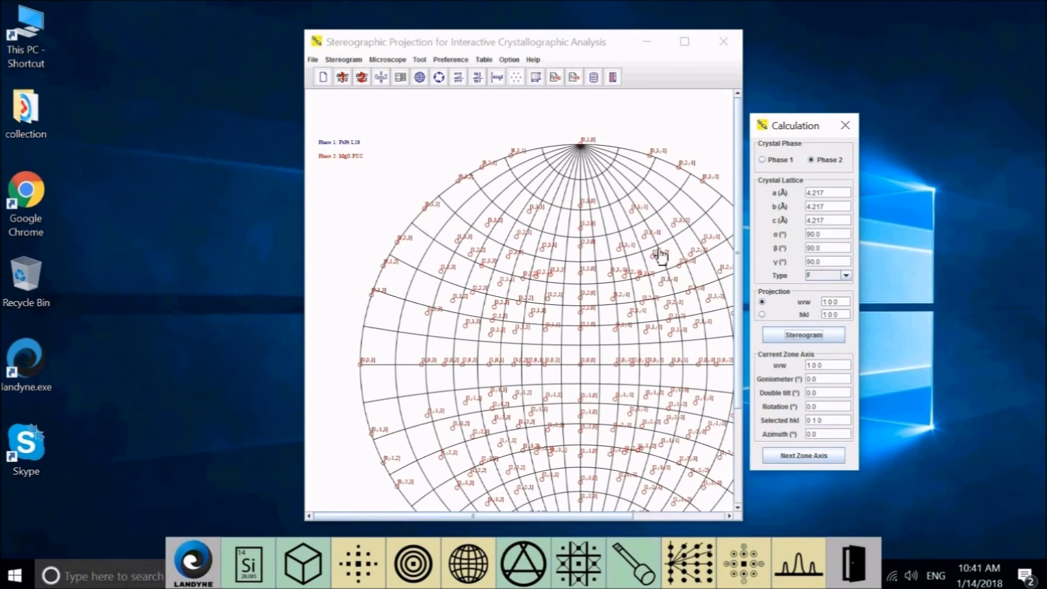
mouse_move(554, 373)
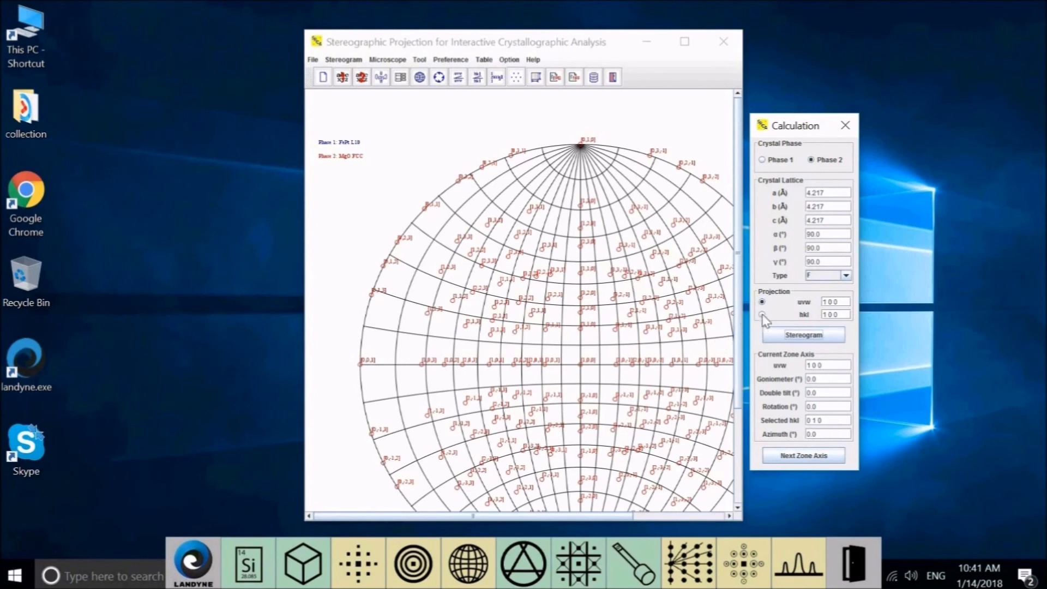
click(762, 314)
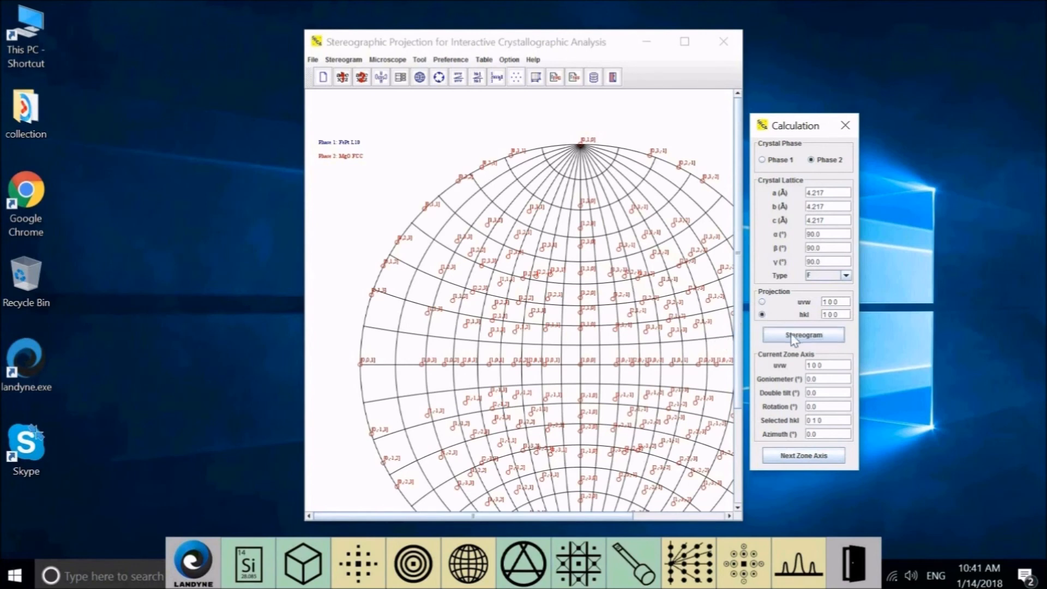
click(802, 335)
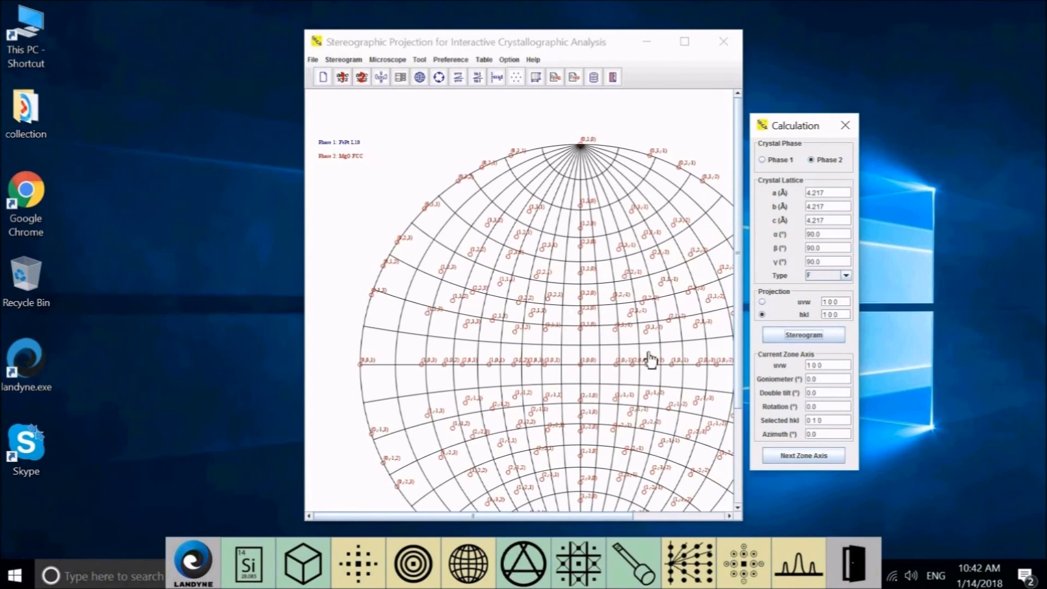
mouse_move(572, 365)
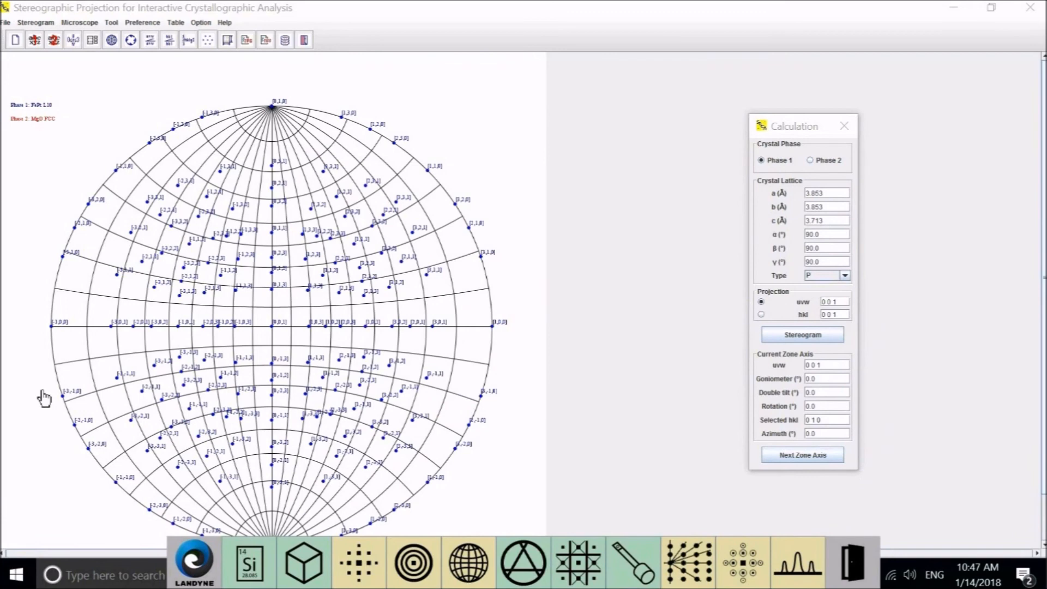
mouse_move(48, 223)
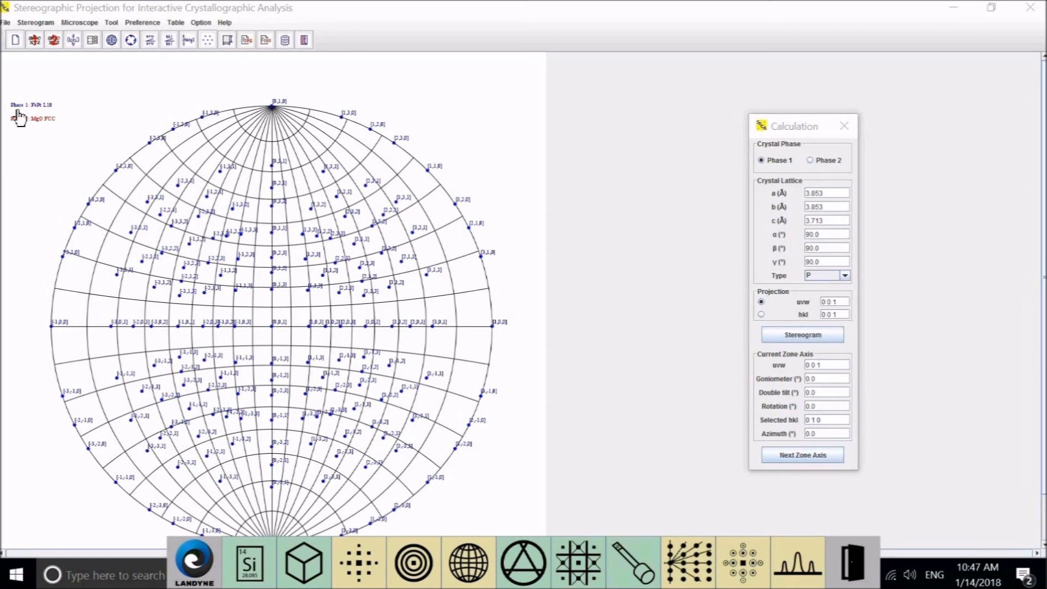
mouse_move(39, 118)
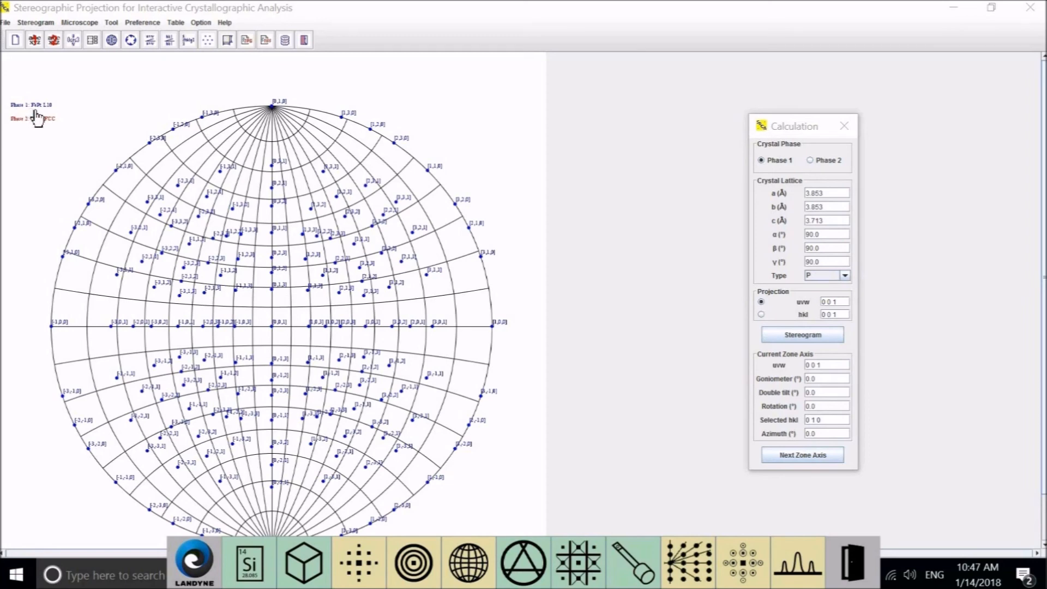
mouse_move(45, 115)
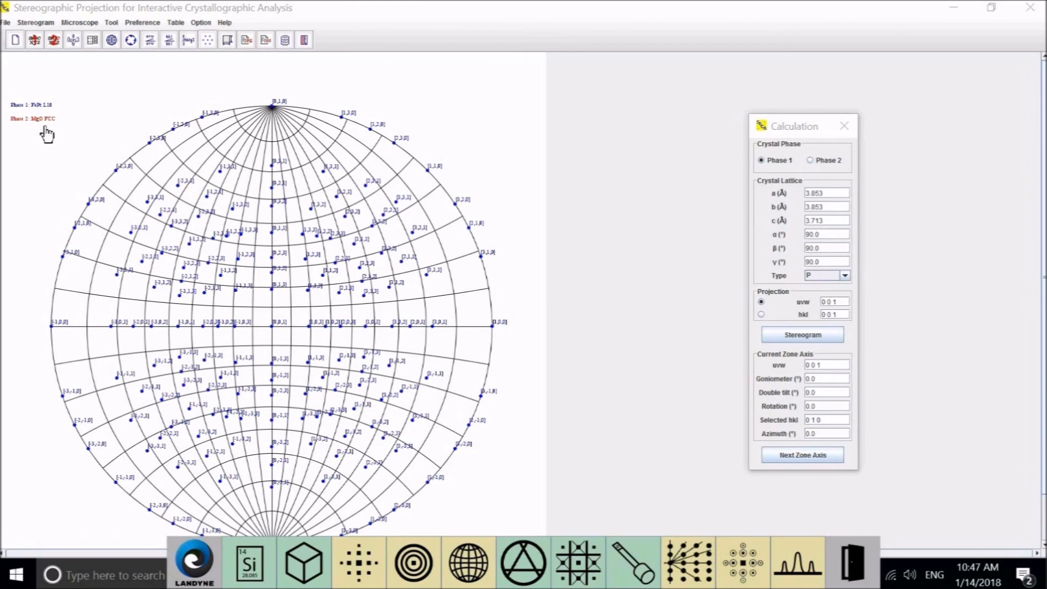
mouse_move(113, 135)
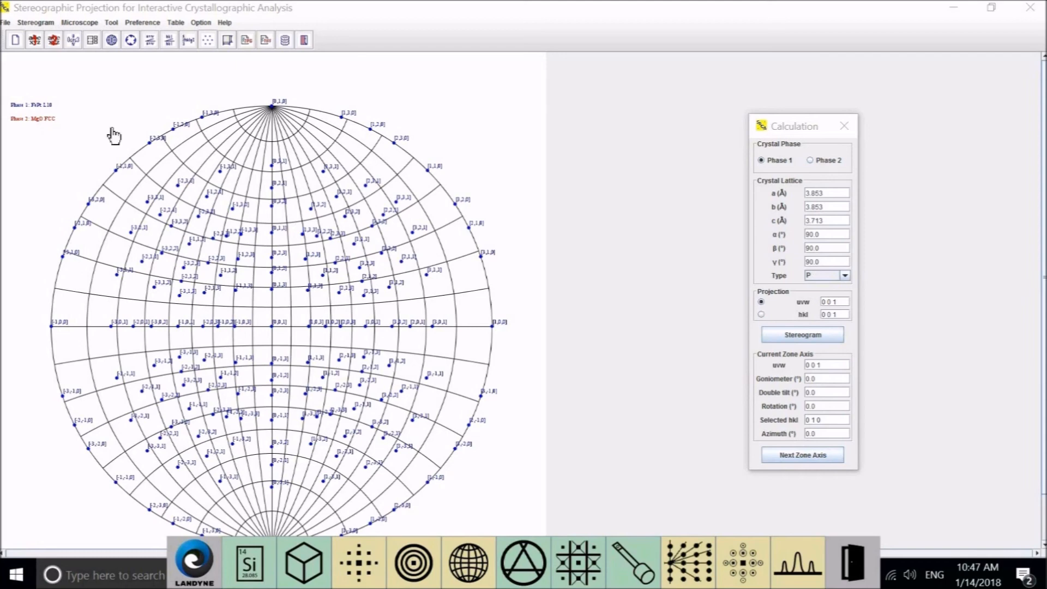
mouse_move(860, 182)
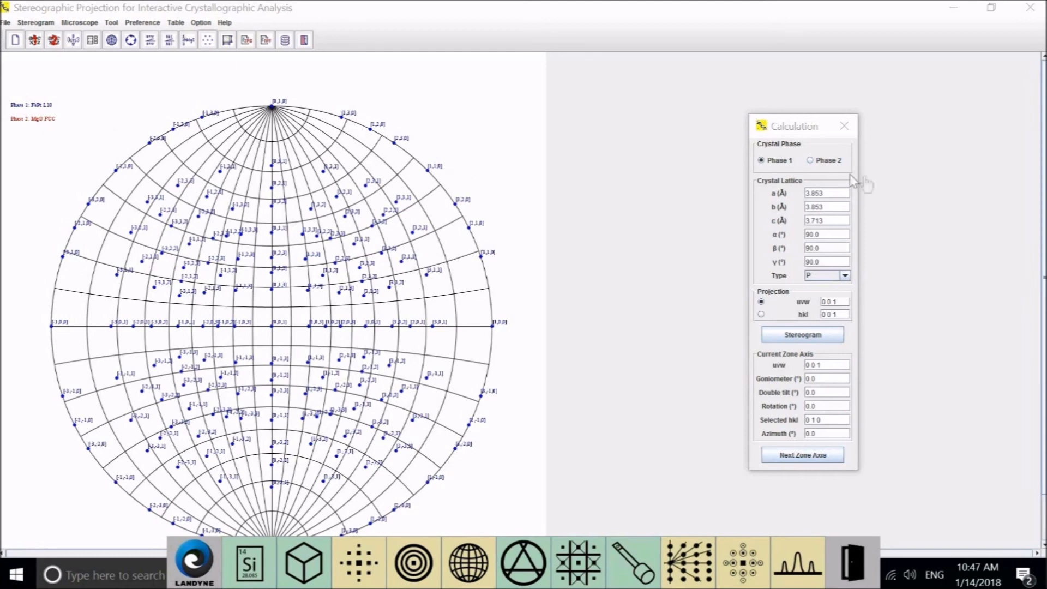
mouse_move(793, 362)
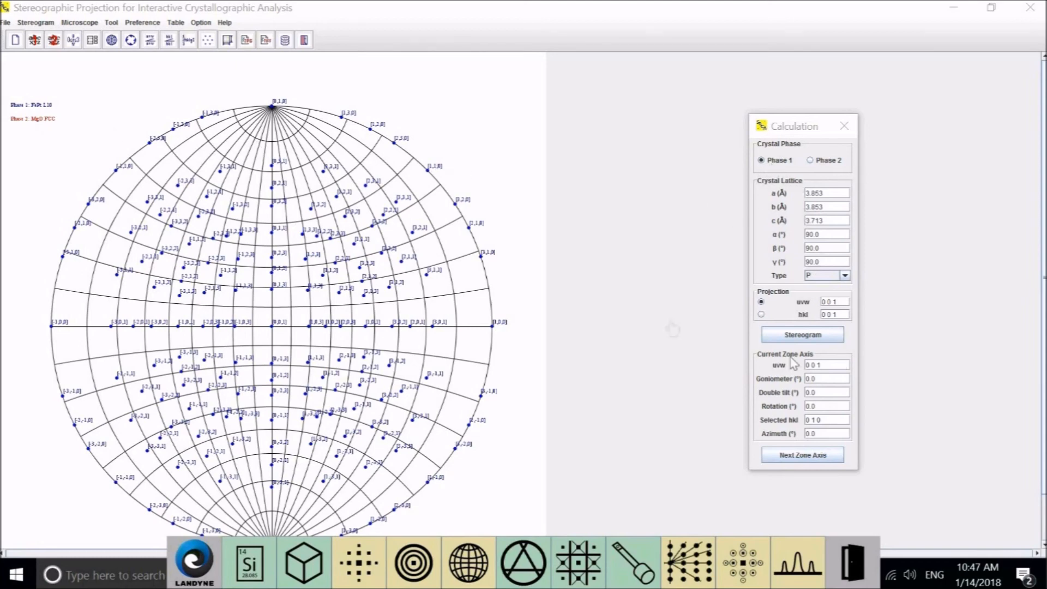
mouse_move(344, 295)
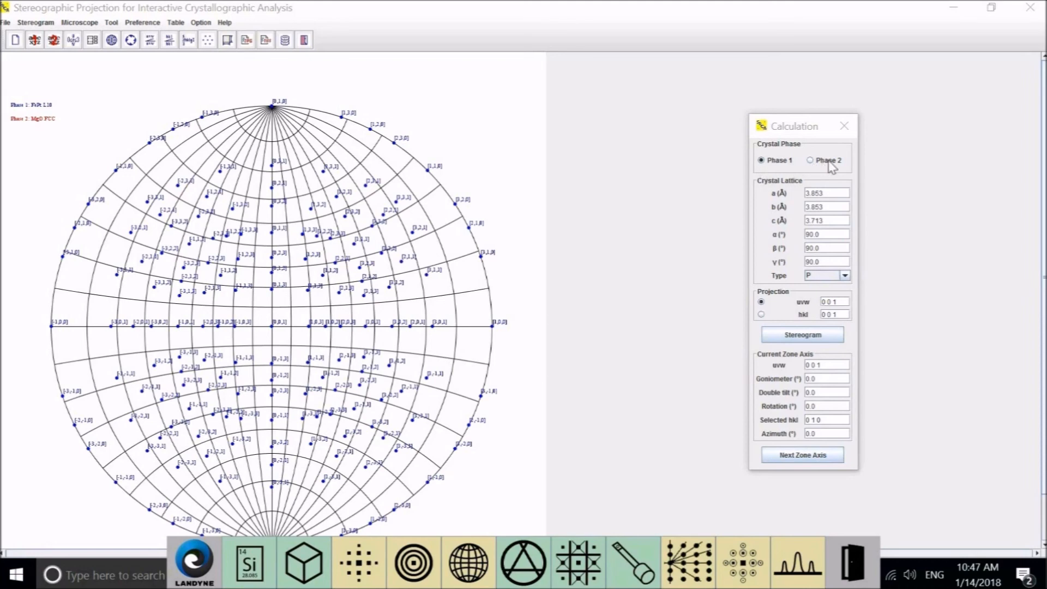
mouse_move(458, 312)
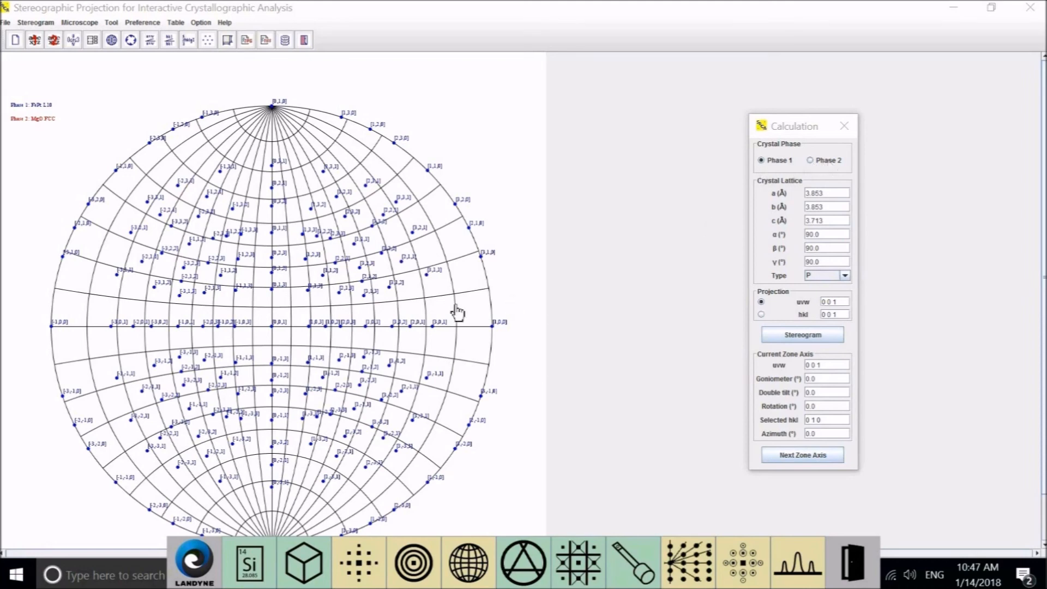
mouse_move(224, 336)
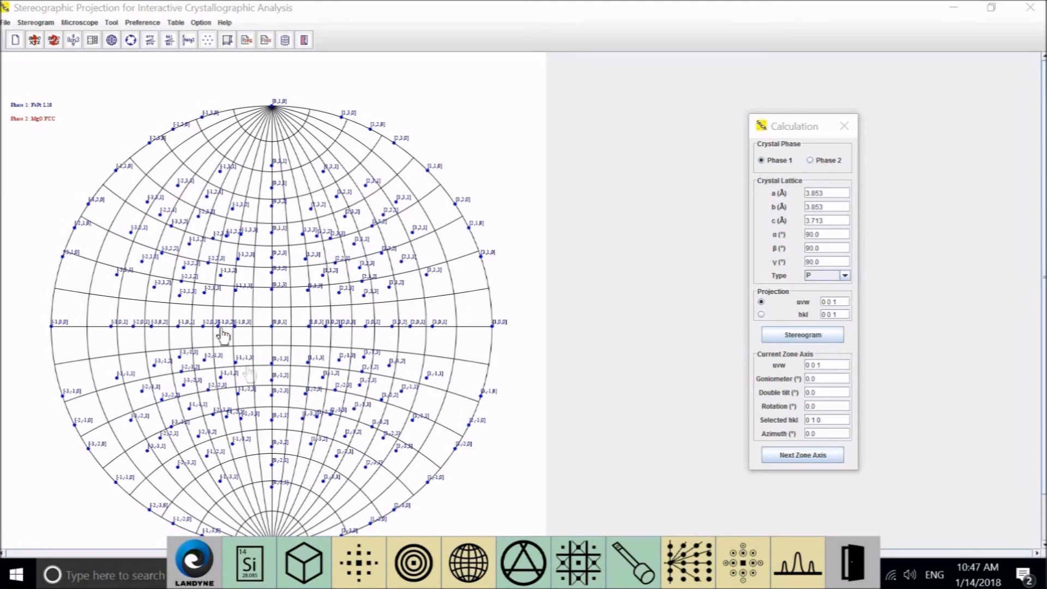
mouse_move(265, 309)
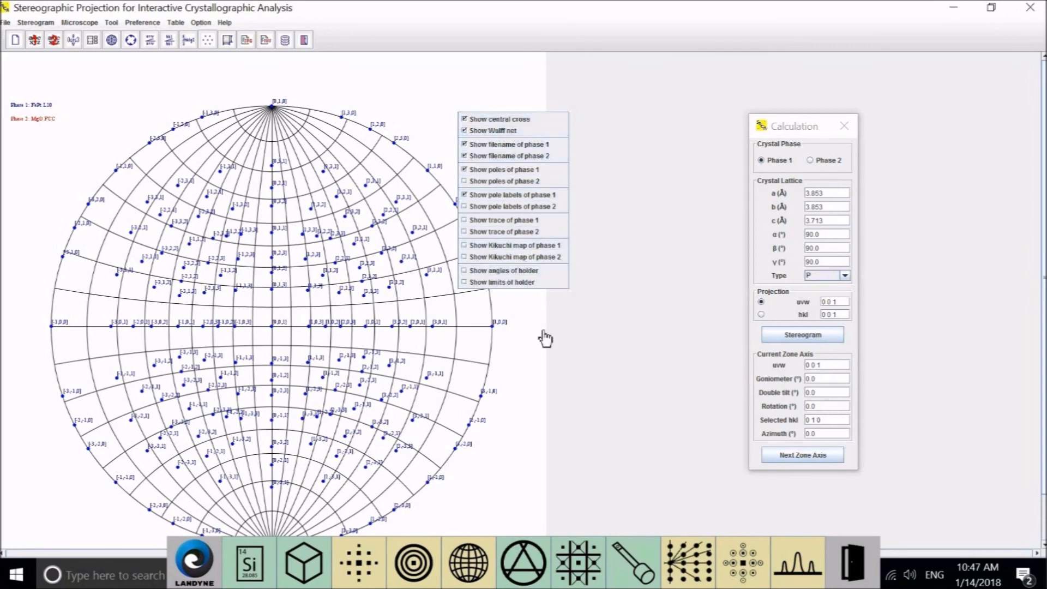
mouse_move(514, 119)
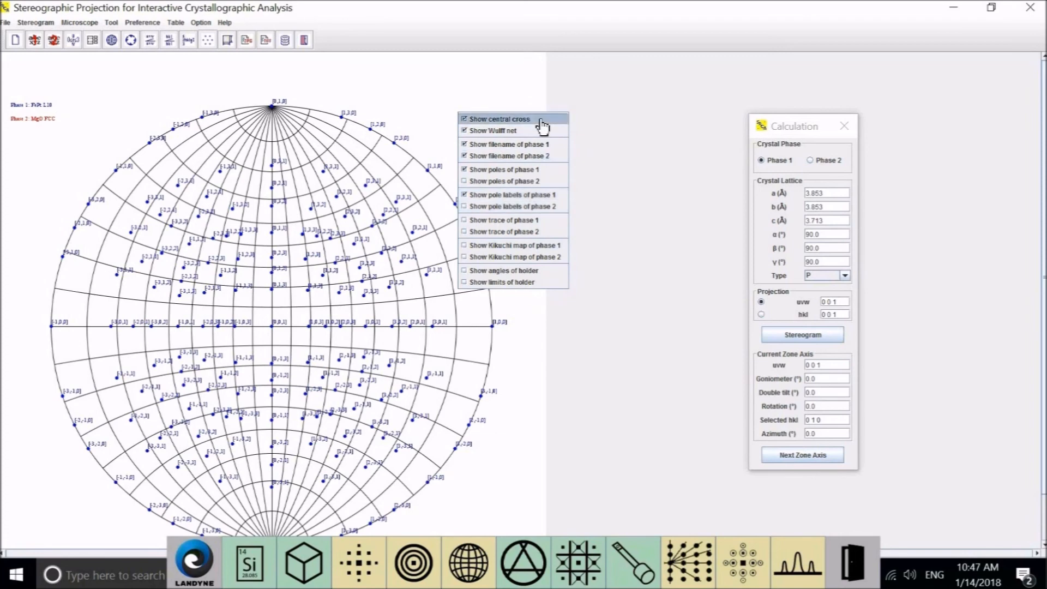
mouse_move(541, 144)
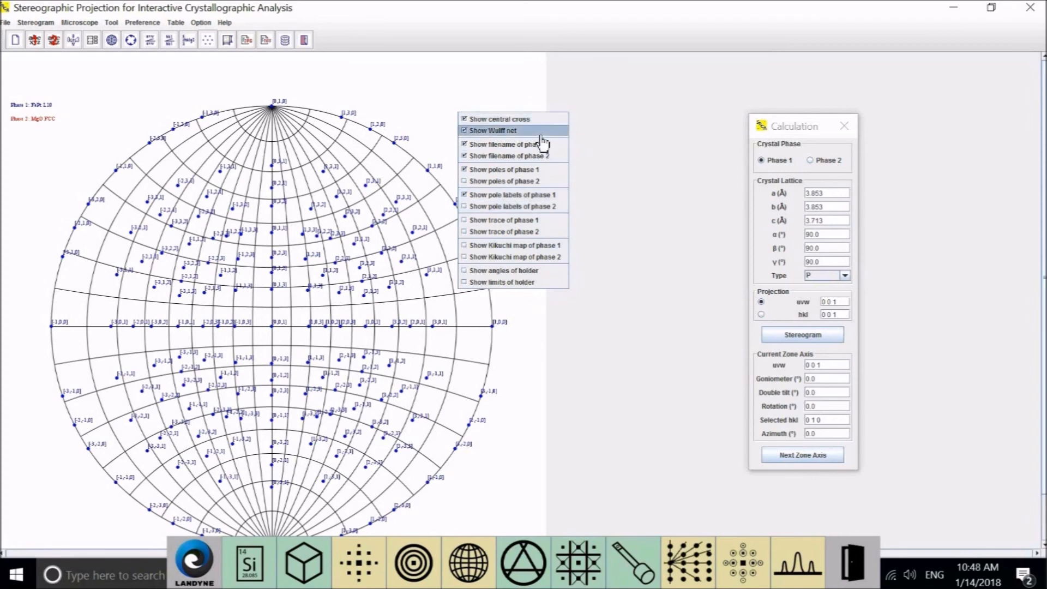
Step: Reopen the stereogram's display options menu for central cross, Wulff net, poles, labels and traces
click(464, 131)
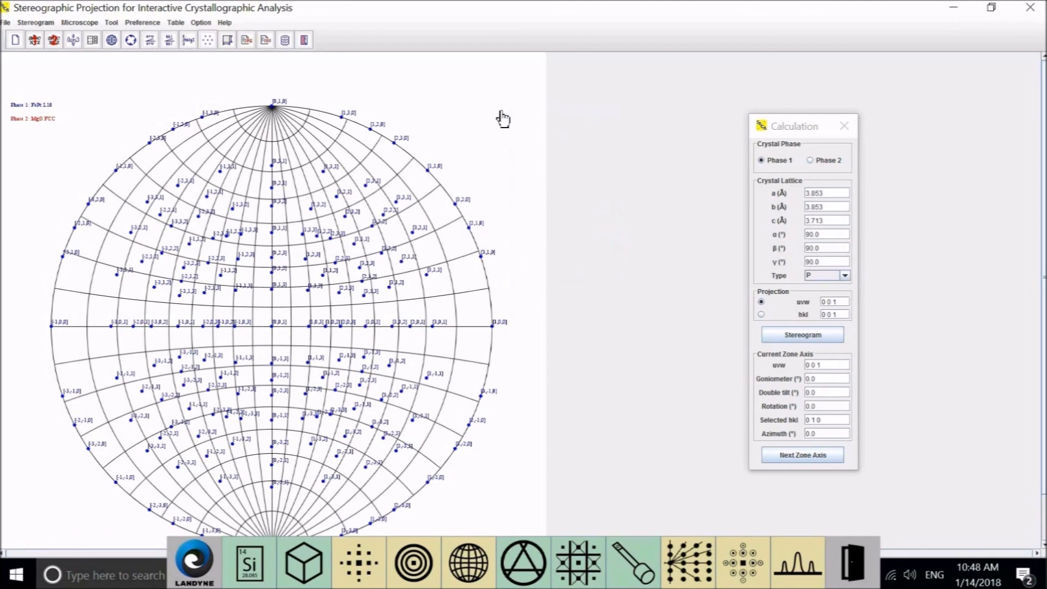
right_click(500, 118)
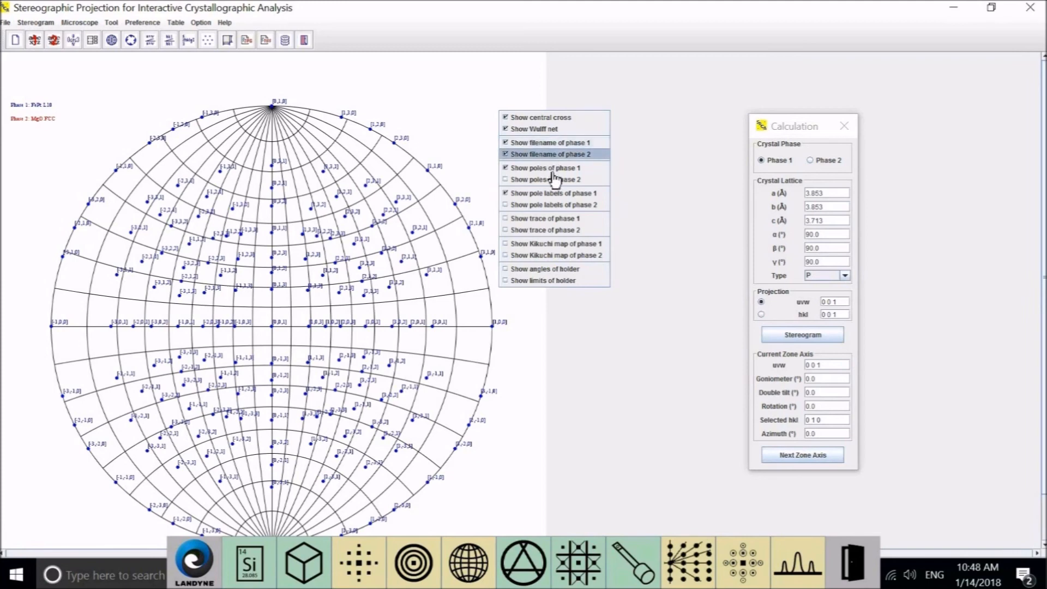
mouse_move(545, 167)
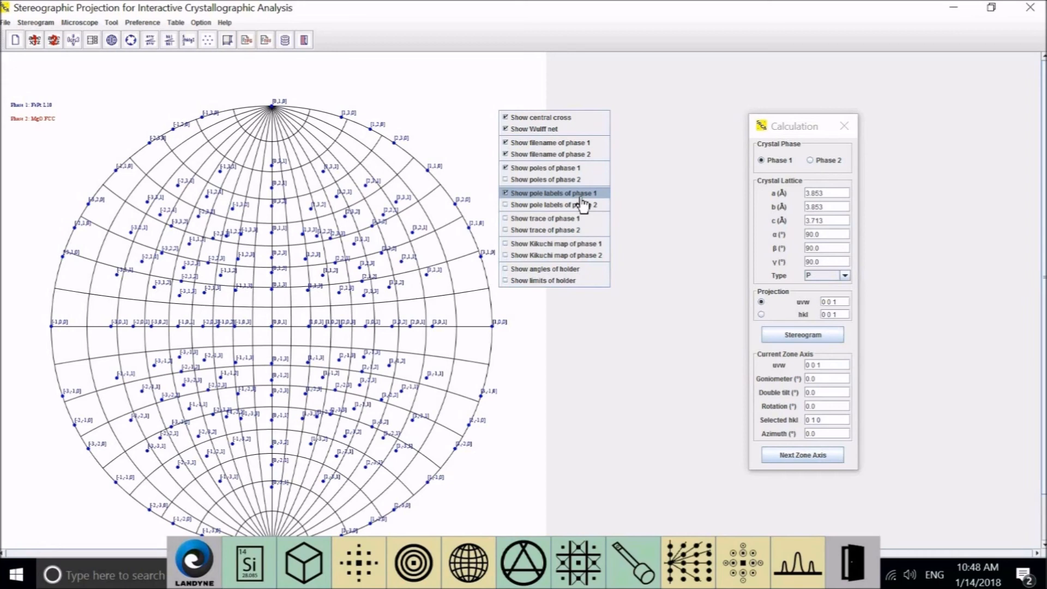
mouse_move(586, 226)
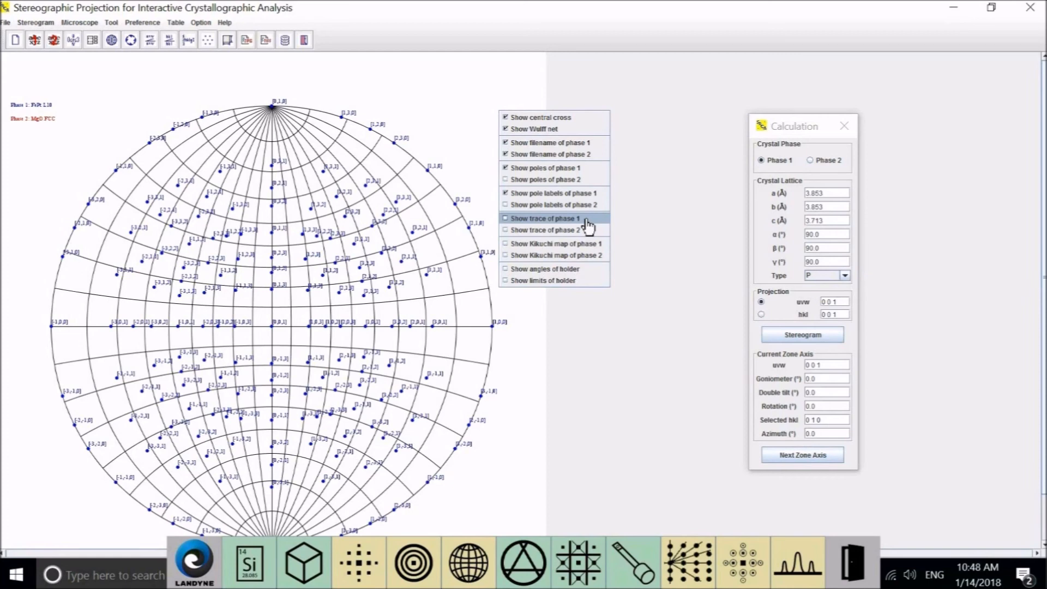
mouse_move(588, 229)
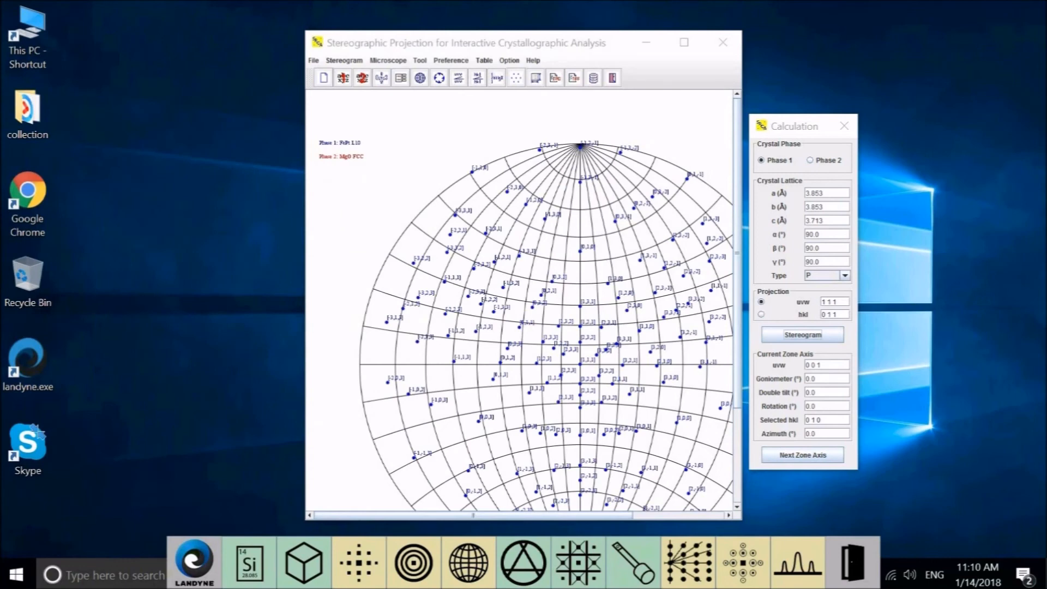
mouse_move(19, 546)
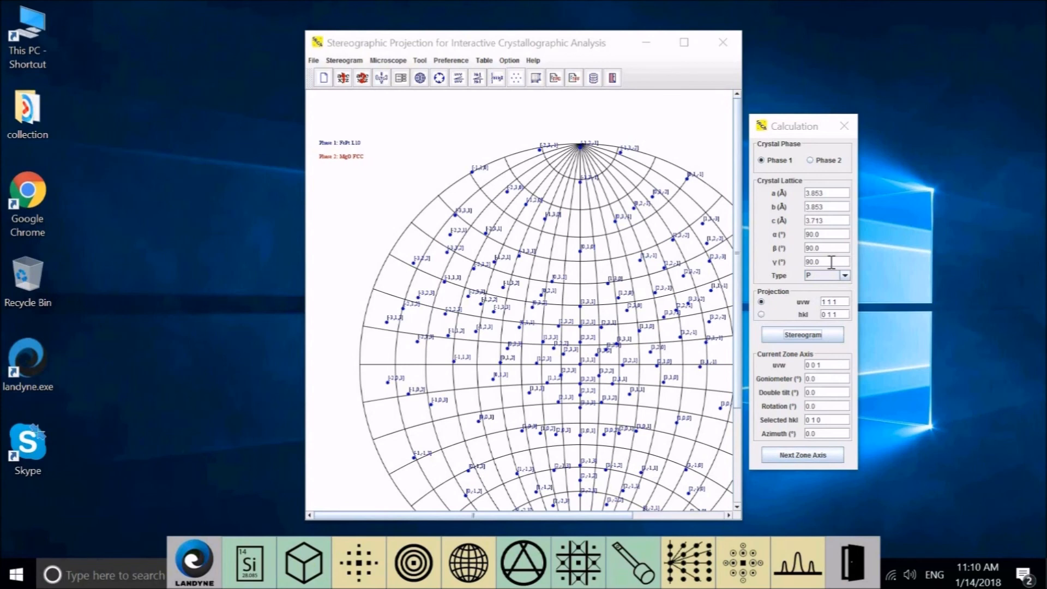
mouse_move(354, 105)
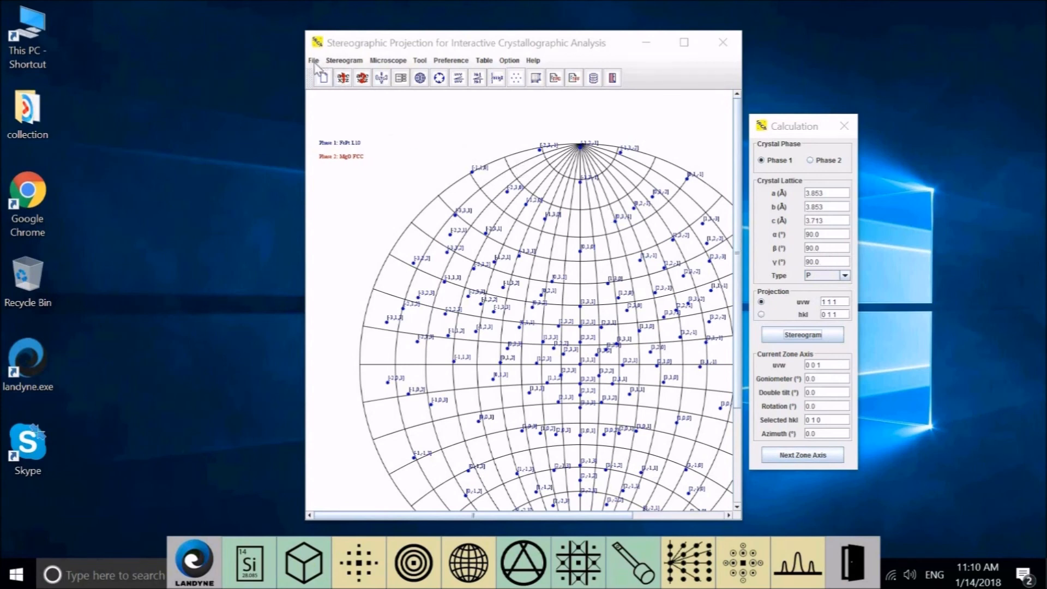
click(344, 60)
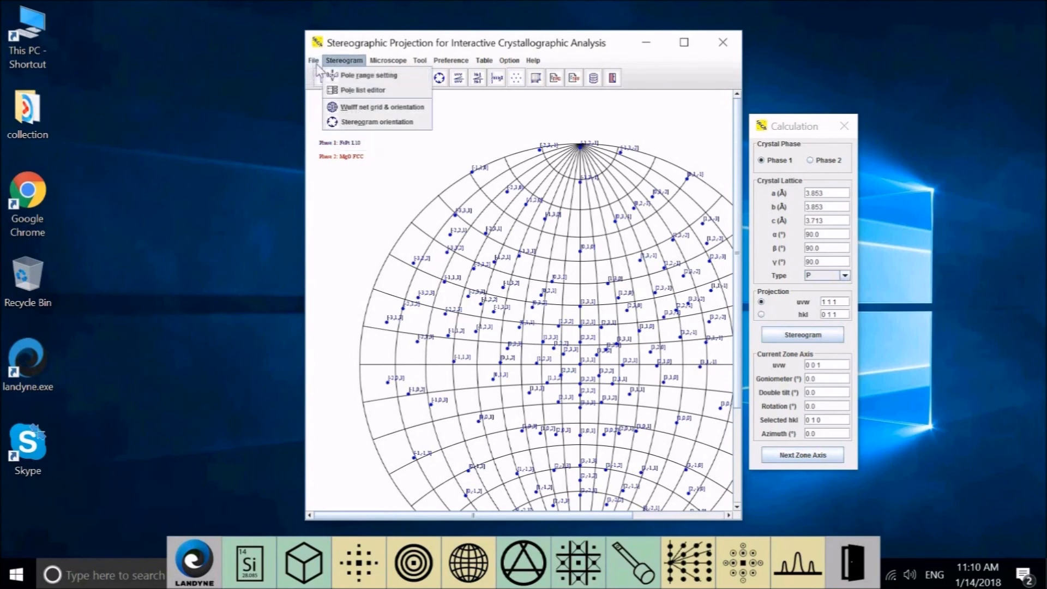
click(313, 59)
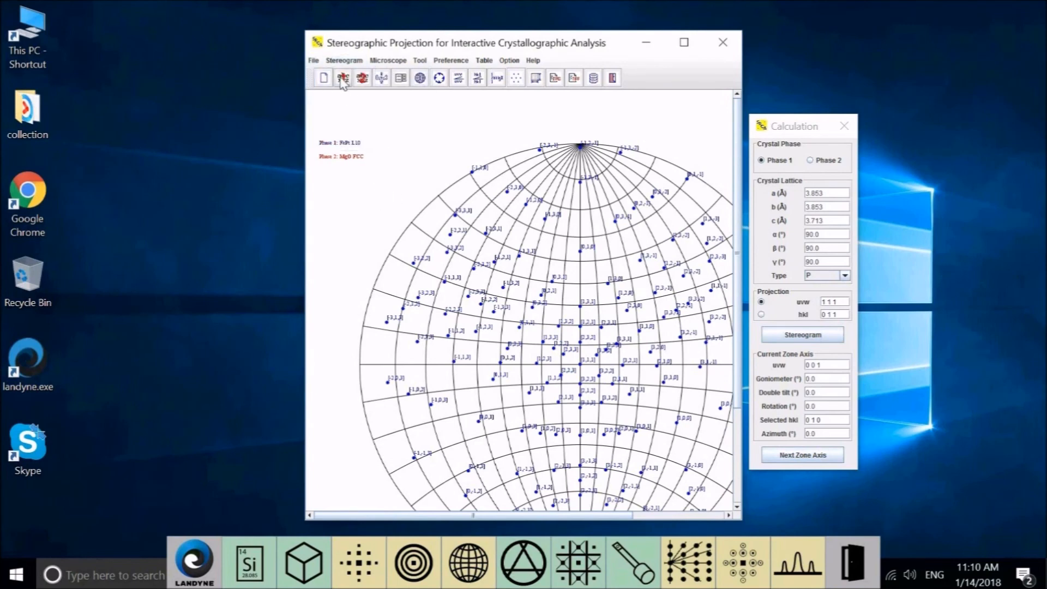
mouse_move(342, 78)
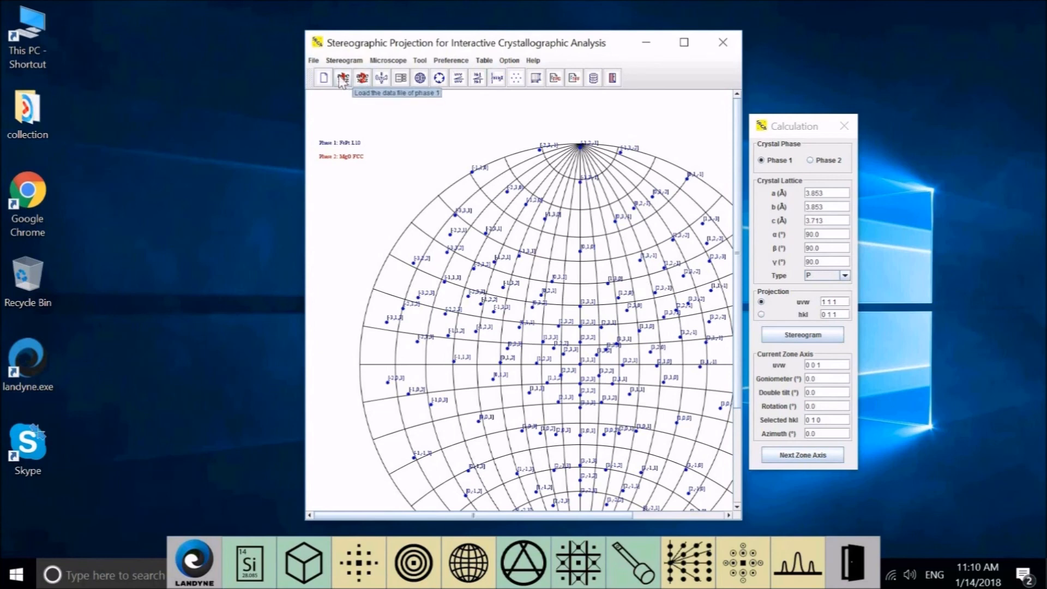
mouse_move(379, 155)
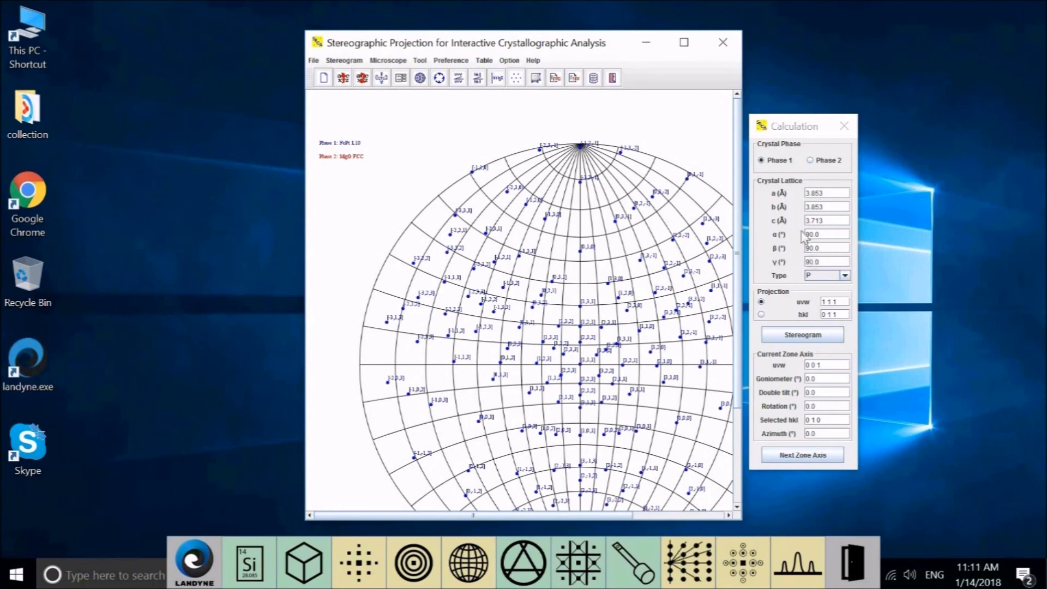
mouse_move(629, 366)
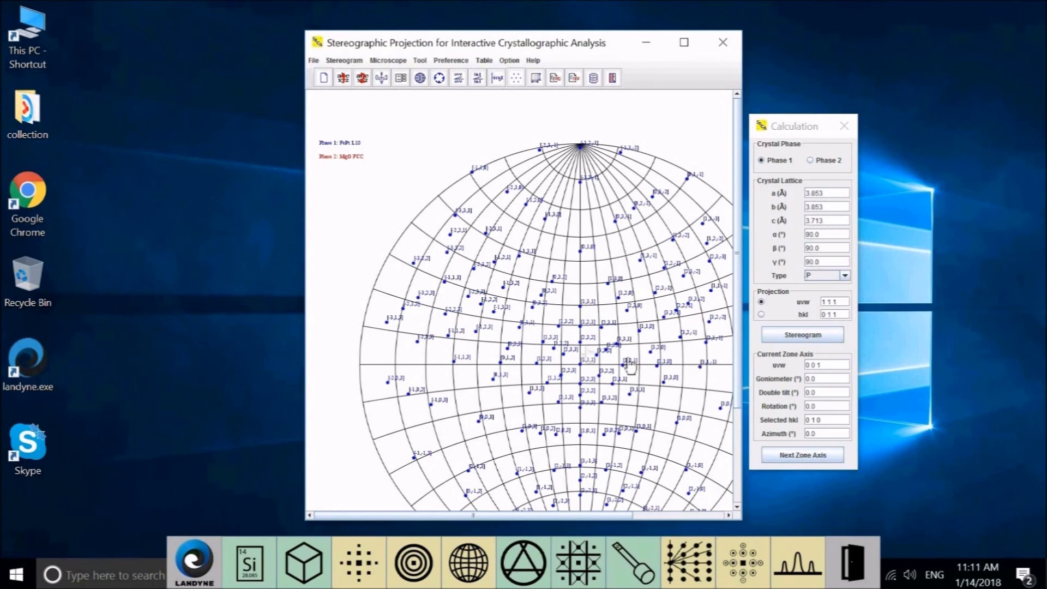
mouse_move(524, 292)
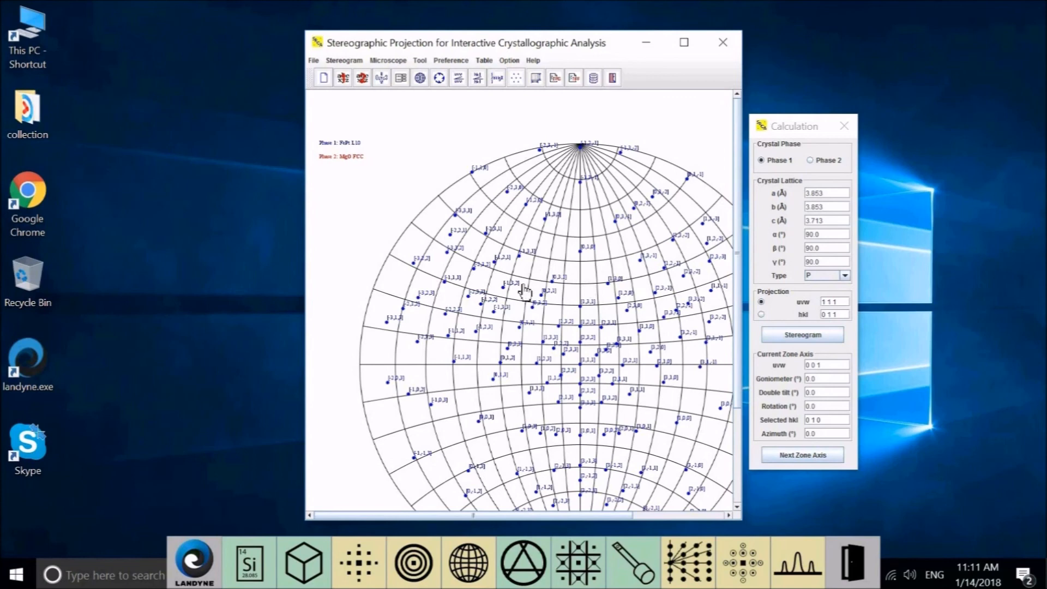
mouse_move(548, 324)
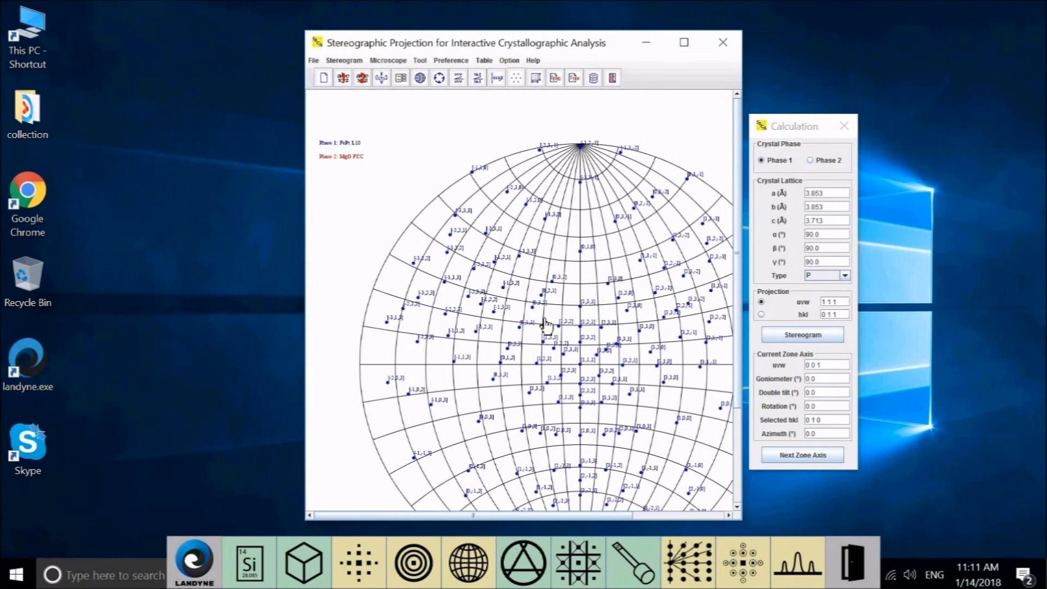
mouse_move(788, 220)
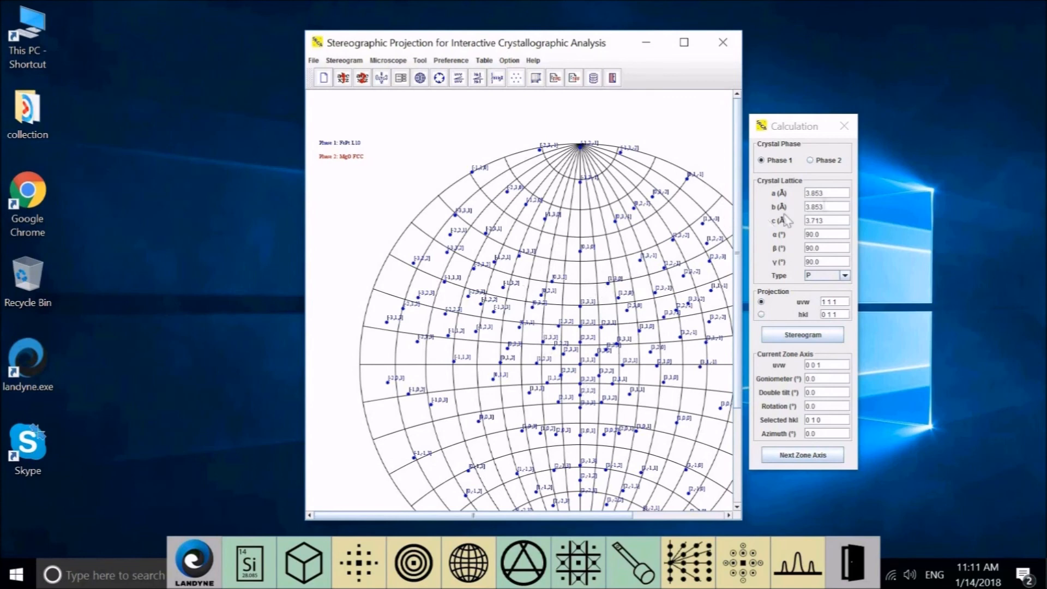
mouse_move(794, 184)
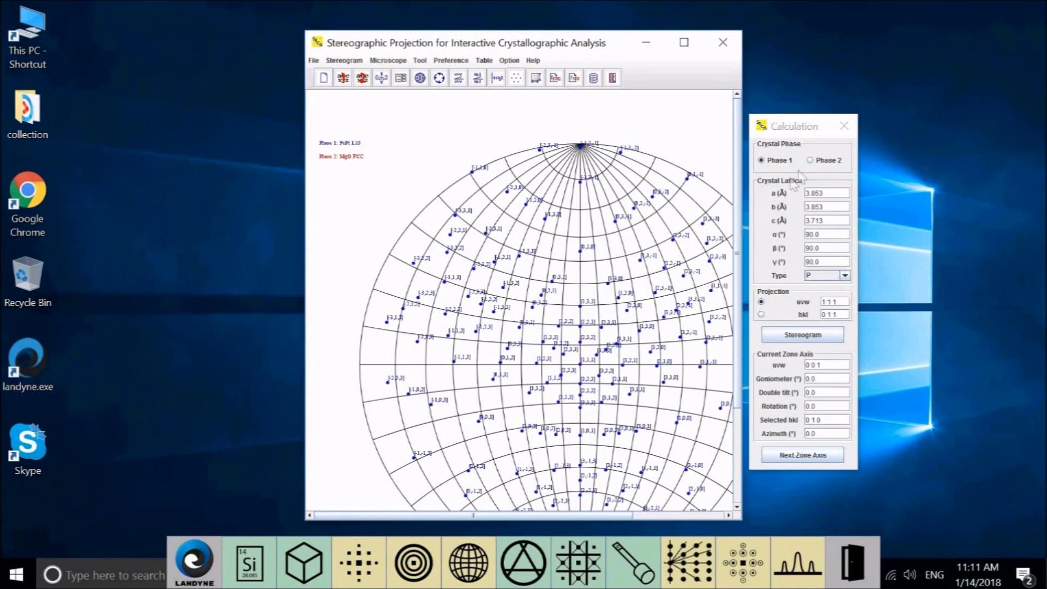
mouse_move(810, 181)
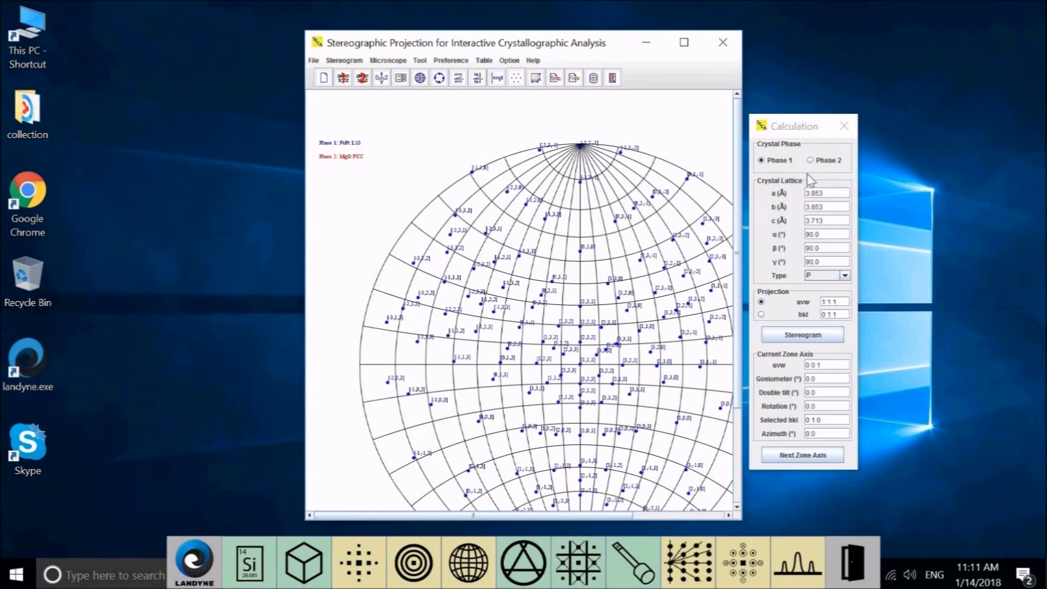
mouse_move(803, 144)
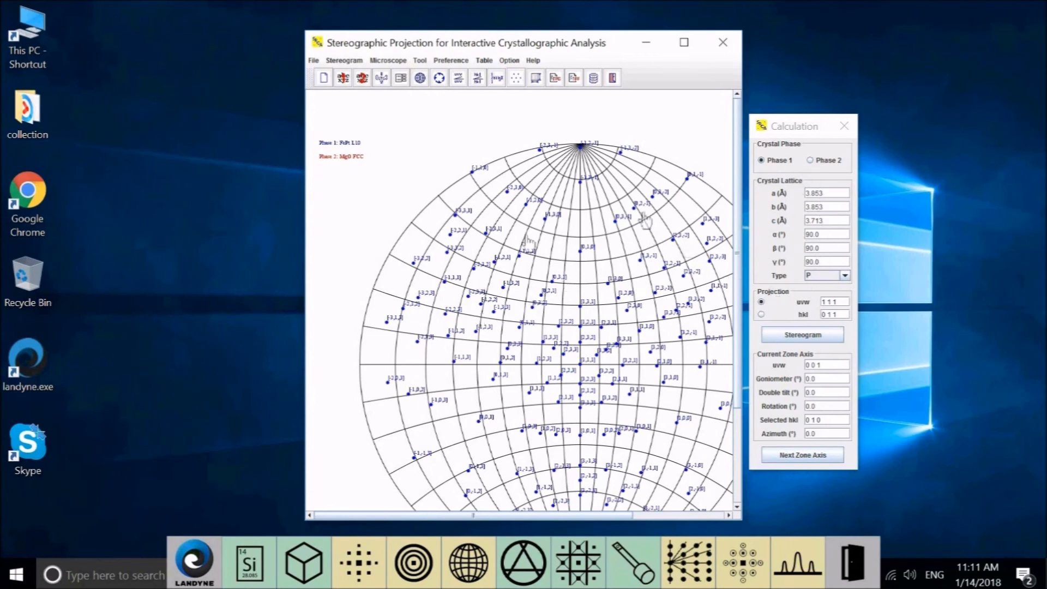
mouse_move(598, 259)
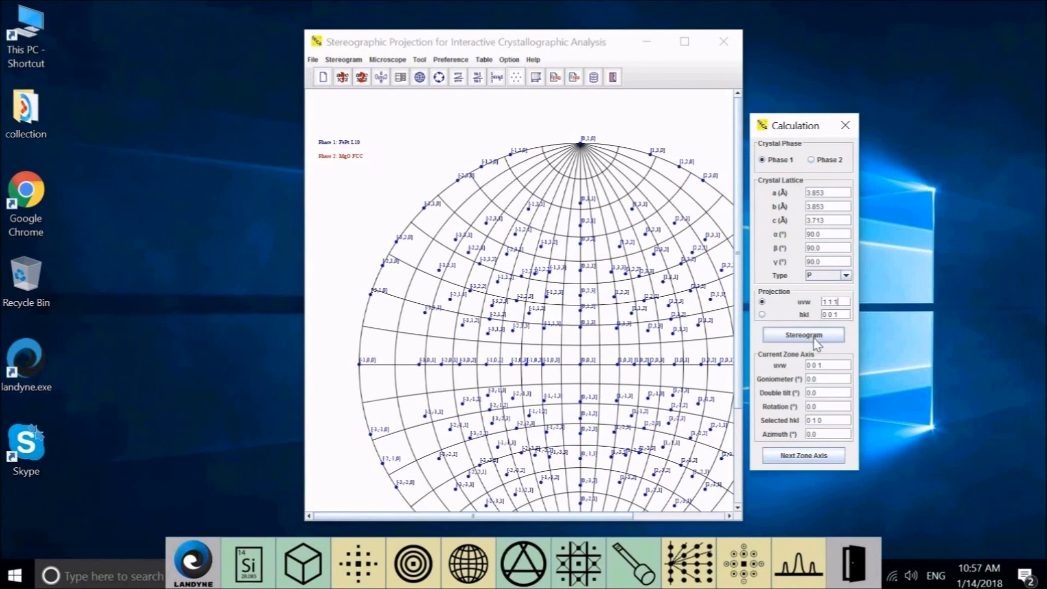
click(803, 335)
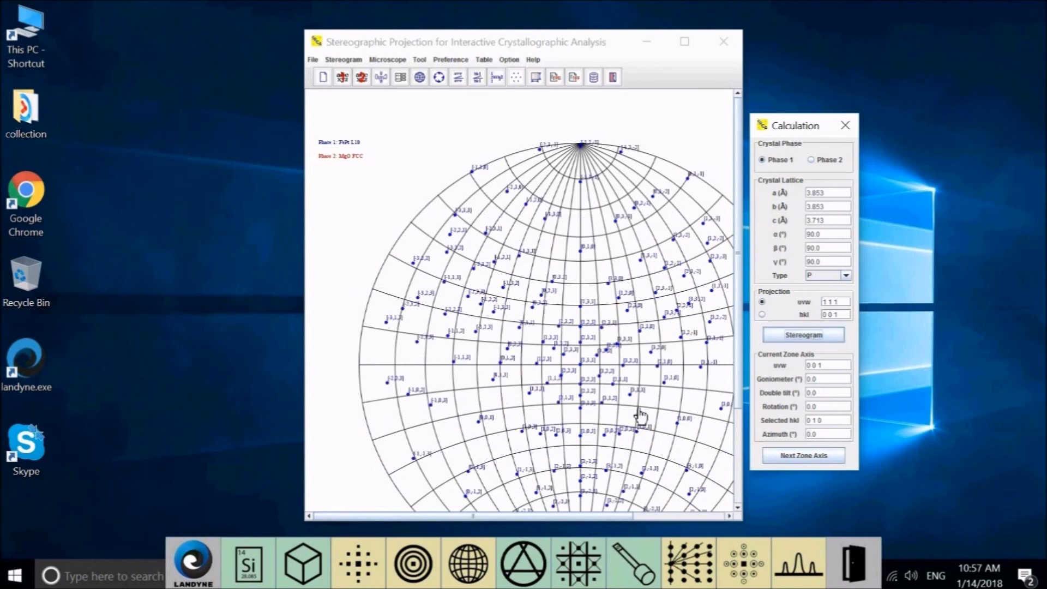
mouse_move(577, 257)
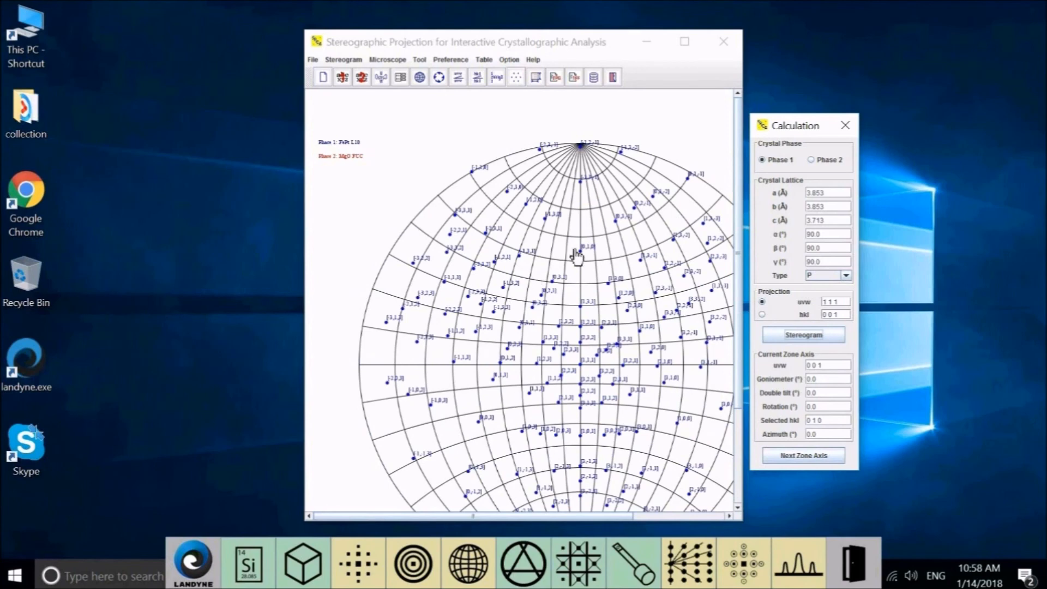
mouse_move(582, 373)
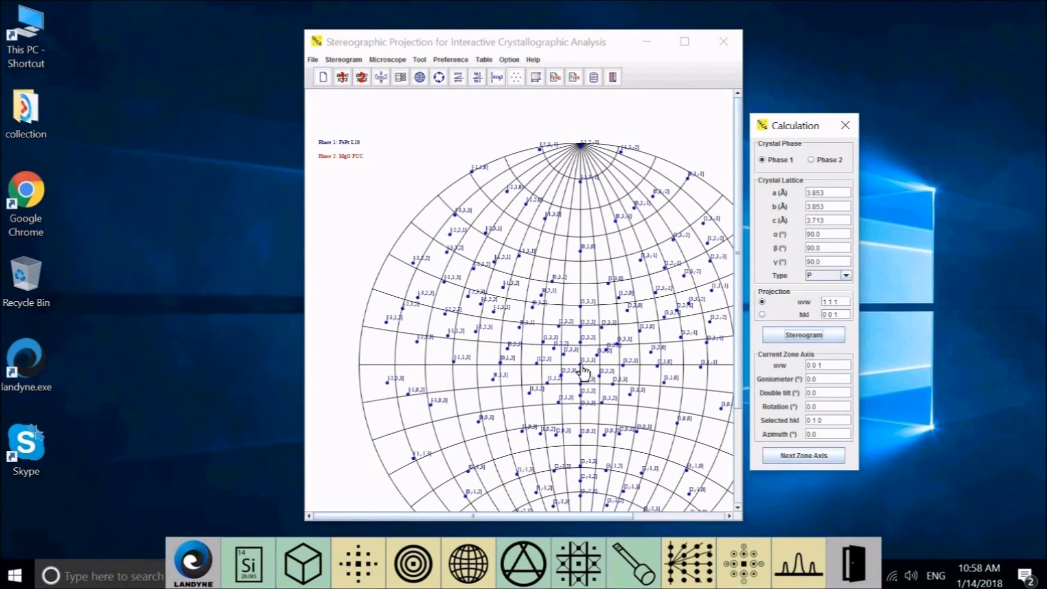
mouse_move(582, 371)
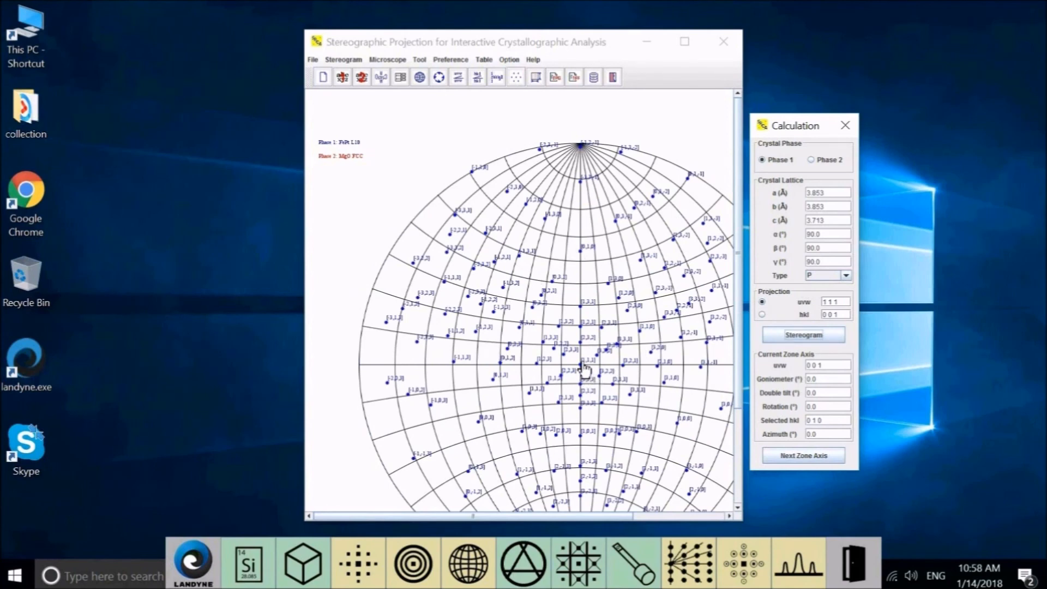
mouse_move(591, 369)
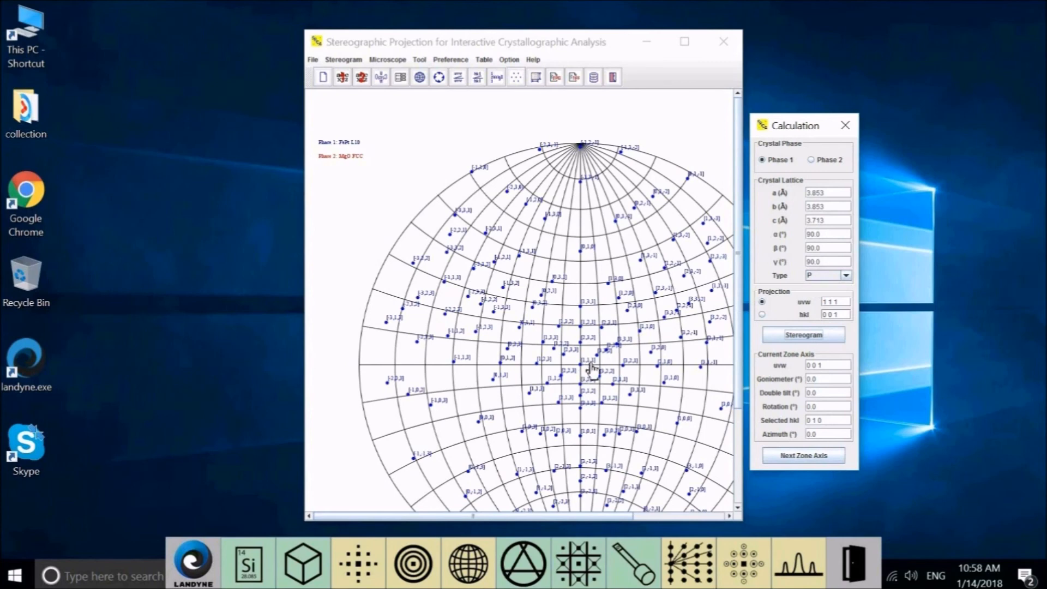
mouse_move(723, 411)
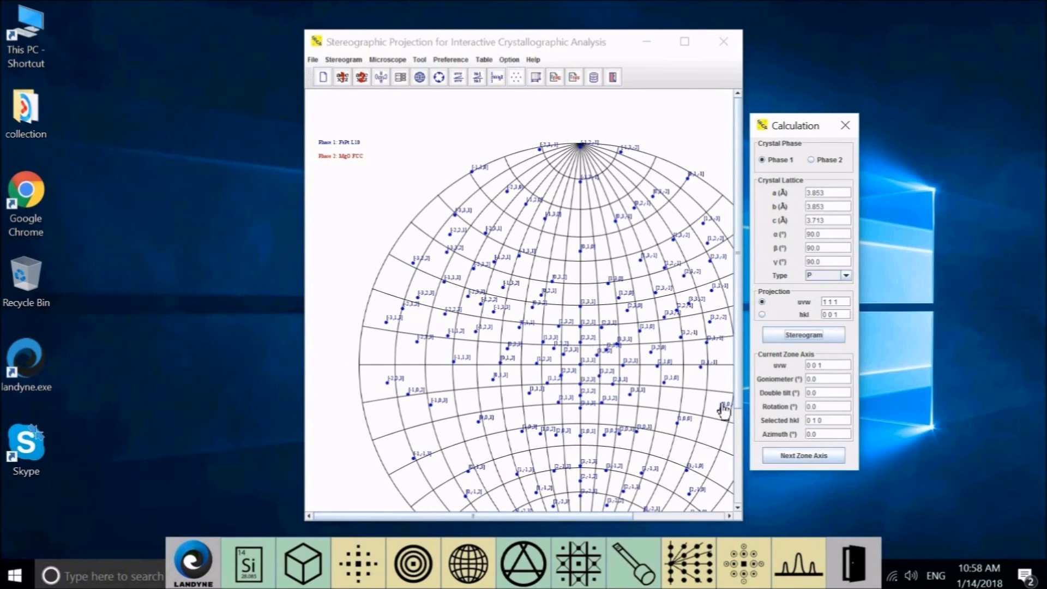
mouse_move(694, 387)
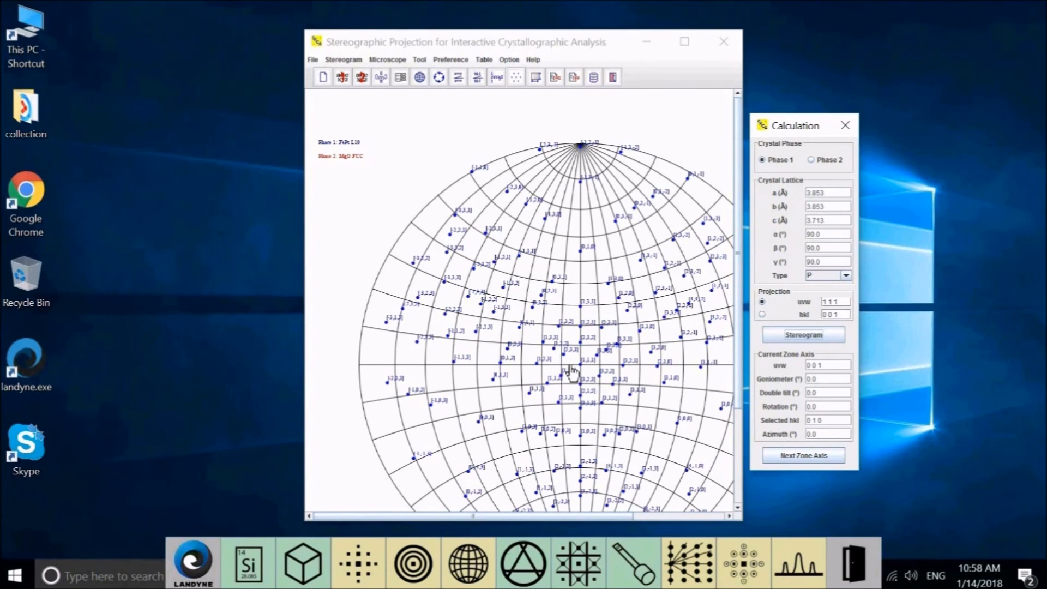
mouse_move(586, 373)
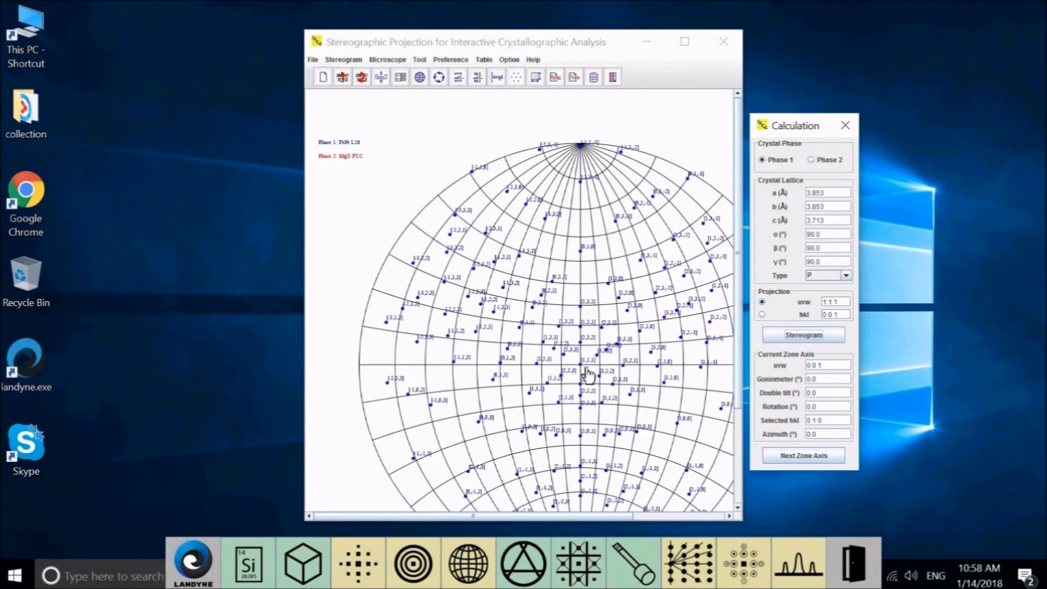
mouse_move(883, 301)
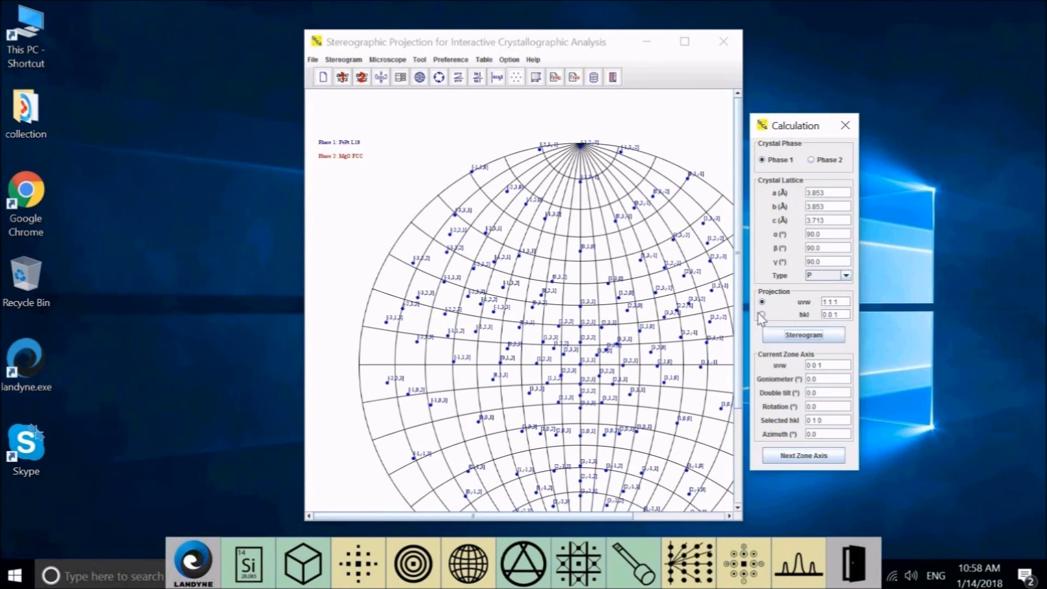
Step: Switch to hkl projection and redraw the FePt stereogram along plane normal (0 1 1)
click(762, 315)
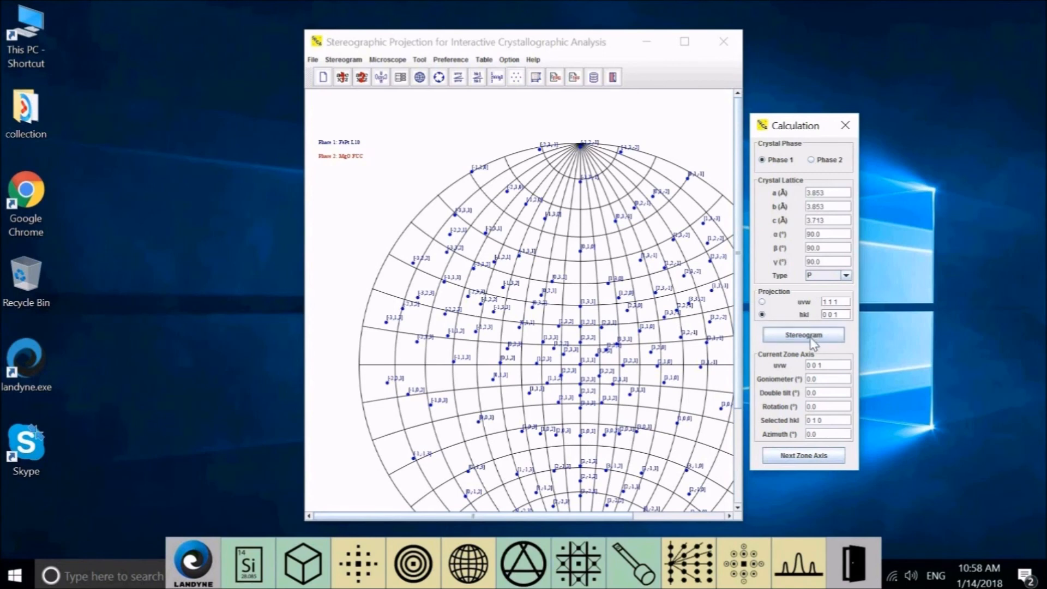
click(802, 334)
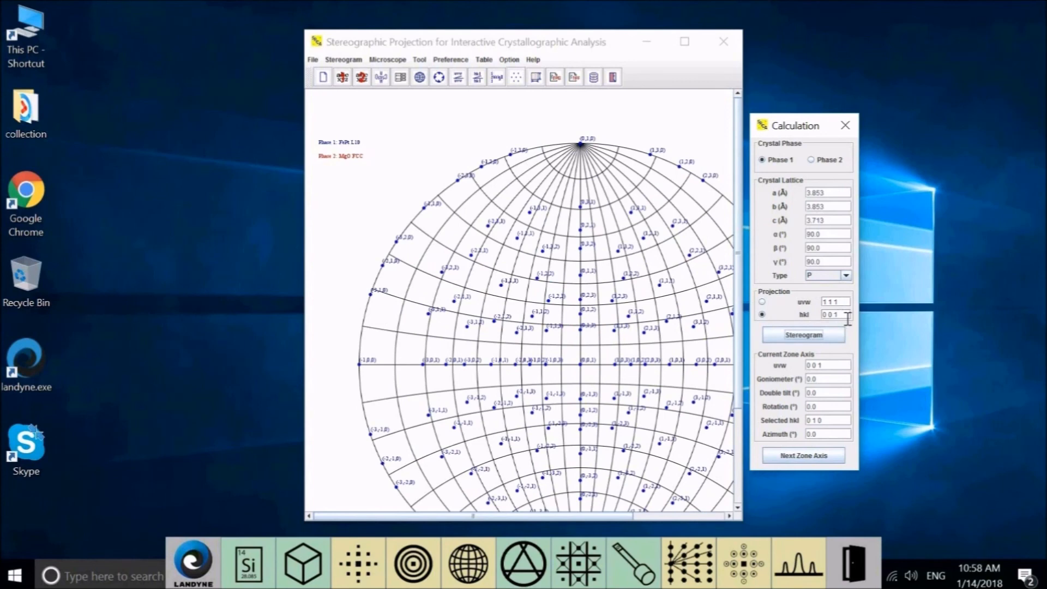
key(Backspace)
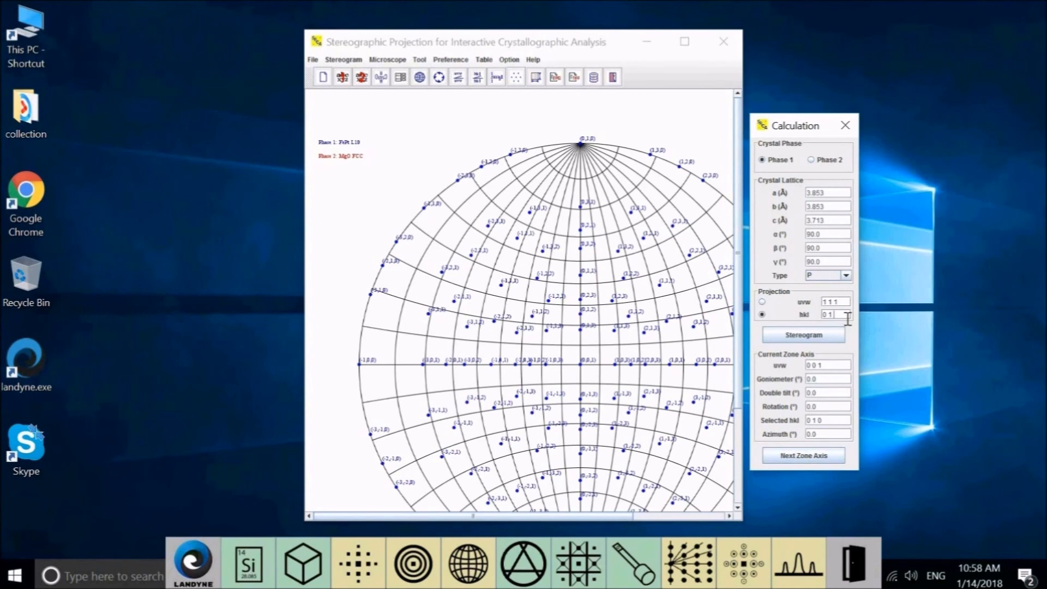
text(1)
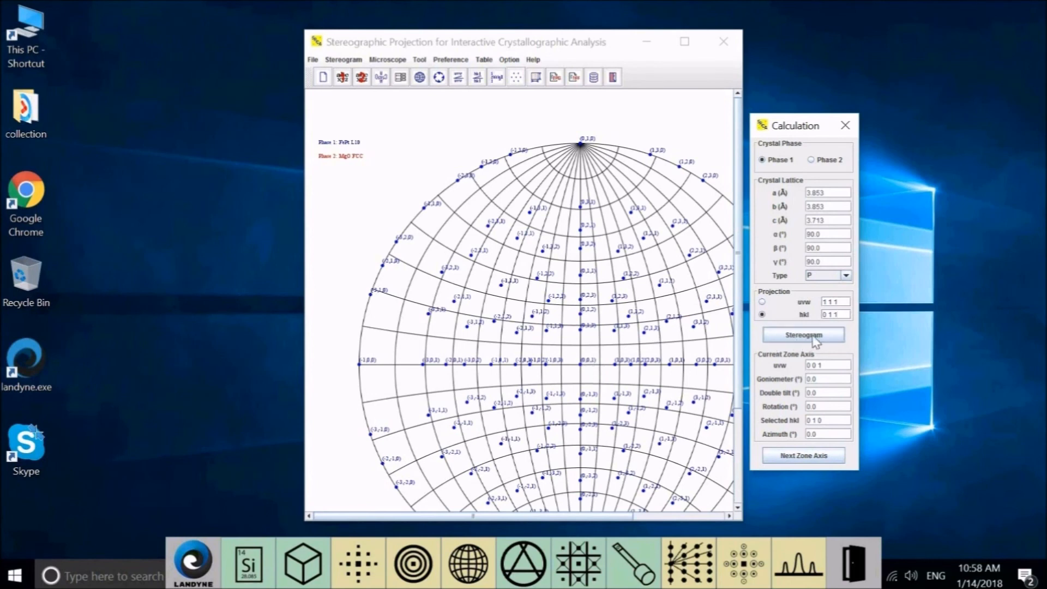
click(803, 334)
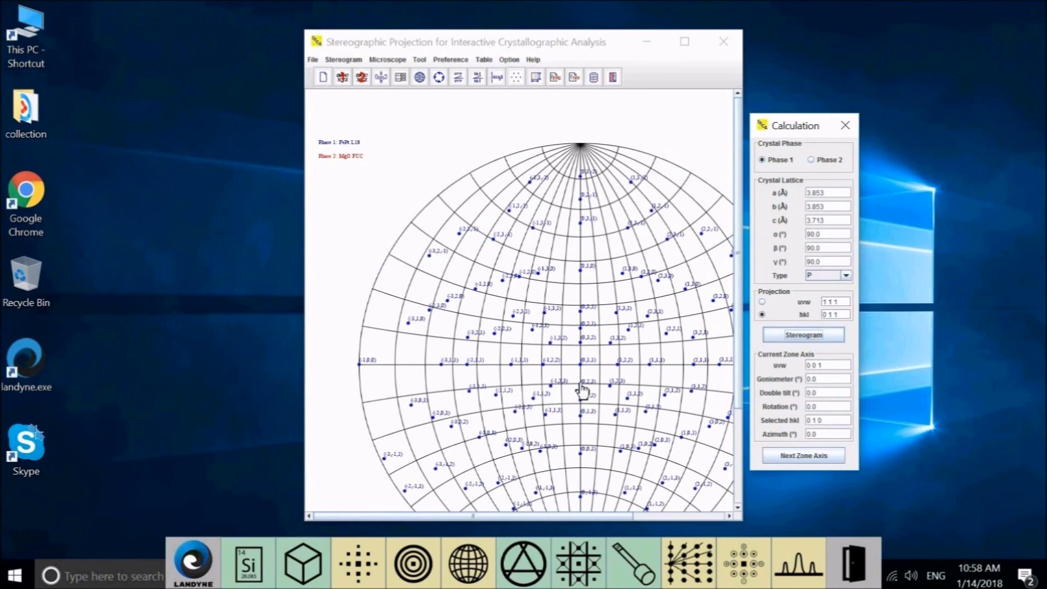
mouse_move(582, 368)
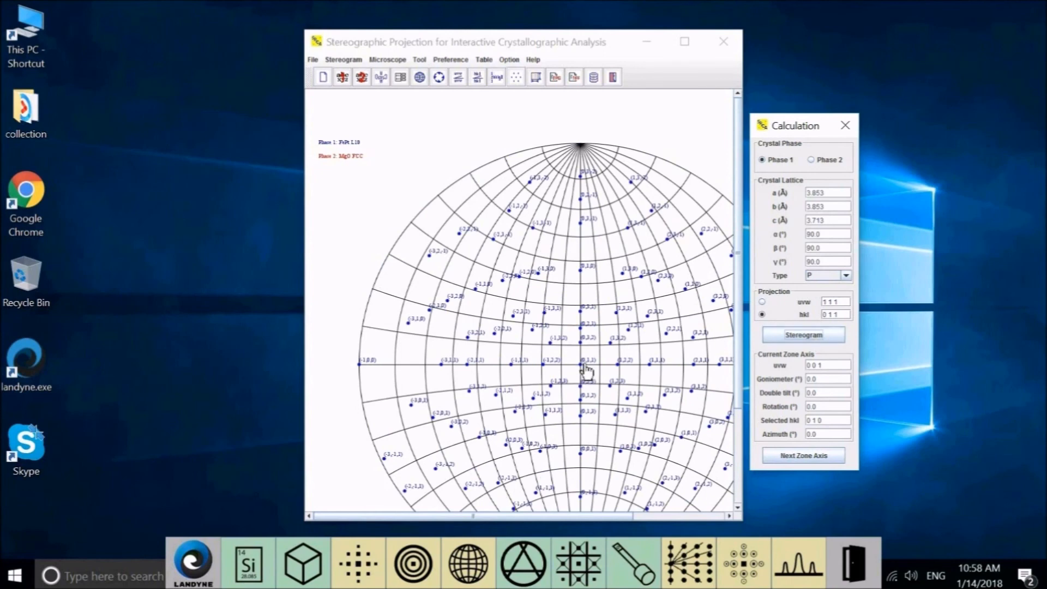
mouse_move(591, 371)
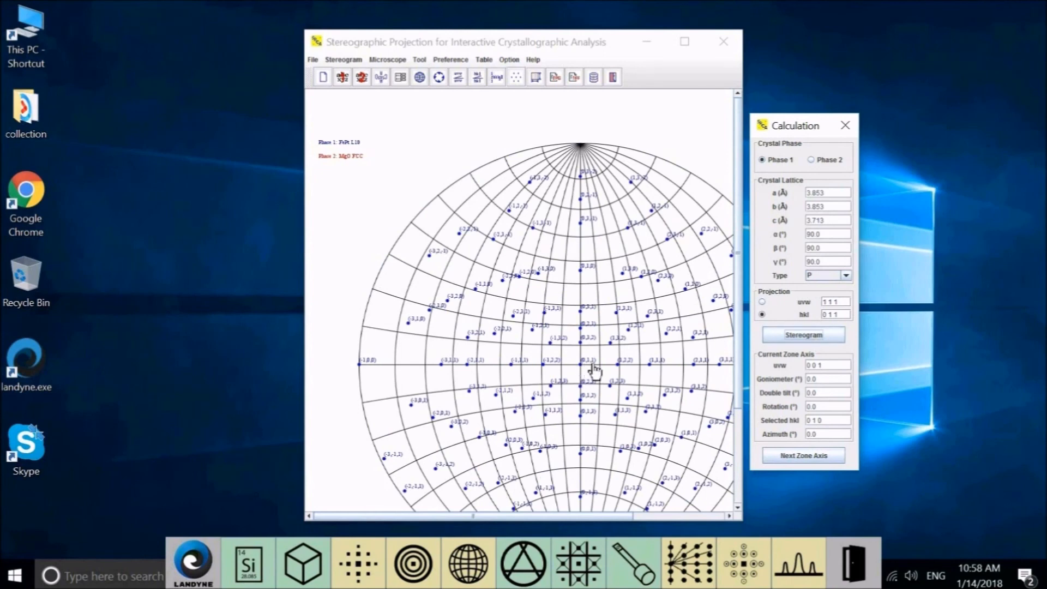
mouse_move(600, 367)
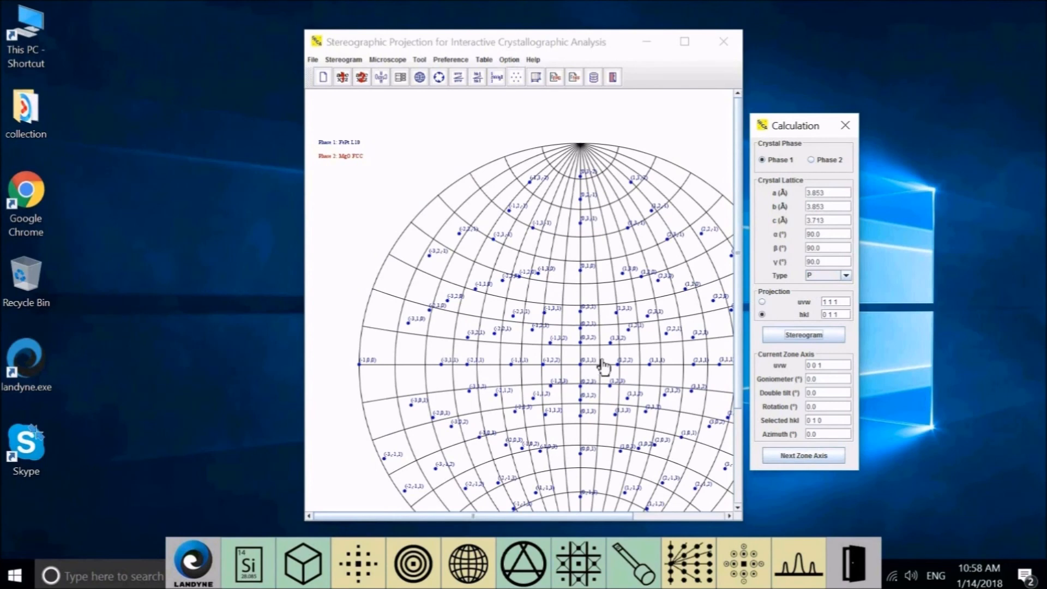
mouse_move(615, 441)
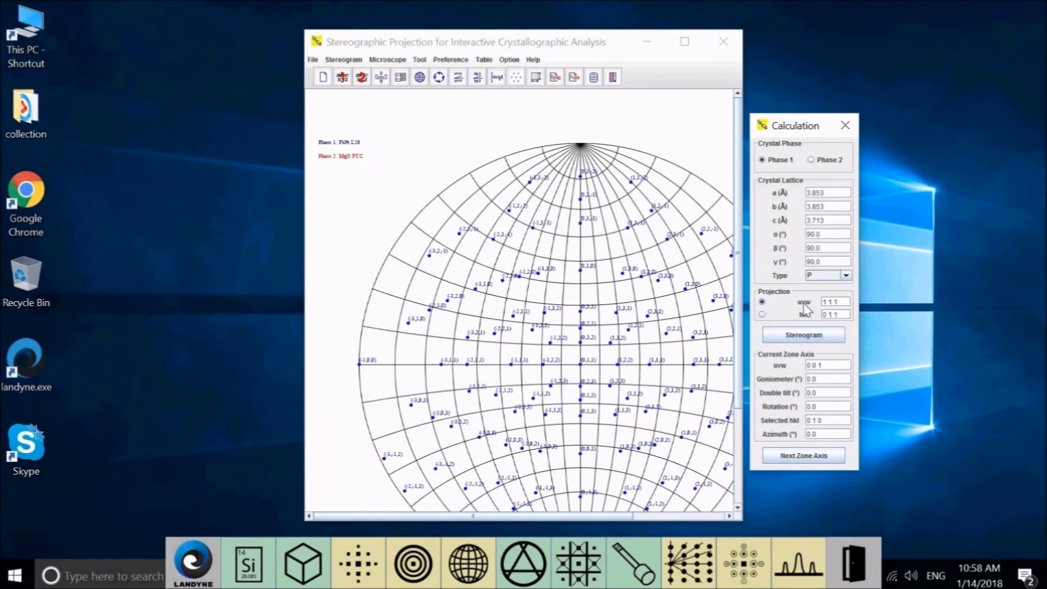
mouse_move(801, 311)
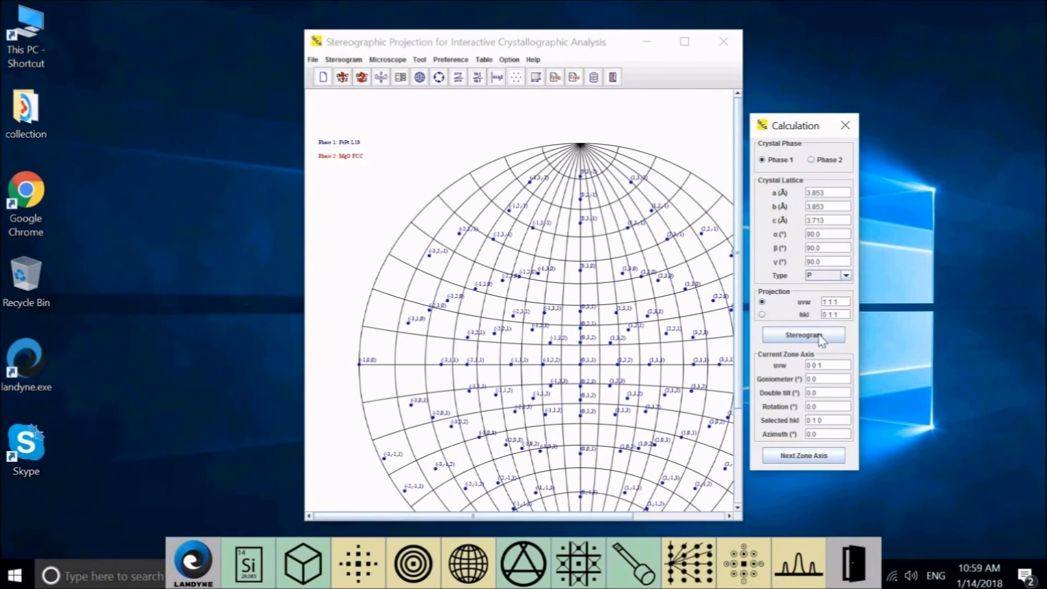
Step: Redraw the FePt stereogram as direction poles along zone axis [1 1 1]
click(803, 334)
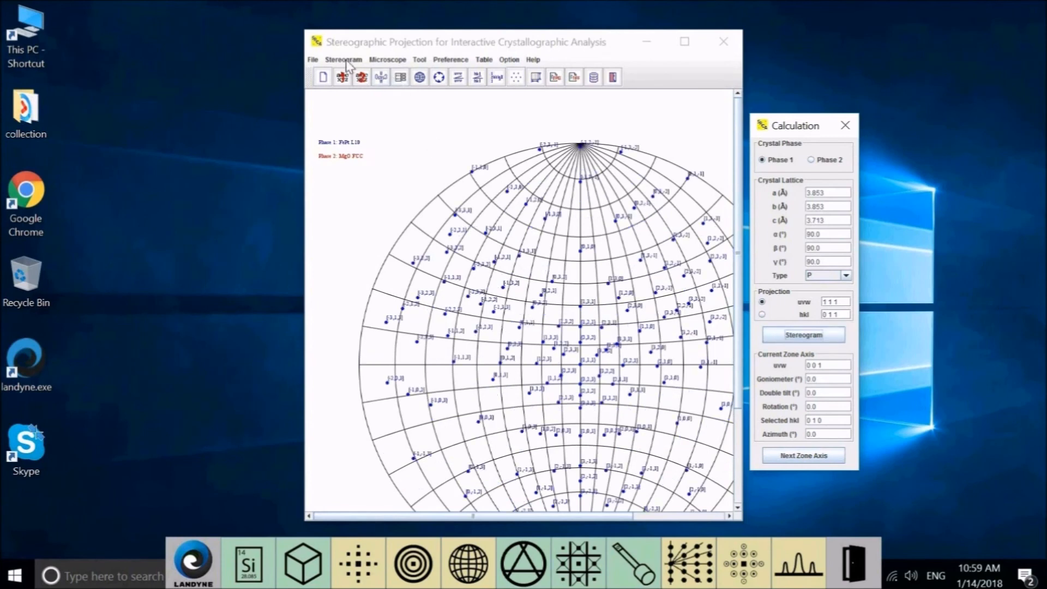
Step: In Pole range settings, change the FePt uvw range from 3 3 3 to 1 1 1
click(342, 59)
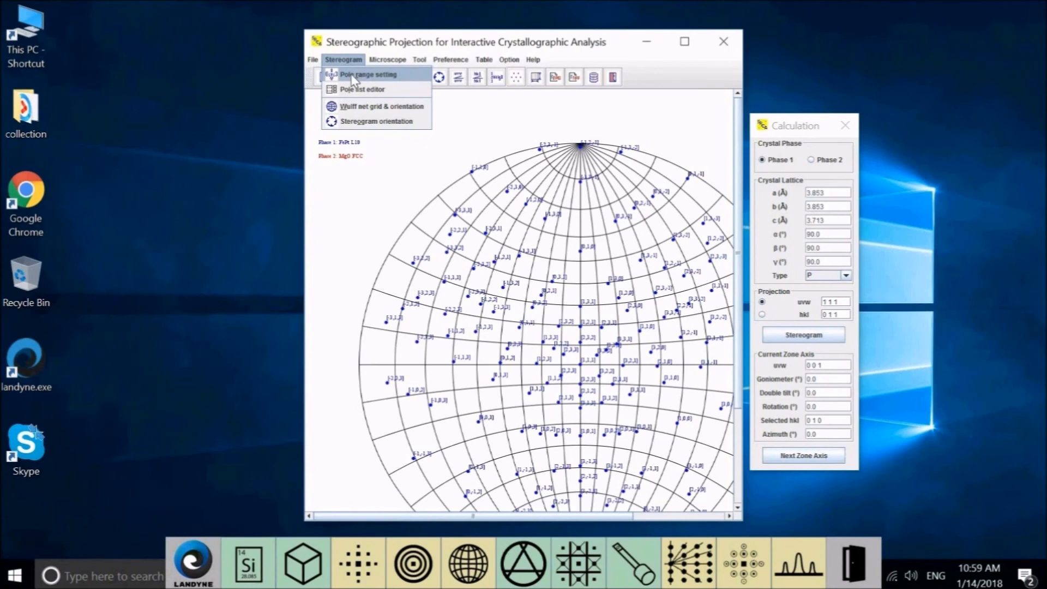
click(368, 75)
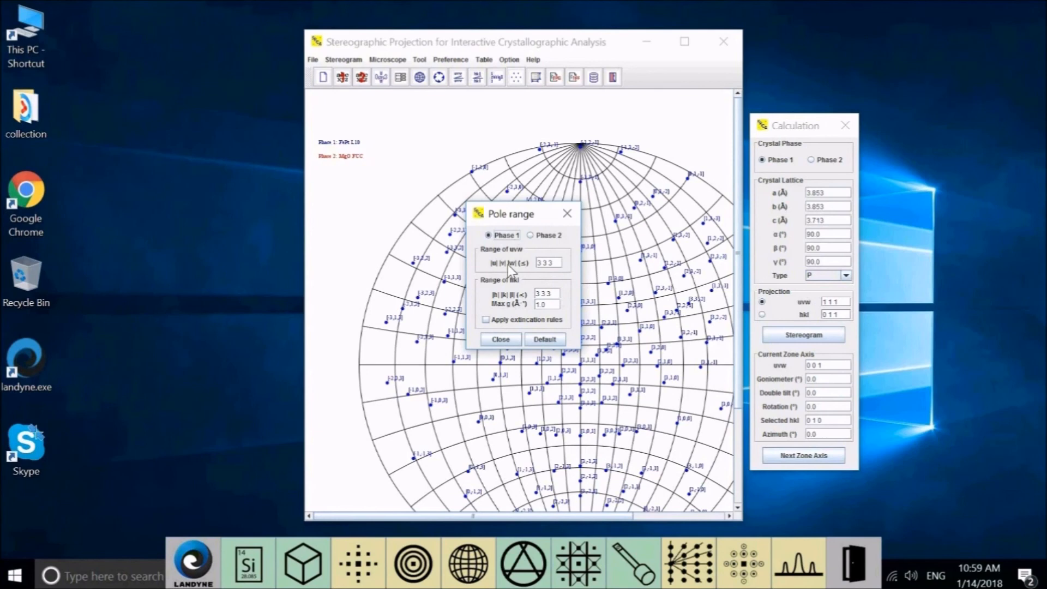
mouse_move(511, 270)
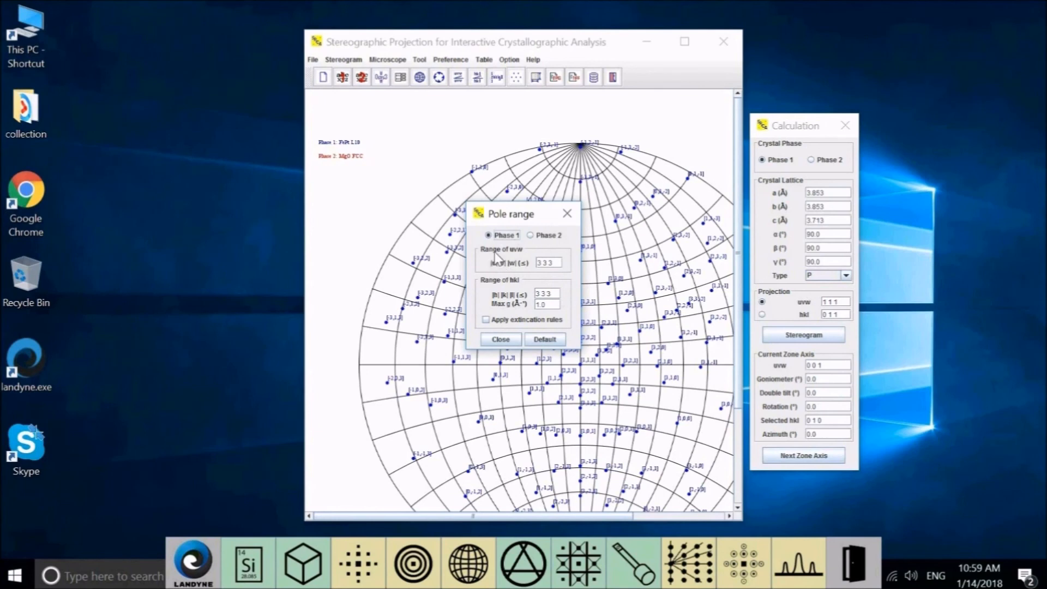
mouse_move(497, 272)
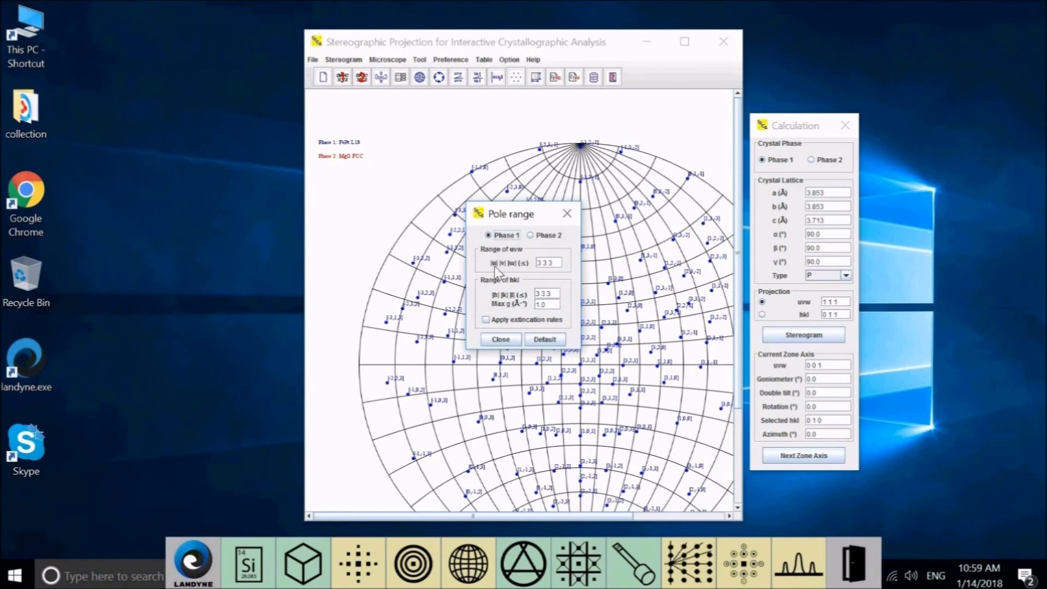
mouse_move(542, 274)
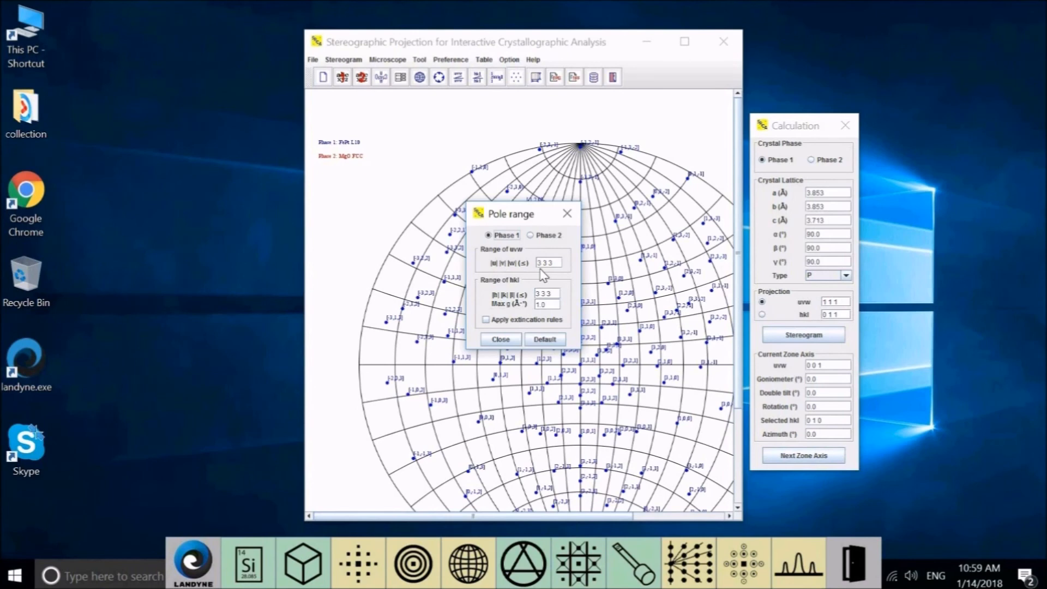
mouse_move(545, 277)
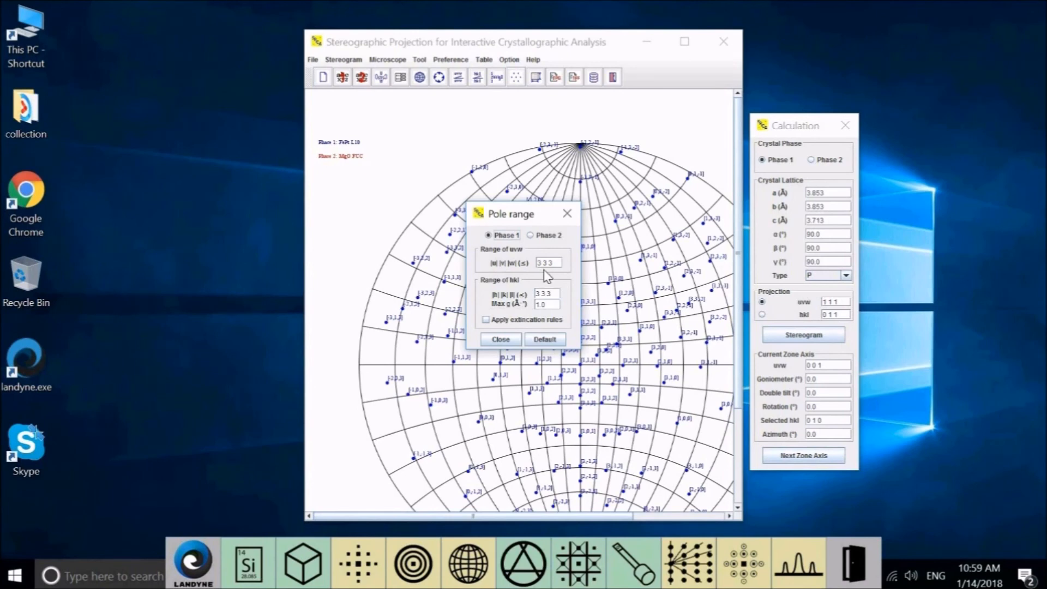
mouse_move(520, 309)
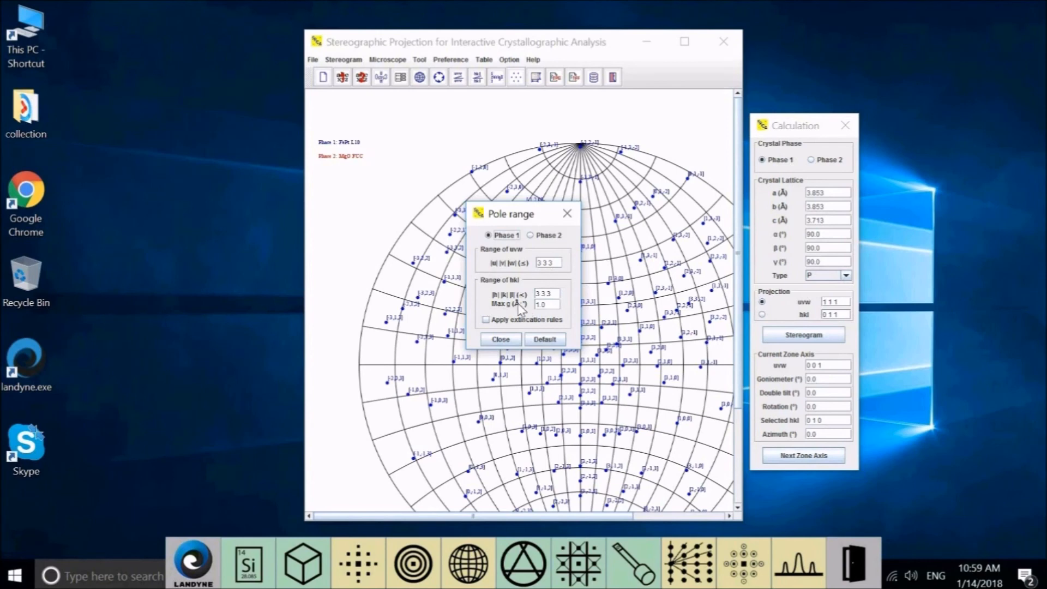
click(542, 293)
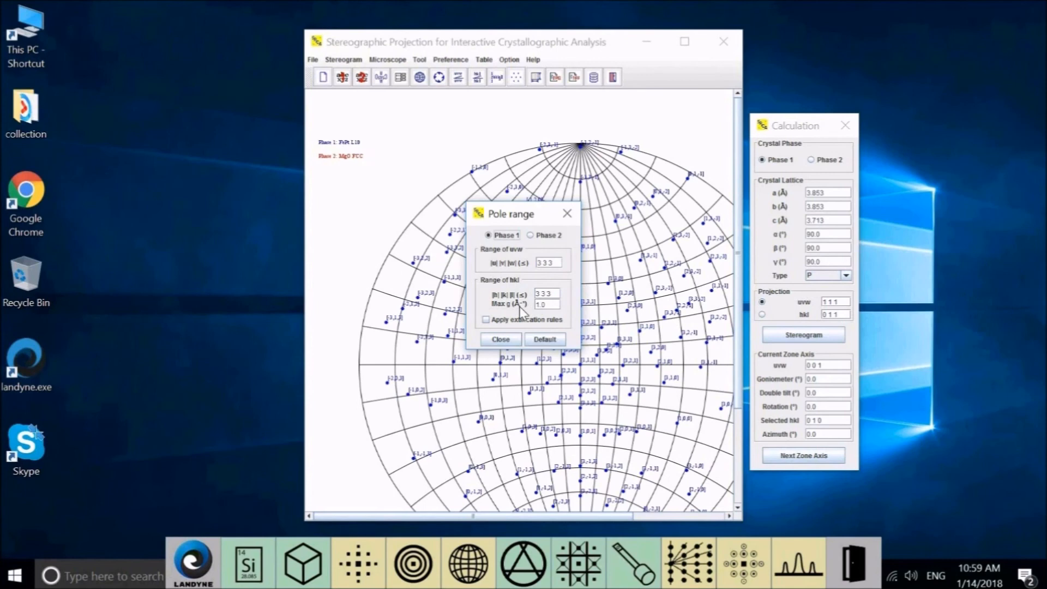
mouse_move(534, 314)
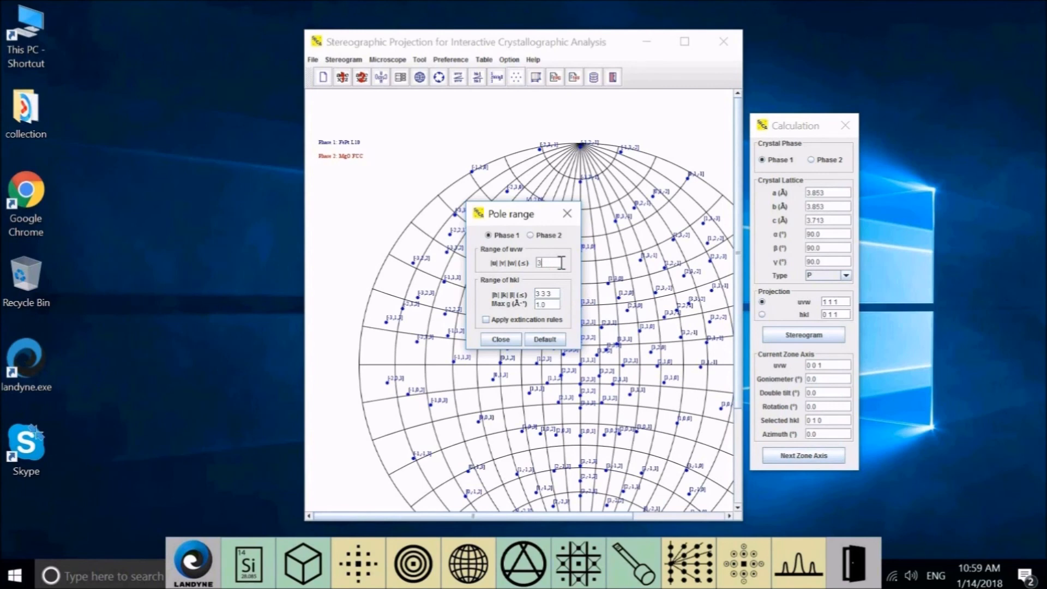
text(1 1 1)
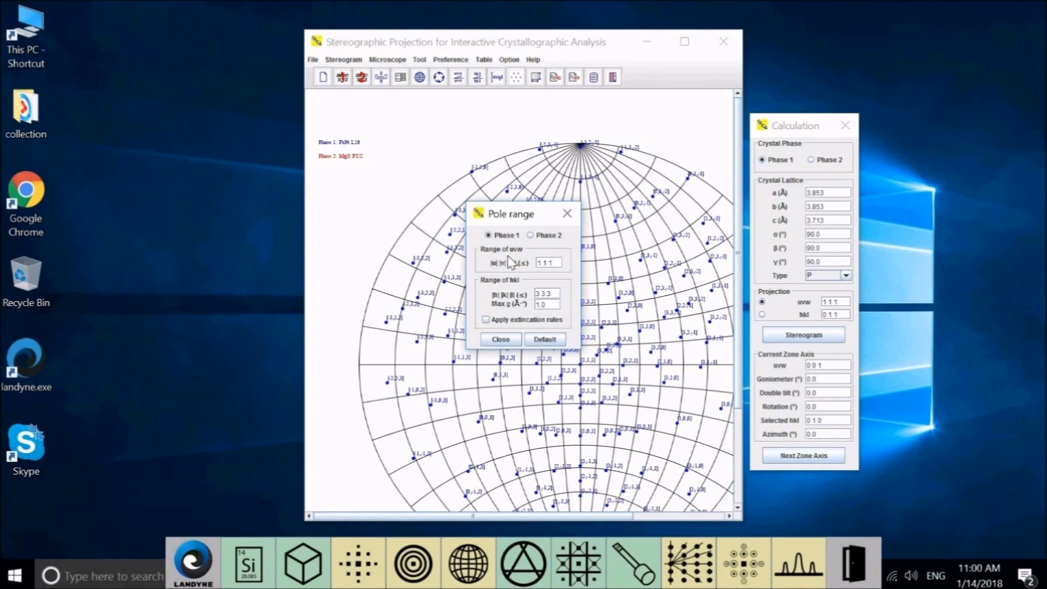
mouse_move(512, 260)
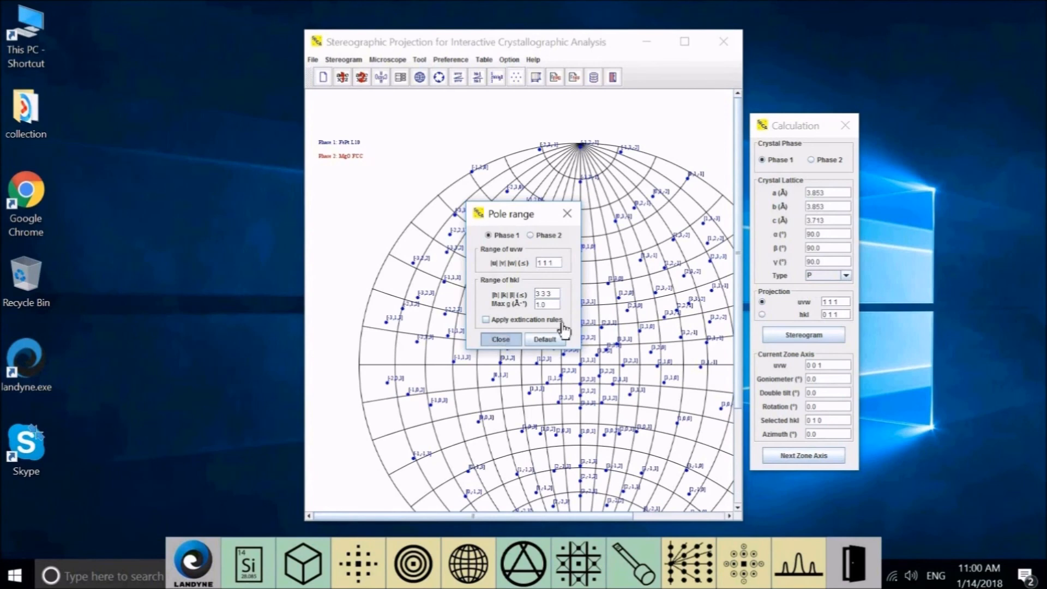
click(500, 339)
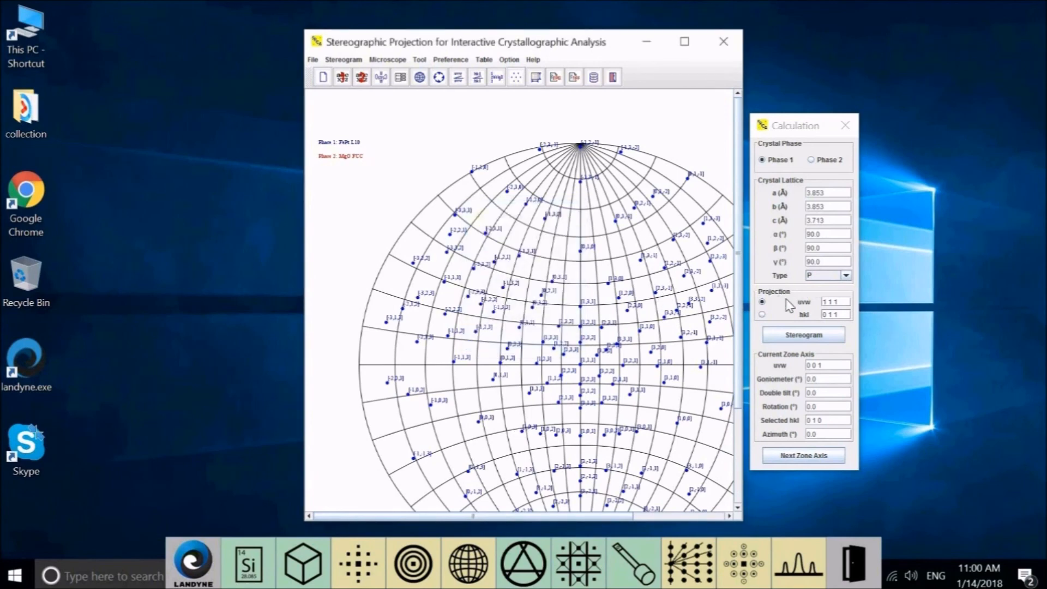
click(803, 334)
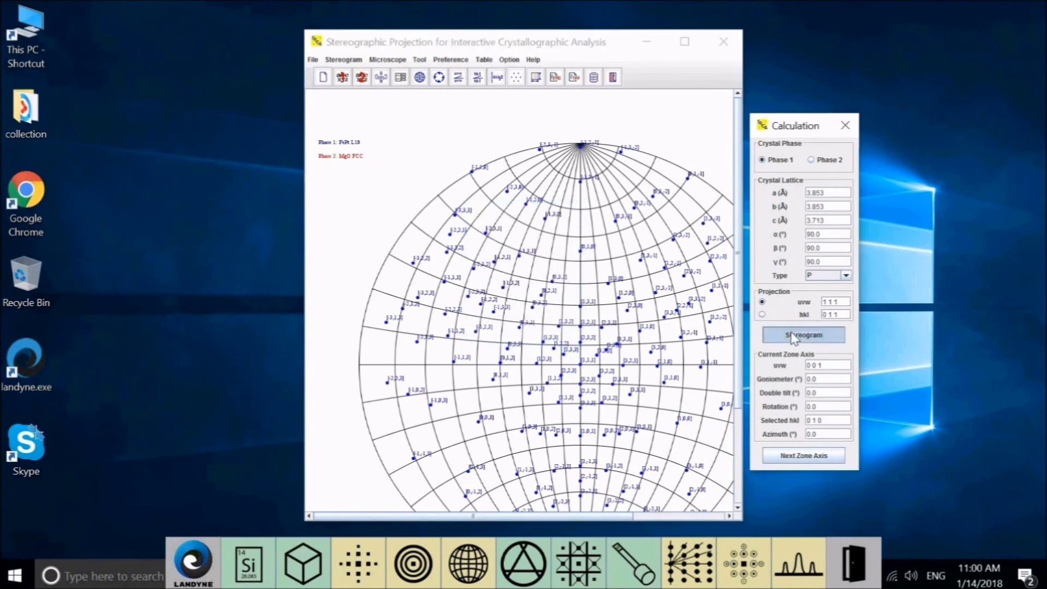
click(803, 334)
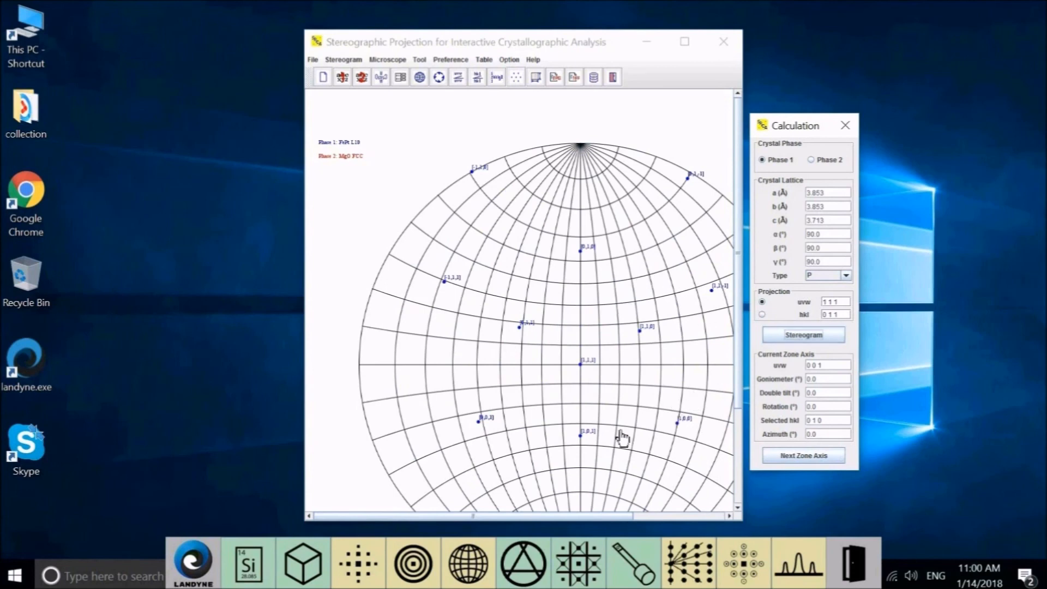
mouse_move(639, 416)
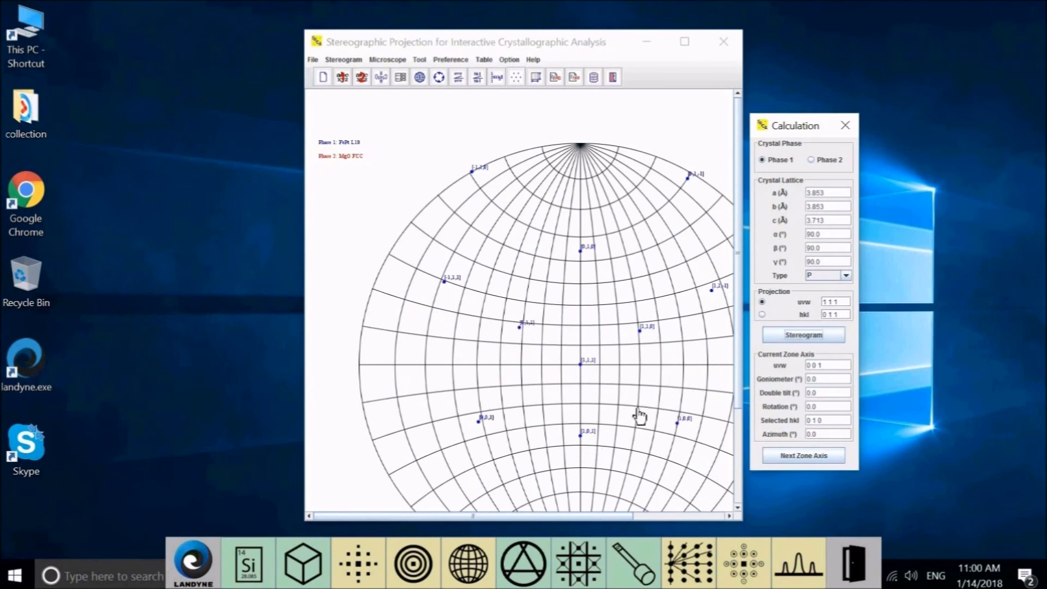
mouse_move(521, 336)
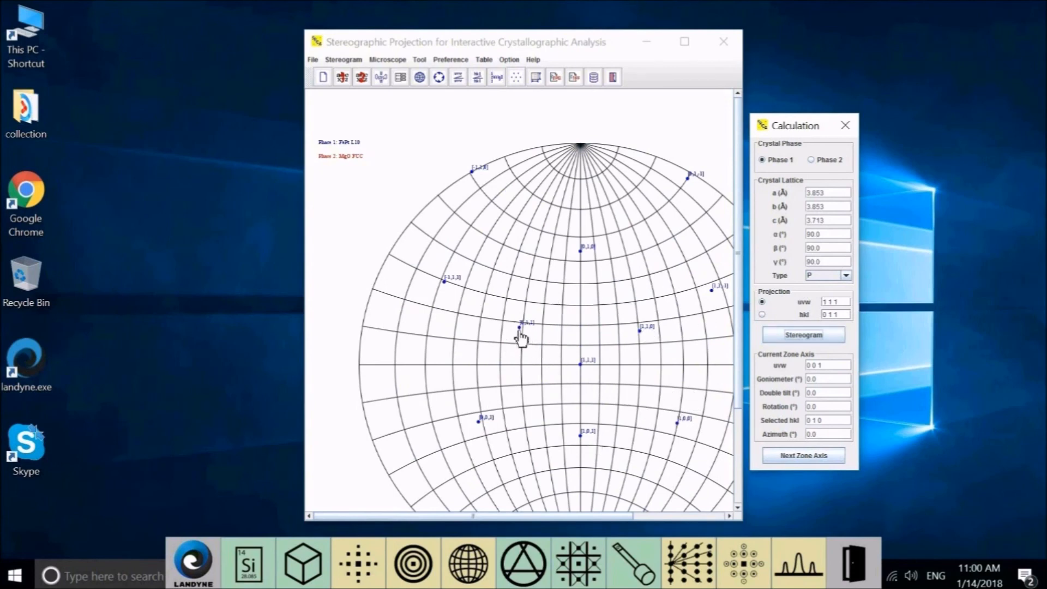
mouse_move(551, 324)
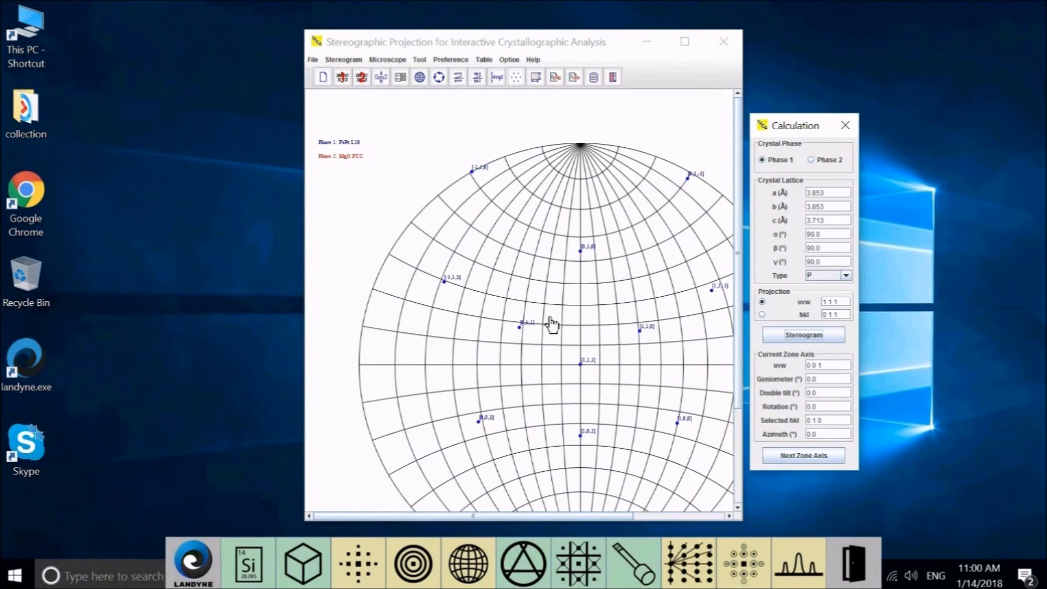
mouse_move(352, 66)
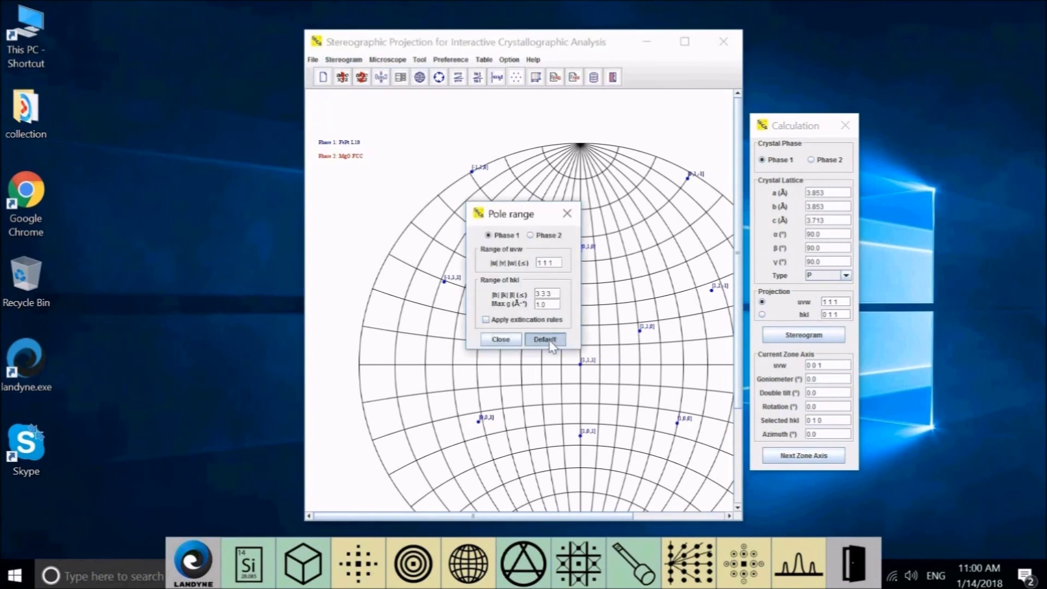
Step: Restore default pole ranges and regenerate the full [1 1 1] FePt stereogram
click(544, 339)
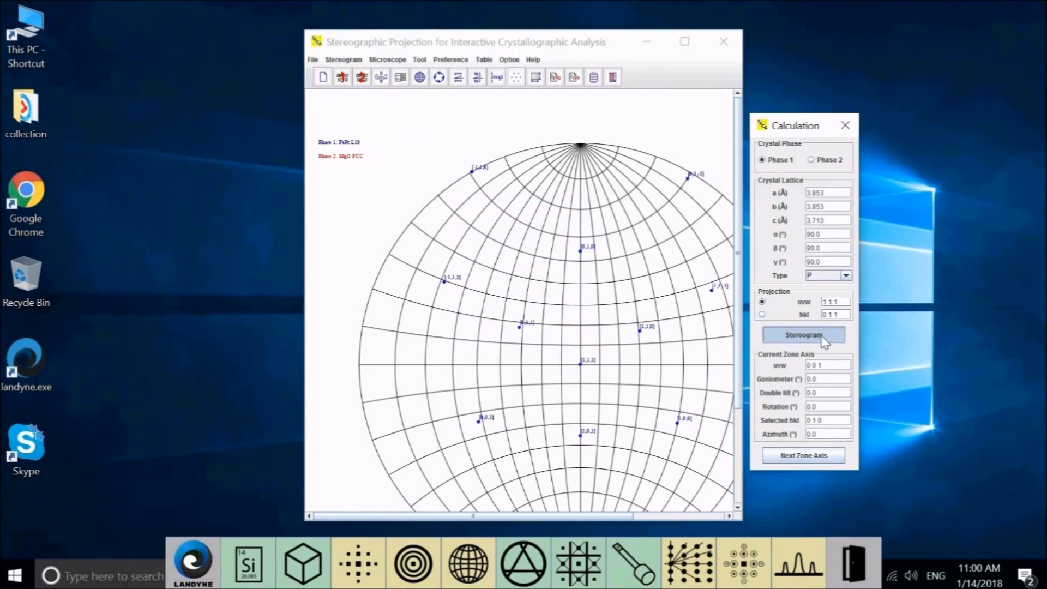
click(802, 334)
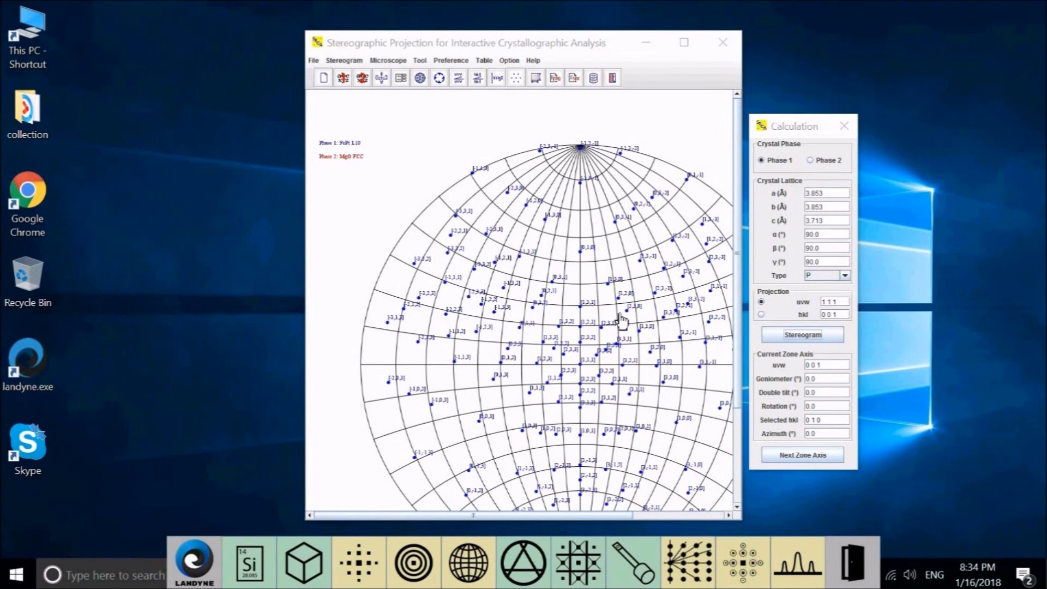
mouse_move(627, 342)
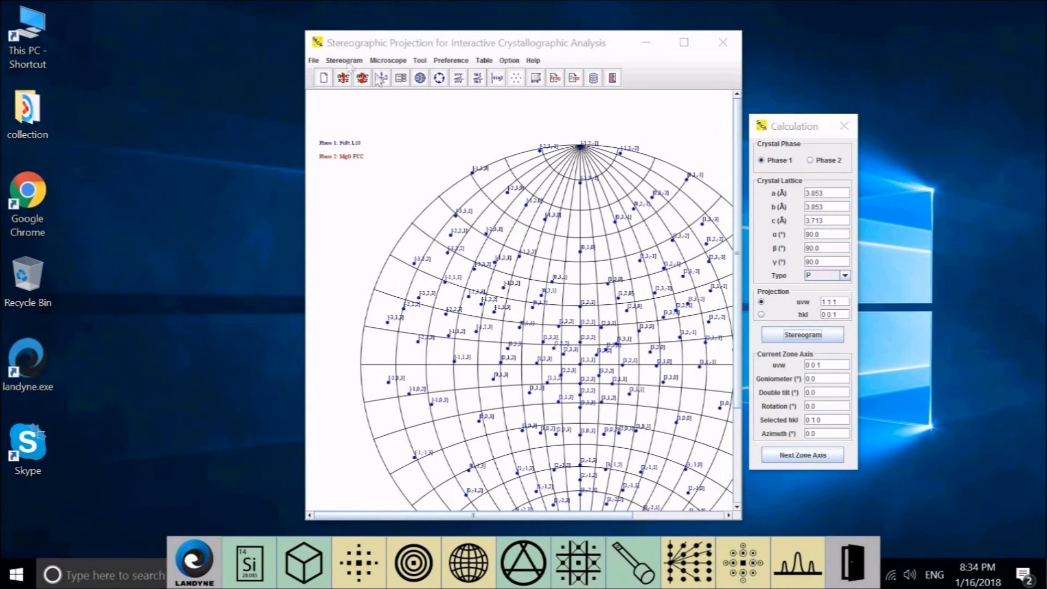
Step: Set the Phase 1 uvw pole range to 2 2 2 and close Pole range settings
click(344, 60)
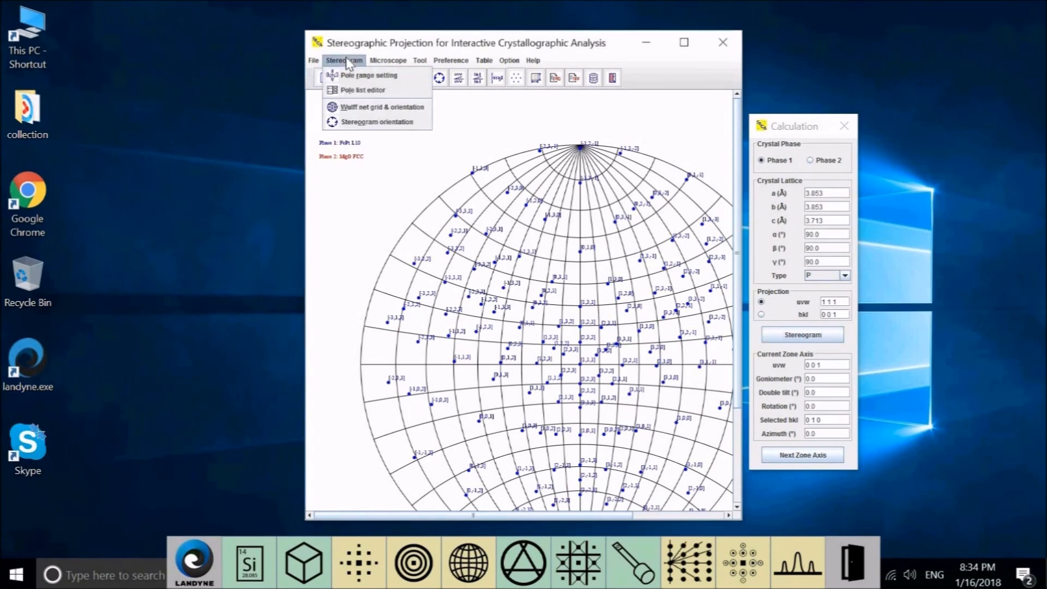
mouse_move(367, 75)
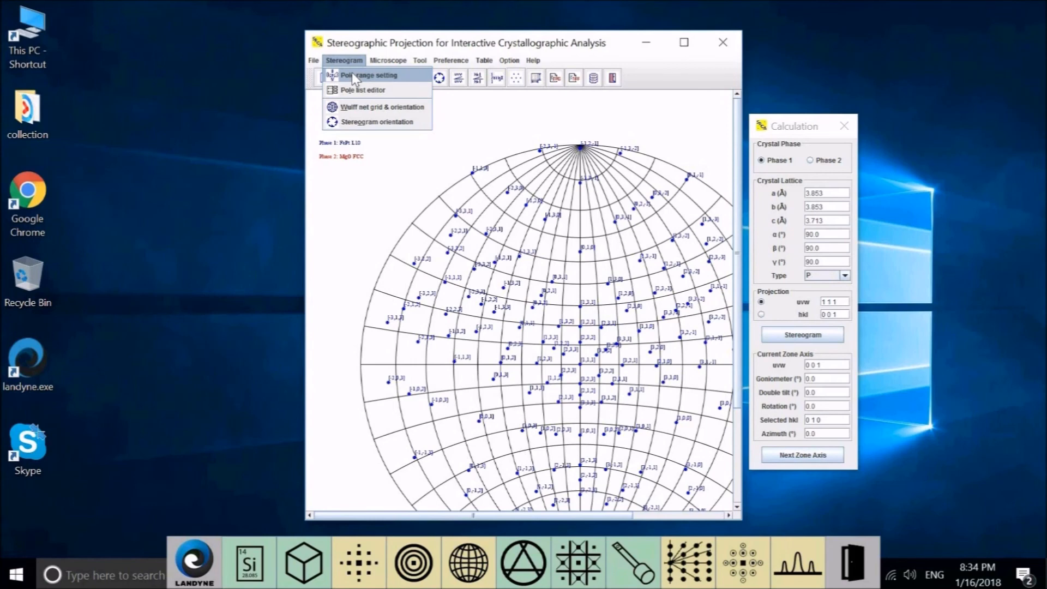
mouse_move(357, 93)
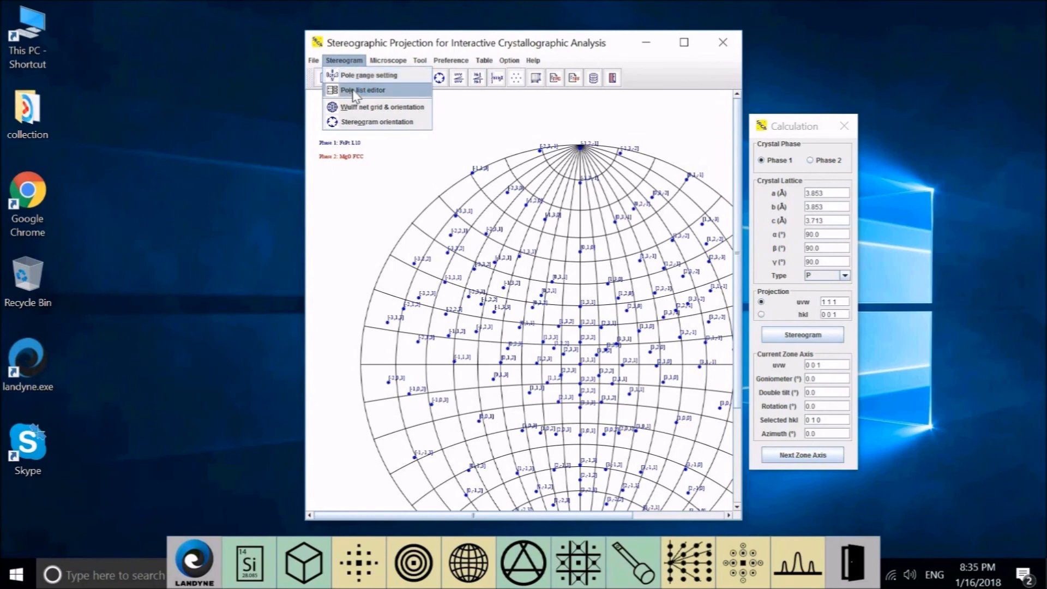
mouse_move(368, 74)
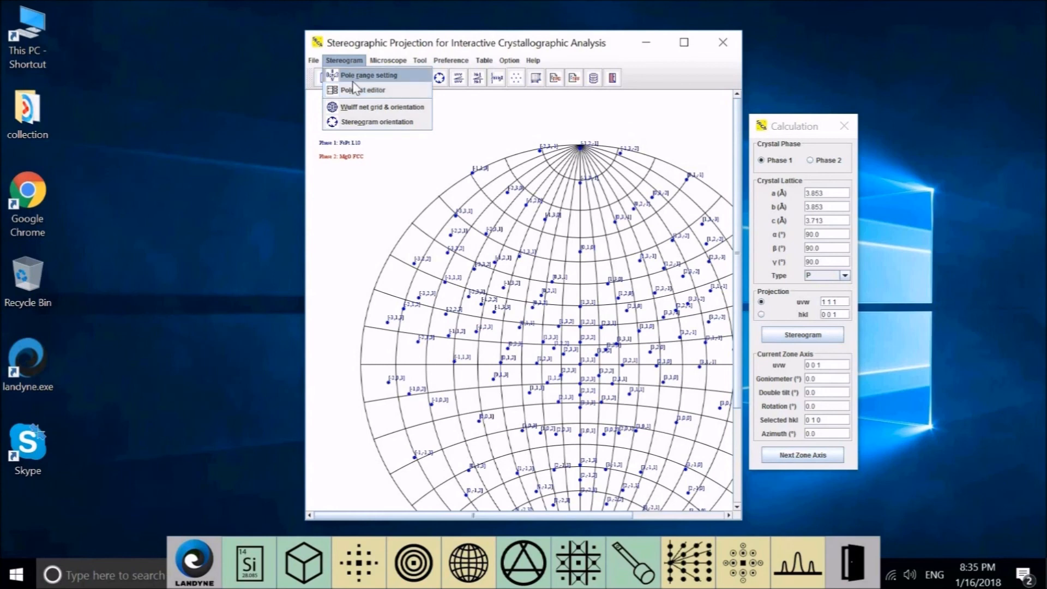
click(366, 74)
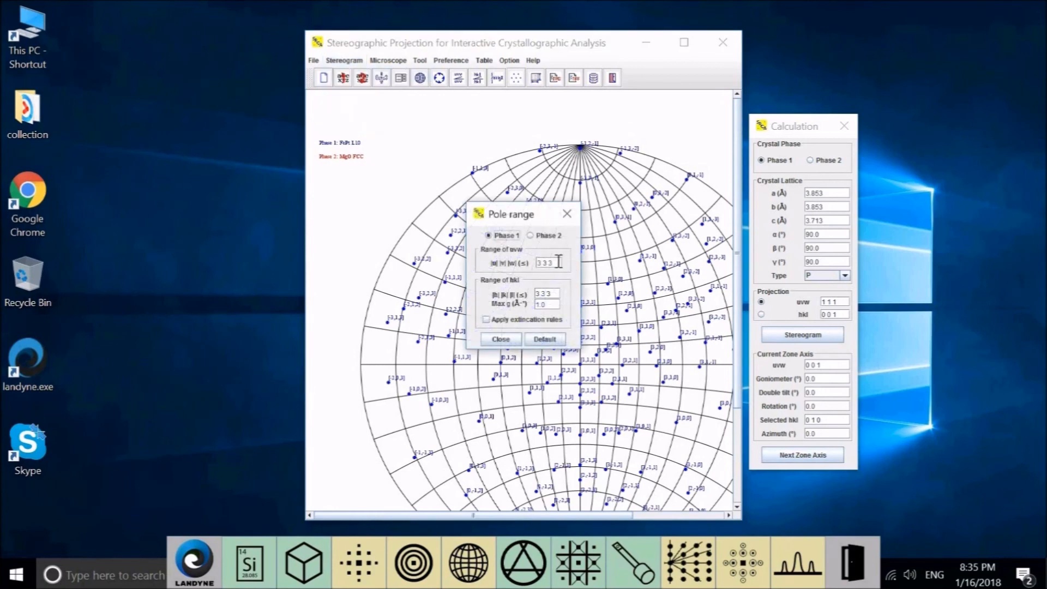
key(BackSpace)
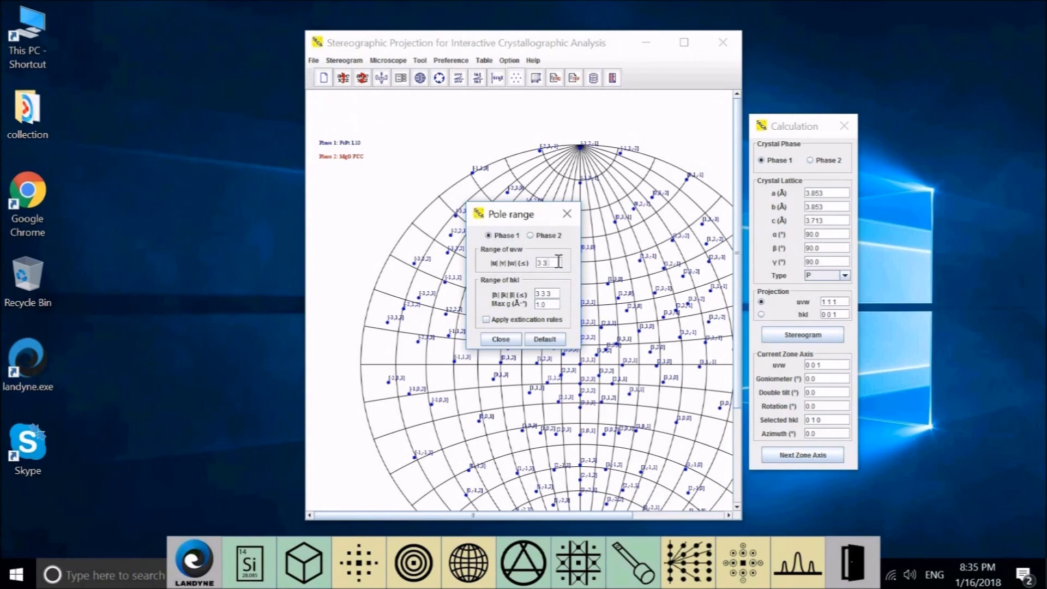
text(2 2 2)
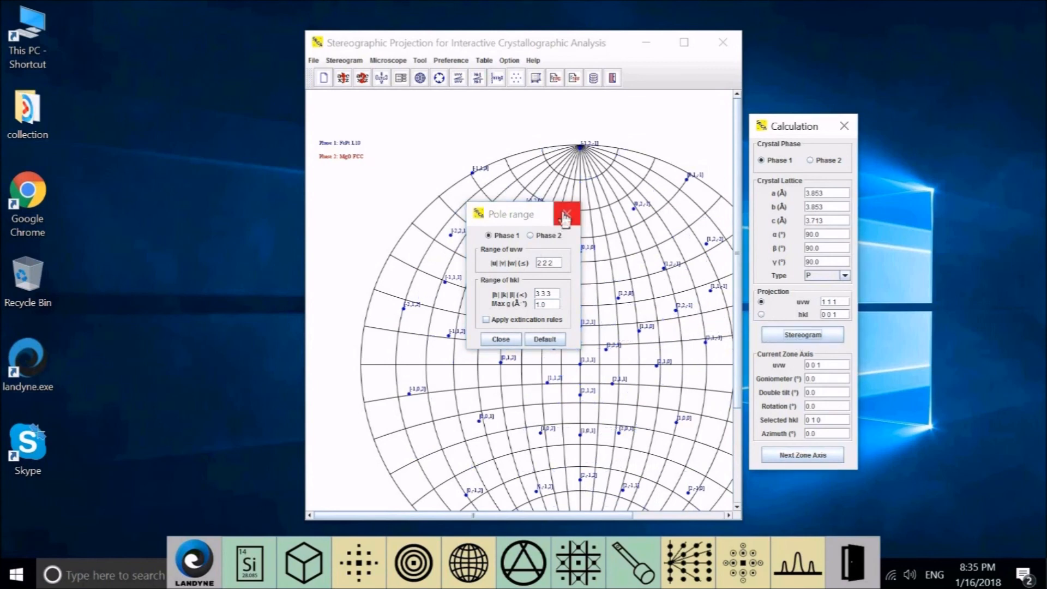
click(567, 214)
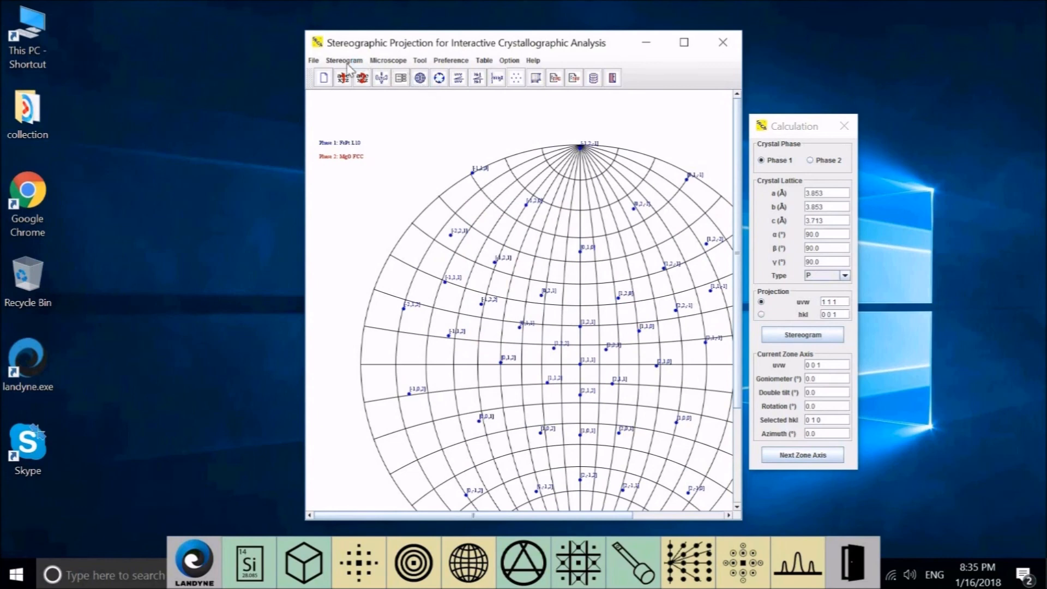
Step: Open the Pole list editor and load the current phase 1 FePt pole labels
click(344, 60)
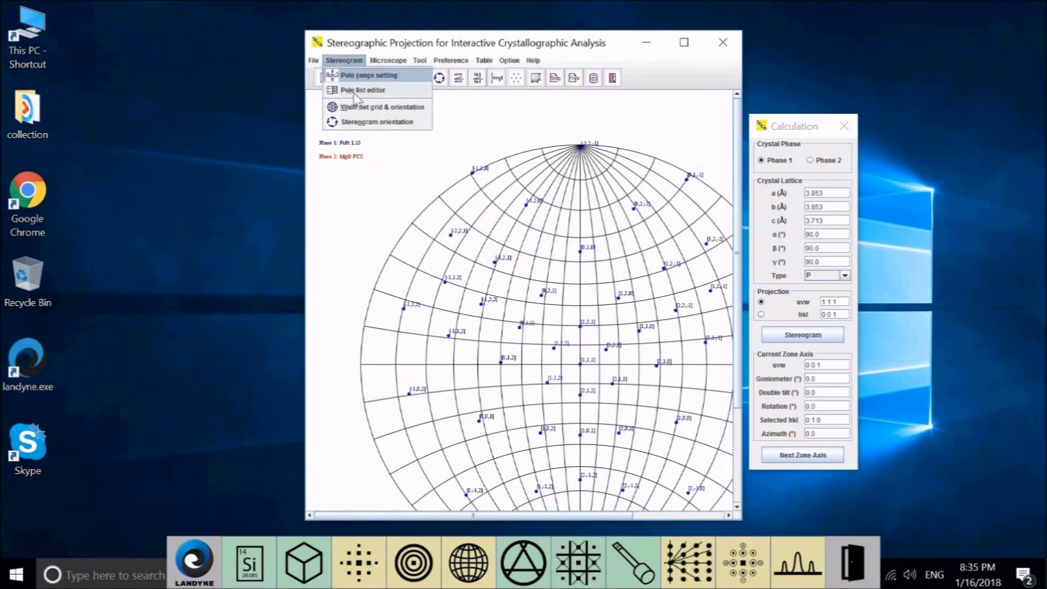
click(362, 90)
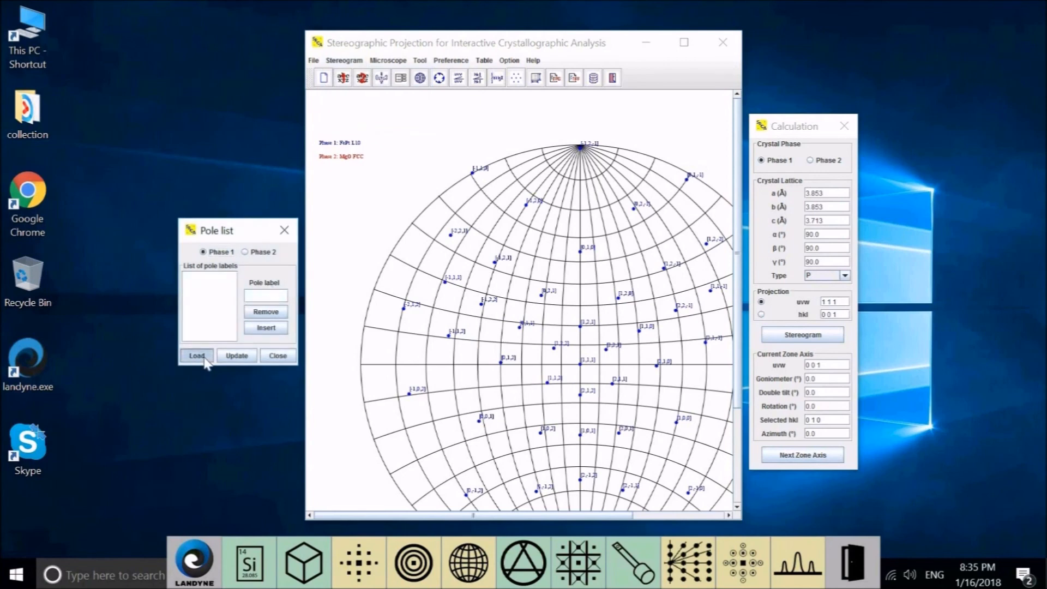
click(196, 354)
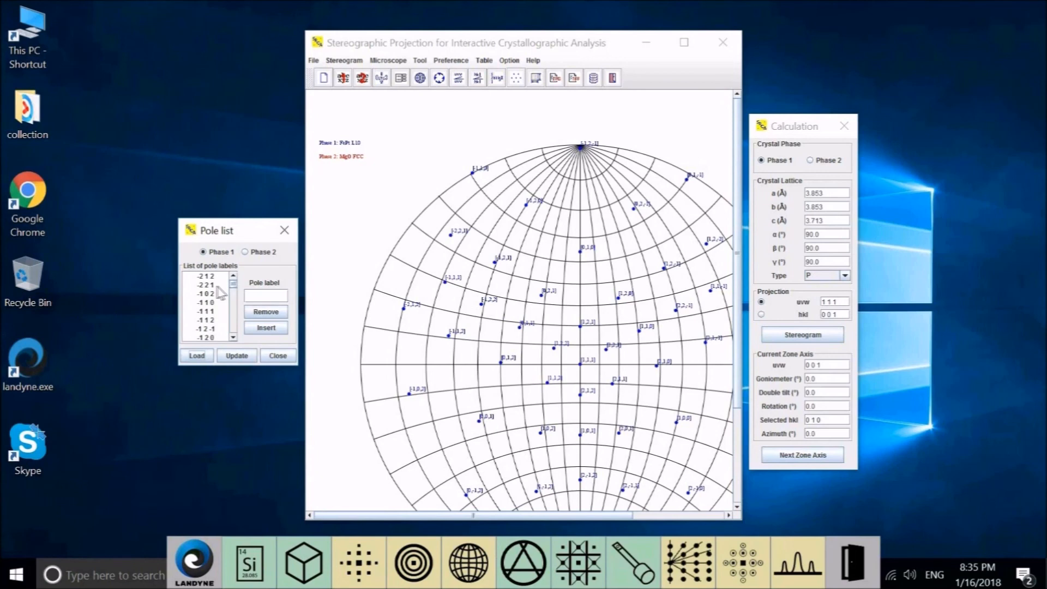
mouse_move(430, 321)
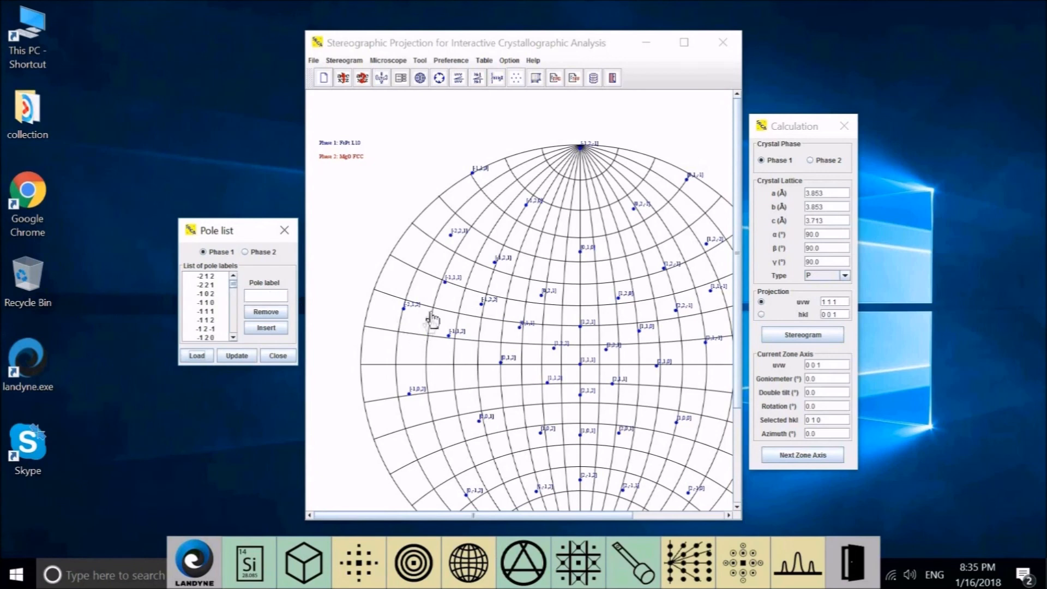
mouse_move(586, 303)
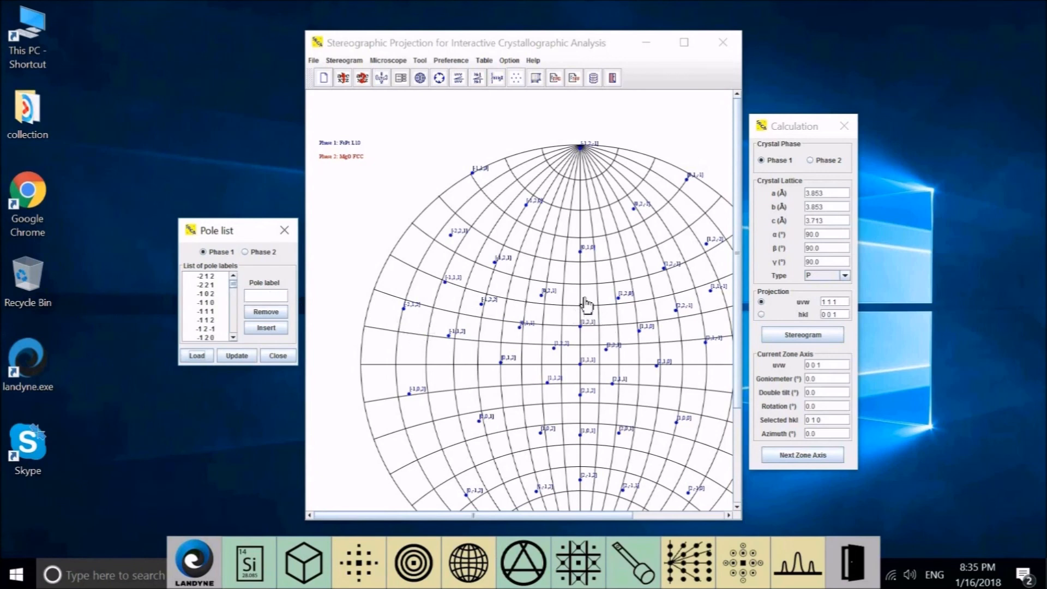
mouse_move(553, 304)
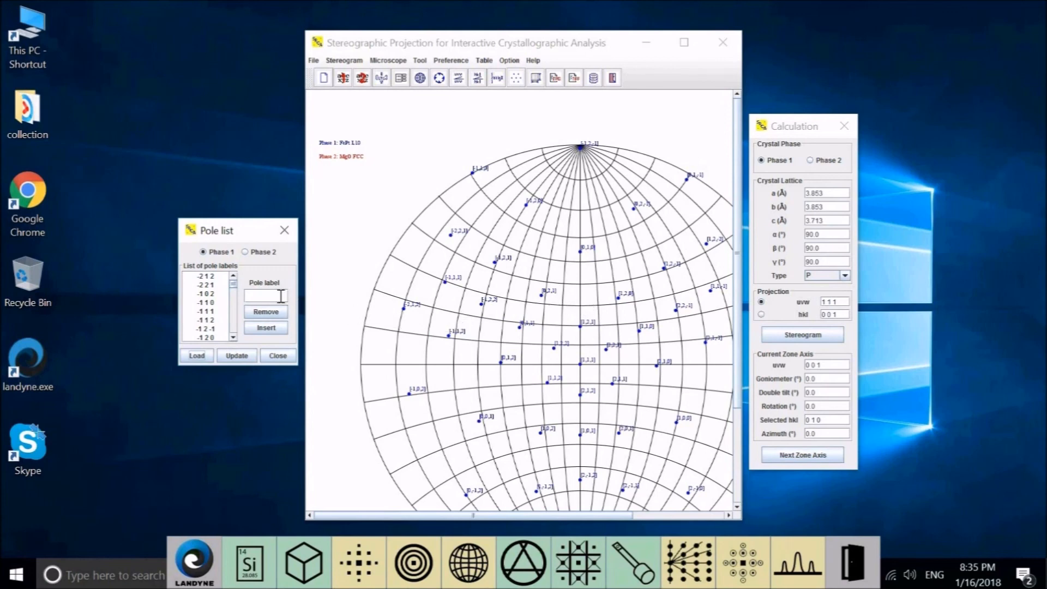
Step: Enter pole label 1 3 1, attempt to insert it, and dismiss the format warning
text(1 3 1)
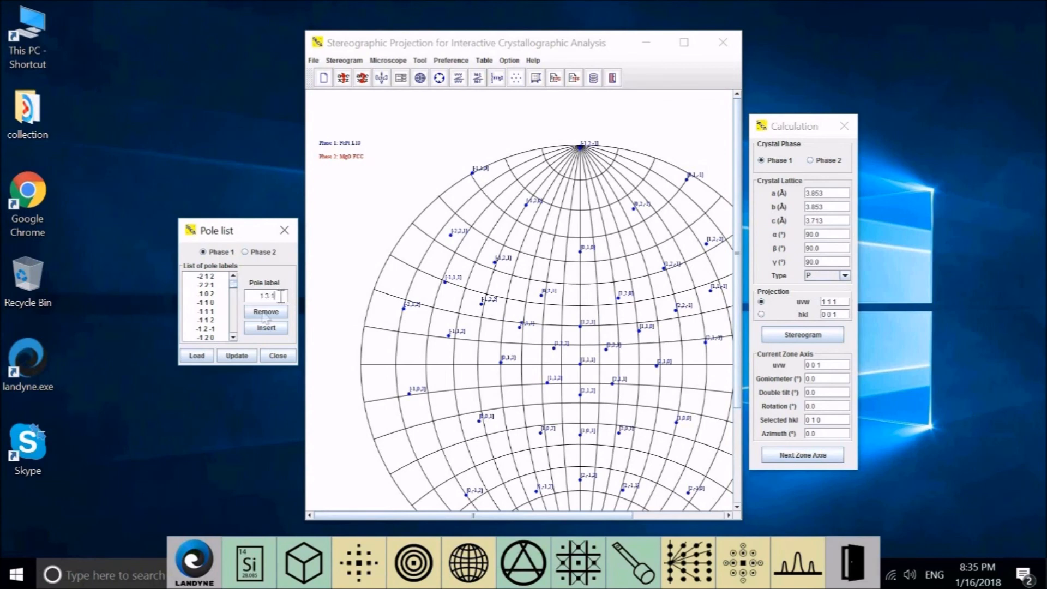
click(265, 327)
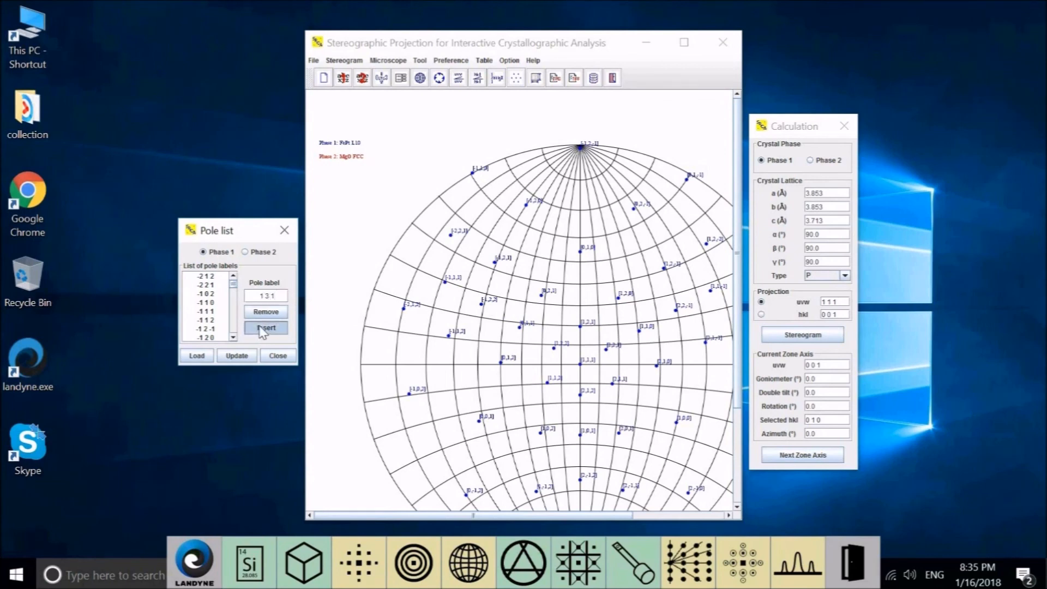
click(265, 327)
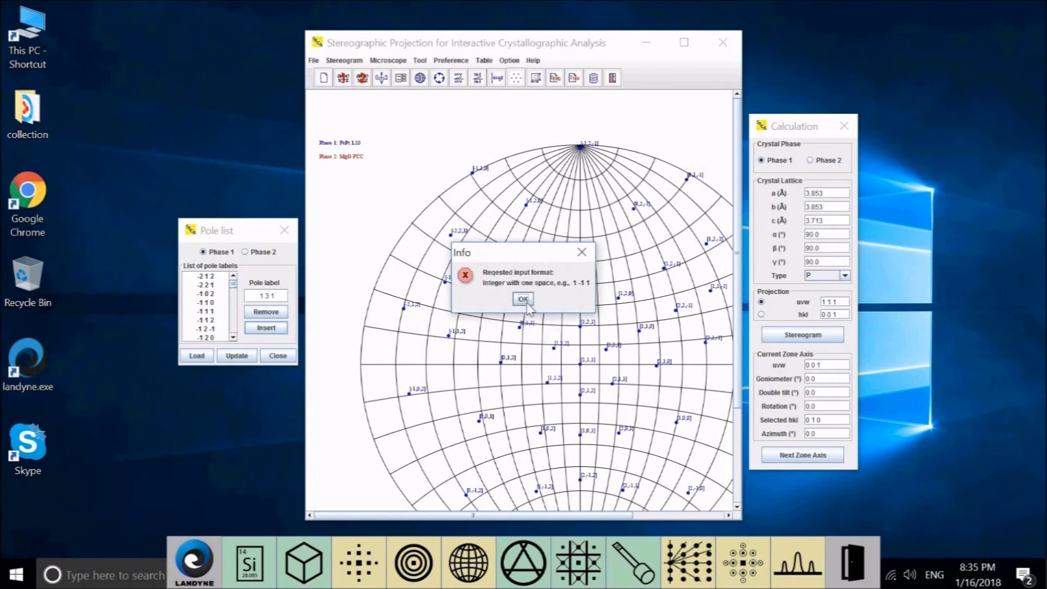
click(522, 298)
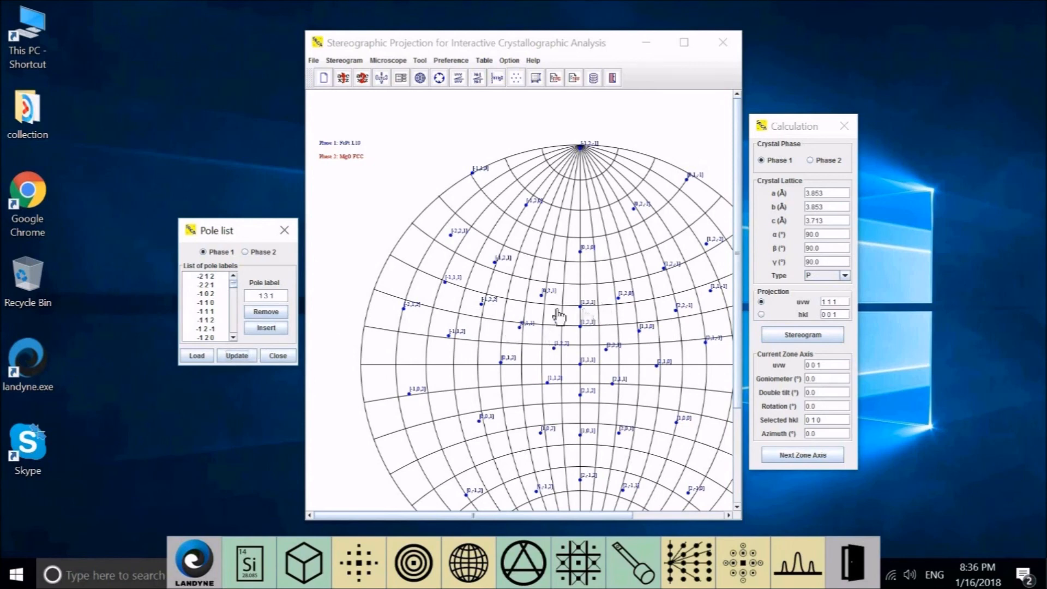
mouse_move(234, 288)
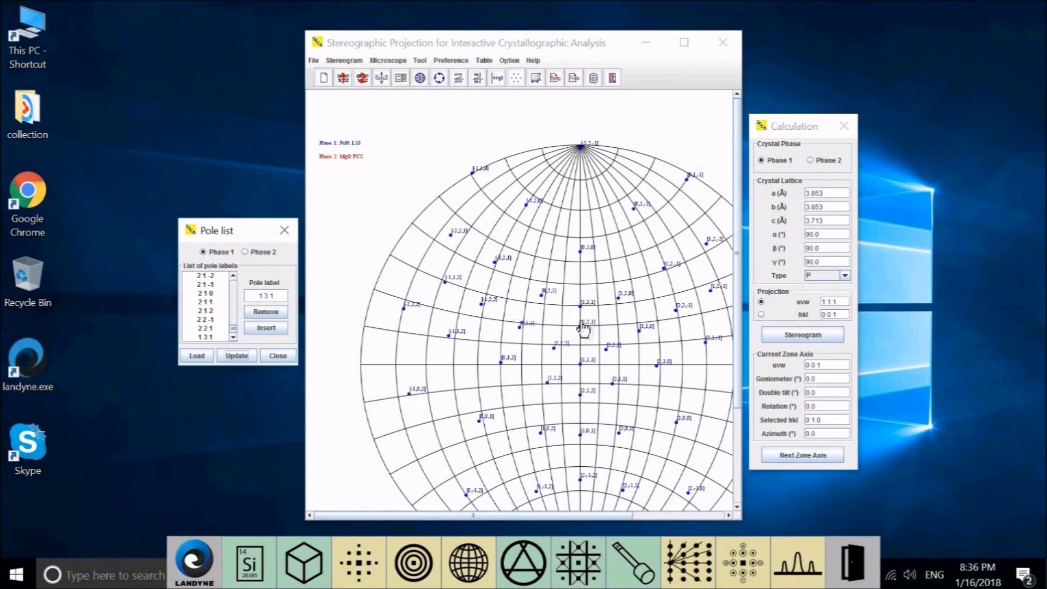
mouse_move(547, 332)
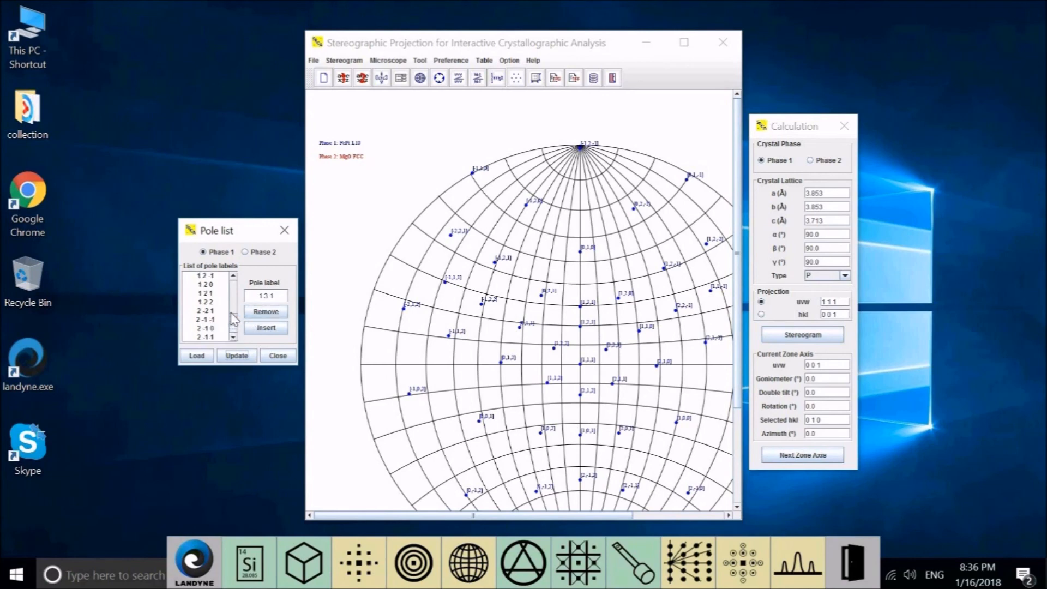
Step: Scroll the phase 1 pole label list and select the 1 2 1 label
scroll(down, 3)
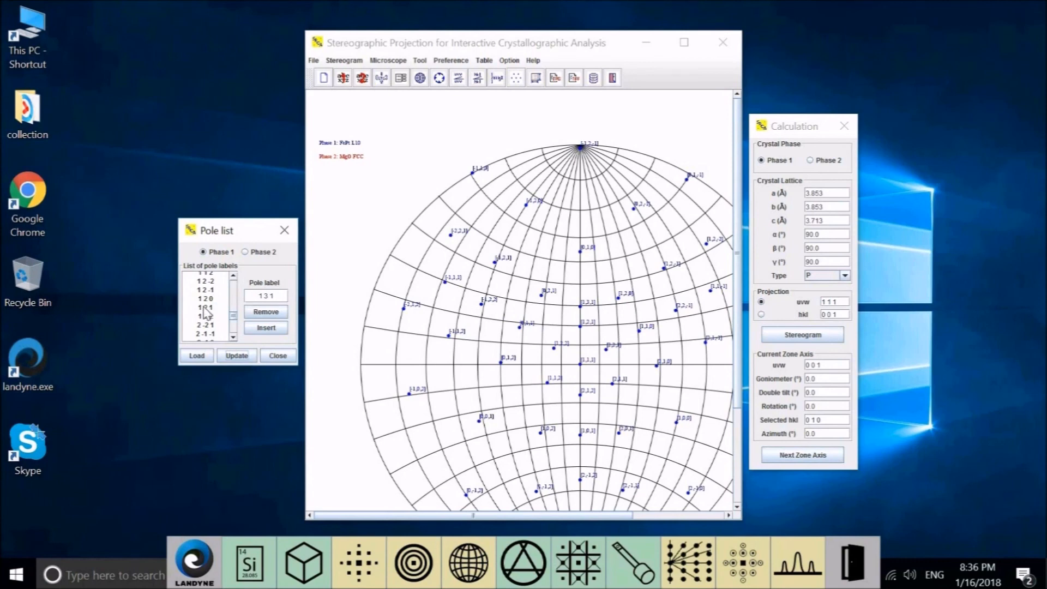
click(205, 306)
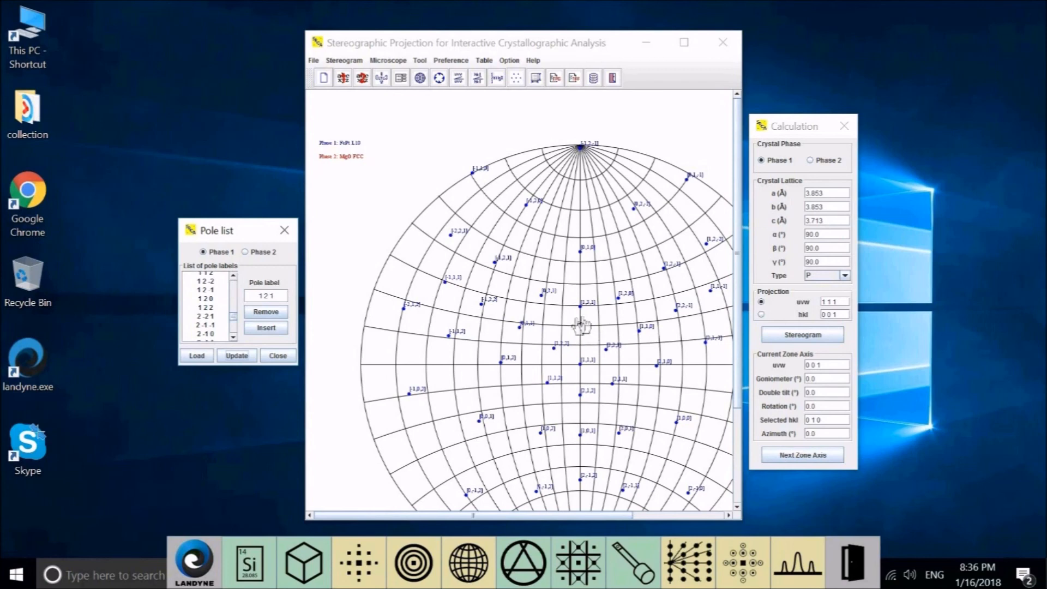
mouse_move(568, 342)
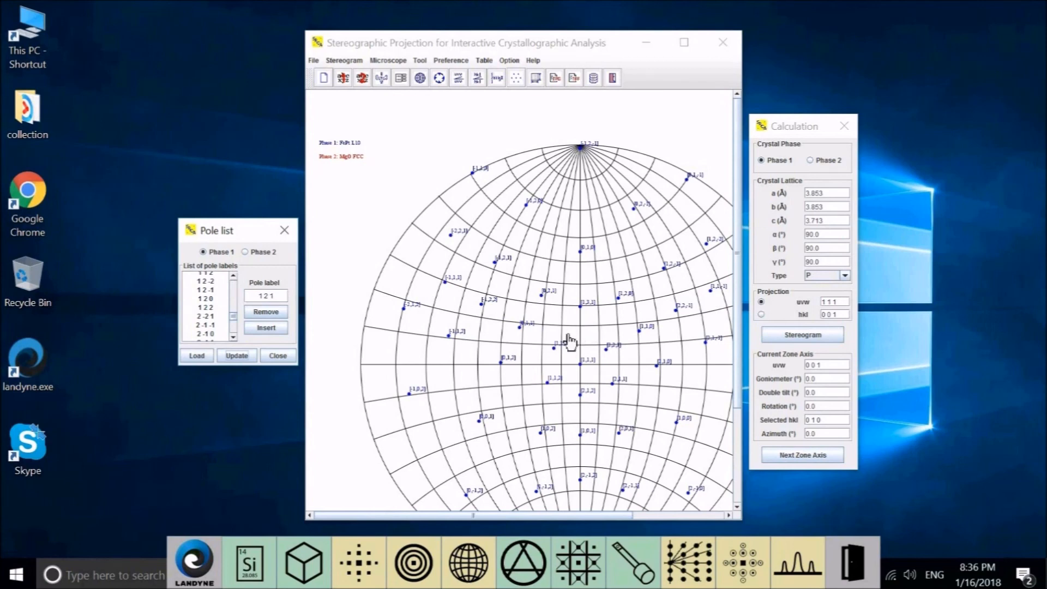
mouse_move(568, 340)
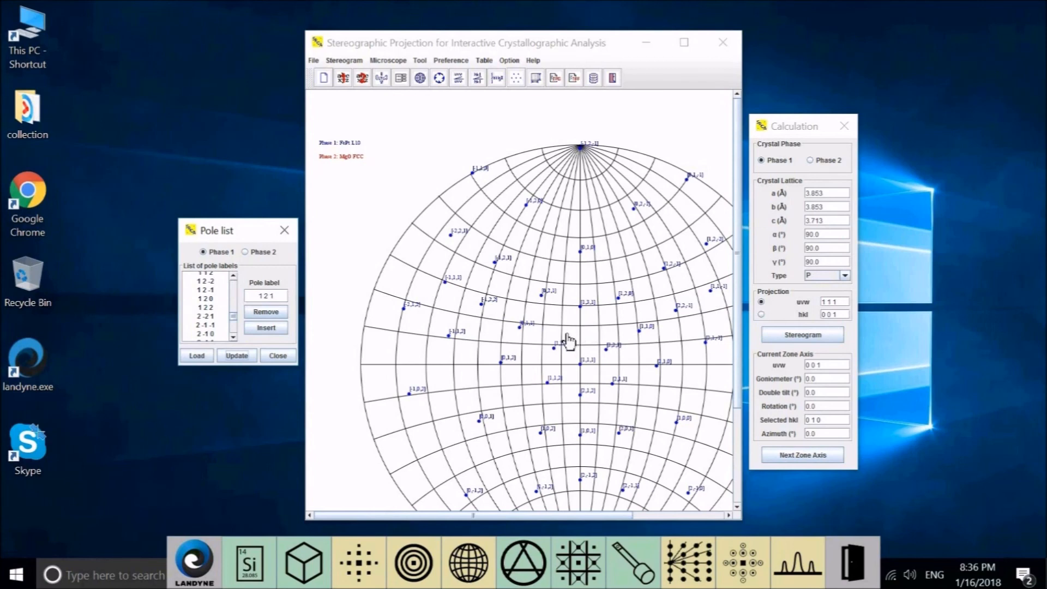
mouse_move(544, 317)
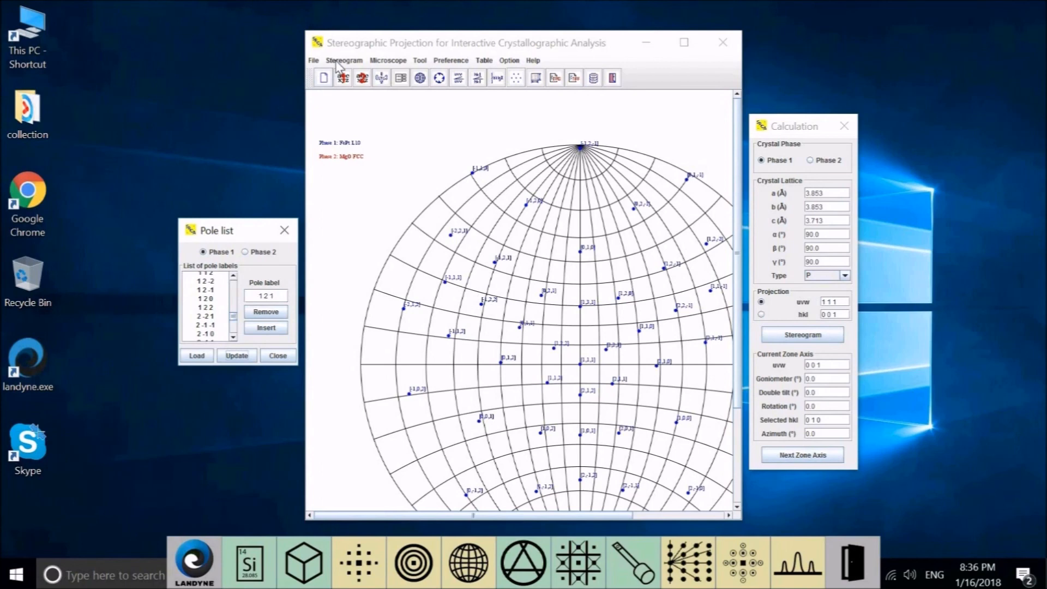
Step: Close the pole list and bring up Stereogram > Wulff net grid & orientation
click(344, 60)
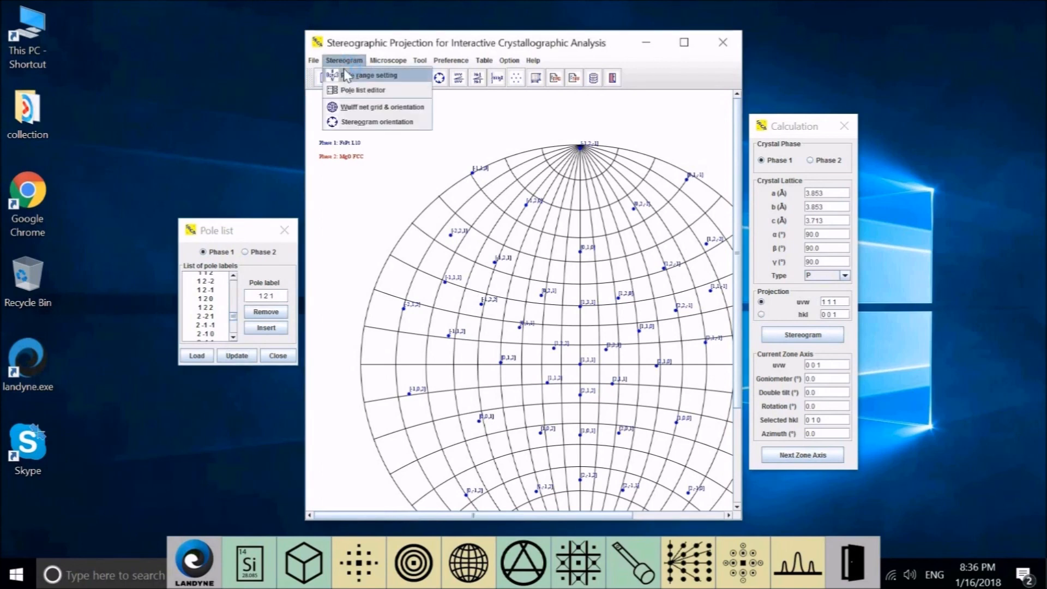
mouse_move(357, 200)
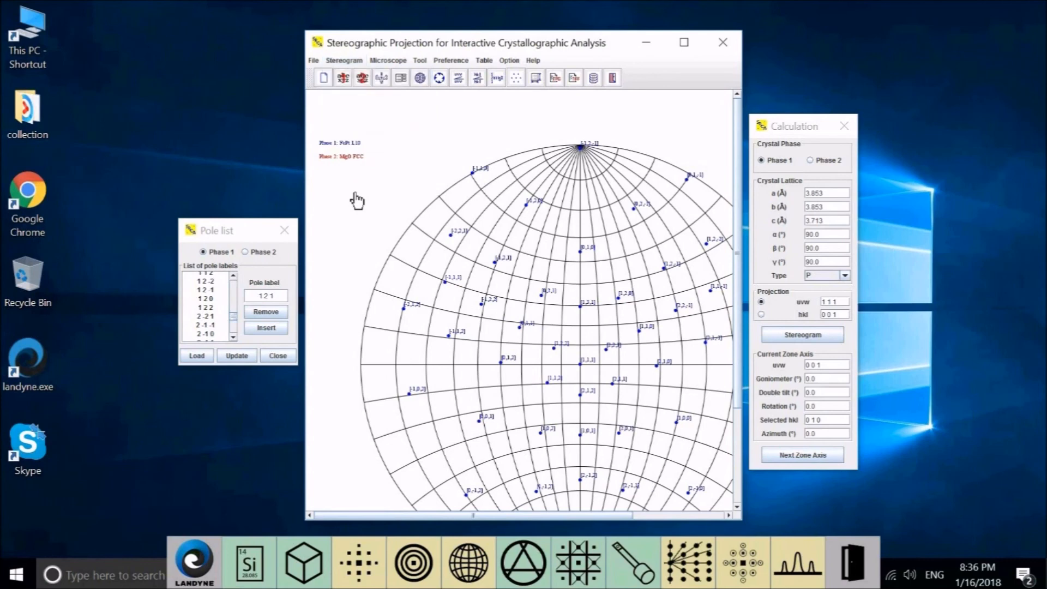
mouse_move(672, 332)
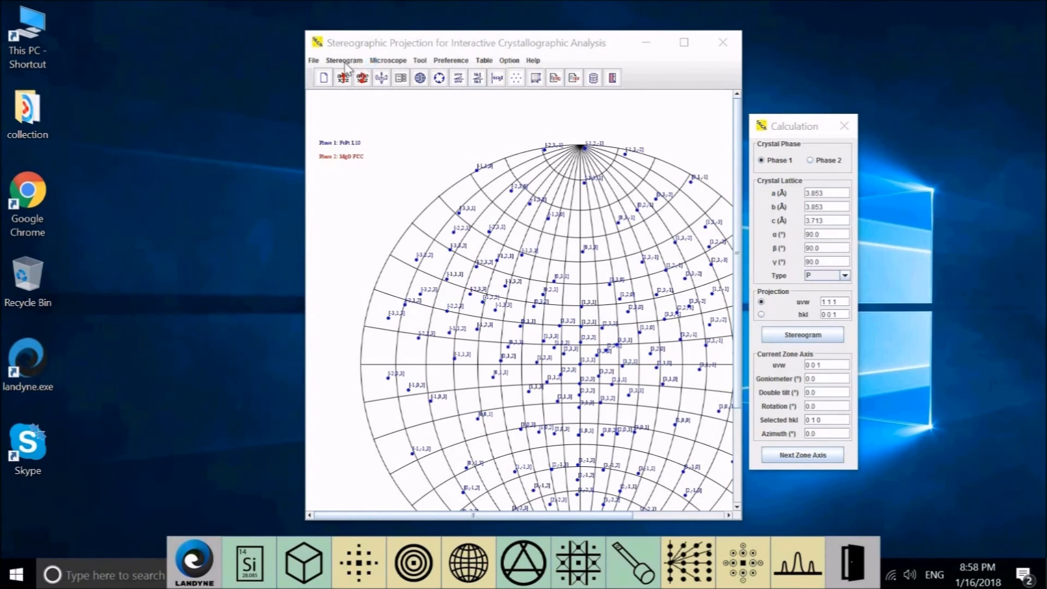
mouse_move(345, 62)
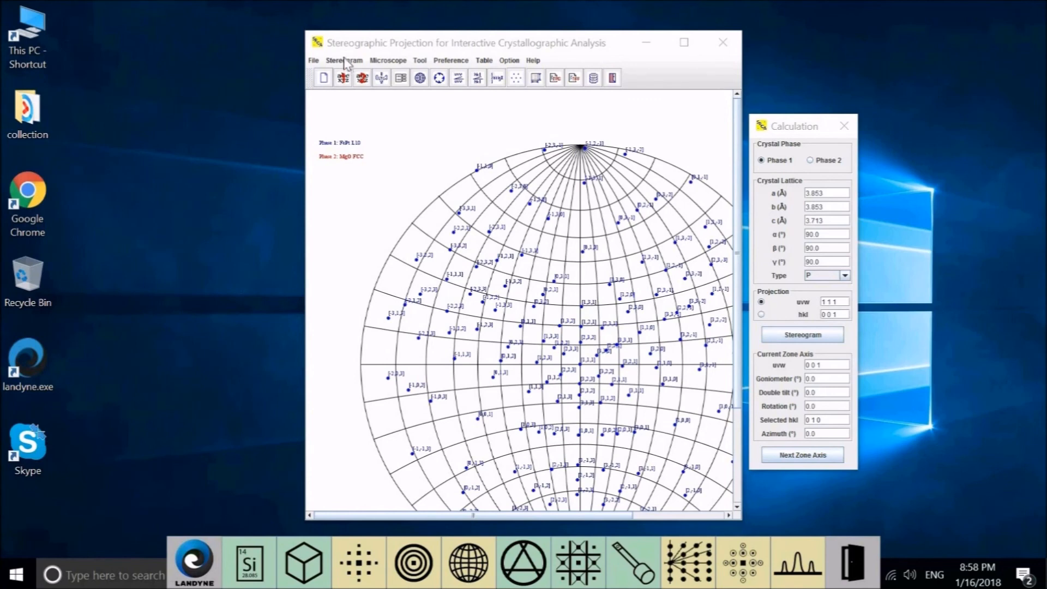
click(343, 60)
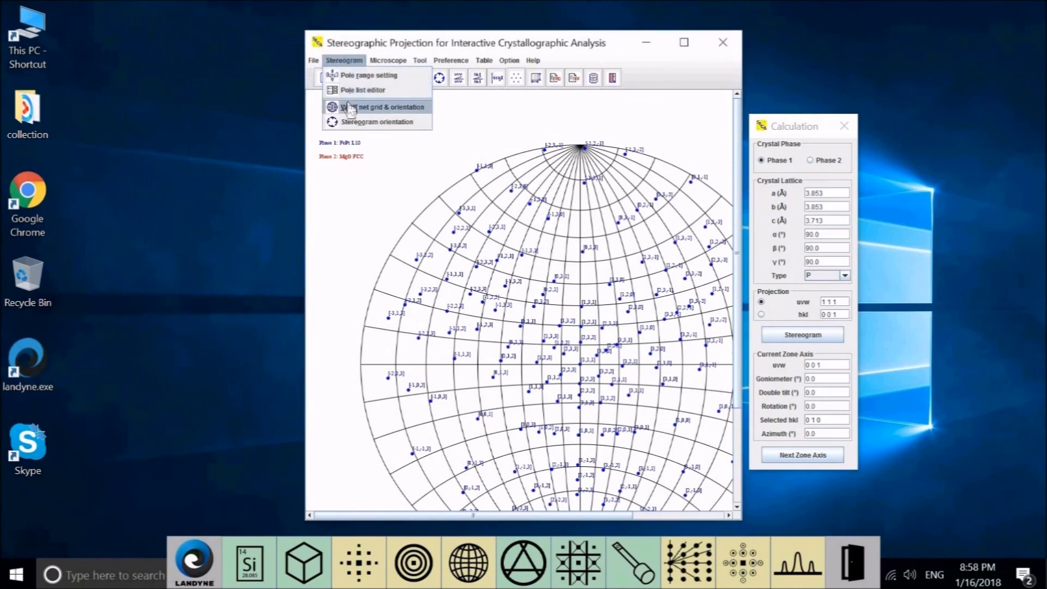
click(382, 106)
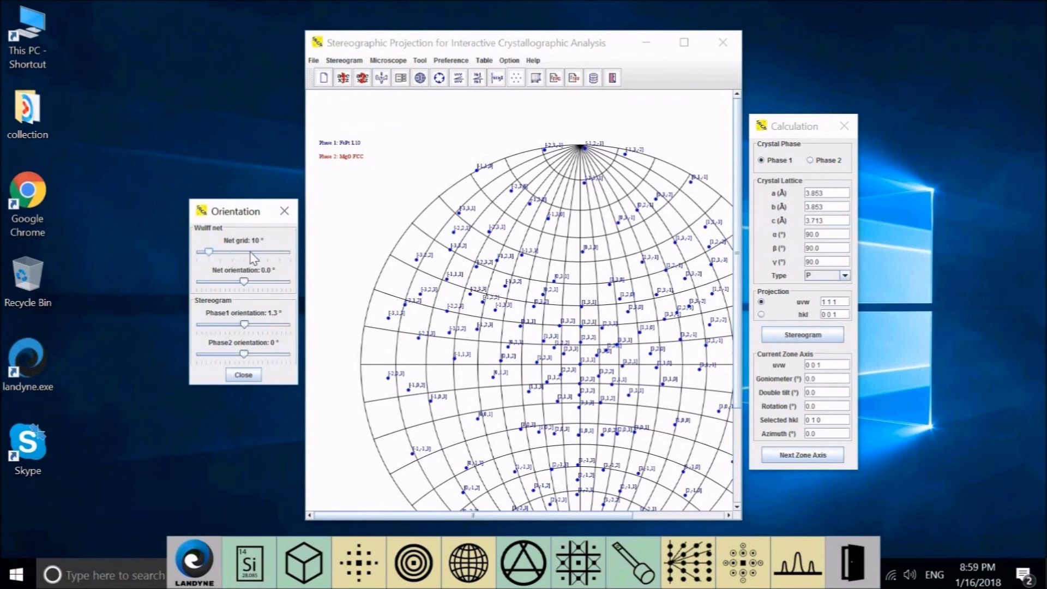
mouse_move(255, 259)
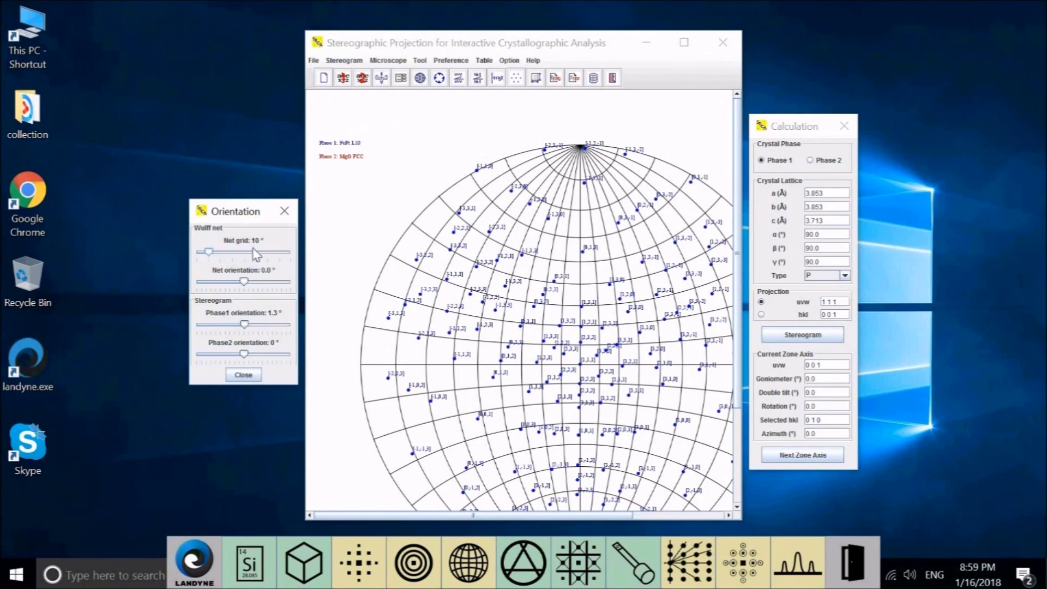
mouse_move(187, 254)
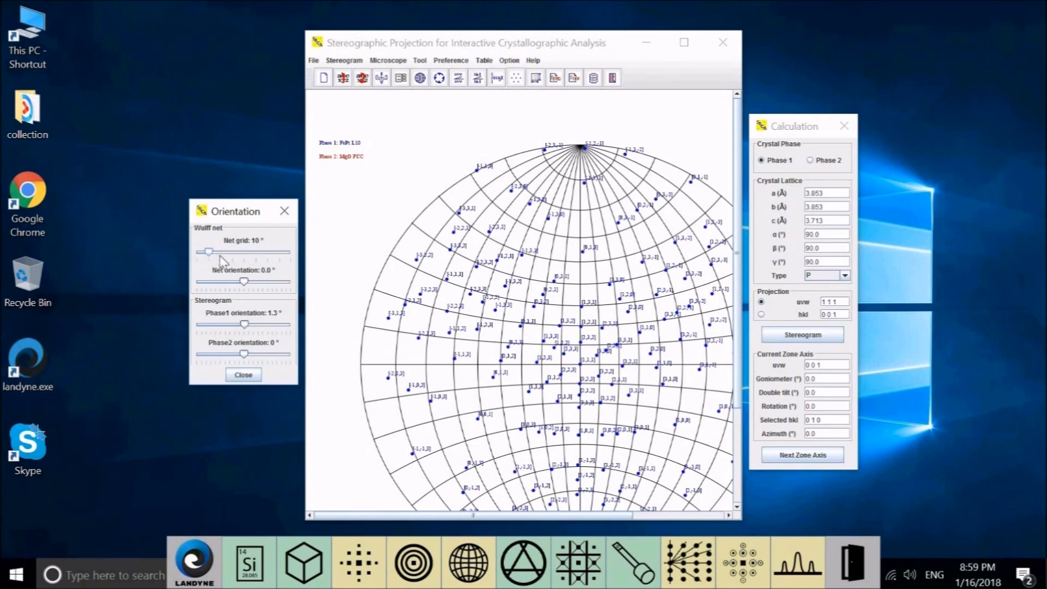
mouse_move(207, 252)
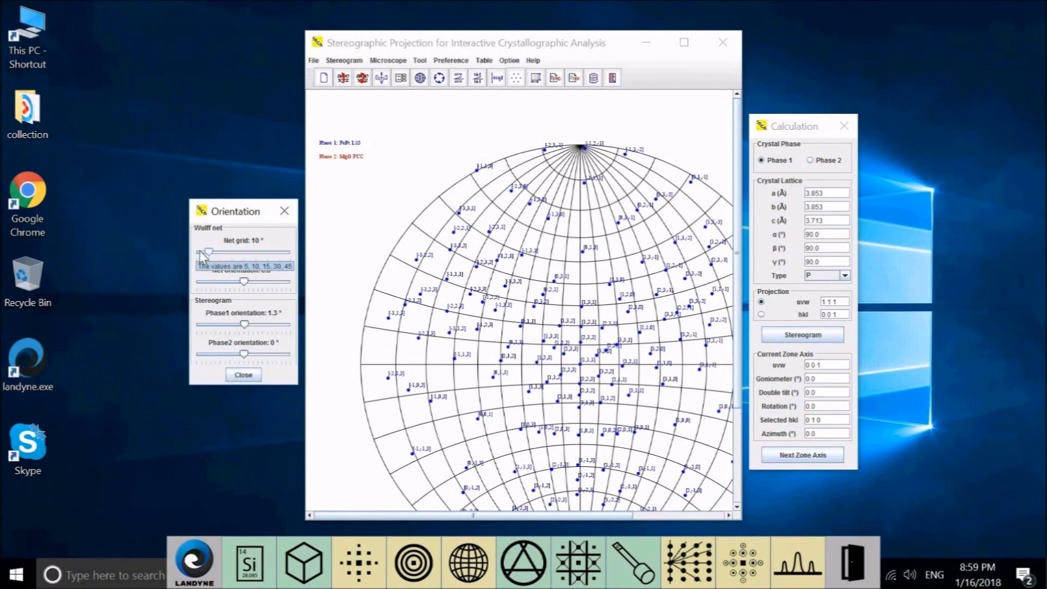
Step: Coarsen the Wulff net grid to 15° and try rotating the net about 23°
drag(208, 250, 199, 250)
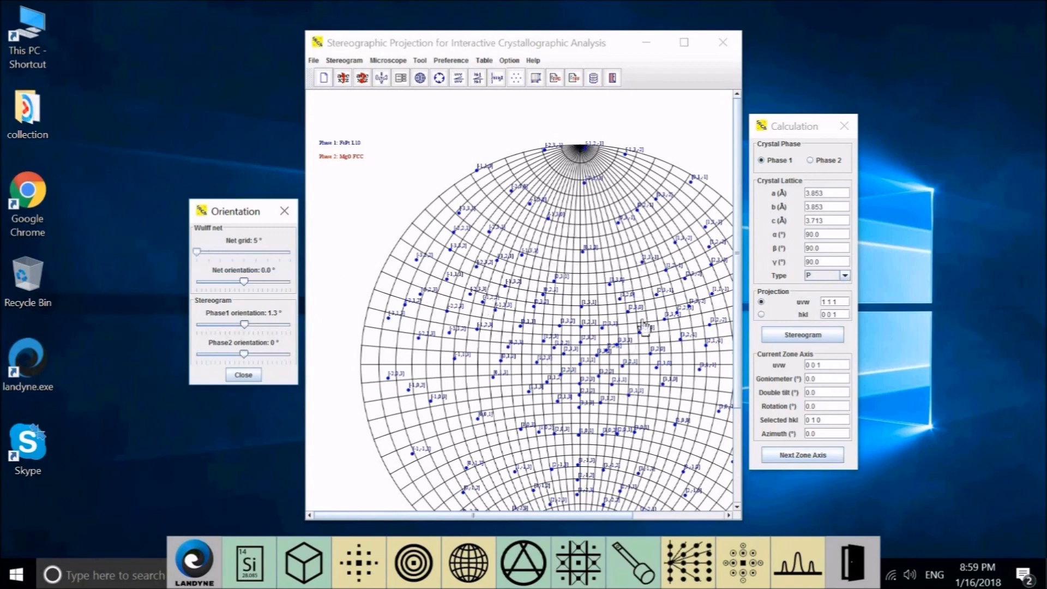
mouse_move(249, 242)
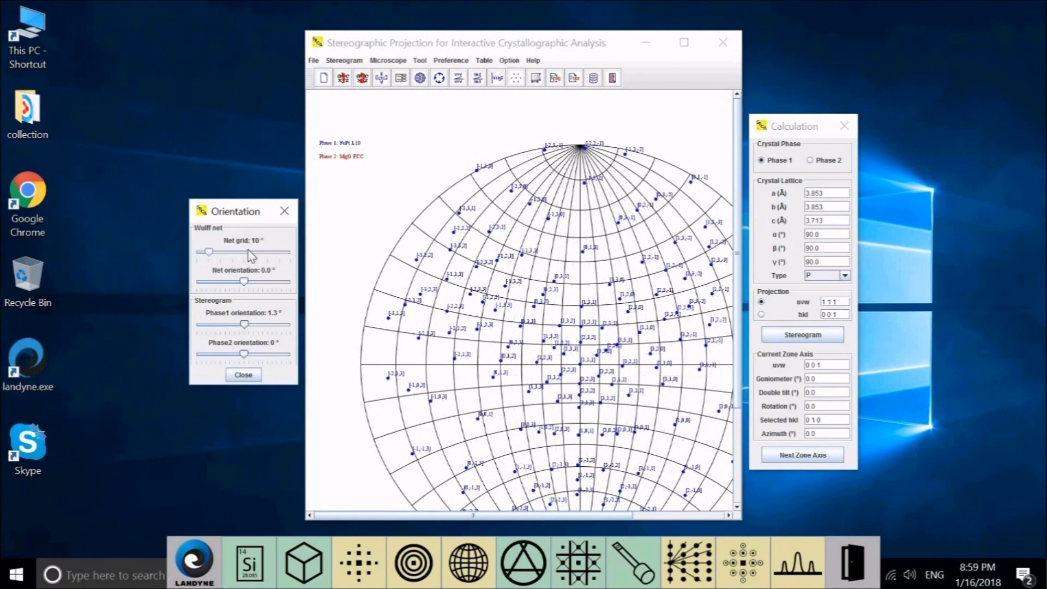
drag(208, 250, 220, 251)
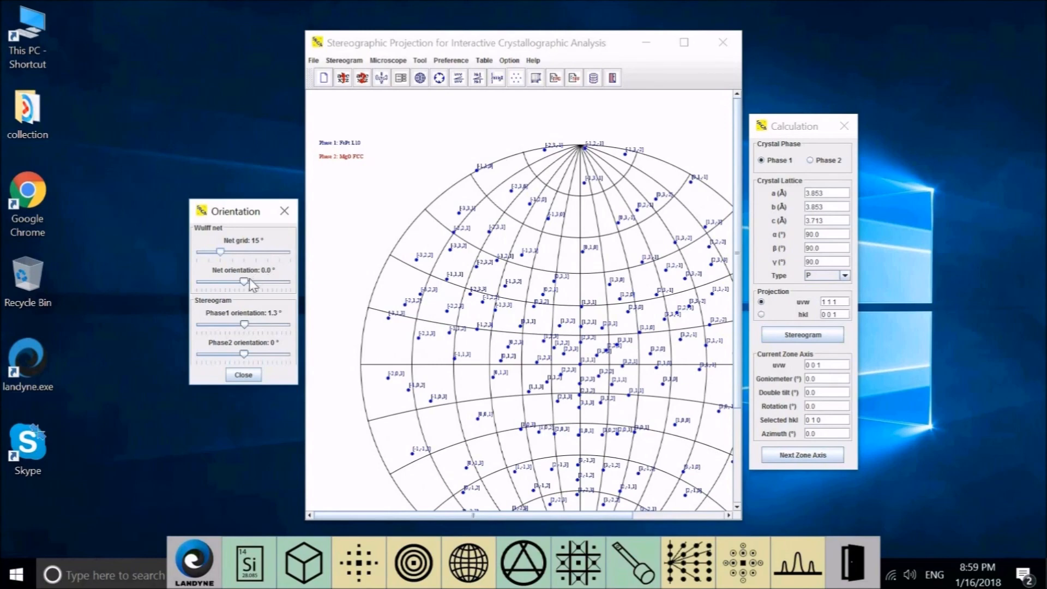
mouse_move(247, 287)
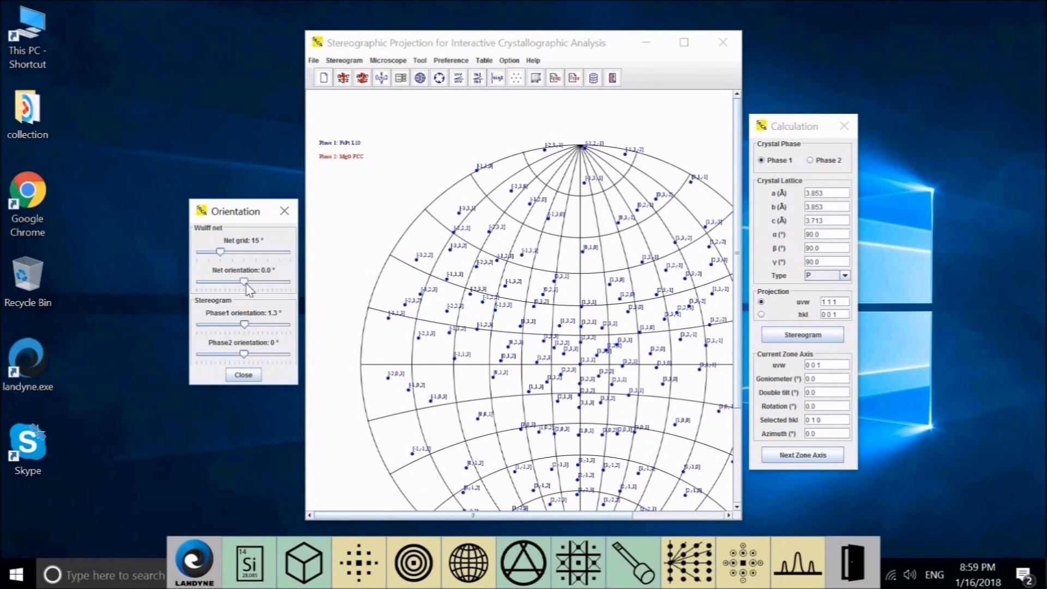
drag(244, 282, 267, 281)
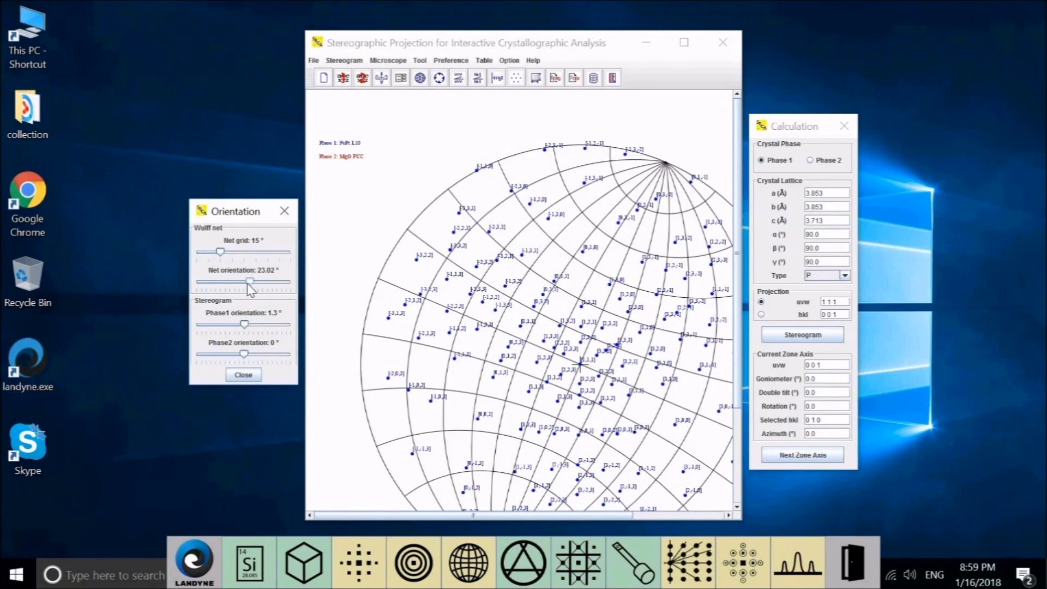
drag(257, 281, 244, 282)
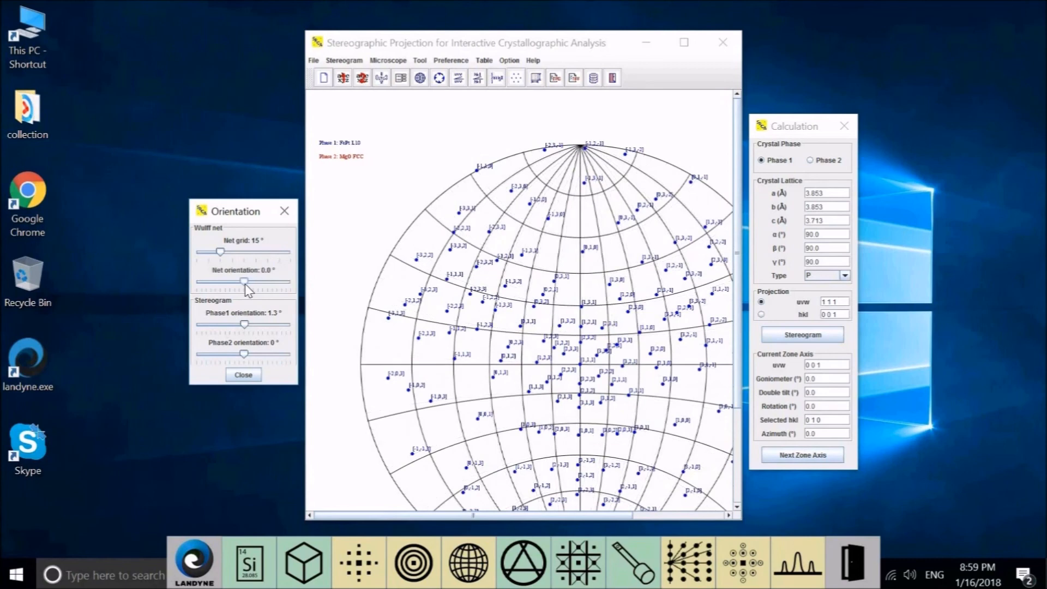
Step: Fine-adjust the net orientation slider back to exactly 0°
drag(243, 282, 254, 282)
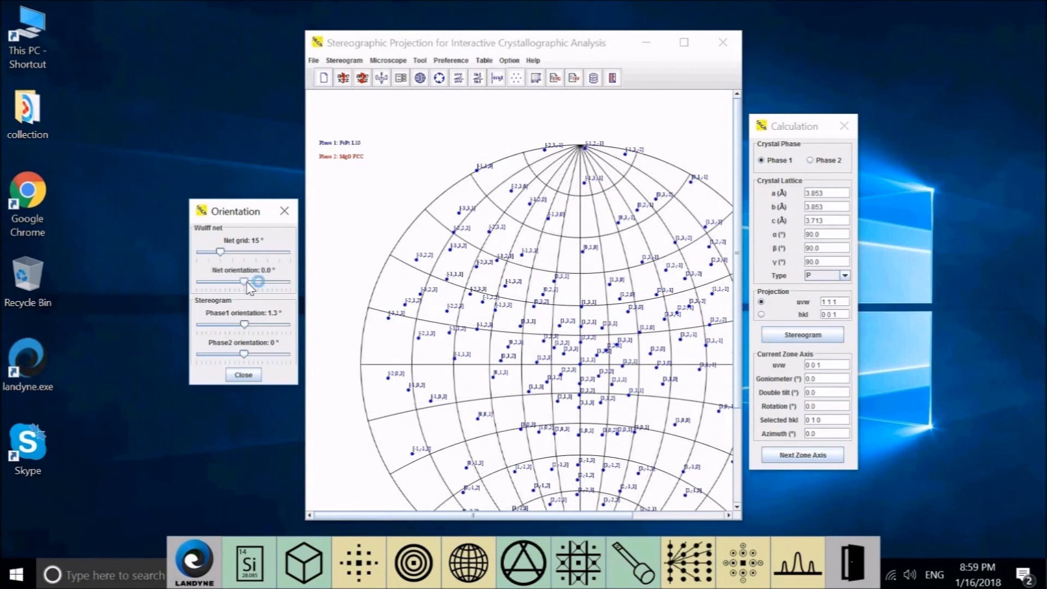
drag(257, 282, 244, 282)
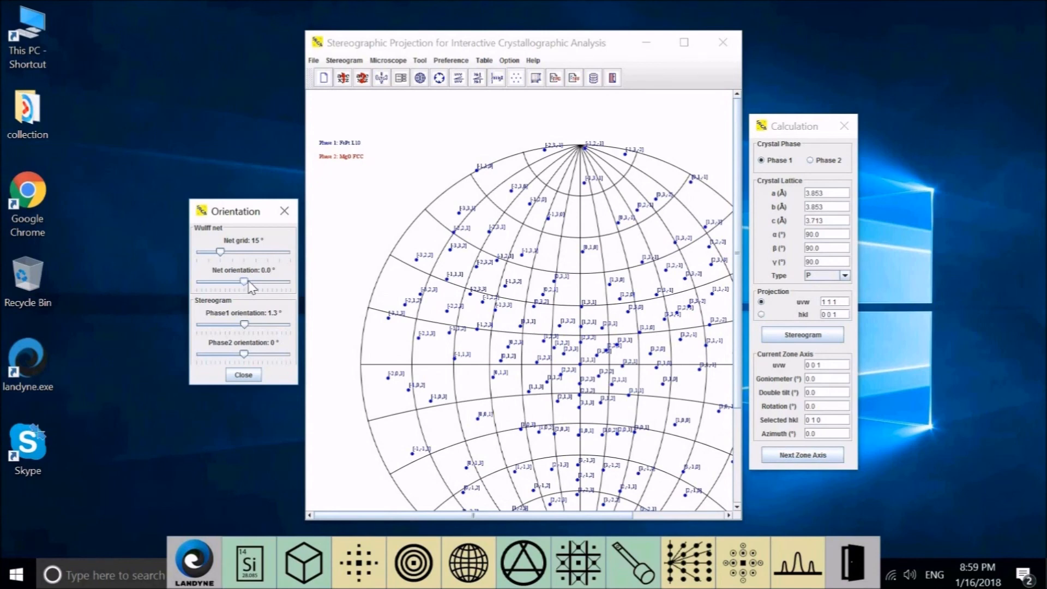
drag(244, 281, 246, 282)
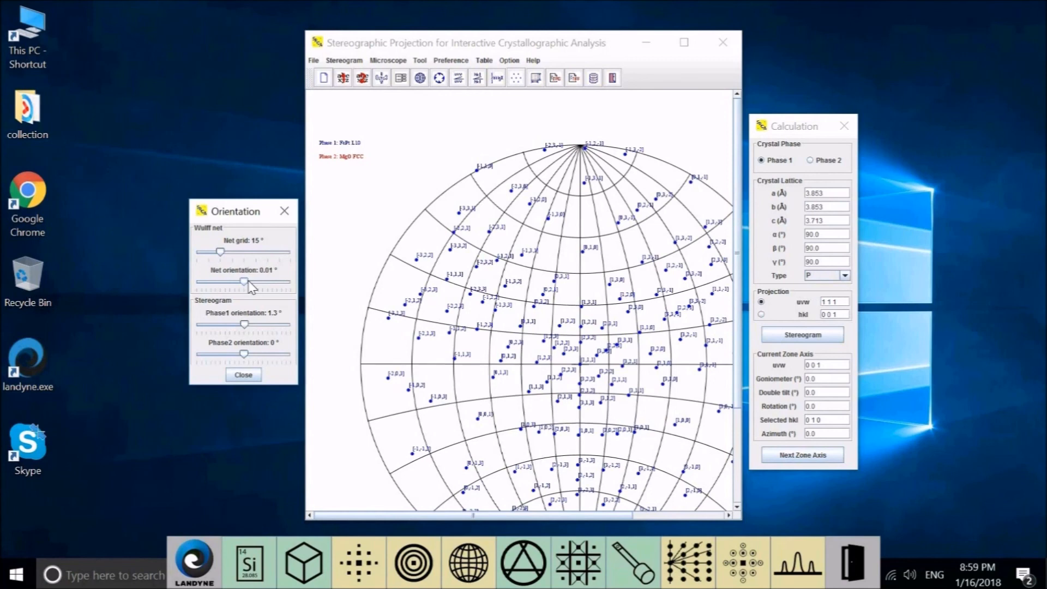
drag(243, 282, 251, 282)
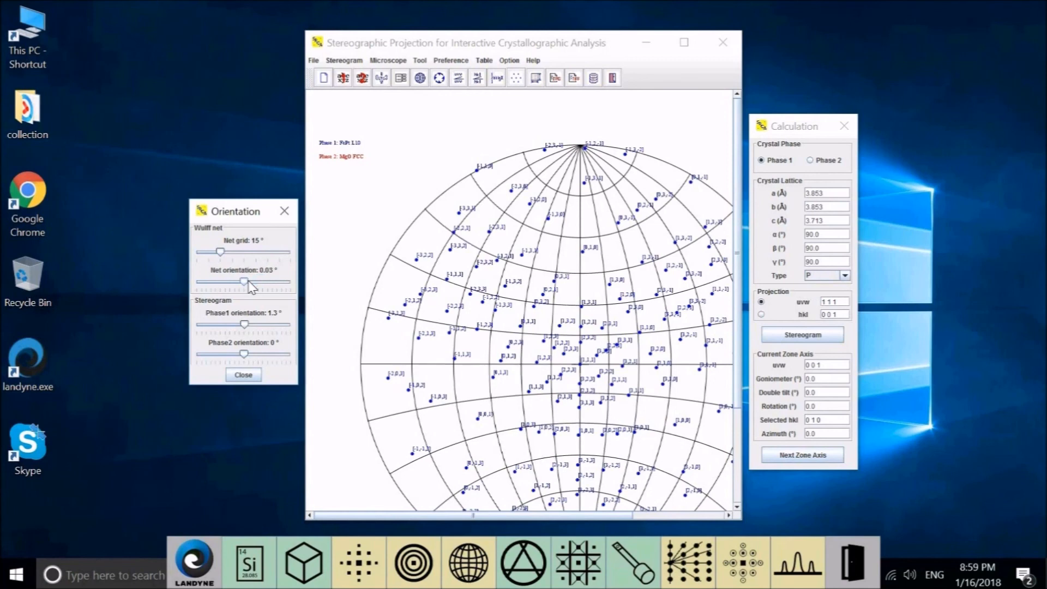
drag(246, 281, 241, 281)
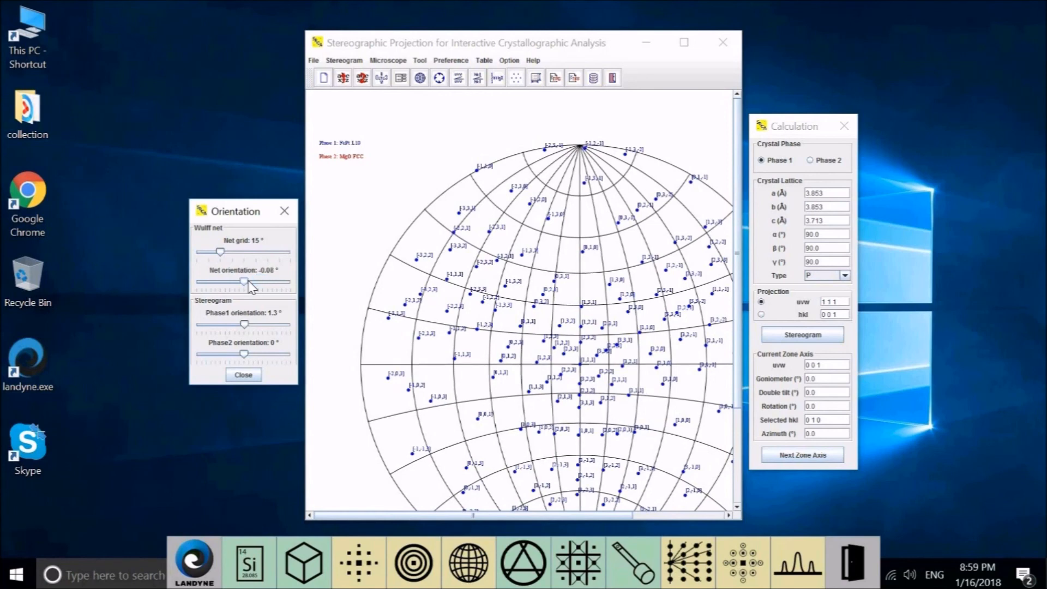
drag(243, 282, 247, 282)
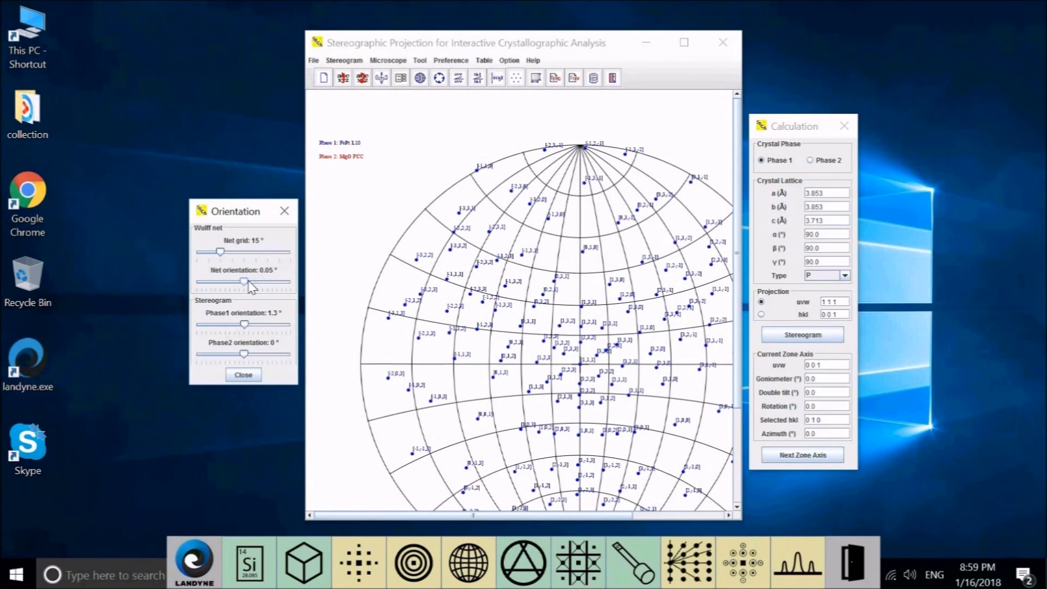
drag(245, 282, 244, 281)
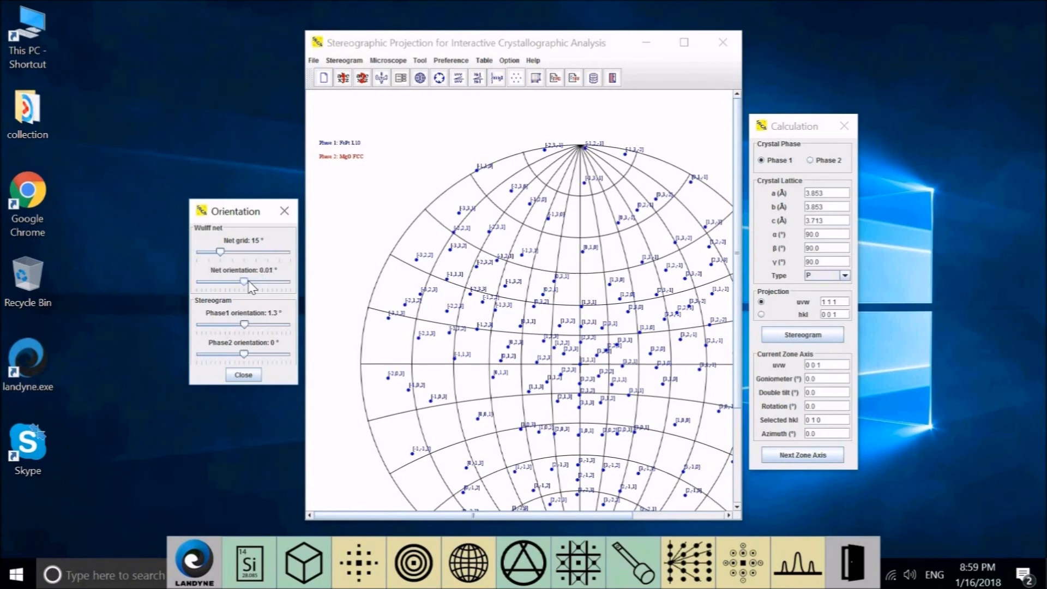
drag(244, 282, 242, 282)
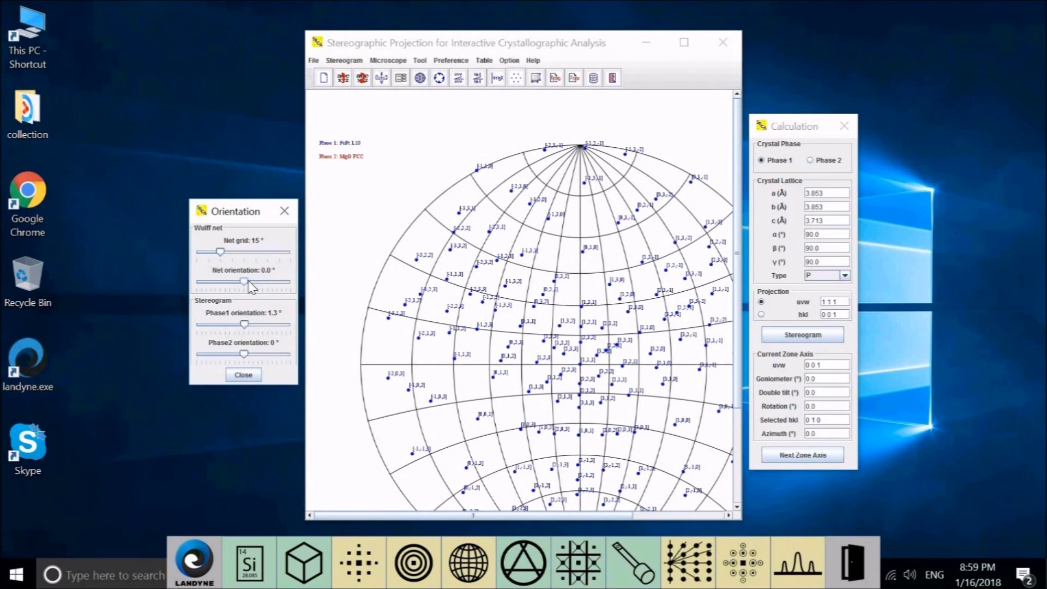
mouse_move(244, 300)
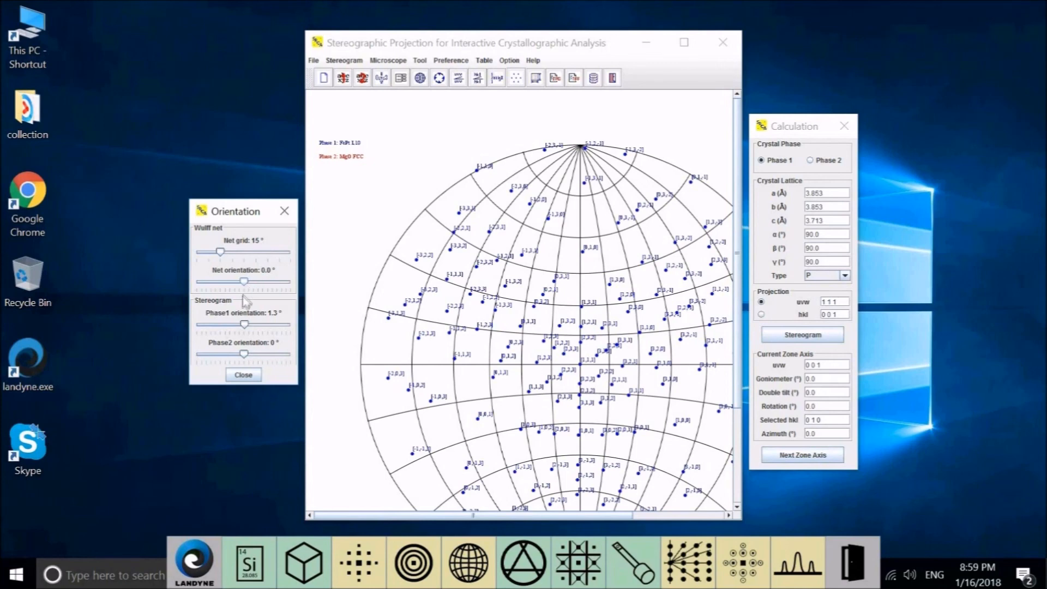
mouse_move(543, 361)
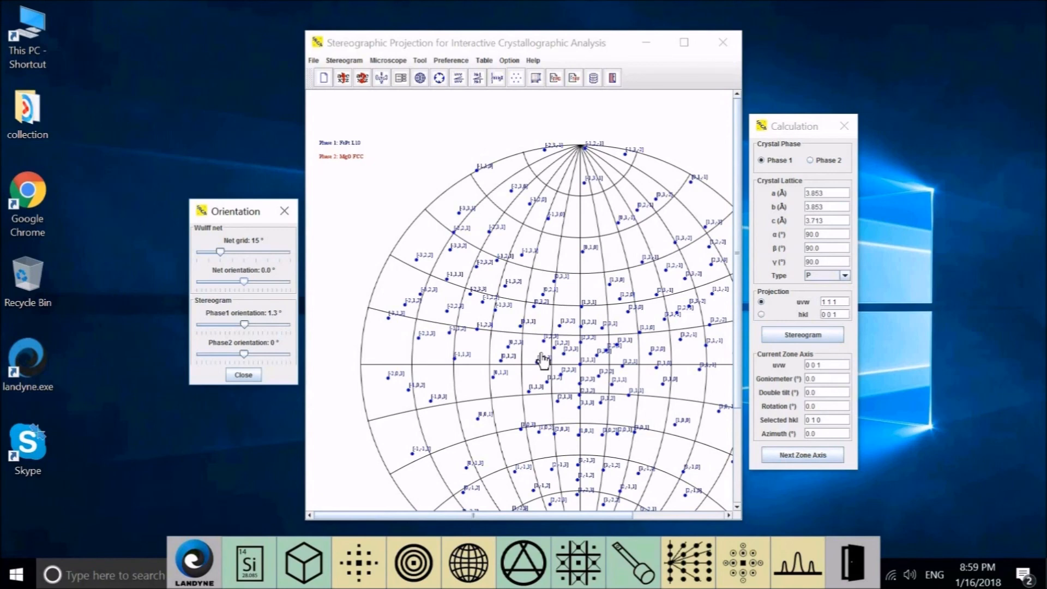
mouse_move(490, 424)
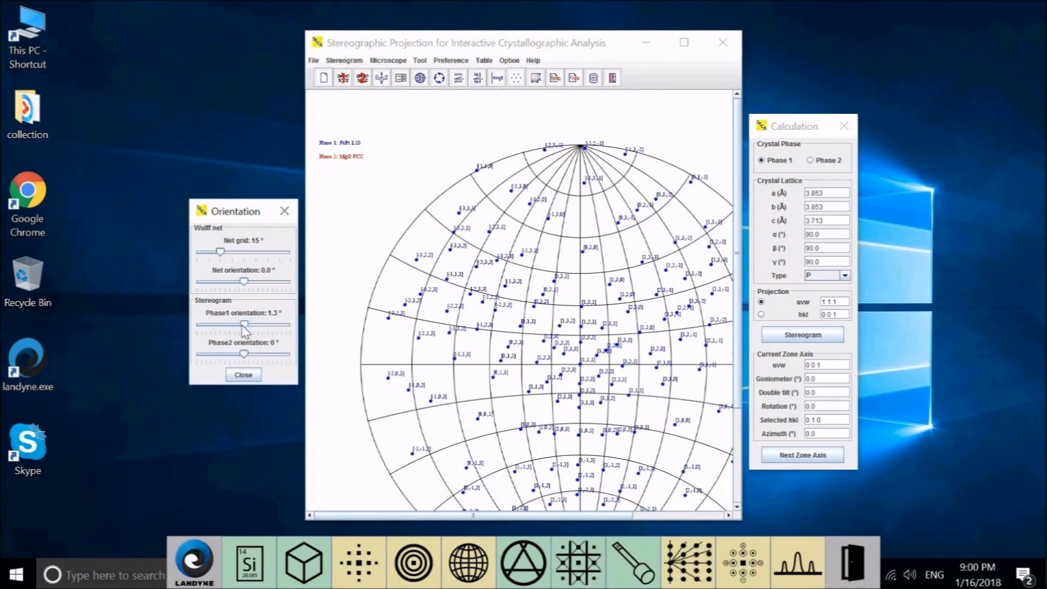
Step: Swing the phase 1 pole rotation slider between about 48° and −8°
drag(244, 325, 256, 325)
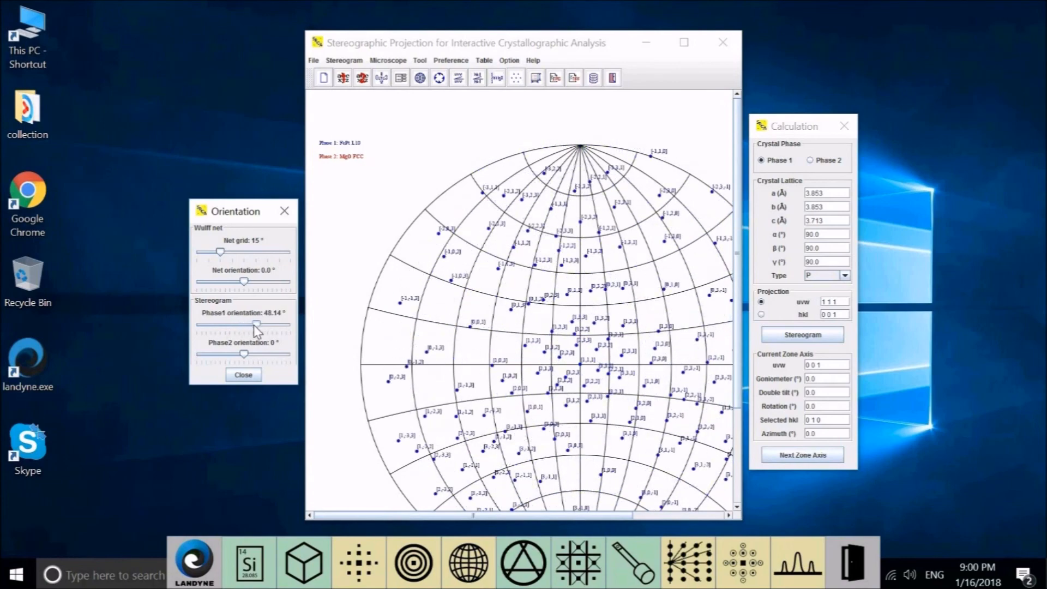
drag(257, 324, 240, 324)
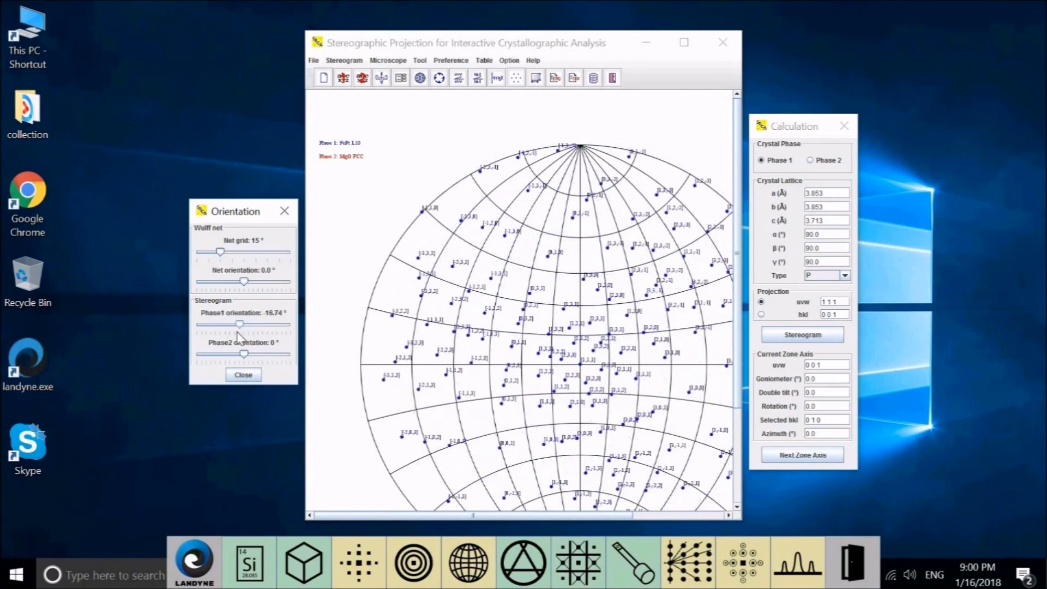
drag(238, 324, 244, 323)
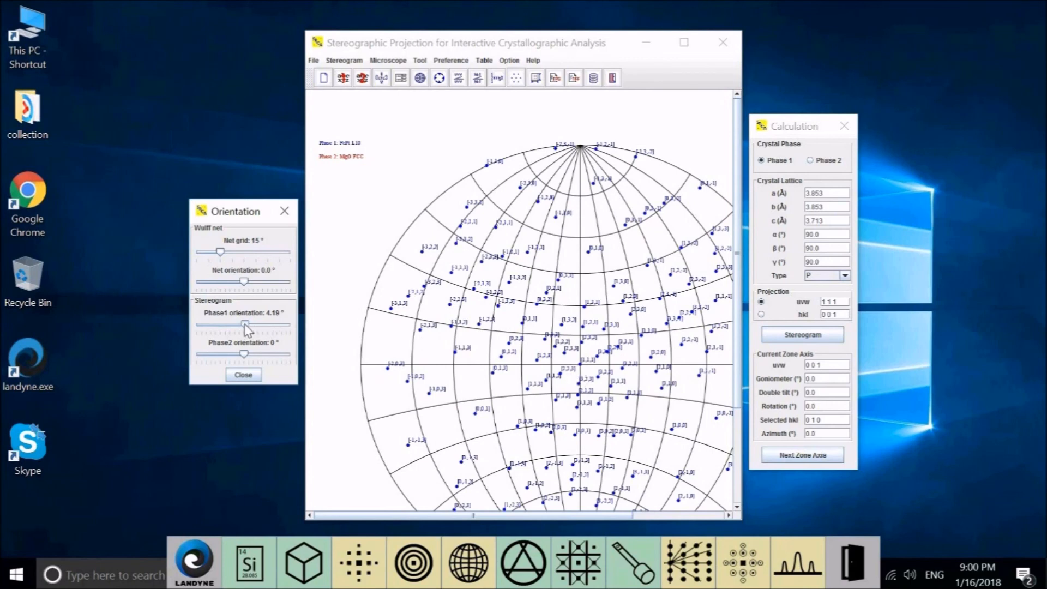
drag(247, 324, 241, 325)
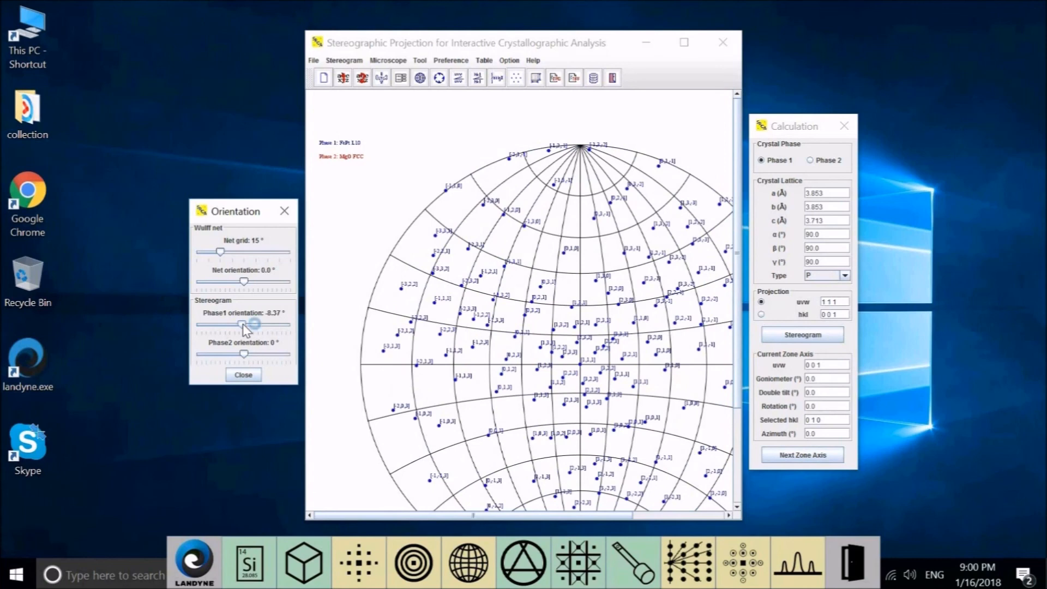
drag(252, 323, 243, 324)
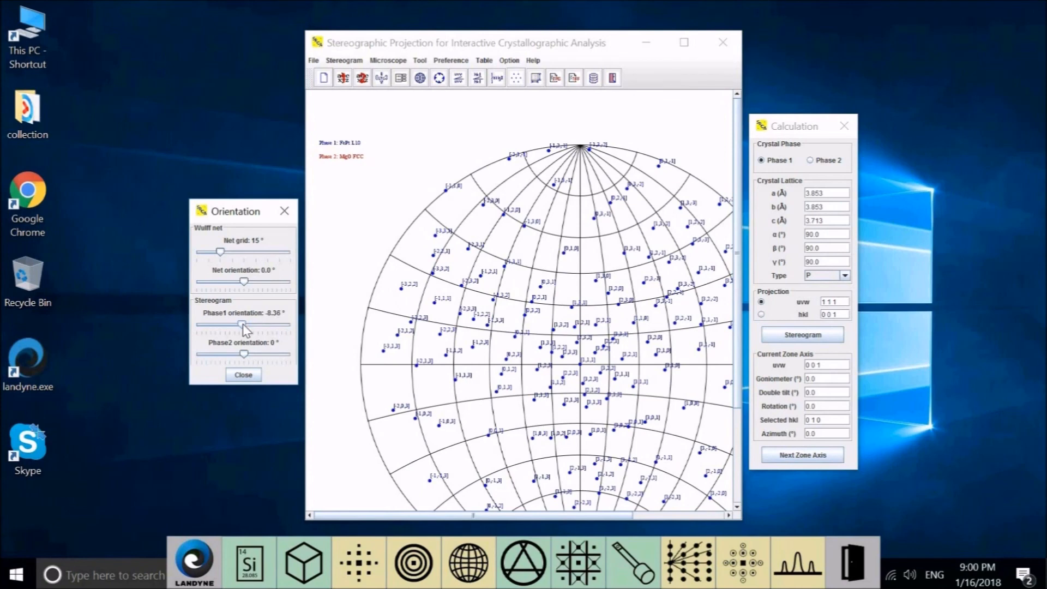
drag(245, 325, 239, 325)
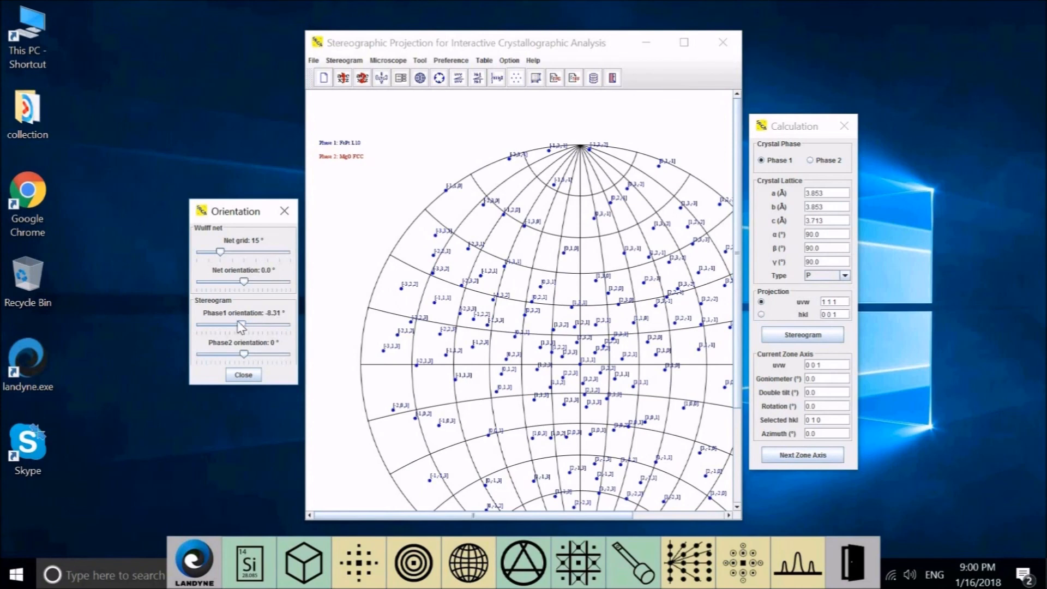
Step: Bring the FePt pole rotation close to 0° with small slider adjustments
drag(240, 325, 248, 325)
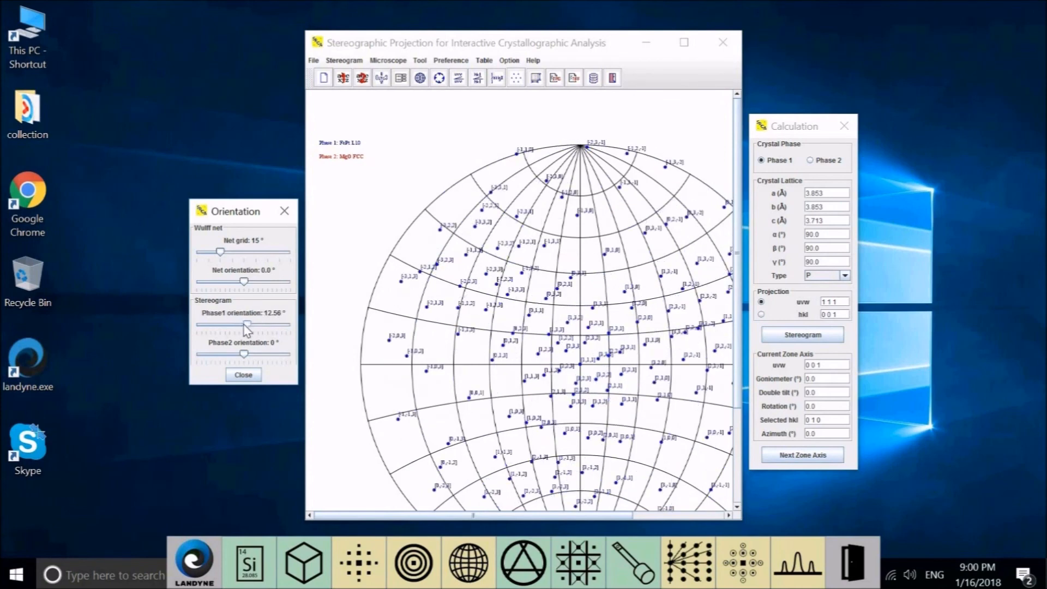
drag(247, 325, 241, 325)
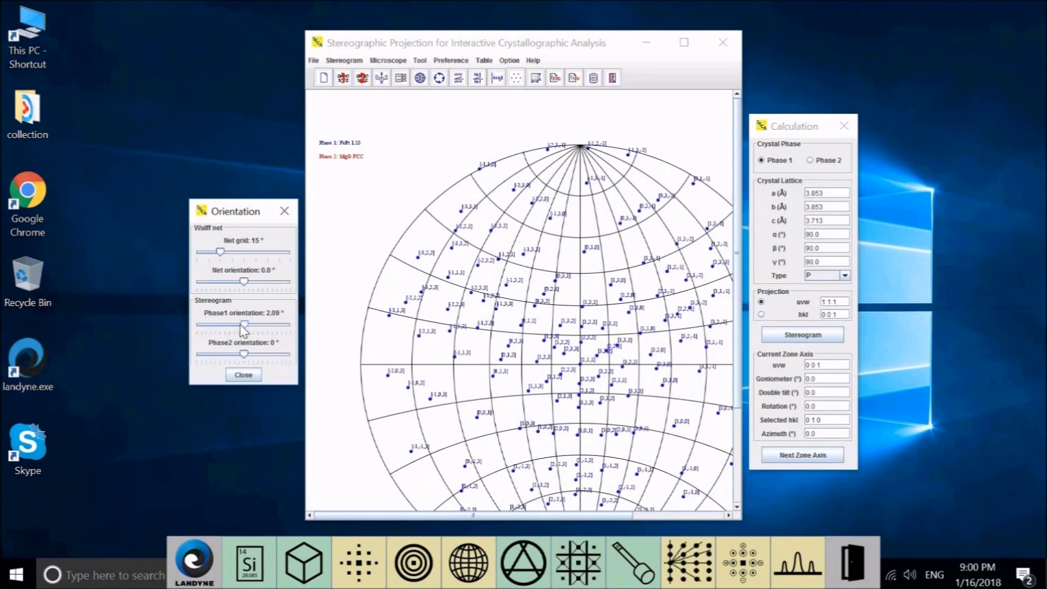
drag(244, 325, 241, 325)
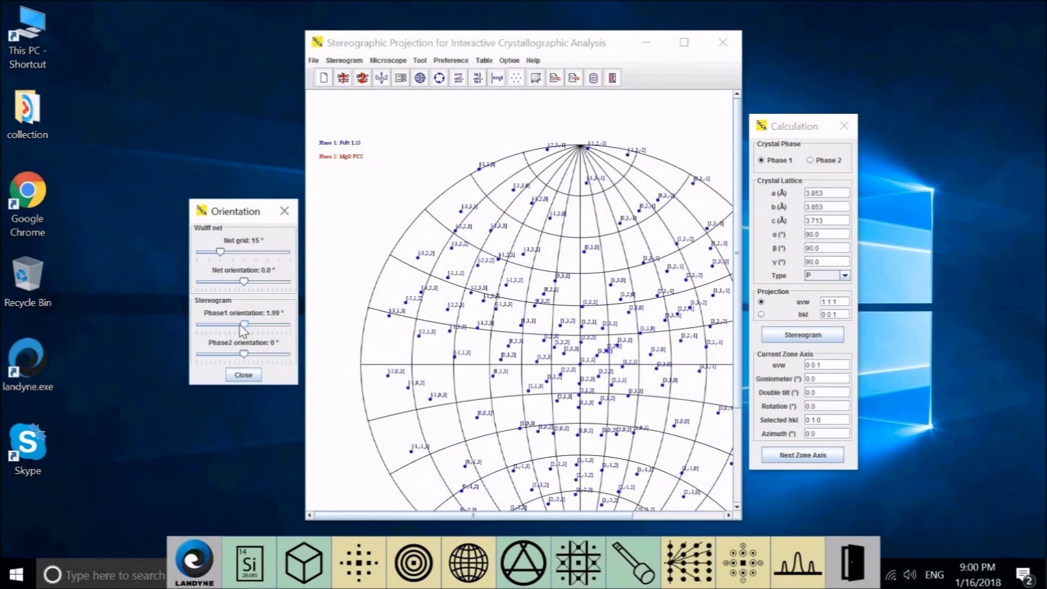
drag(245, 325, 242, 325)
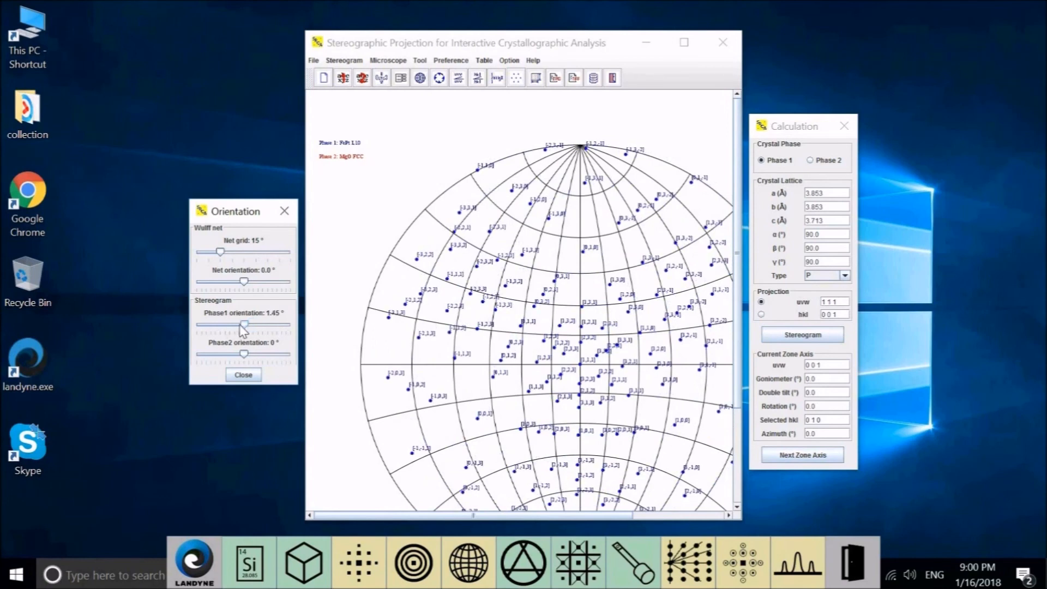
drag(247, 325, 241, 325)
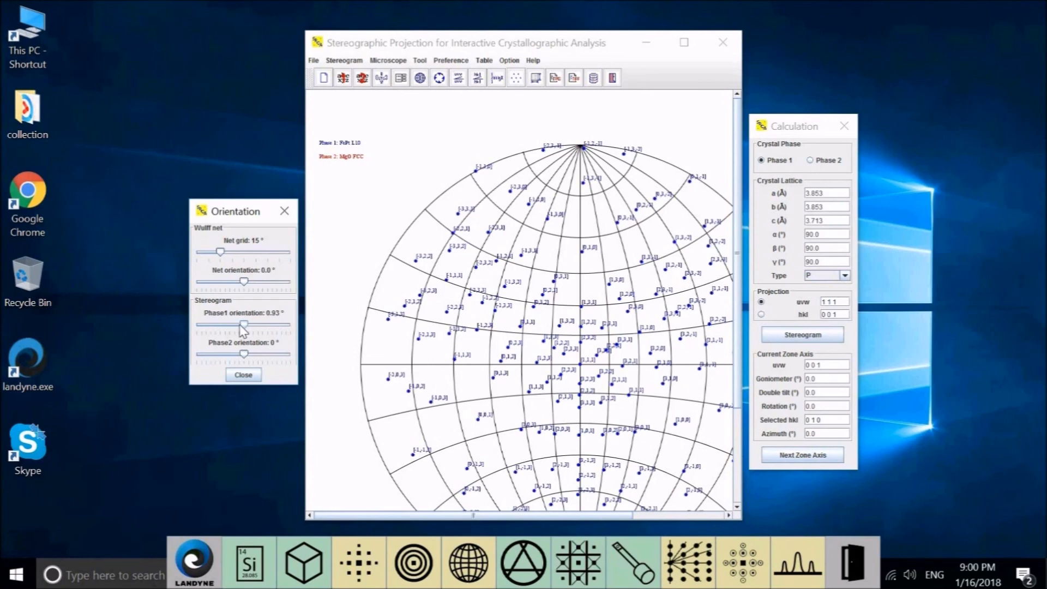
drag(244, 324, 240, 325)
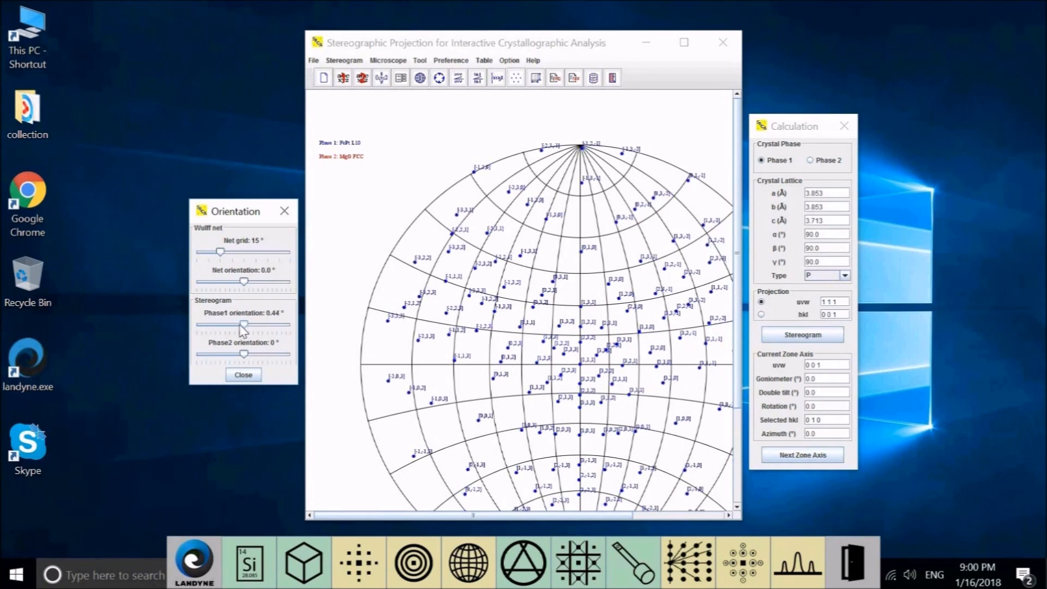
drag(244, 324, 237, 325)
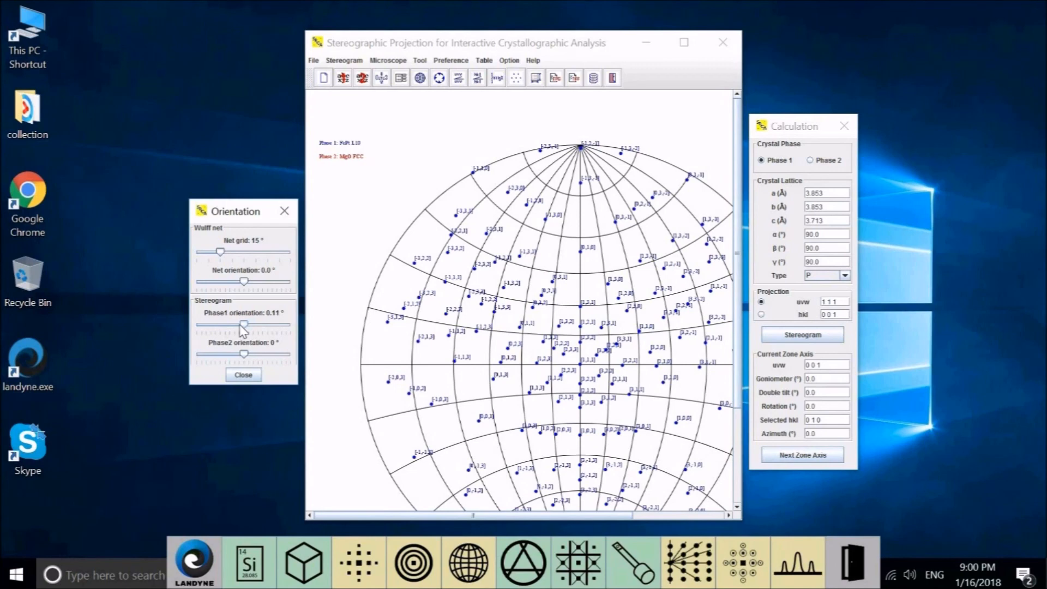
drag(243, 325, 241, 324)
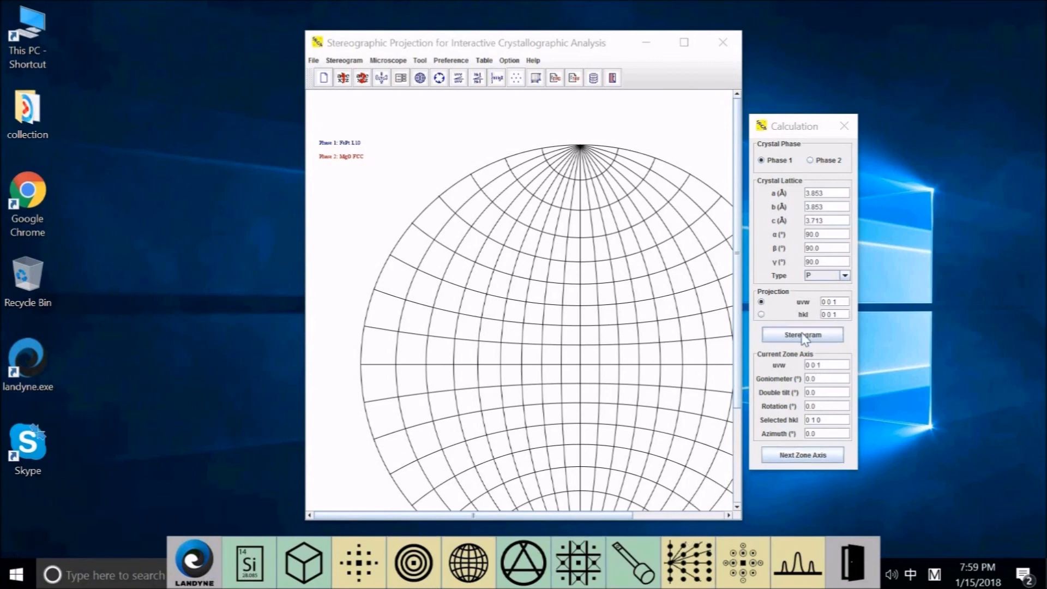
Step: Plot the FePt stereogram along [0 0 1], zoom on the central pole, then zoom out
click(801, 335)
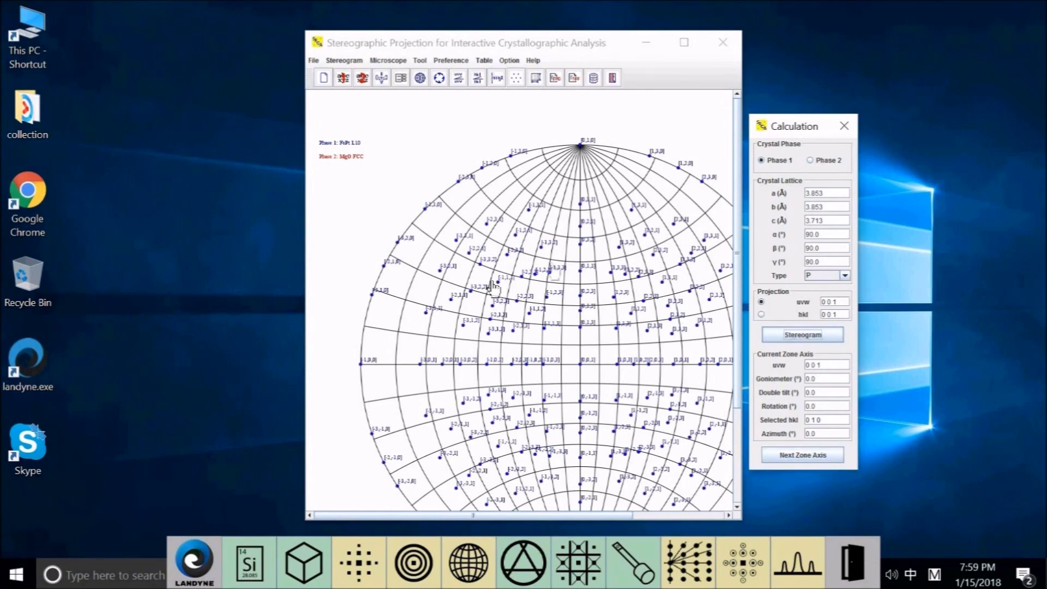
mouse_move(567, 347)
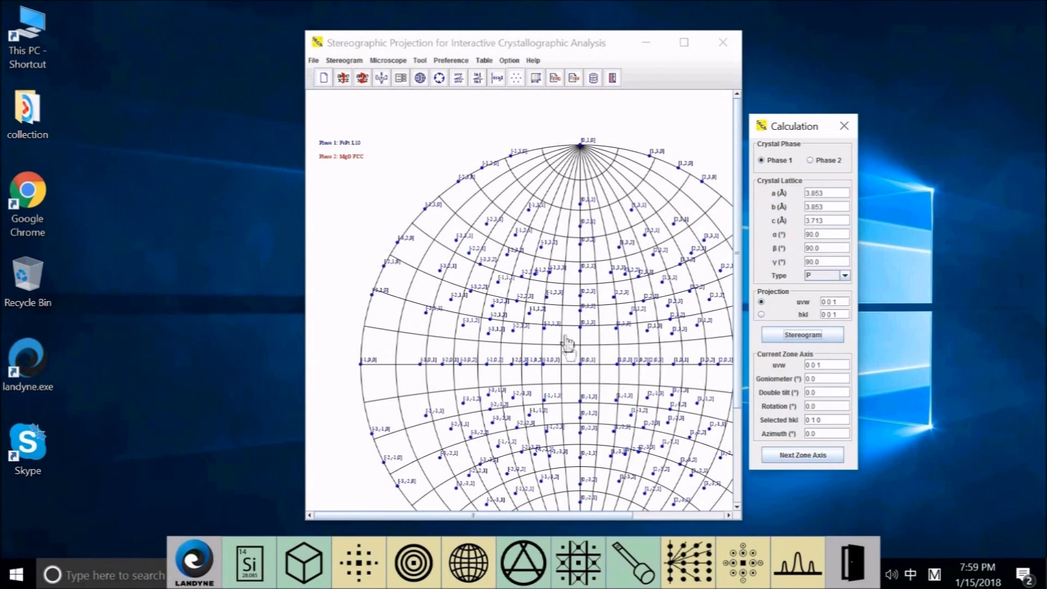
mouse_move(614, 334)
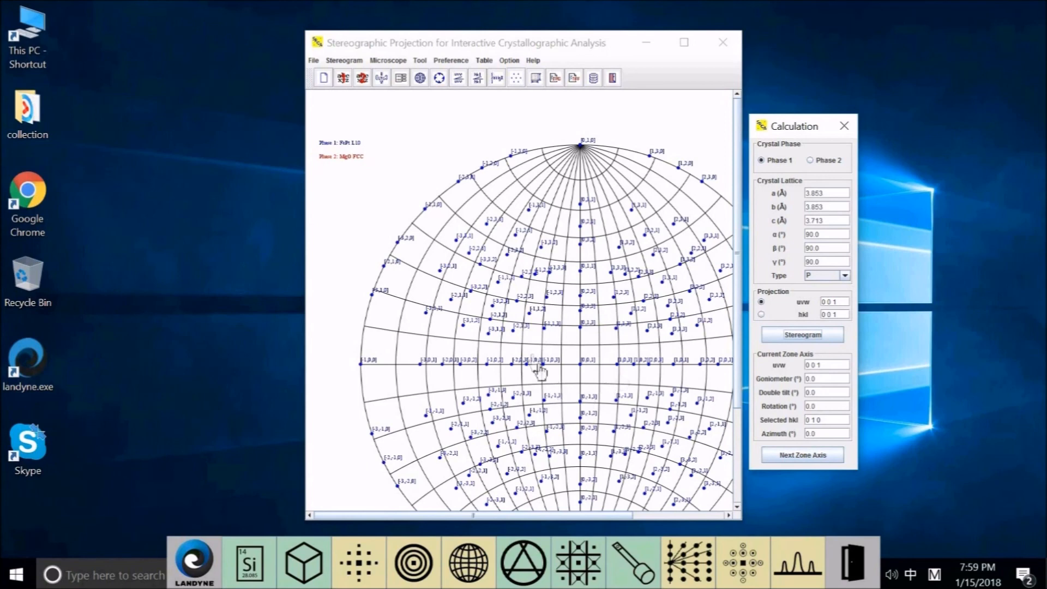
mouse_move(637, 353)
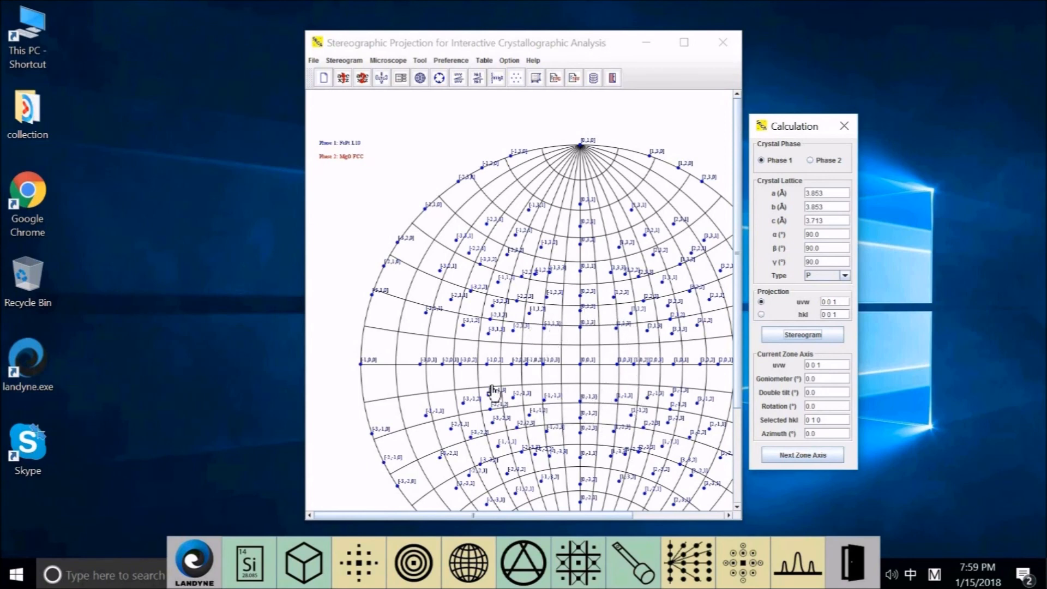
mouse_move(615, 317)
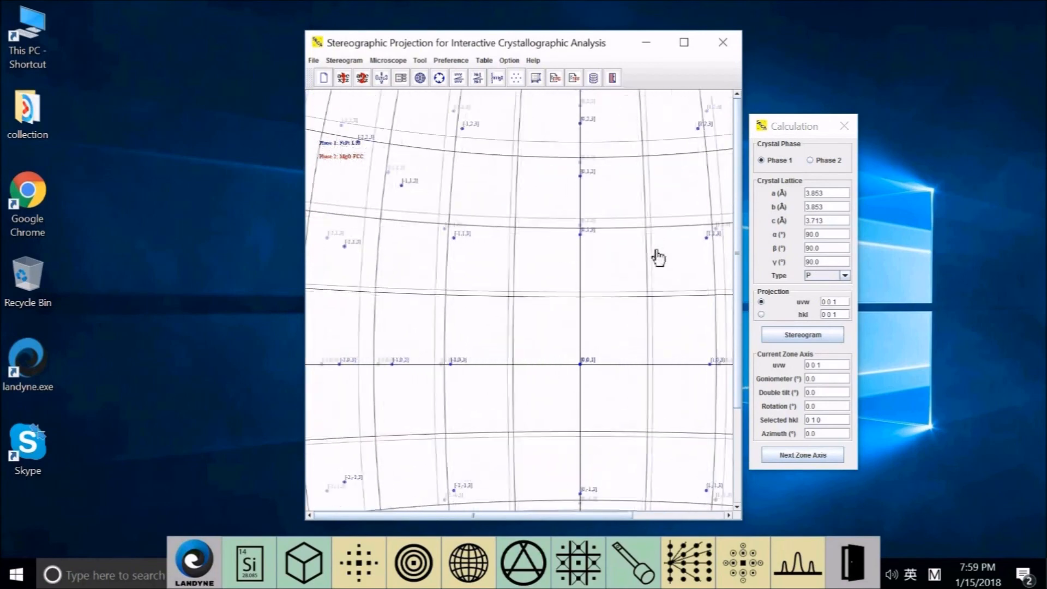
click(801, 334)
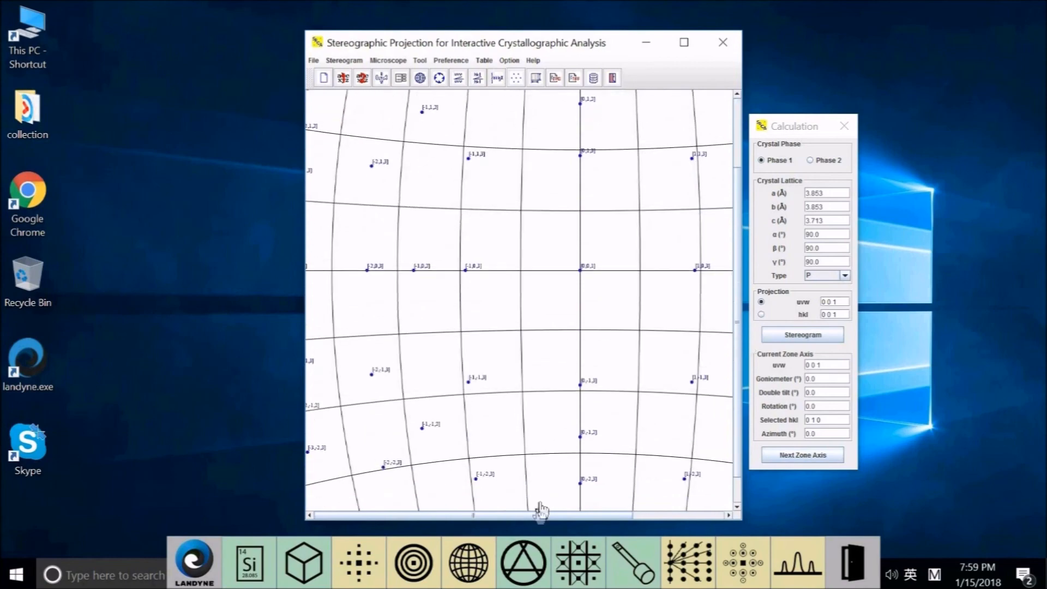
click(802, 334)
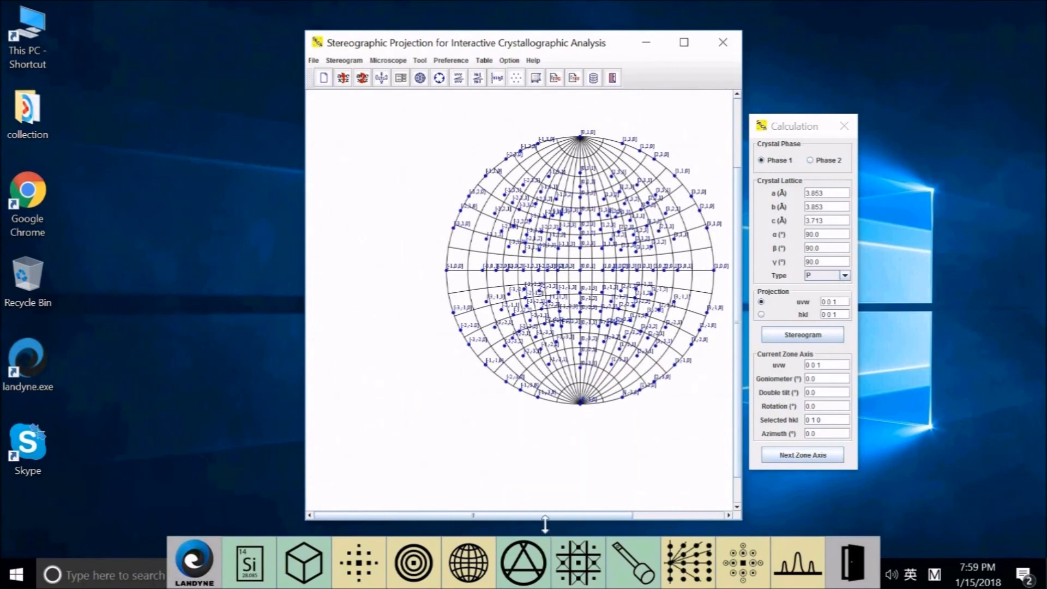
mouse_move(618, 522)
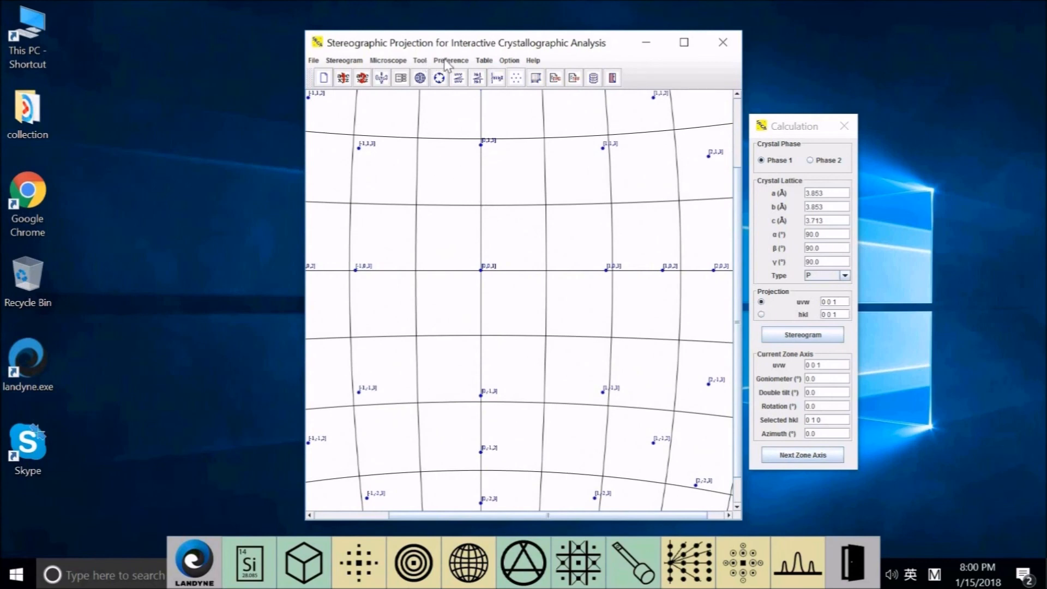
Step: Set pole label font size to 18, trying tilted labels but keeping them upright
click(450, 60)
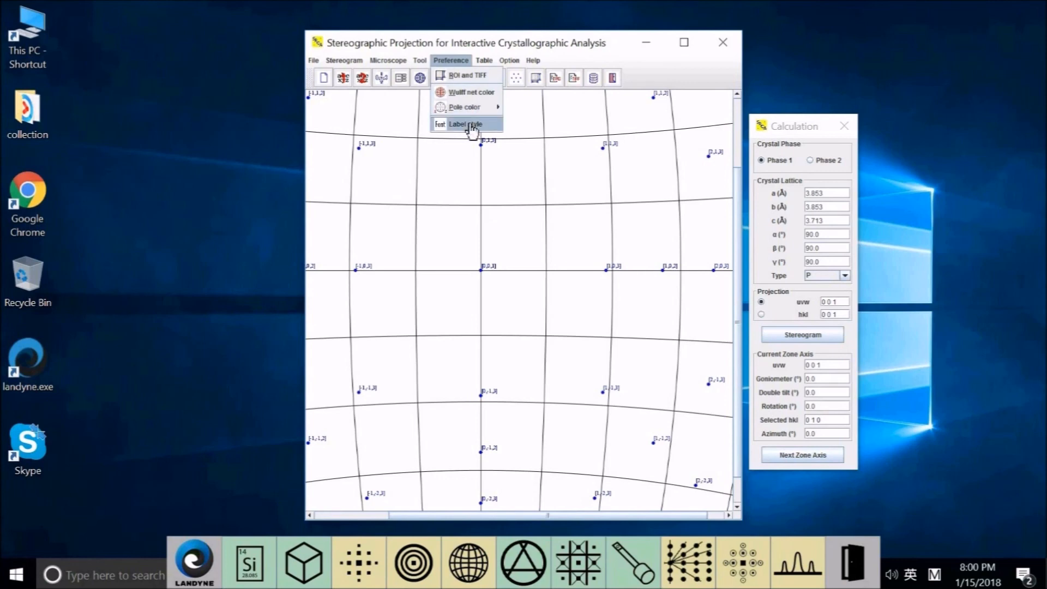
click(465, 124)
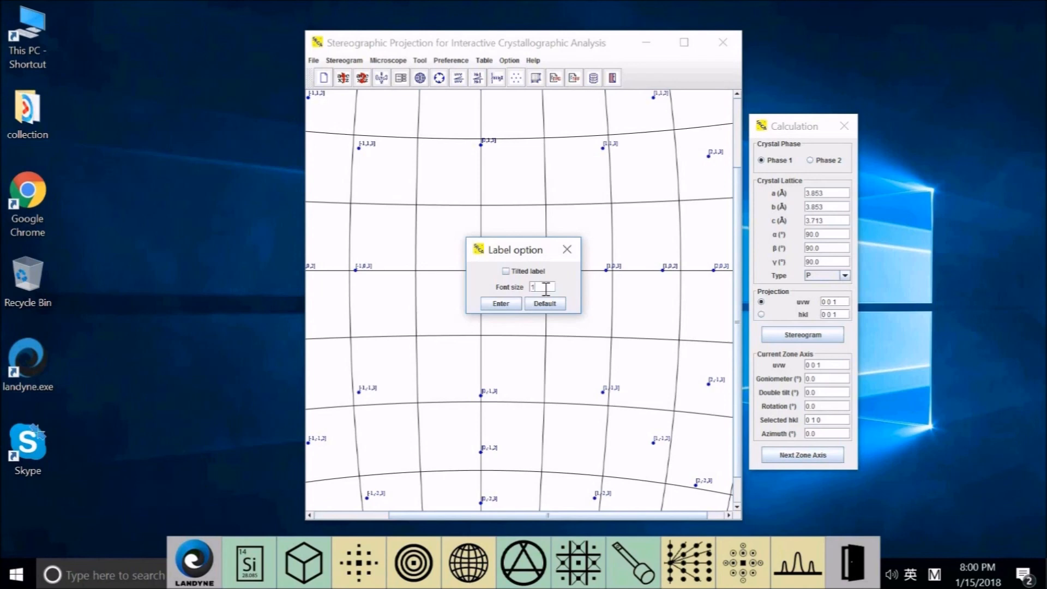
text(8)
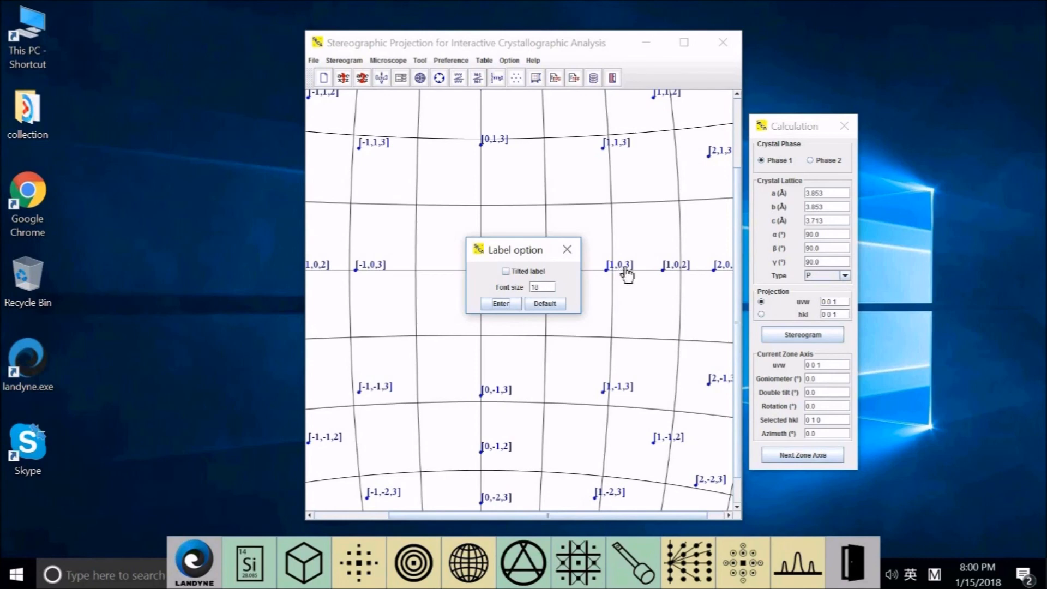
mouse_move(661, 272)
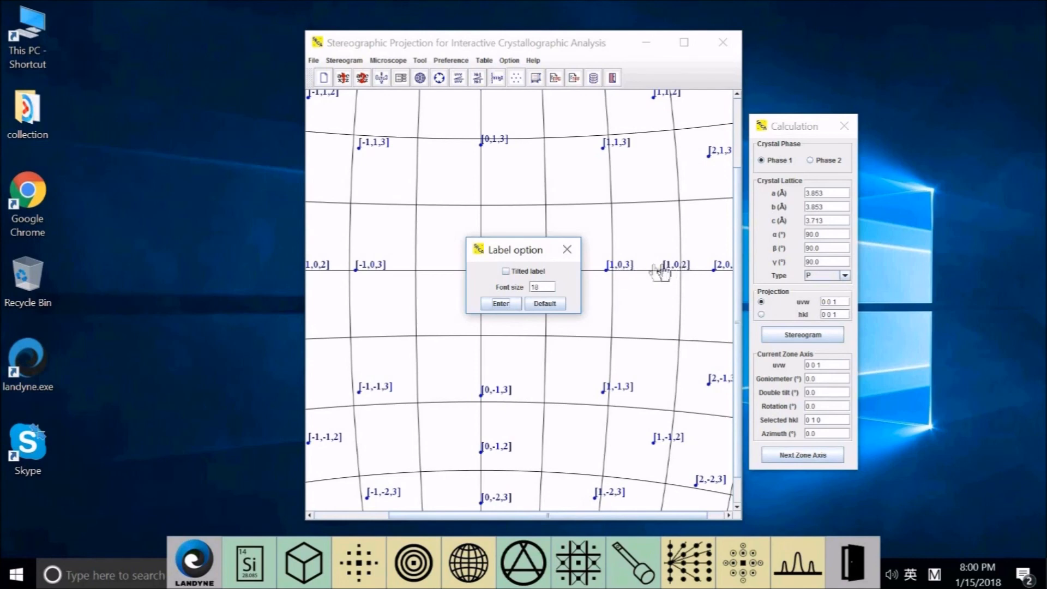
mouse_move(641, 363)
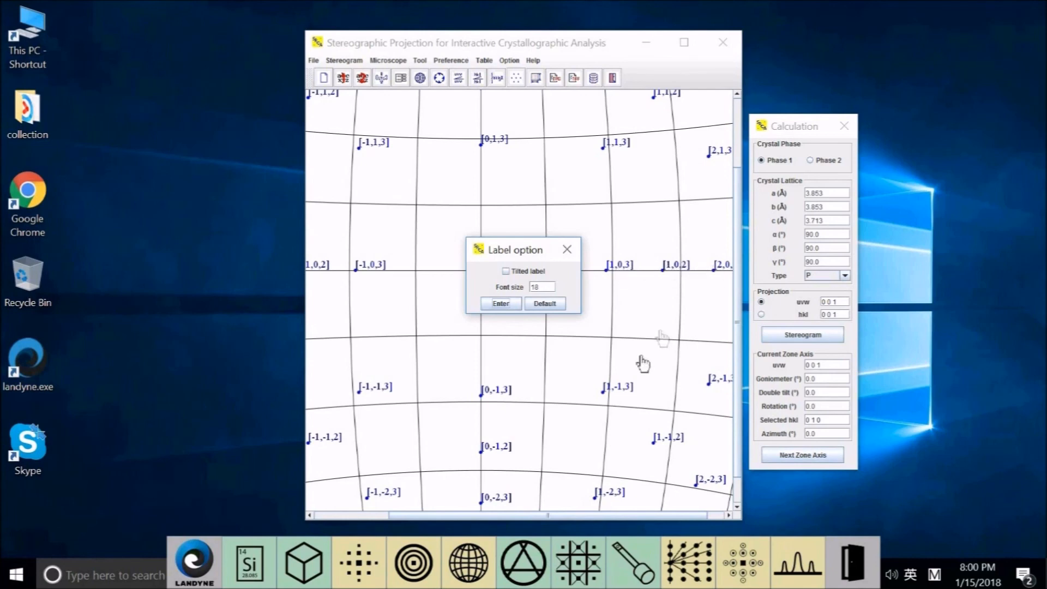
mouse_move(488, 301)
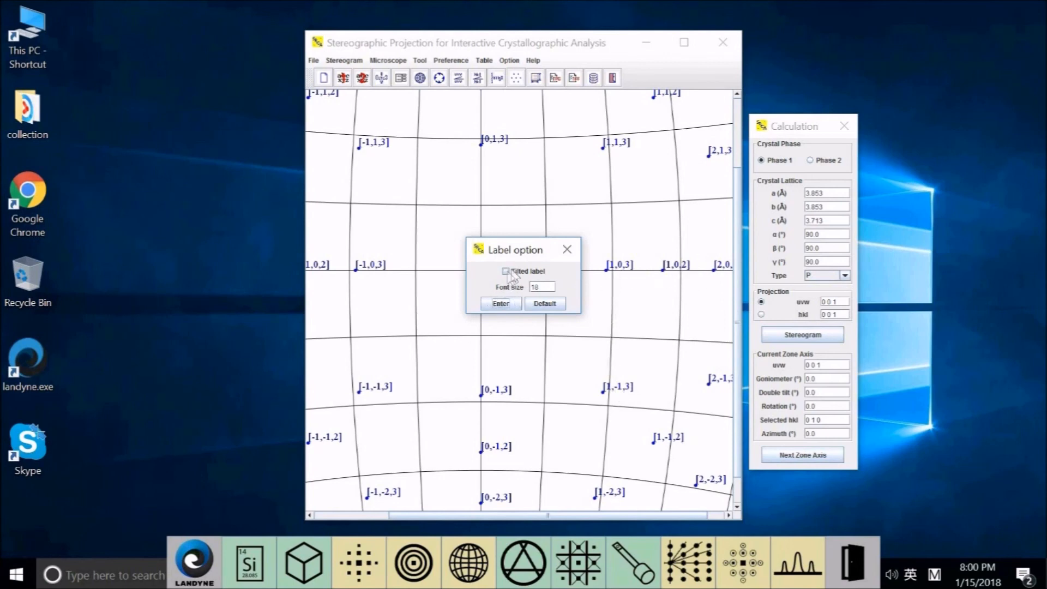
click(505, 271)
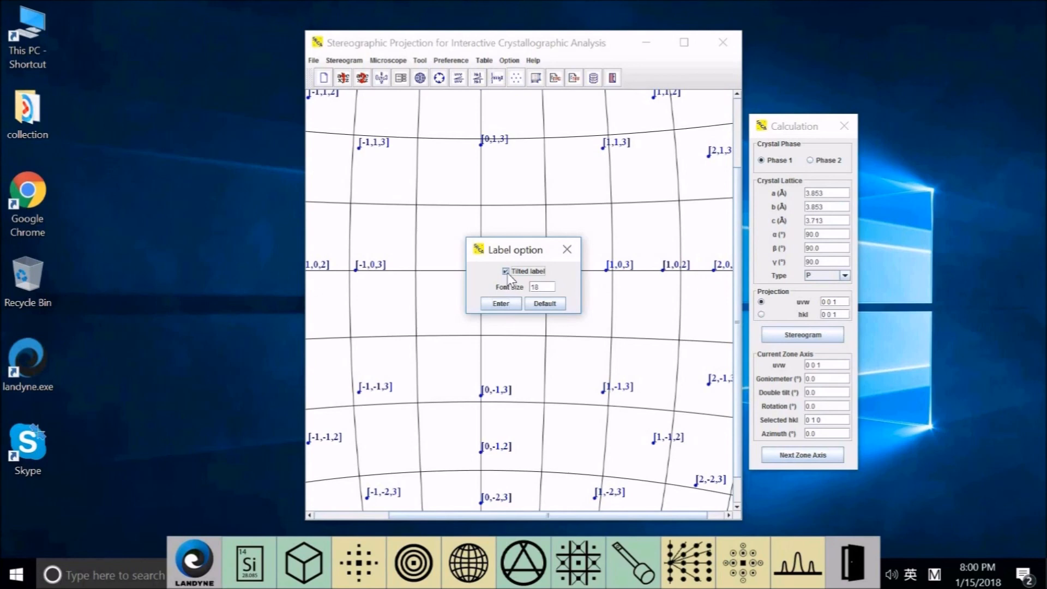
click(500, 303)
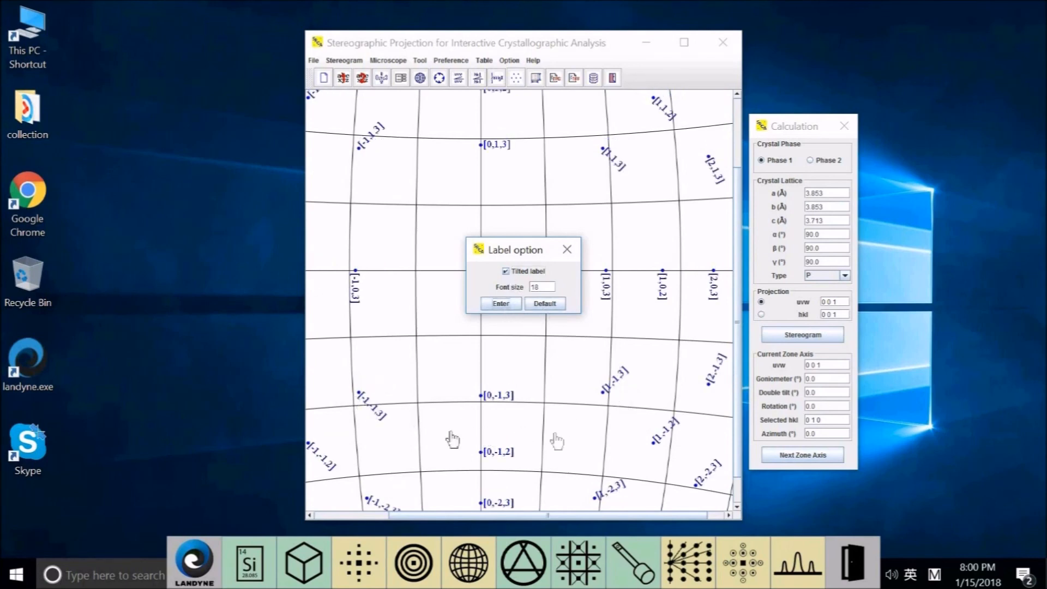
mouse_move(667, 157)
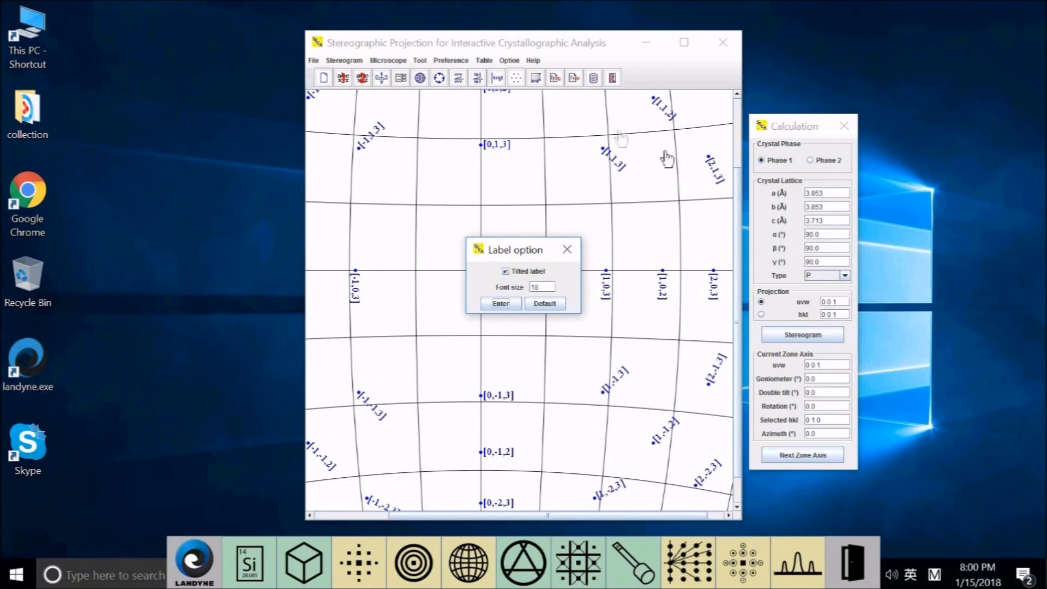
click(506, 271)
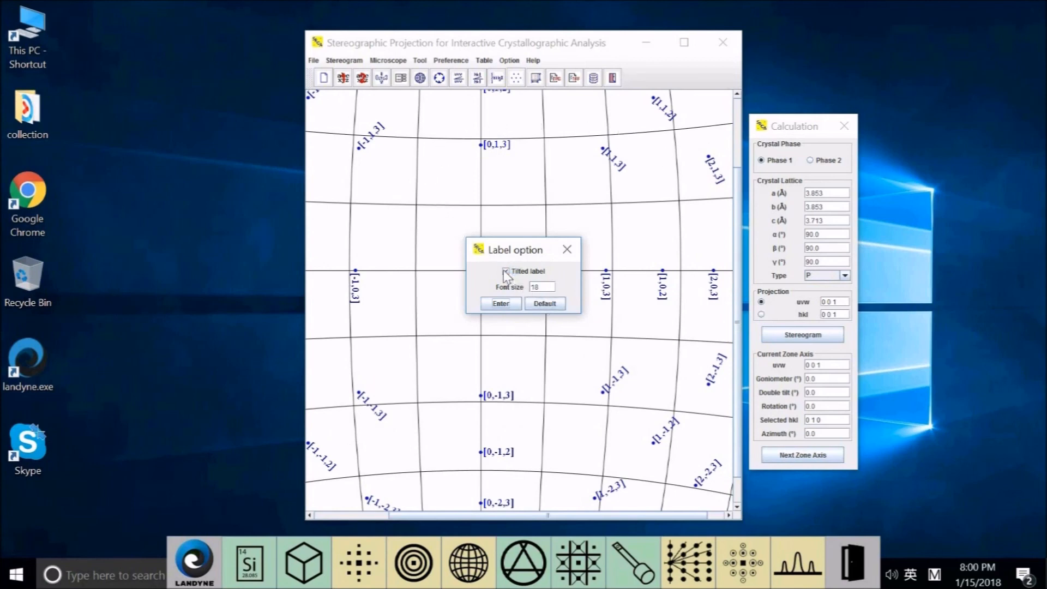
click(505, 271)
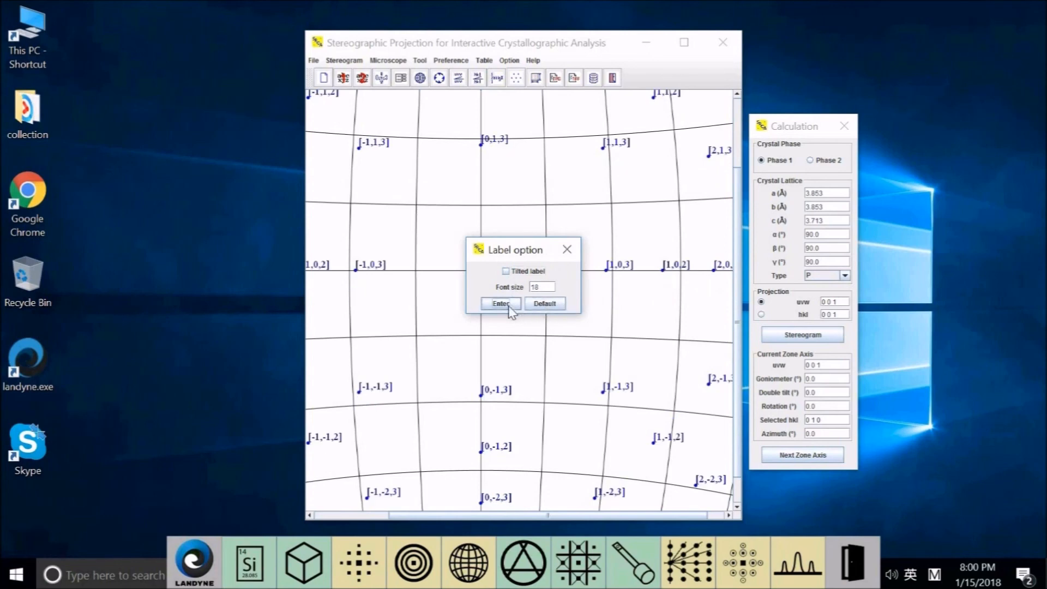
mouse_move(567, 249)
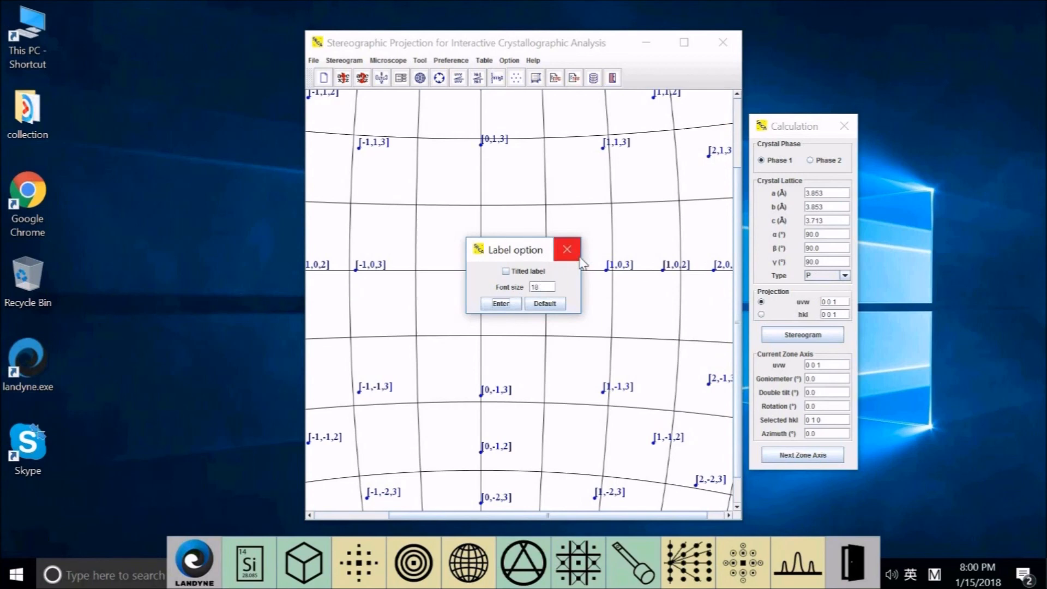
click(566, 249)
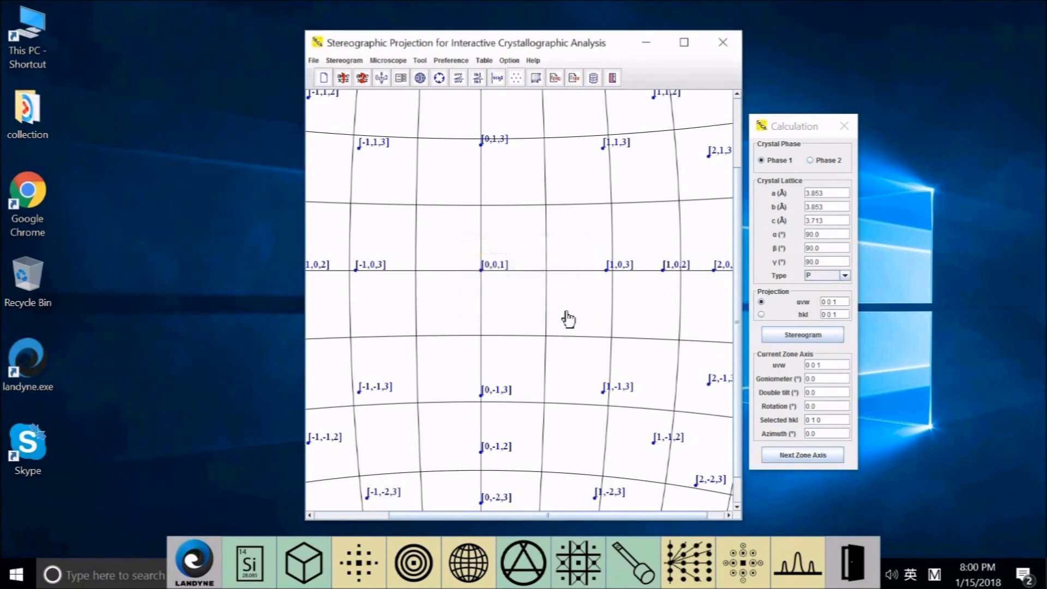
mouse_move(490, 281)
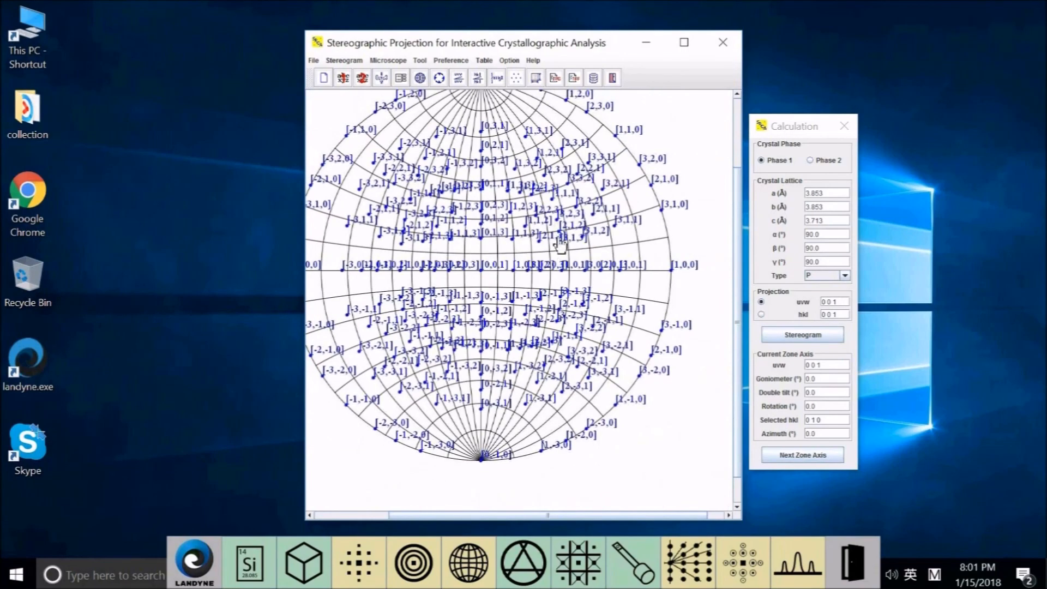
mouse_move(557, 186)
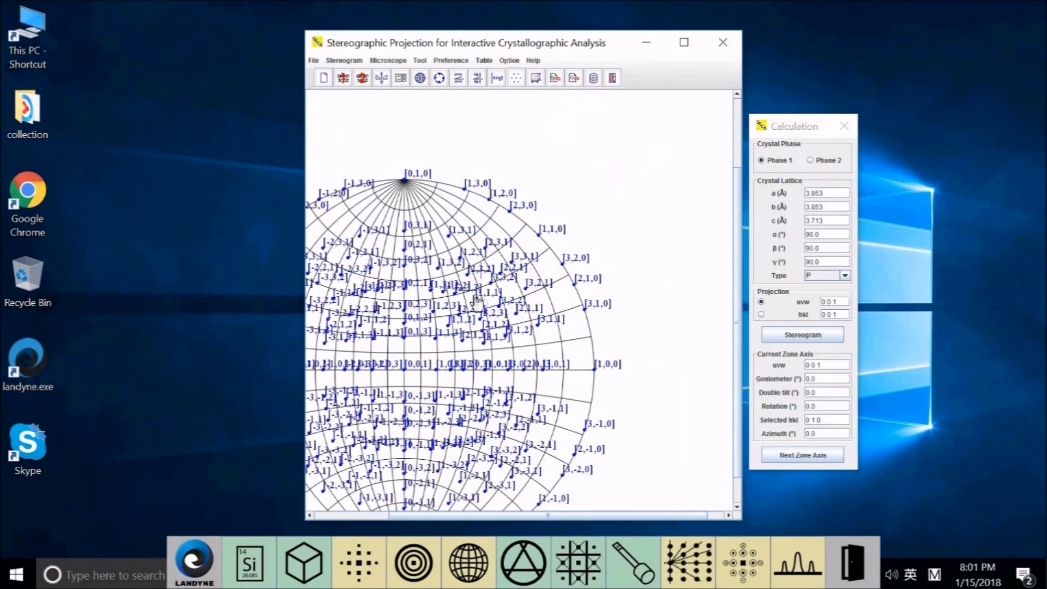
mouse_move(497, 267)
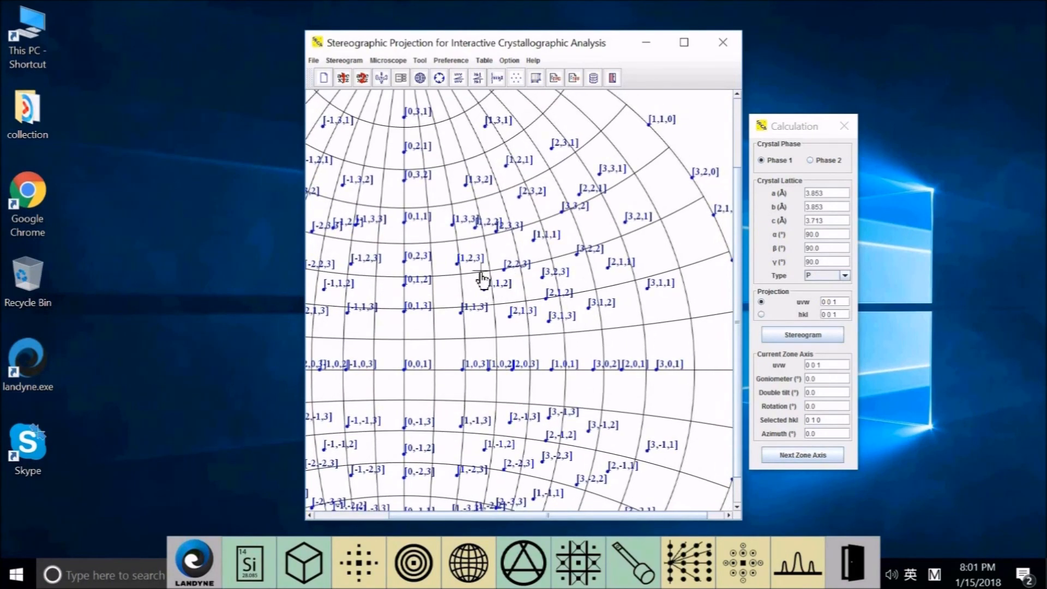
mouse_move(541, 280)
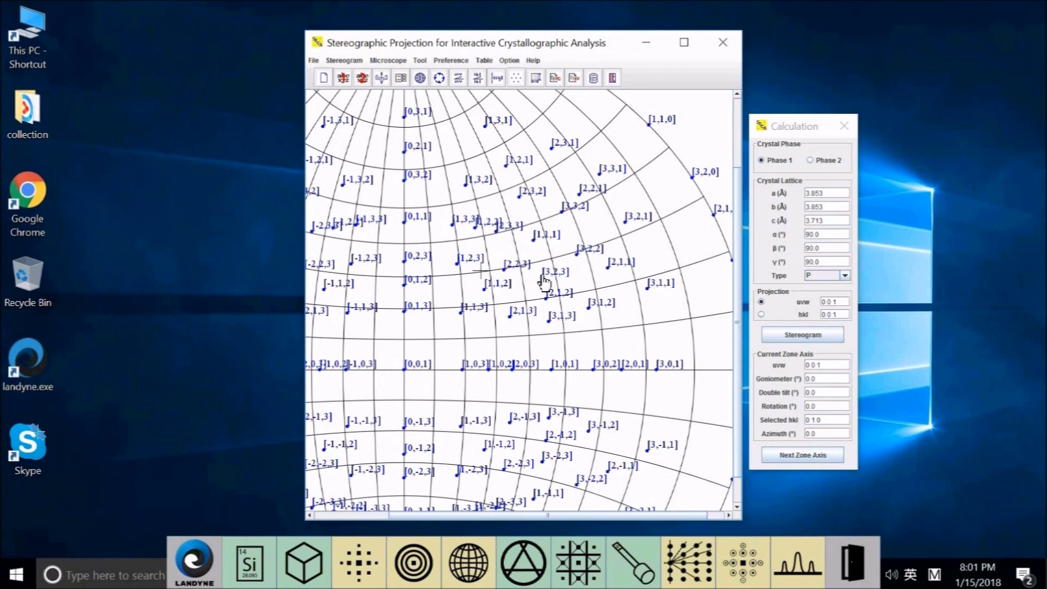
mouse_move(543, 264)
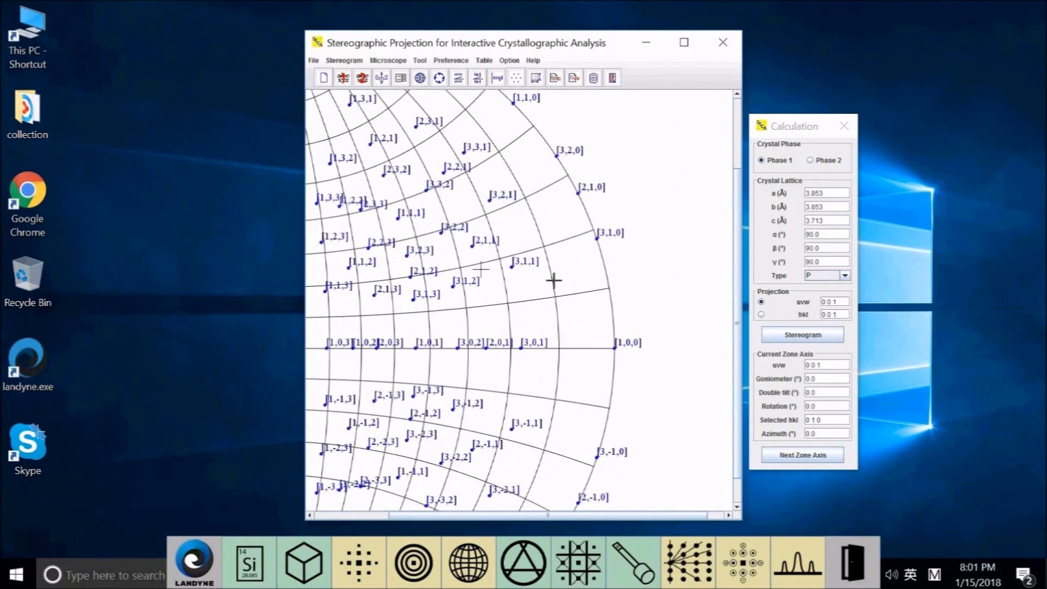
mouse_move(555, 288)
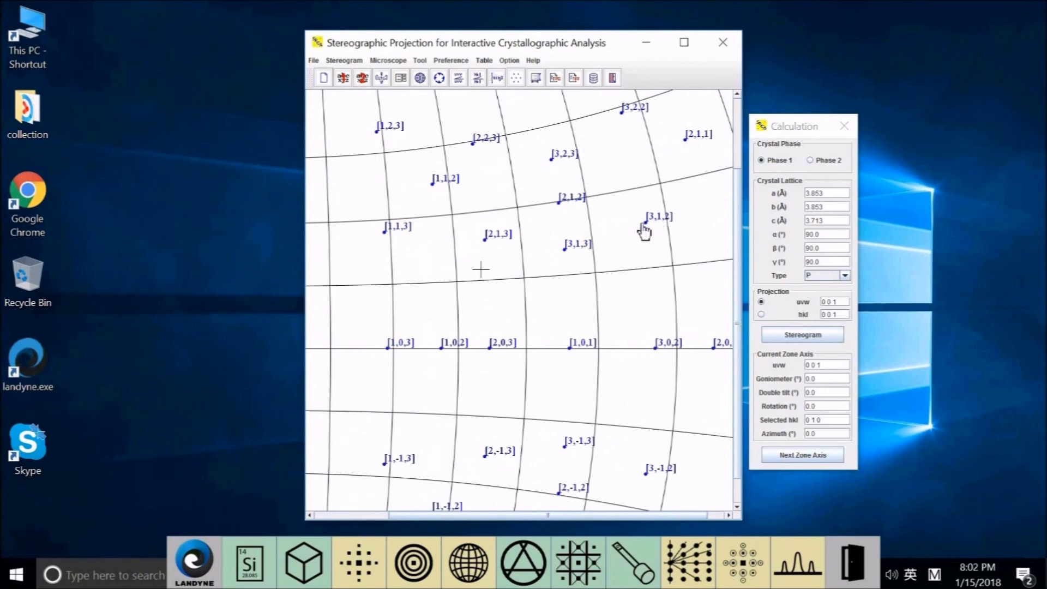
mouse_move(650, 232)
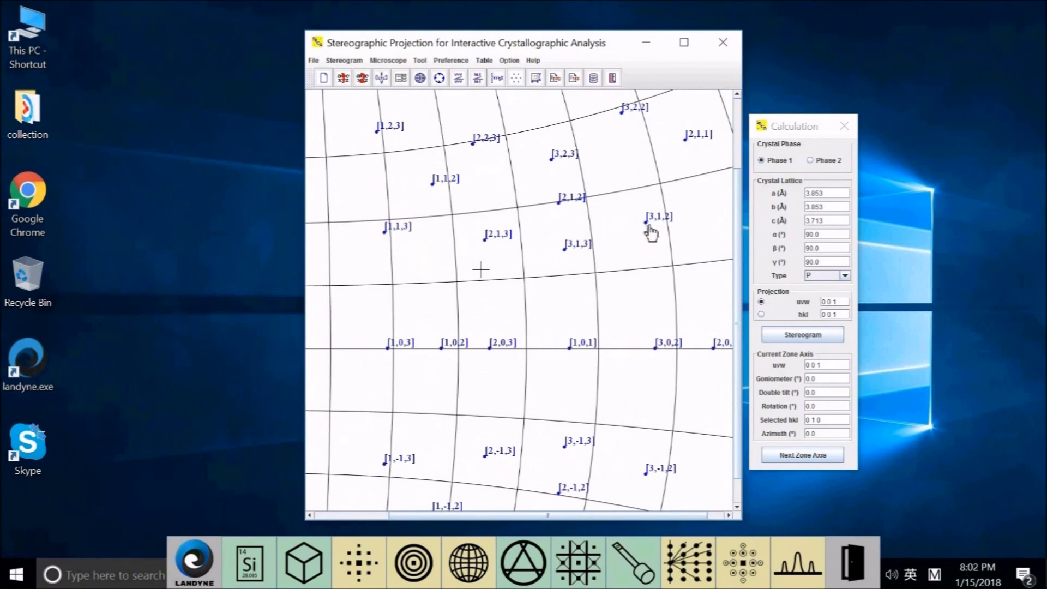
mouse_move(649, 230)
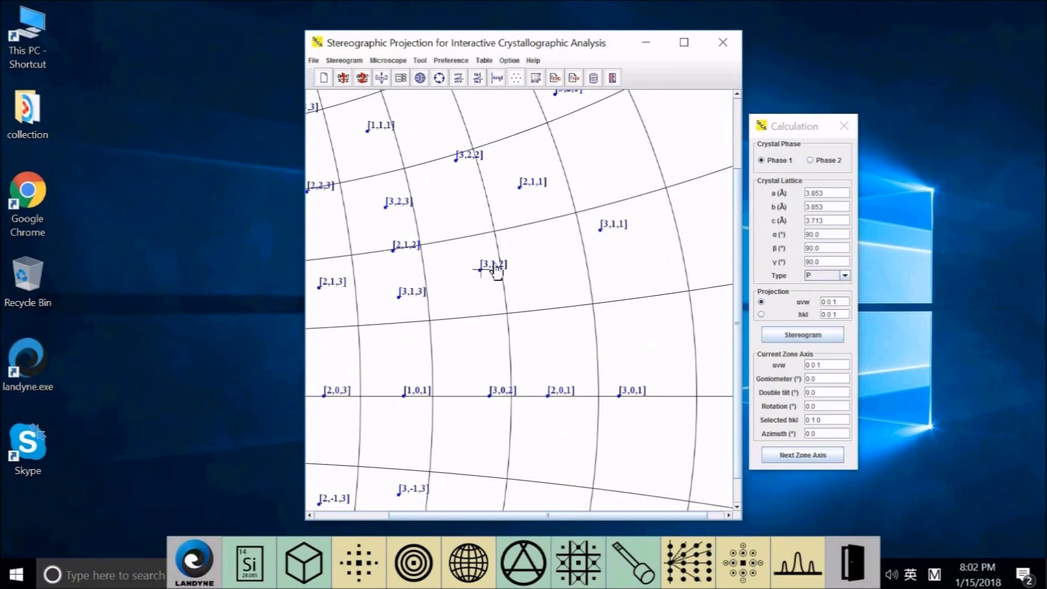
mouse_move(673, 50)
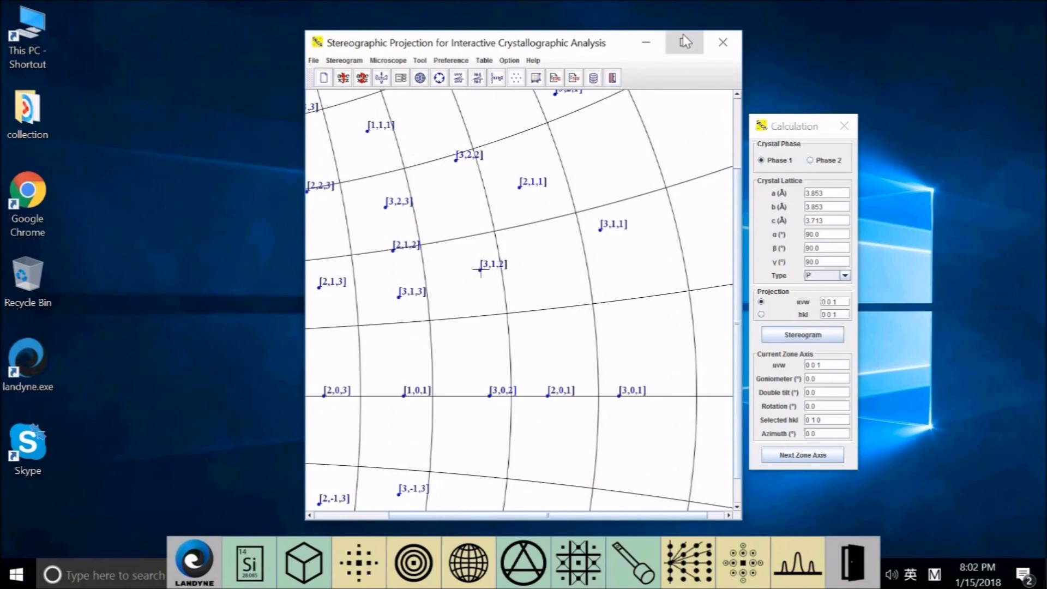
Step: Maximize the SPICA stereogram window to full screen
click(683, 42)
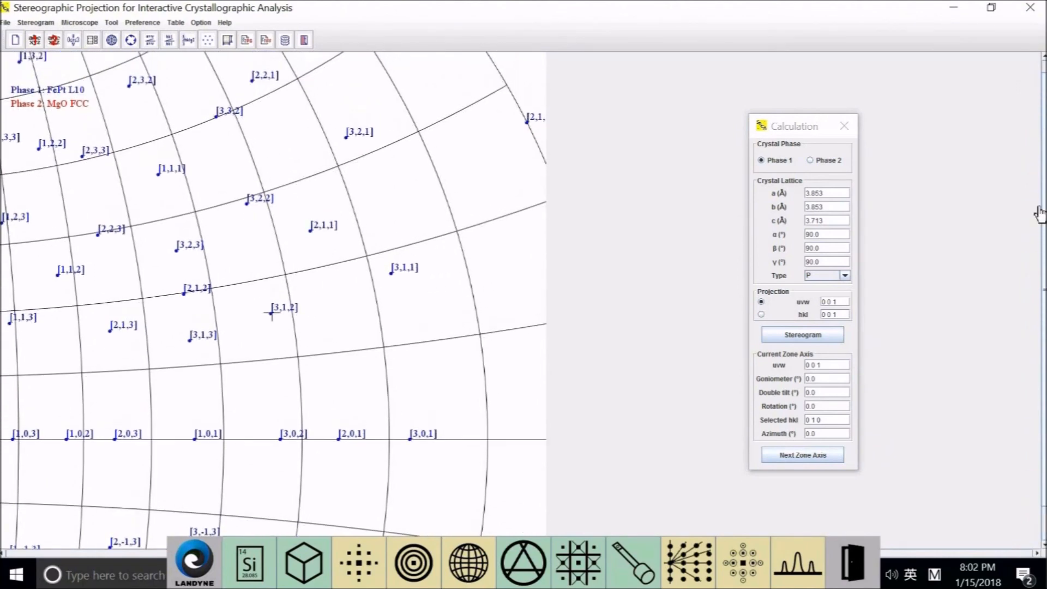
mouse_move(315, 287)
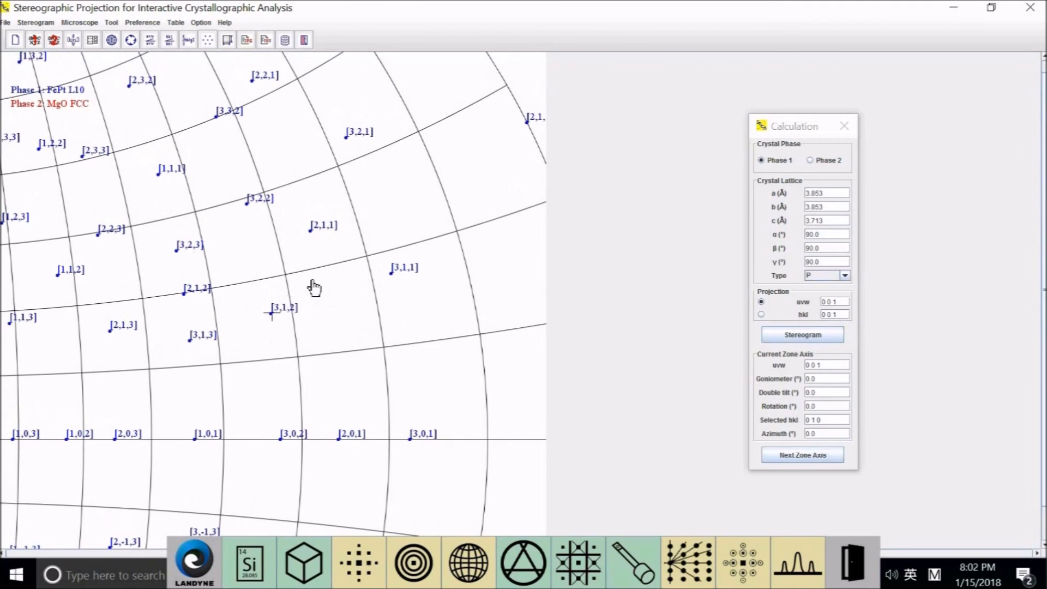
mouse_move(159, 49)
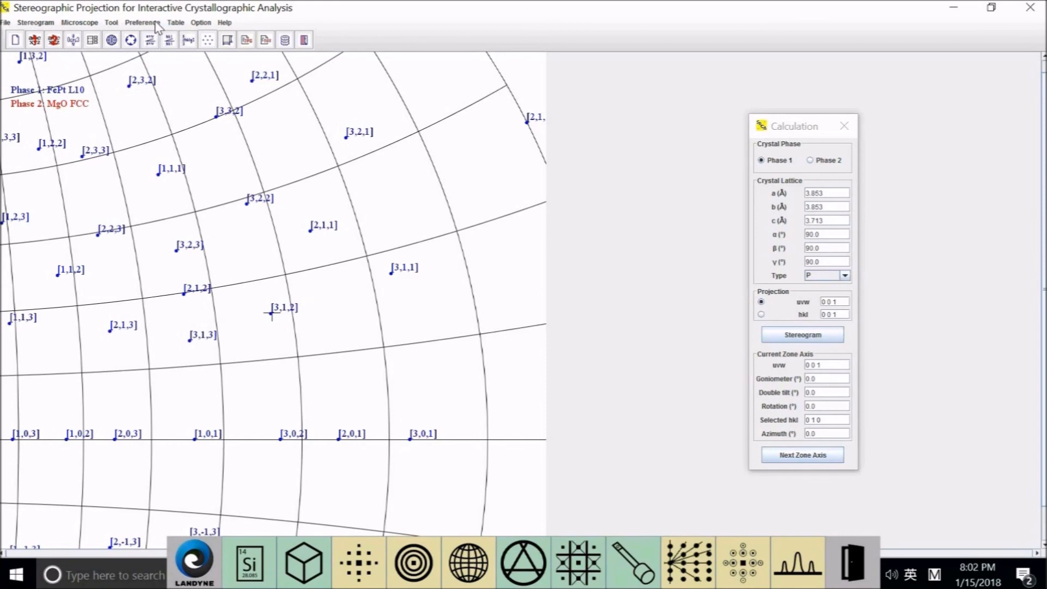
Step: Turn on the region-of-interest outline with ROI size 800, then open the File menu
click(142, 22)
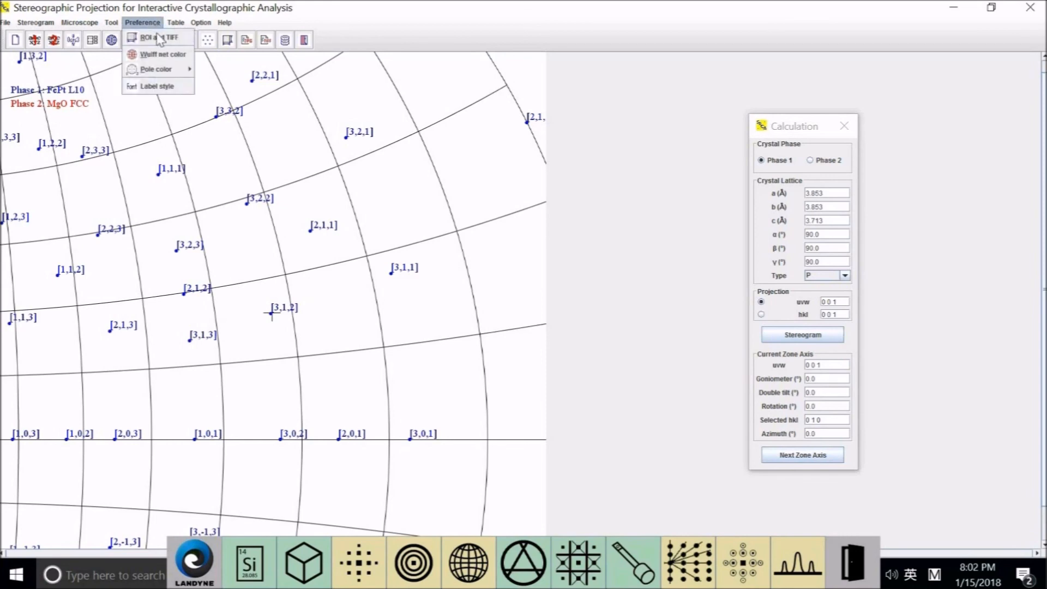
click(148, 36)
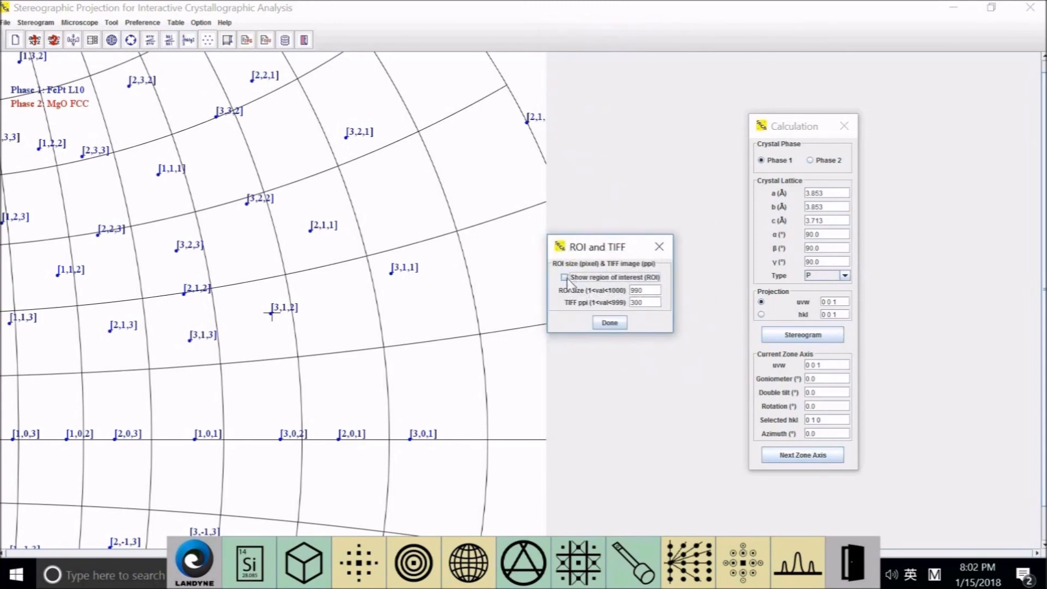
click(565, 277)
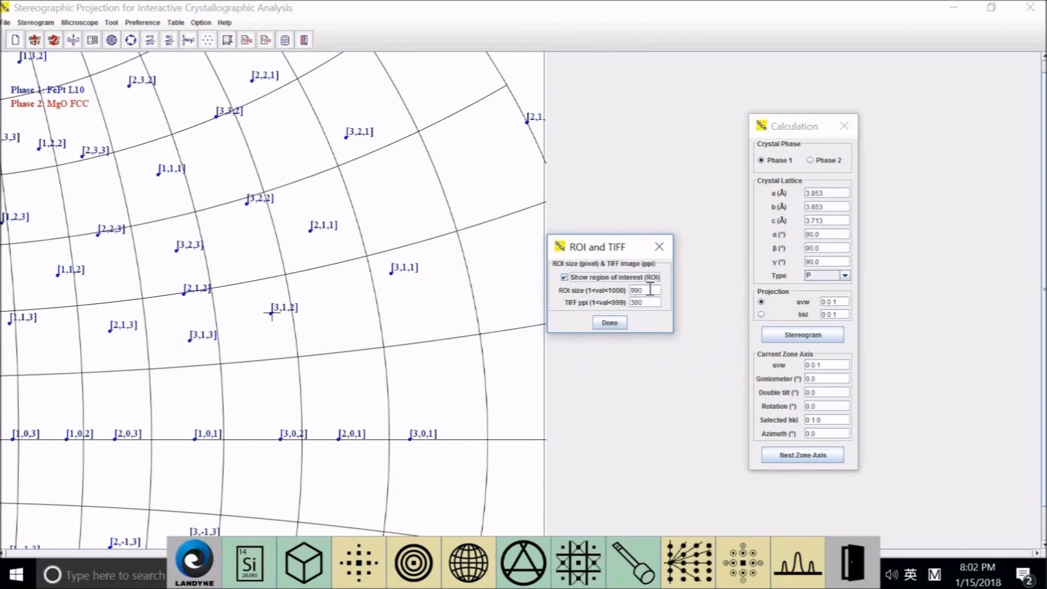
triple_click(643, 289)
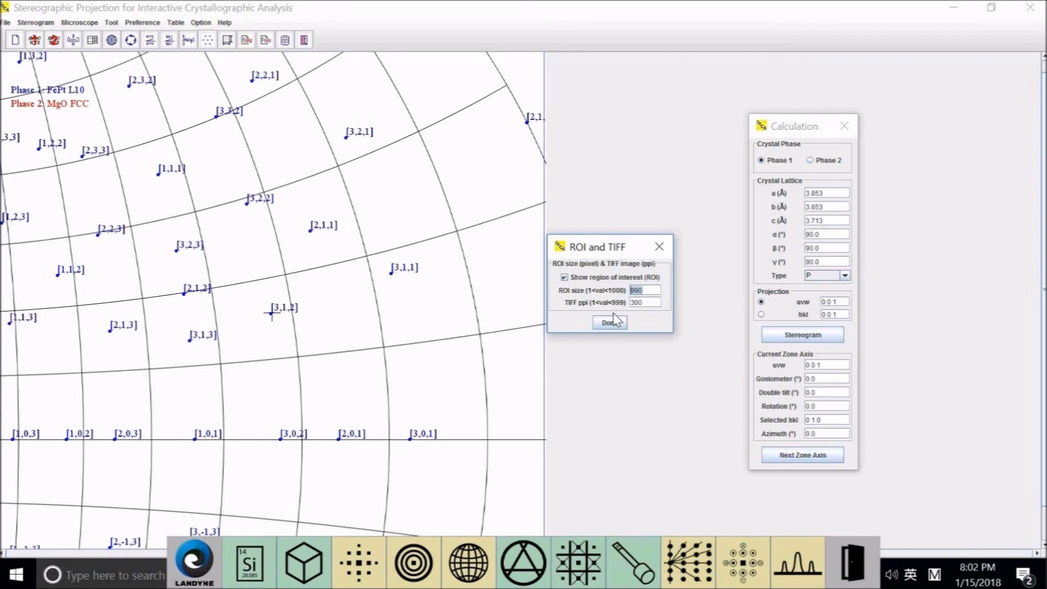
text(8)
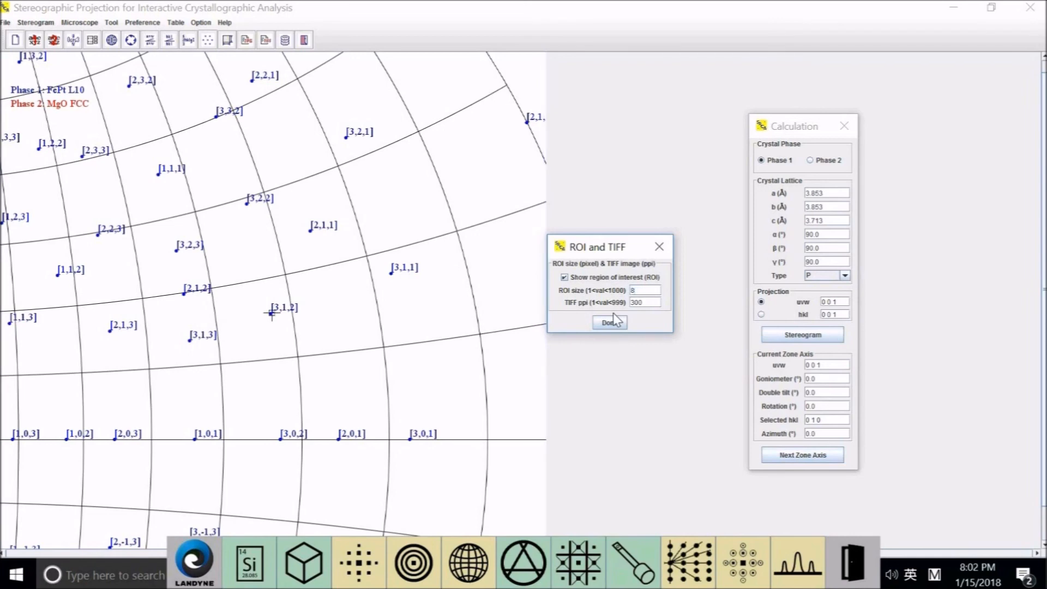
text(800)
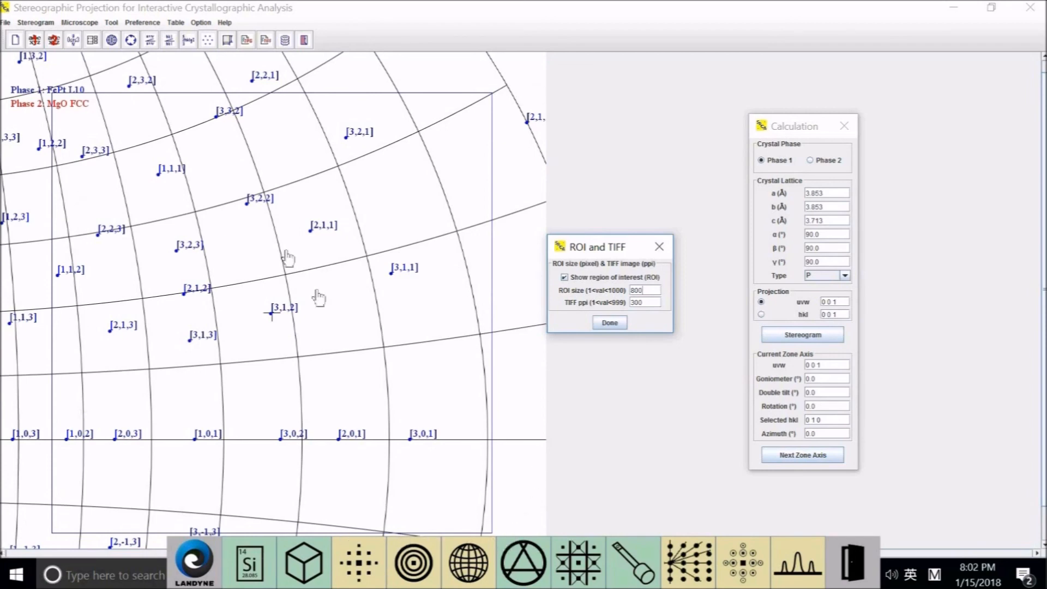
mouse_move(278, 316)
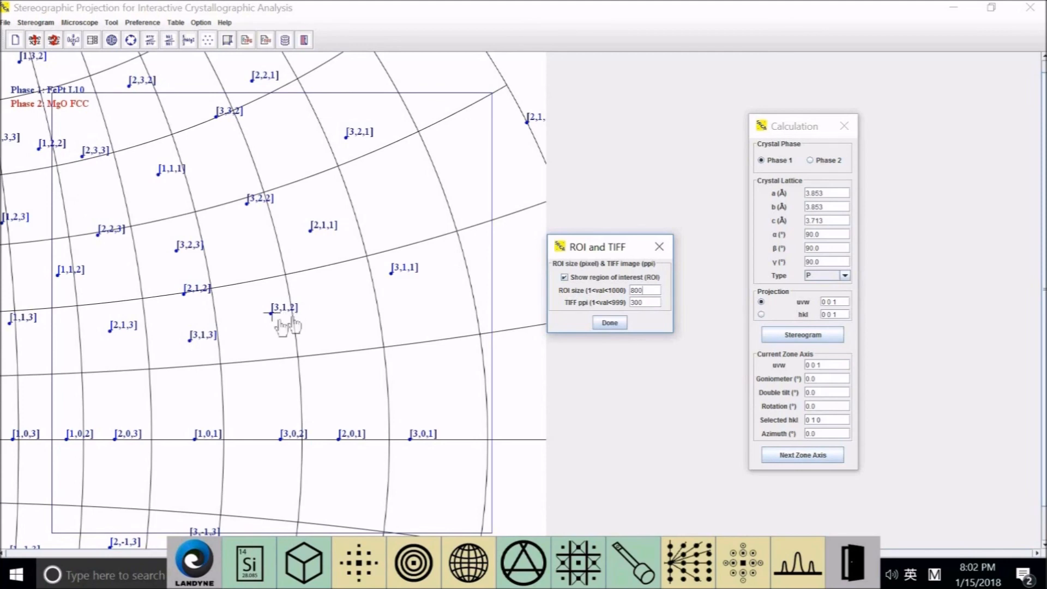
mouse_move(667, 296)
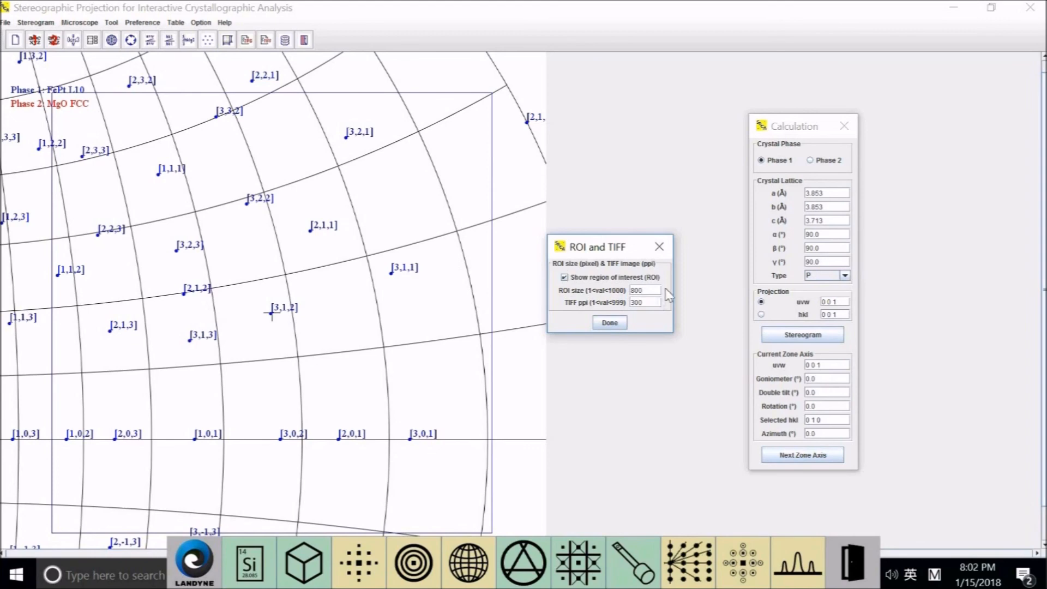
mouse_move(573, 308)
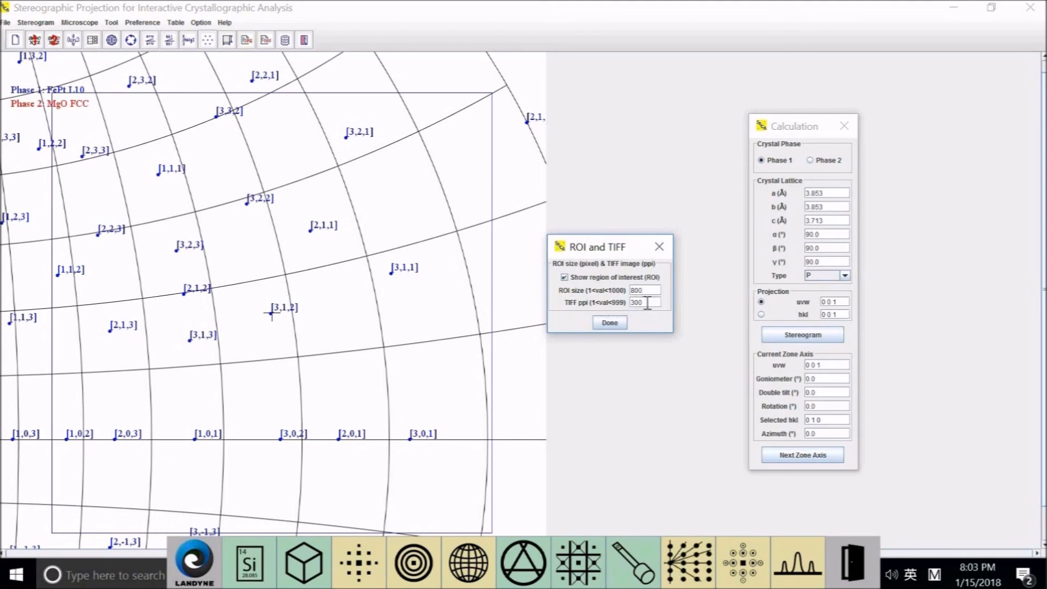
mouse_move(645, 302)
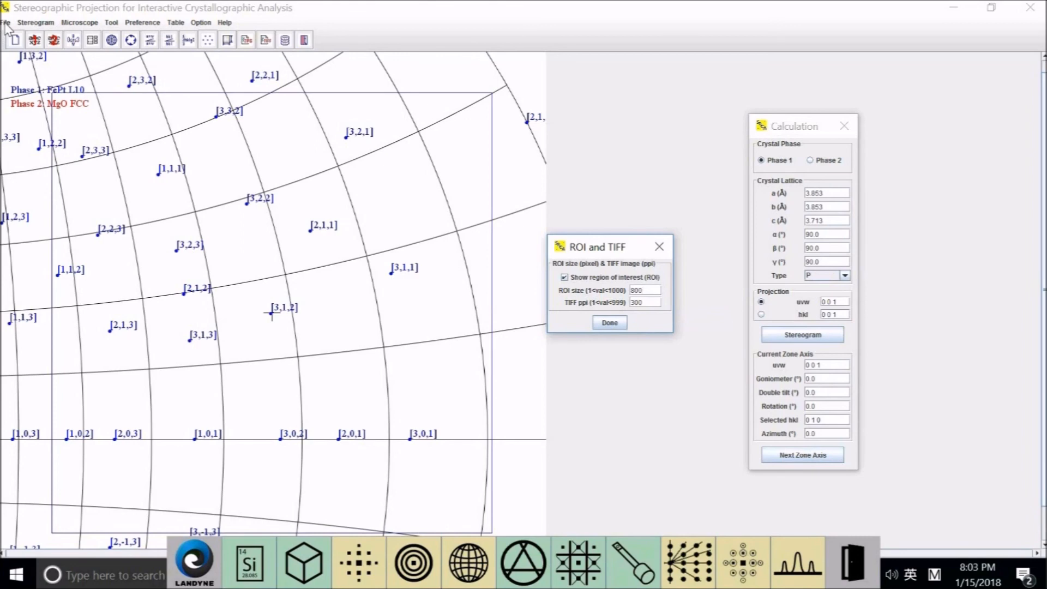
click(6, 22)
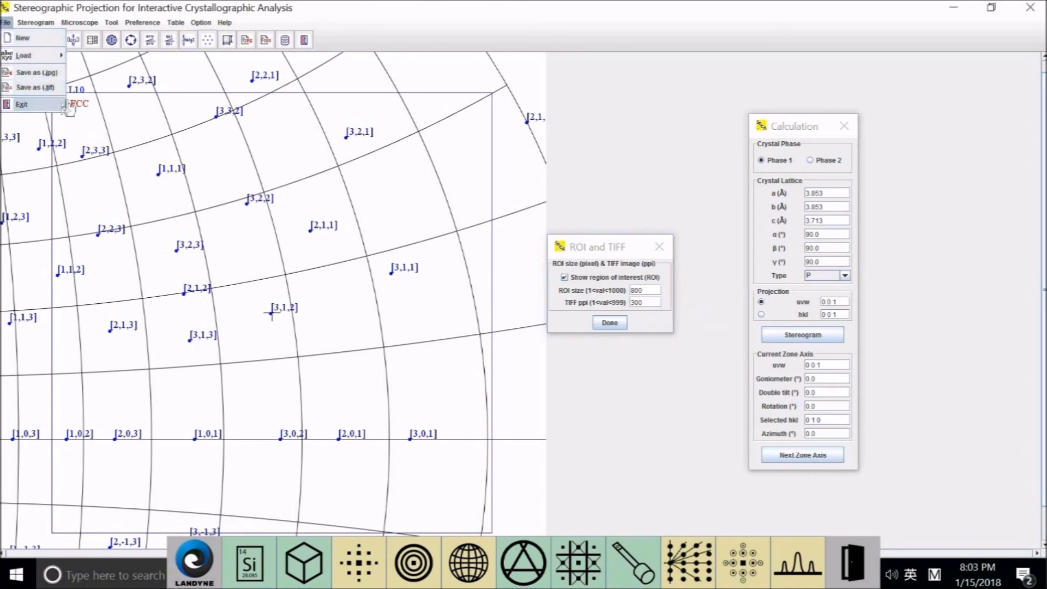
mouse_move(508, 530)
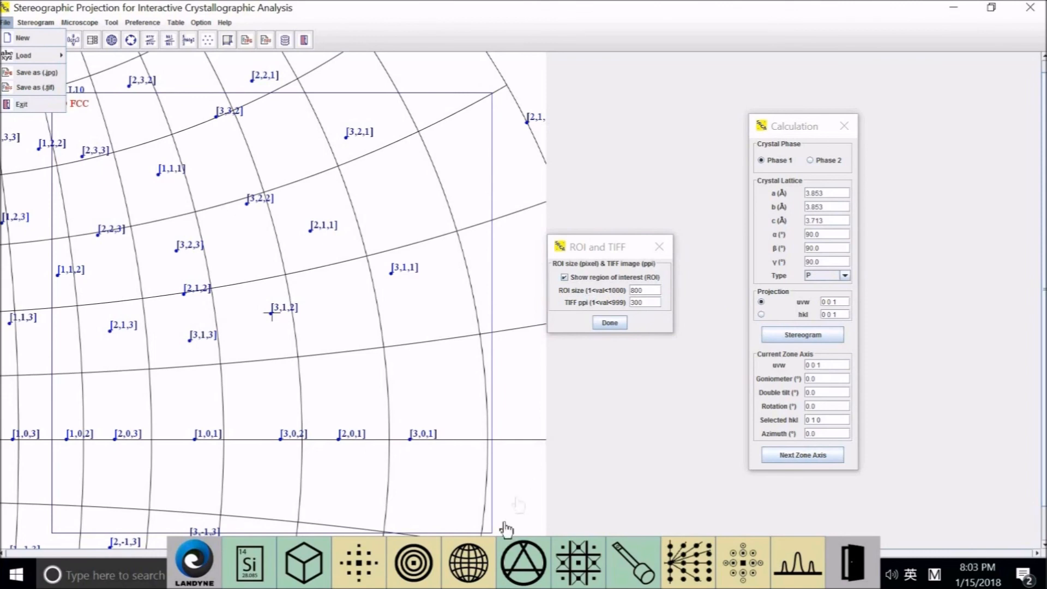
mouse_move(63, 428)
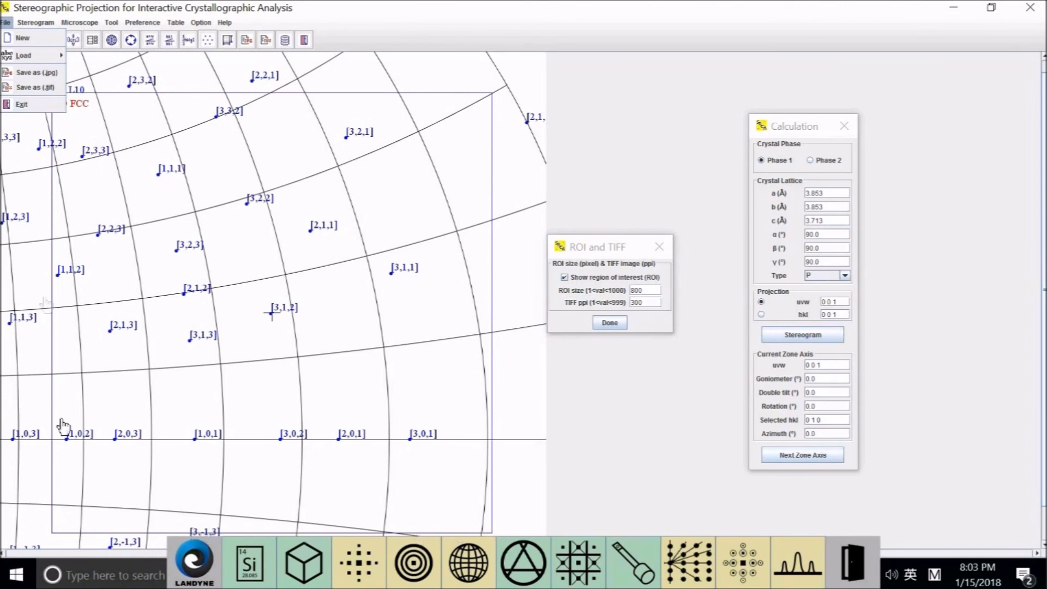
mouse_move(216, 95)
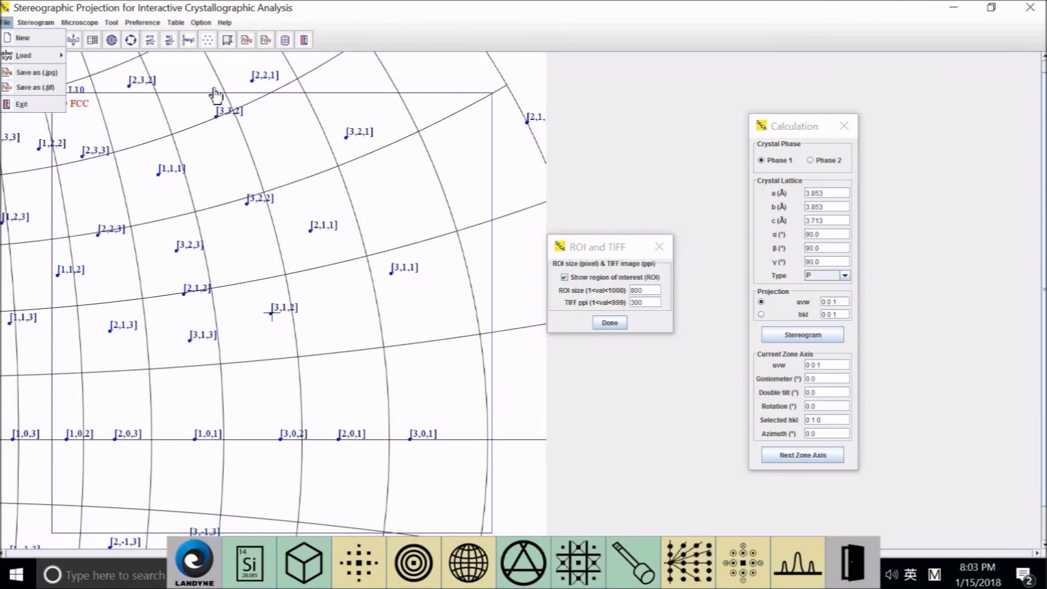
mouse_move(656, 319)
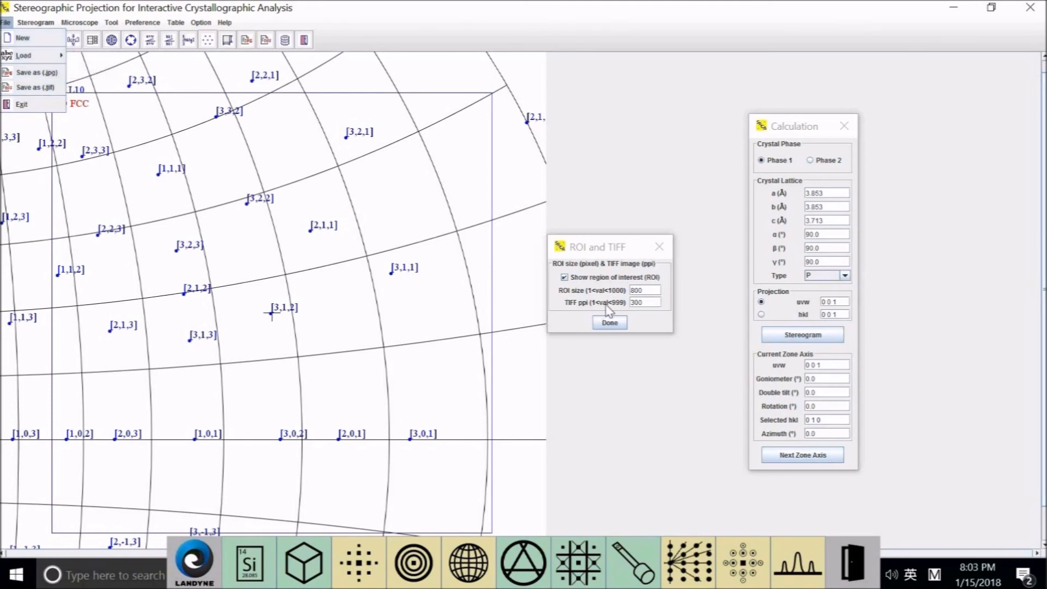
mouse_move(585, 308)
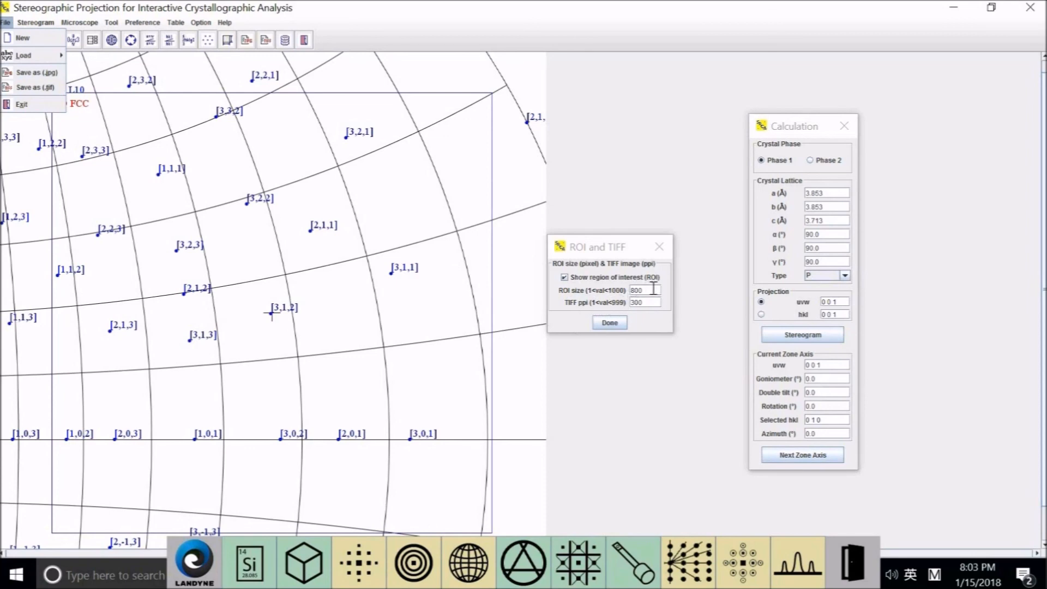
mouse_move(462, 111)
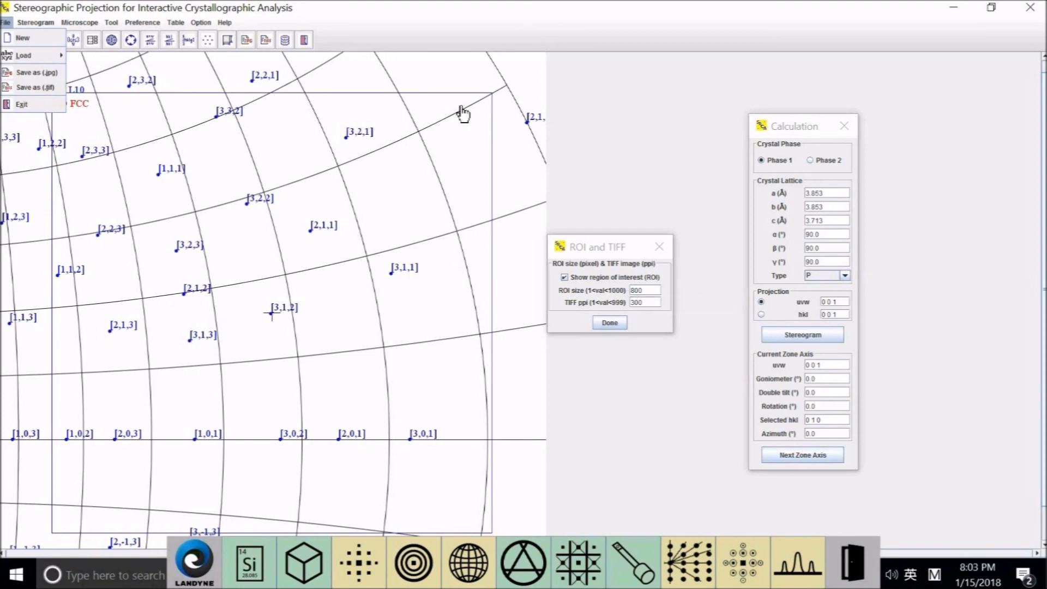
mouse_move(549, 162)
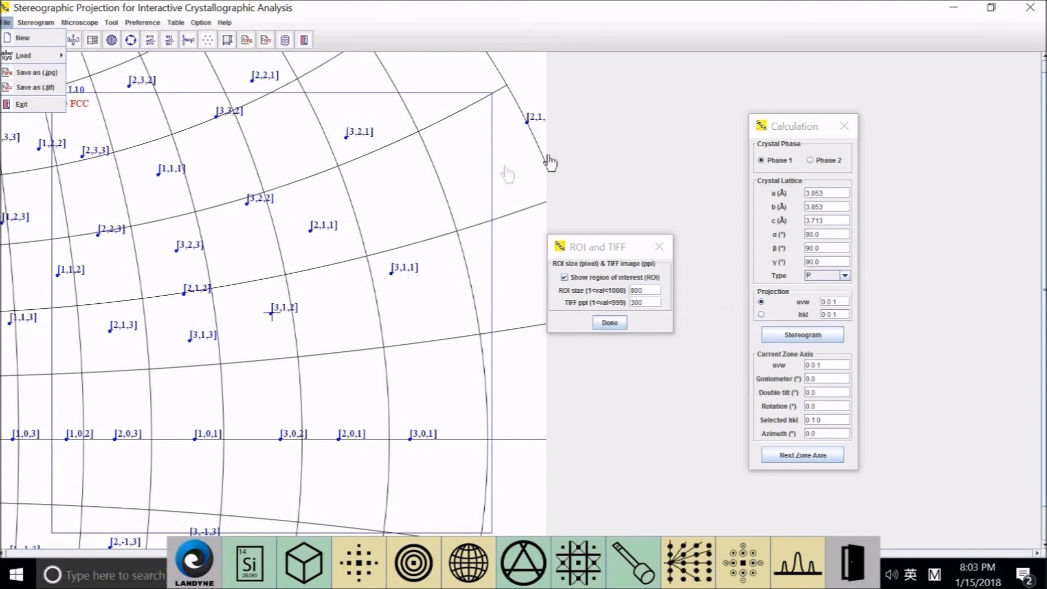
click(509, 175)
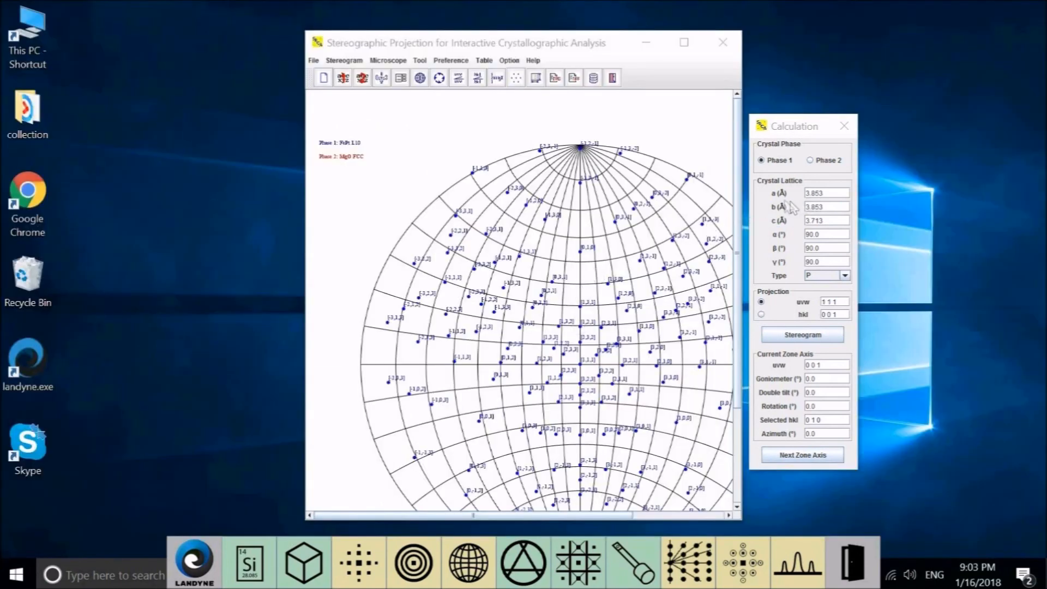
mouse_move(767, 173)
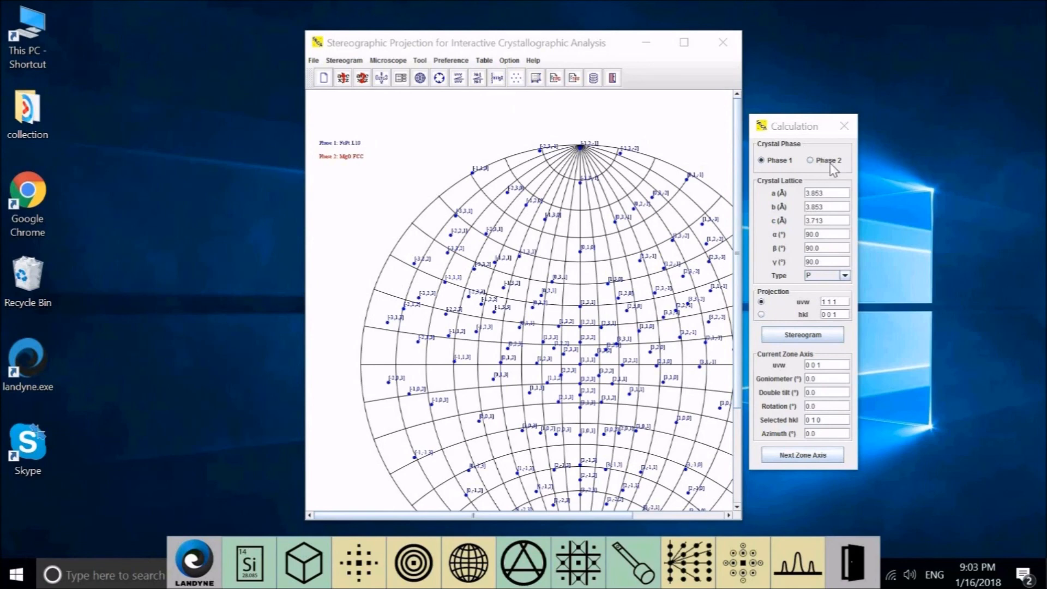
mouse_move(831, 171)
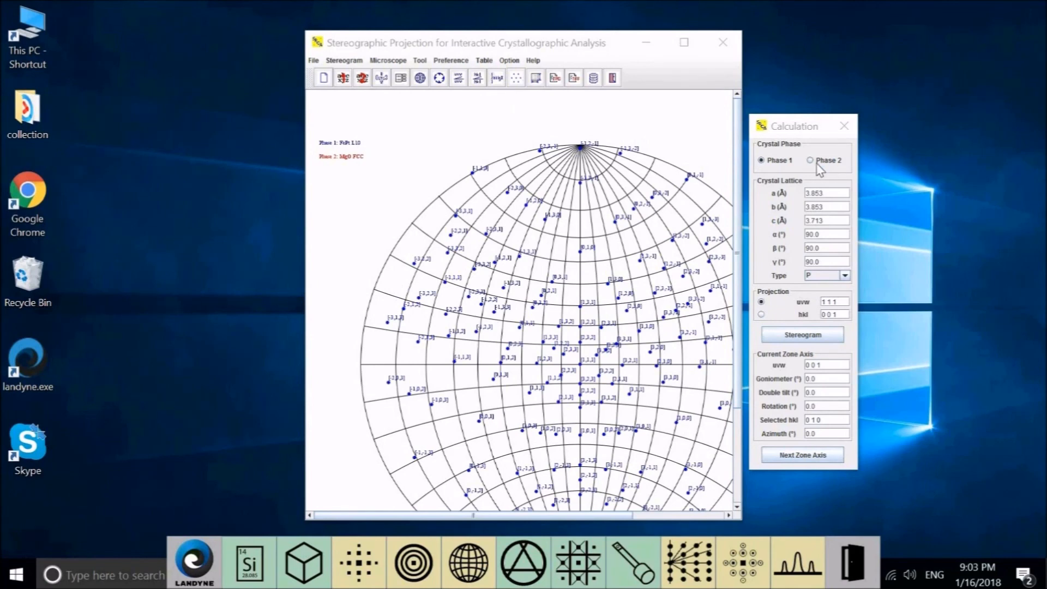
mouse_move(819, 175)
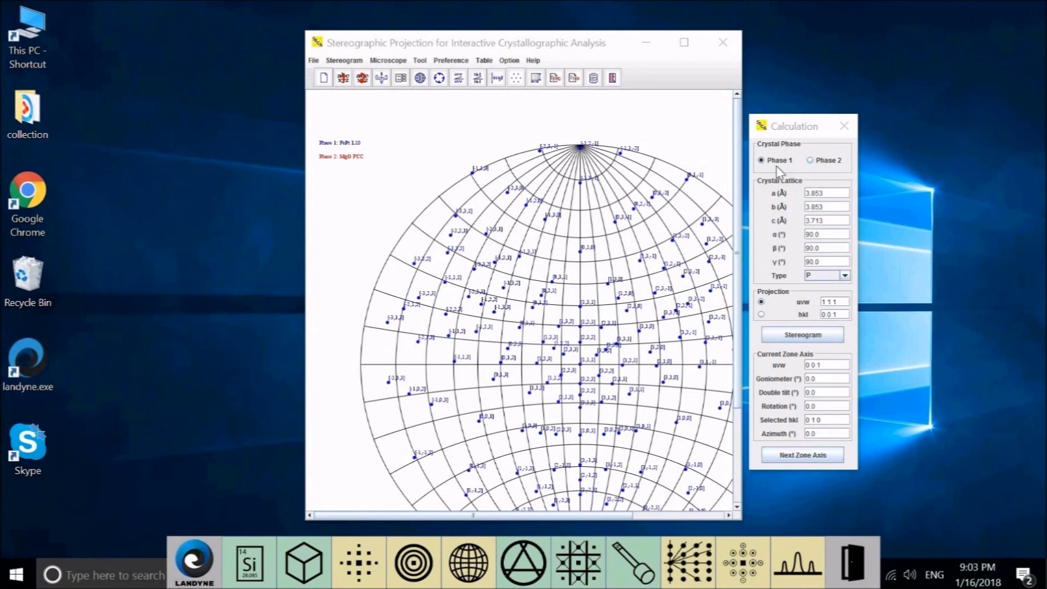
mouse_move(816, 174)
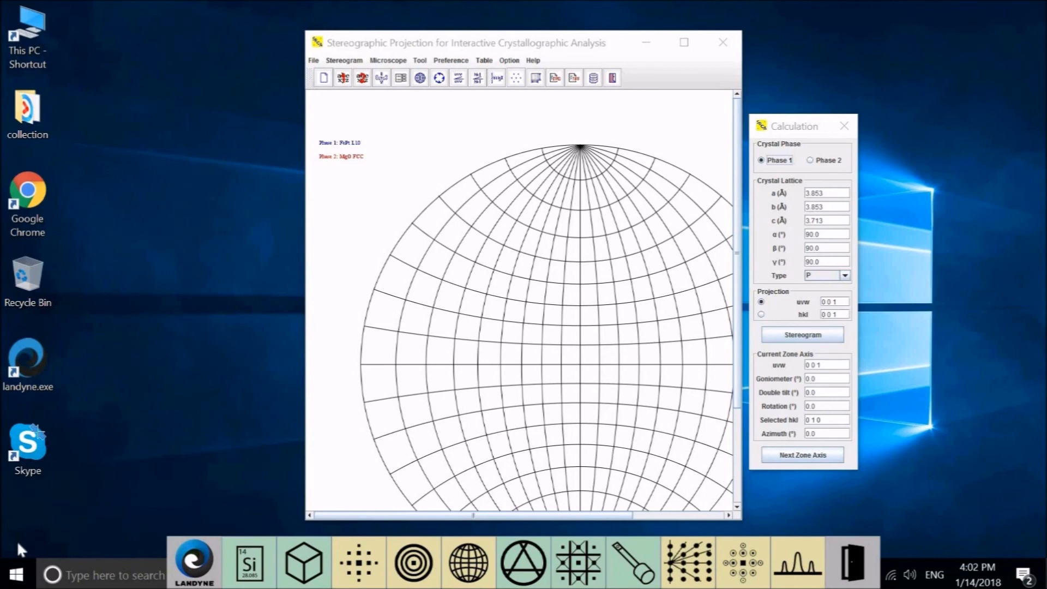
mouse_move(779, 175)
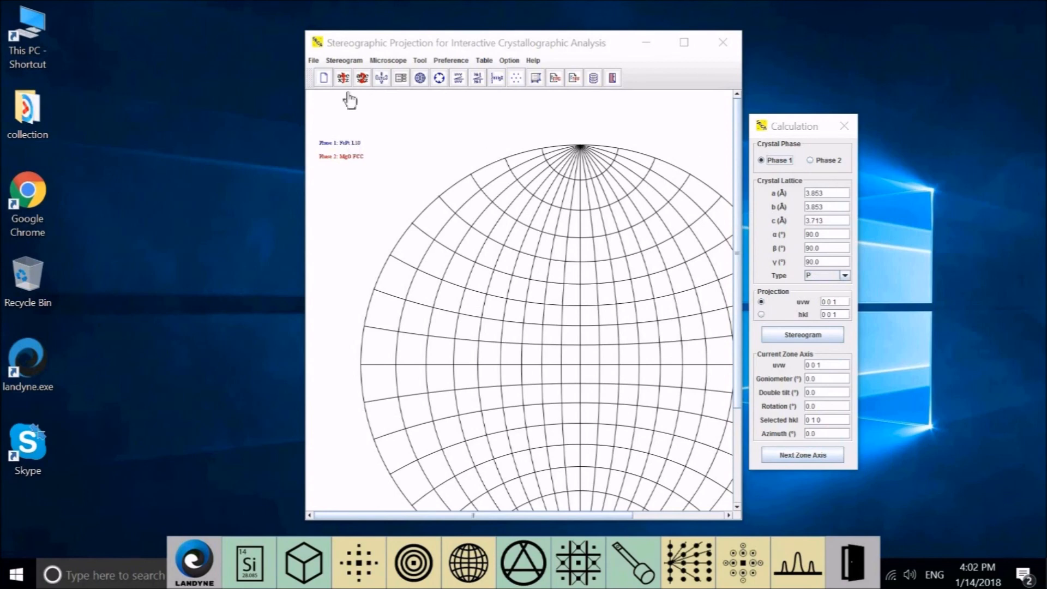
Step: Load Al.str.txt as phase 1 through File > Load > Phase1
click(312, 60)
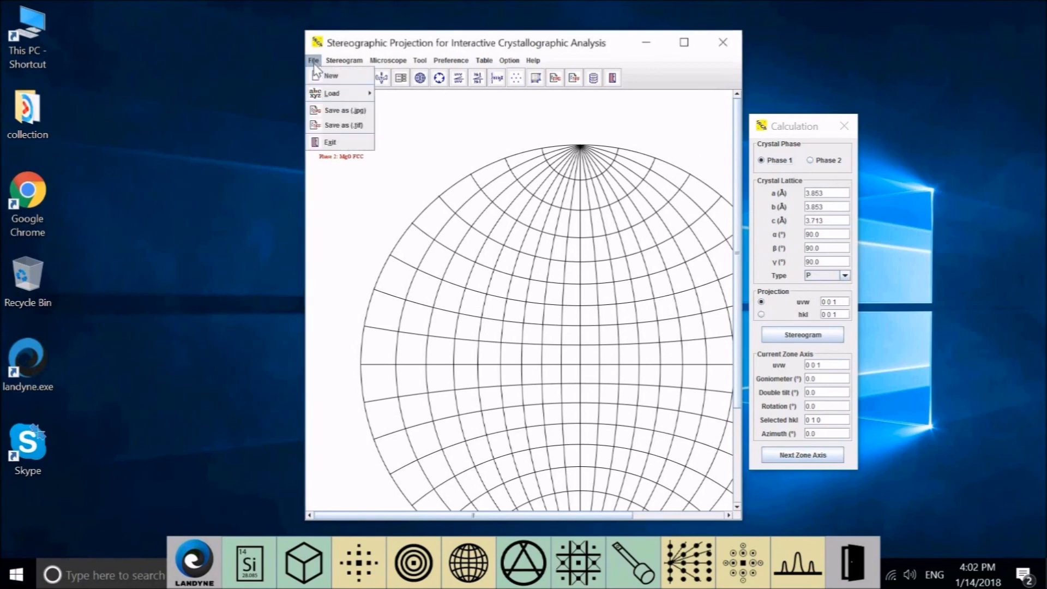
mouse_move(343, 110)
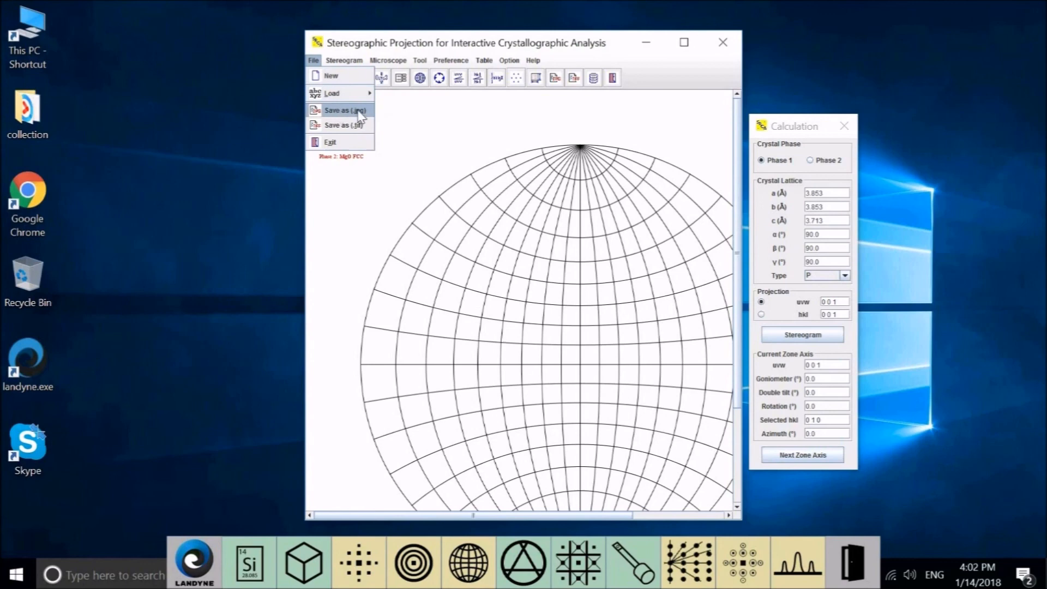
mouse_move(332, 93)
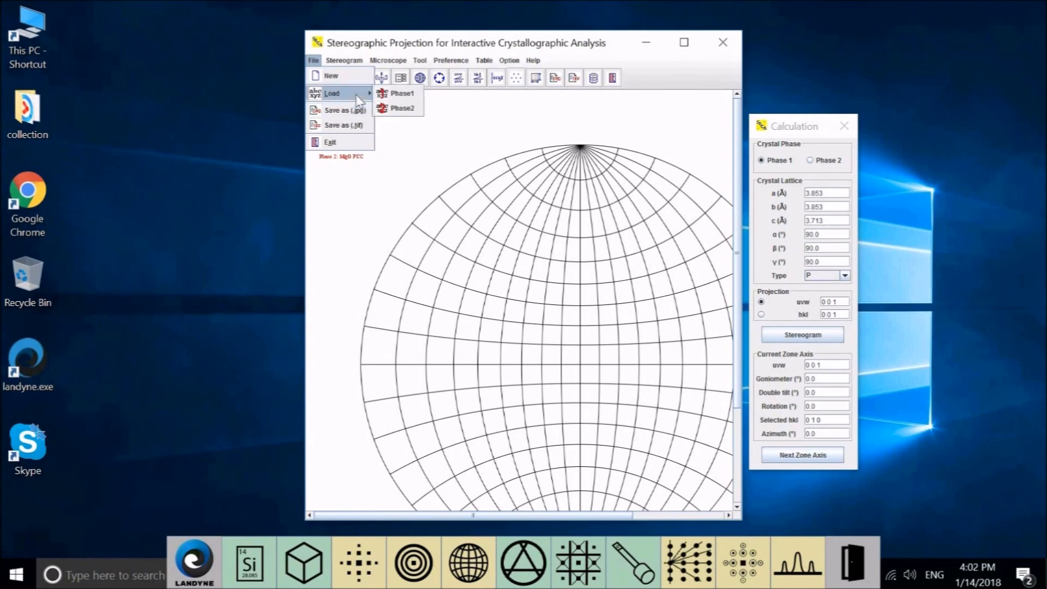
click(402, 93)
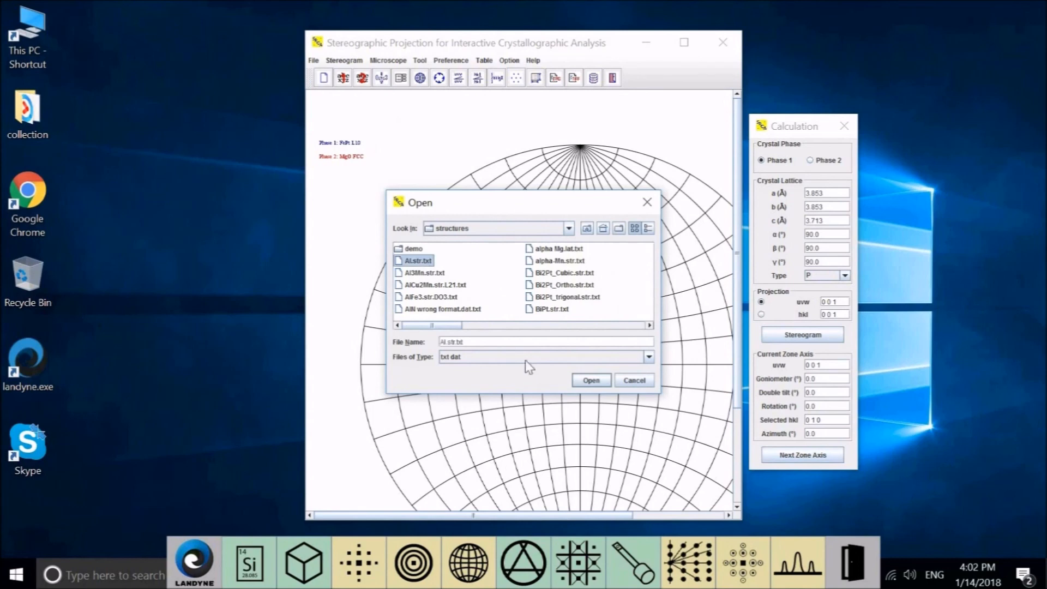
click(589, 380)
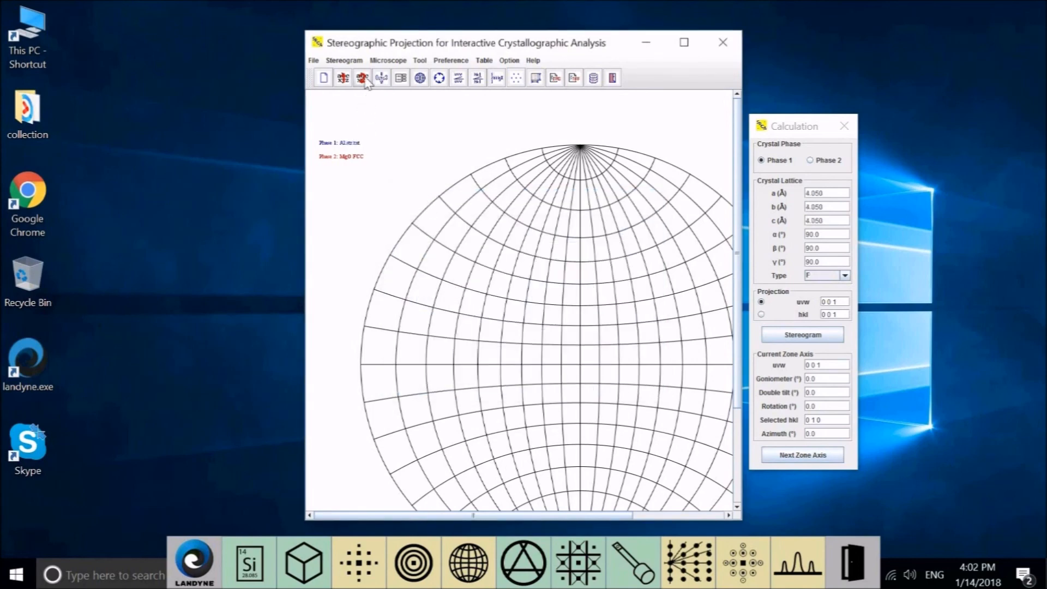
Step: Load Al.str.txt again as phase 2
click(362, 78)
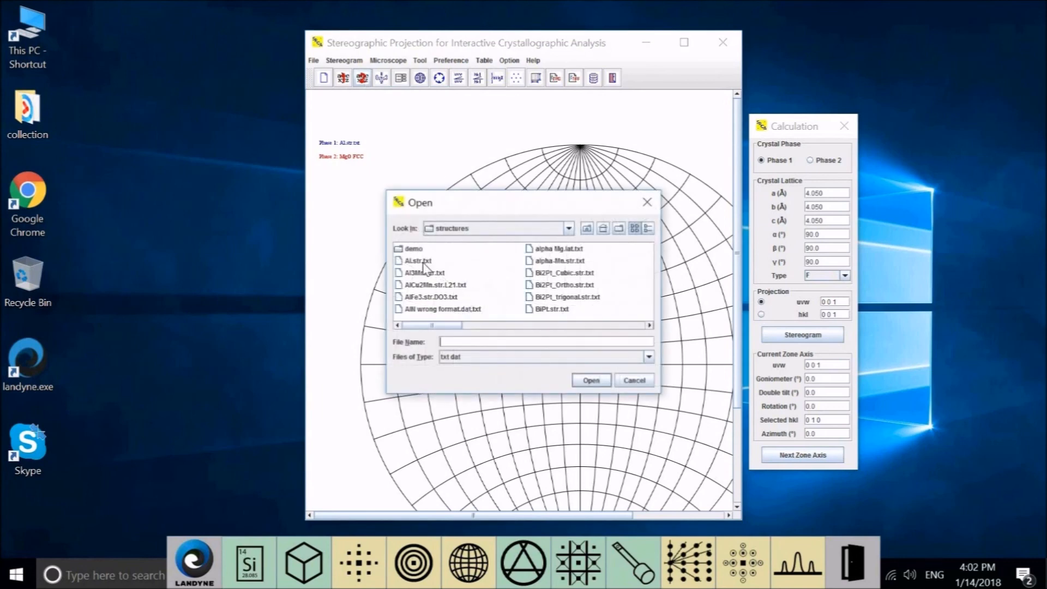
click(417, 261)
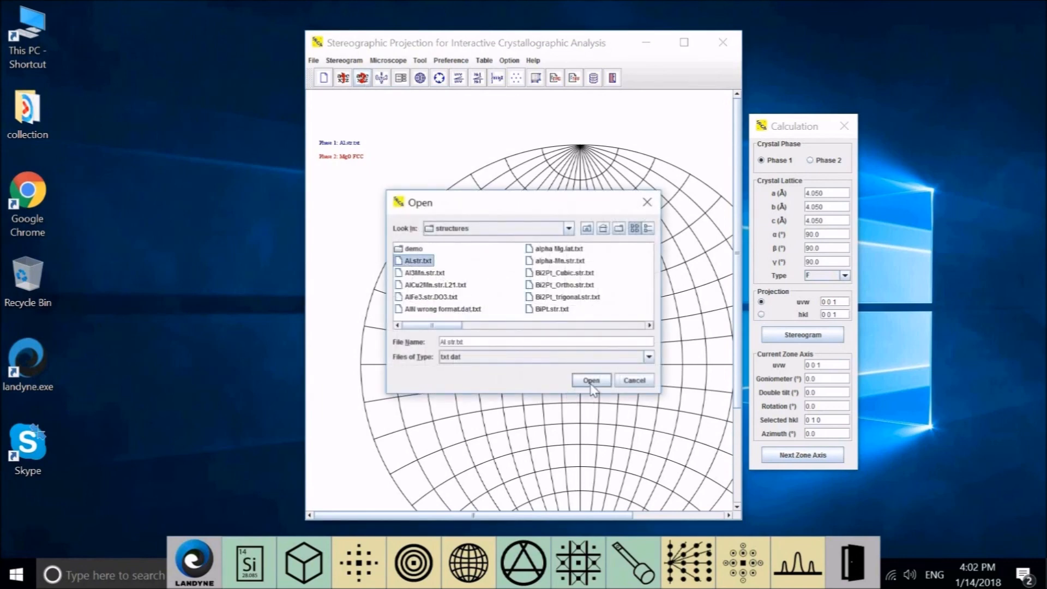
click(590, 380)
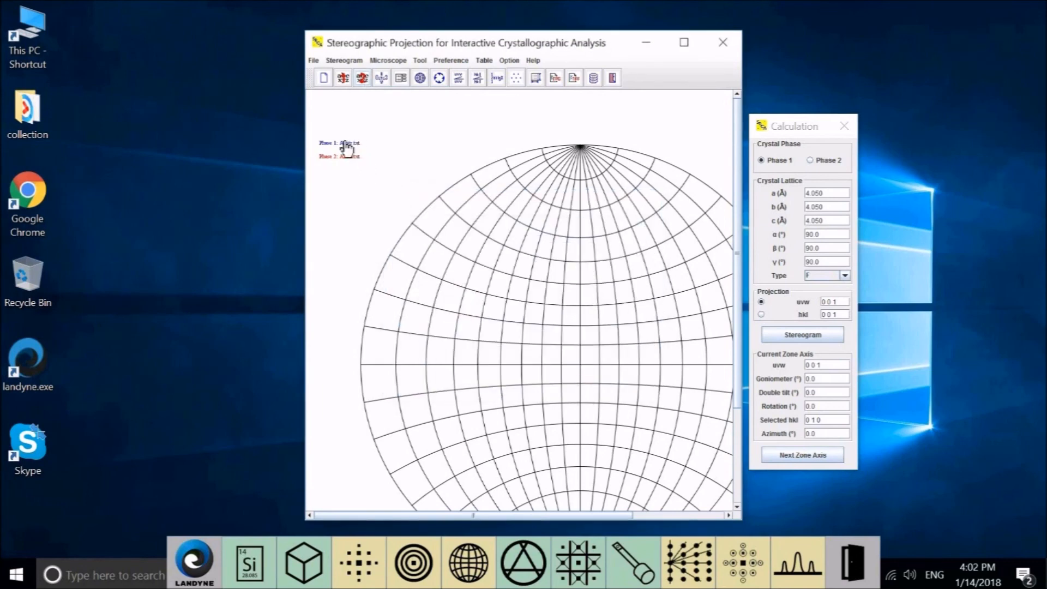
mouse_move(364, 165)
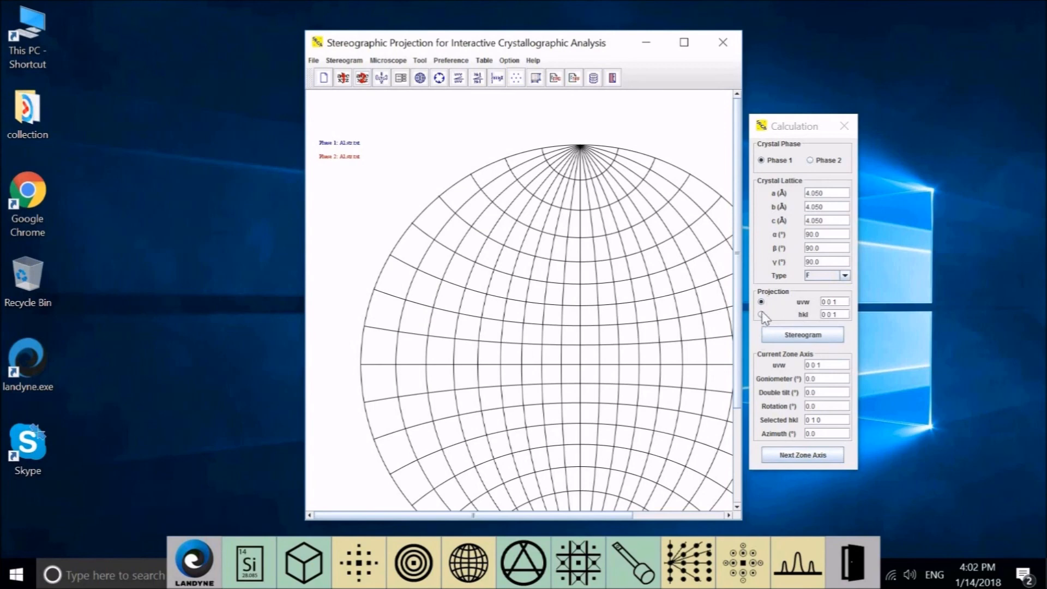
Step: Switch to hkl plane-normal projection, reset pole ranges to default, and show phase 1 traces
click(761, 315)
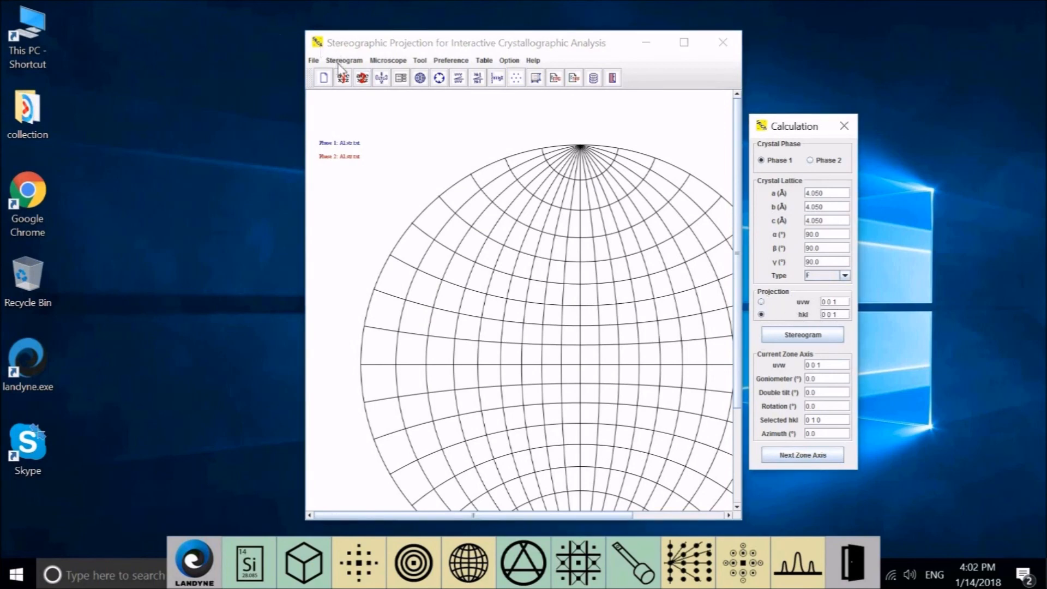
click(344, 60)
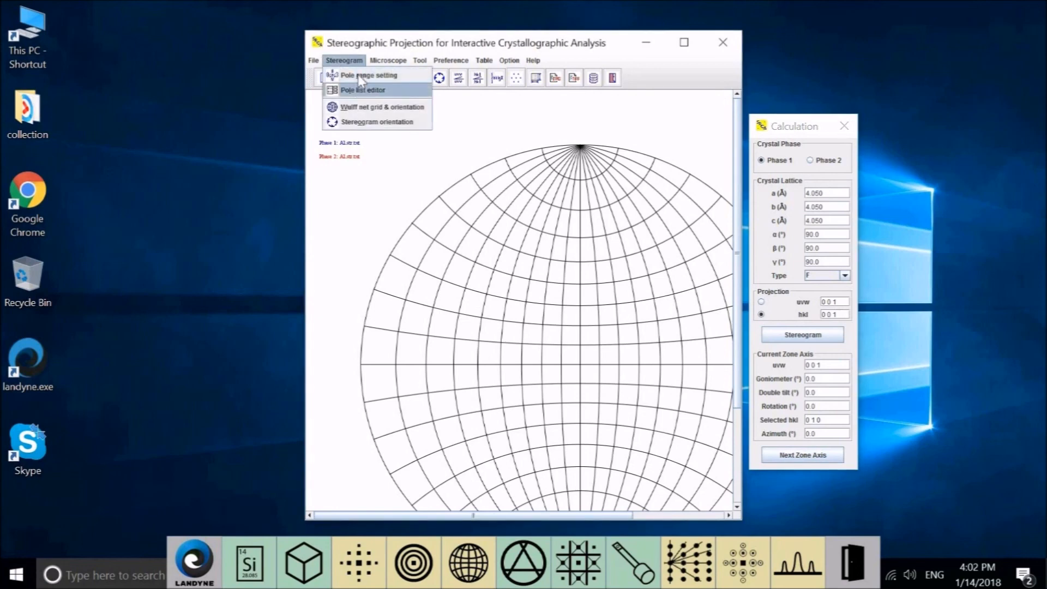
click(368, 75)
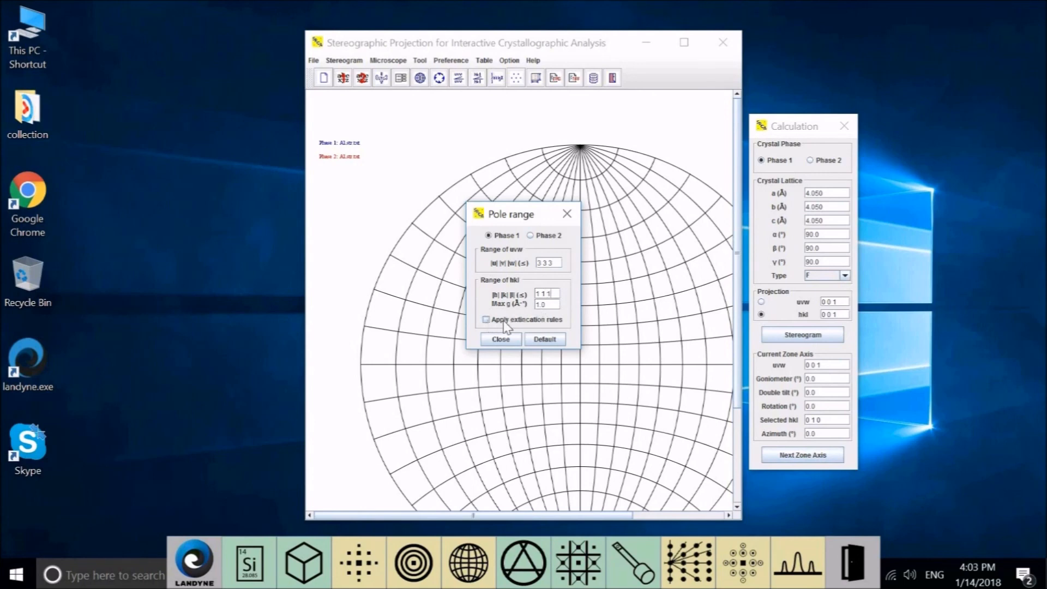
mouse_move(509, 327)
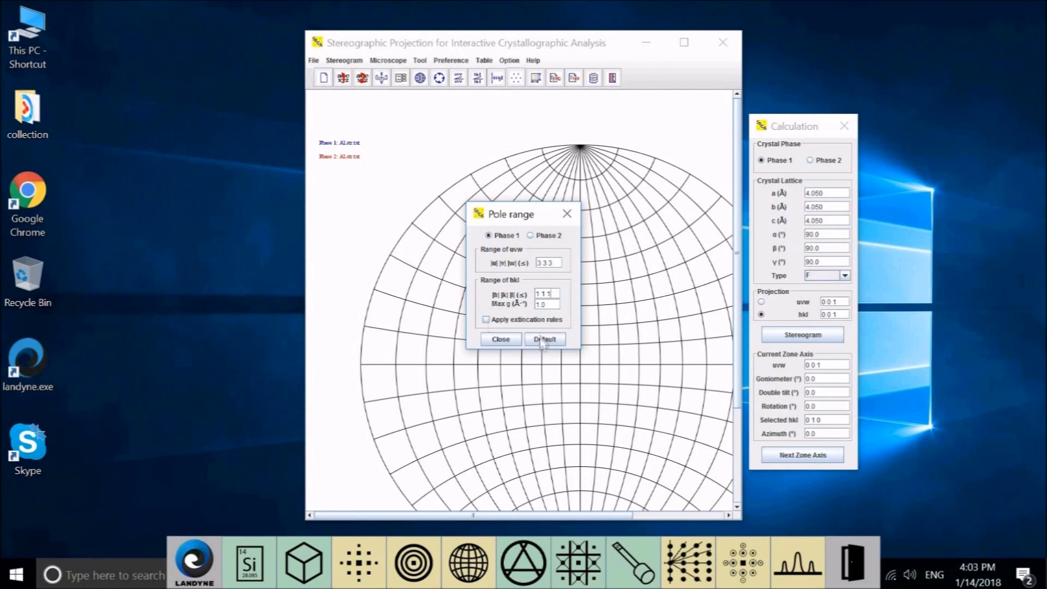
click(500, 338)
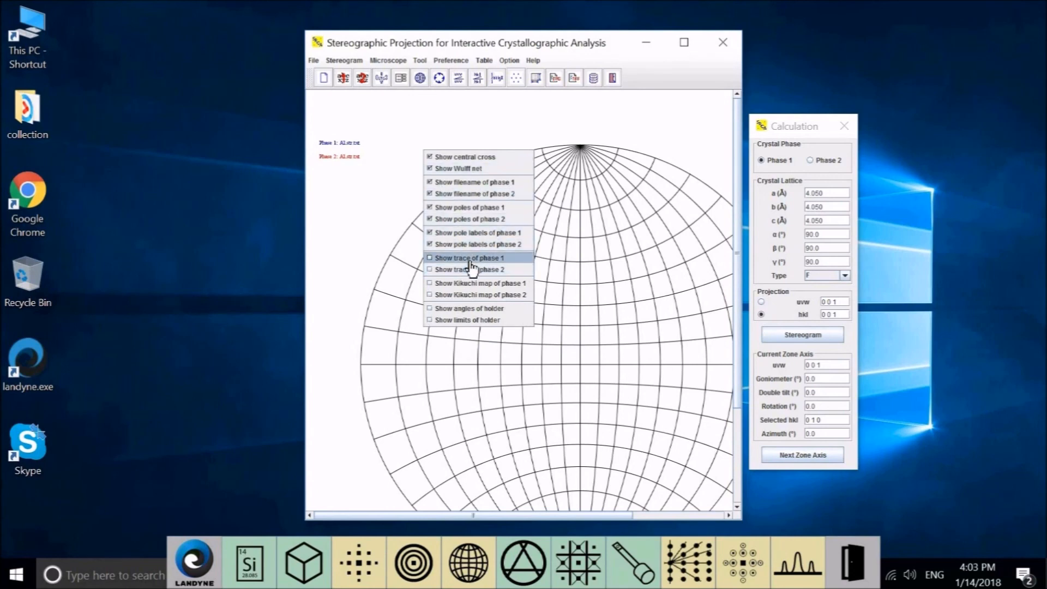
click(469, 257)
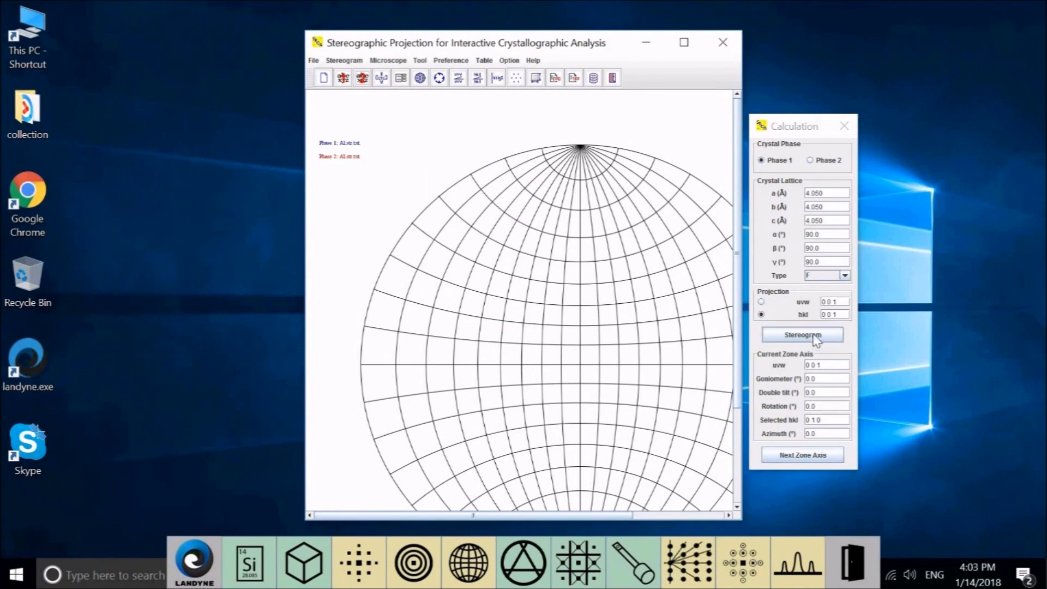
Step: Plot the Al phase 1 stereogram along (0 0 1) with labelled poles and green traces
click(801, 334)
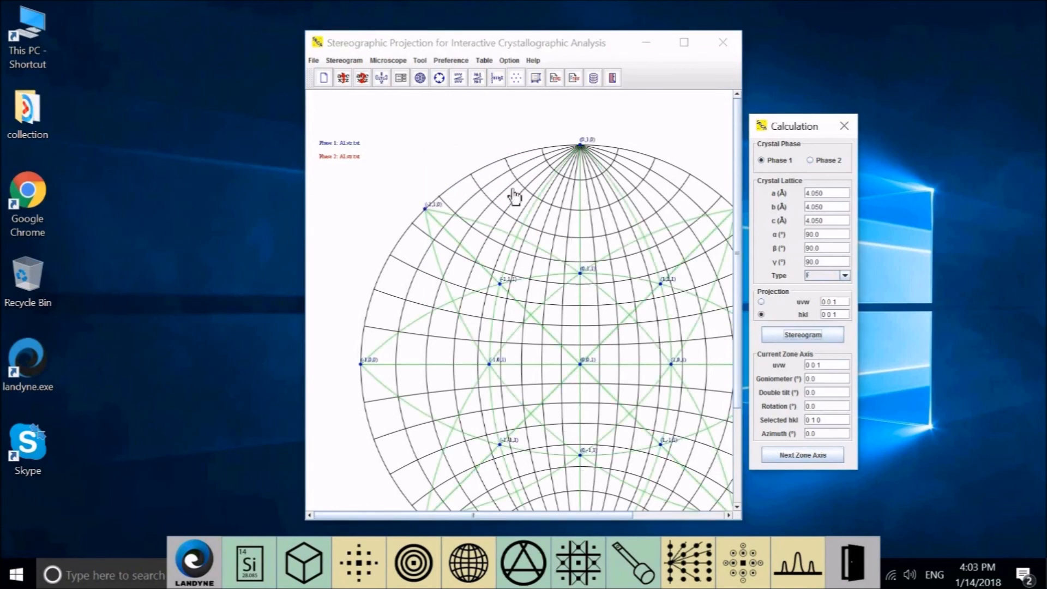
mouse_move(426, 127)
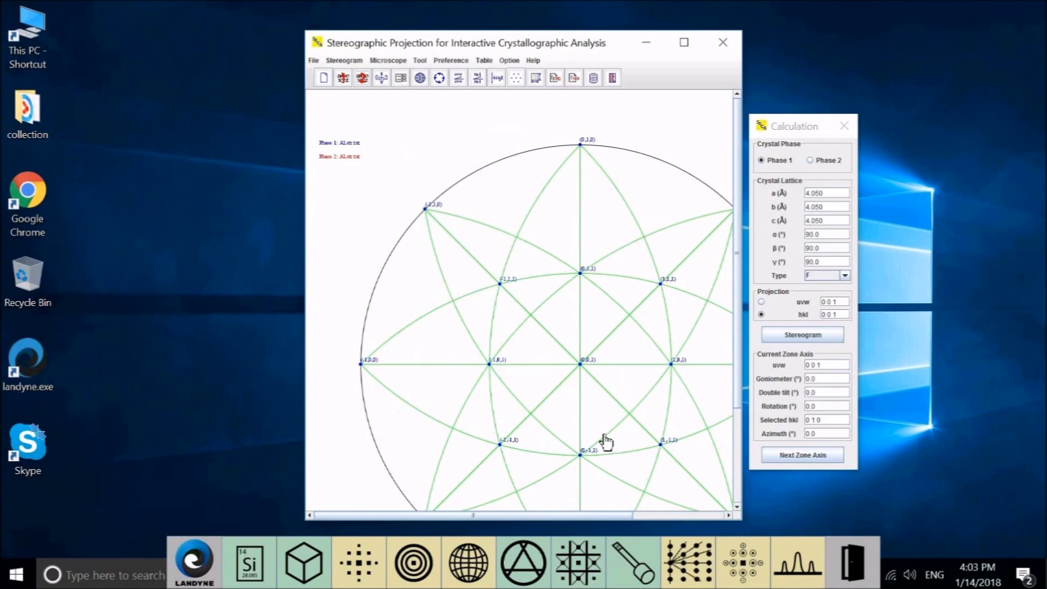
mouse_move(824, 329)
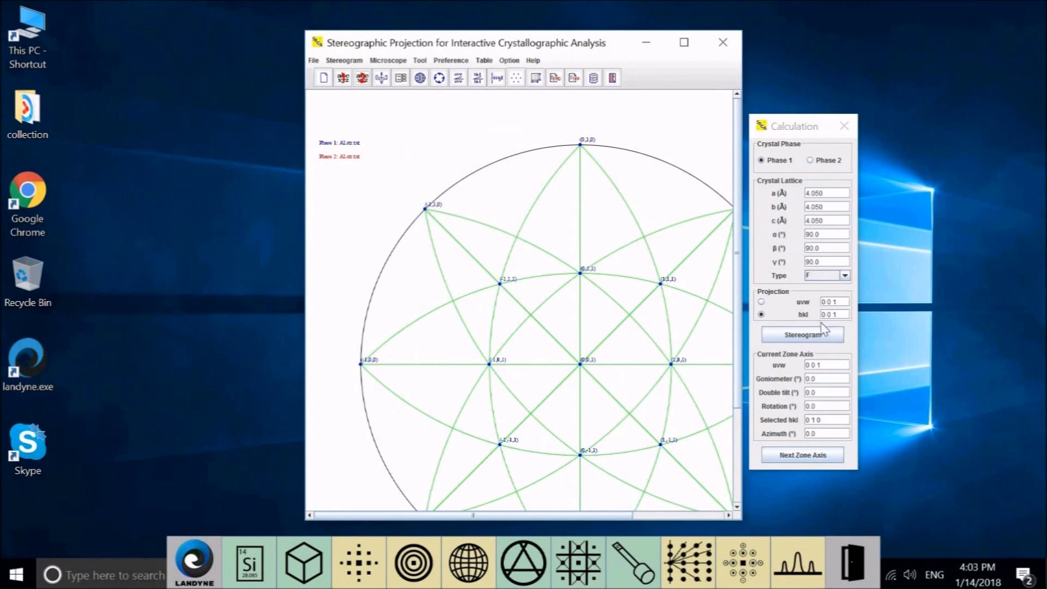
mouse_move(620, 456)
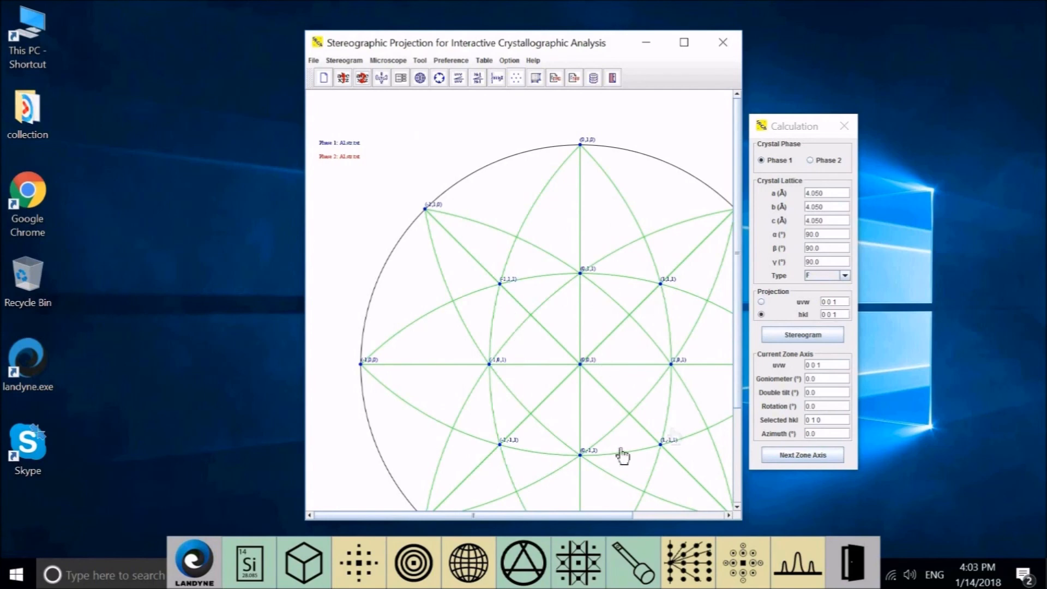
mouse_move(499, 203)
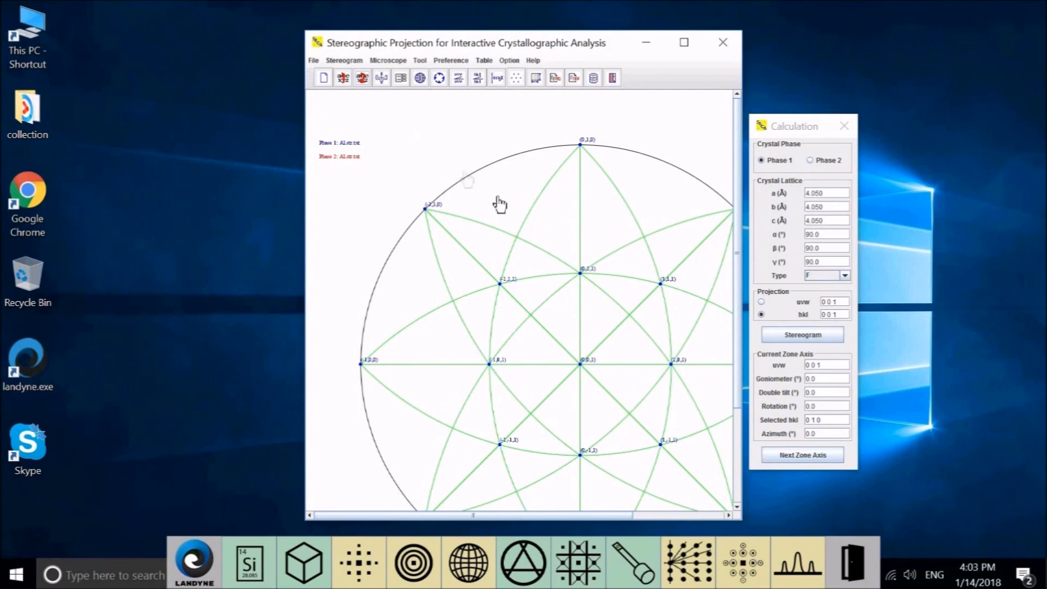
mouse_move(438, 393)
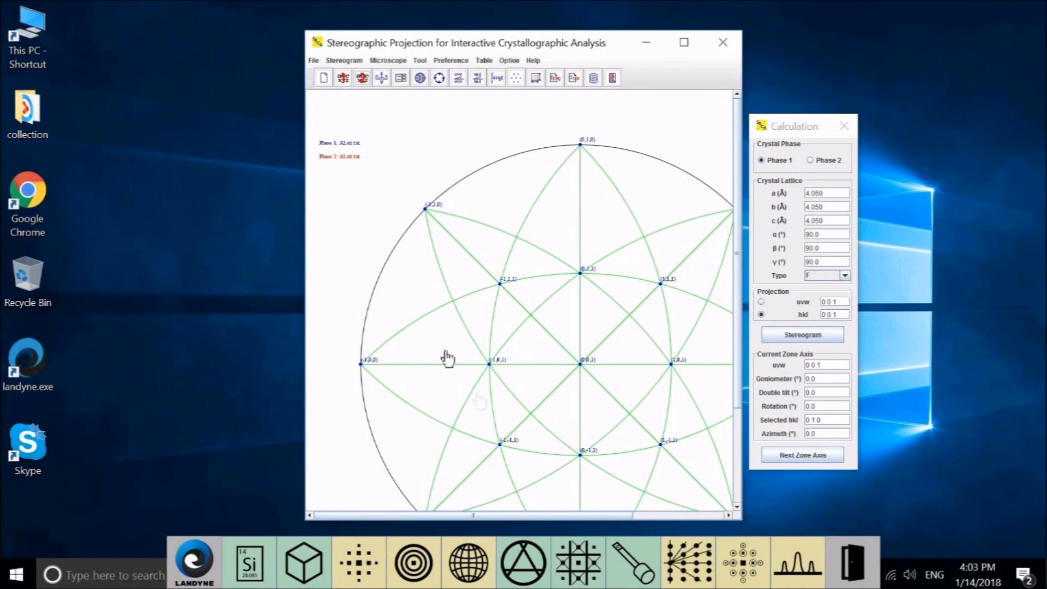
mouse_move(830, 172)
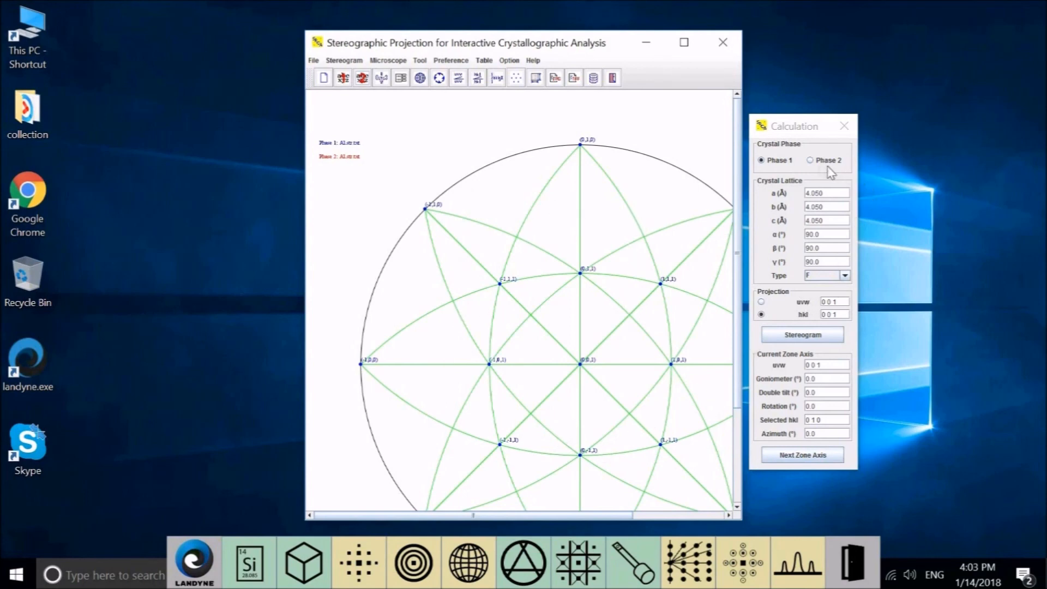
mouse_move(823, 169)
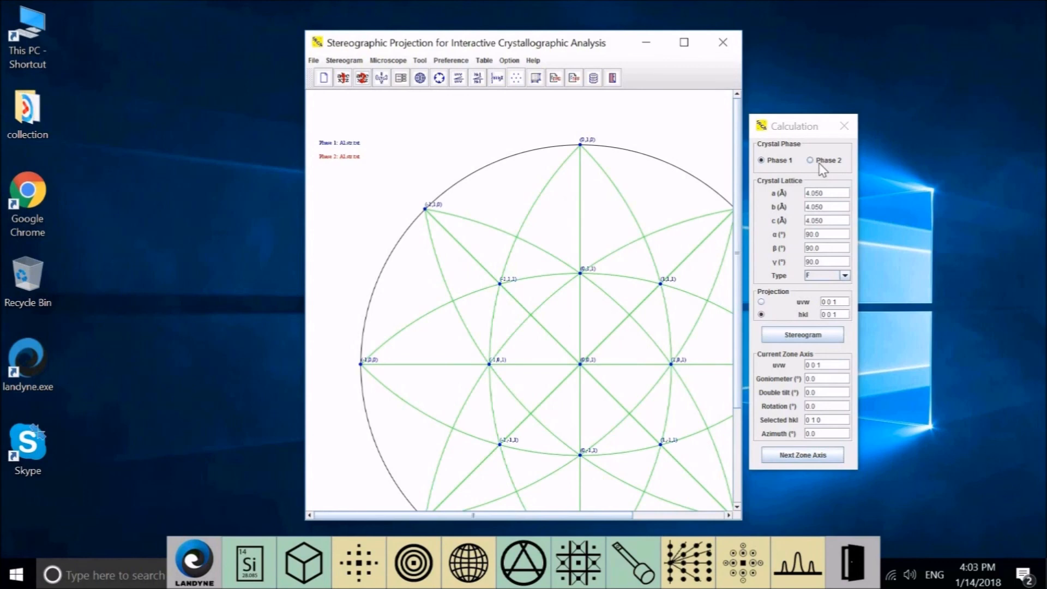
Step: Cap phase 2's hkl pole range at 2 2 2 with extinction rules applied
click(810, 159)
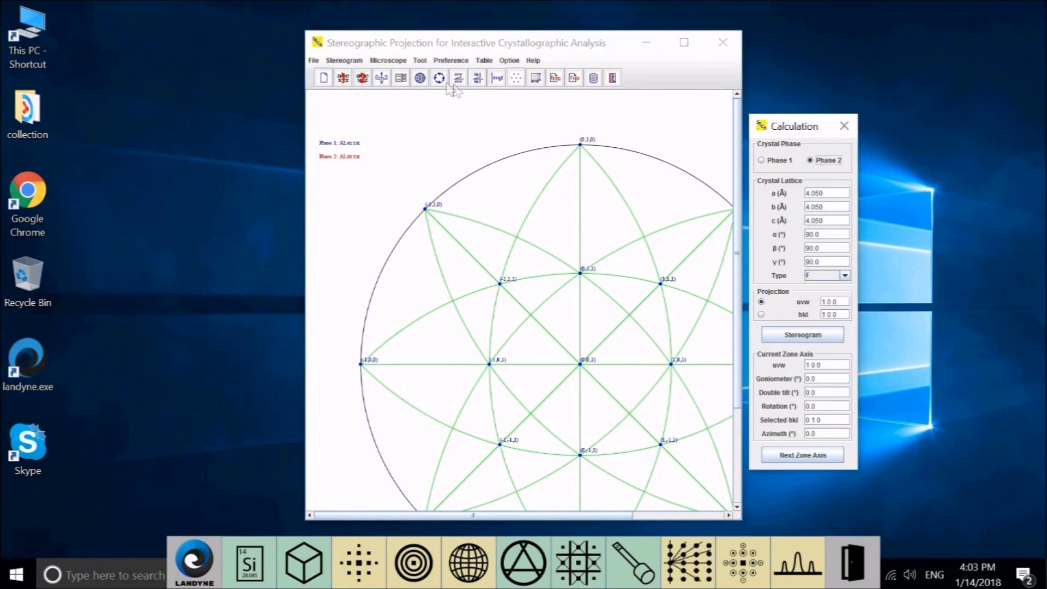
click(344, 60)
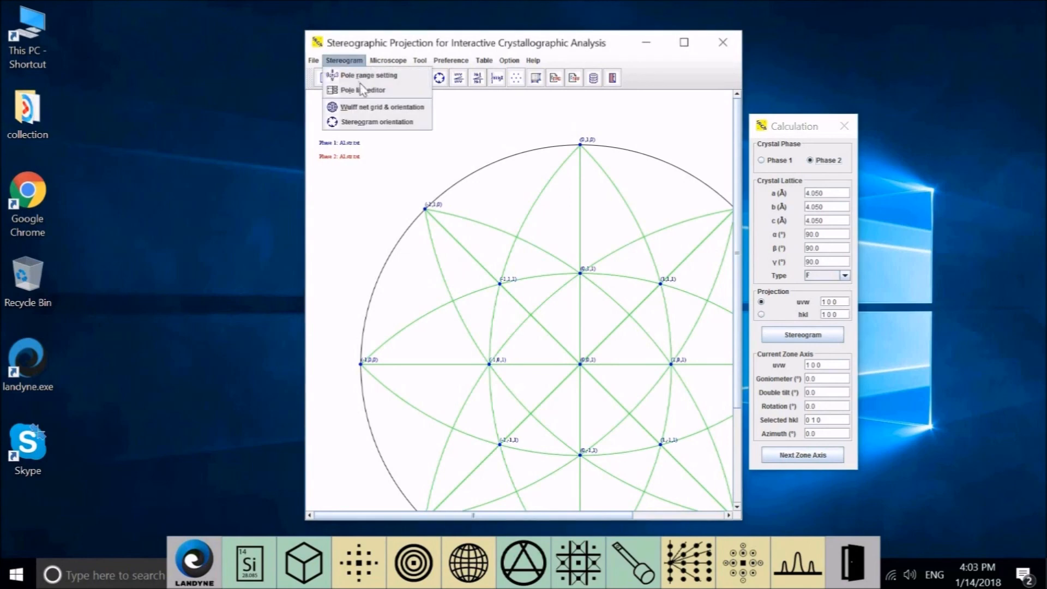
mouse_move(367, 75)
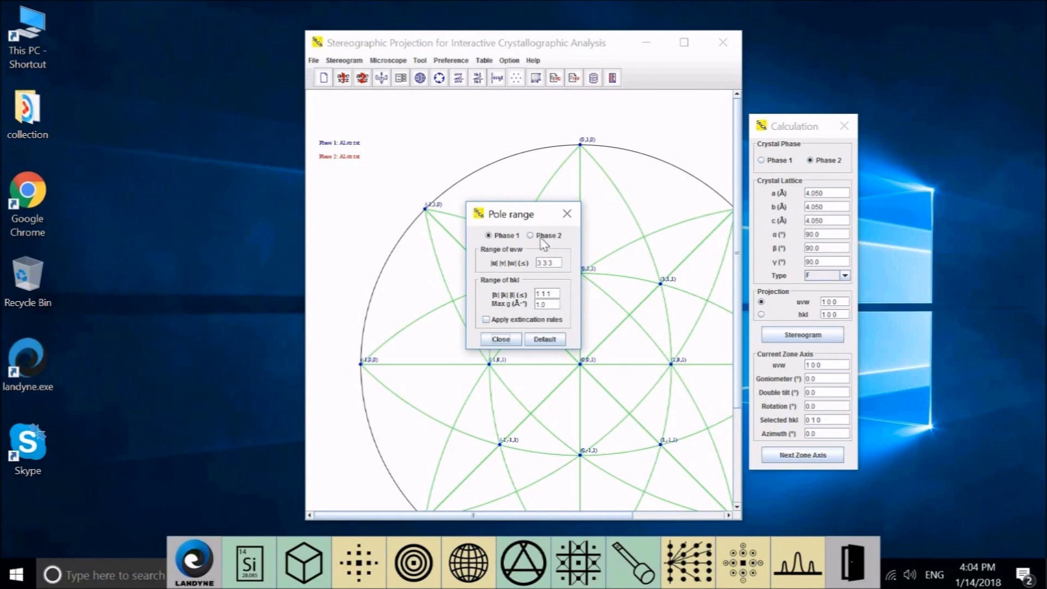
click(530, 235)
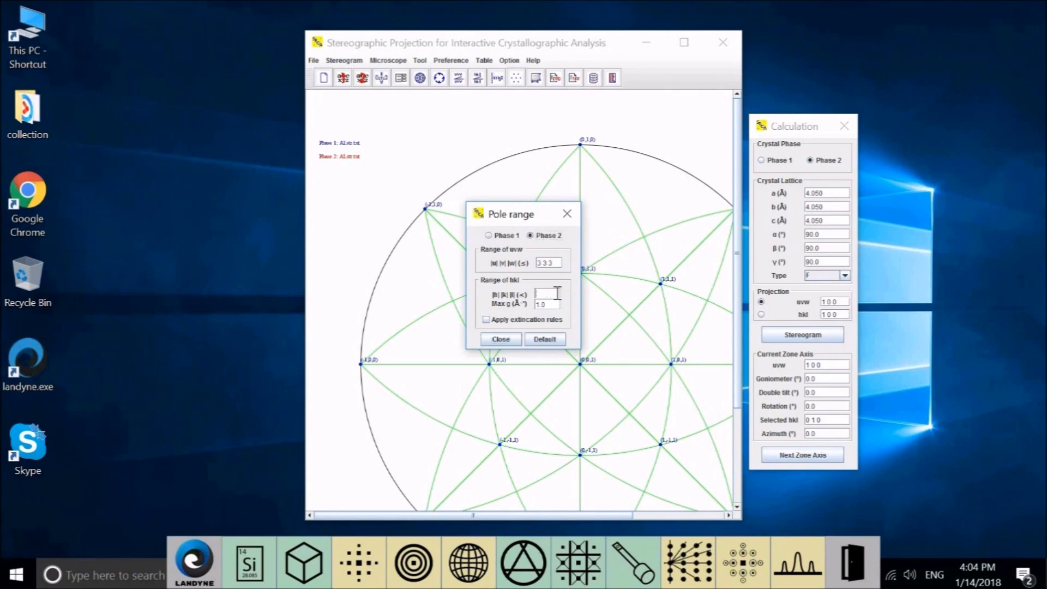
text(2 2 2)
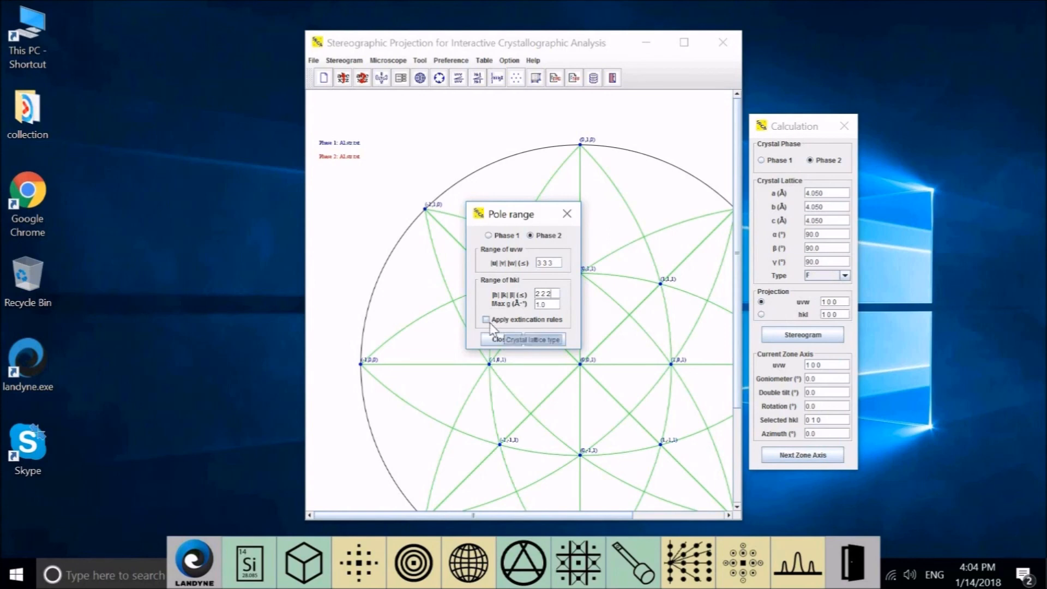
click(486, 319)
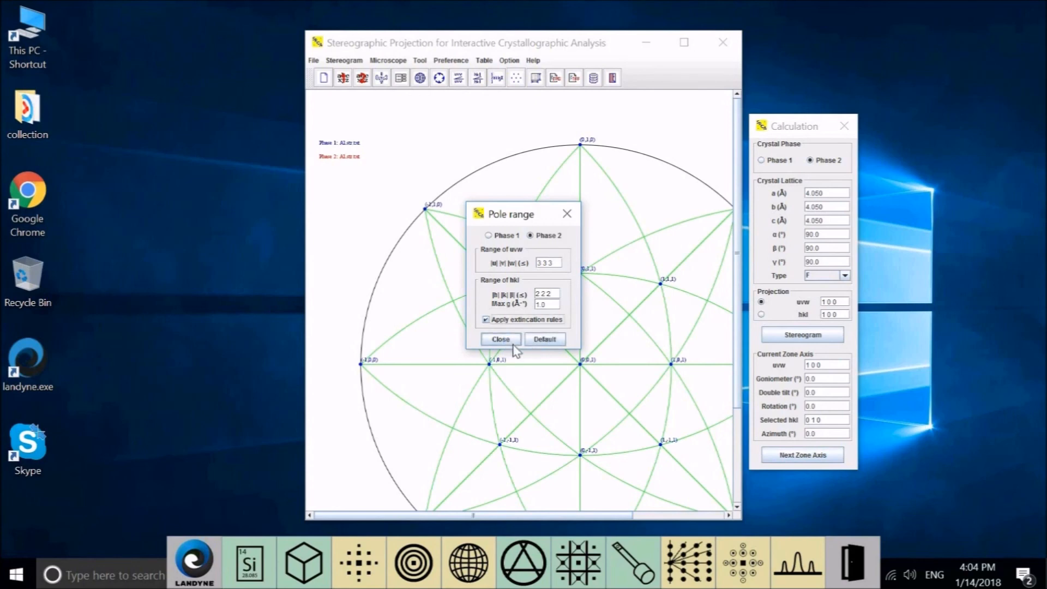
click(500, 338)
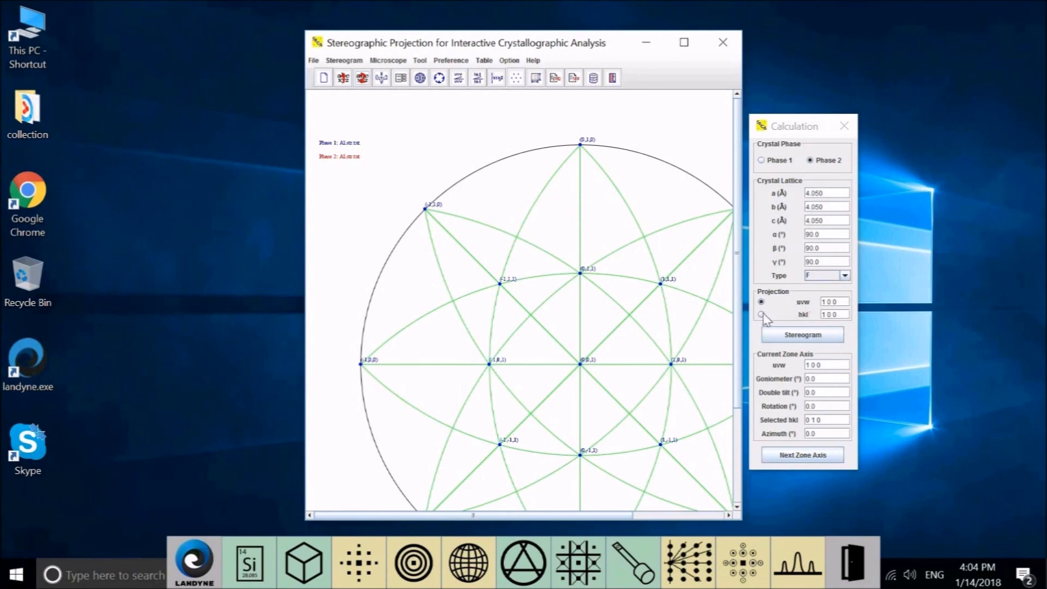
Step: Define the projection by plane normal (hkl), checking phase 1 then returning to phase 2
click(761, 314)
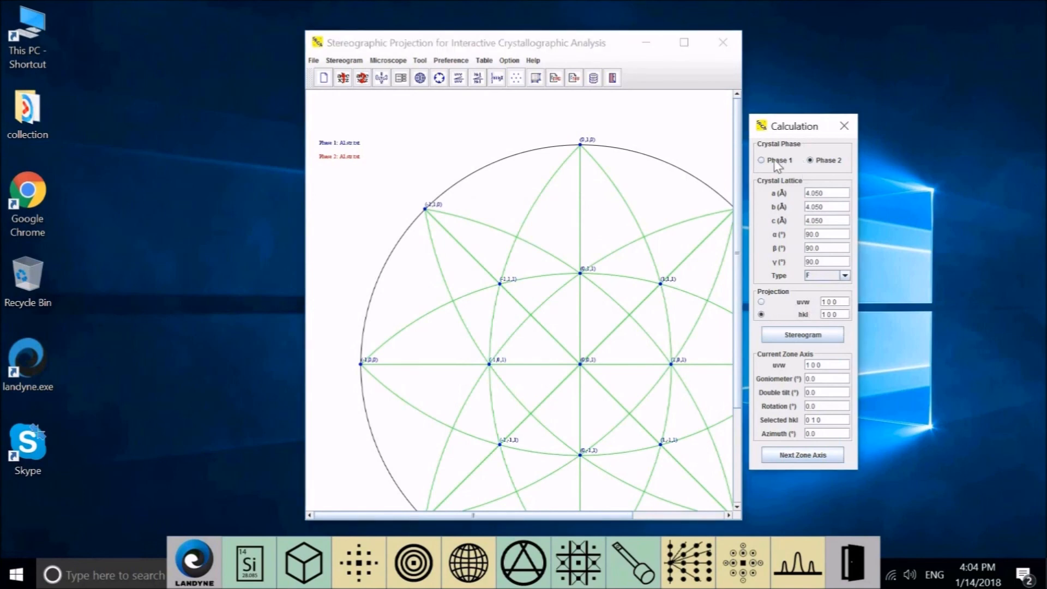
click(761, 160)
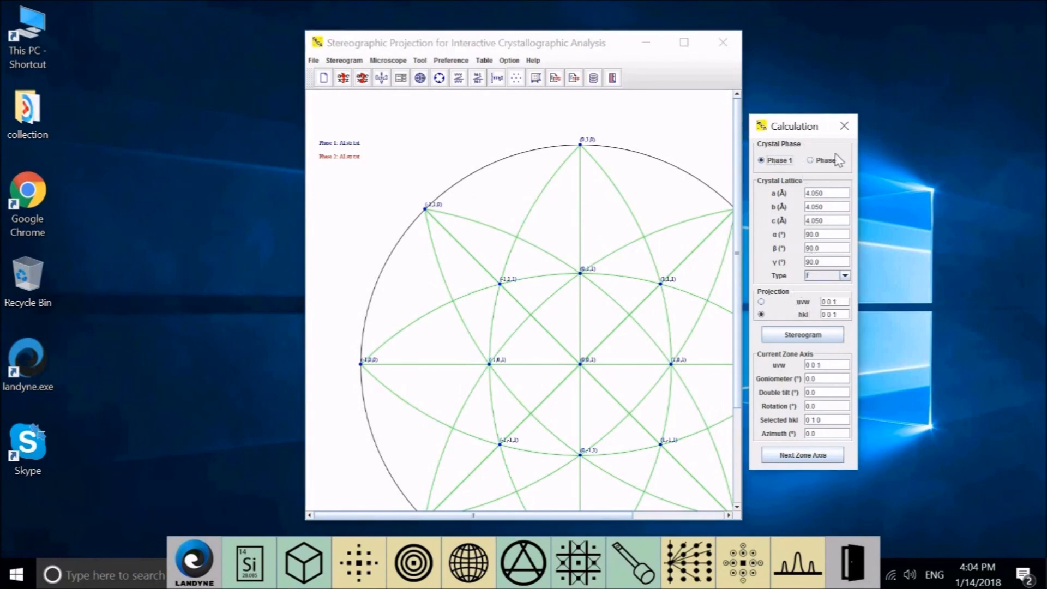
click(809, 160)
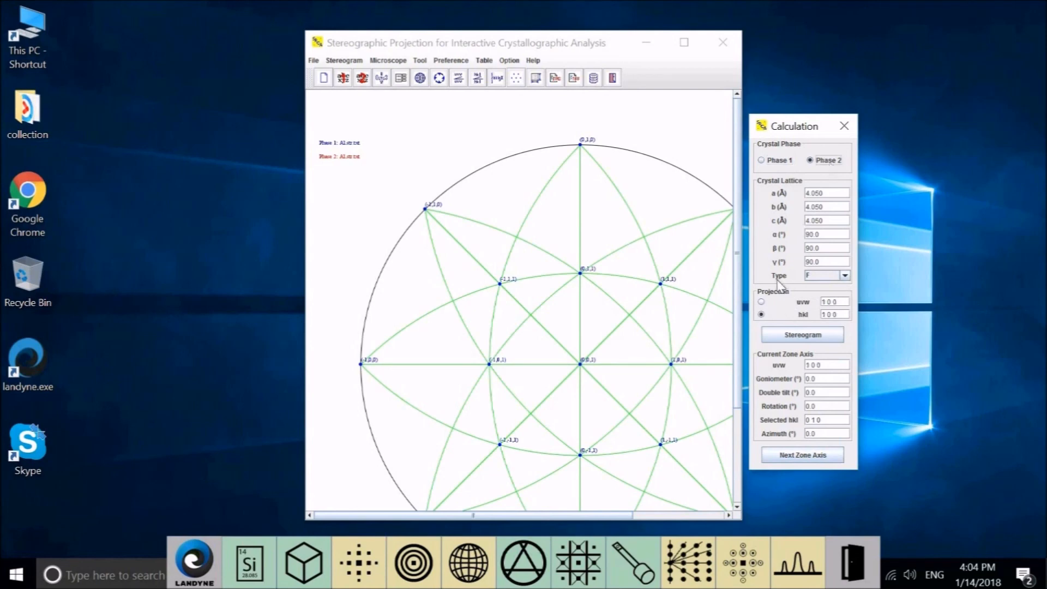
Step: Set phase 2's plane normal to 0 0 1, widen hkl range to 3 3 3, and redraw
click(833, 314)
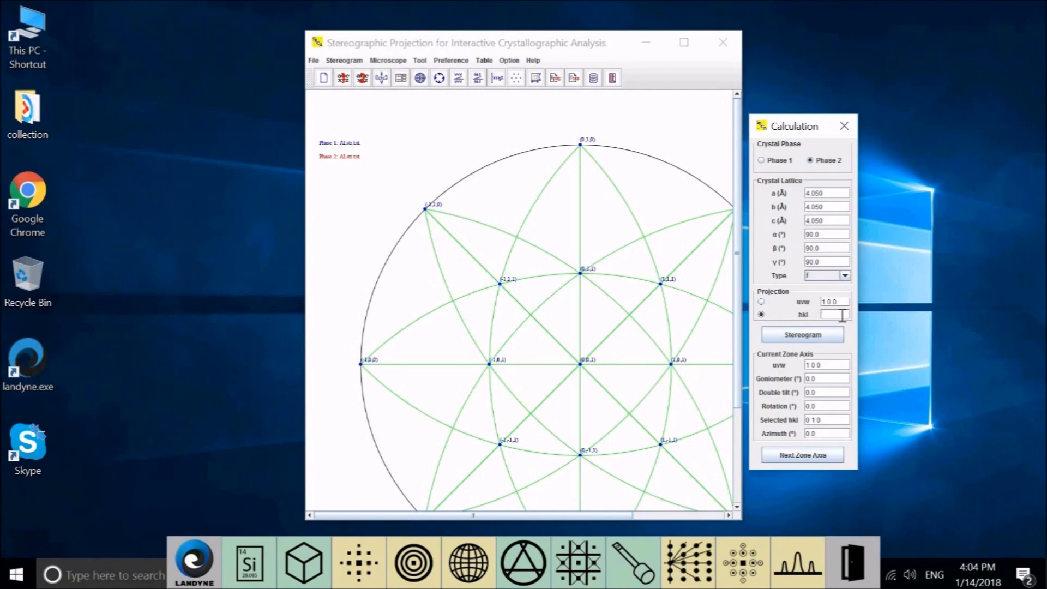
text(0 0 1)
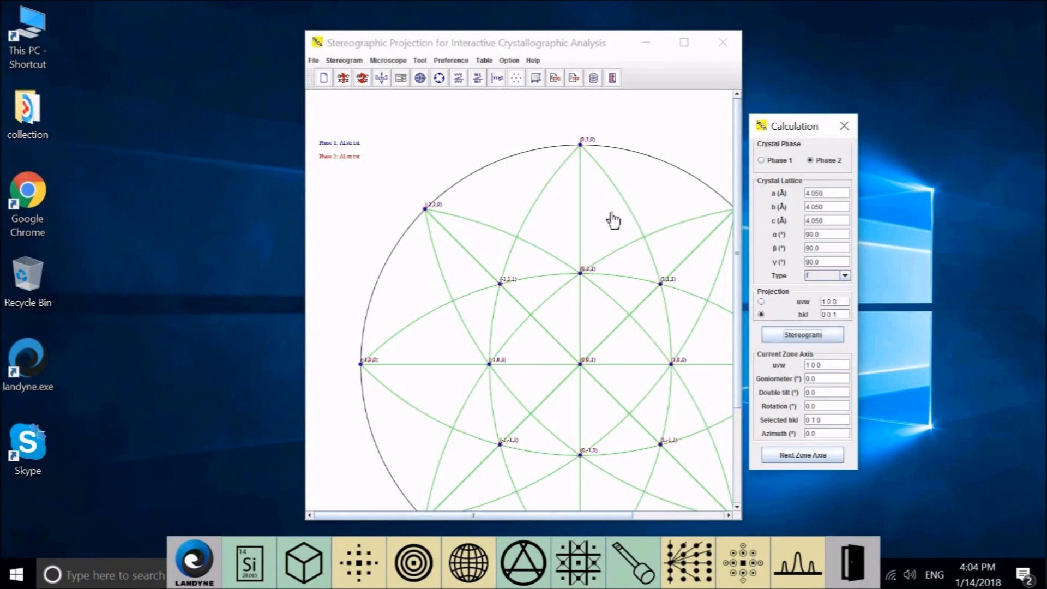
mouse_move(475, 92)
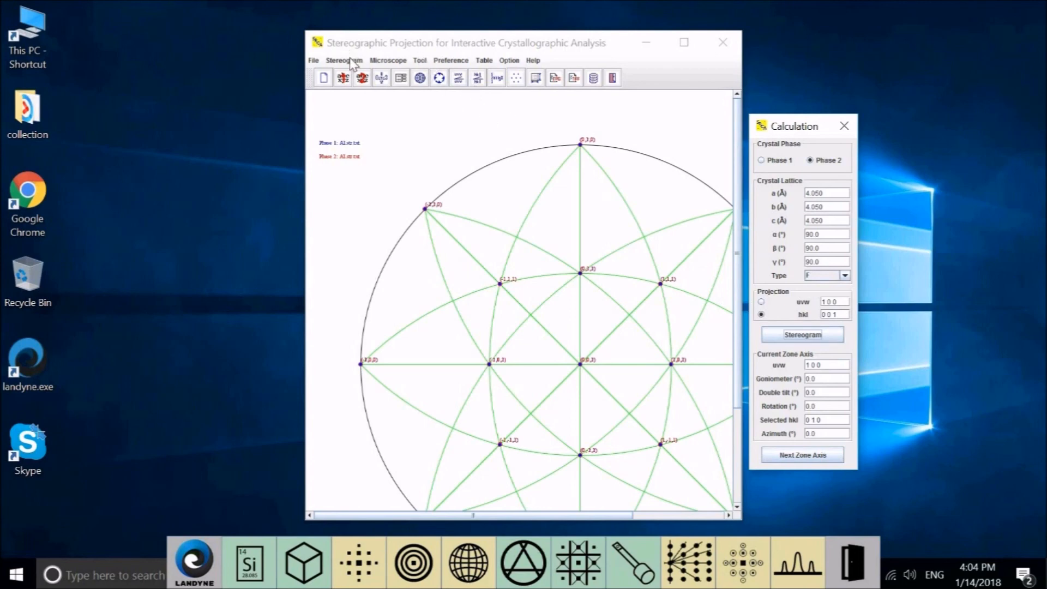
click(344, 60)
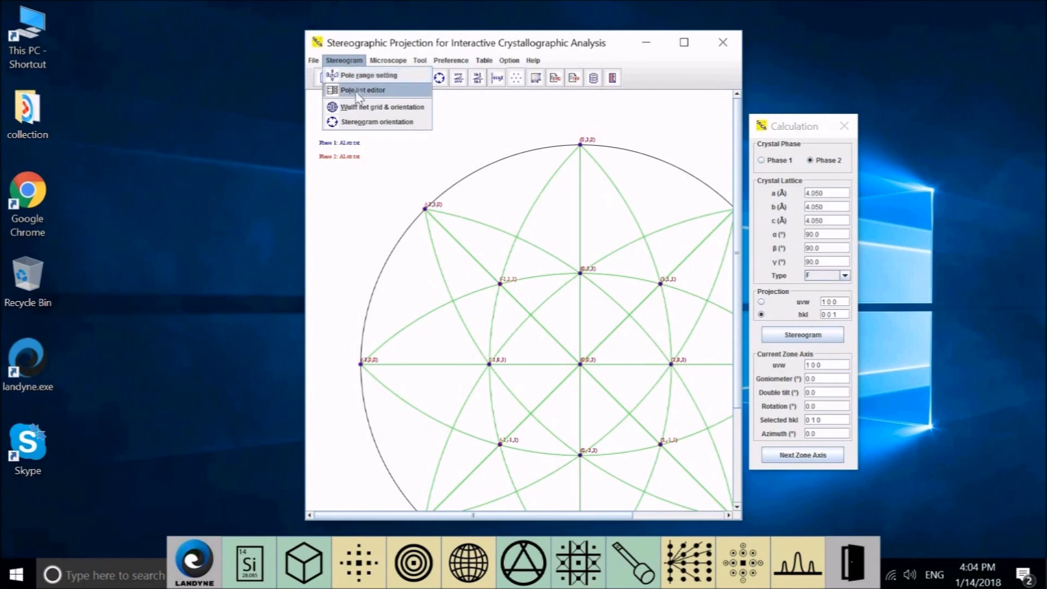
click(367, 75)
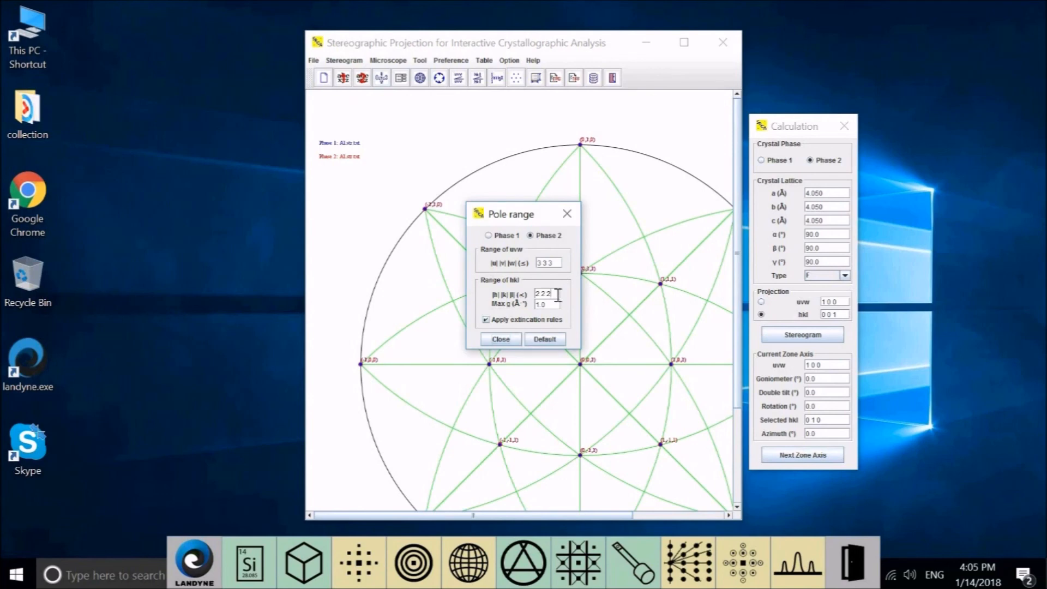
key(Backspace)
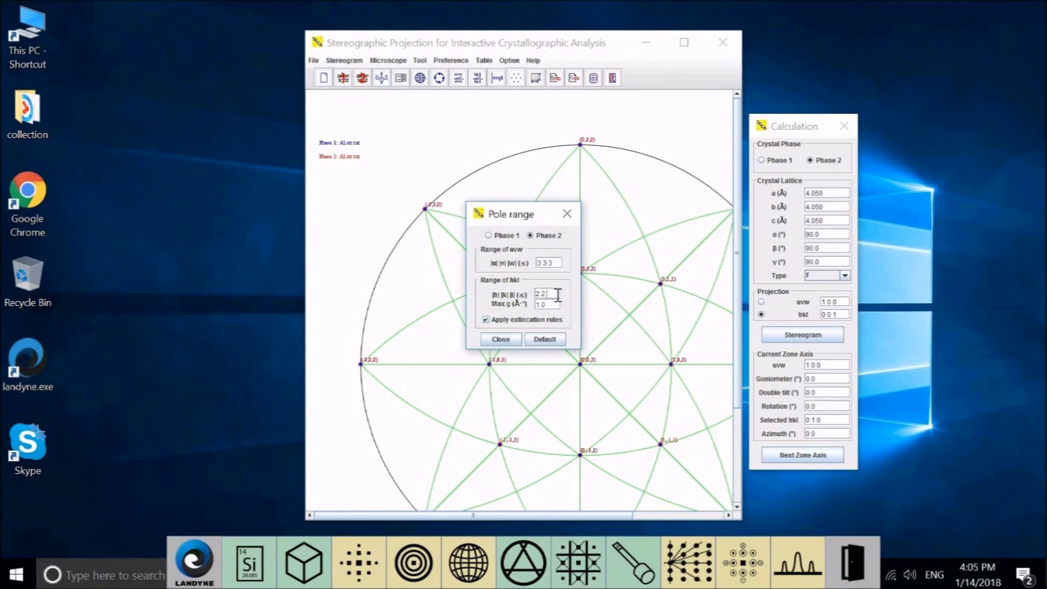
text(3 3 3)
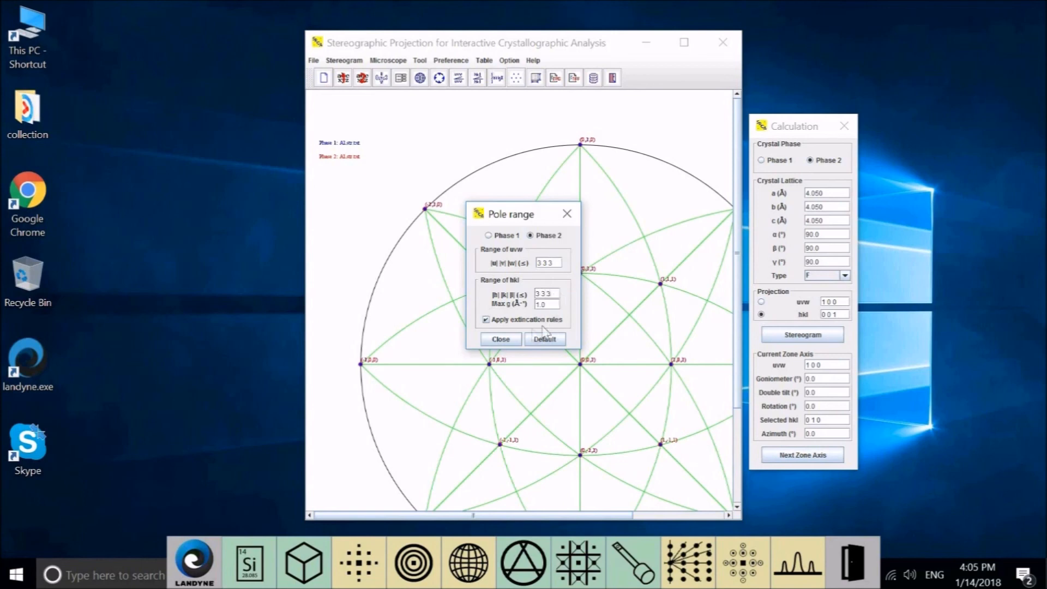
click(500, 339)
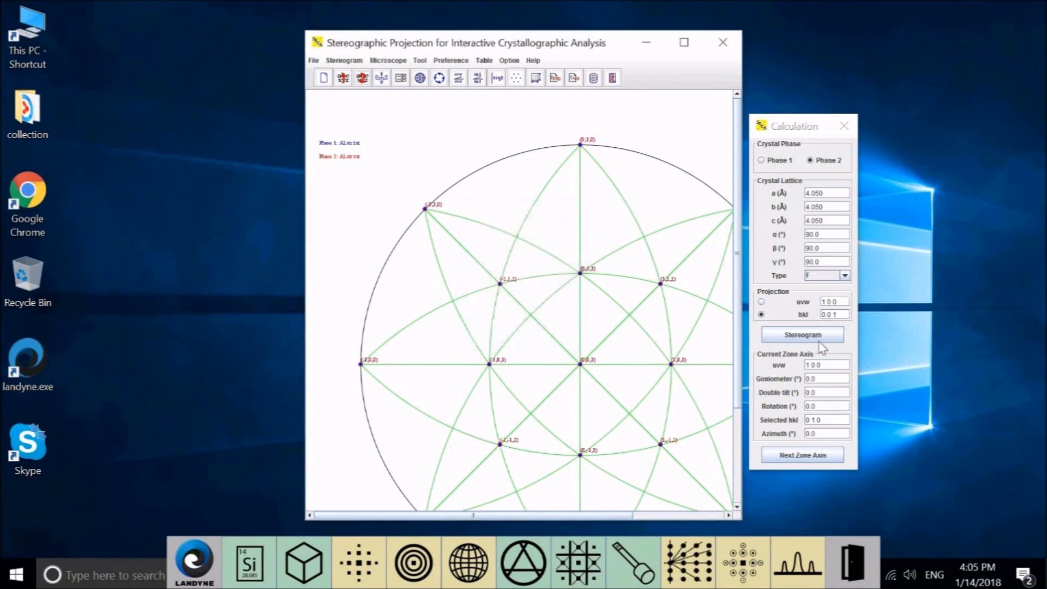
click(802, 335)
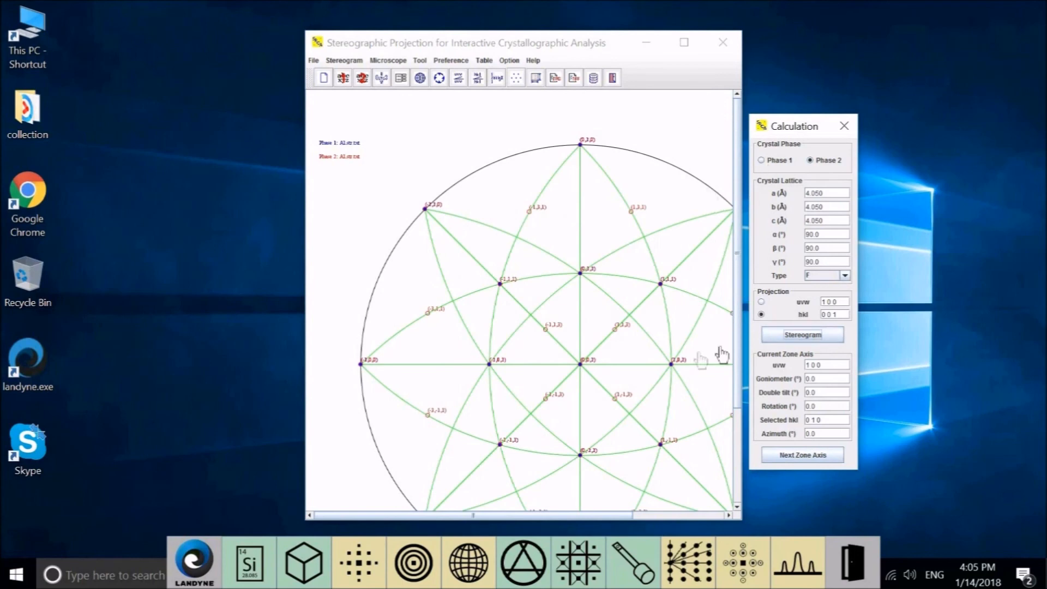
mouse_move(360, 169)
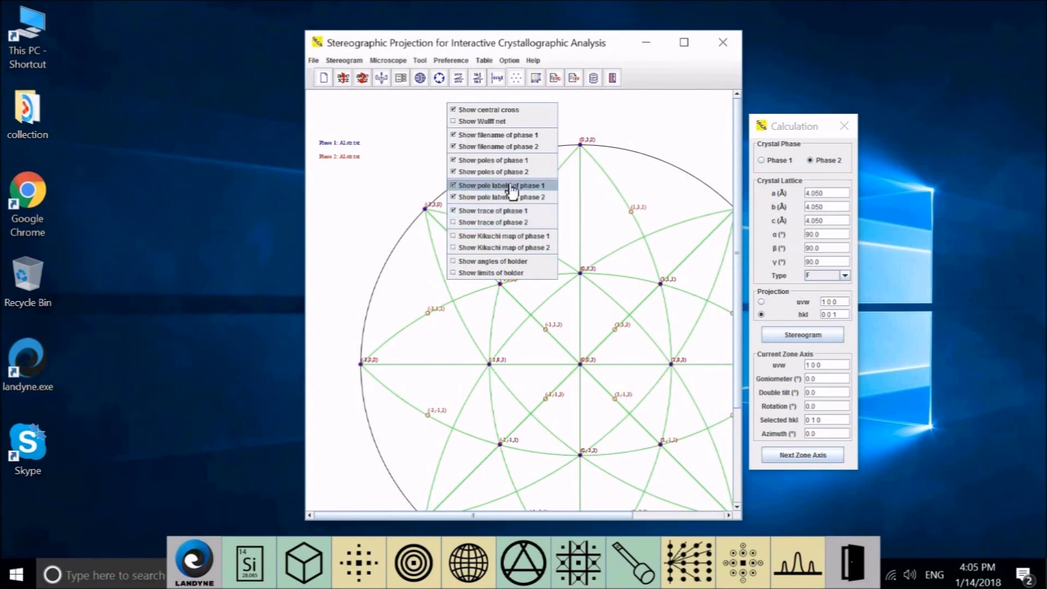
Step: Toggle phase 1 pole labels and maximize the stereogram window
click(501, 185)
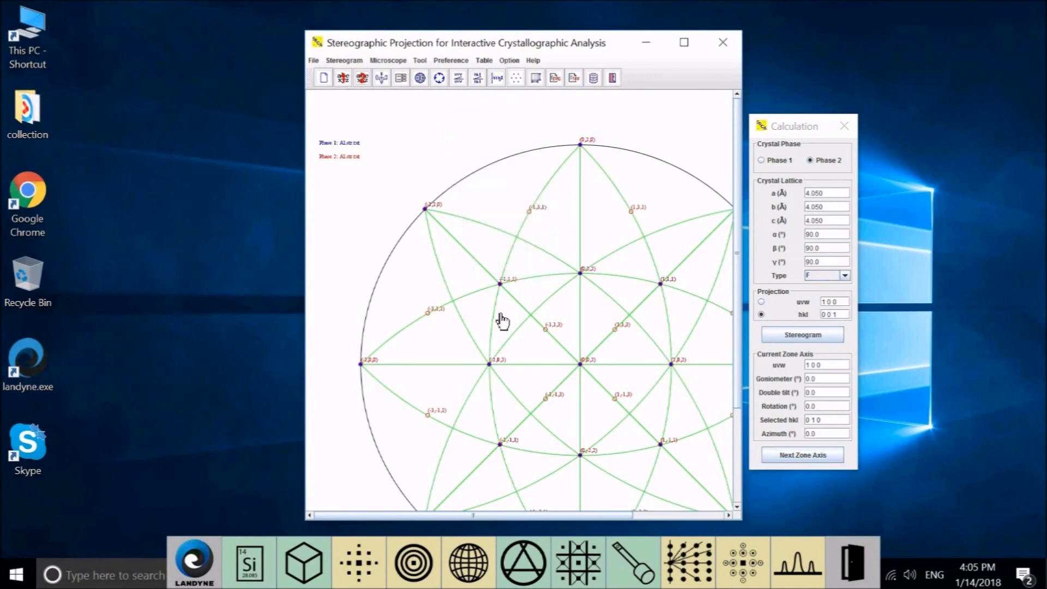
mouse_move(681, 42)
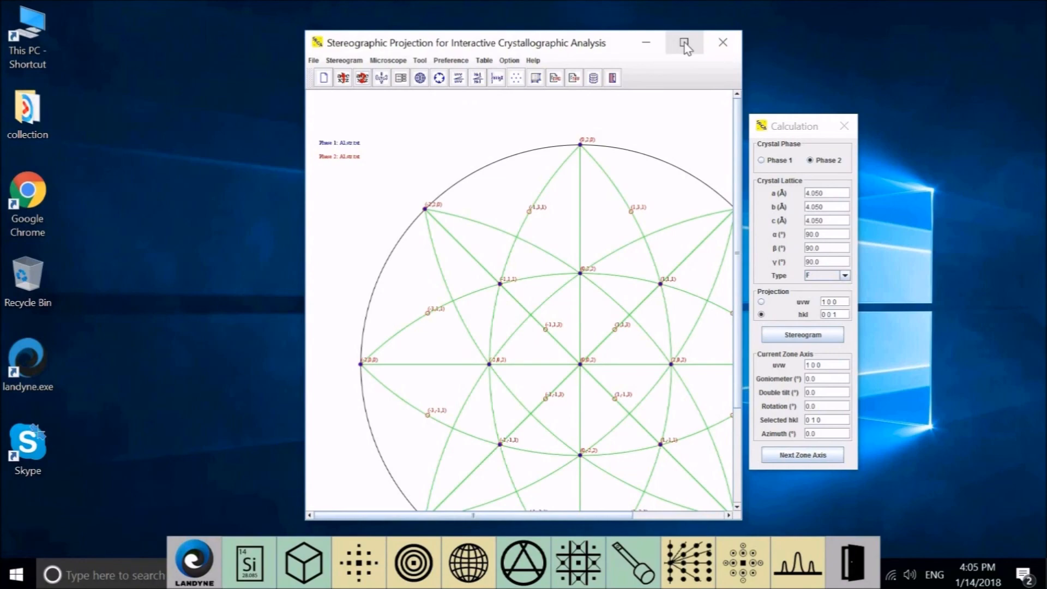
click(682, 42)
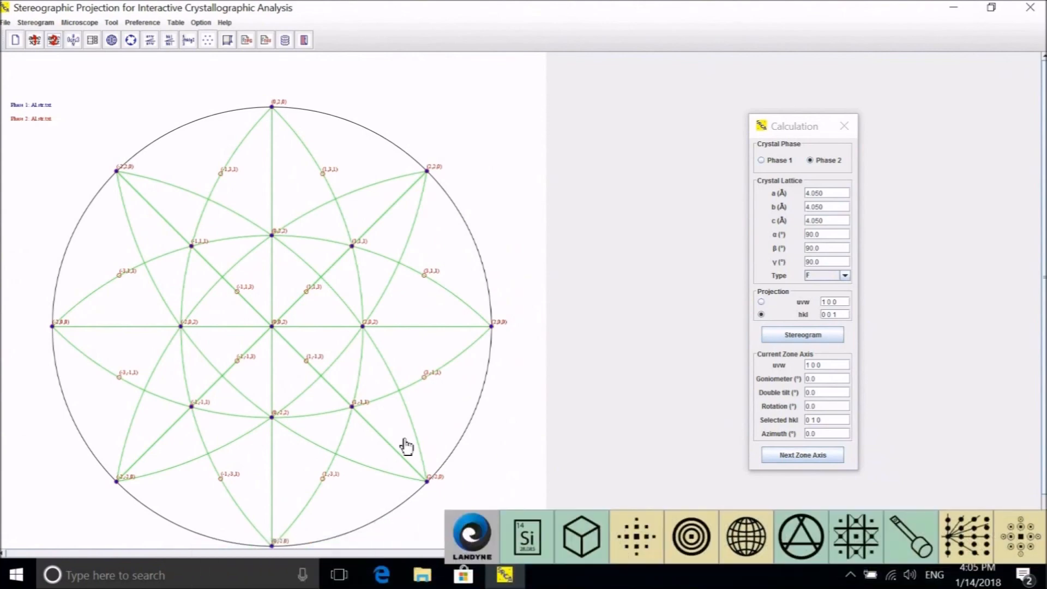
mouse_move(262, 408)
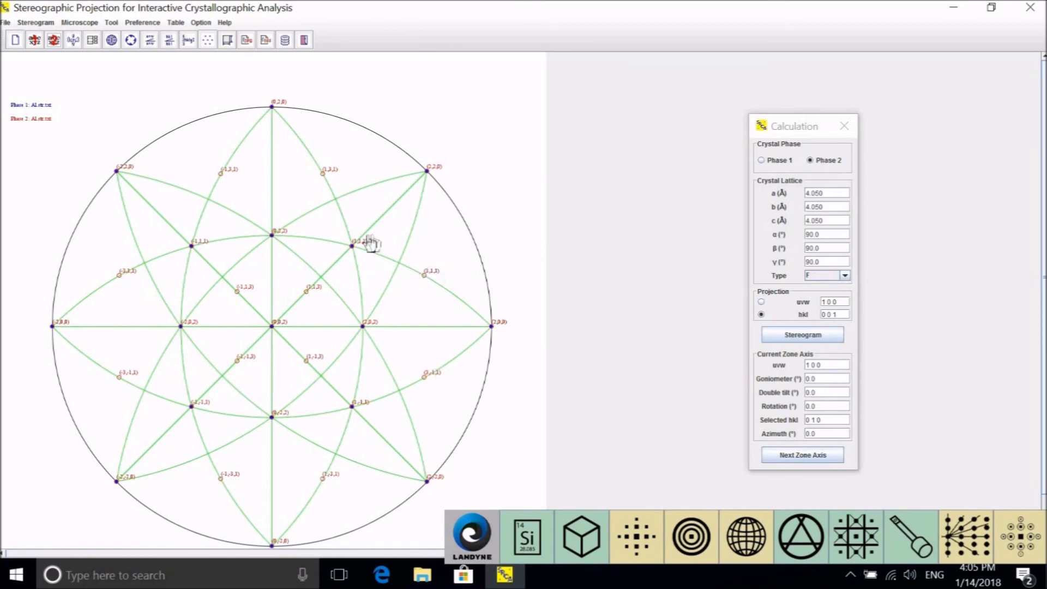
mouse_move(234, 196)
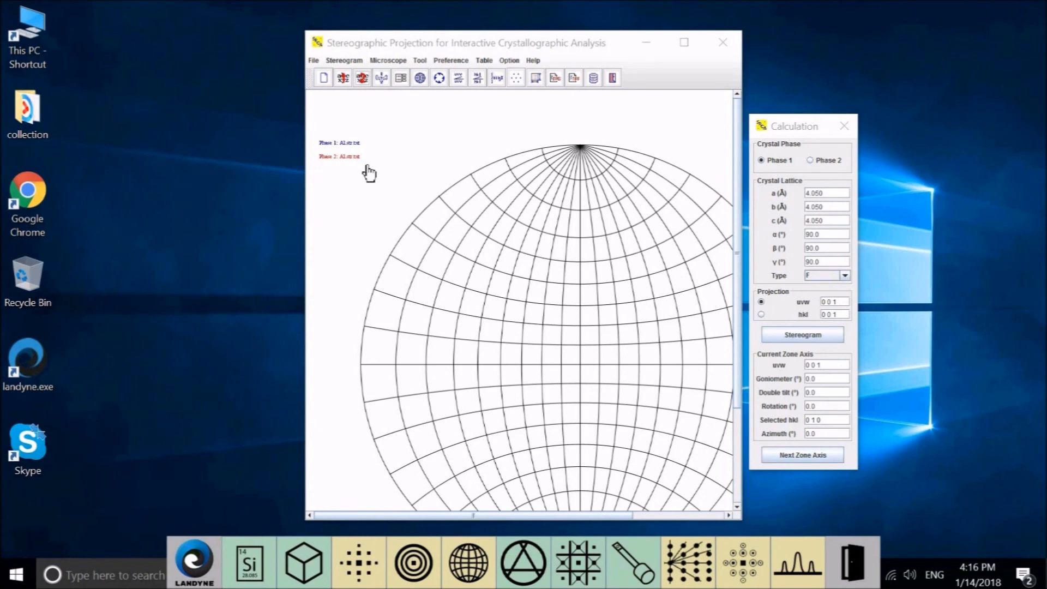
mouse_move(366, 150)
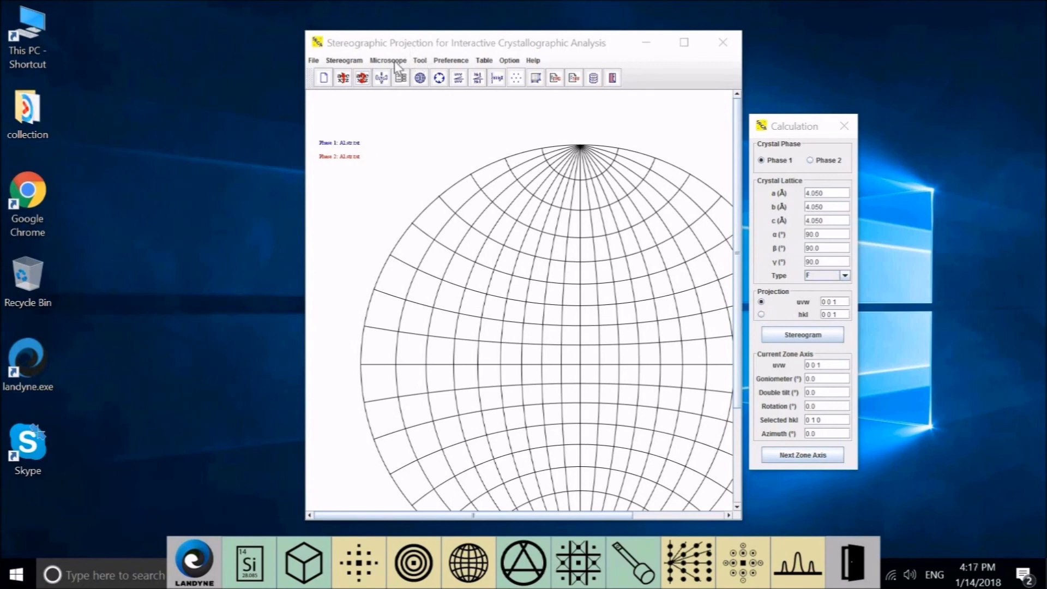
mouse_move(382, 105)
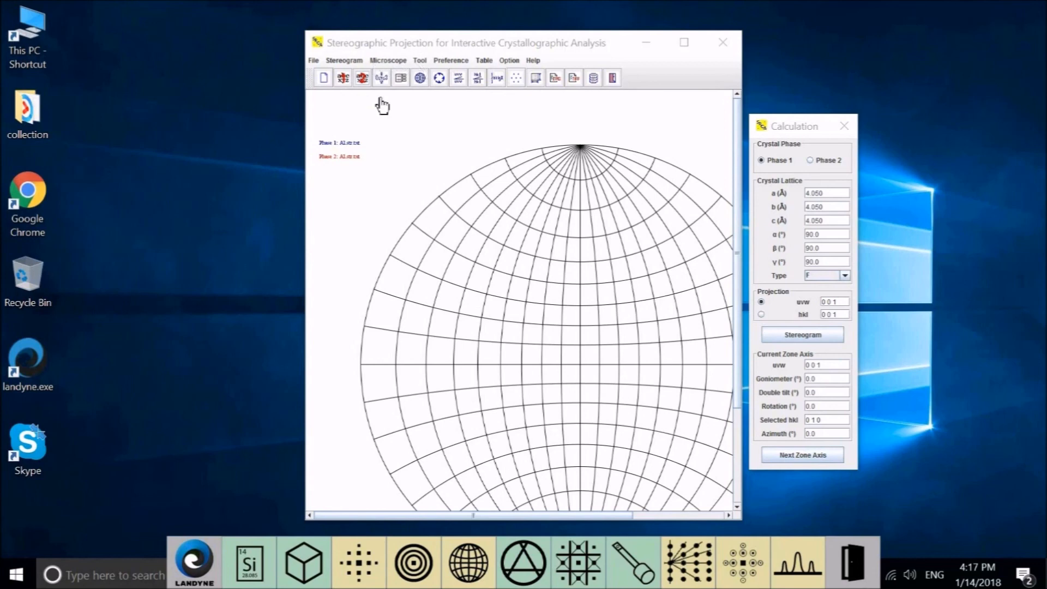
mouse_move(398, 65)
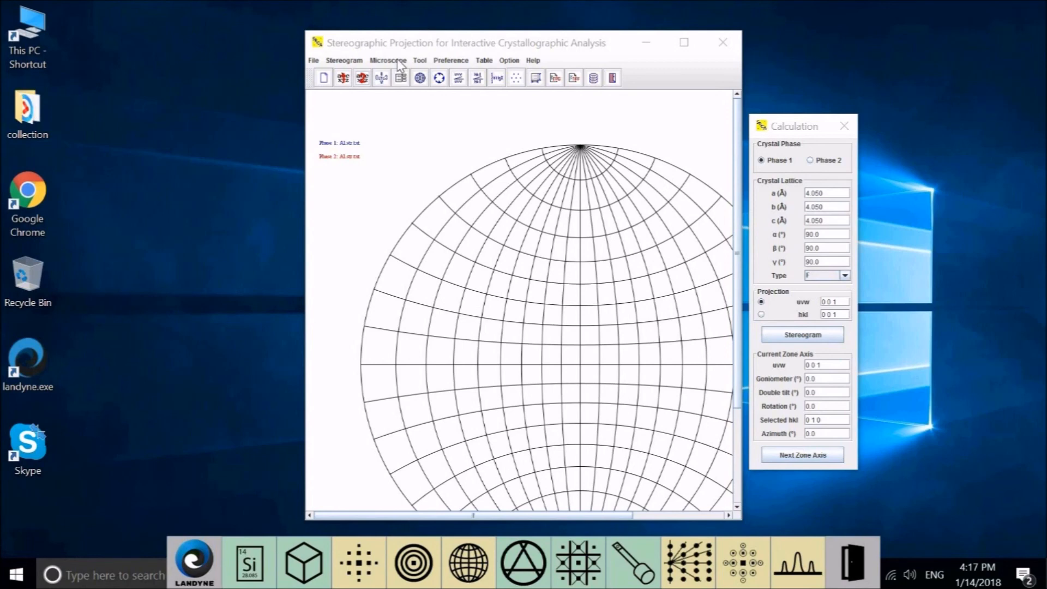
click(387, 60)
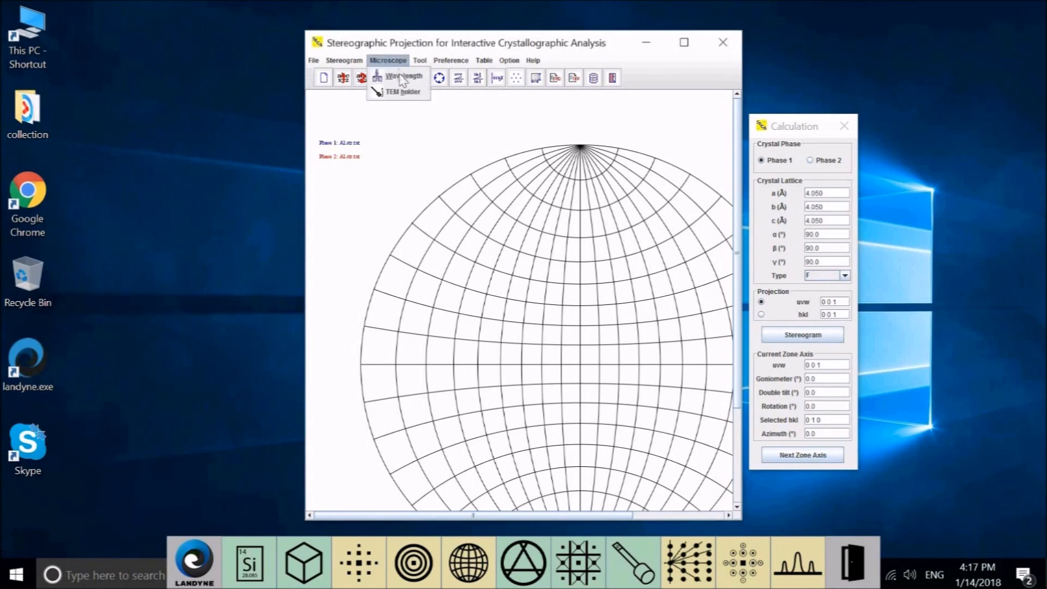
click(404, 75)
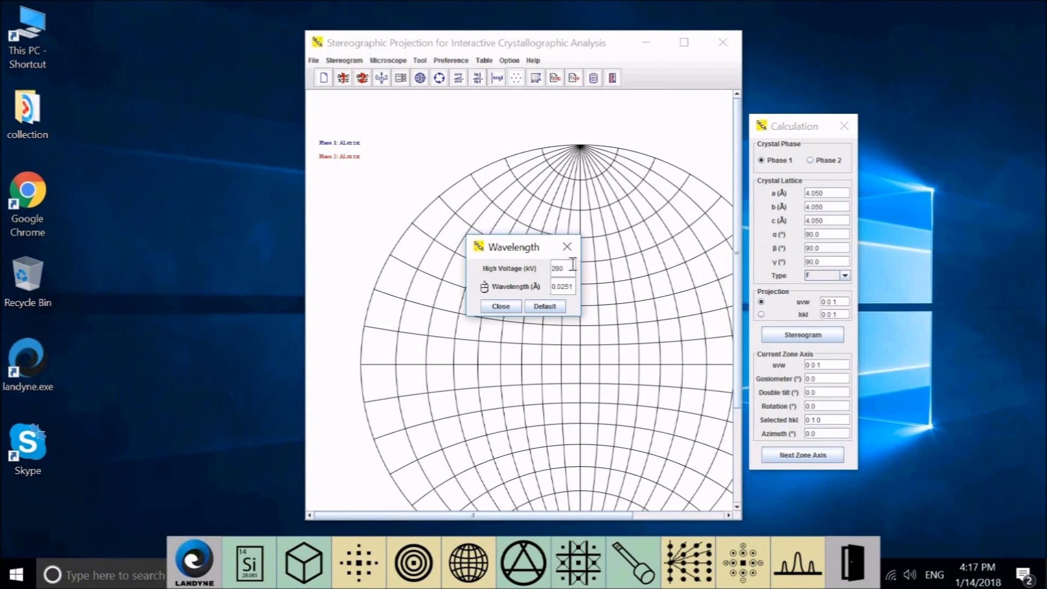
mouse_move(485, 296)
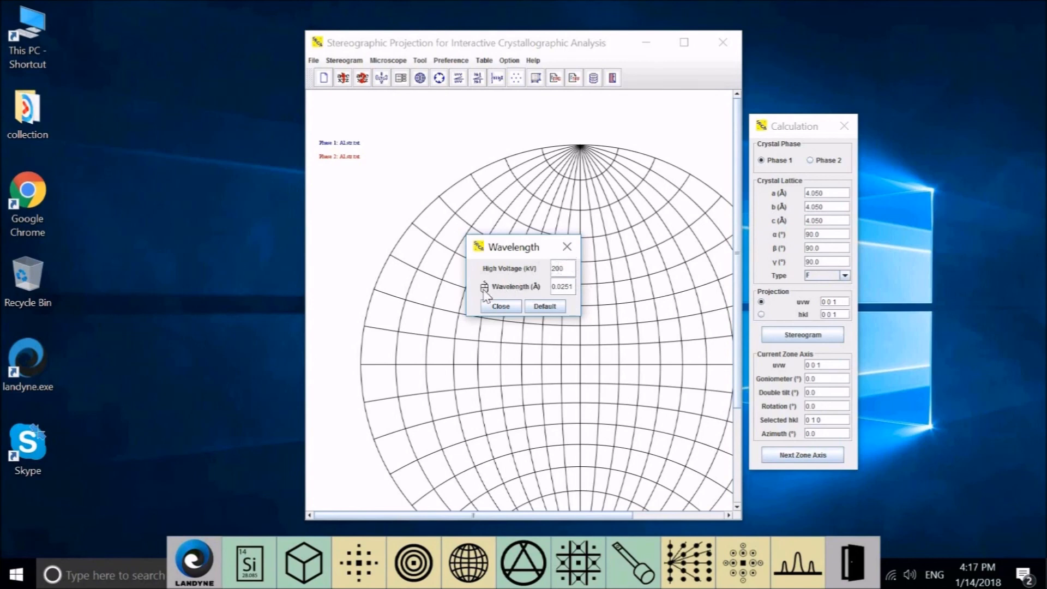
click(560, 286)
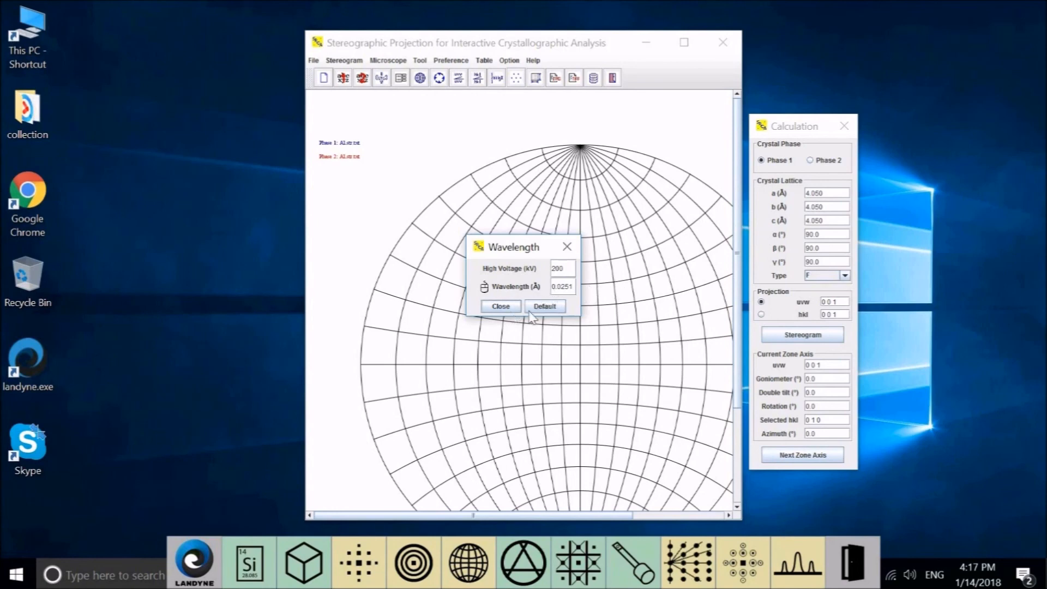
click(500, 306)
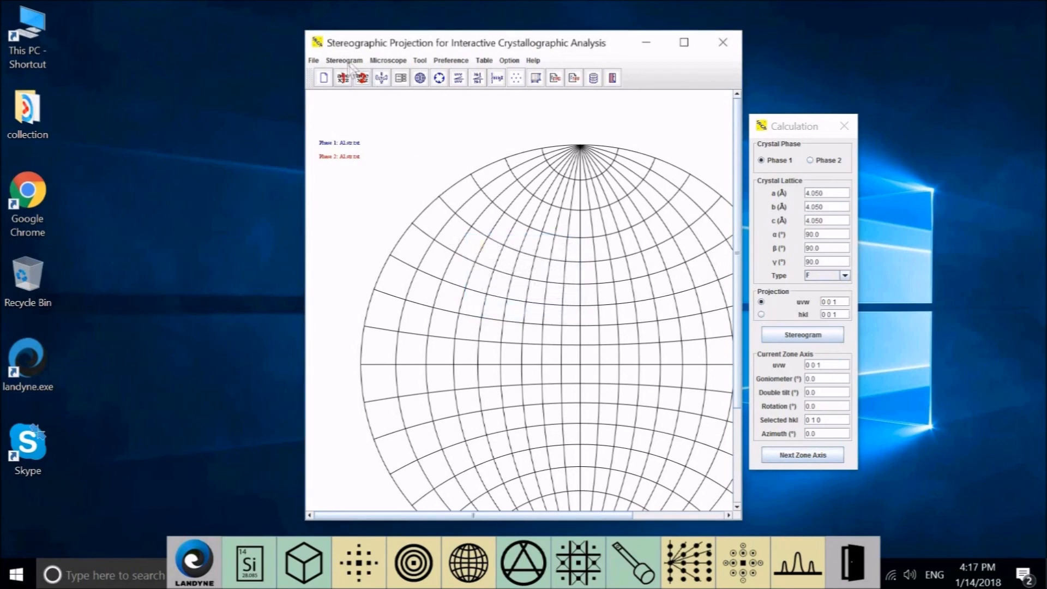
click(344, 60)
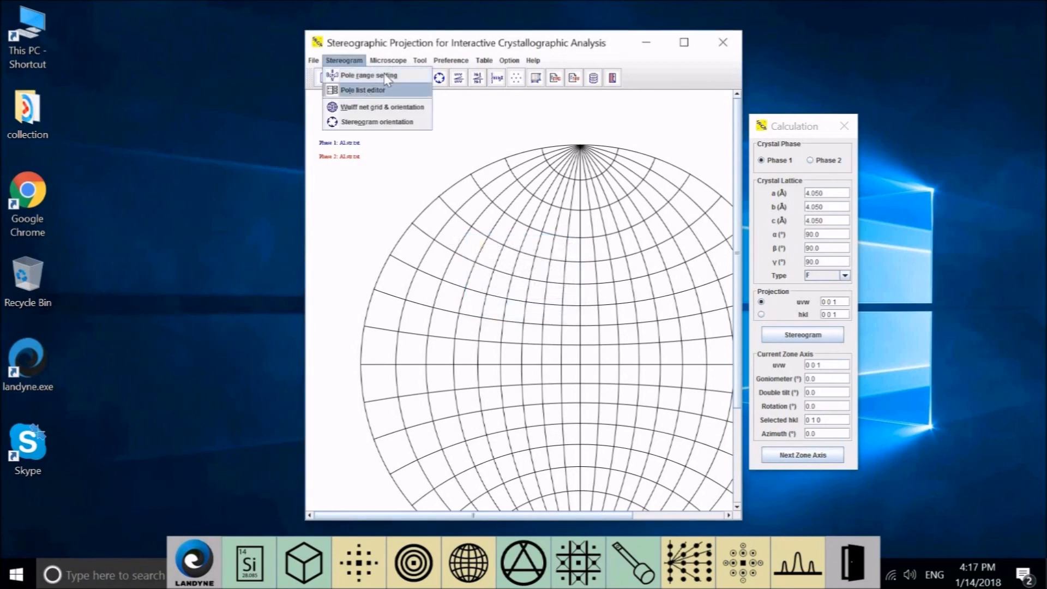
Step: Set phase 1's hkl pole range to 2 2 2 and redraw the Al stereogram
click(364, 75)
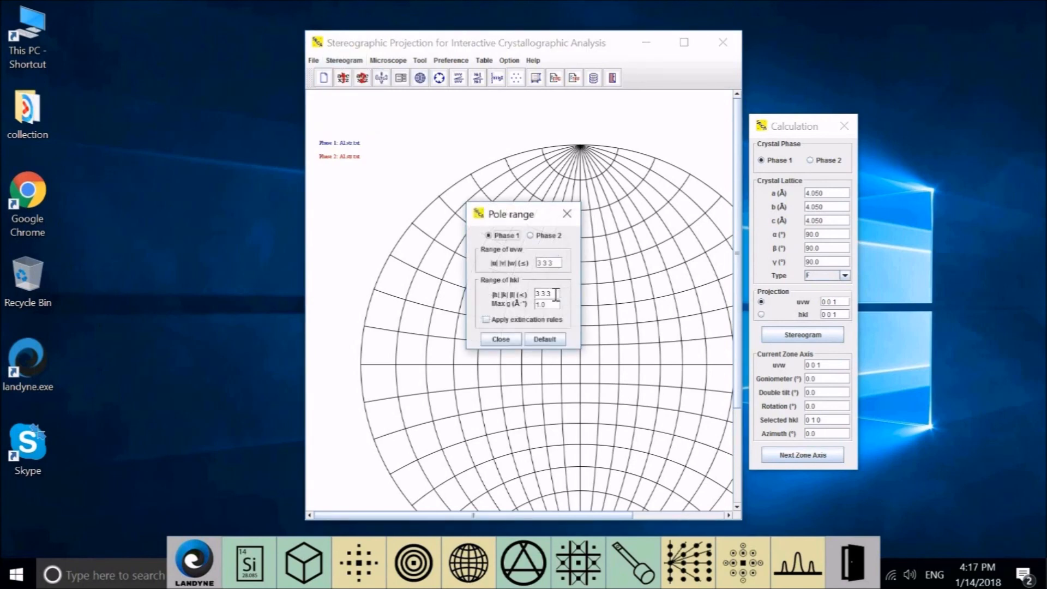
click(547, 295)
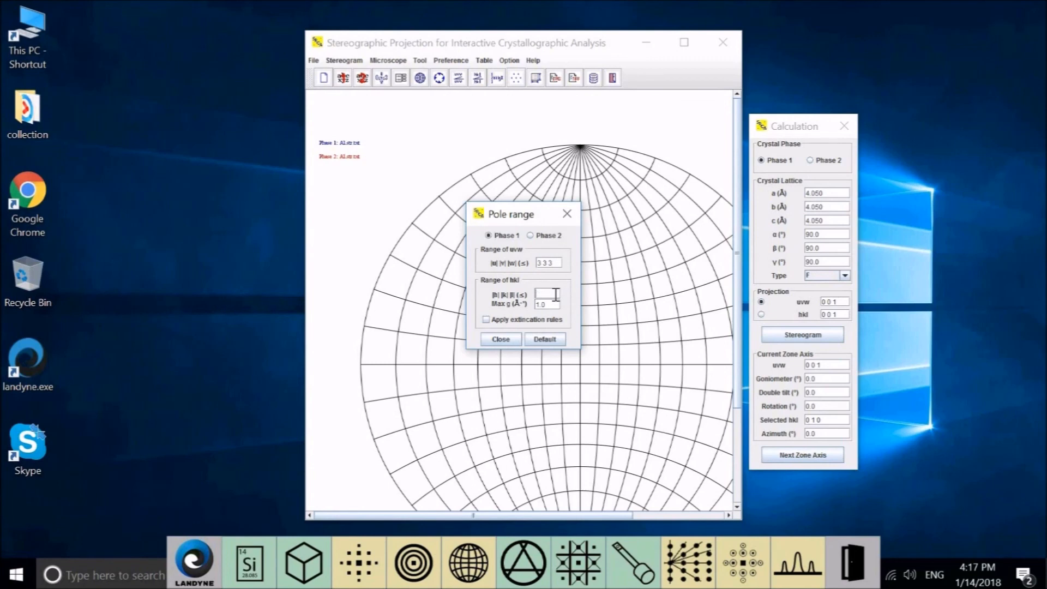
text(2 2)
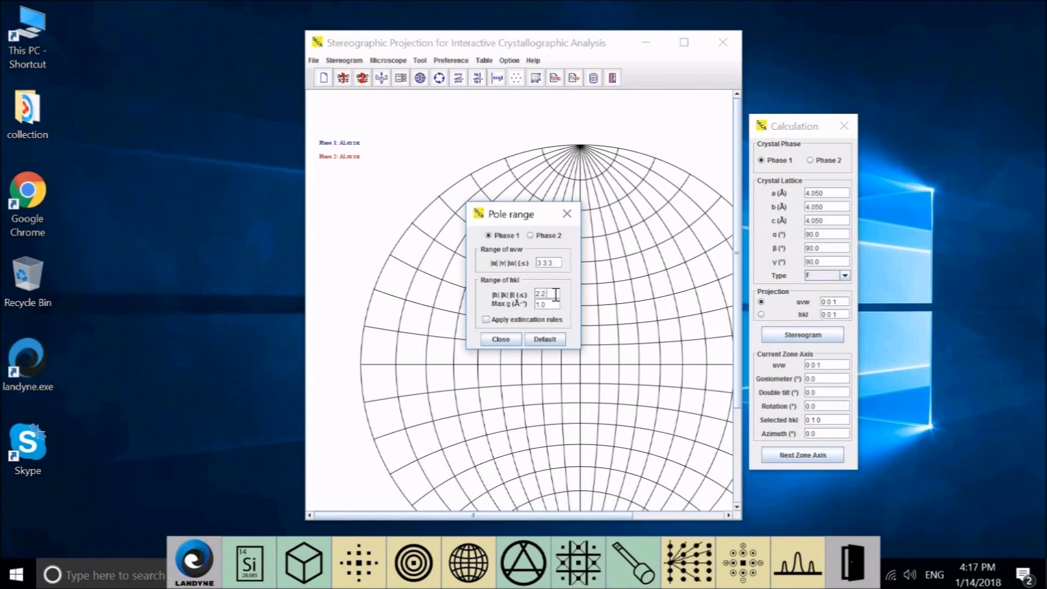
text(2)
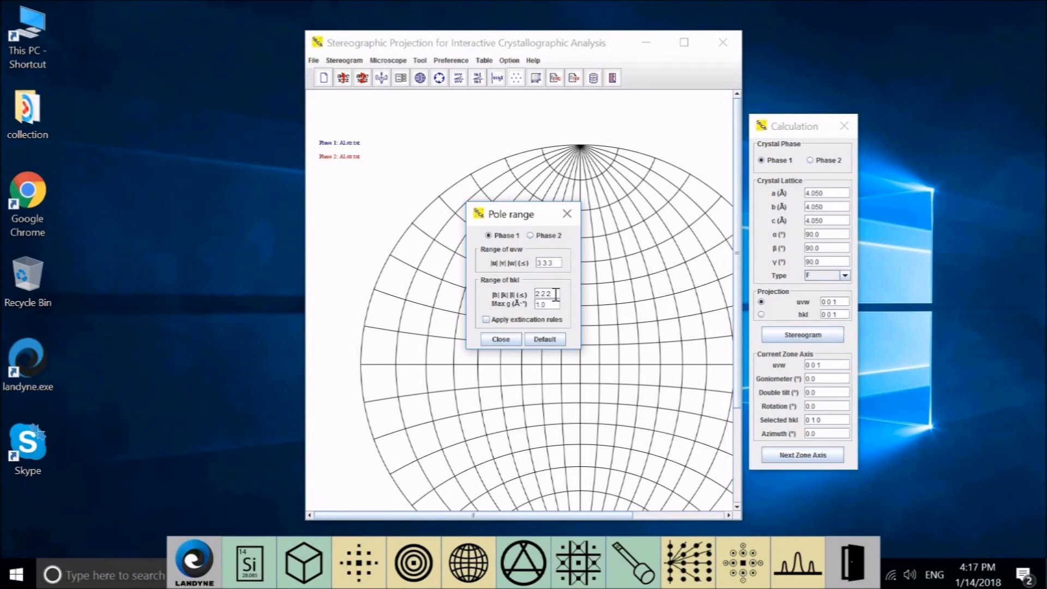
mouse_move(555, 320)
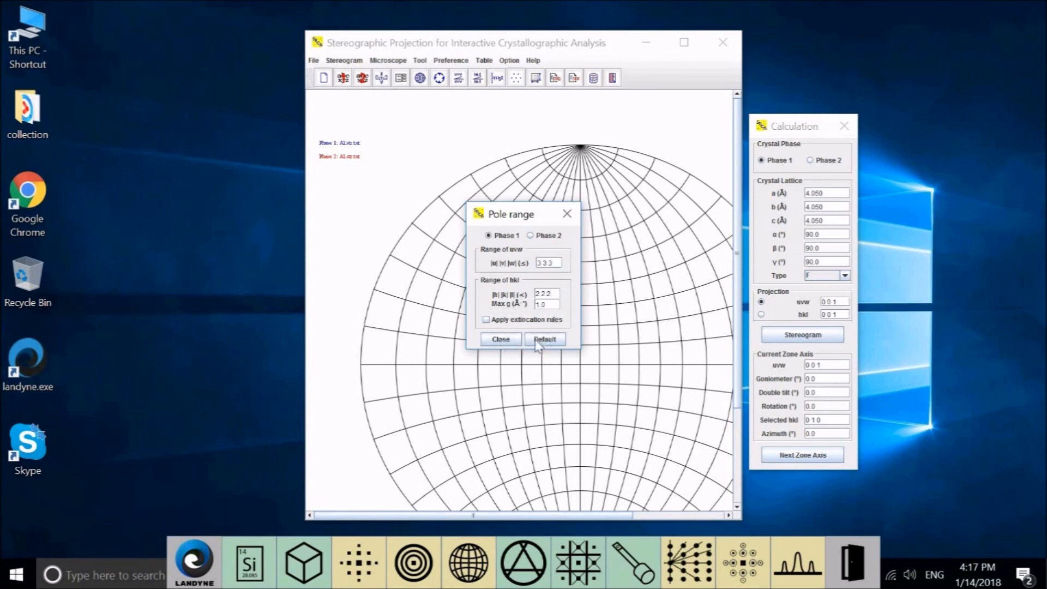
click(500, 339)
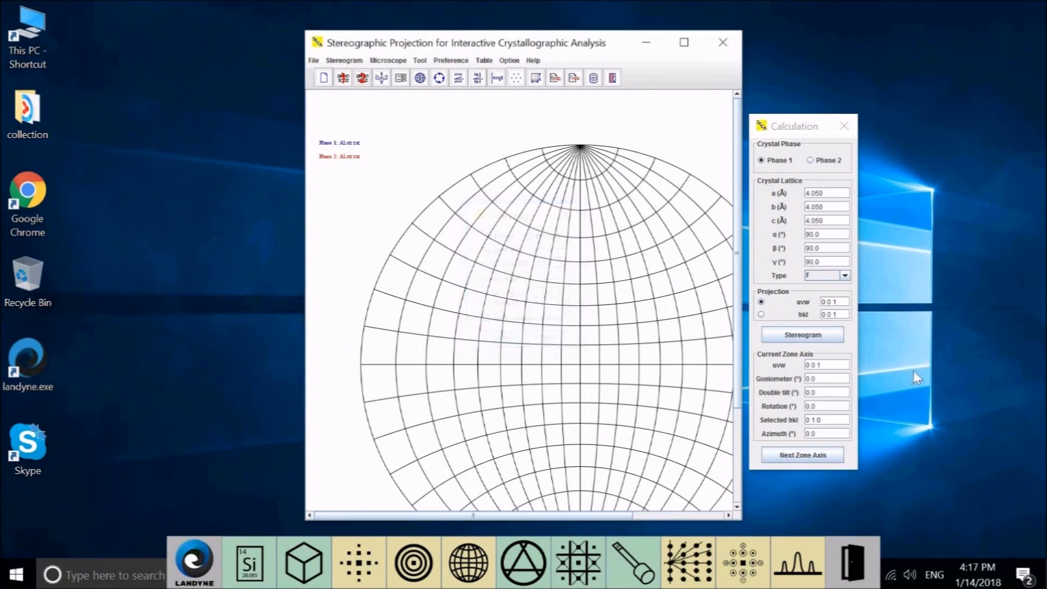
click(802, 334)
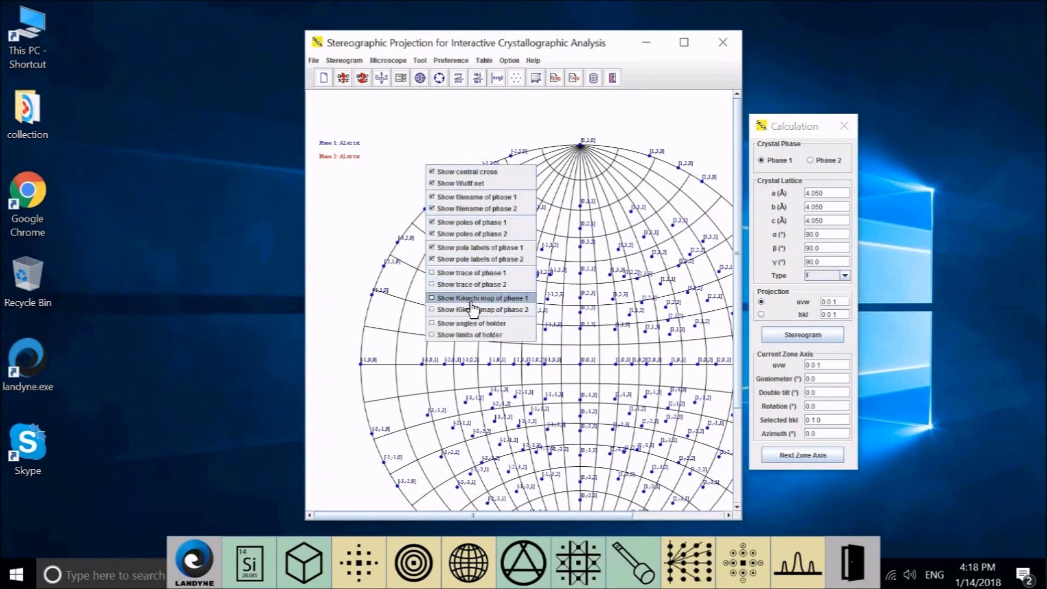
Step: Show the phase 1 Kikuchi map and redraw projected along the (0 0 1) plane normal
click(481, 297)
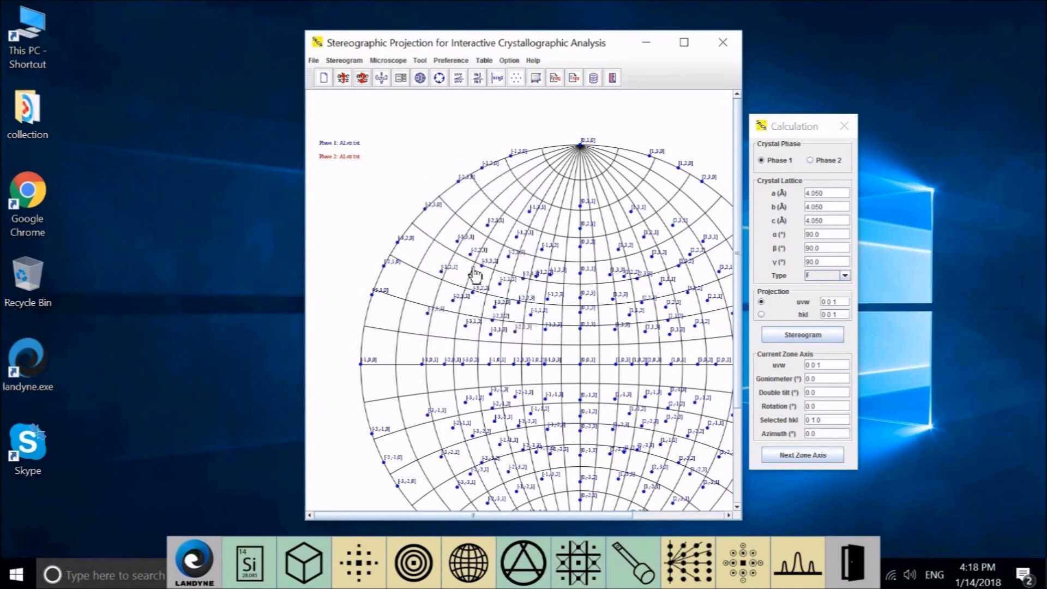
right_click(473, 273)
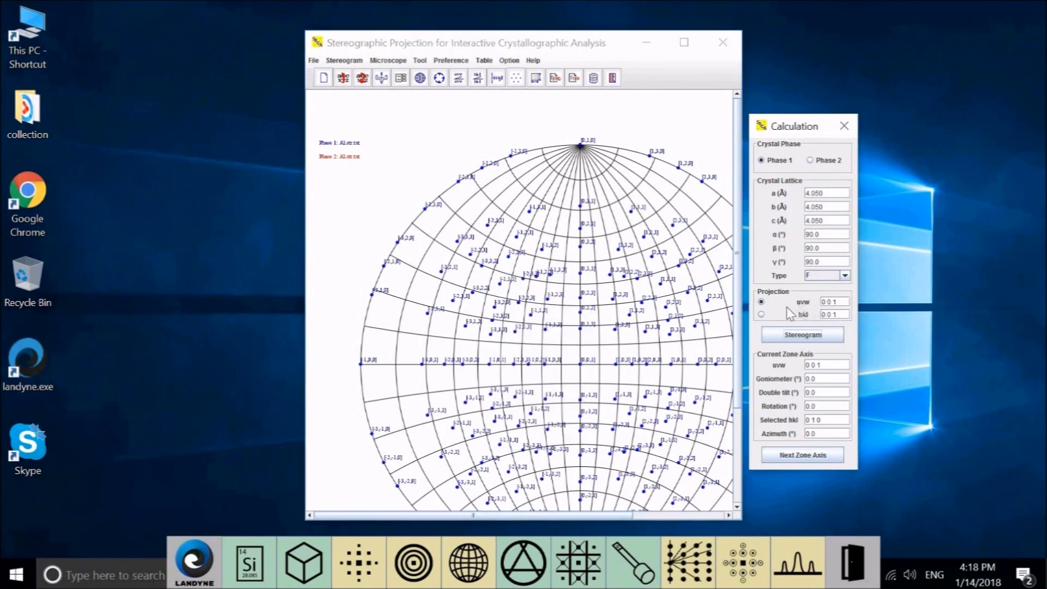
click(761, 314)
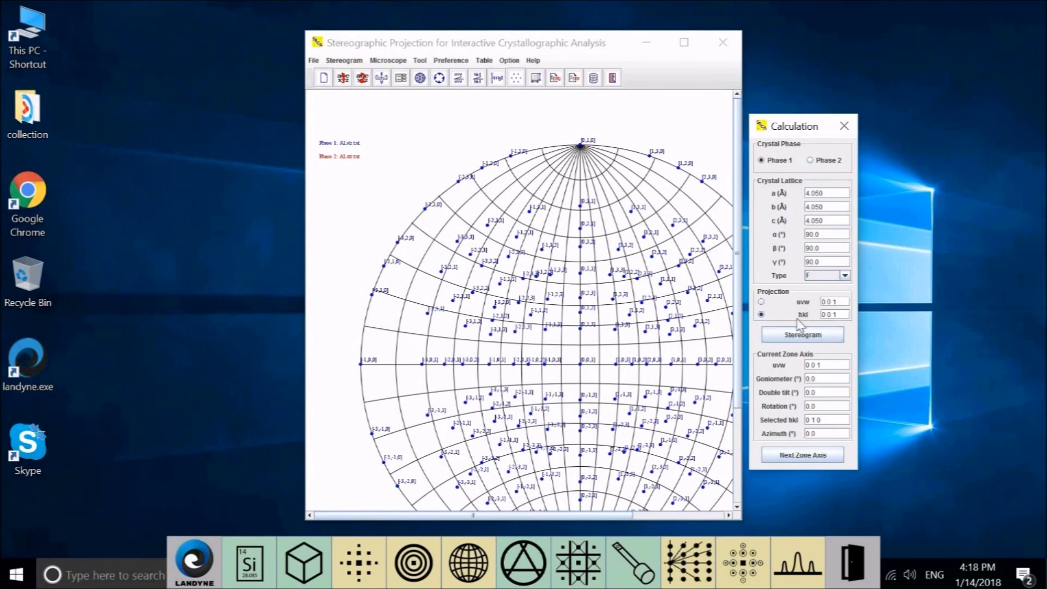
mouse_move(803, 333)
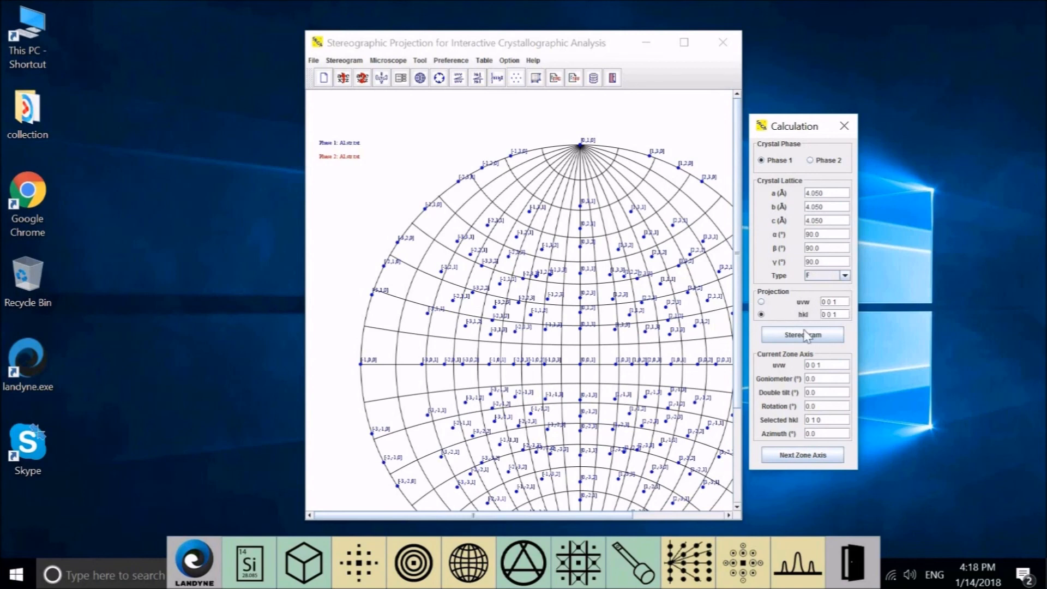
click(801, 334)
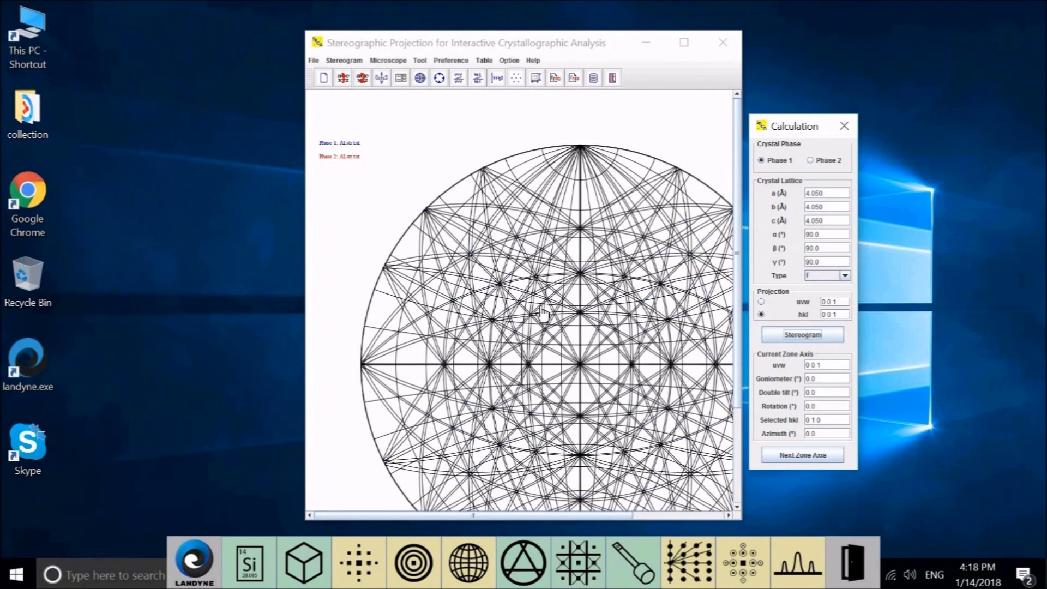
mouse_move(490, 270)
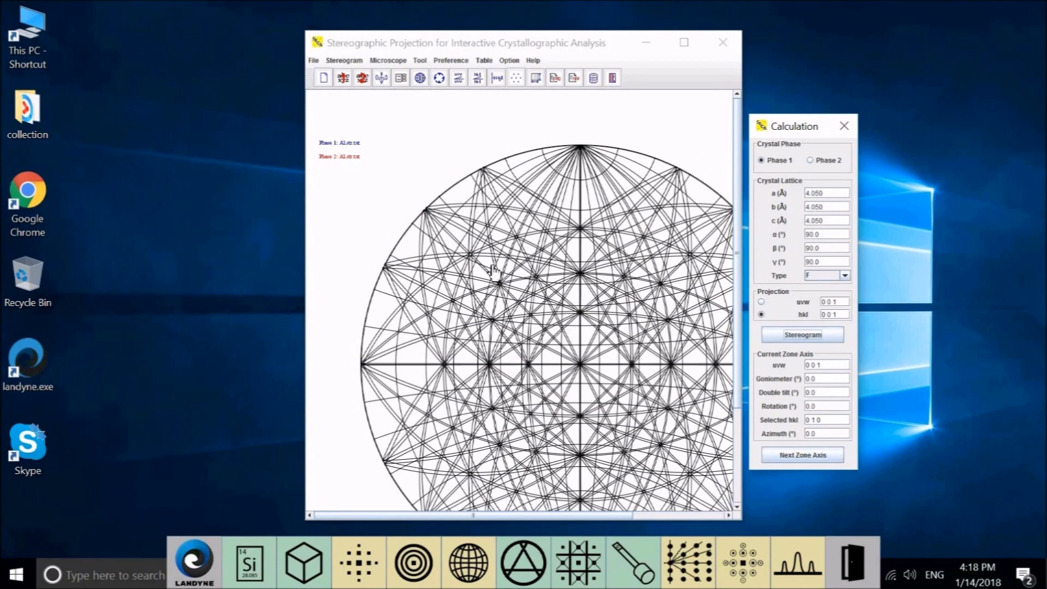
mouse_move(432, 119)
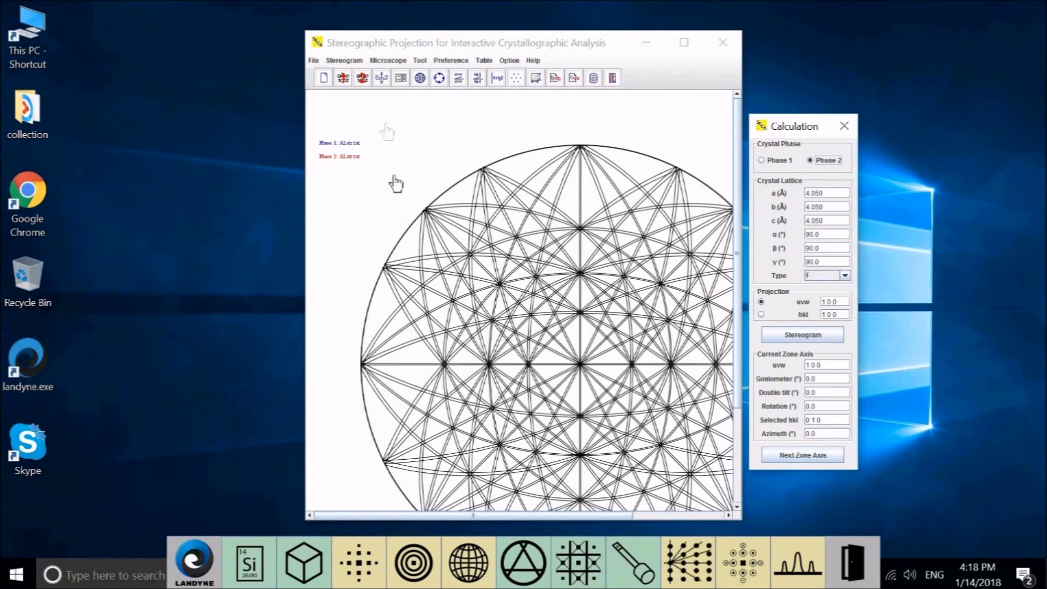
Step: Cap uvw pole ranges for phase 1 and phase 2 at 2 2 2, then redraw
click(344, 60)
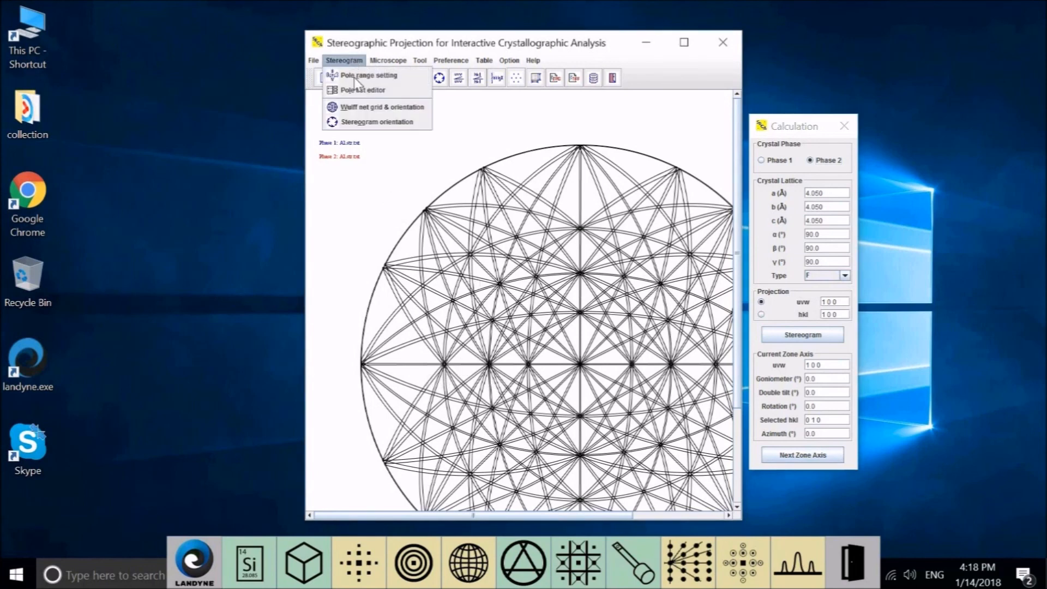
click(366, 75)
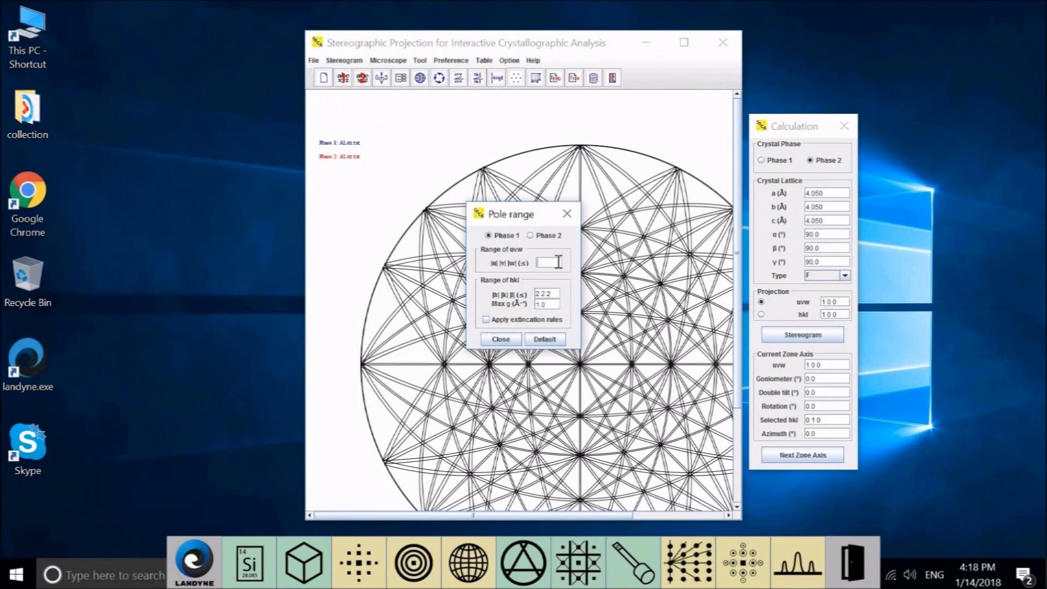
text(2 2 2)
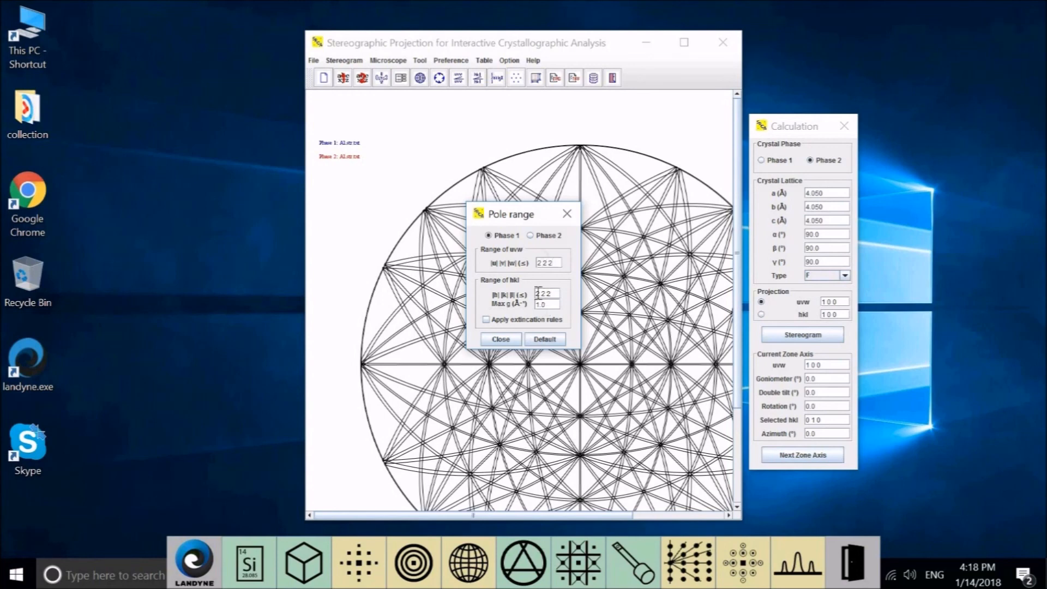
click(531, 235)
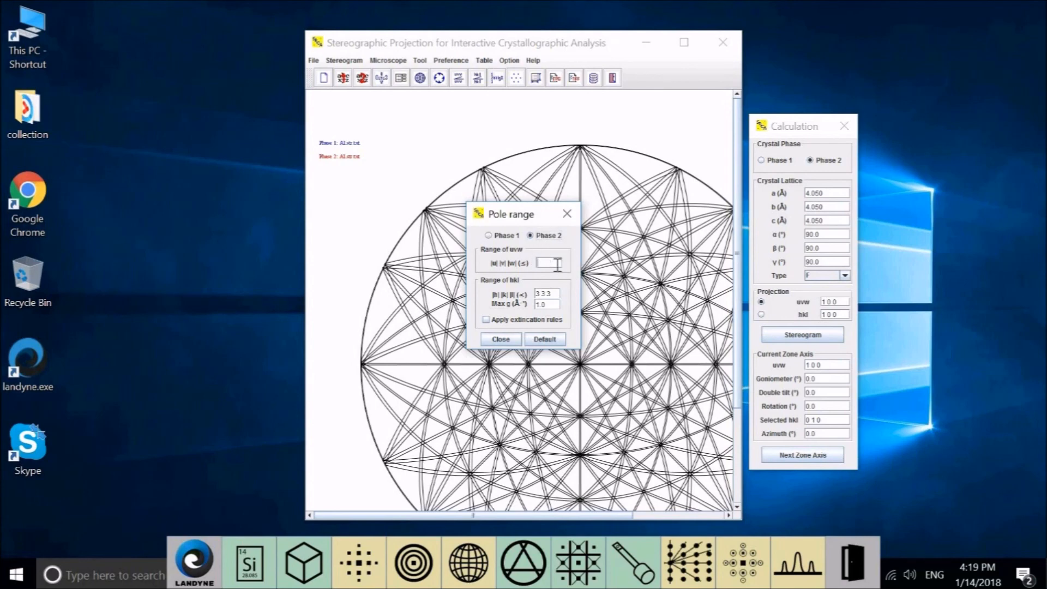
text(22)
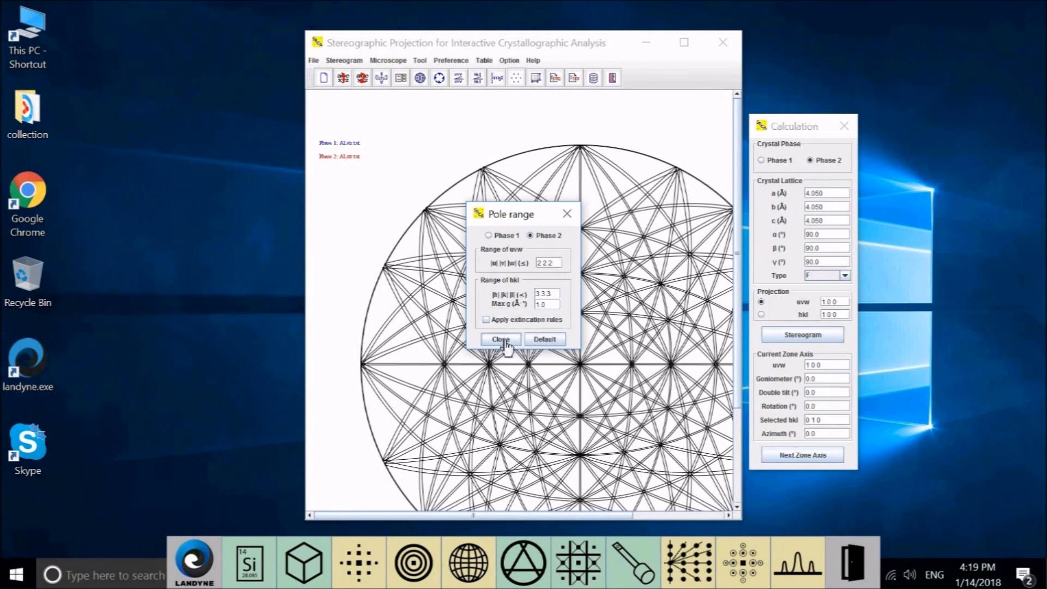
click(500, 338)
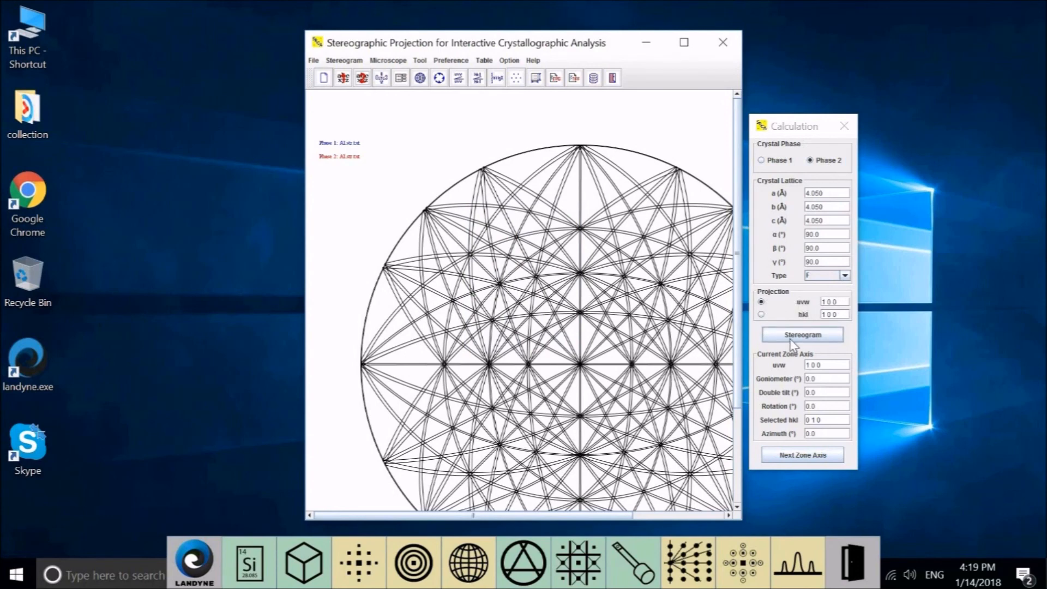
click(802, 335)
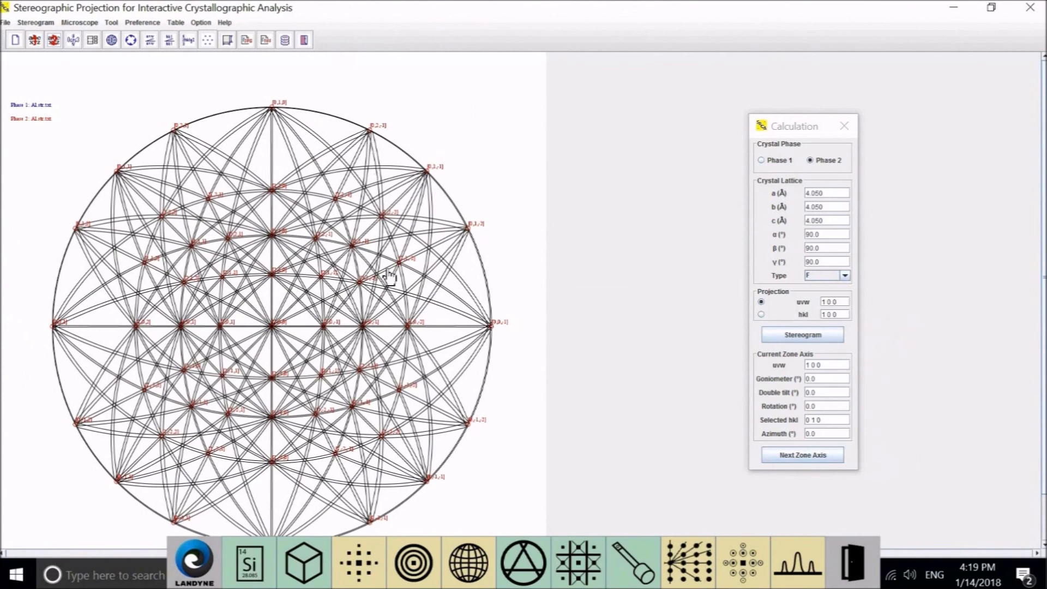
mouse_move(414, 273)
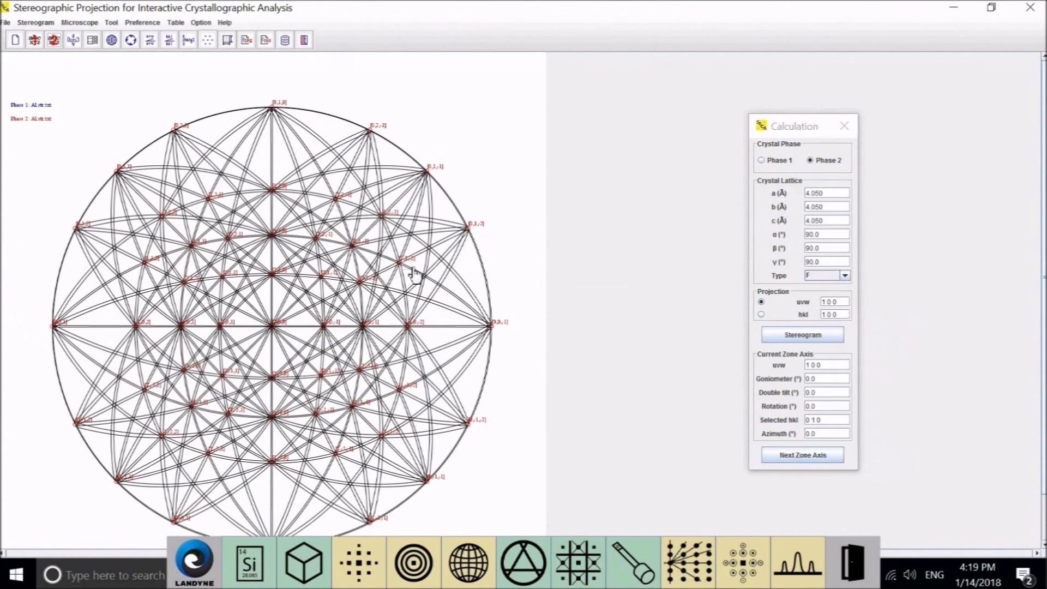
mouse_move(401, 344)
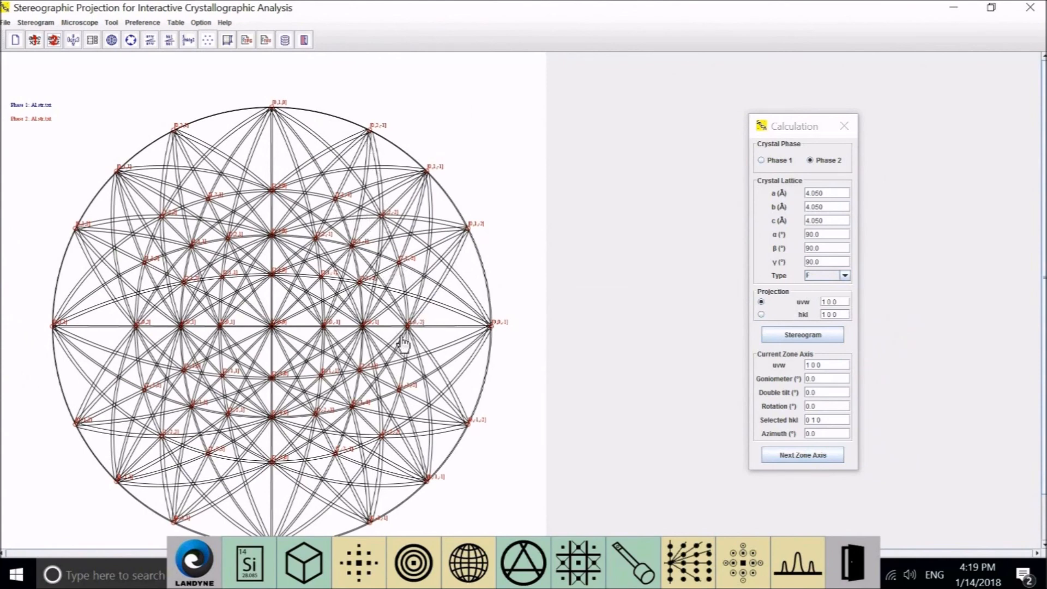
mouse_move(424, 497)
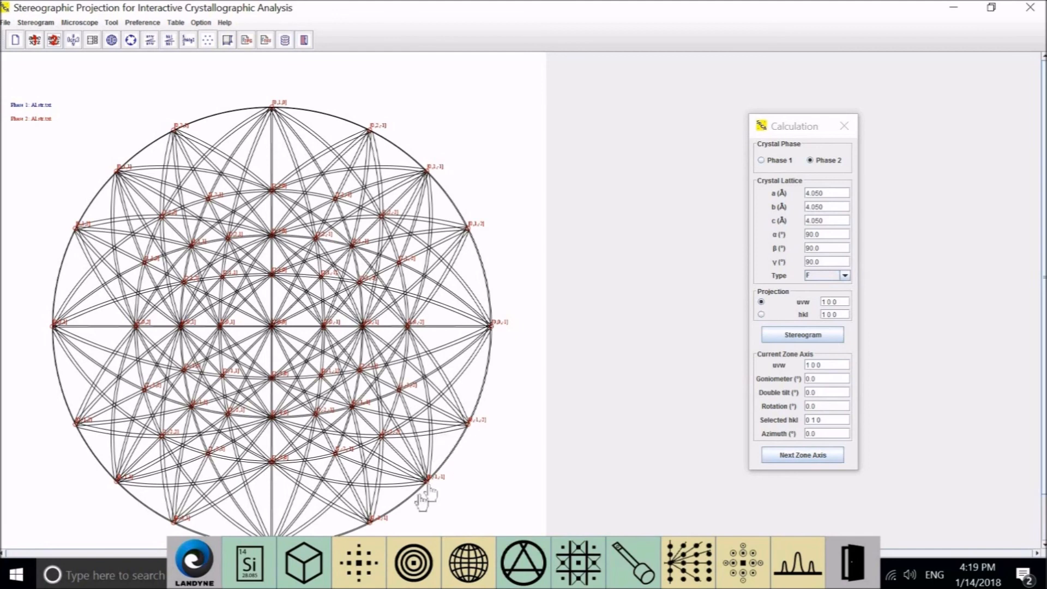
mouse_move(166, 230)
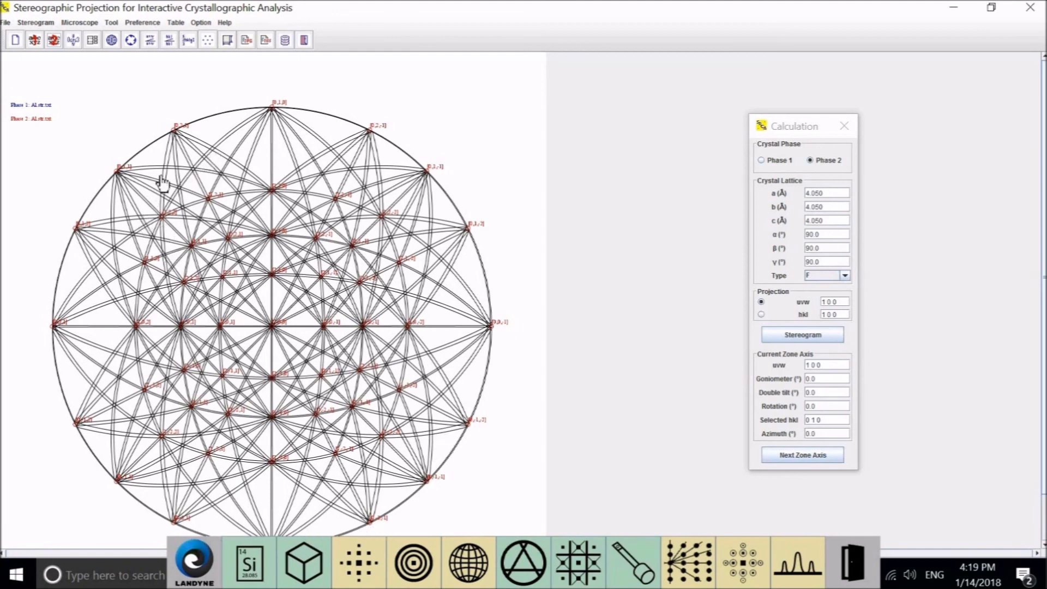
mouse_move(119, 374)
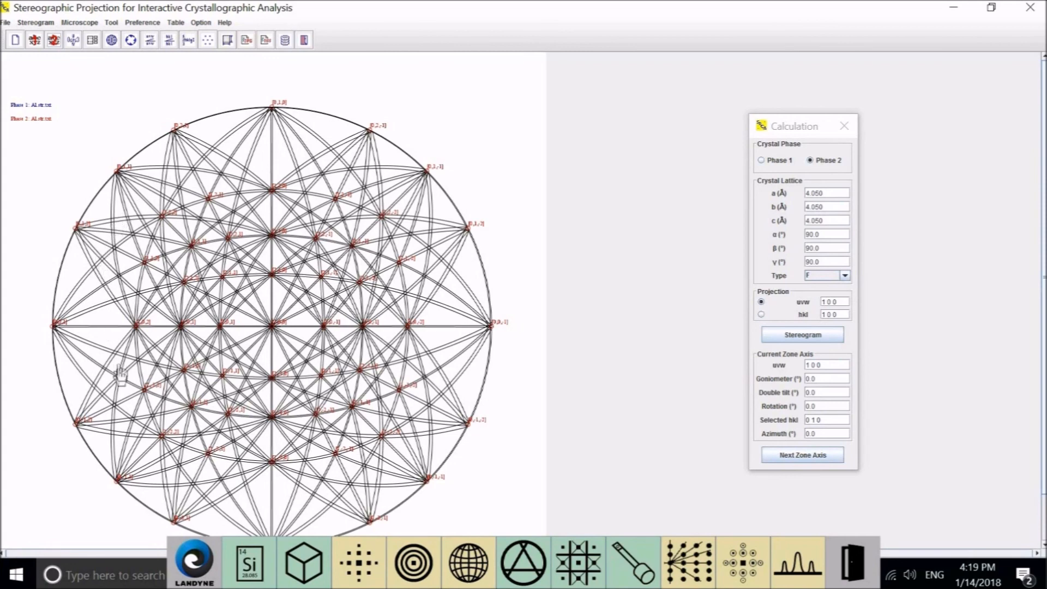
mouse_move(345, 314)
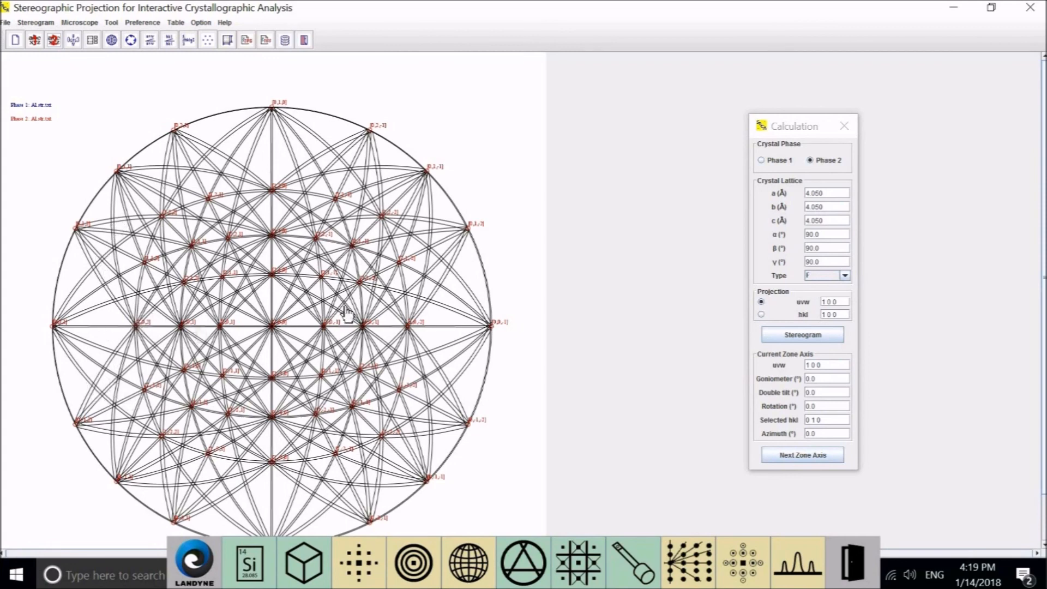
mouse_move(486, 276)
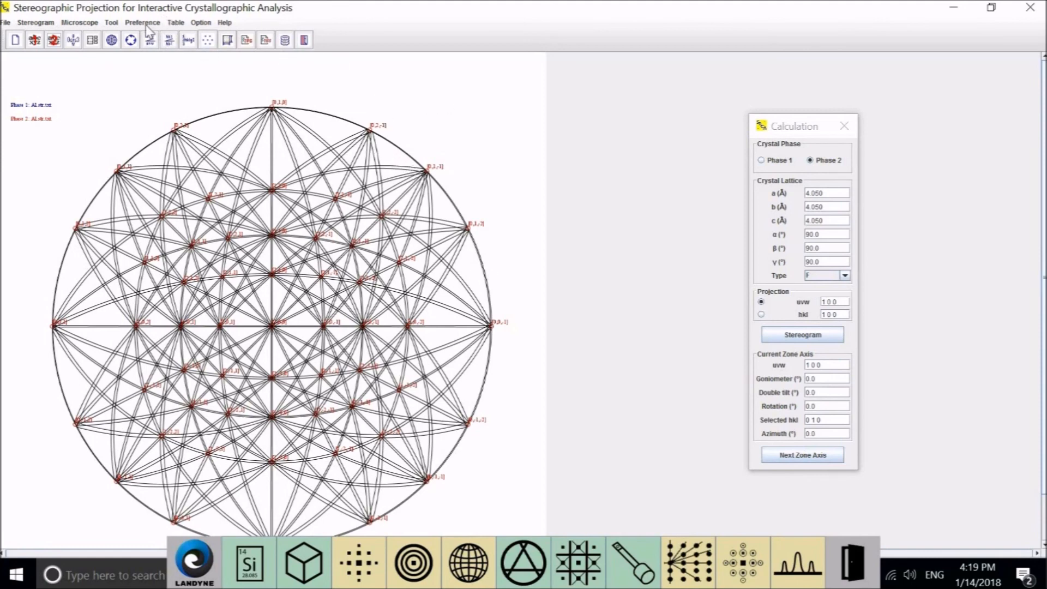
Step: Set the pole label font size to 18 in the Option menu's Label options
click(142, 22)
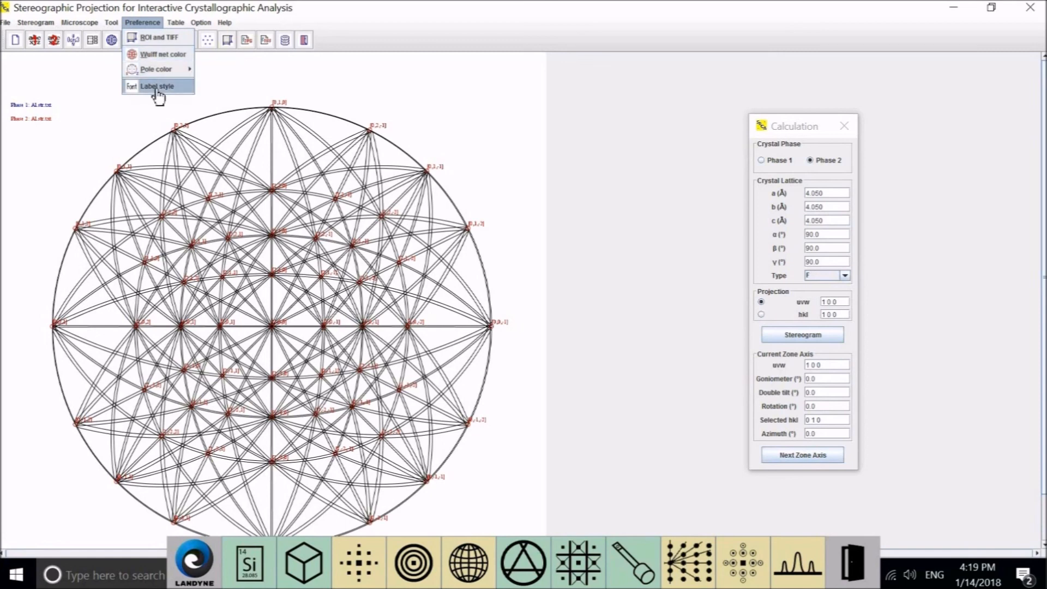
click(157, 86)
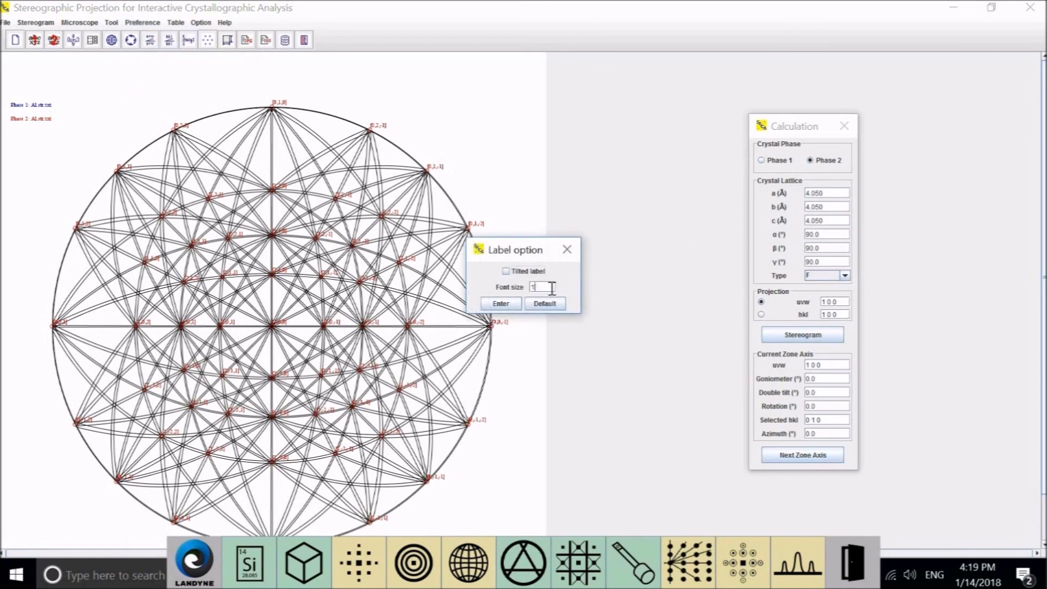
text(8)
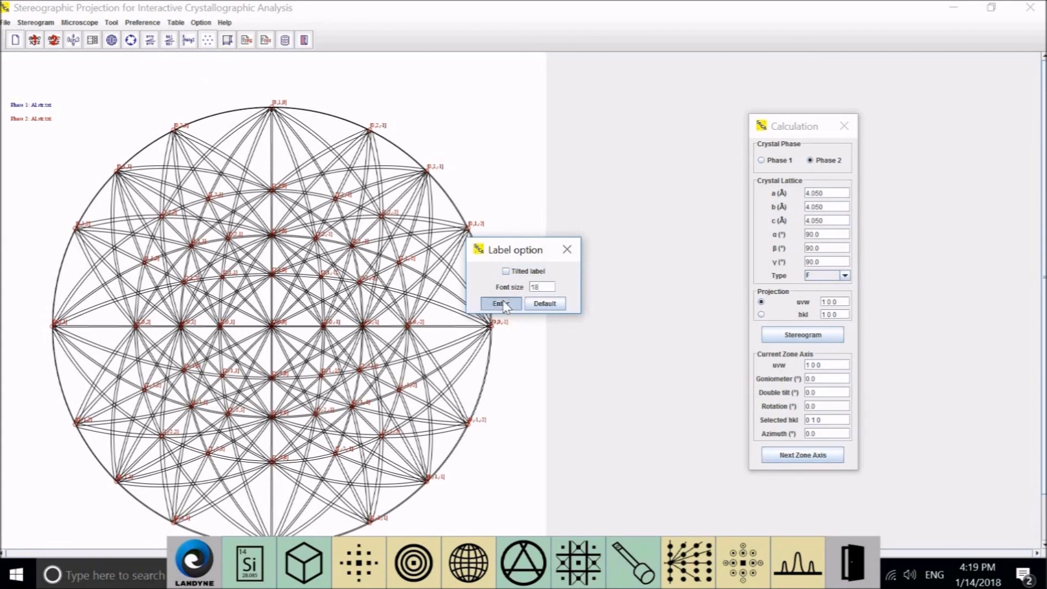
click(499, 303)
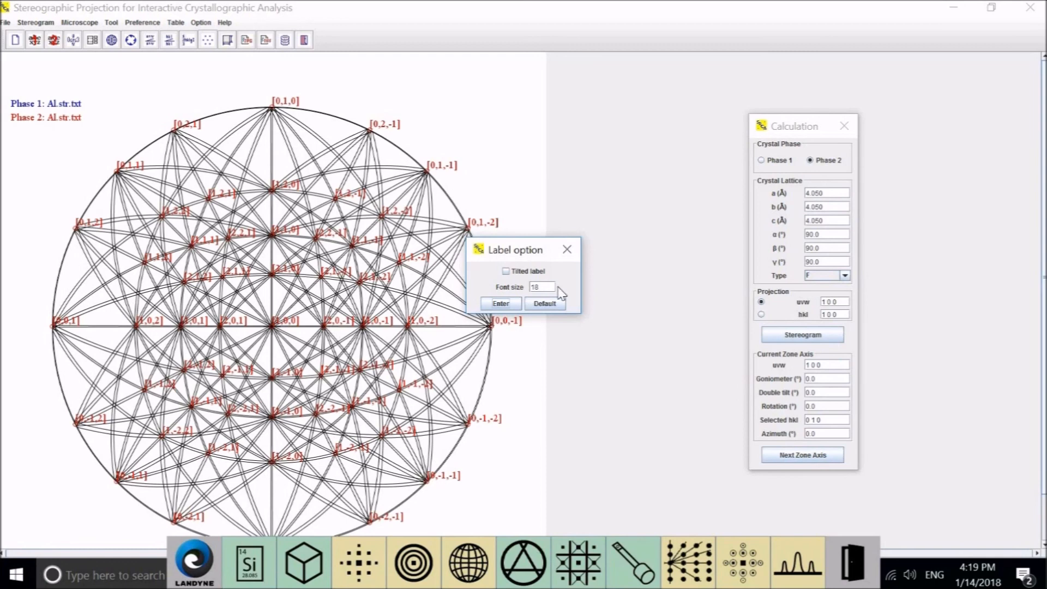
mouse_move(866, 327)
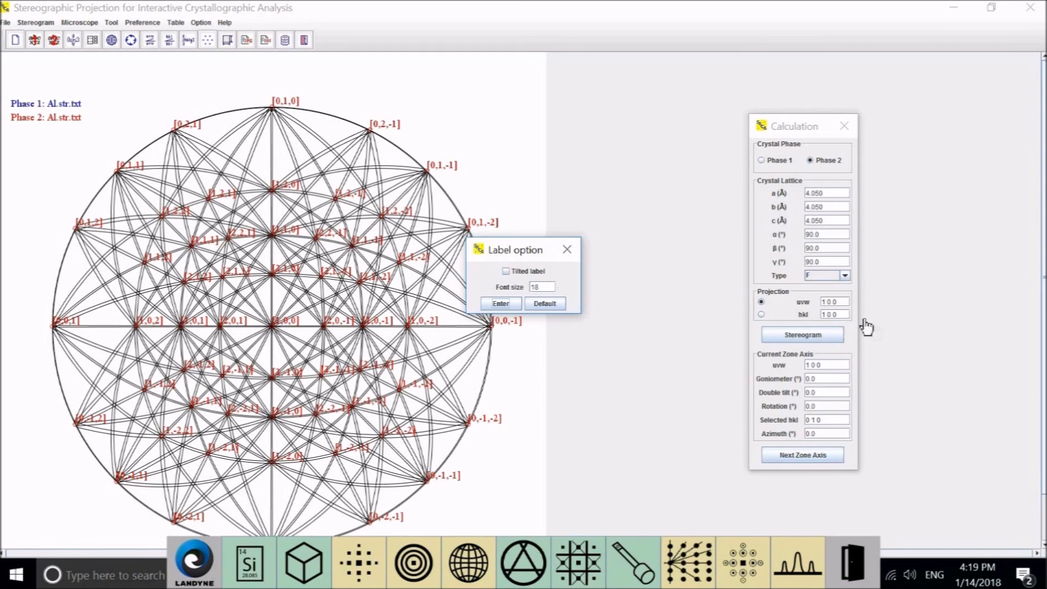
mouse_move(280, 366)
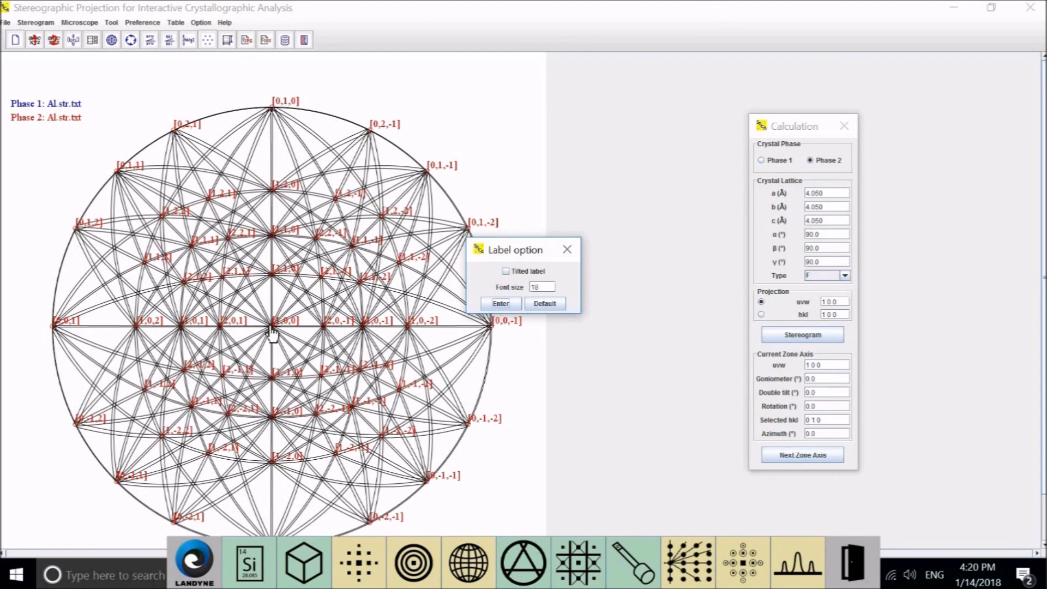
mouse_move(277, 169)
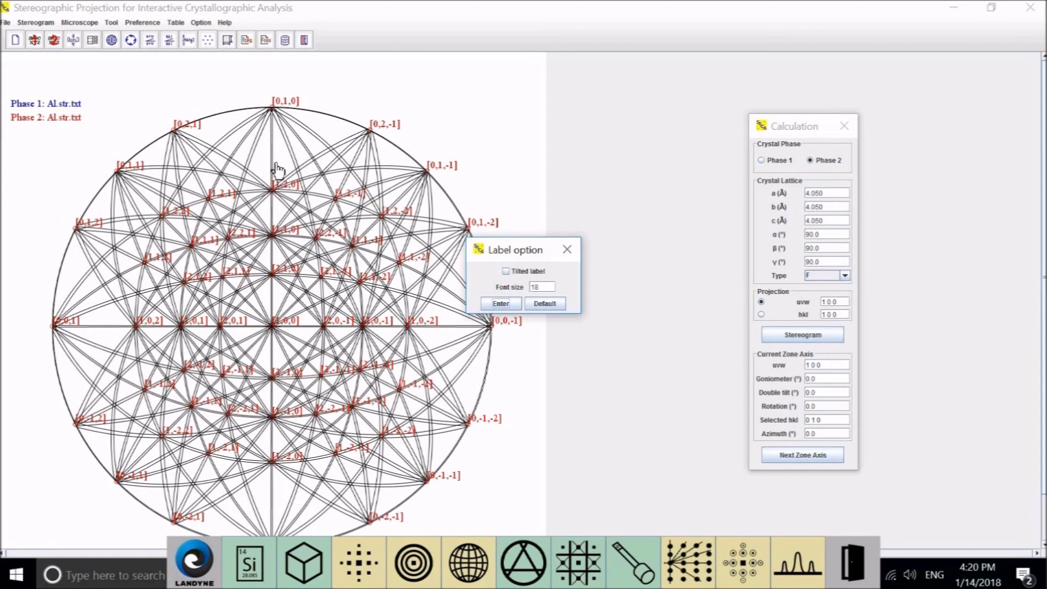
mouse_move(392, 283)
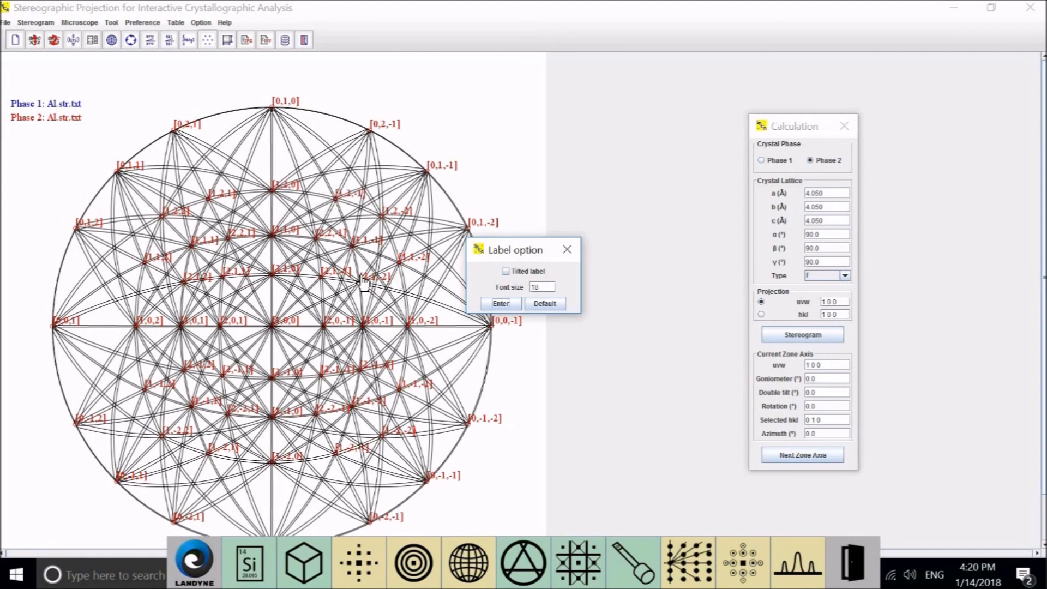
mouse_move(327, 264)
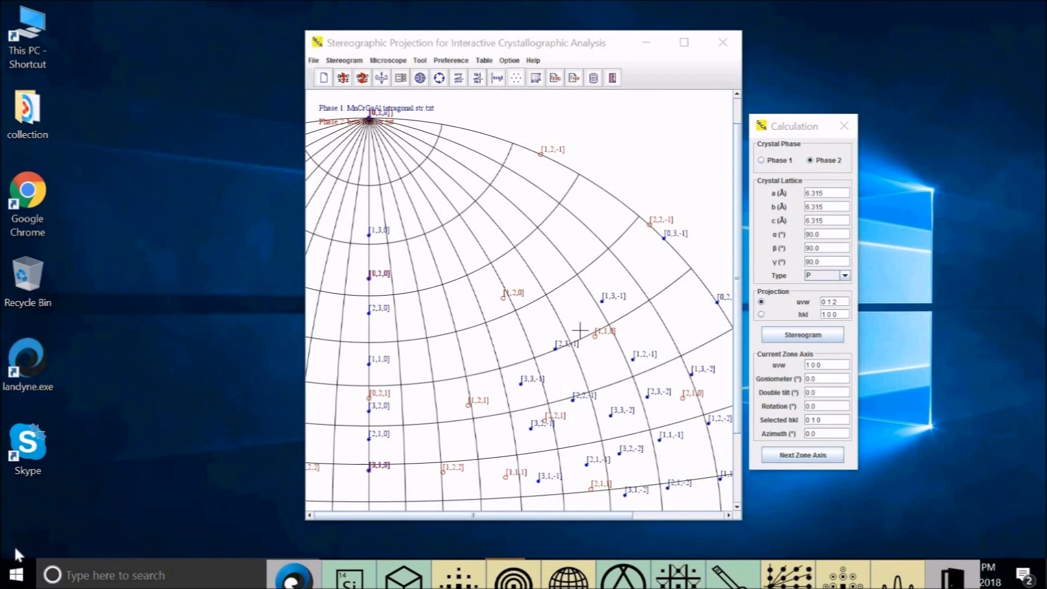
mouse_move(252, 447)
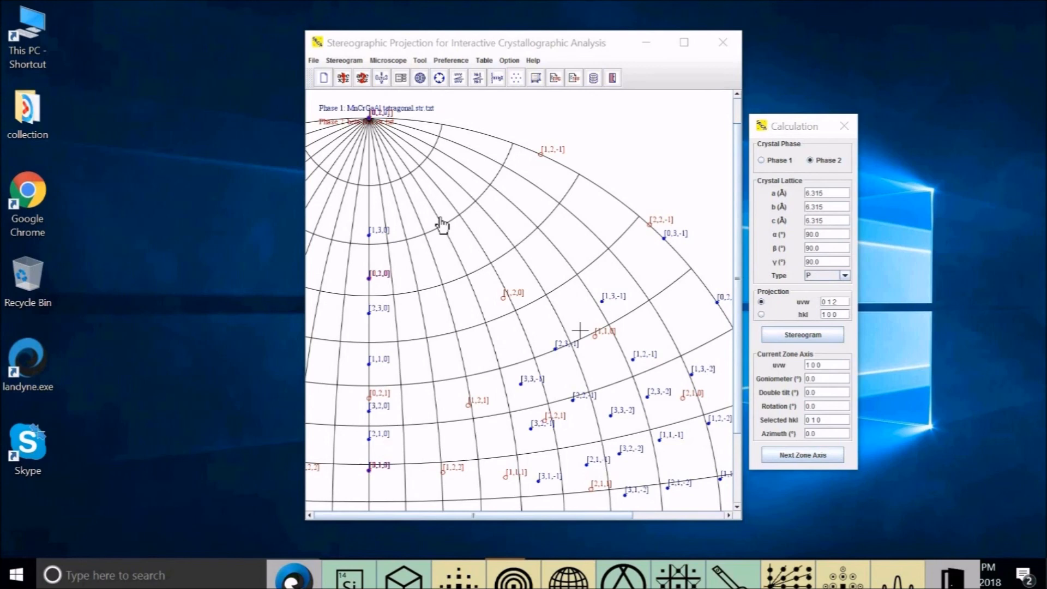
mouse_move(364, 117)
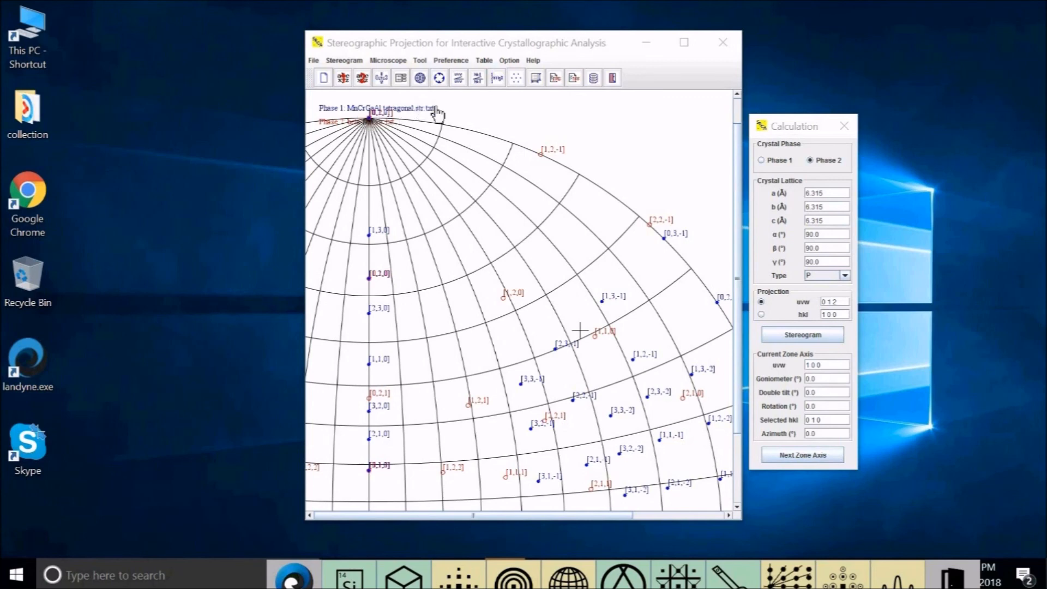
mouse_move(344, 137)
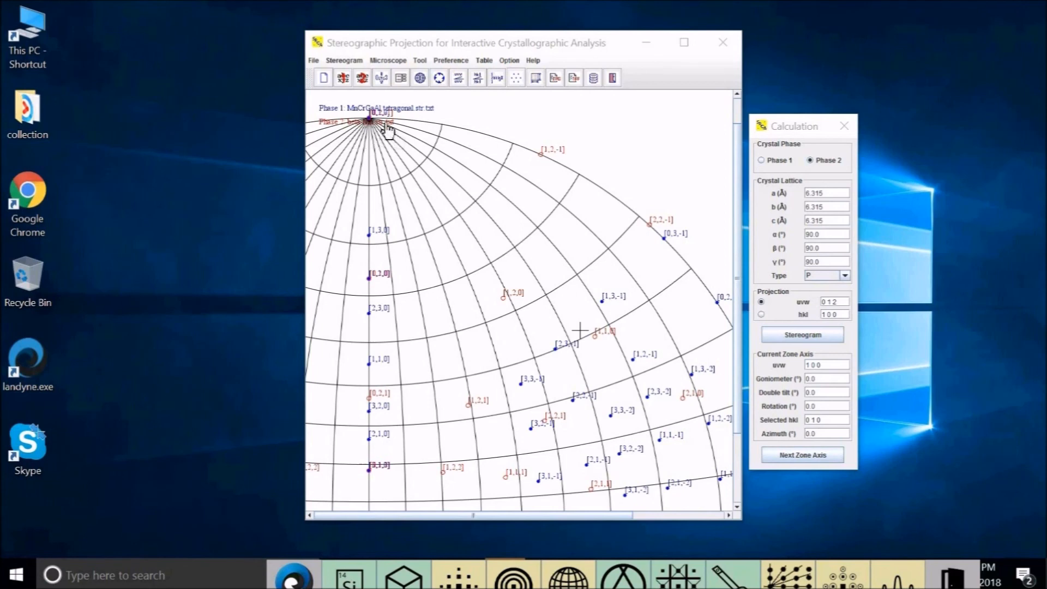
mouse_move(553, 170)
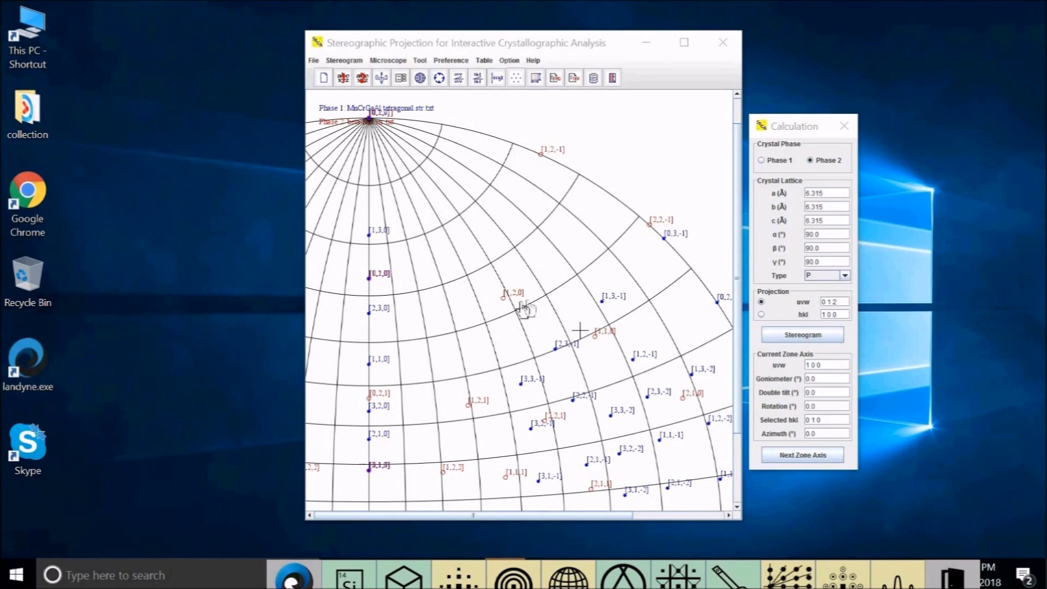
mouse_move(588, 404)
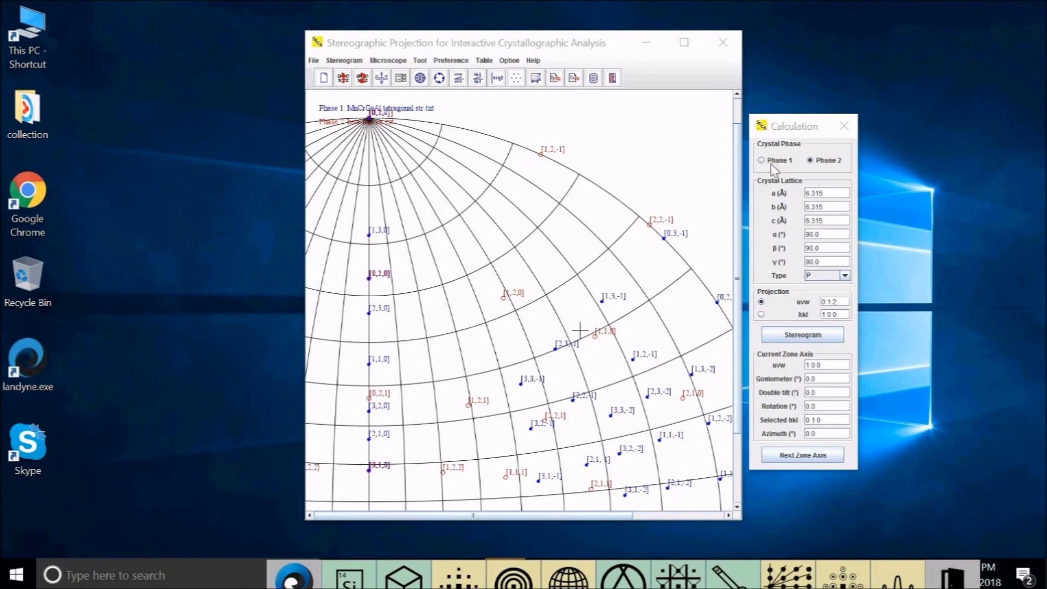
click(761, 160)
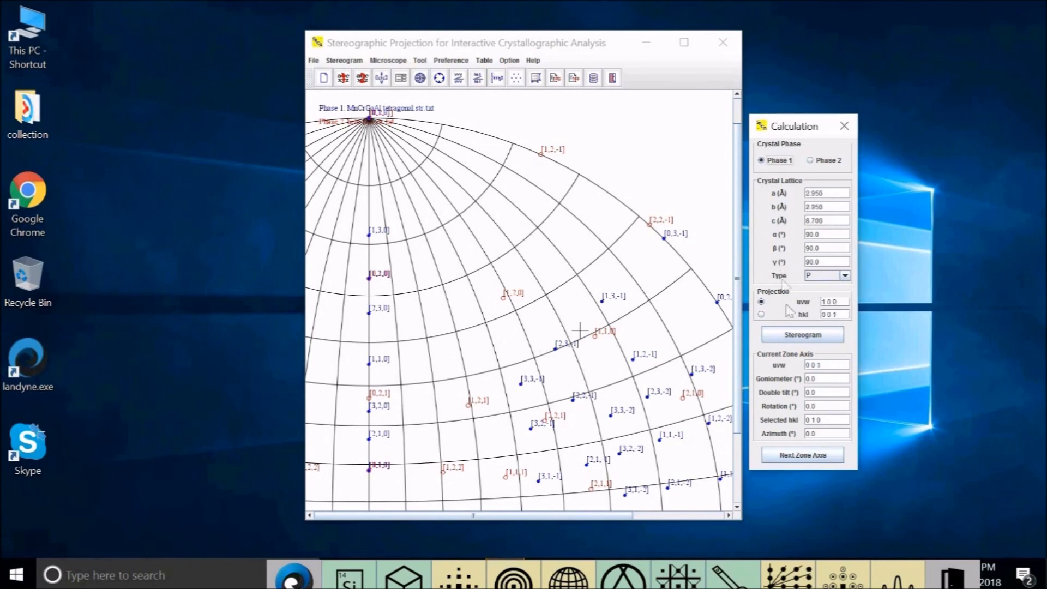
mouse_move(557, 263)
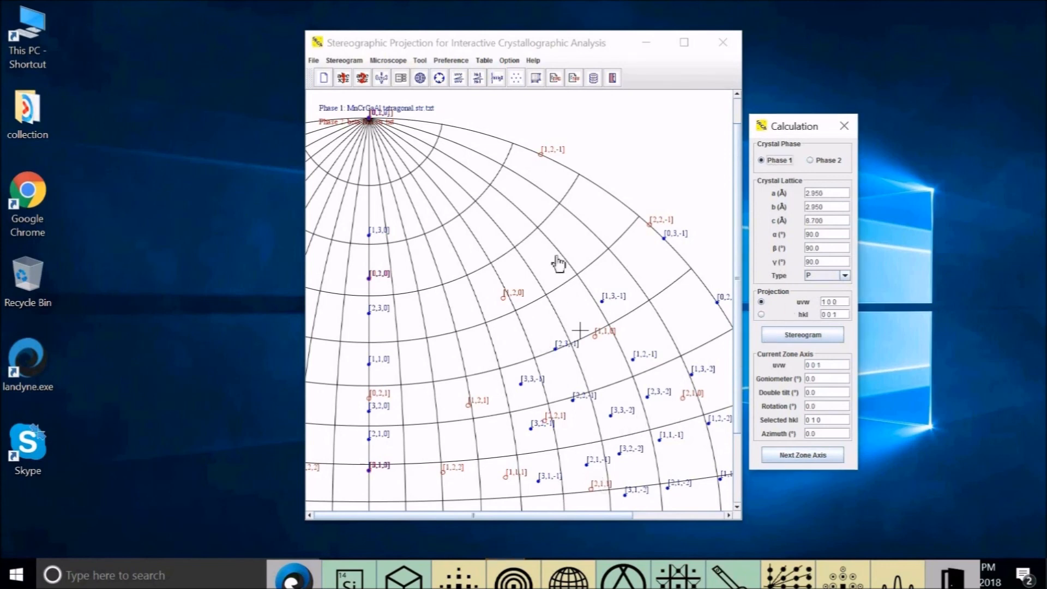
mouse_move(676, 329)
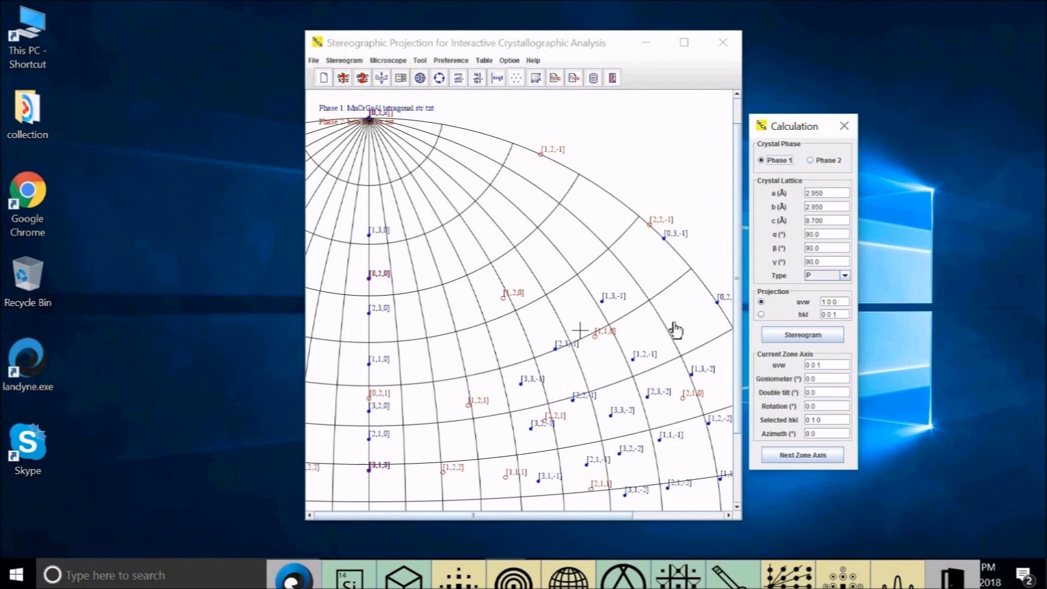
click(826, 302)
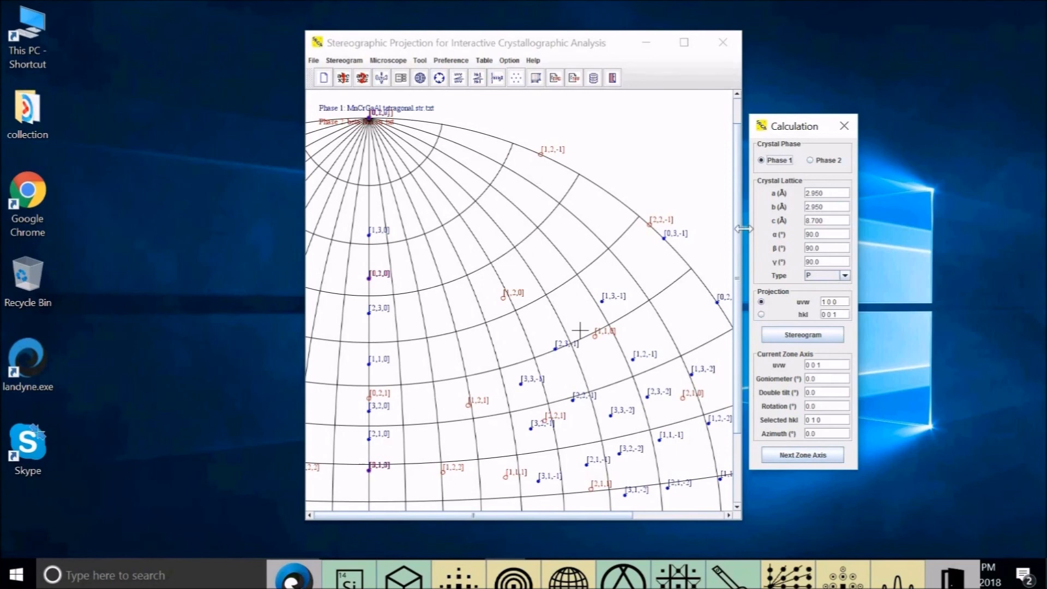
mouse_move(955, 437)
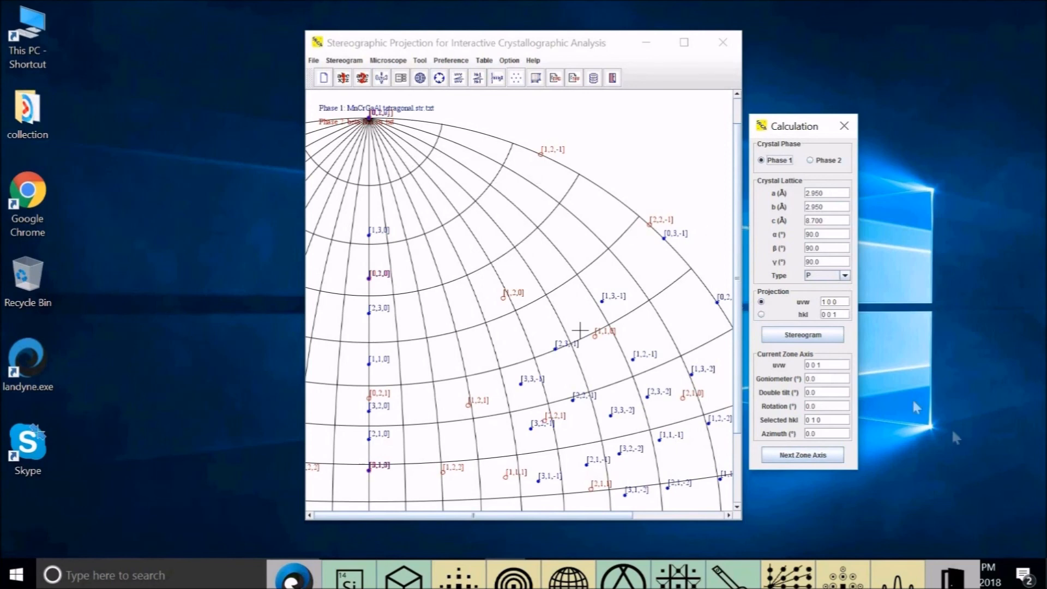
mouse_move(823, 166)
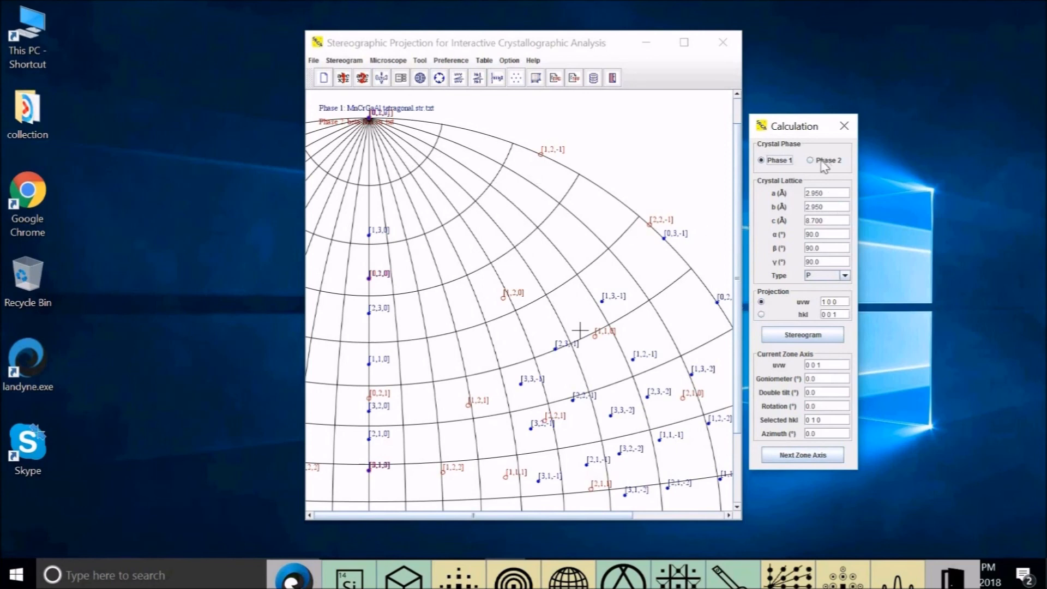
click(809, 159)
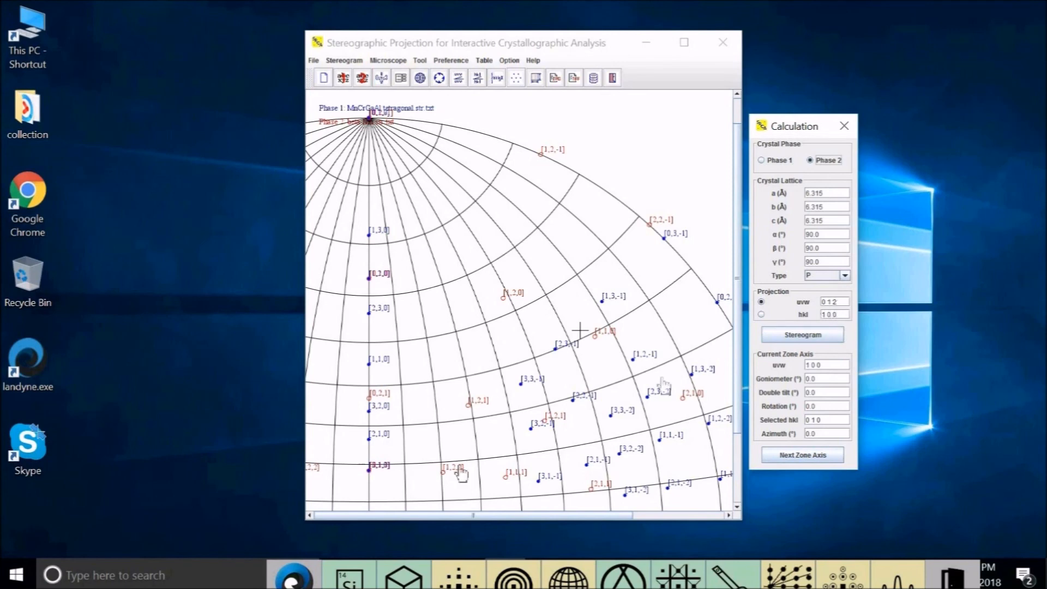
mouse_move(374, 497)
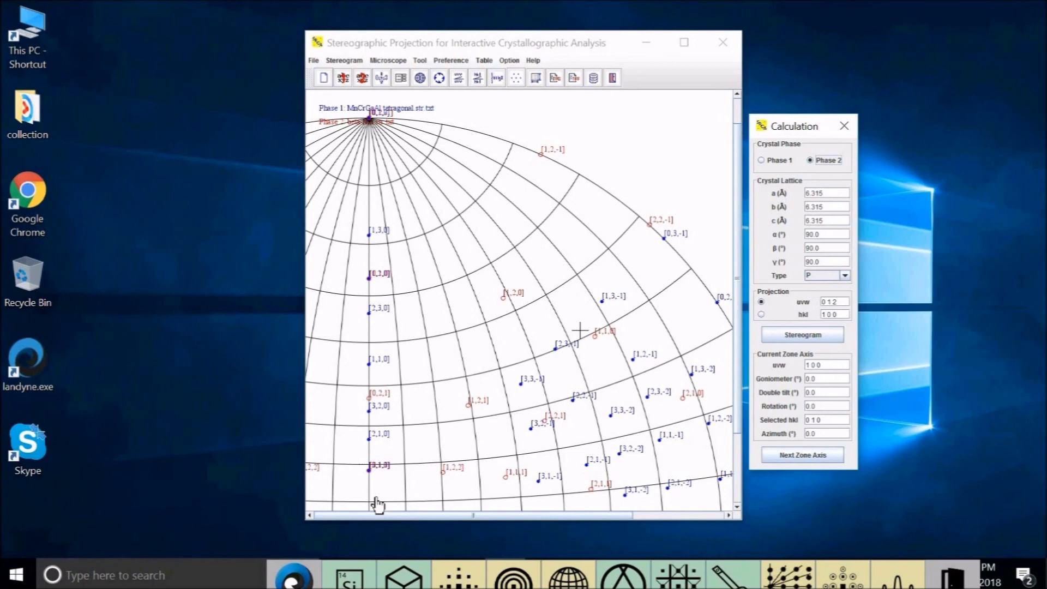
mouse_move(614, 150)
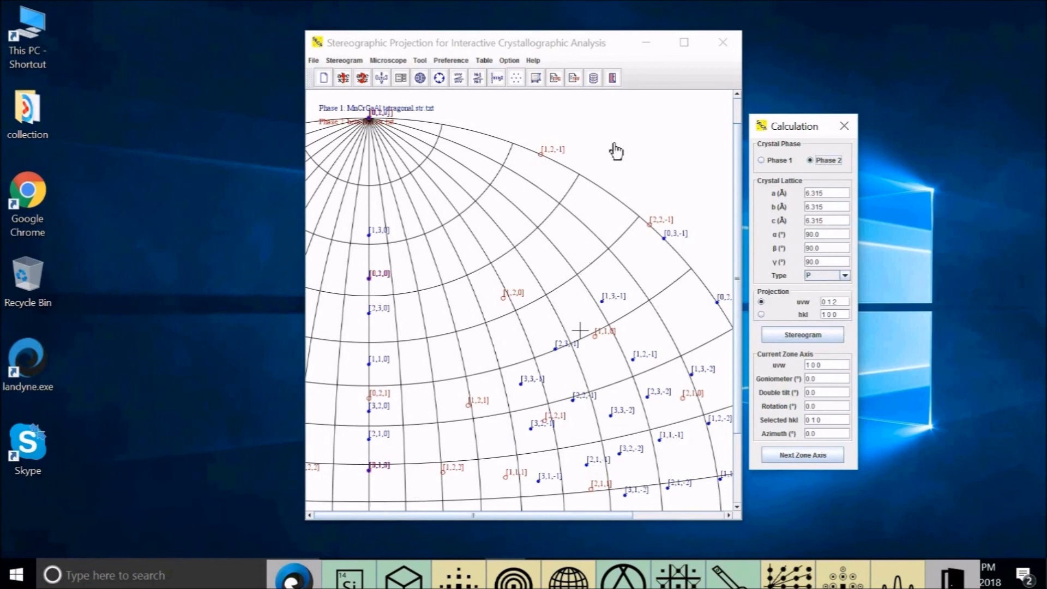
mouse_move(488, 385)
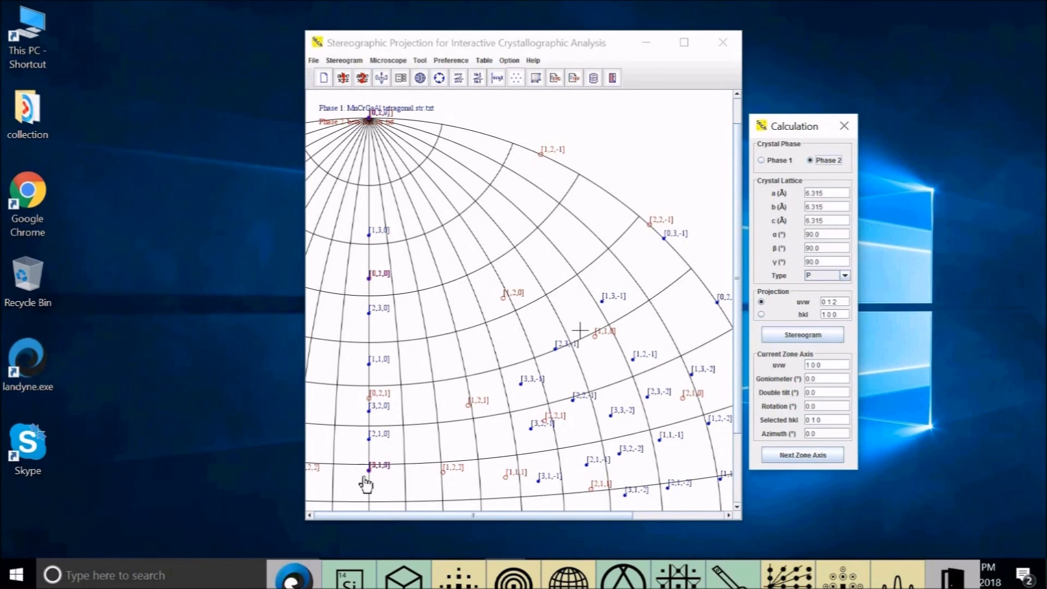
mouse_move(375, 487)
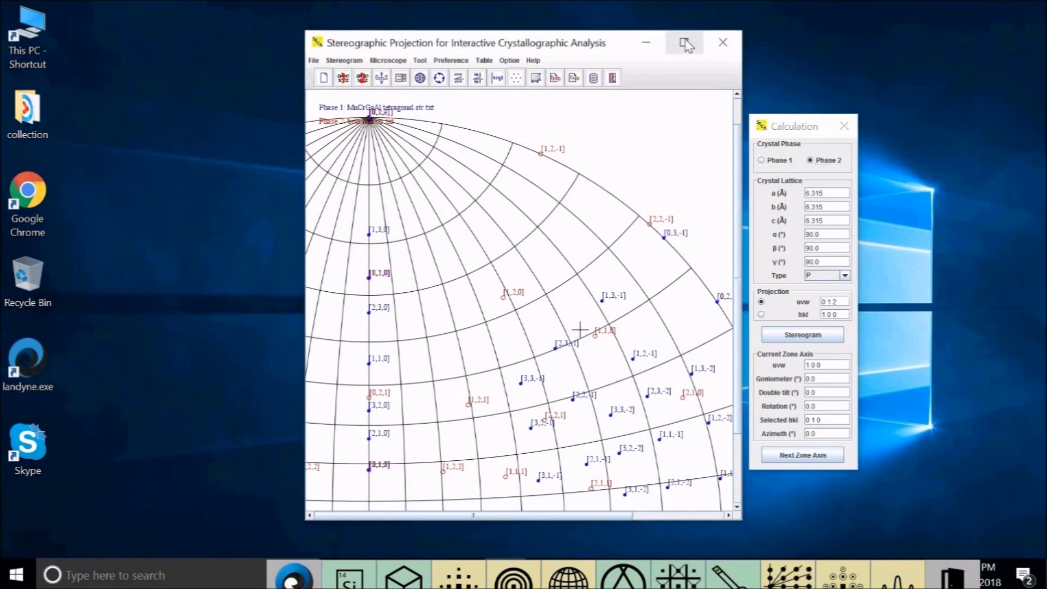
Step: Maximize the projection window, then view phase 1's parameters and return to phase 2
click(684, 42)
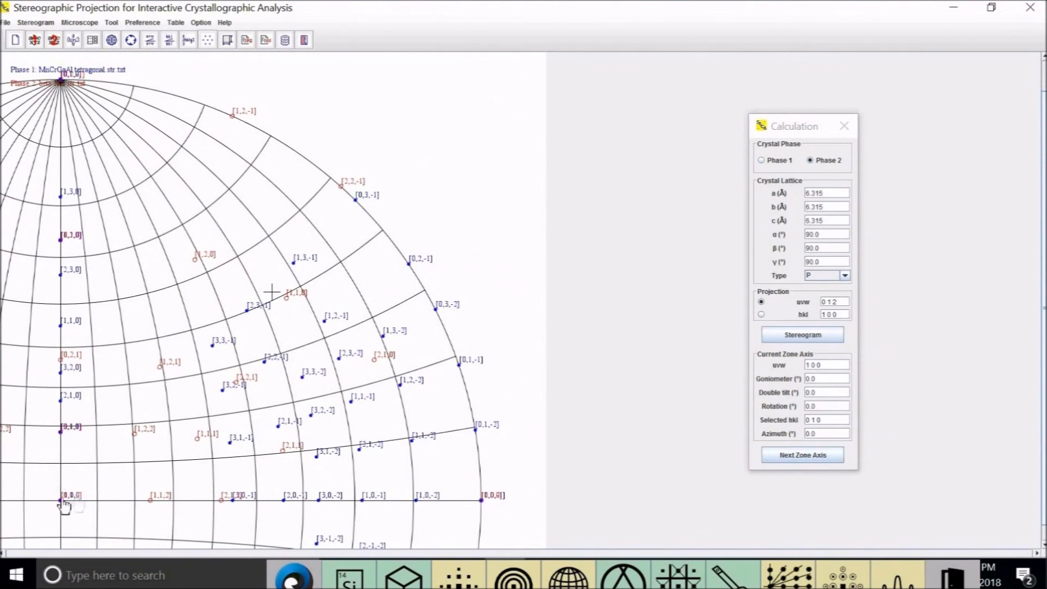
mouse_move(66, 487)
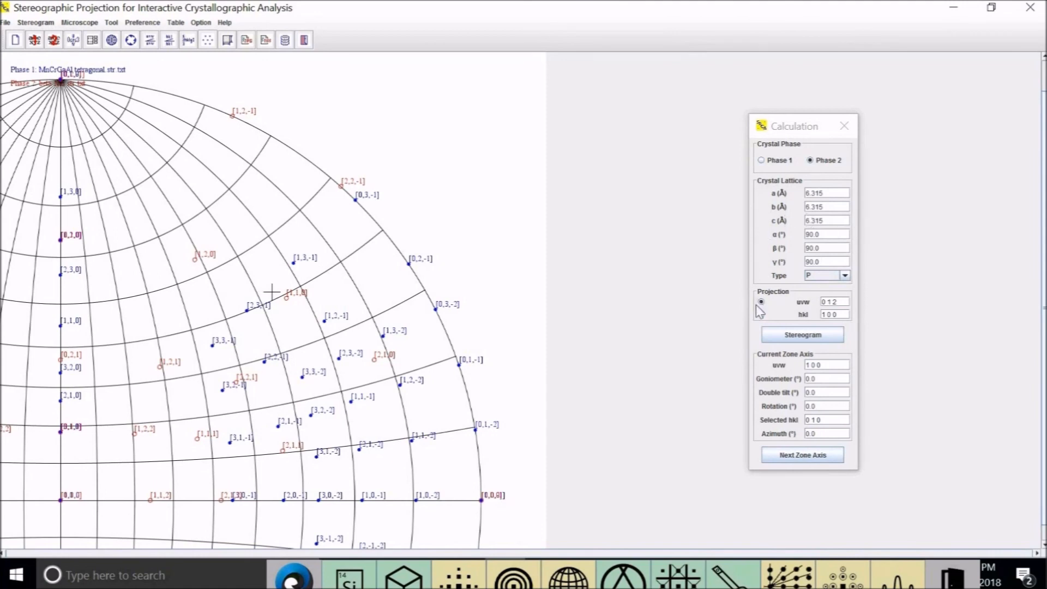
click(761, 159)
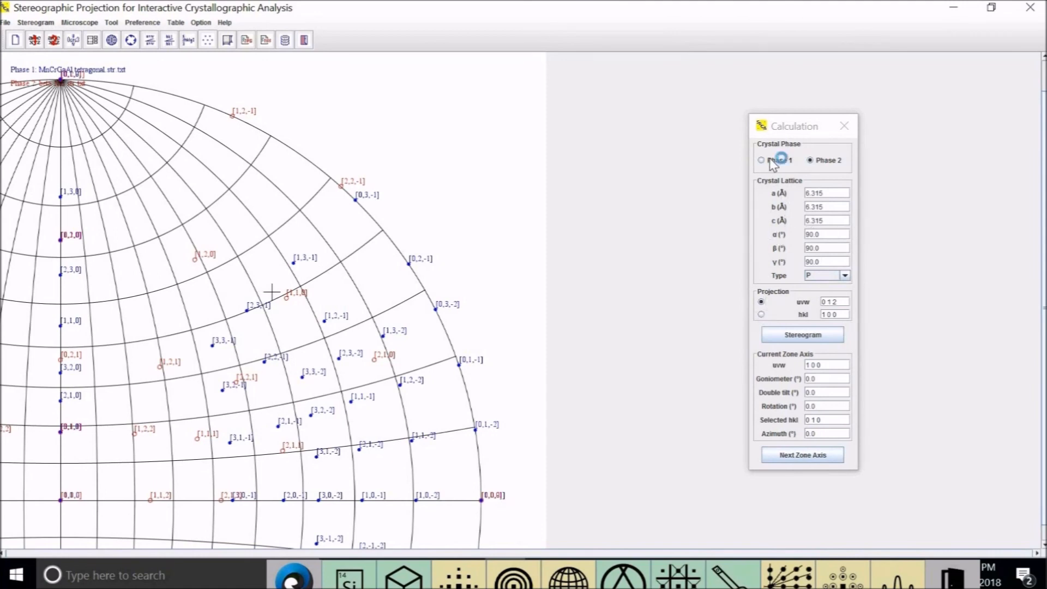
click(760, 160)
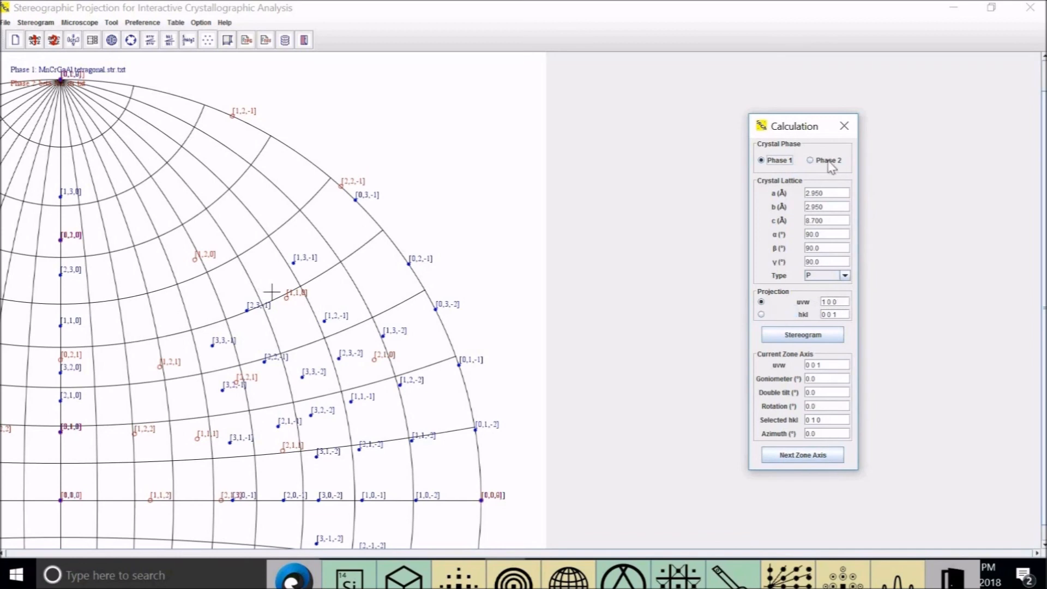
click(809, 160)
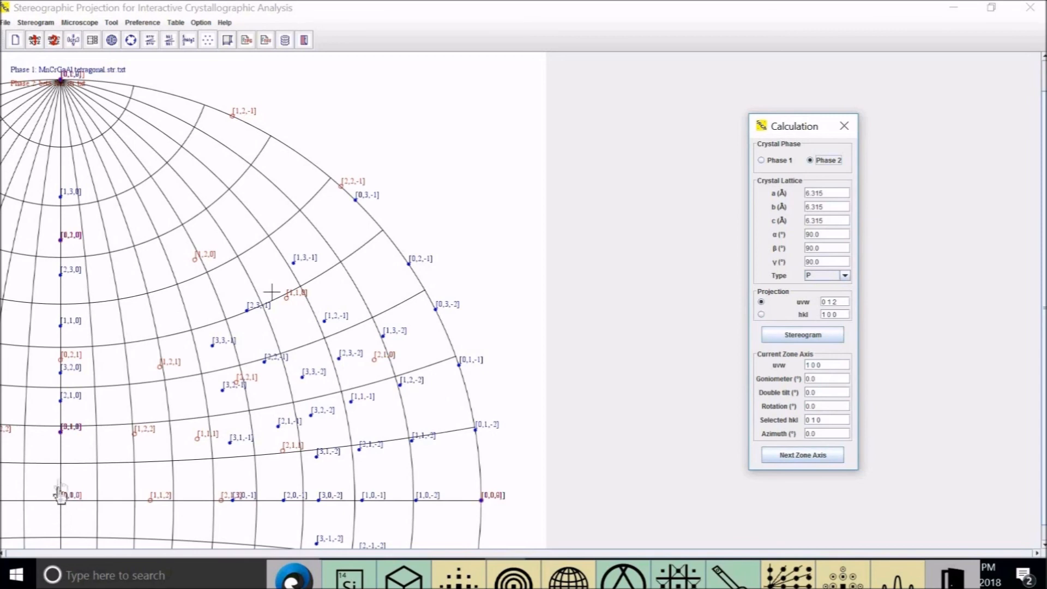
mouse_move(61, 443)
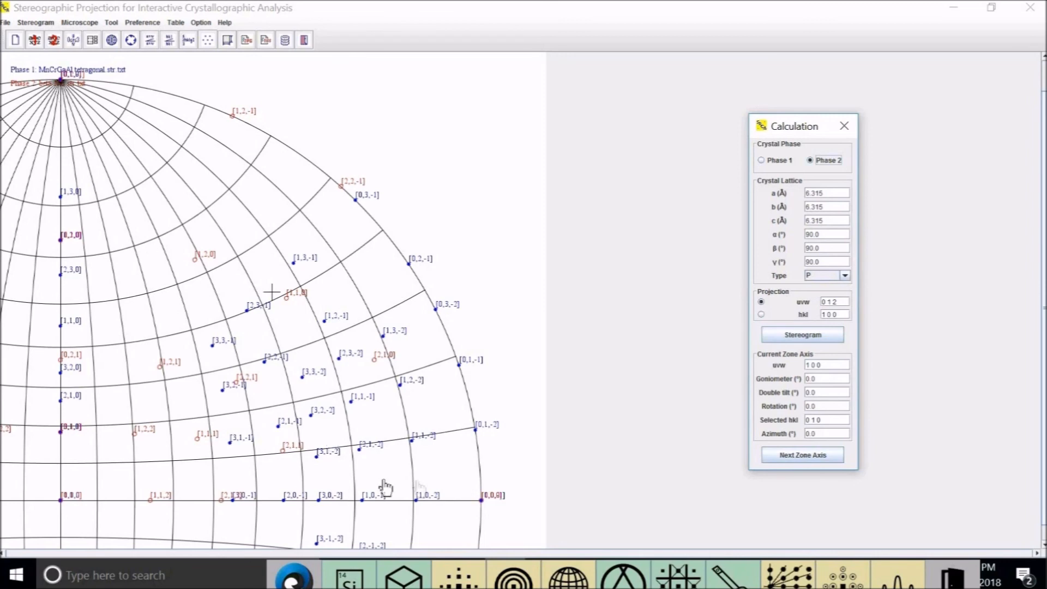
mouse_move(483, 511)
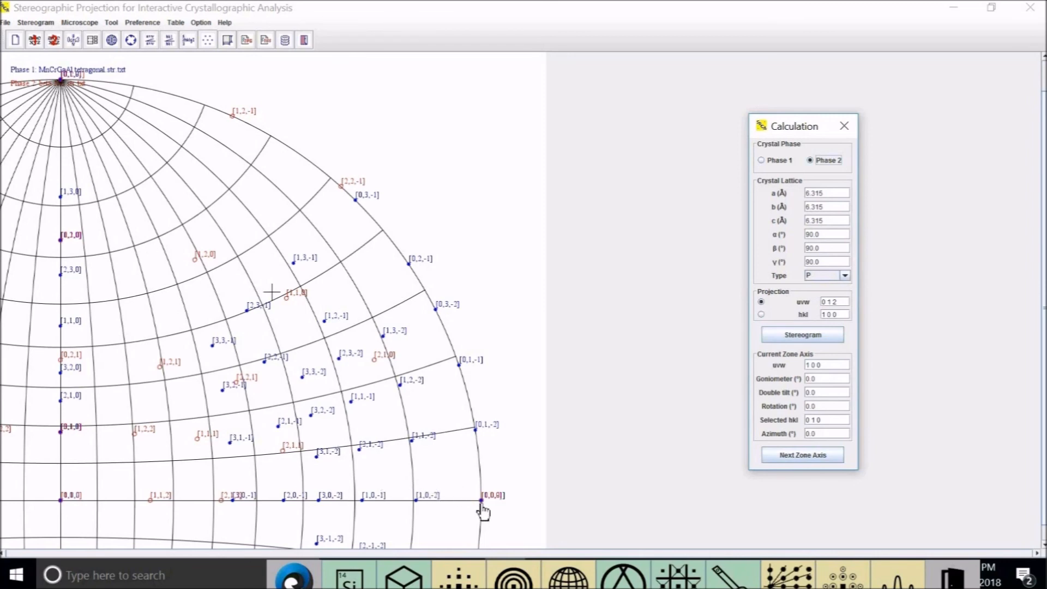
mouse_move(405, 122)
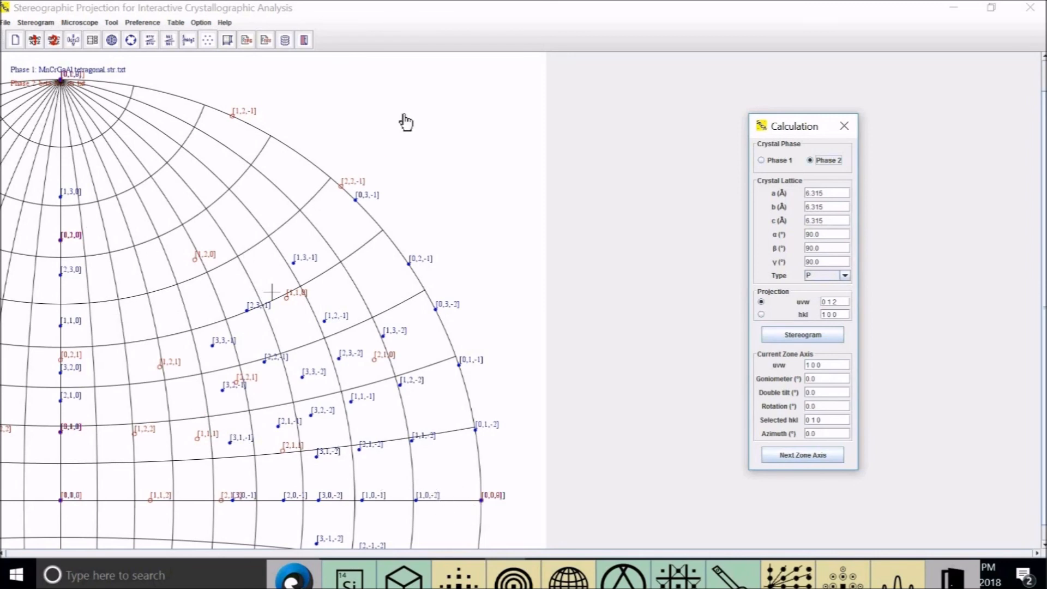
right_click(406, 121)
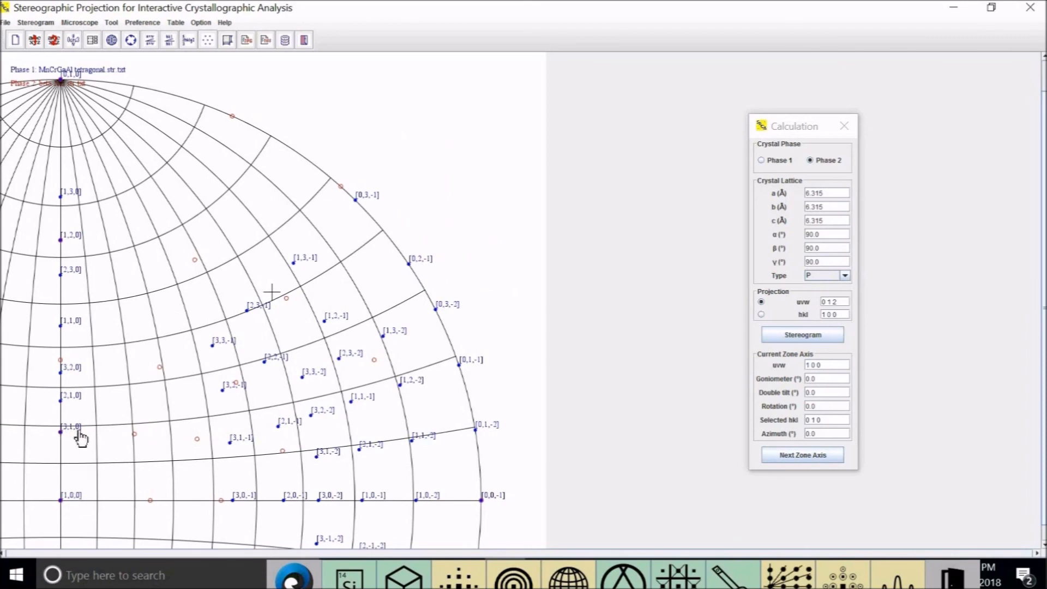
mouse_move(80, 243)
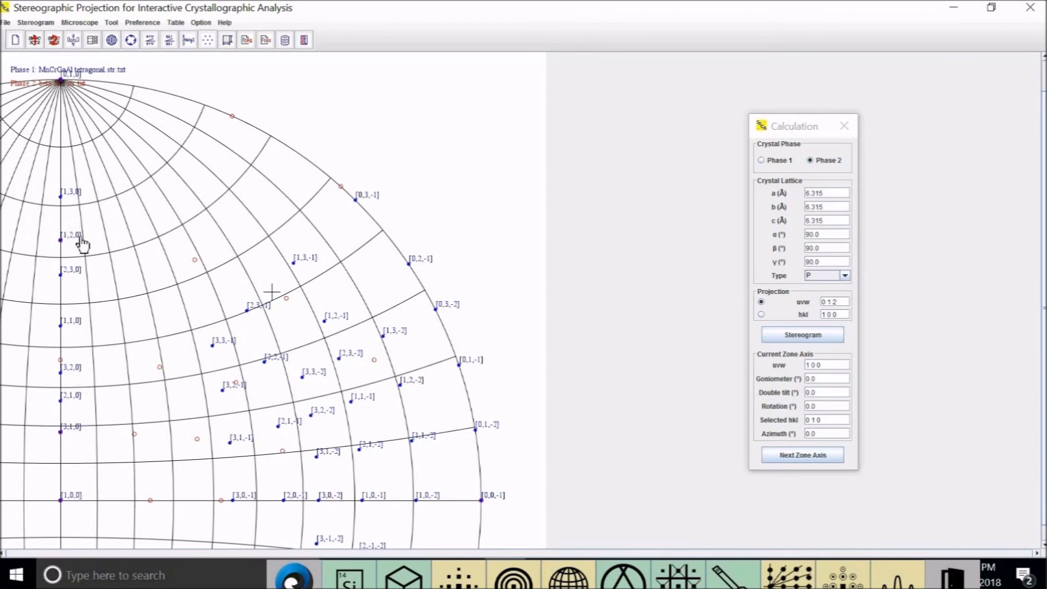
mouse_move(89, 166)
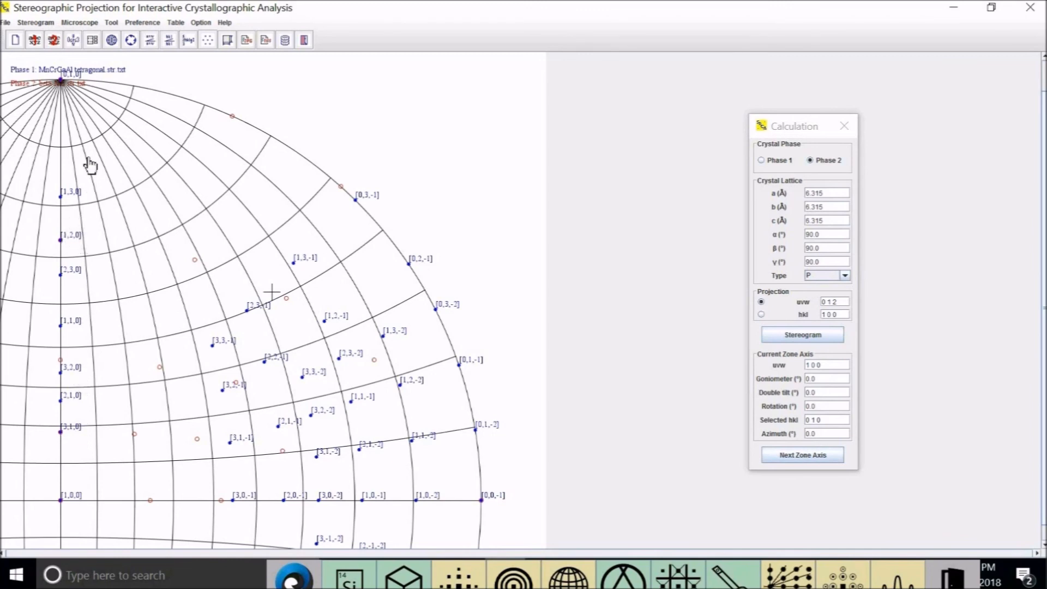
mouse_move(86, 78)
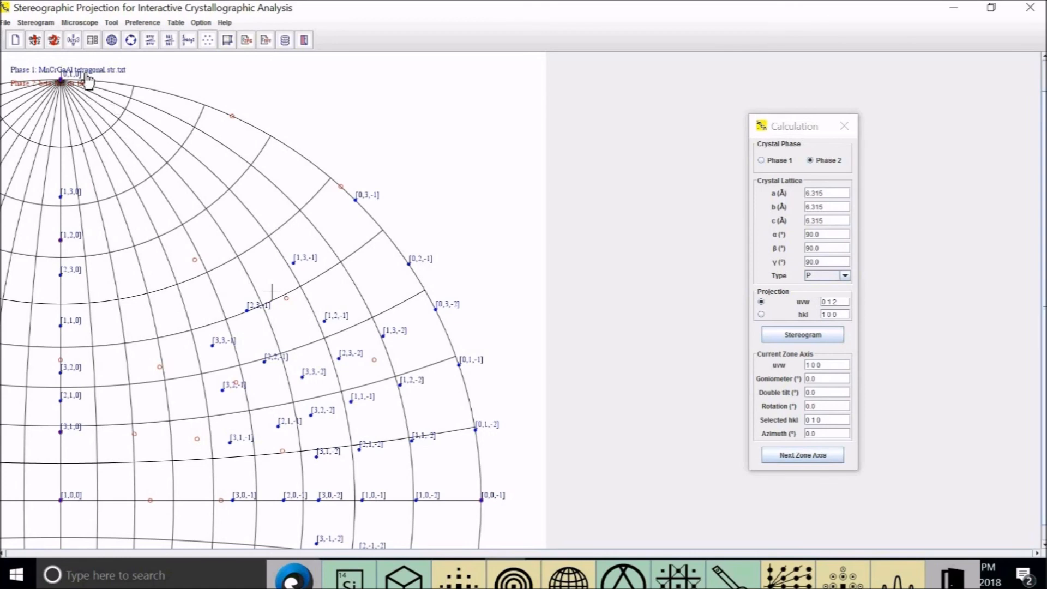
mouse_move(392, 111)
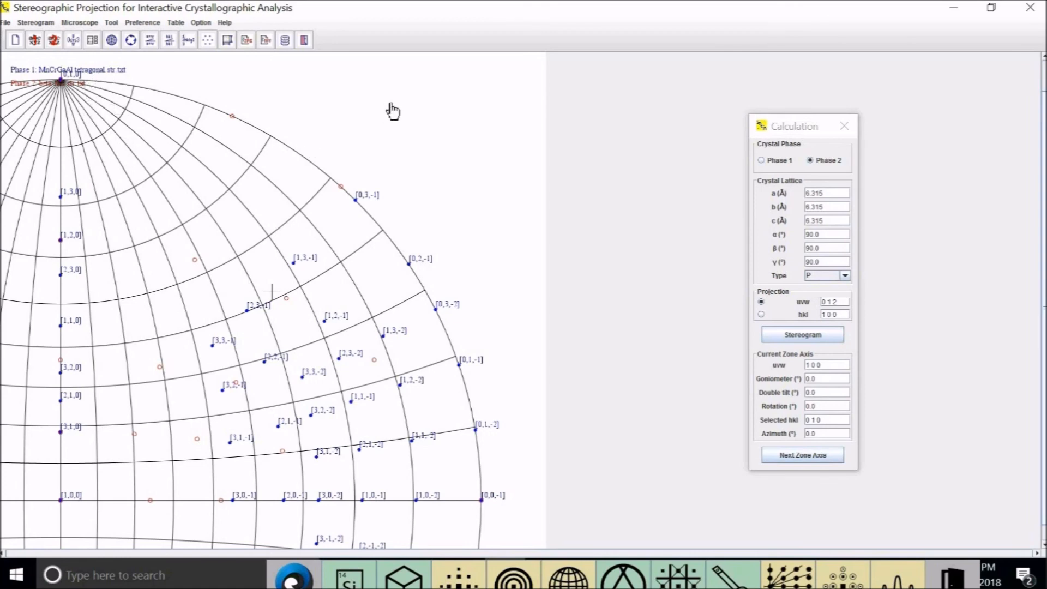
mouse_move(388, 113)
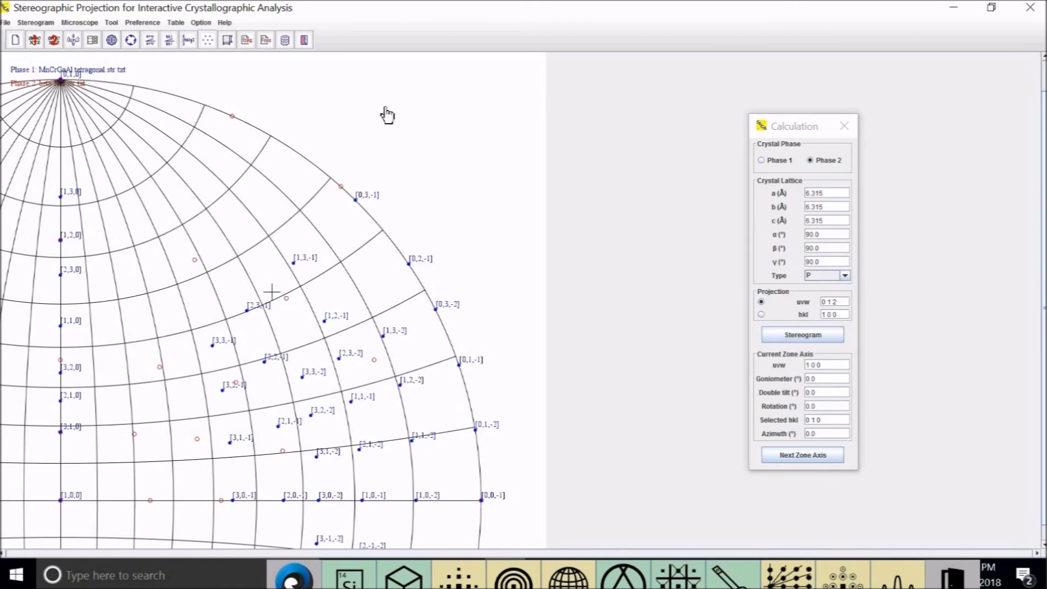
mouse_move(398, 136)
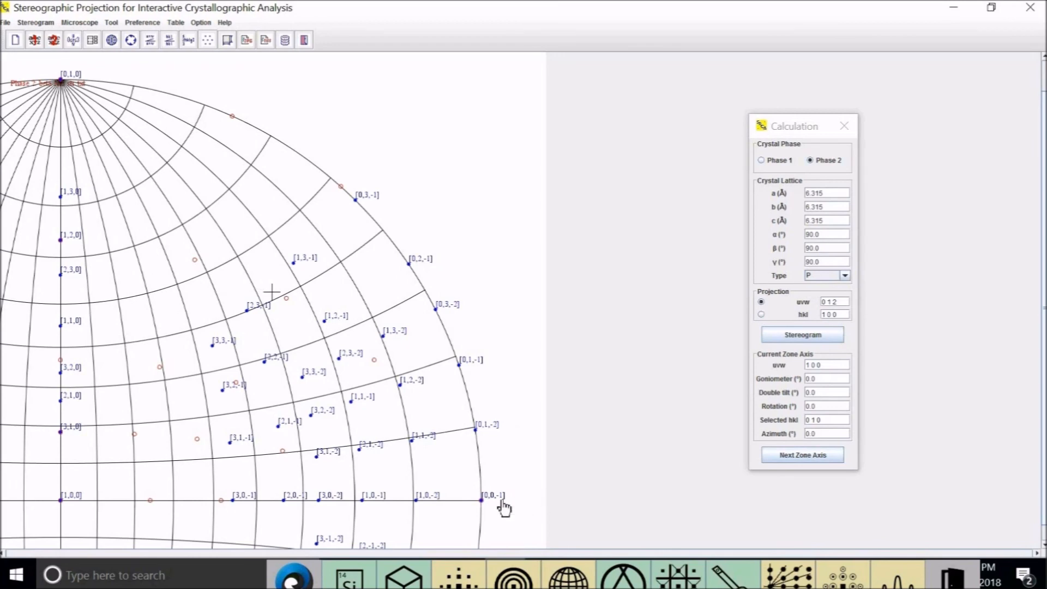
mouse_move(490, 509)
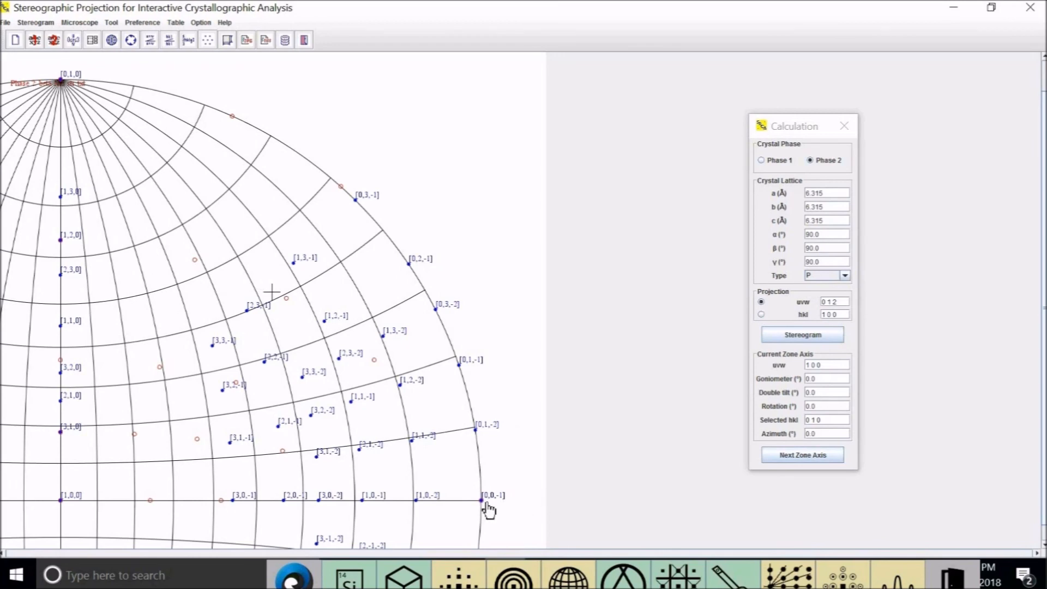
mouse_move(506, 509)
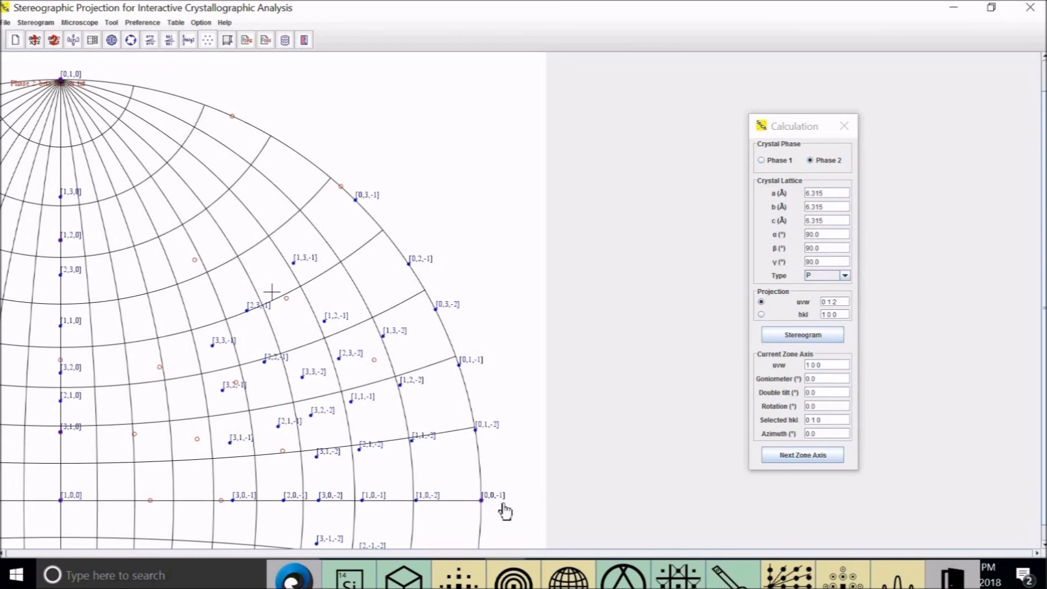
mouse_move(494, 510)
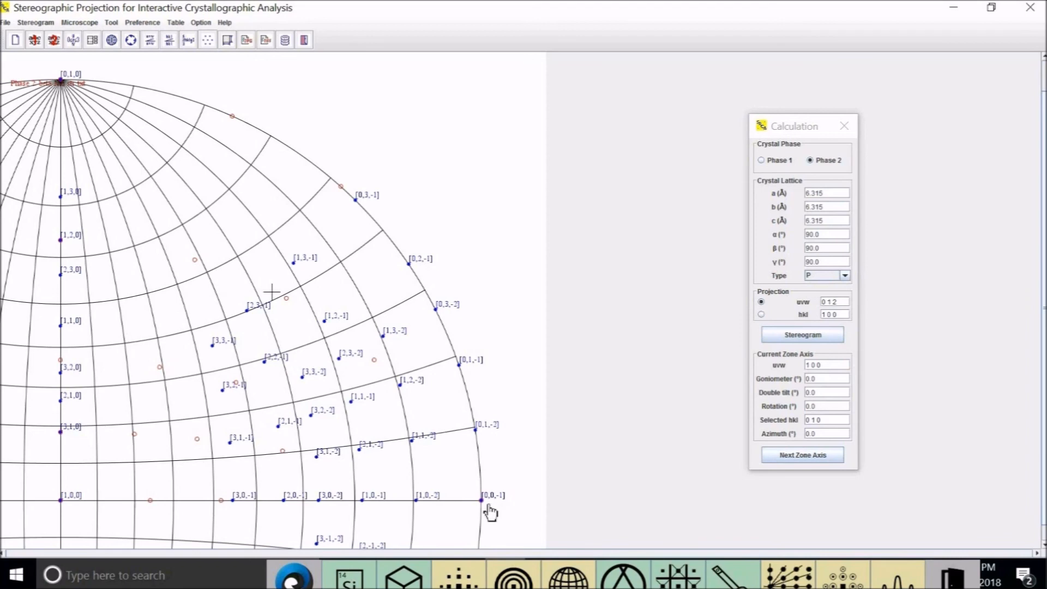
mouse_move(508, 512)
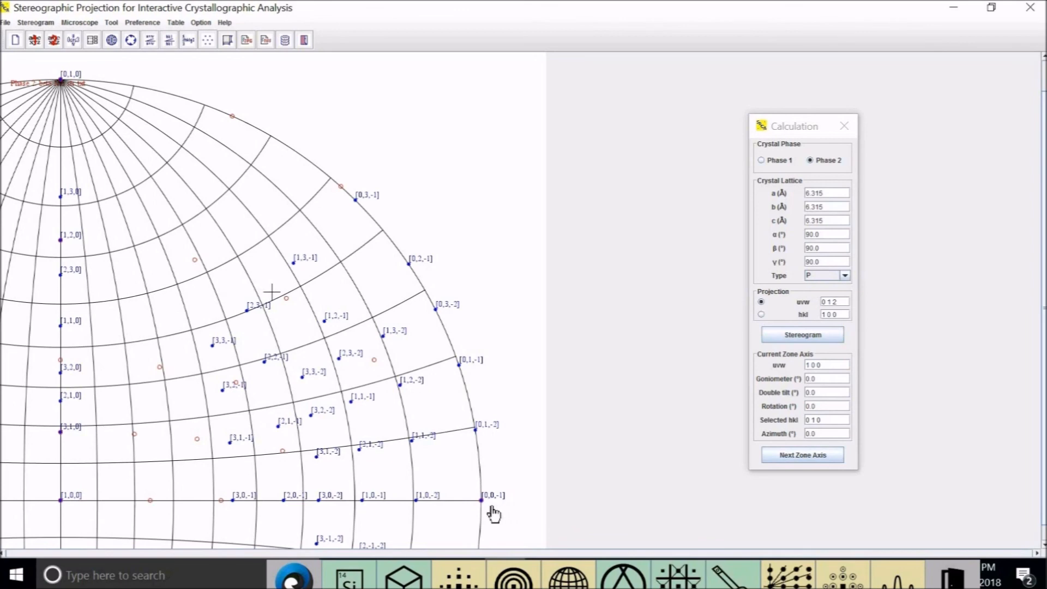
mouse_move(520, 515)
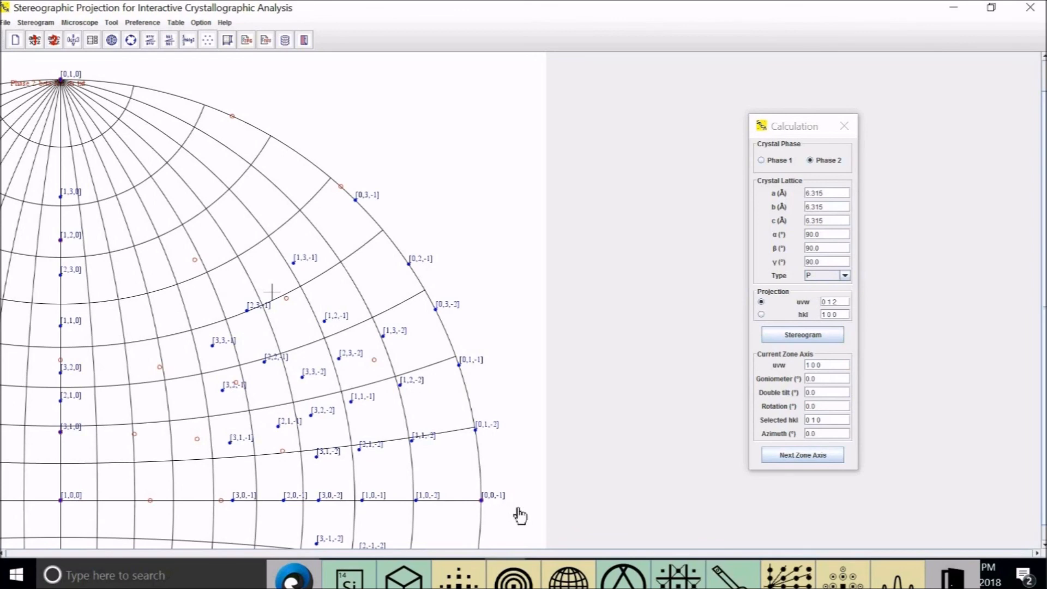
mouse_move(436, 154)
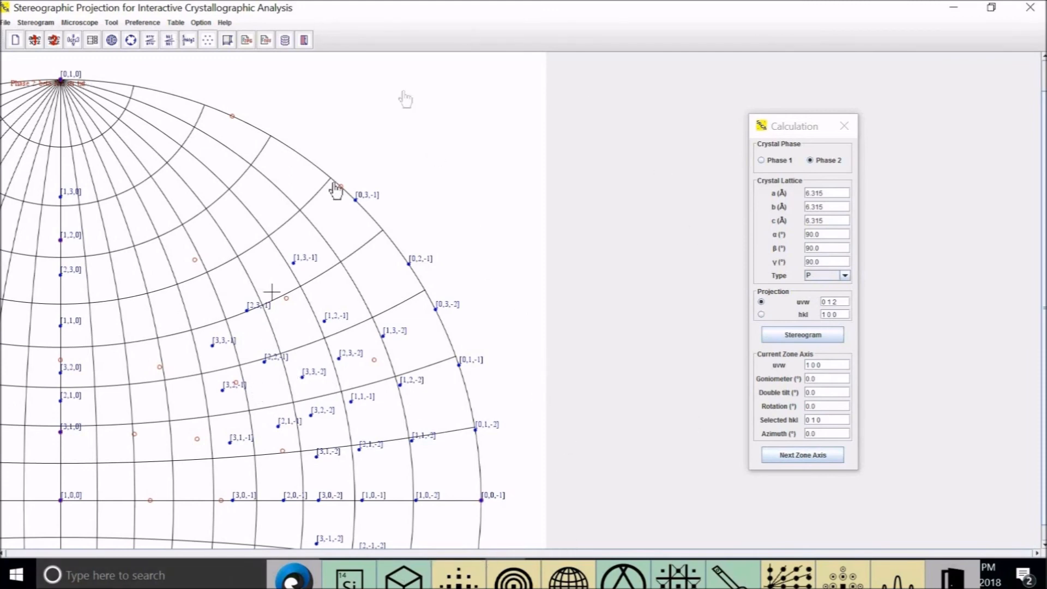
mouse_move(451, 119)
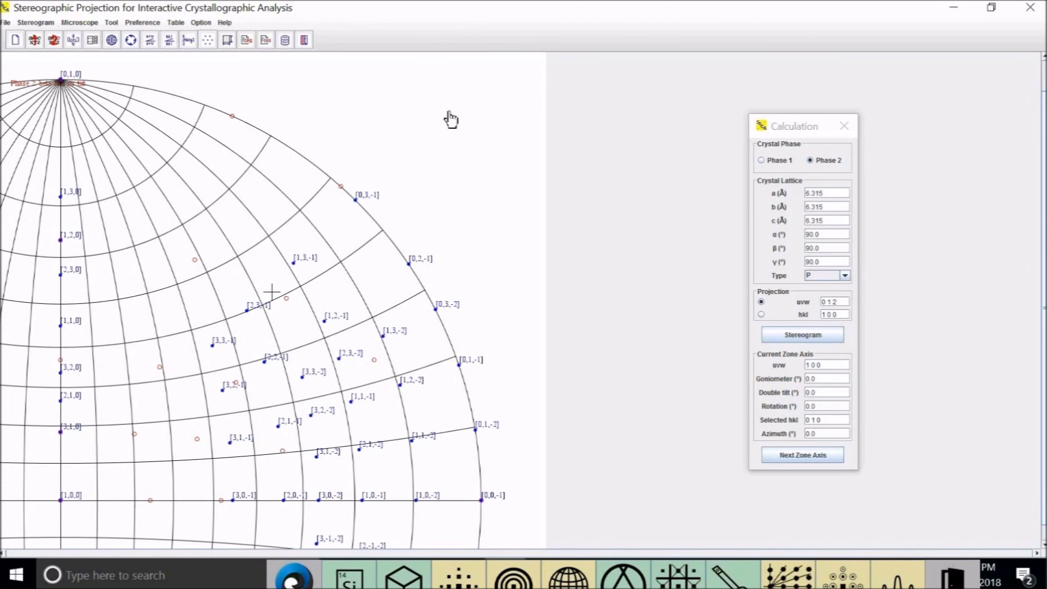
mouse_move(428, 142)
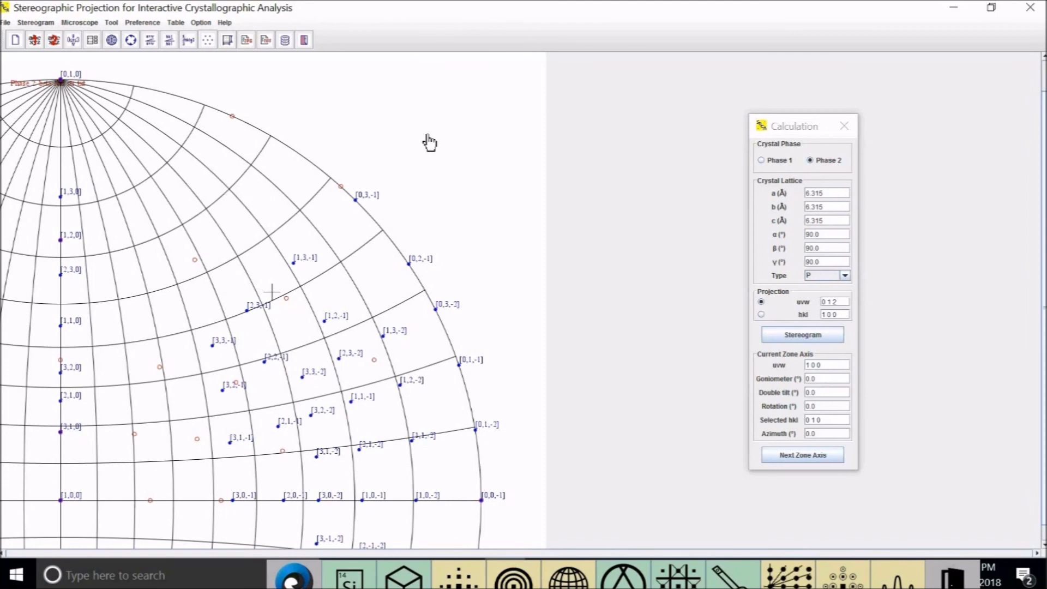
Step: Switch the stereogram's pole index labels from phase 1 to phase 2
right_click(429, 140)
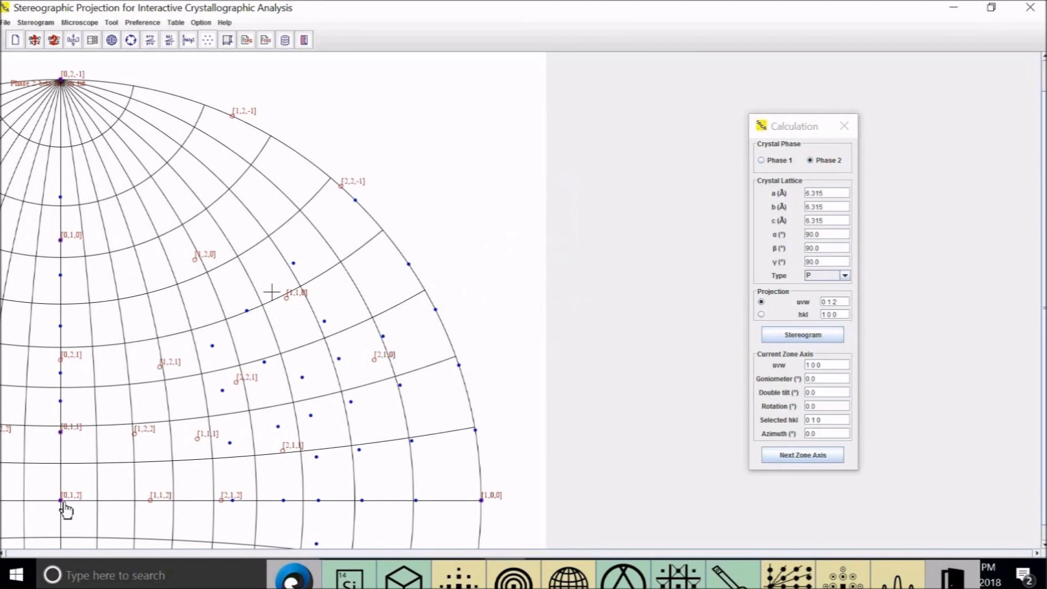
mouse_move(67, 433)
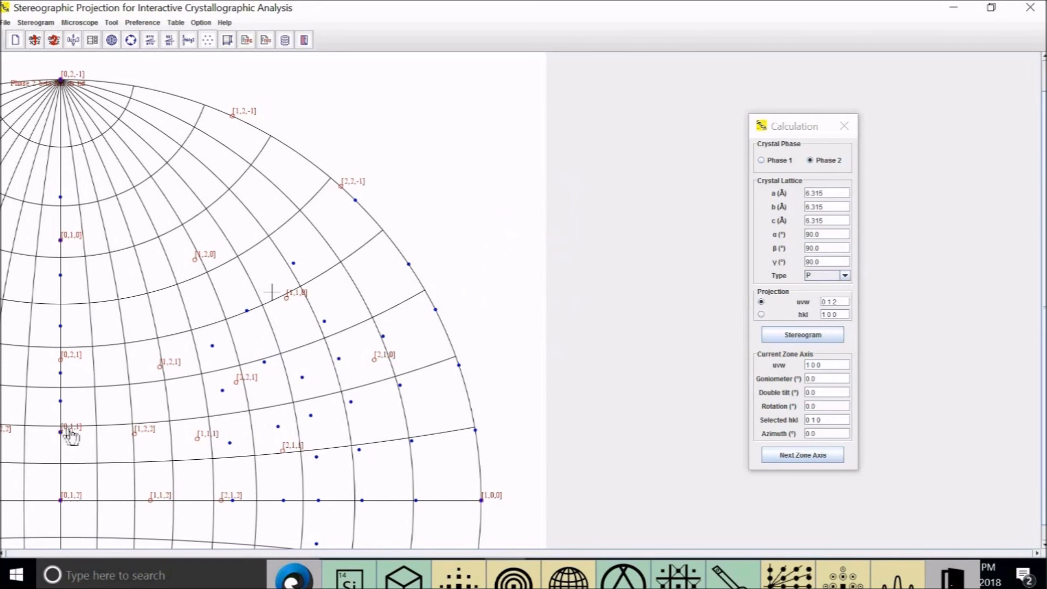
mouse_move(72, 246)
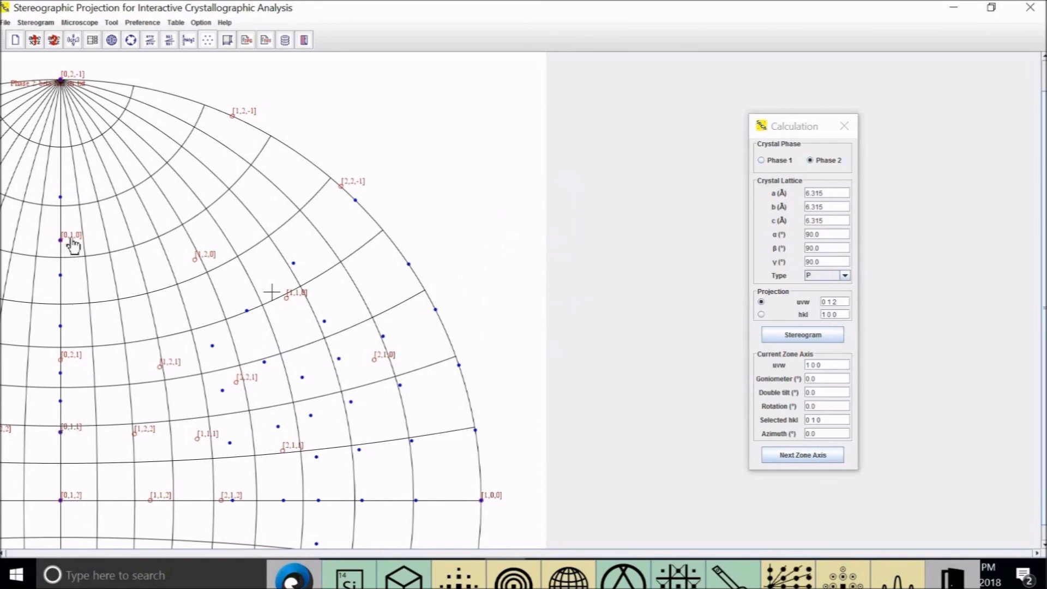
mouse_move(79, 246)
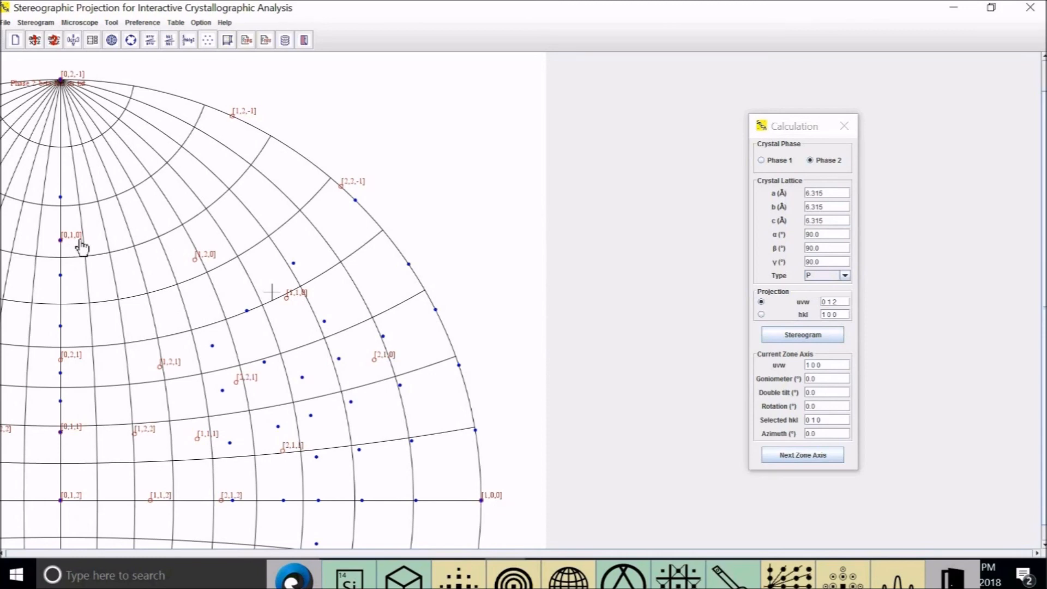
mouse_move(66, 86)
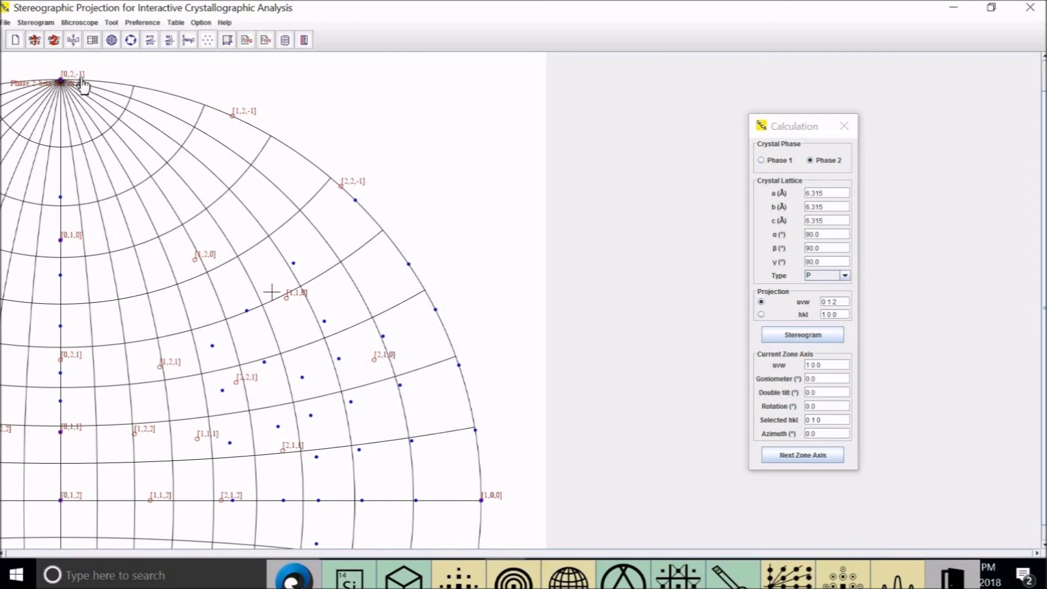
mouse_move(509, 514)
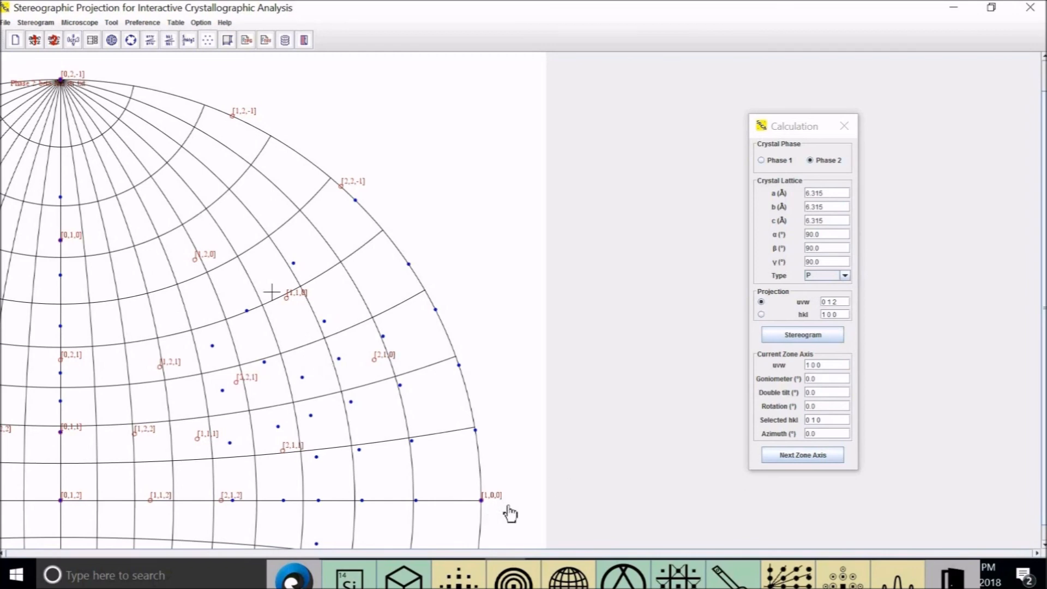
mouse_move(544, 439)
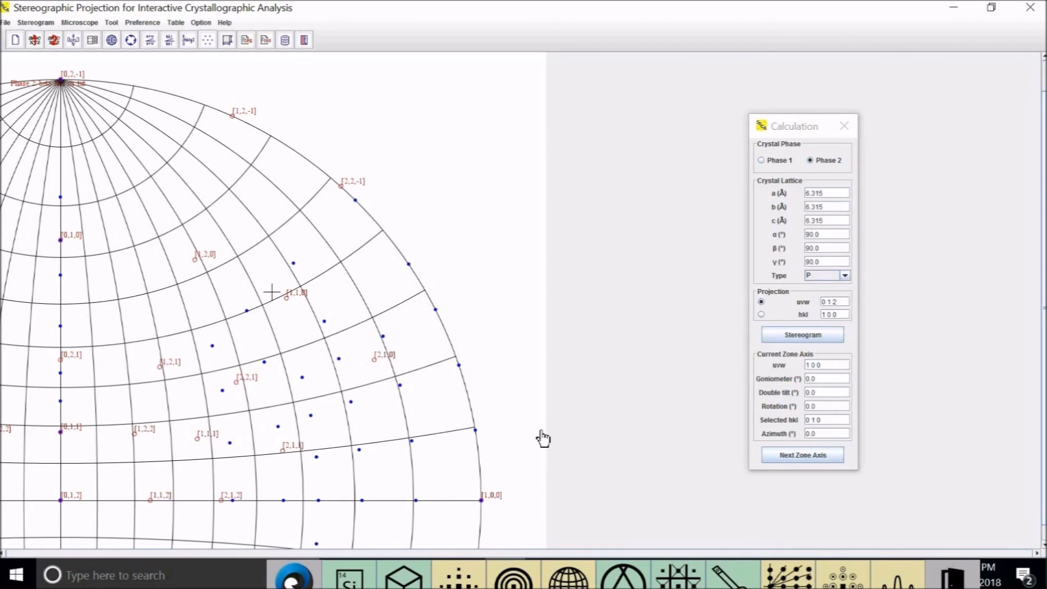
mouse_move(117, 75)
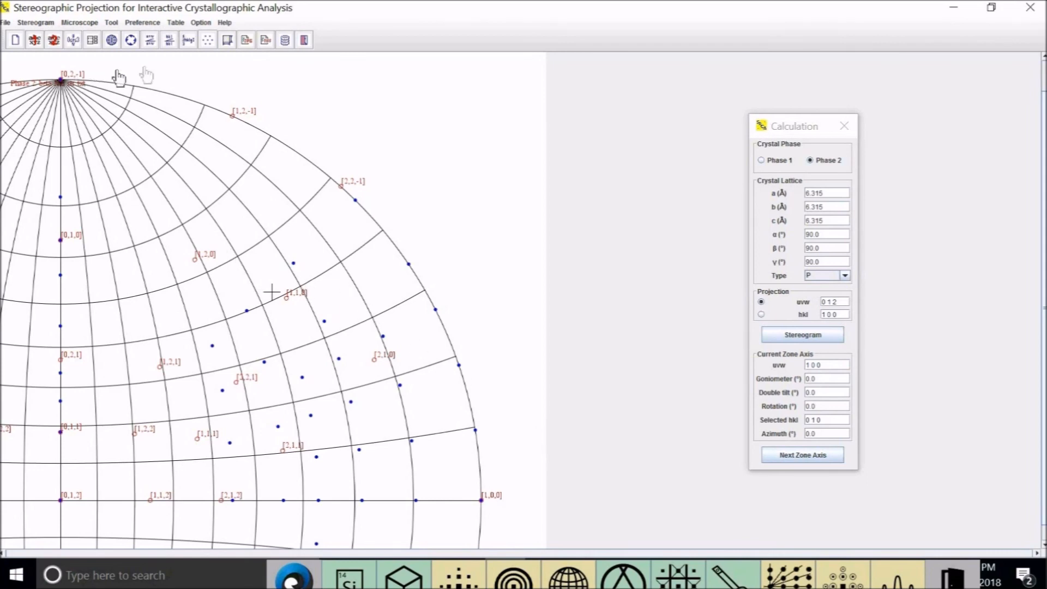
Step: Enable the region-of-interest outline (860 pixels, TIFF 300 ppi) in the ROI and TIFF preferences
click(142, 22)
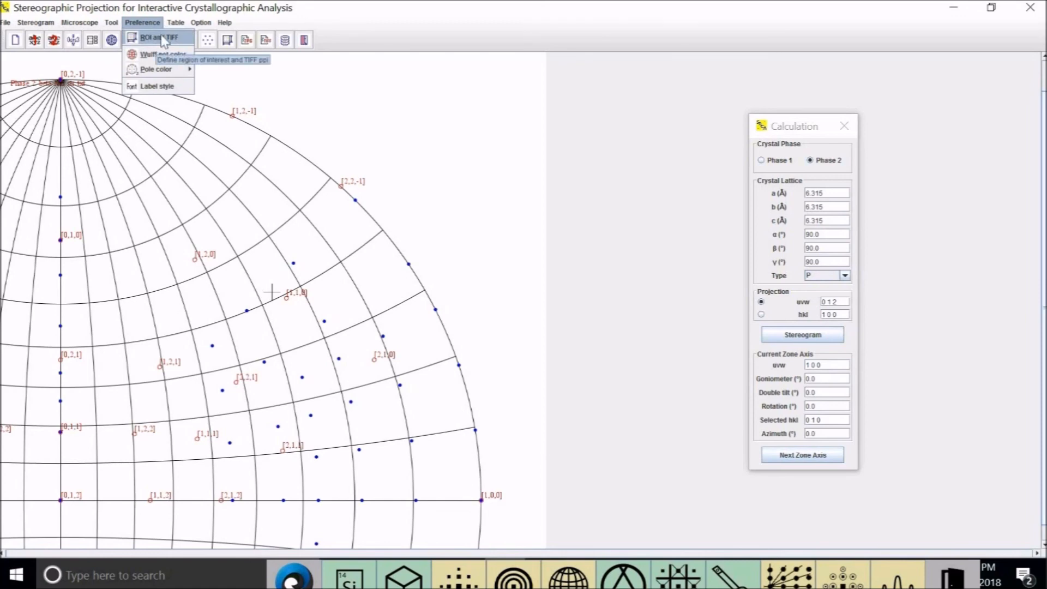
click(155, 36)
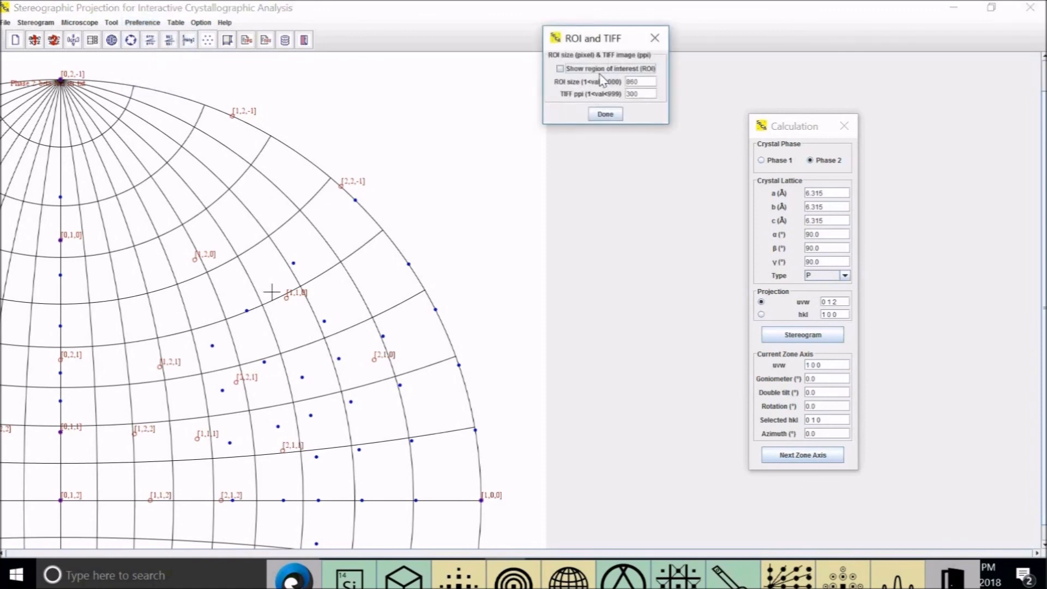
click(559, 69)
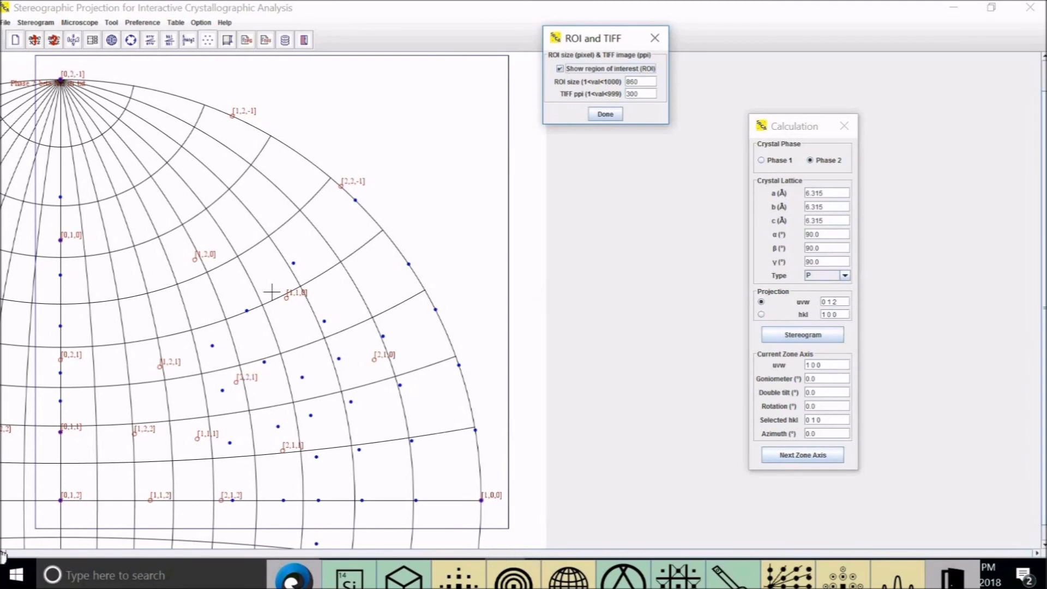
mouse_move(25, 59)
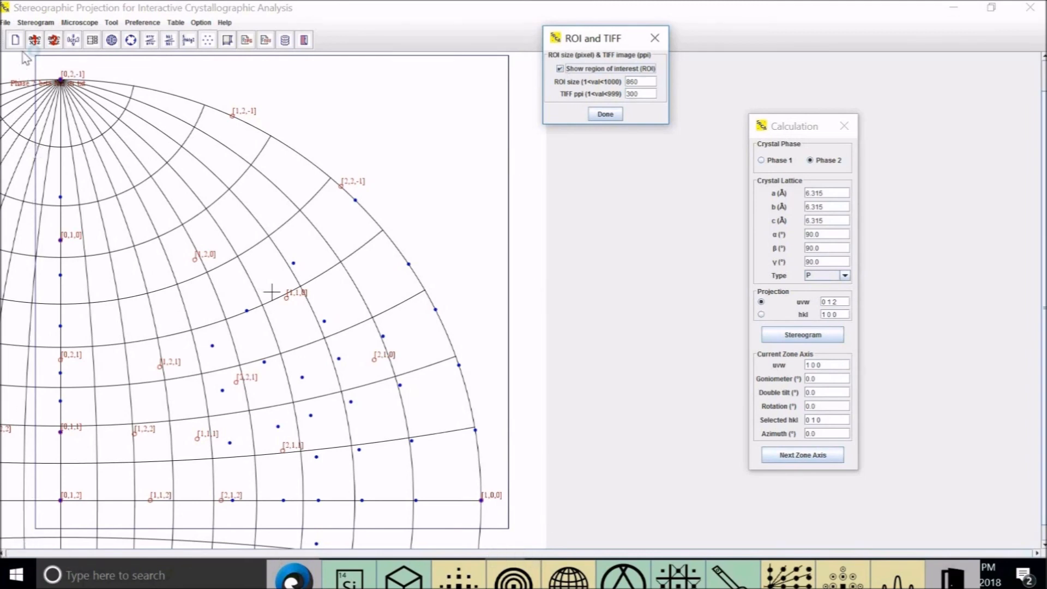
mouse_move(347, 271)
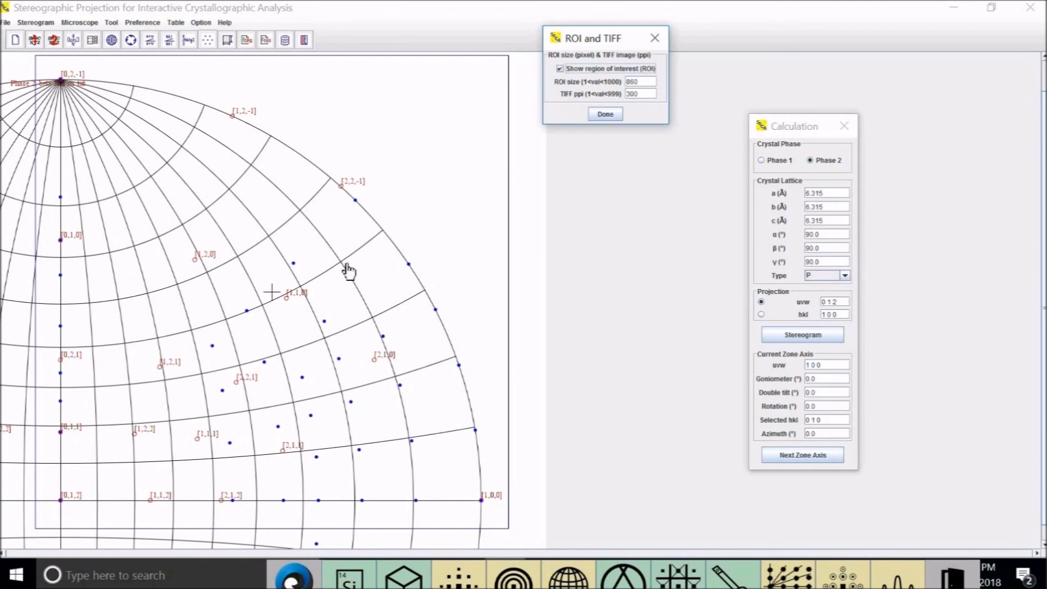
mouse_move(288, 300)
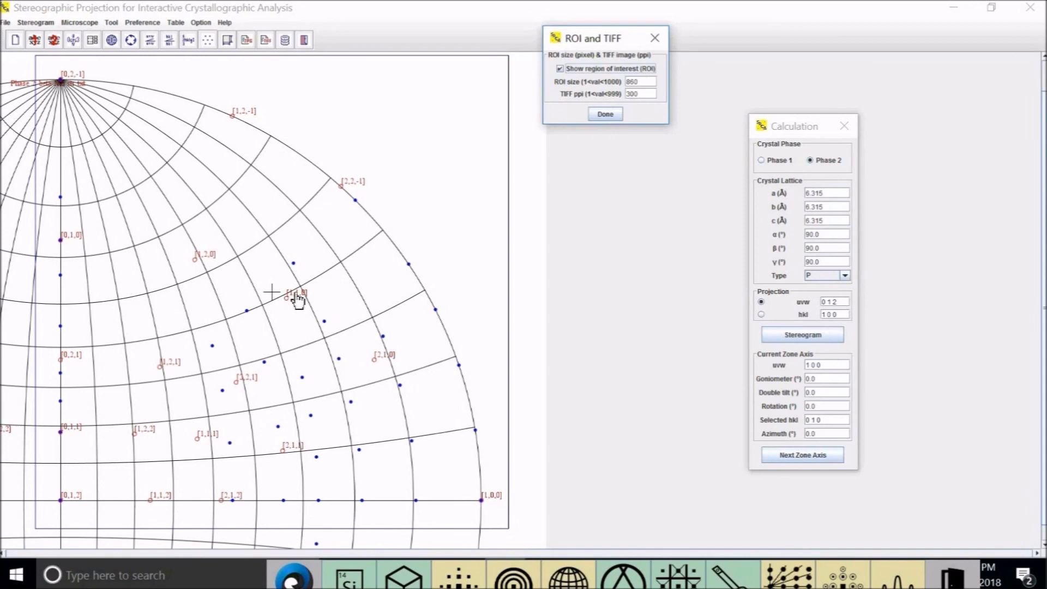
mouse_move(181, 236)
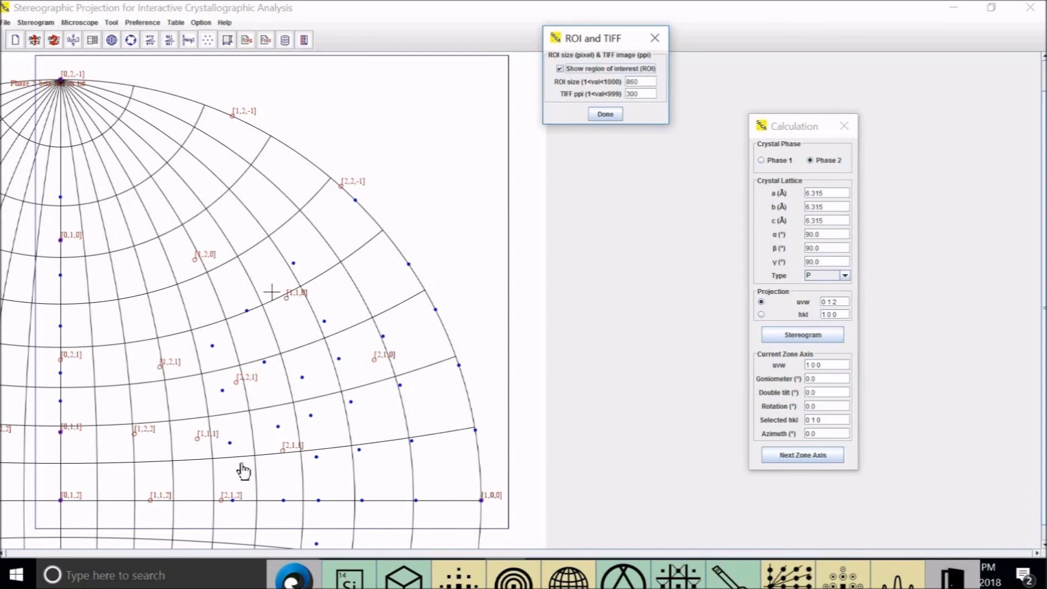
mouse_move(276, 301)
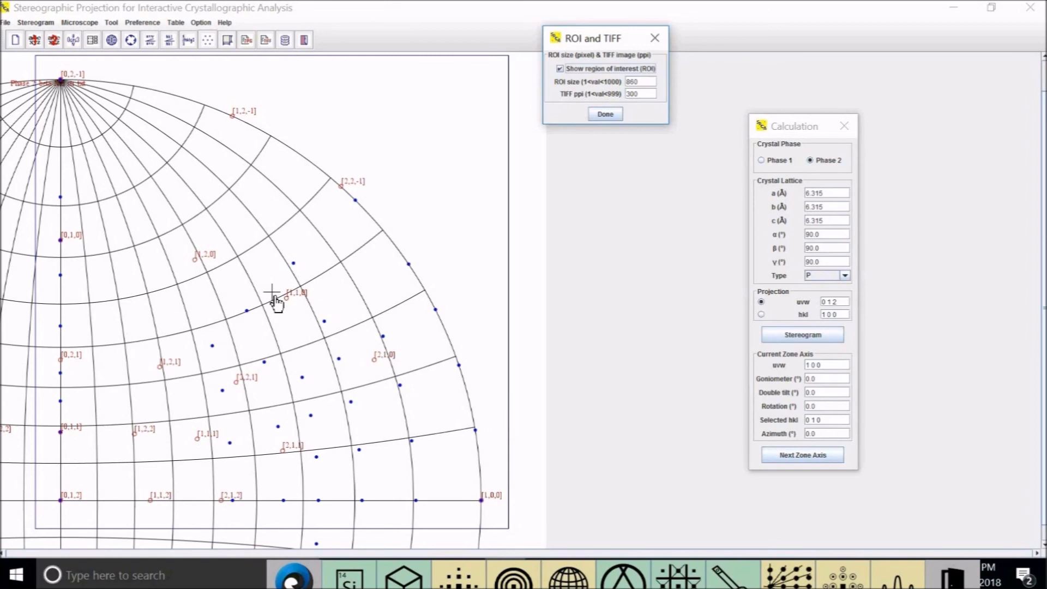
mouse_move(62, 507)
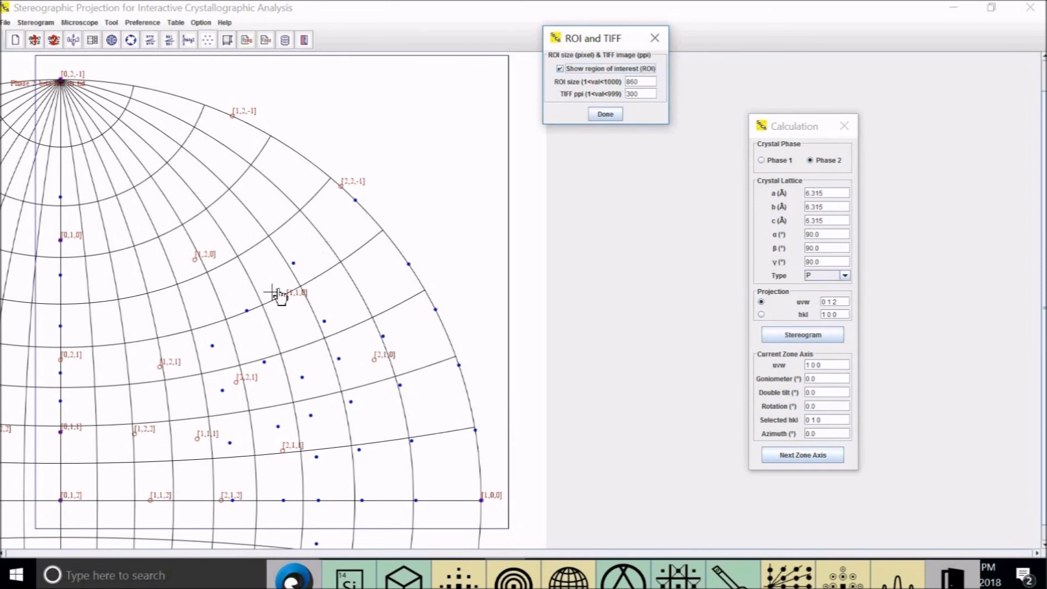
mouse_move(466, 116)
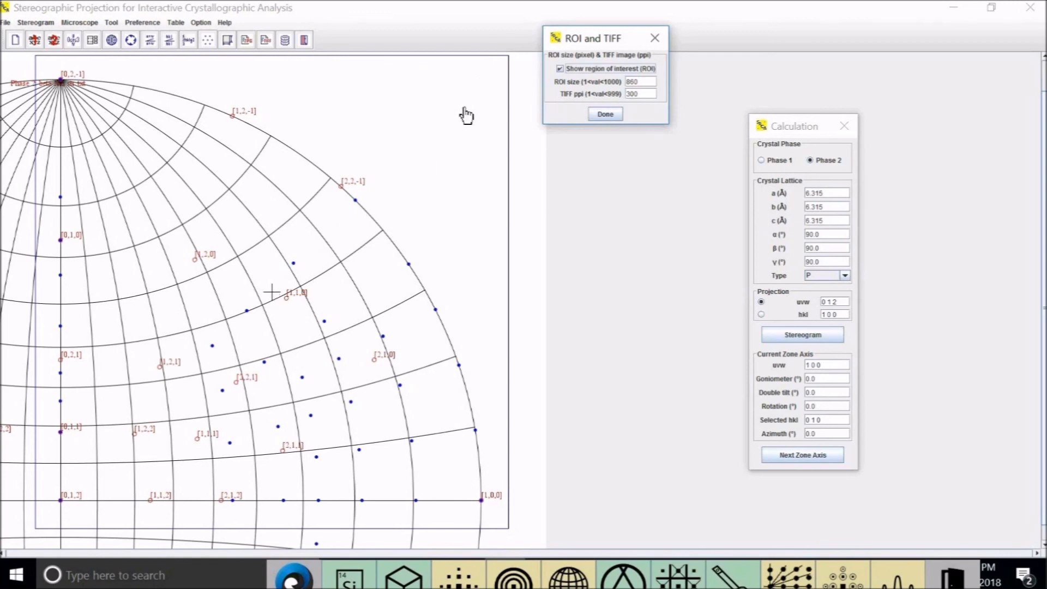
right_click(467, 115)
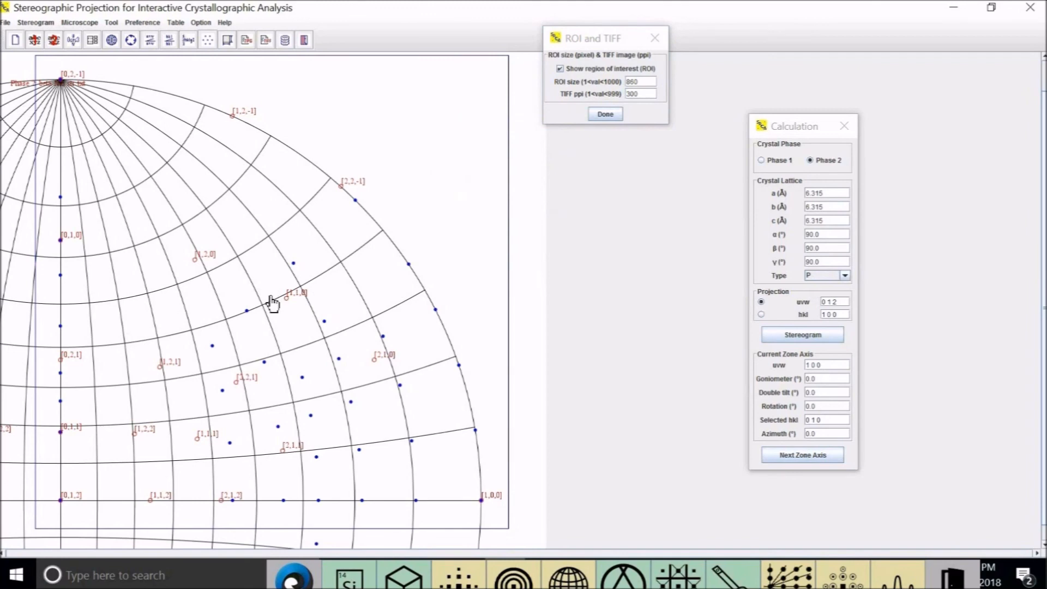
mouse_move(528, 298)
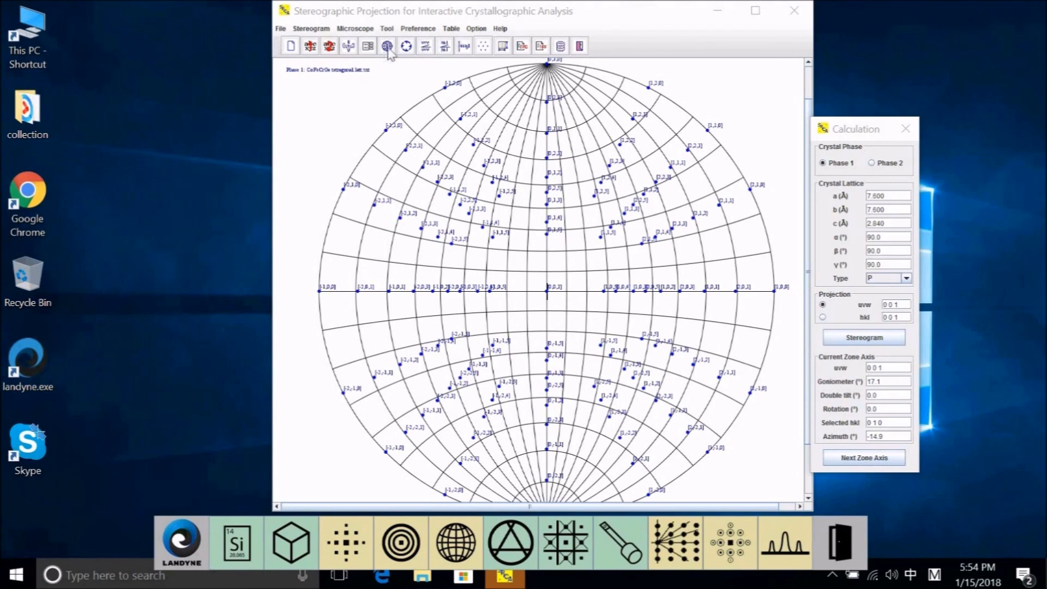
mouse_move(309, 81)
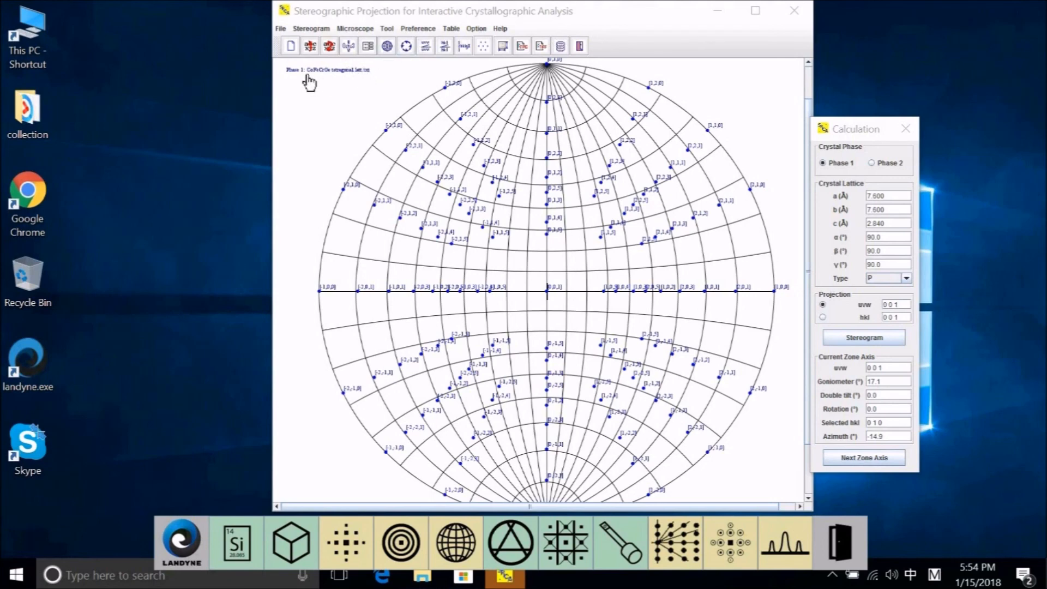
mouse_move(320, 81)
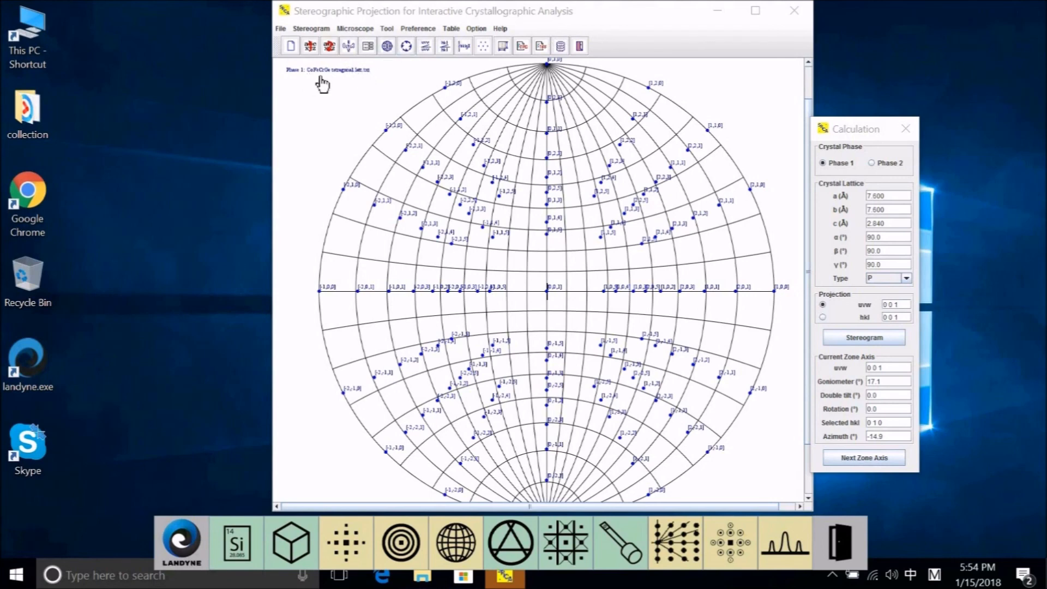
mouse_move(330, 82)
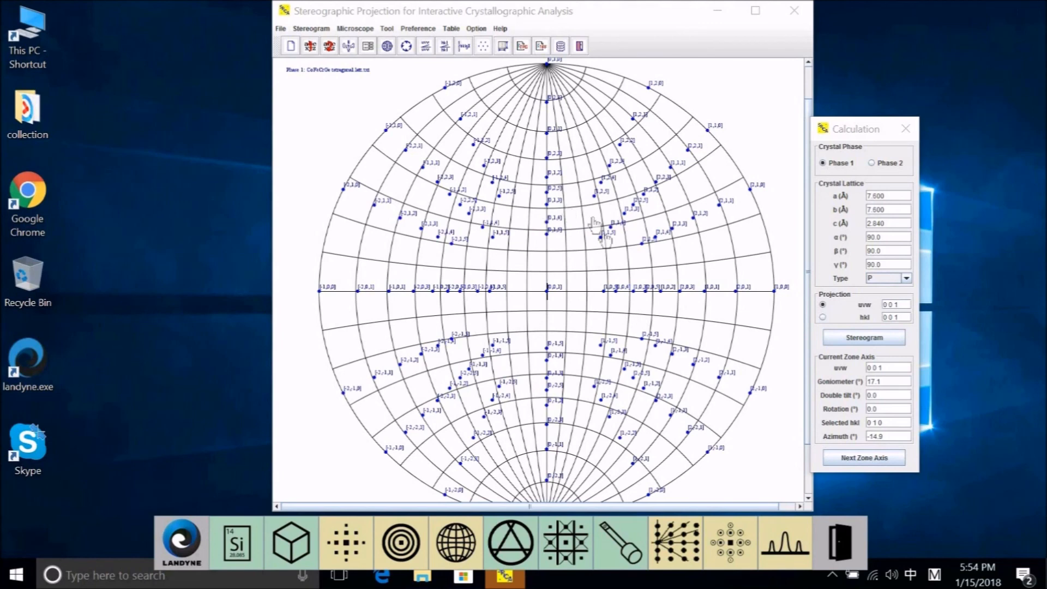
mouse_move(553, 354)
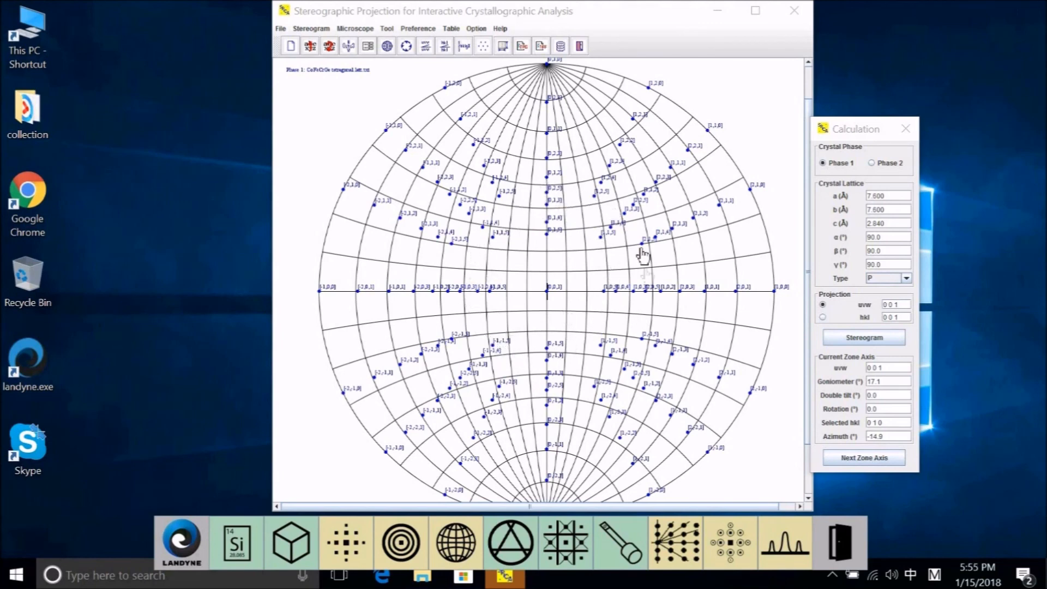
mouse_move(571, 203)
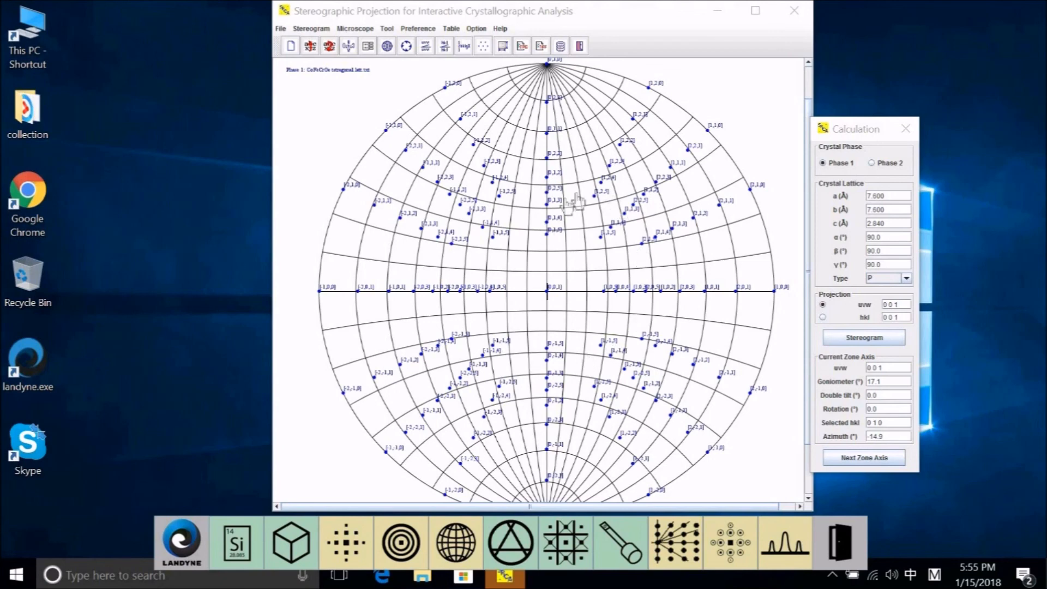
mouse_move(585, 200)
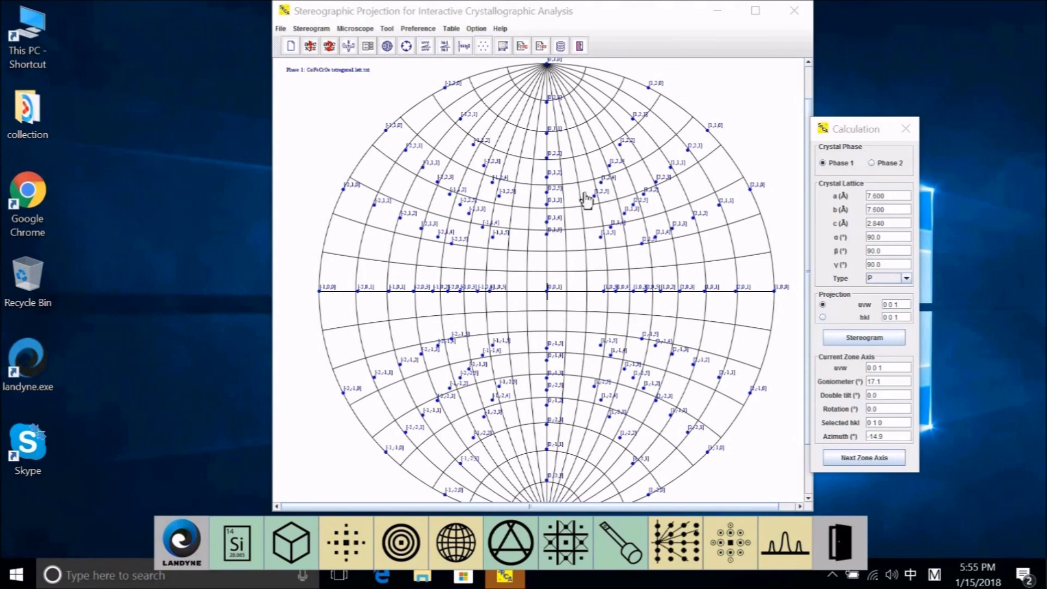
mouse_move(619, 206)
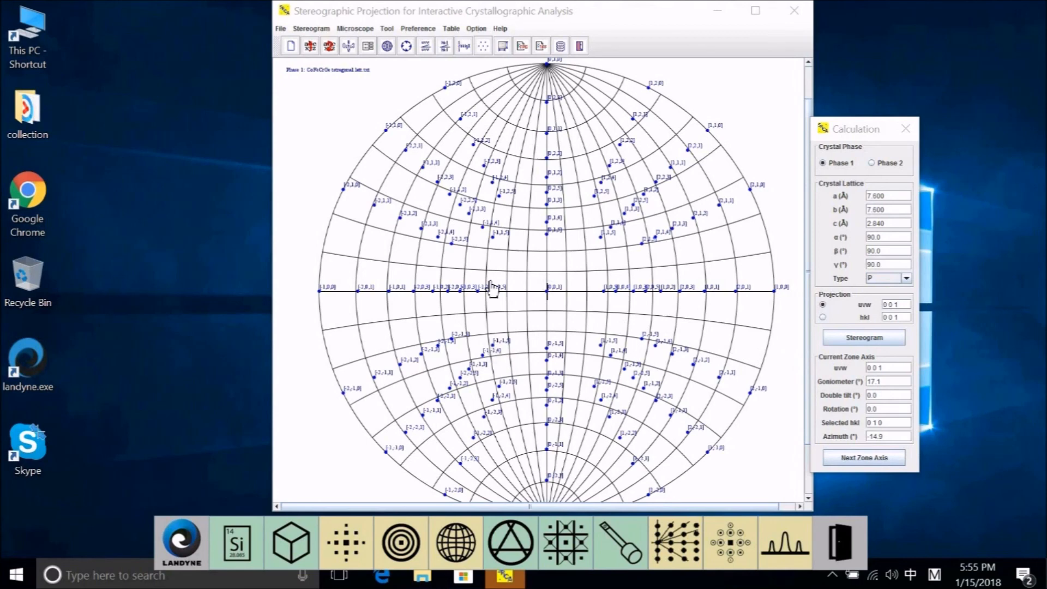
mouse_move(507, 220)
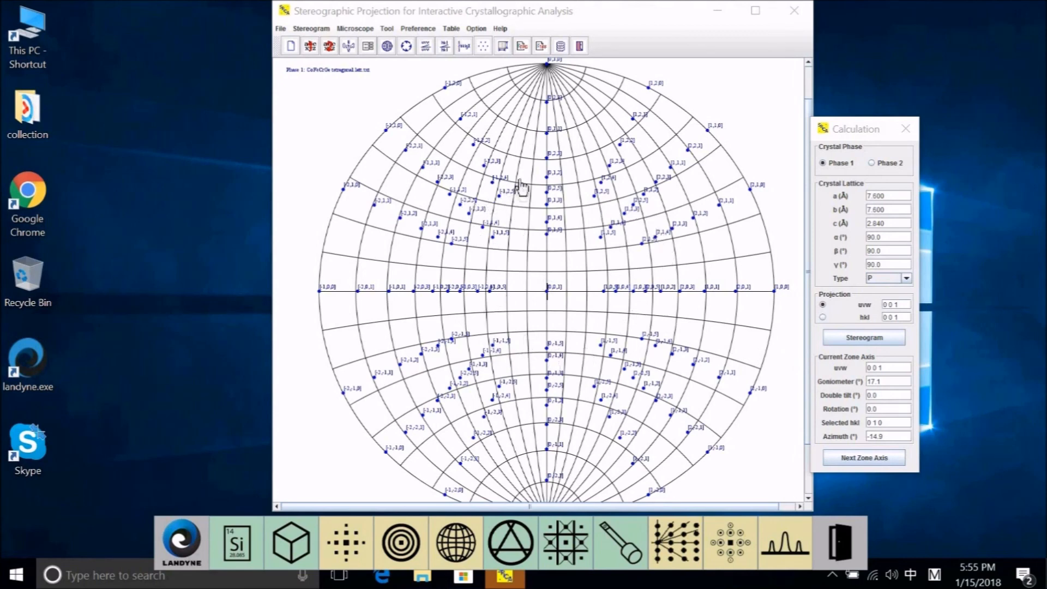
mouse_move(566, 258)
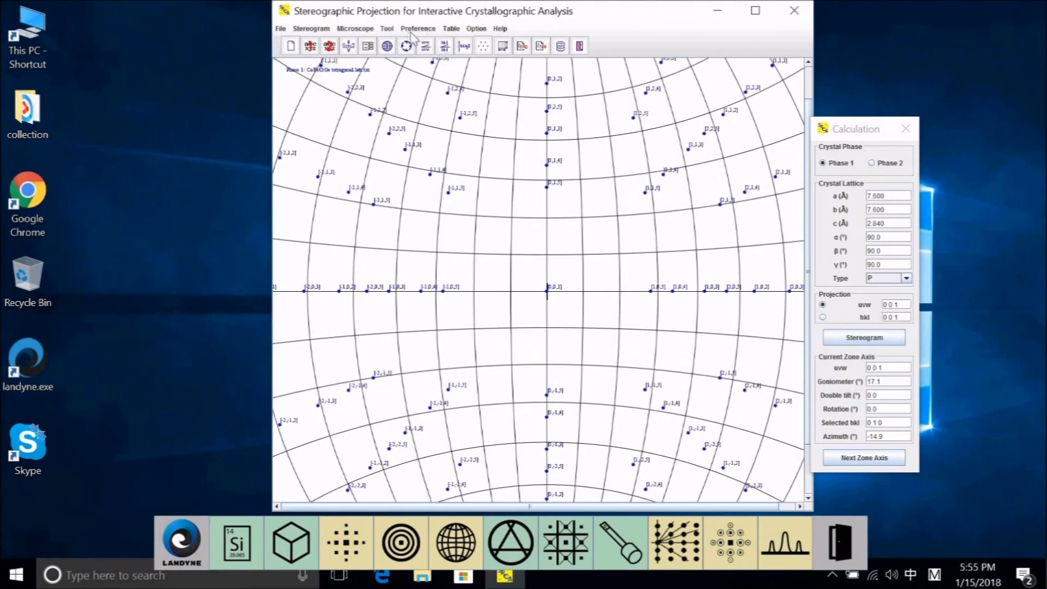
Step: Open the Preference > Label style settings to give pole labels a larger, bold font
click(417, 28)
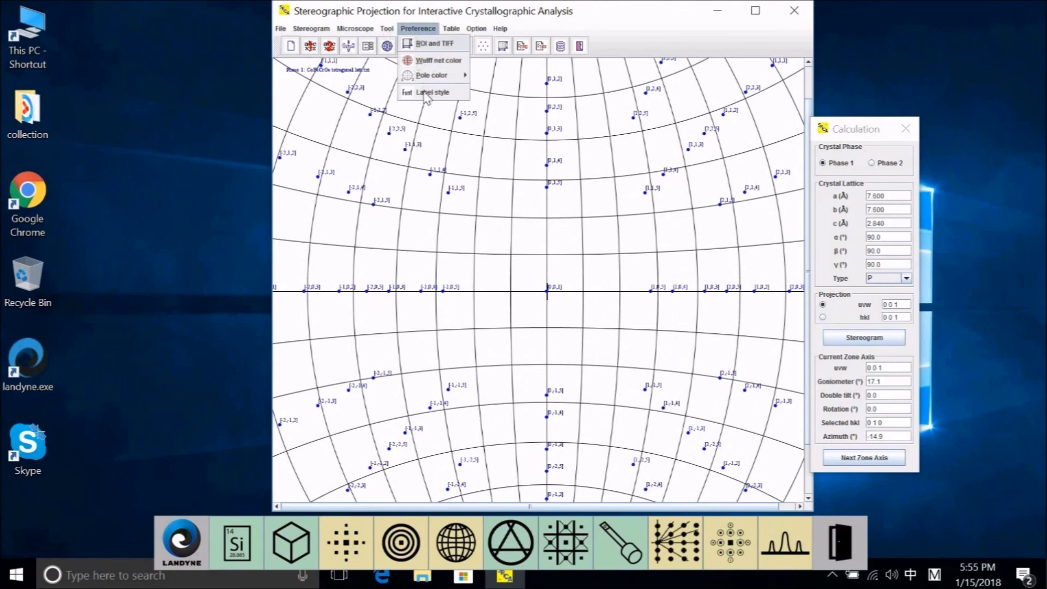
click(431, 92)
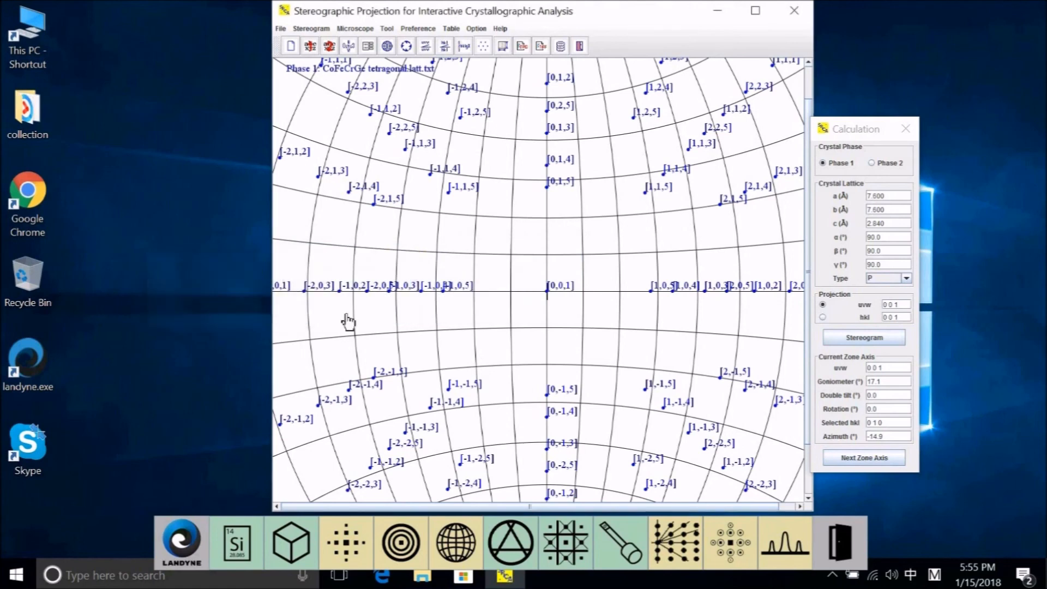
mouse_move(545, 298)
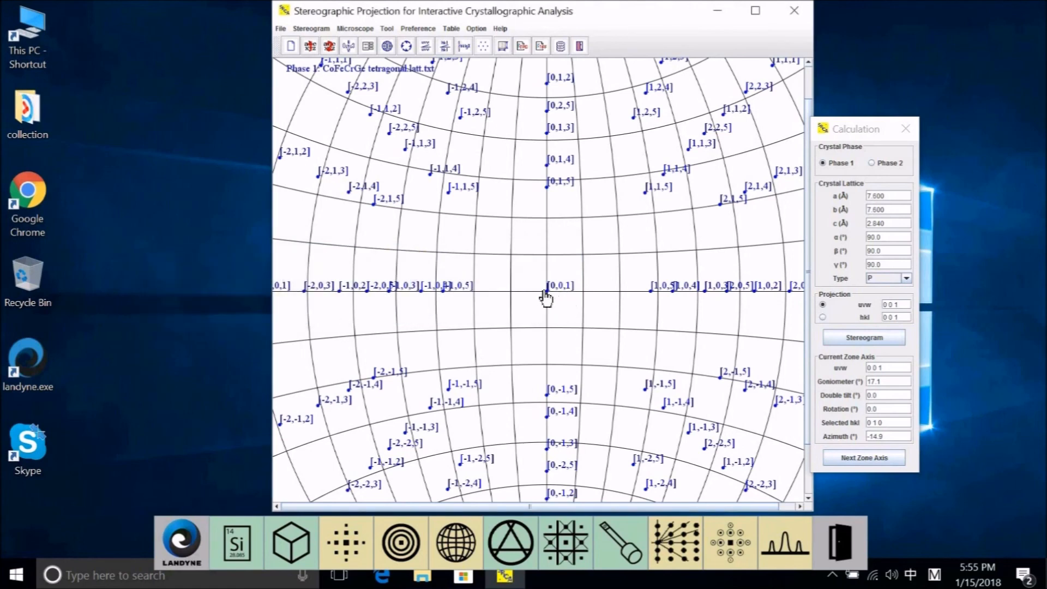
mouse_move(554, 302)
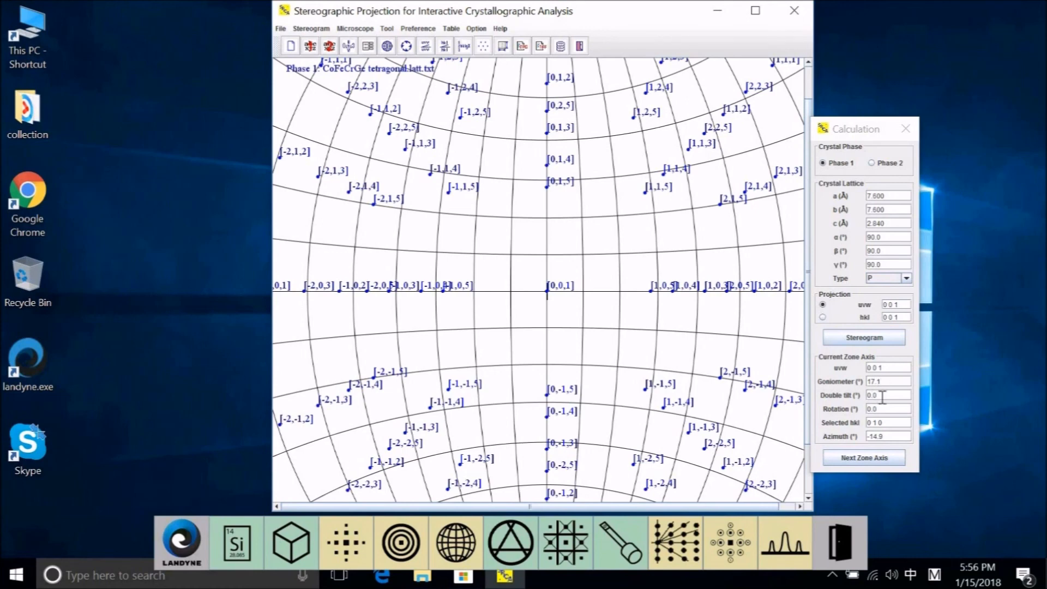
mouse_move(851, 431)
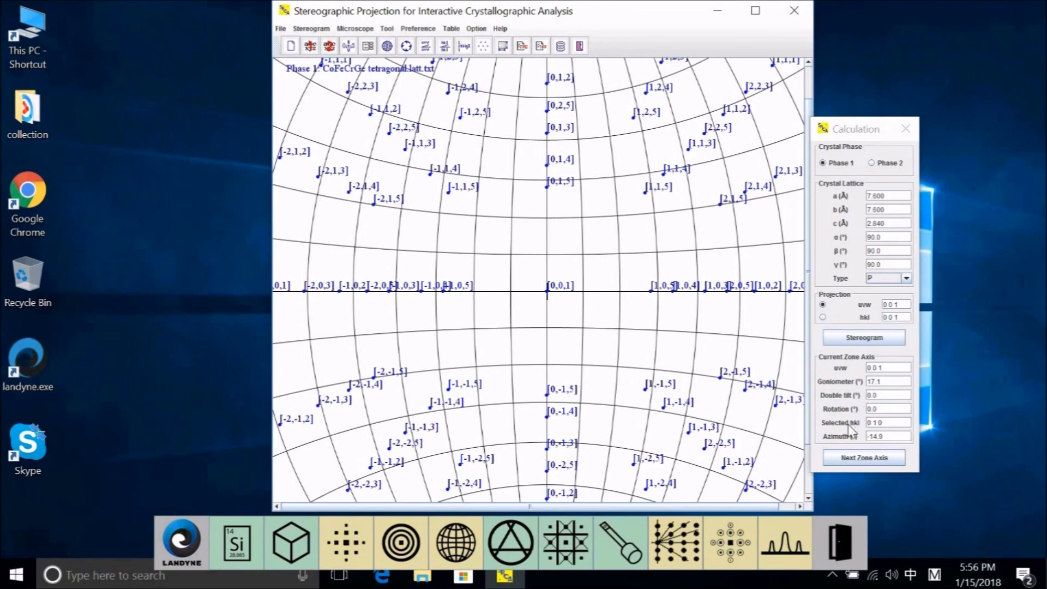
mouse_move(851, 422)
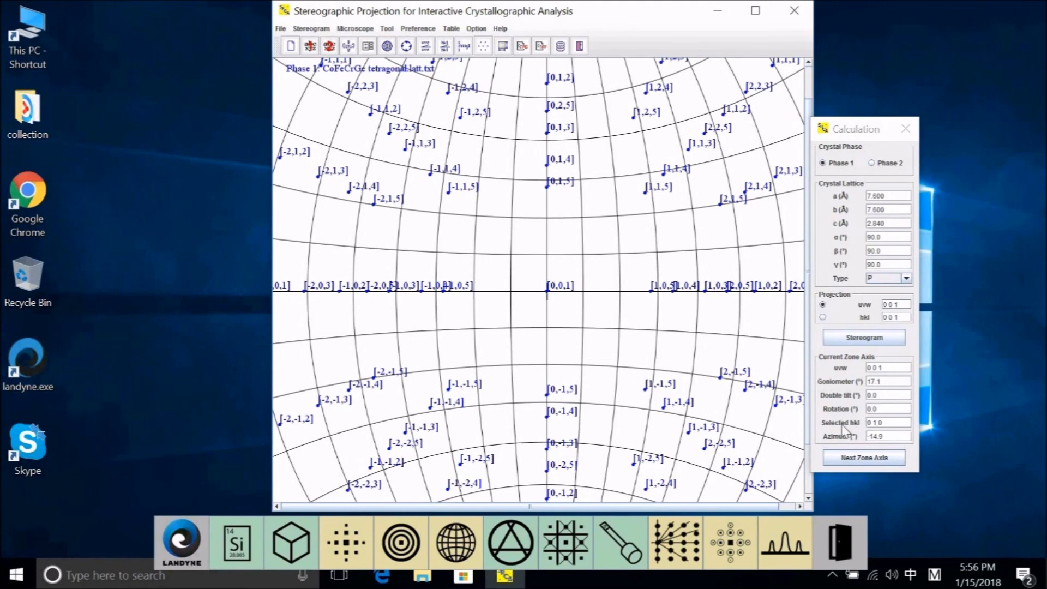
mouse_move(851, 430)
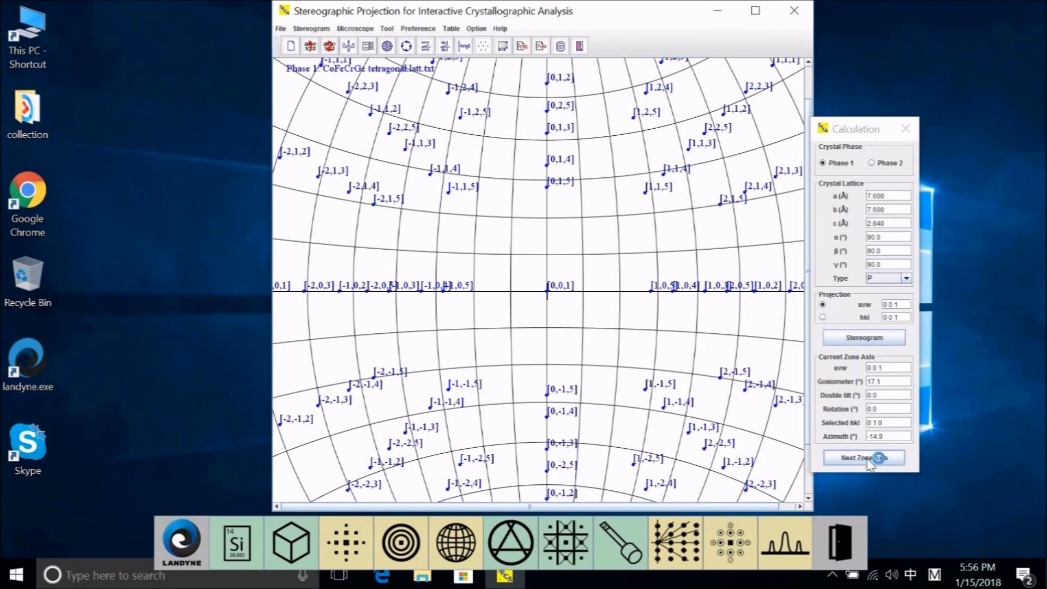
Step: Tilt to the next zone axis so the [0,0,1] pole sits off the net centre
click(863, 457)
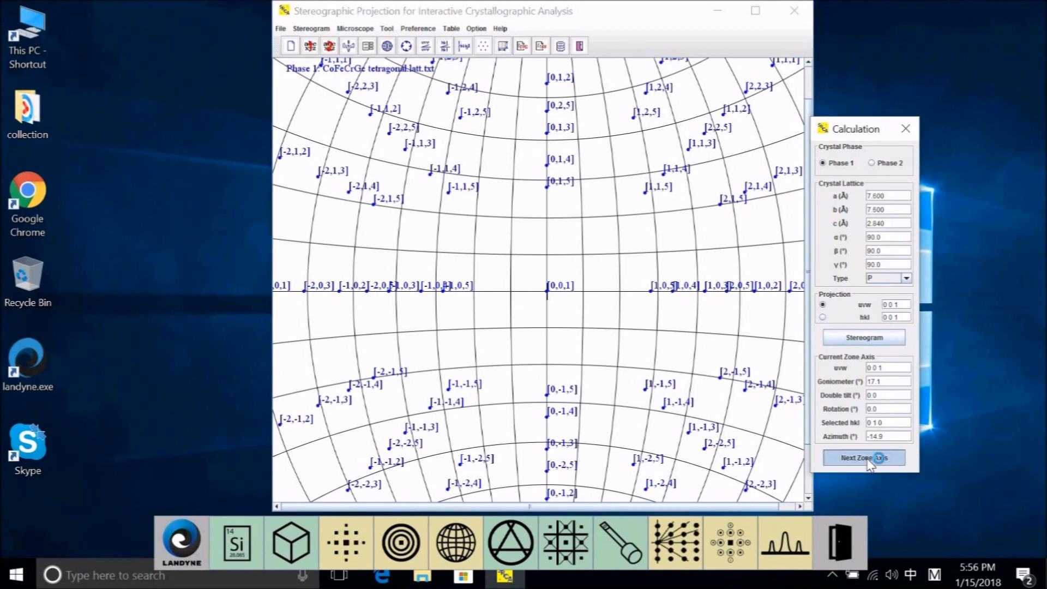
click(862, 457)
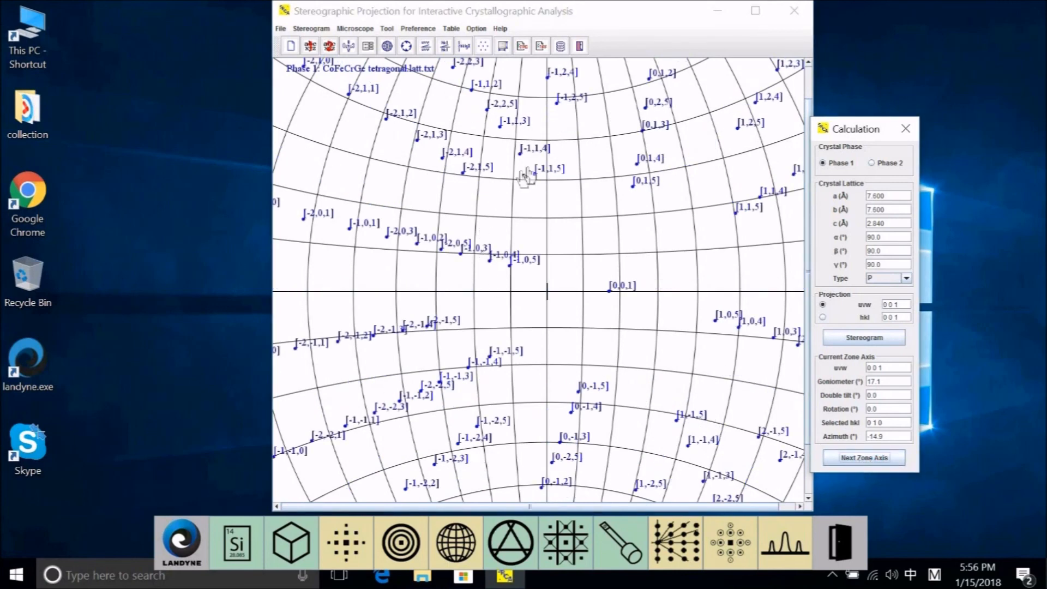
mouse_move(622, 159)
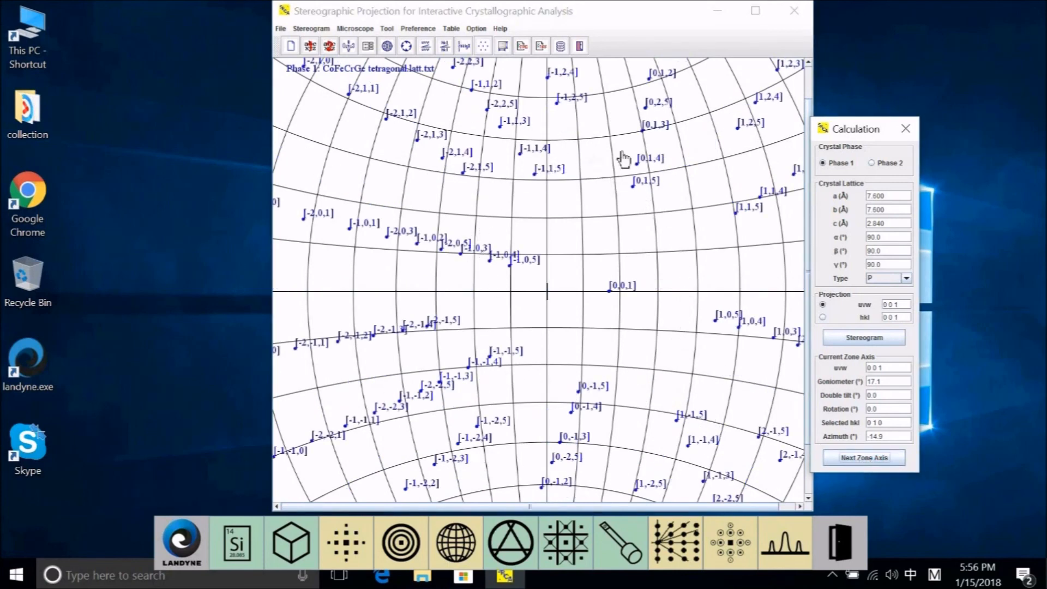
mouse_move(645, 196)
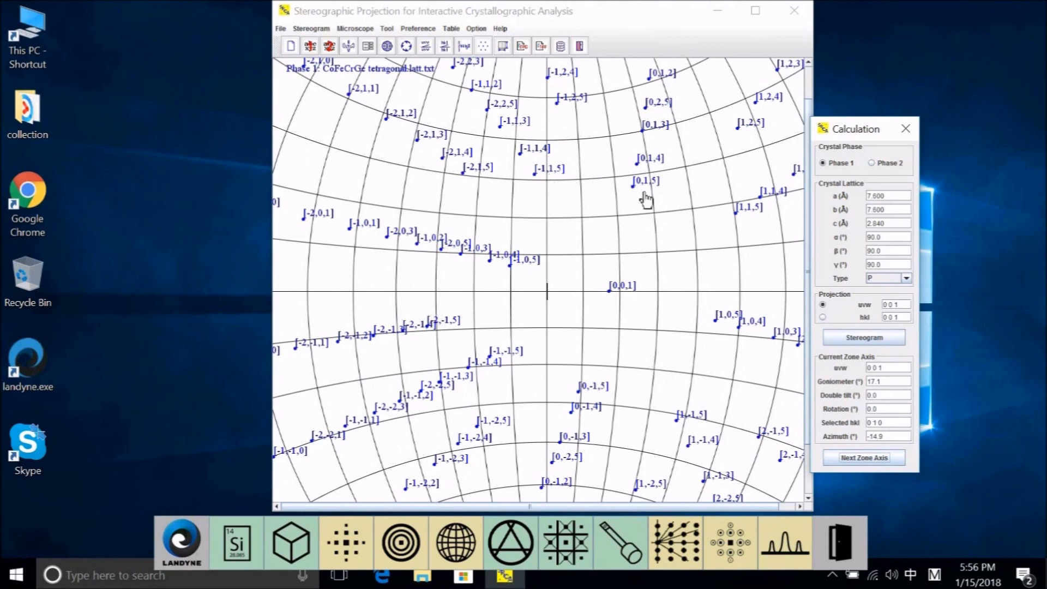
mouse_move(537, 200)
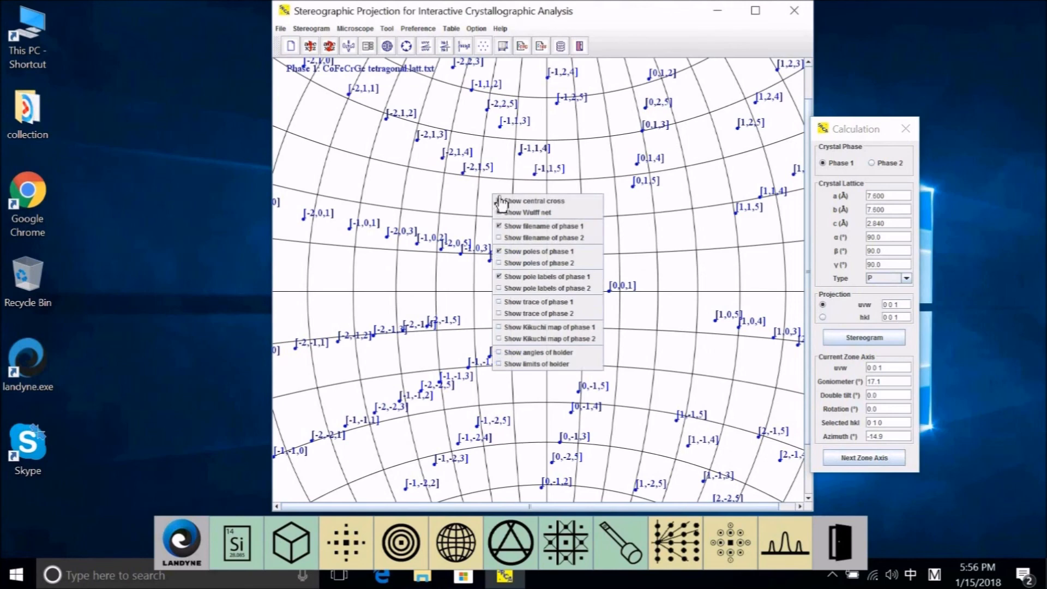
mouse_move(526, 212)
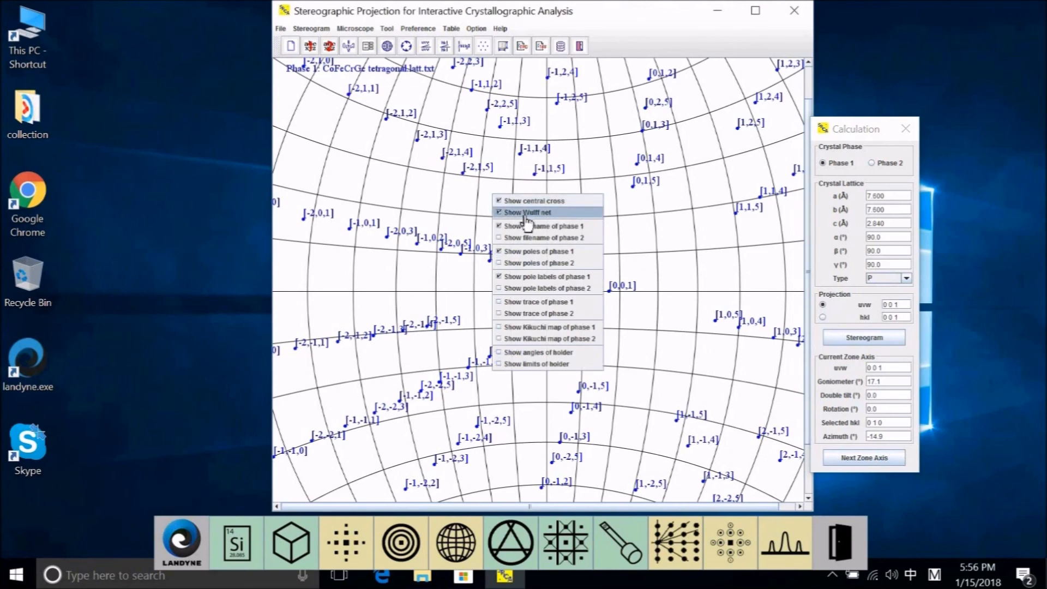
mouse_move(527, 221)
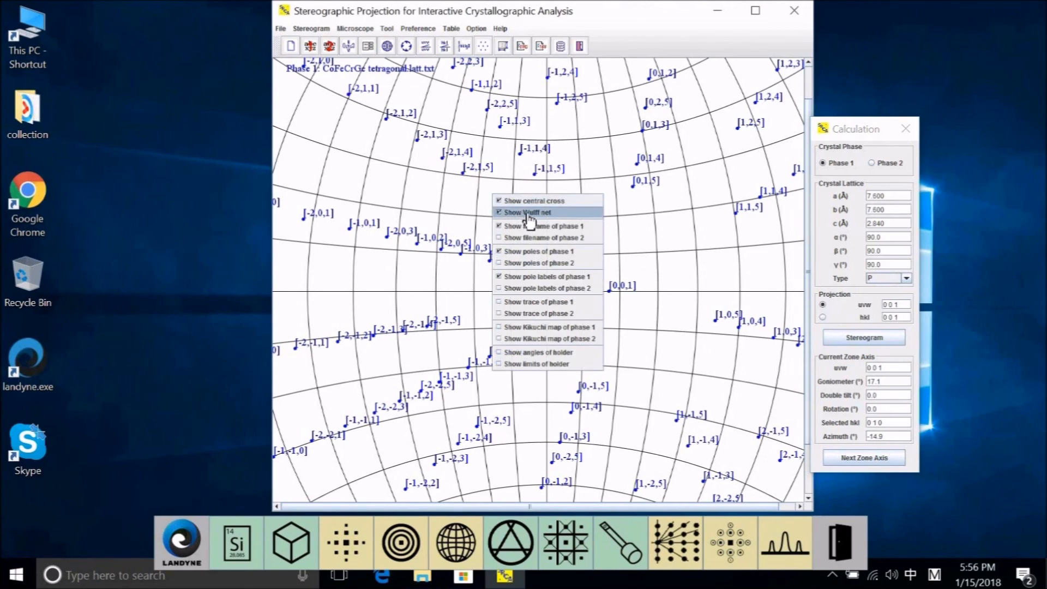
Step: Hide the Wulff net, show holder tilt angles under poles, and reopen the stereogram options
click(525, 211)
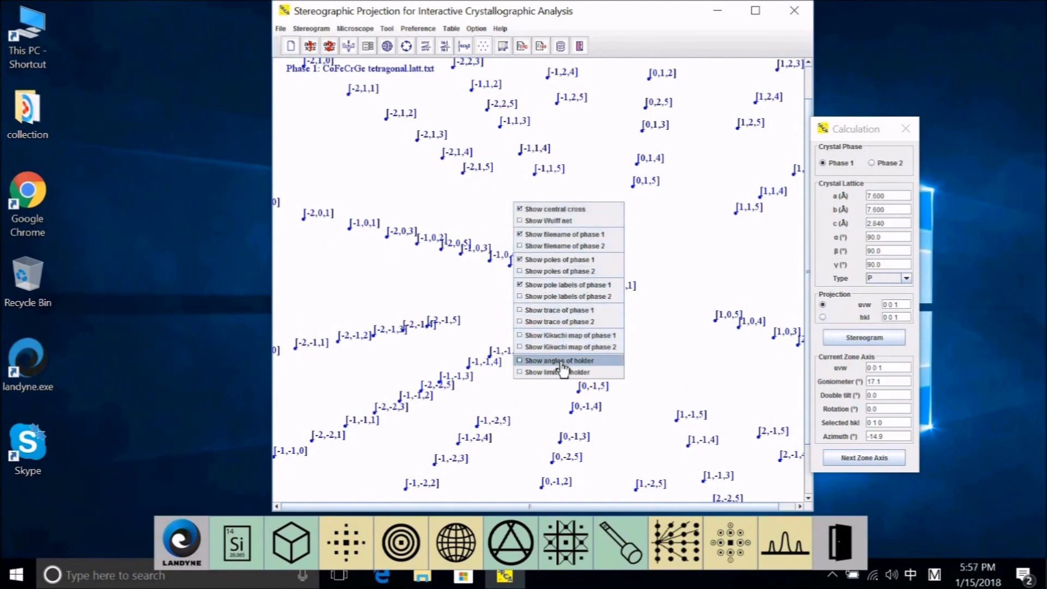
click(557, 360)
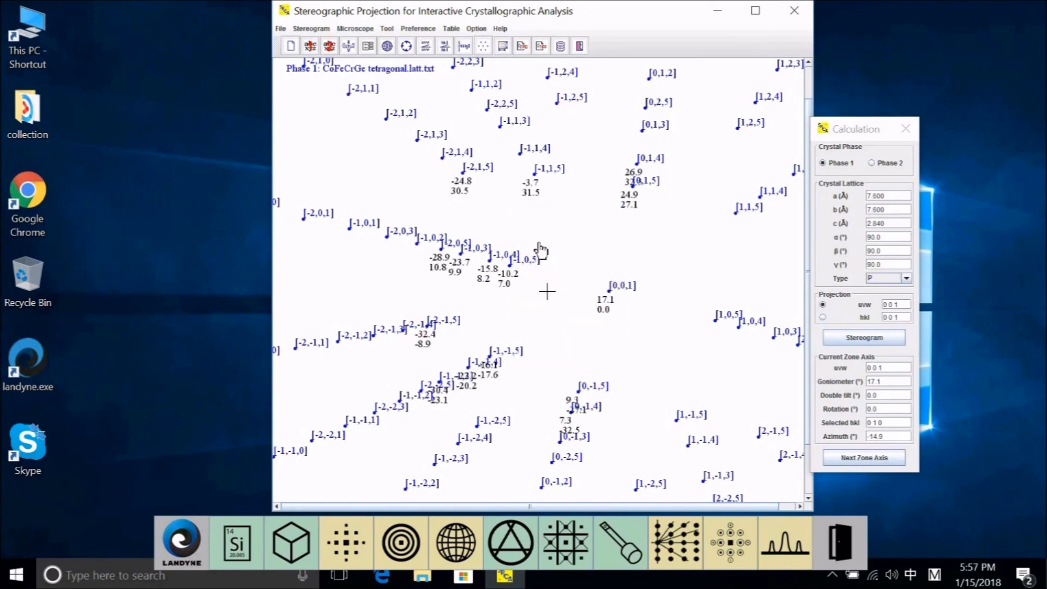
right_click(541, 250)
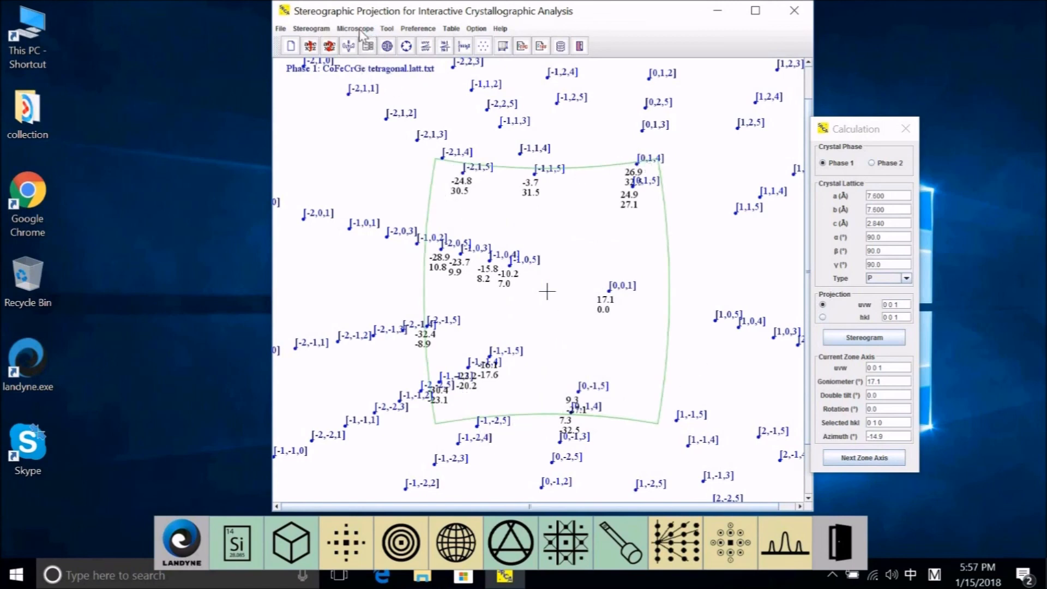
click(355, 28)
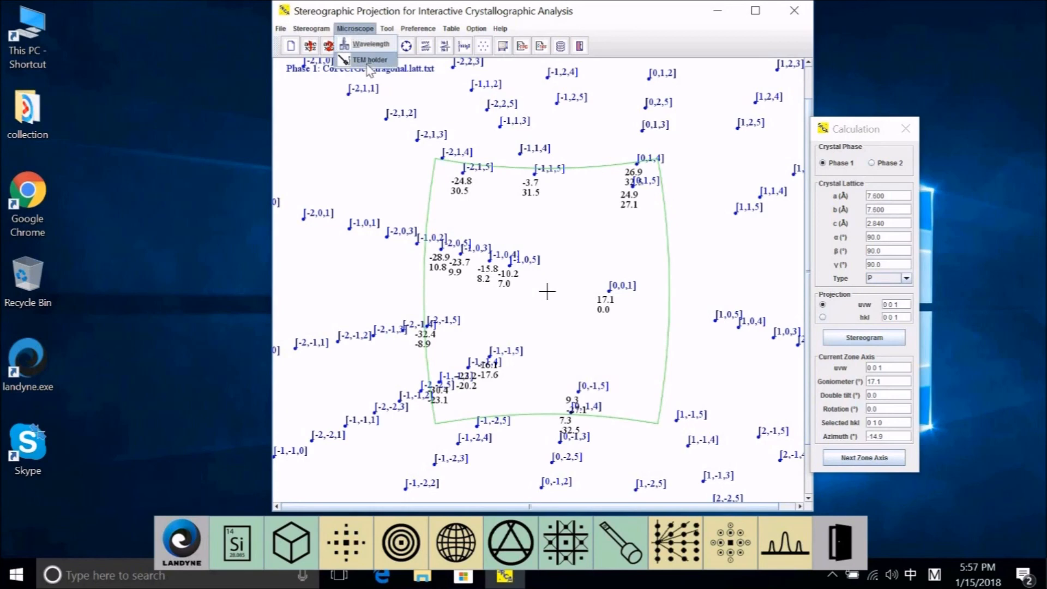
click(367, 60)
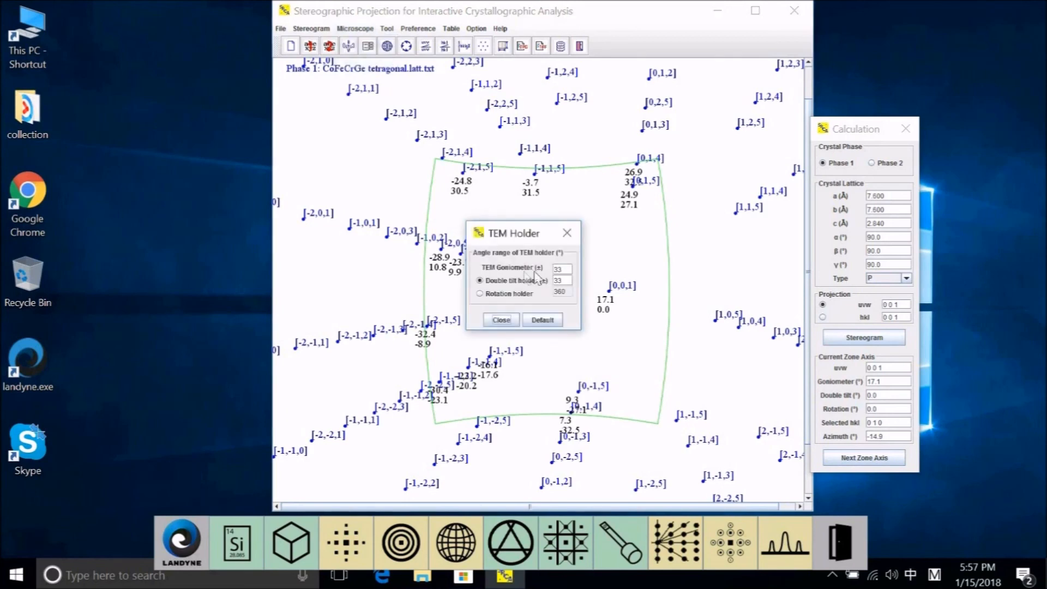
mouse_move(578, 279)
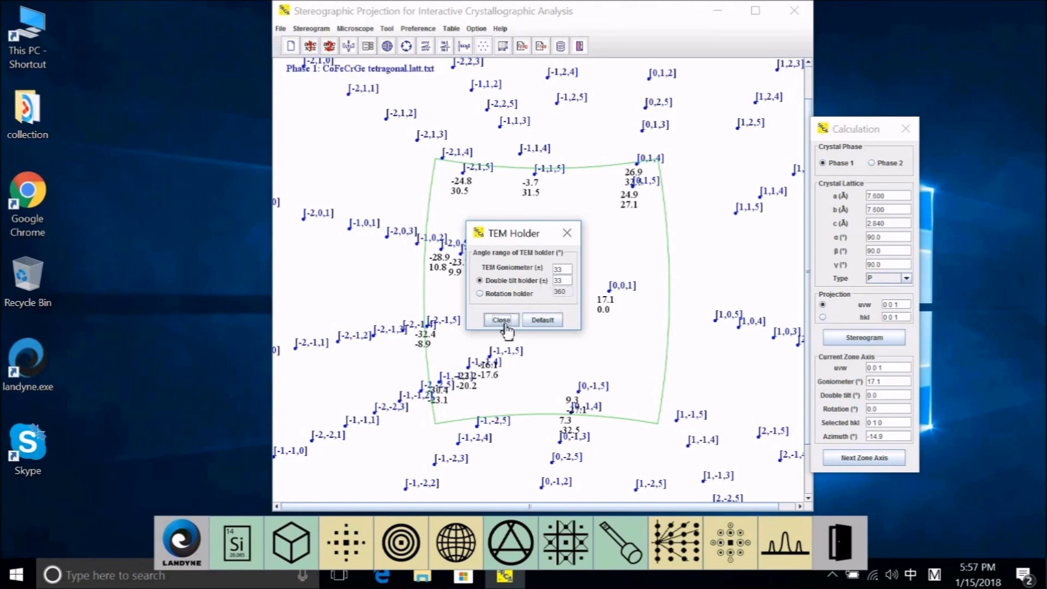
click(500, 319)
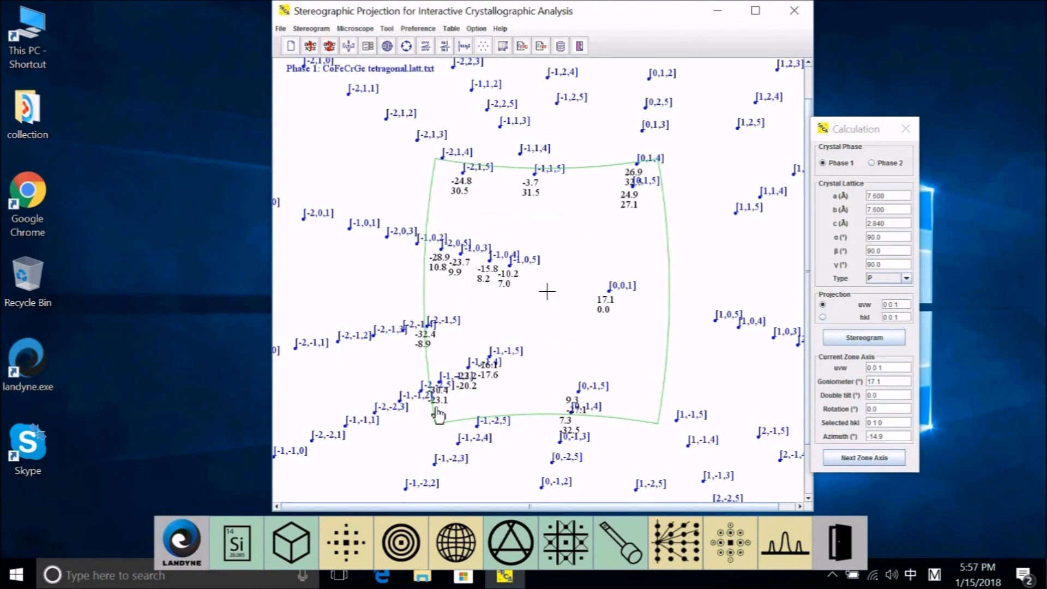
mouse_move(471, 267)
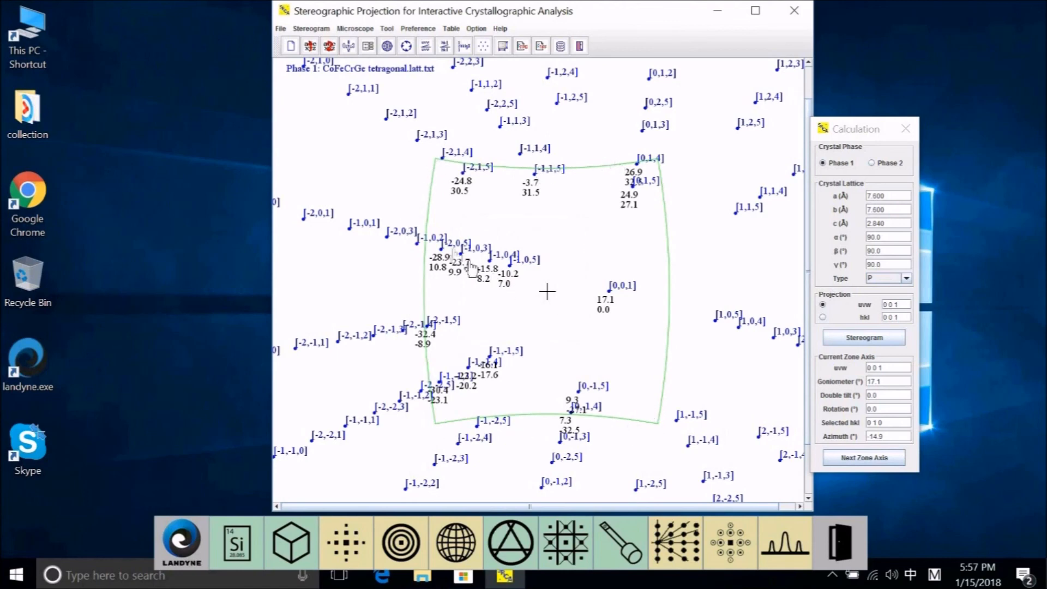
mouse_move(510, 371)
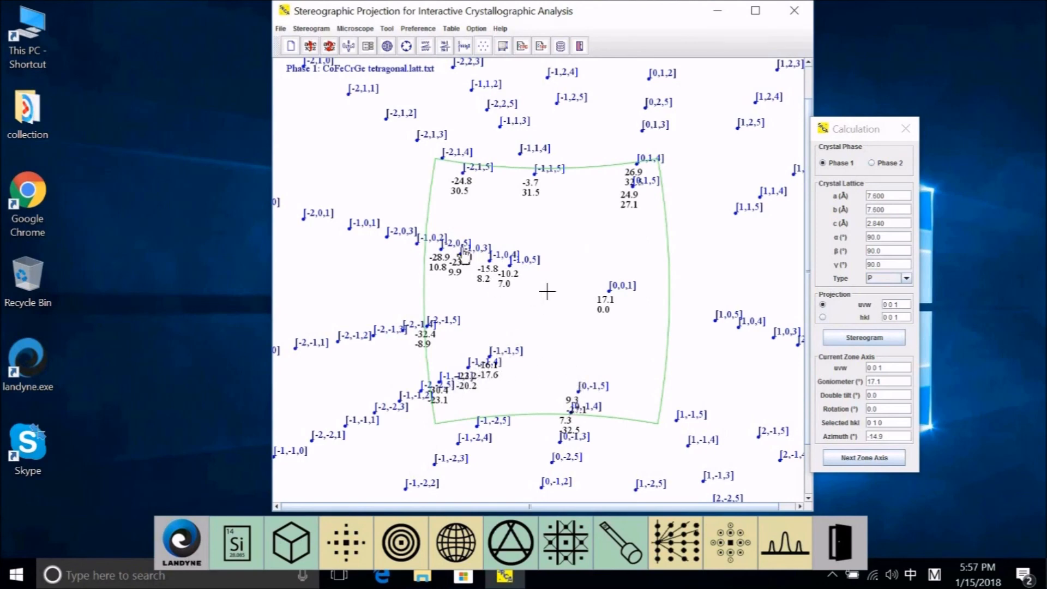
mouse_move(610, 314)
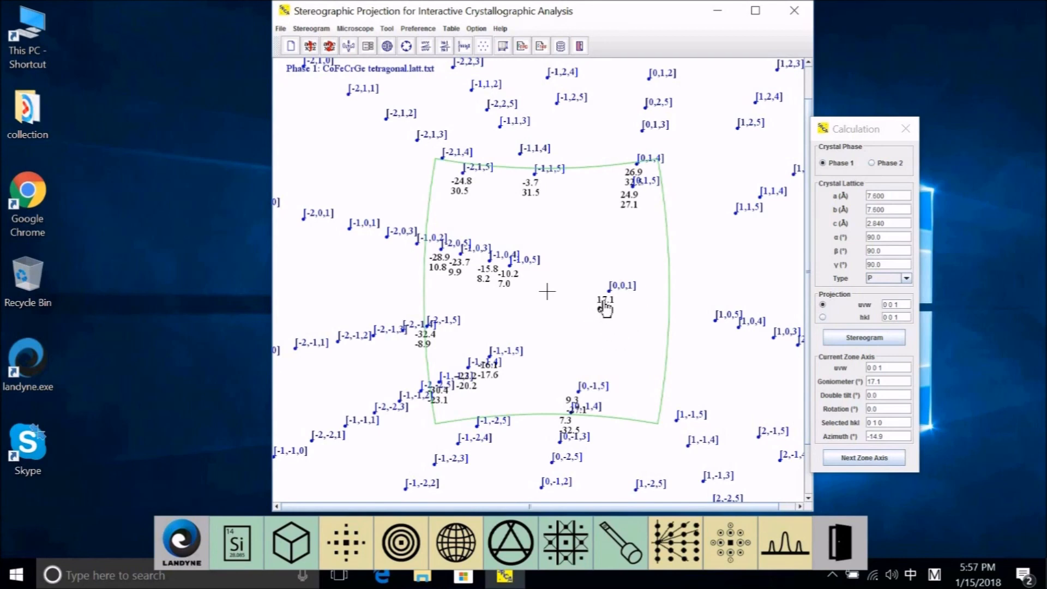
mouse_move(608, 319)
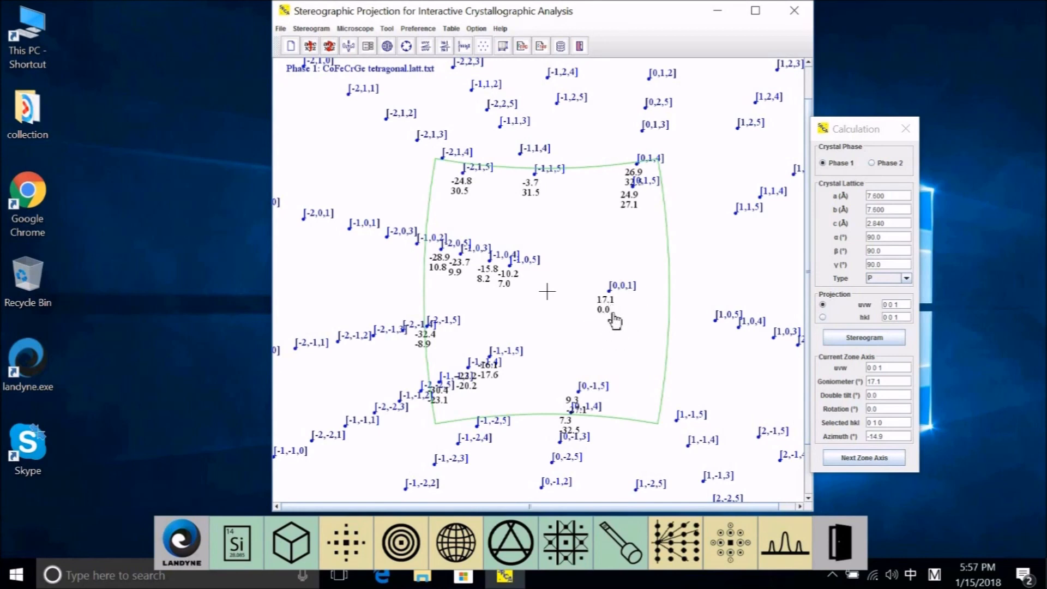
mouse_move(591, 299)
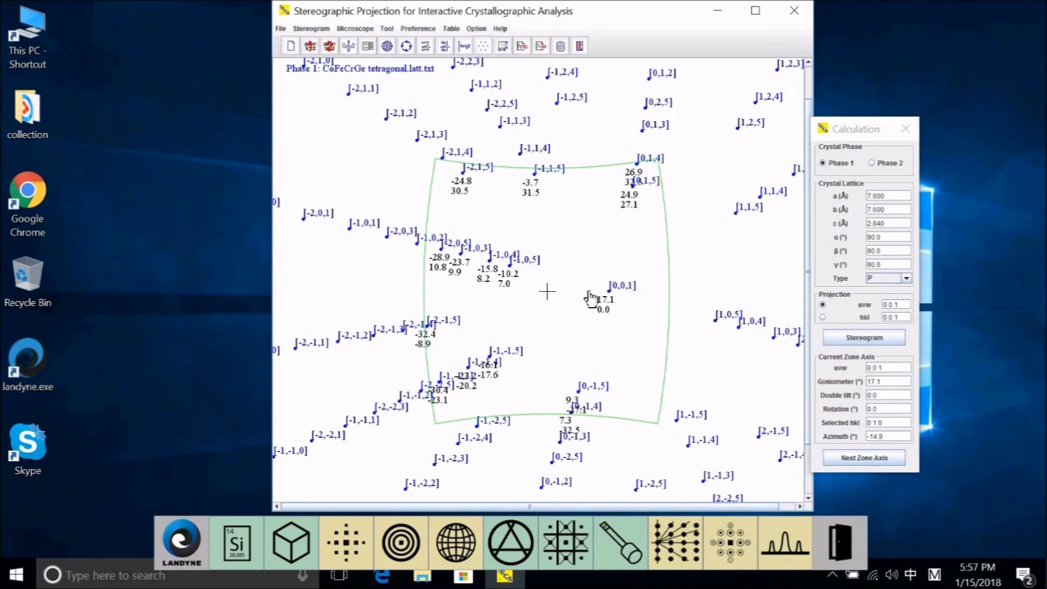
mouse_move(522, 374)
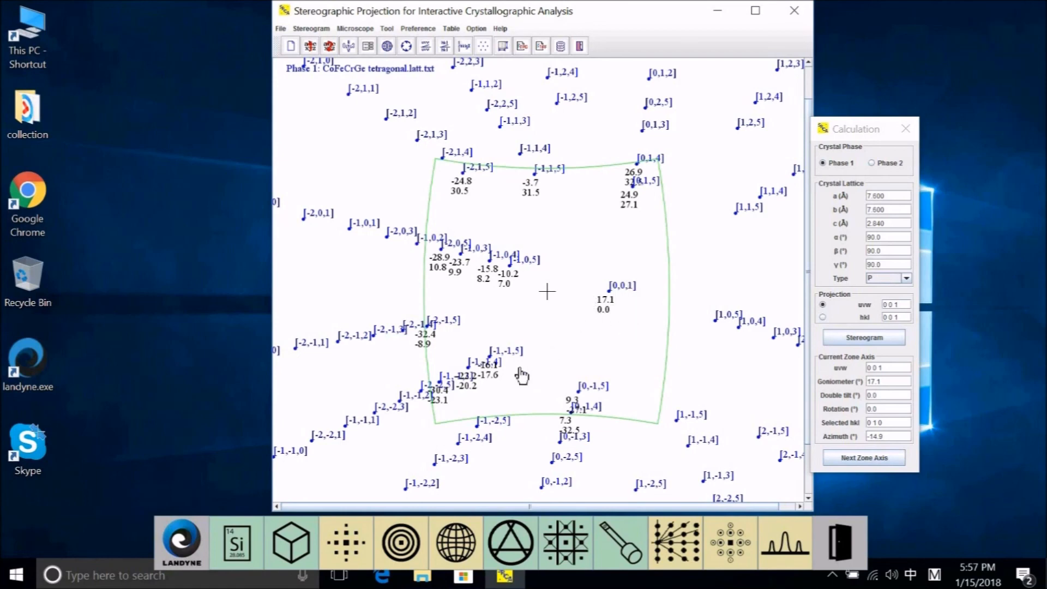
mouse_move(516, 364)
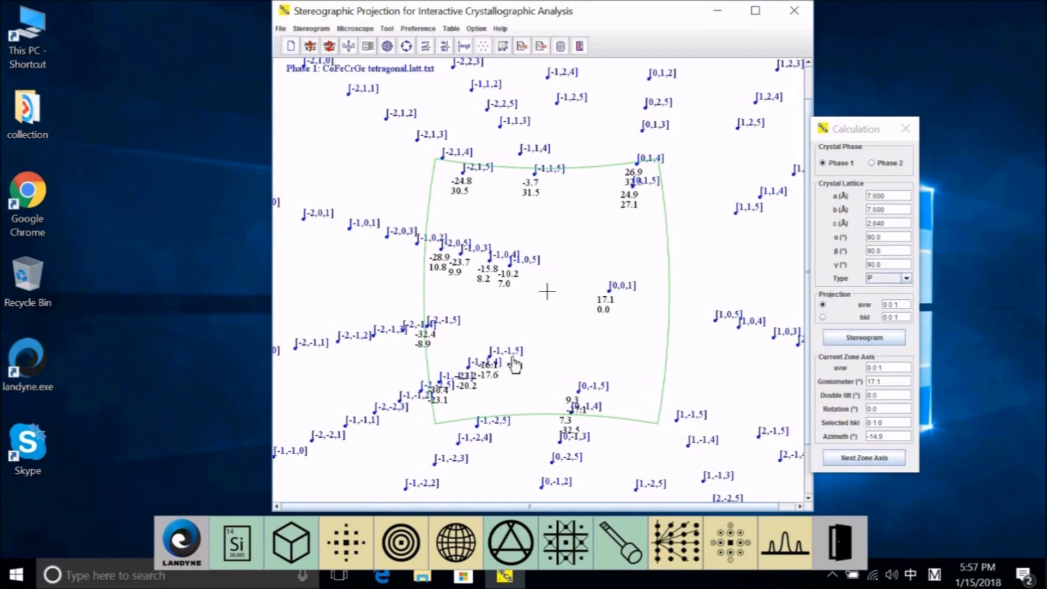
mouse_move(581, 247)
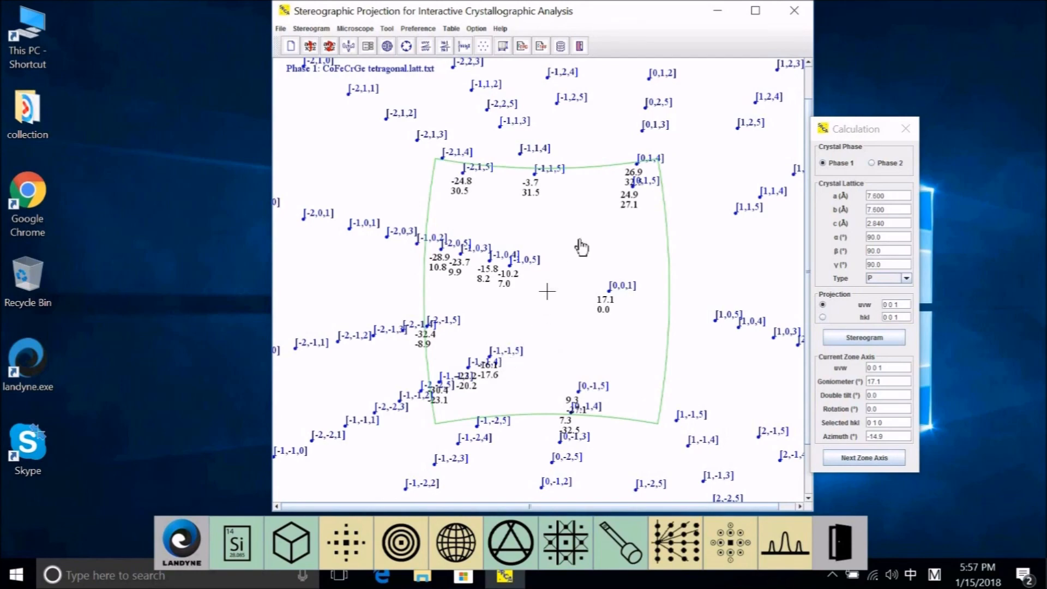
mouse_move(600, 230)
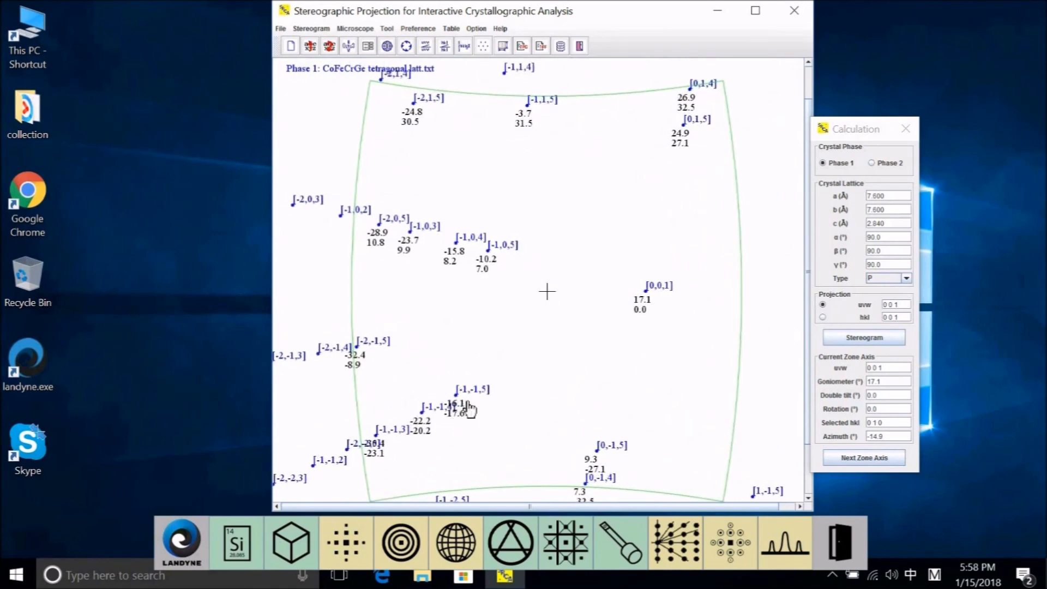
mouse_move(464, 399)
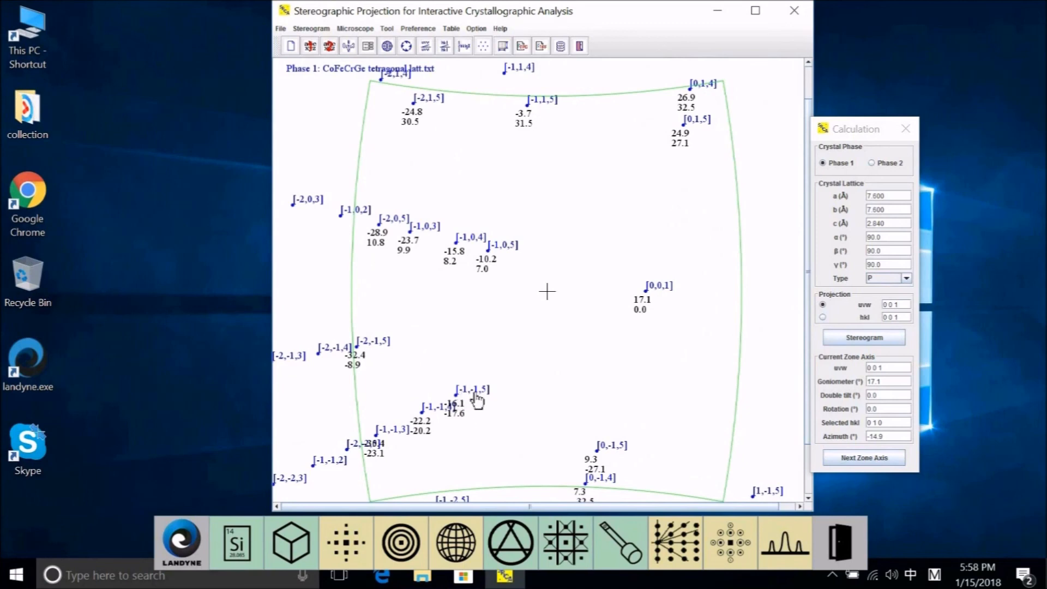
mouse_move(456, 419)
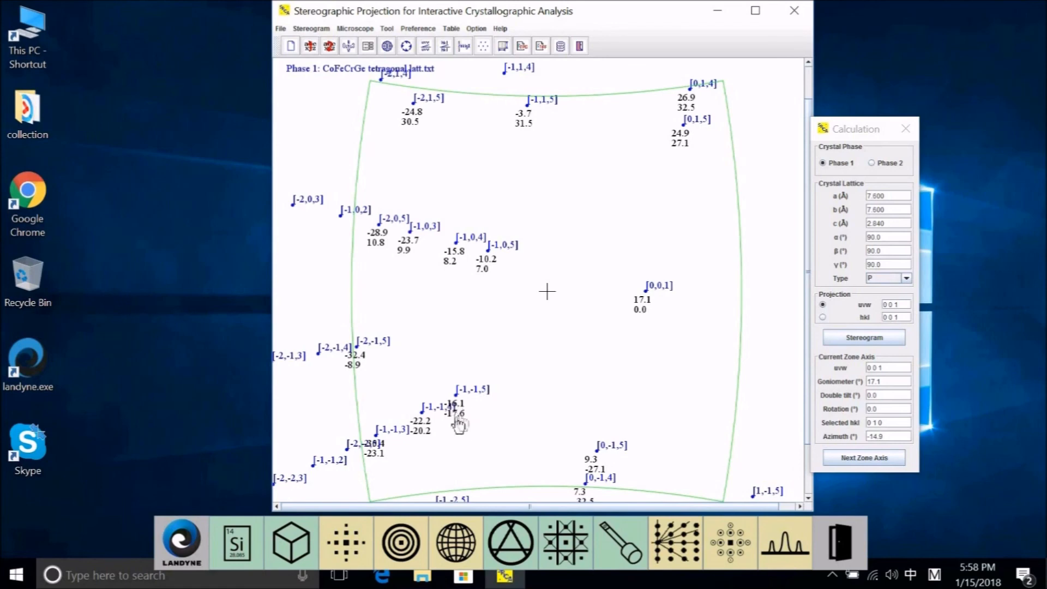
mouse_move(464, 426)
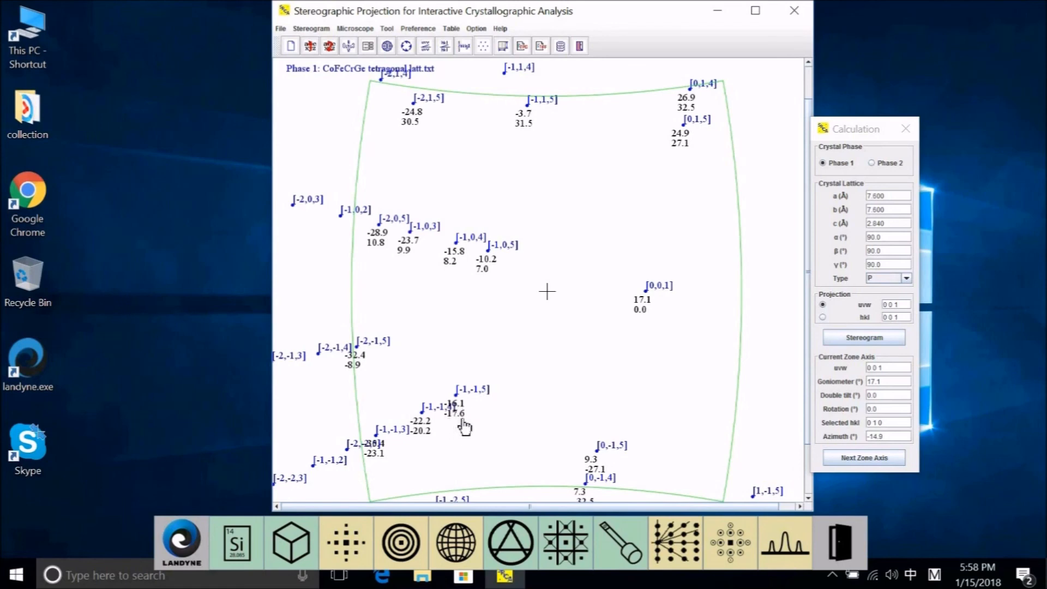
mouse_move(494, 287)
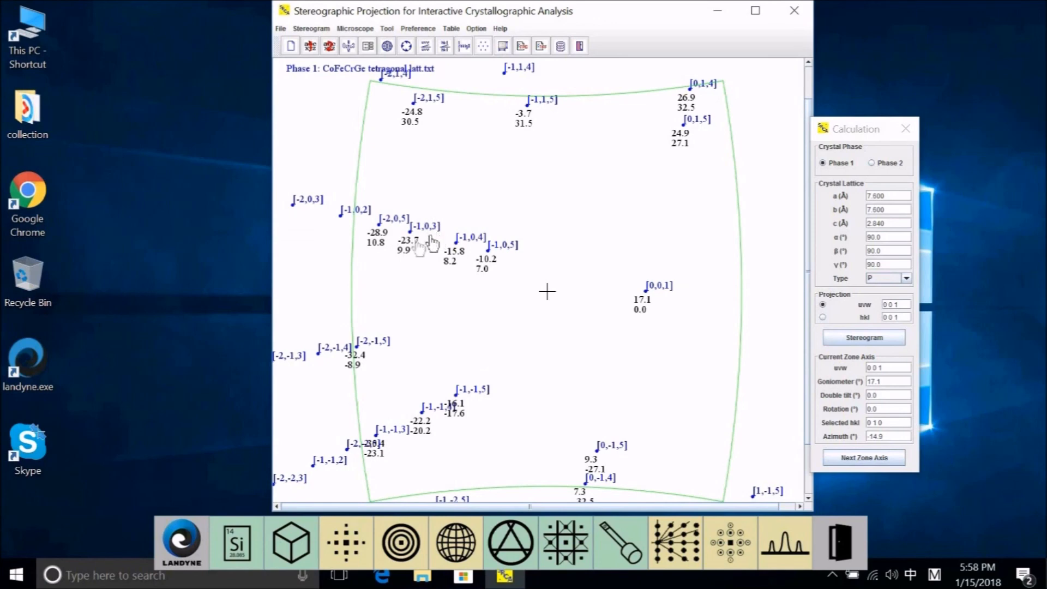
mouse_move(404, 253)
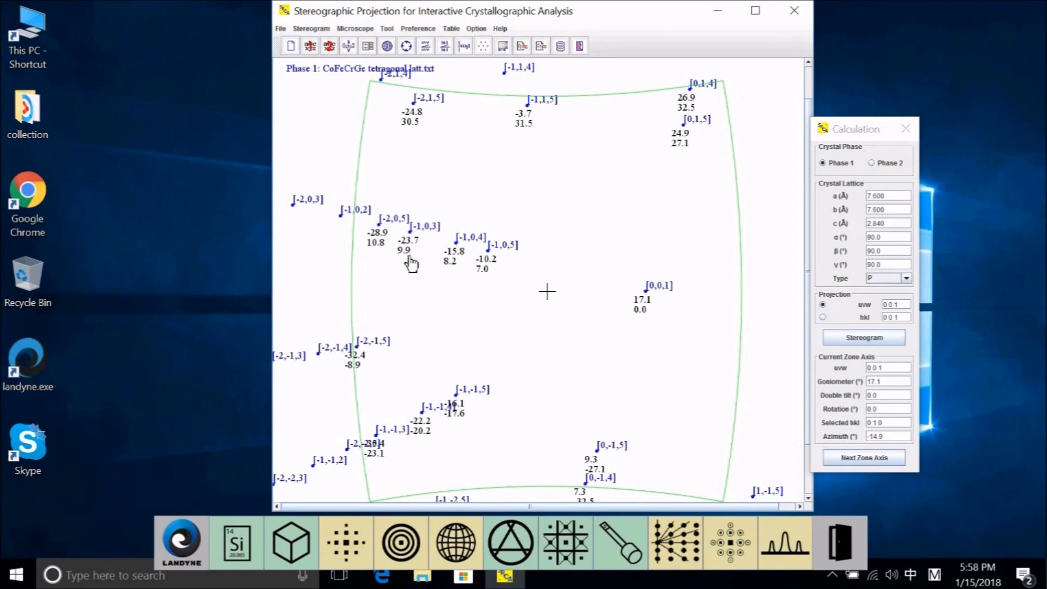
mouse_move(402, 262)
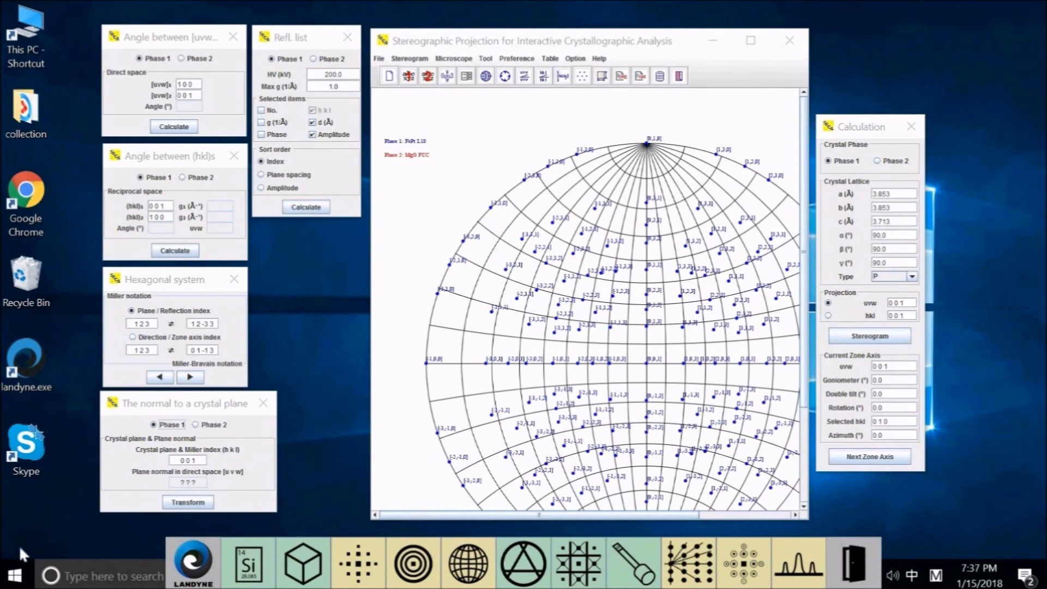
mouse_move(107, 441)
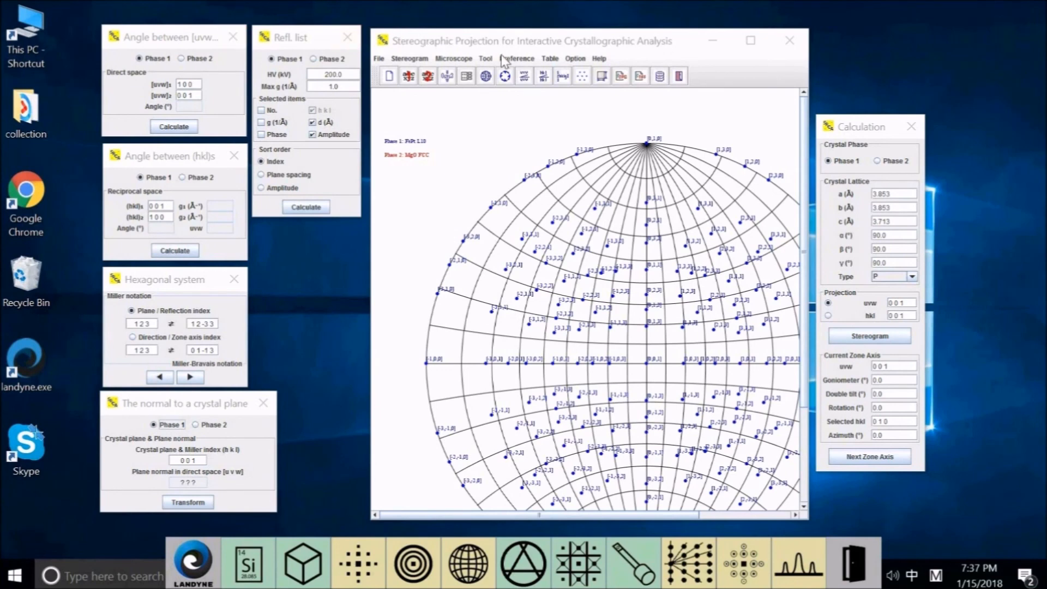
Step: Open the Tool menu listing the five crystallographic calculators
click(484, 58)
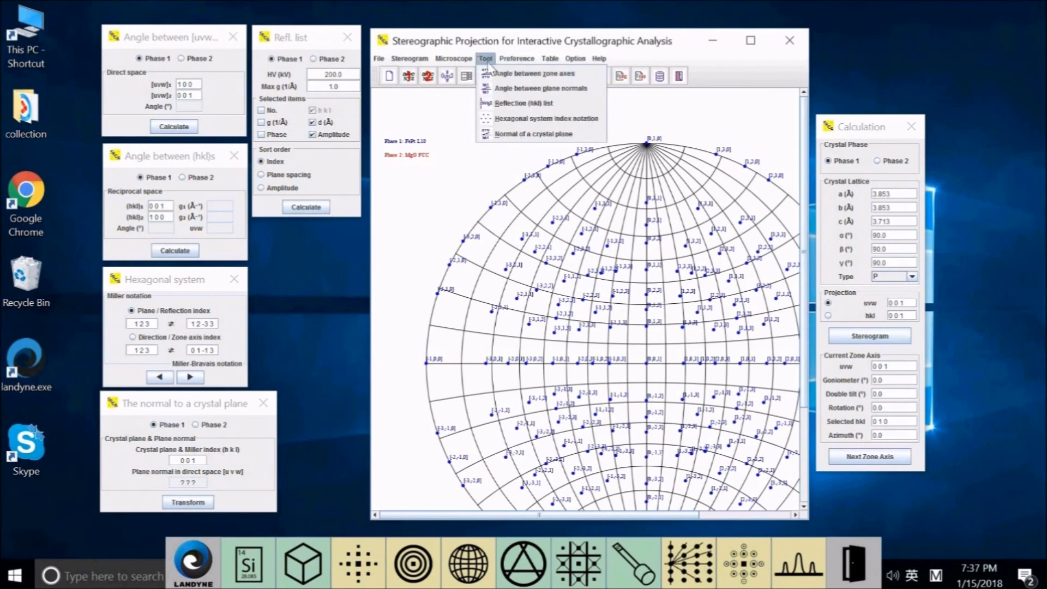
mouse_move(532, 133)
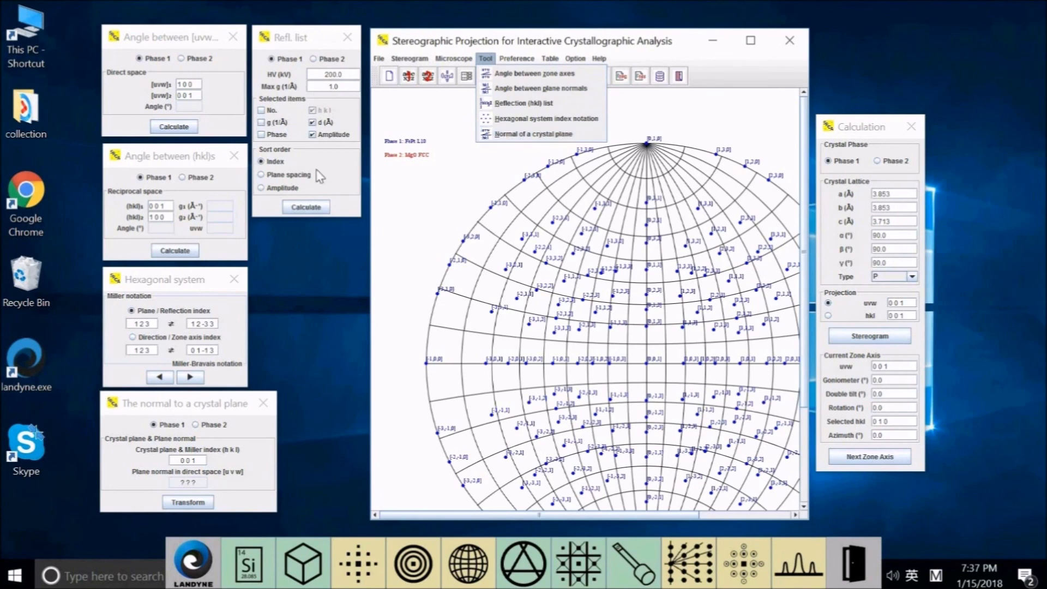
mouse_move(163, 46)
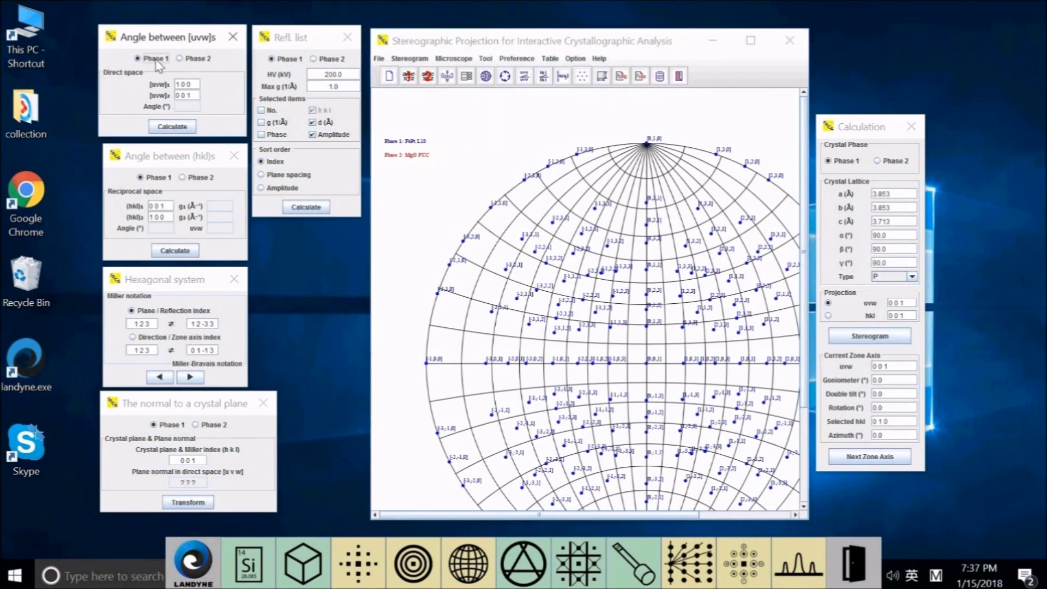
mouse_move(167, 167)
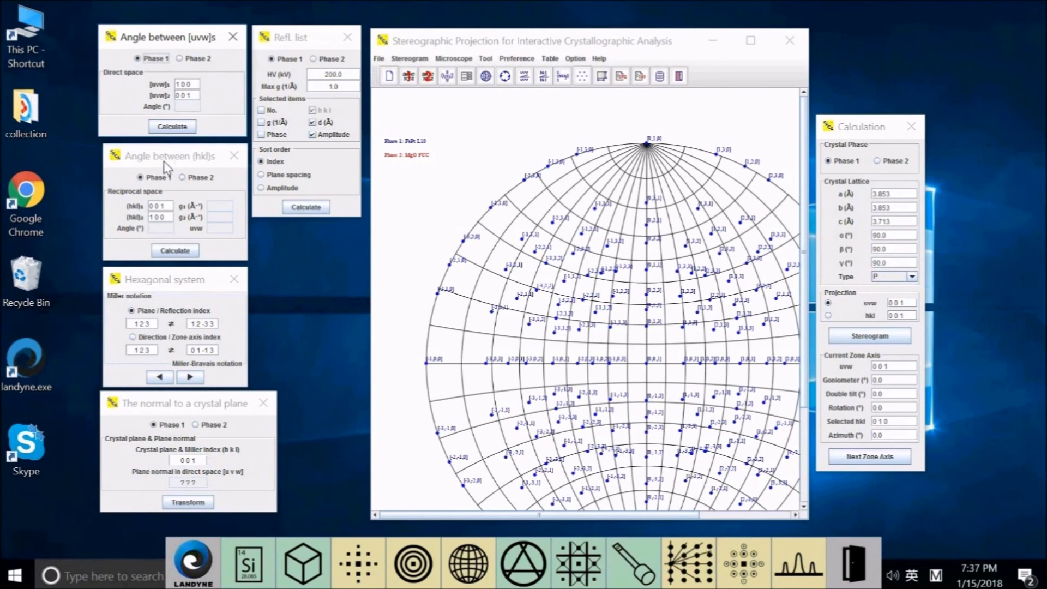
mouse_move(166, 285)
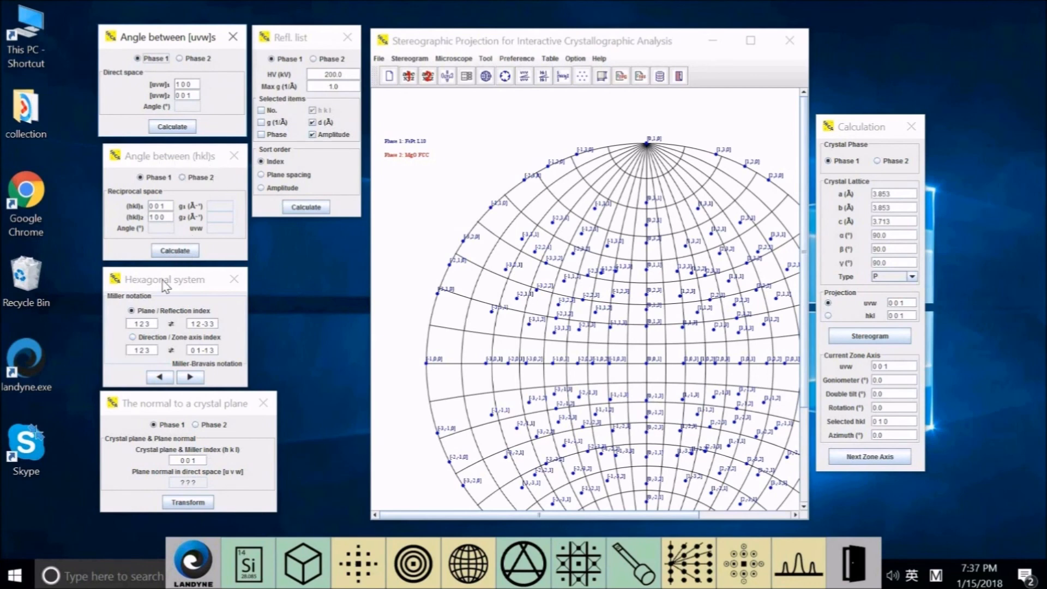
mouse_move(209, 297)
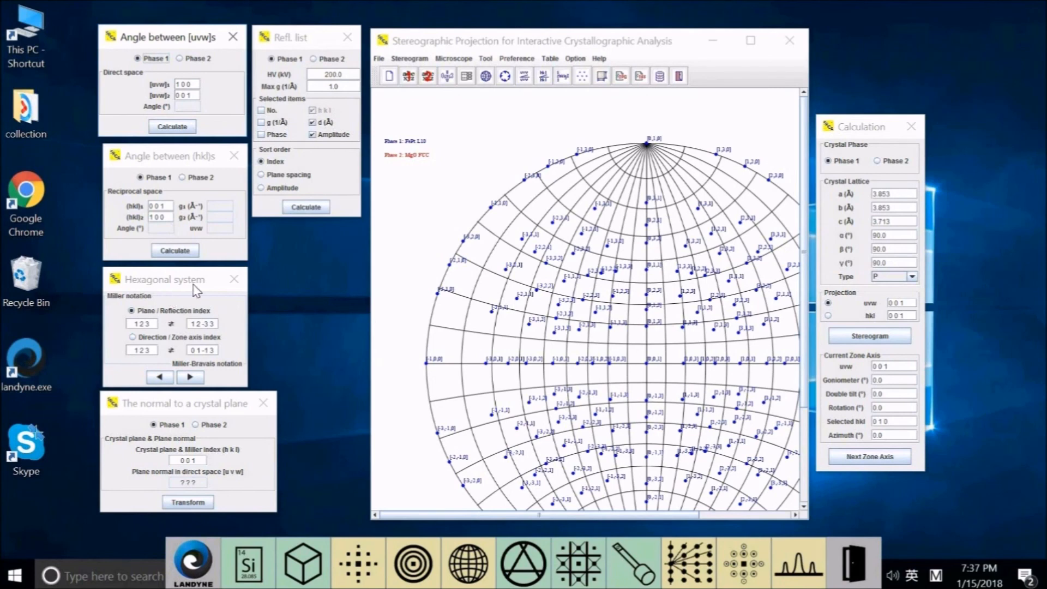
mouse_move(182, 404)
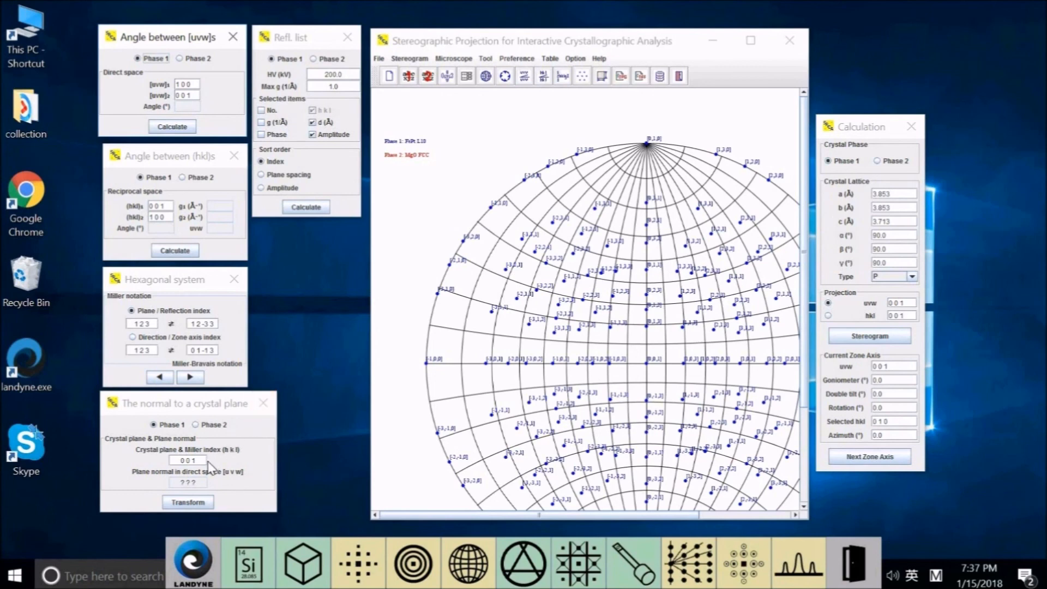
mouse_move(215, 461)
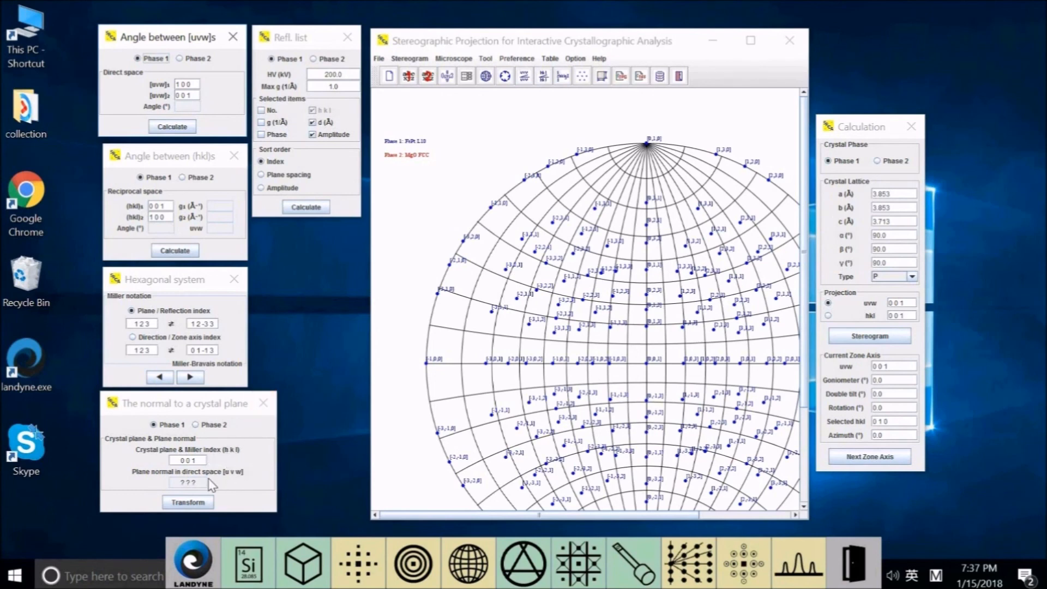
mouse_move(241, 485)
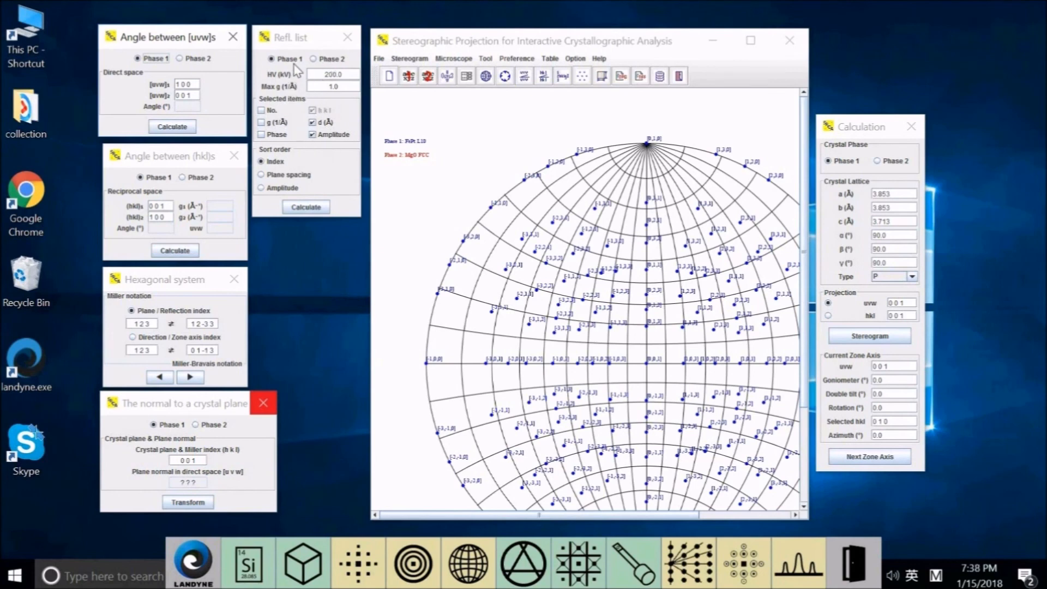
mouse_move(295, 72)
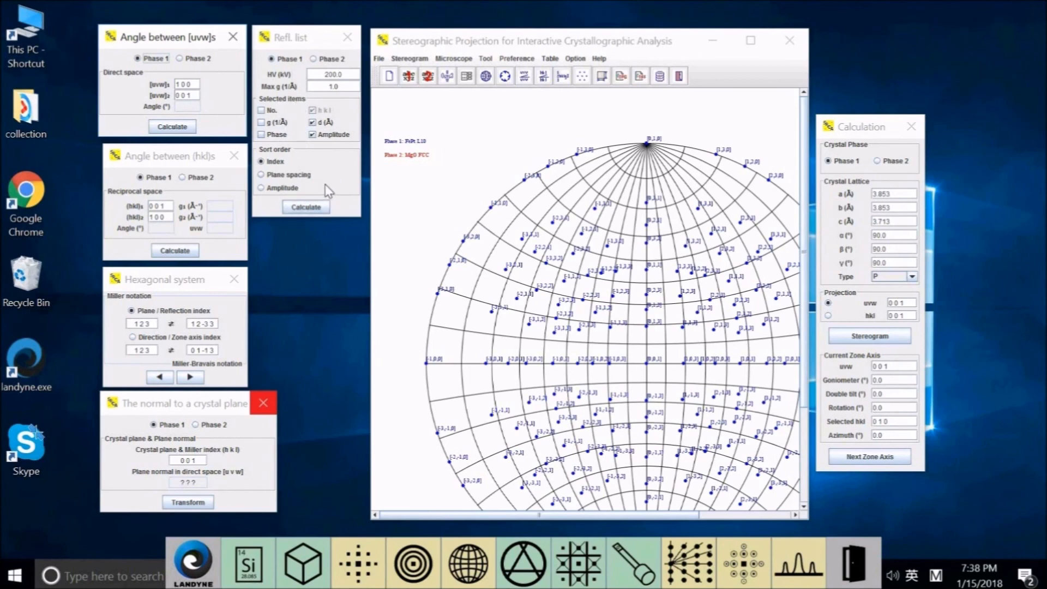
mouse_move(696, 280)
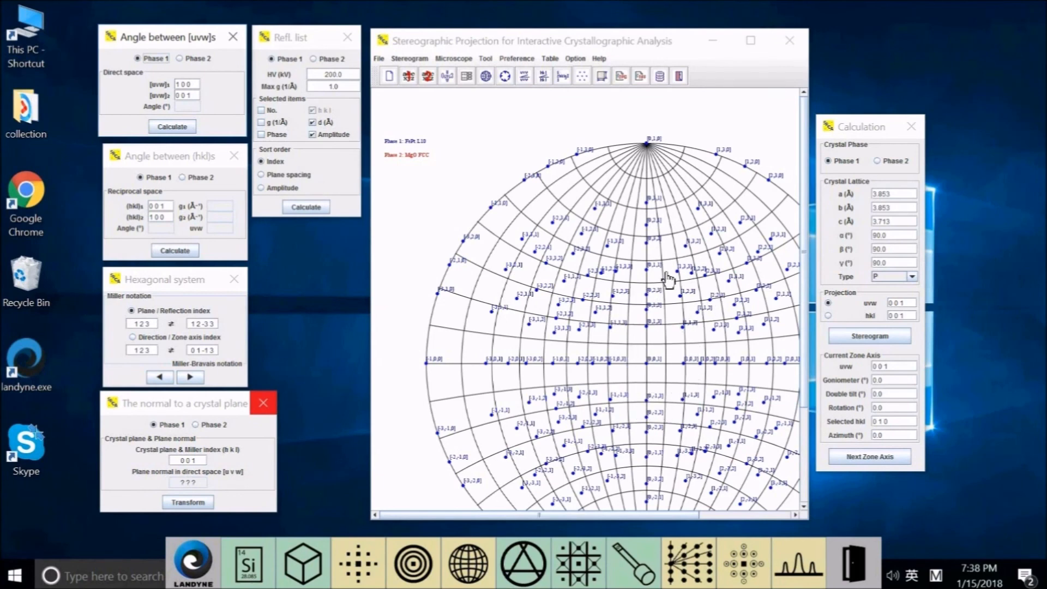
mouse_move(673, 300)
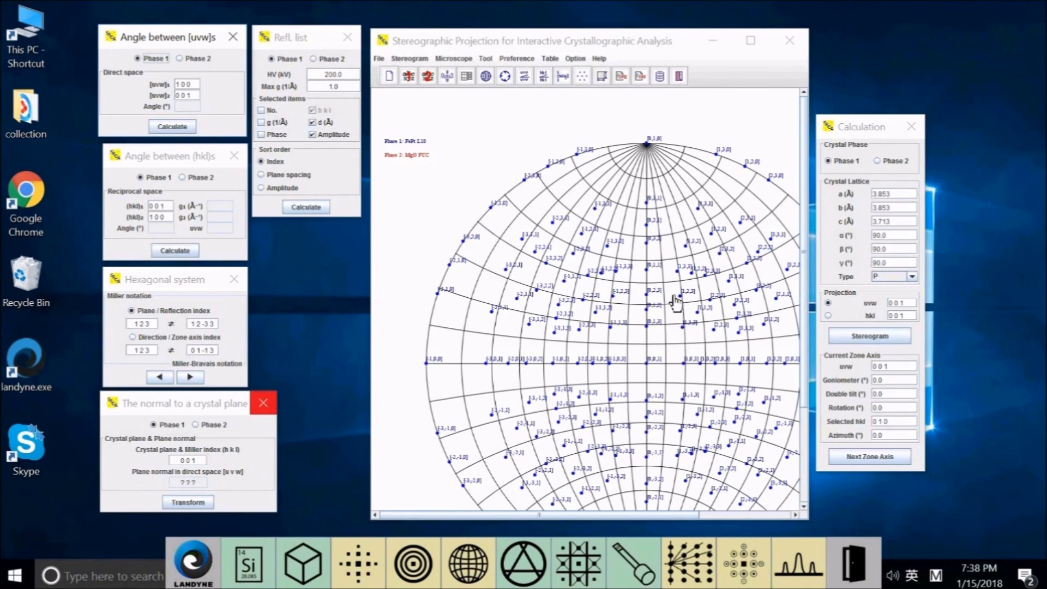
mouse_move(656, 306)
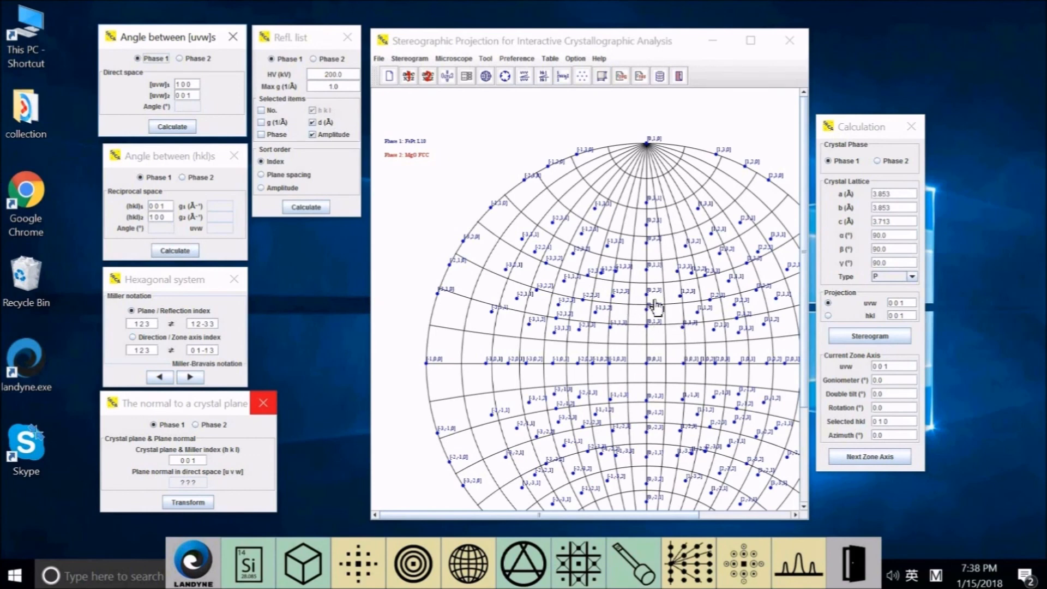
mouse_move(659, 315)
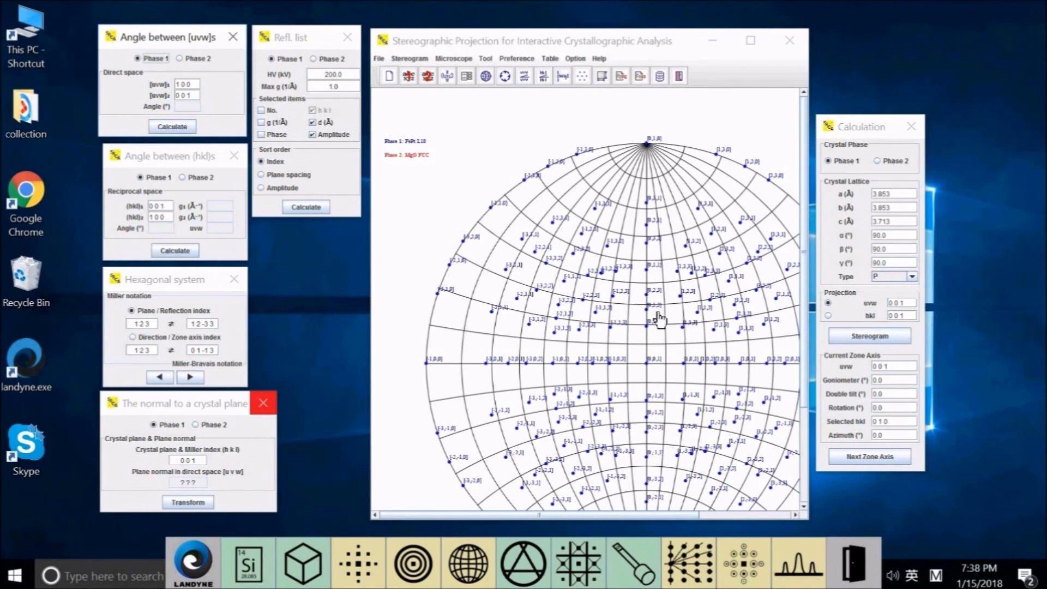
mouse_move(674, 421)
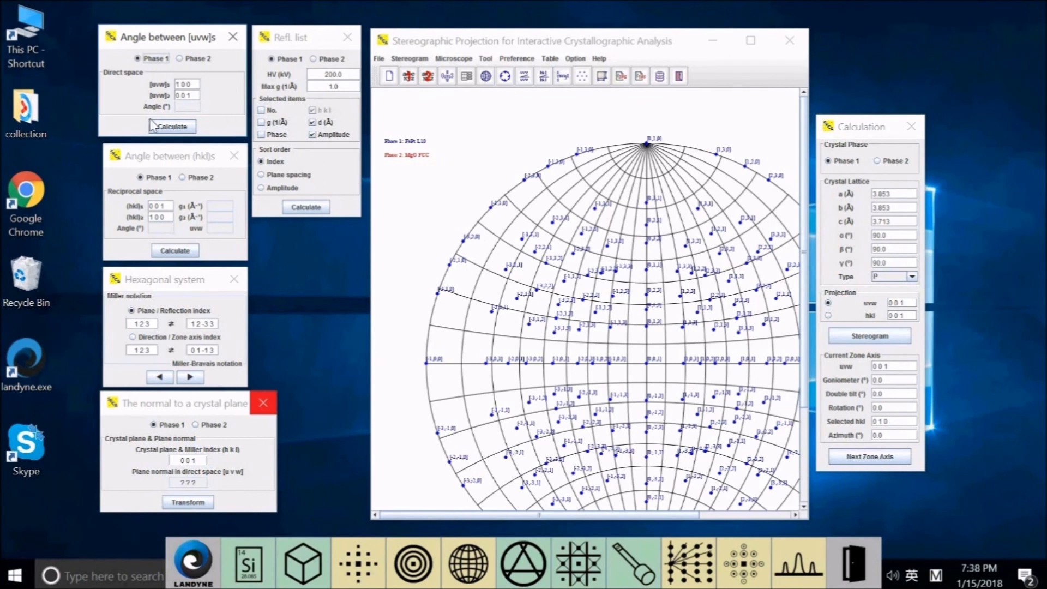
mouse_move(517, 142)
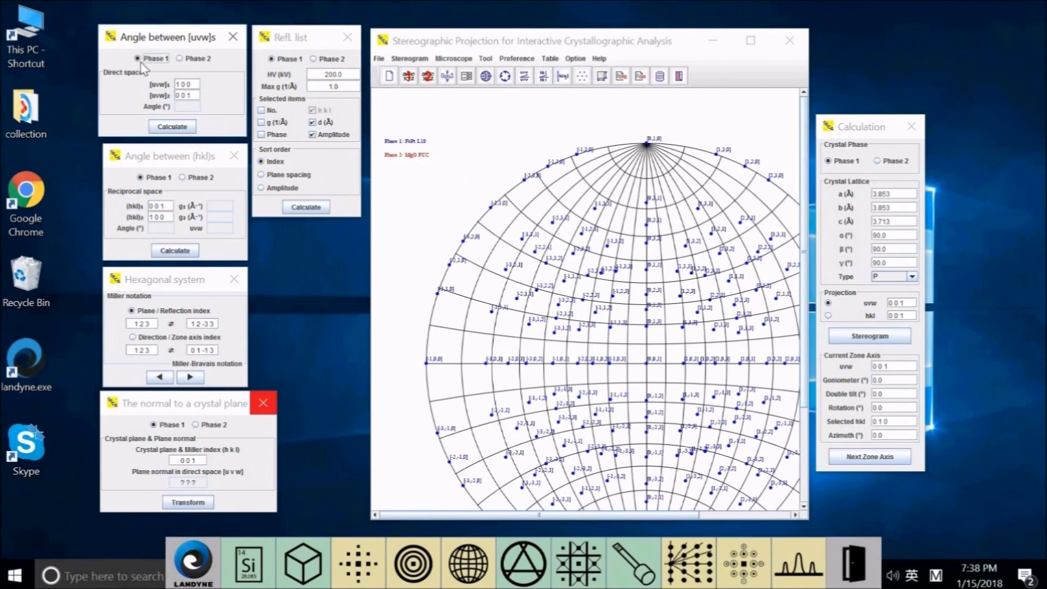
mouse_move(183, 146)
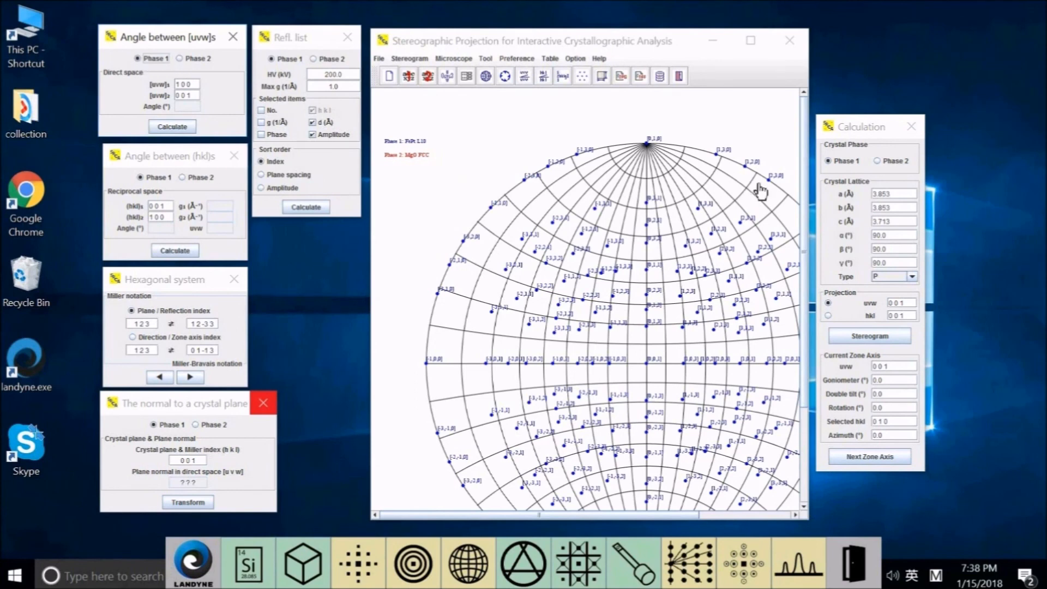
mouse_move(492, 165)
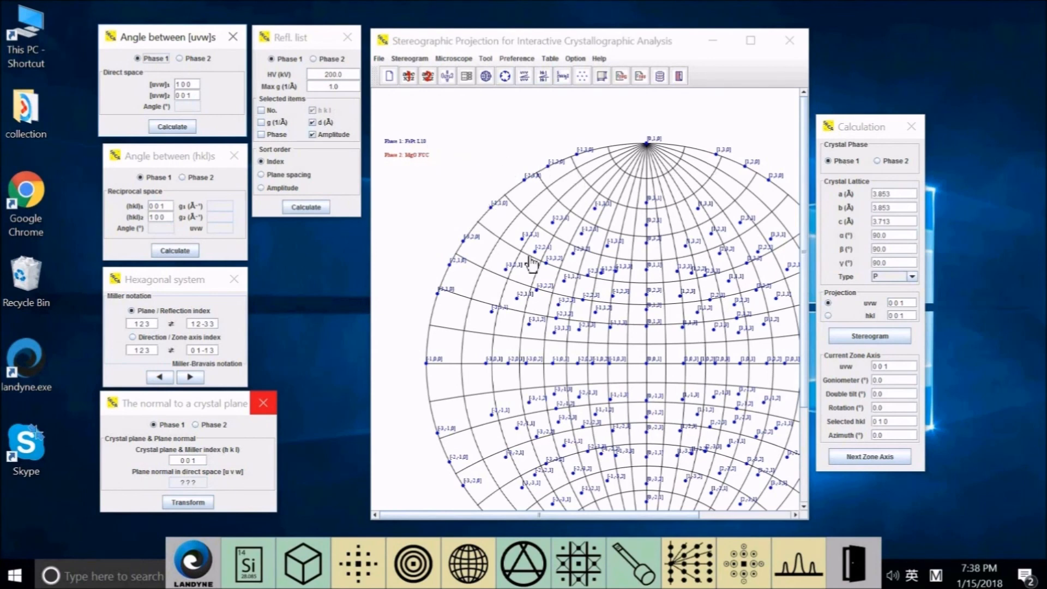
mouse_move(617, 324)
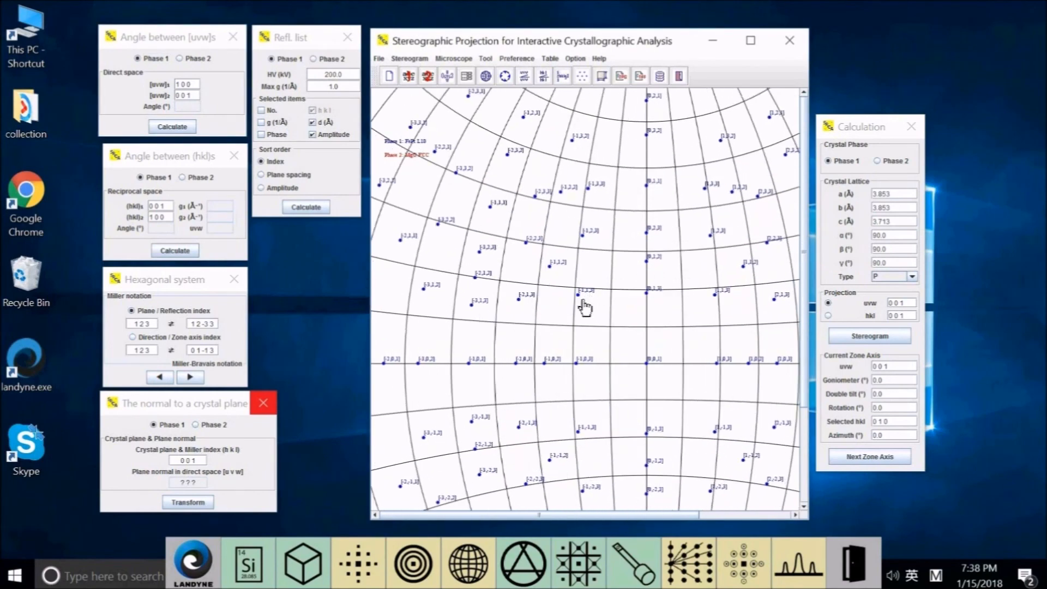
mouse_move(558, 171)
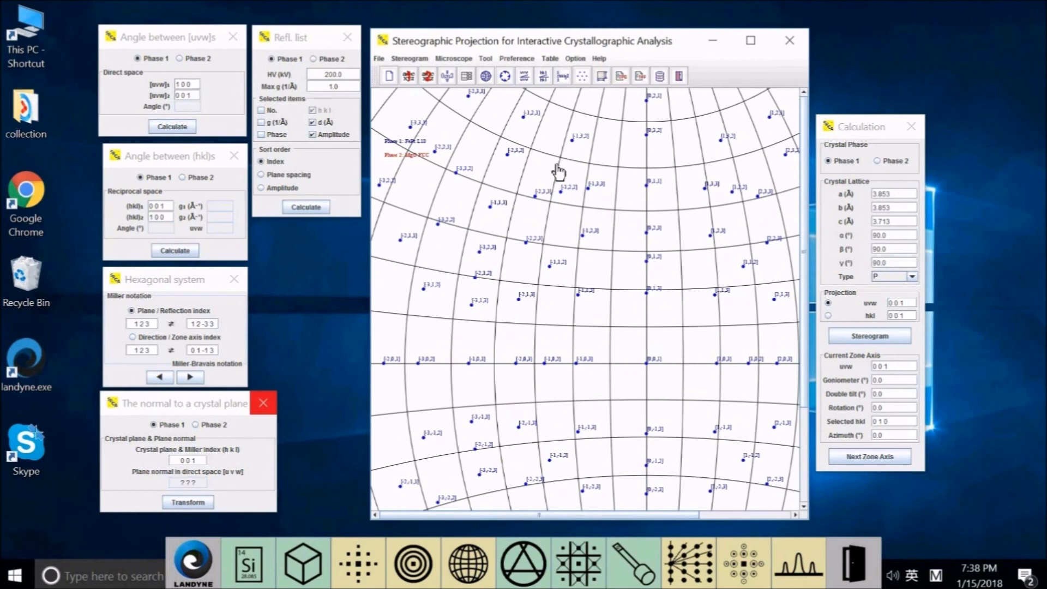
mouse_move(491, 62)
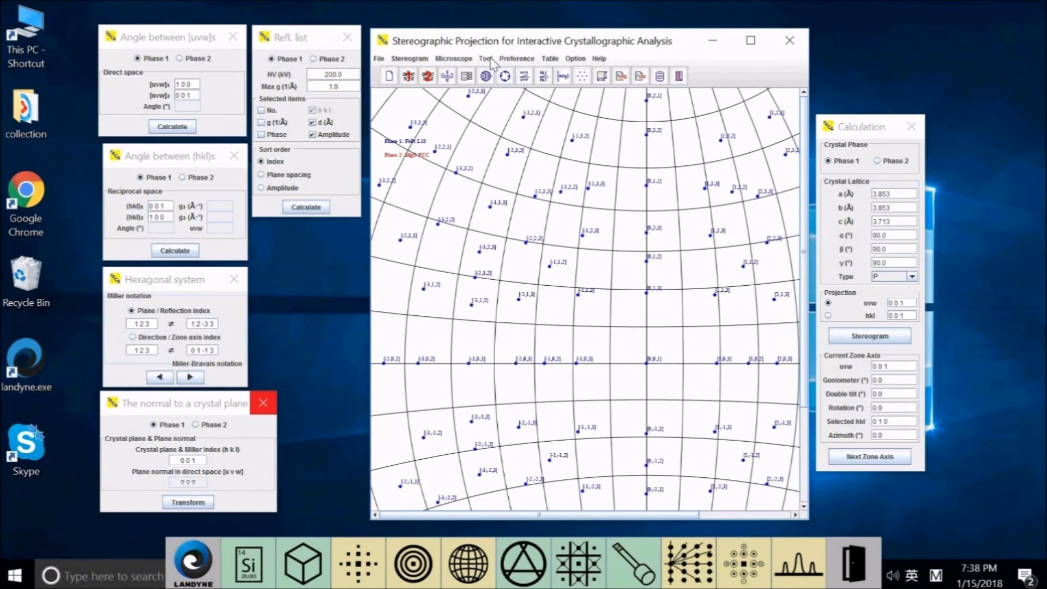
Step: Set the pole label font size to 18 in the Label option dialog and close it
click(516, 59)
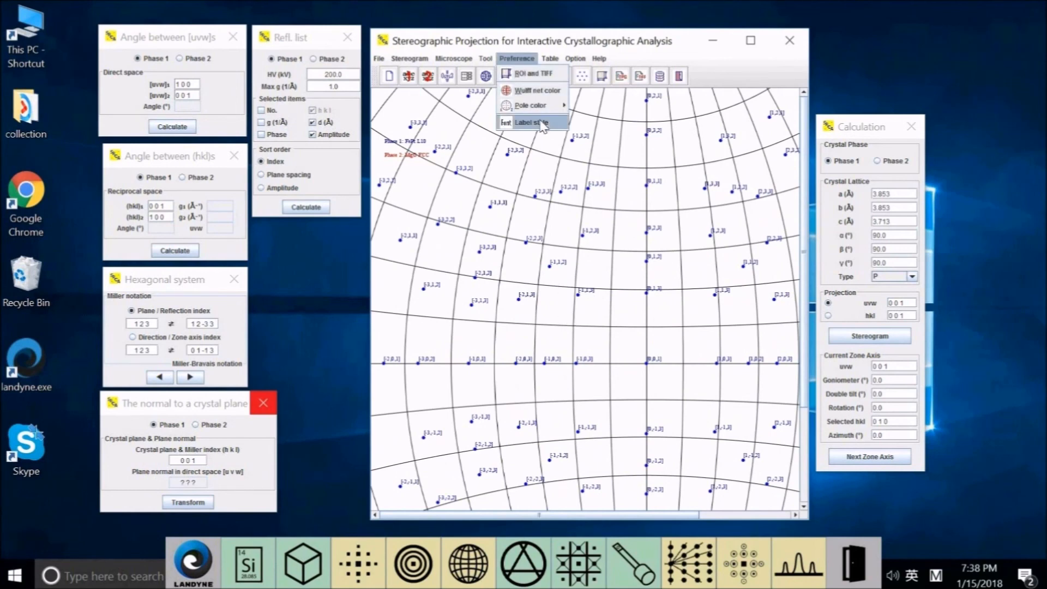
click(529, 122)
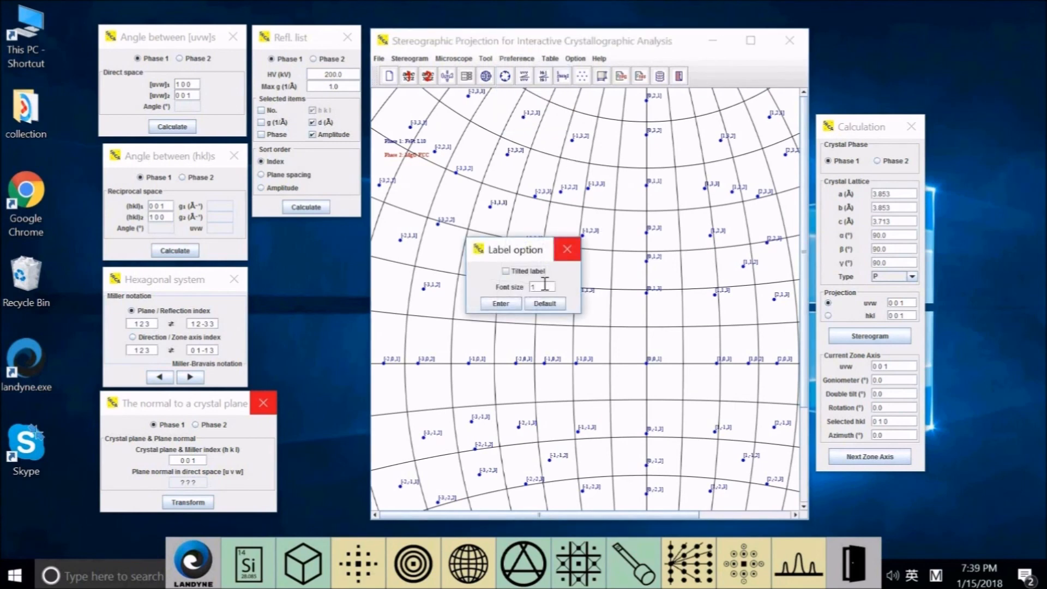
text(118)
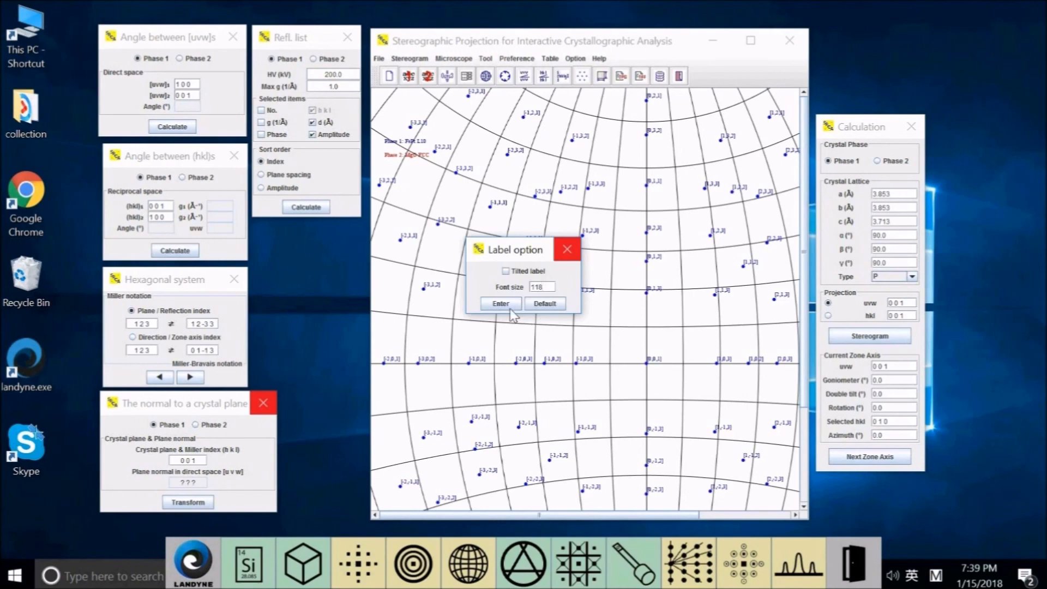
click(500, 303)
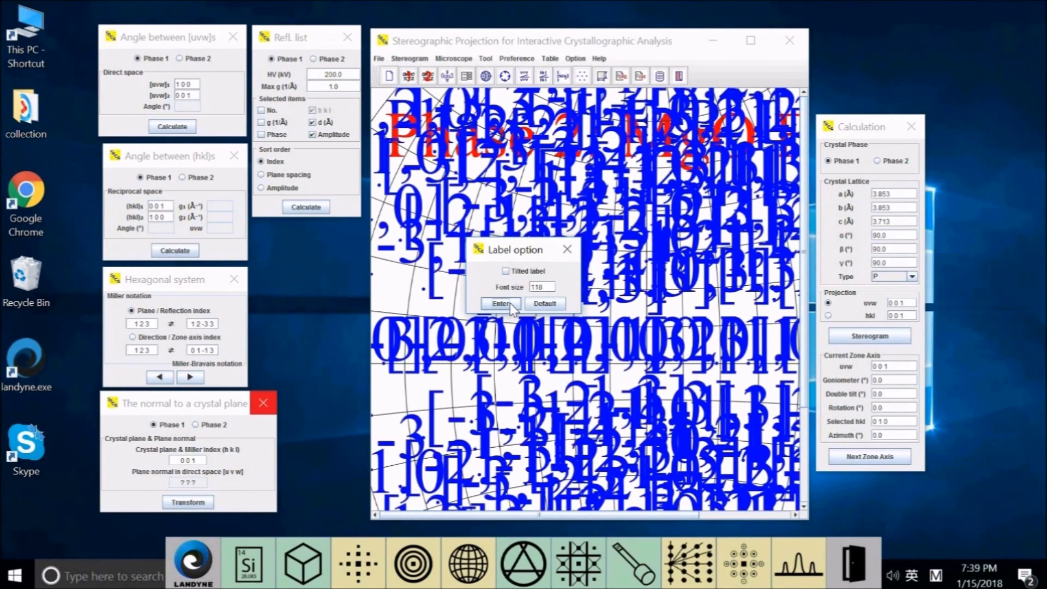
click(541, 288)
text(18)
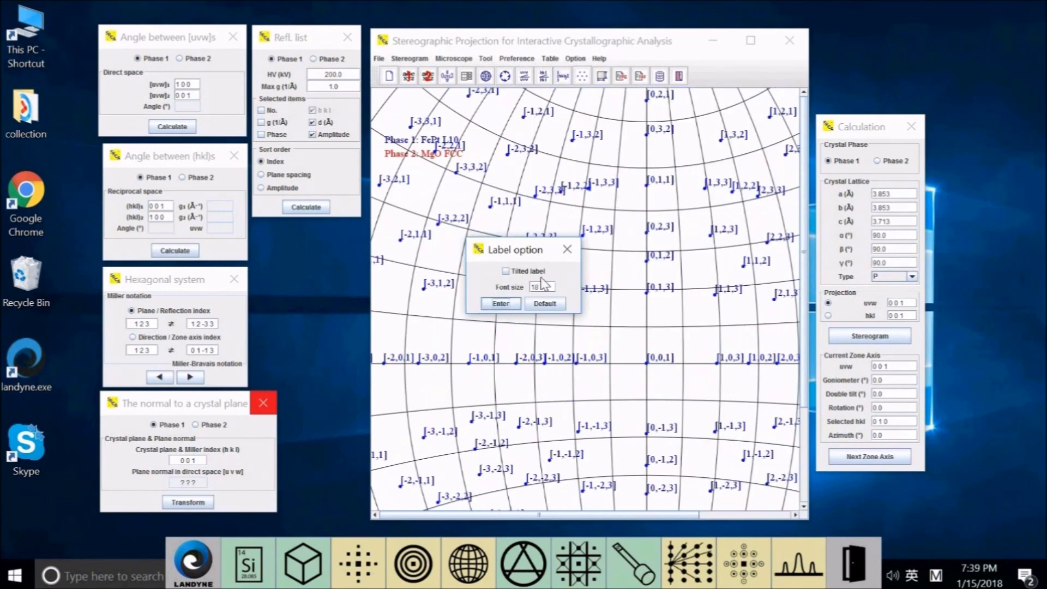
click(500, 304)
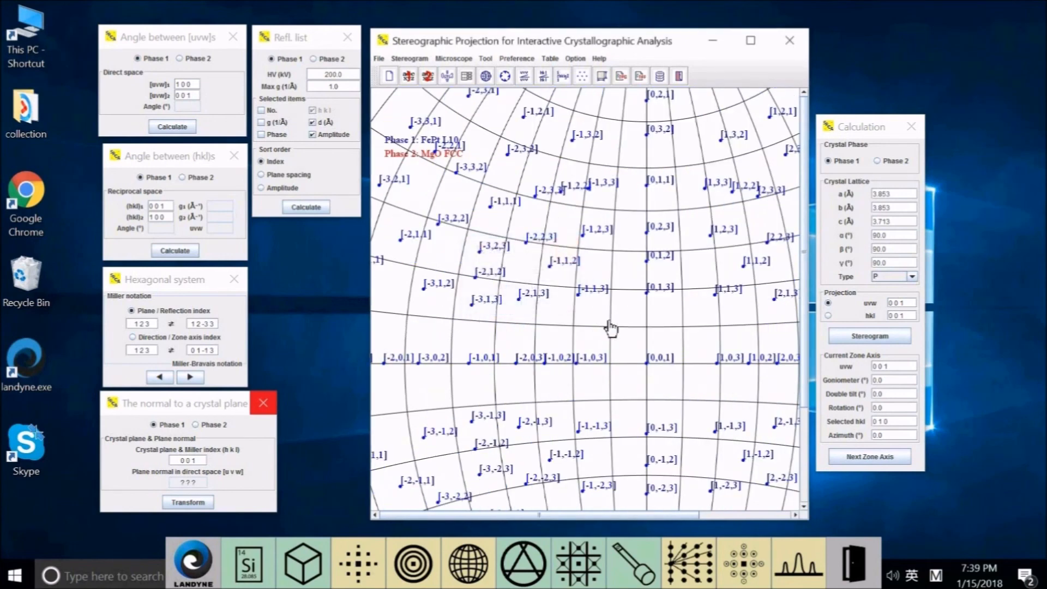
mouse_move(548, 280)
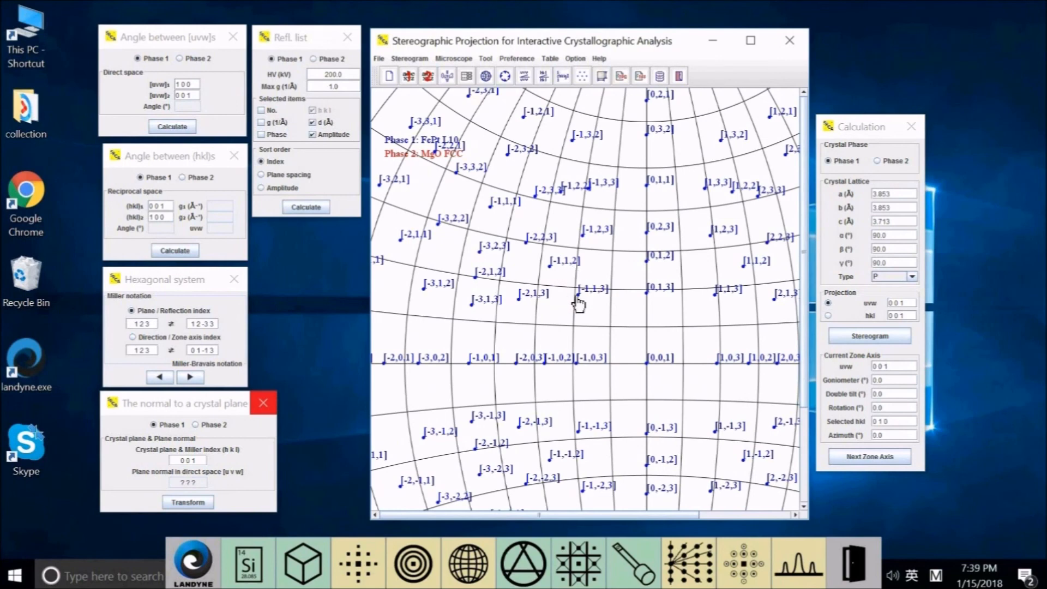
mouse_move(608, 306)
text(1 0 0)
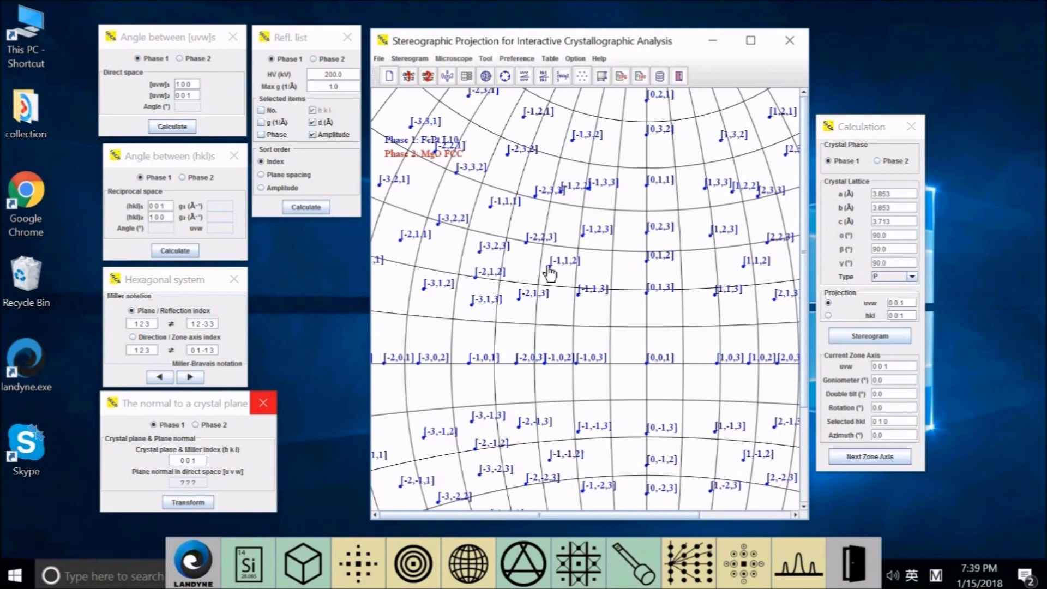
mouse_move(158, 74)
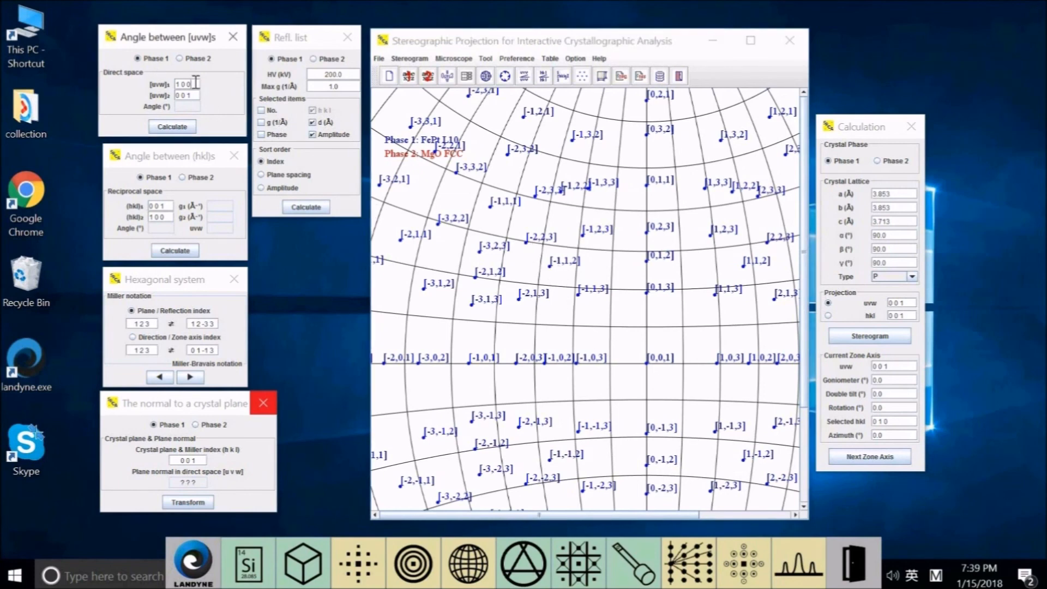
Step: Enter directions [-1 1 2] and [-1 1 3] in the angle-between-directions calculator
click(185, 84)
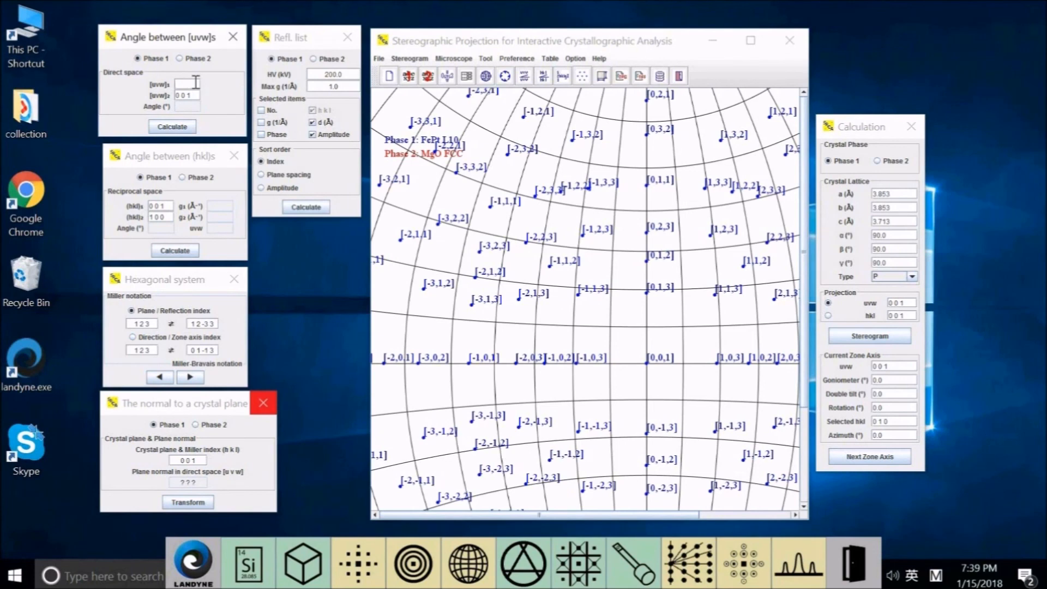
text(-1 1 2)
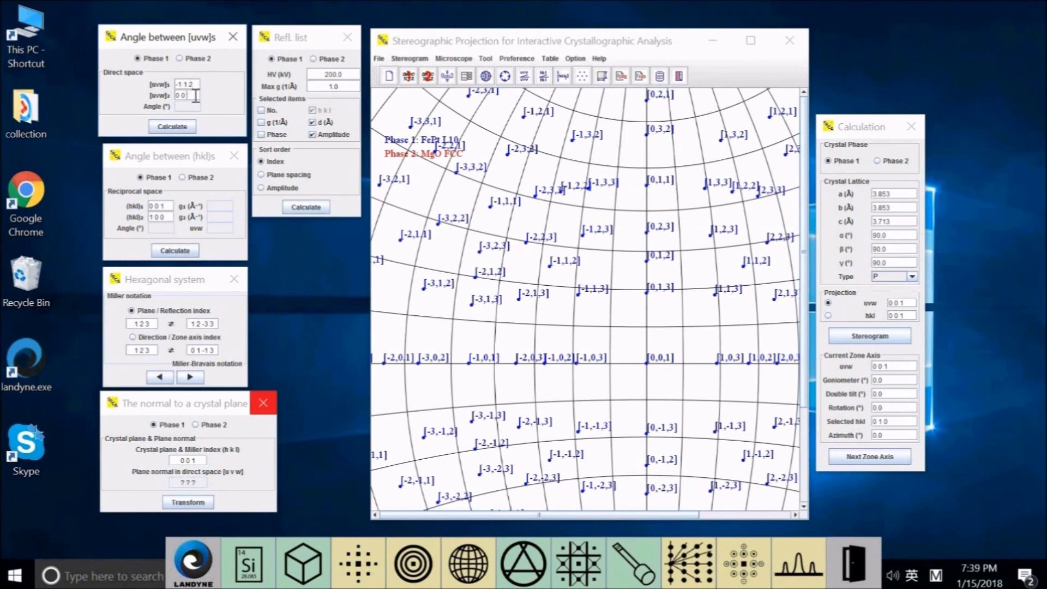
click(187, 95)
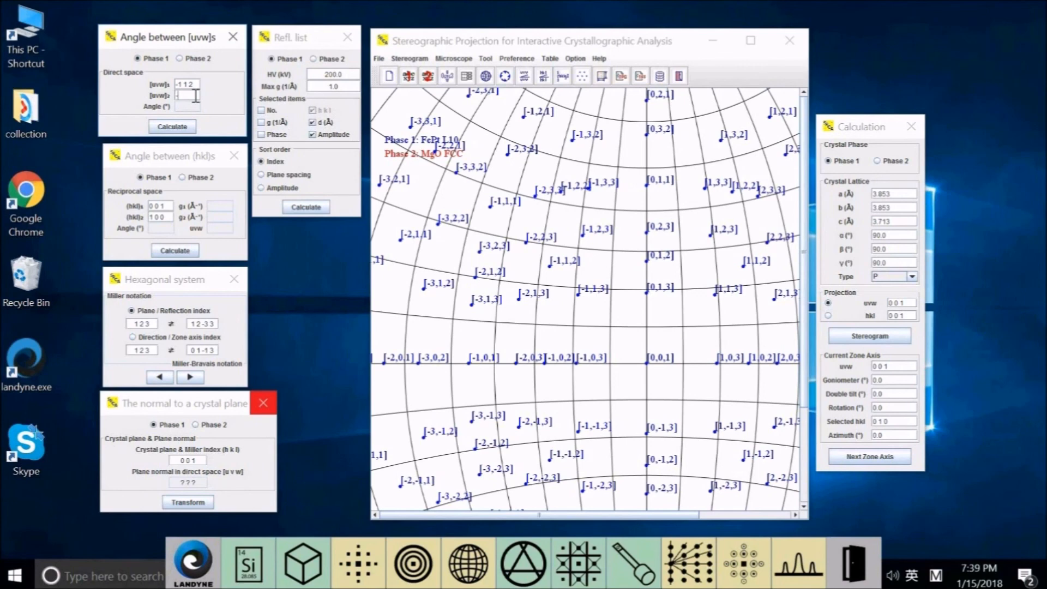
text(-1 1 3)
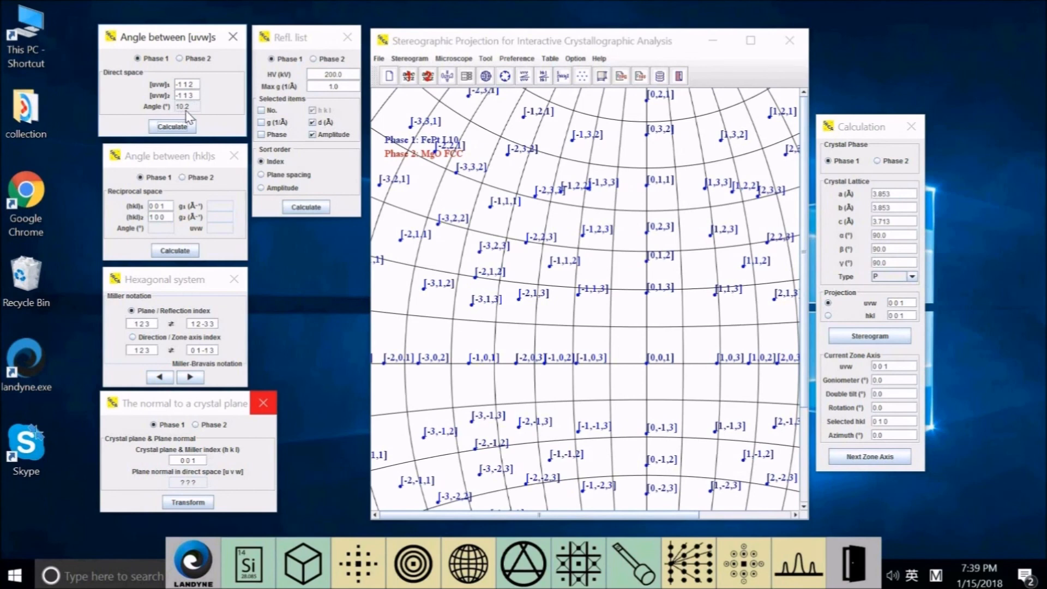
mouse_move(431, 208)
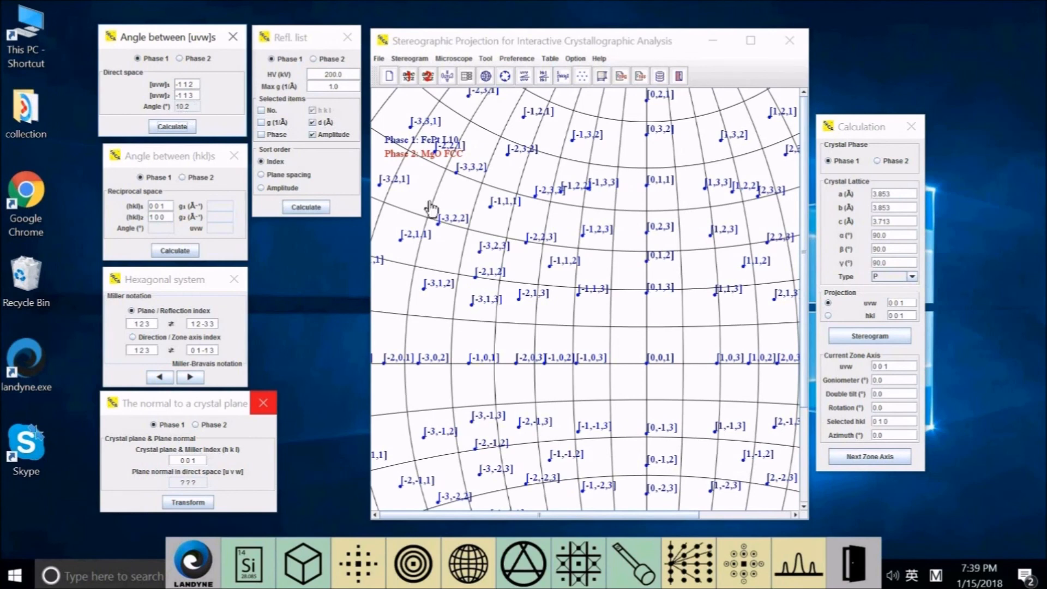
mouse_move(524, 250)
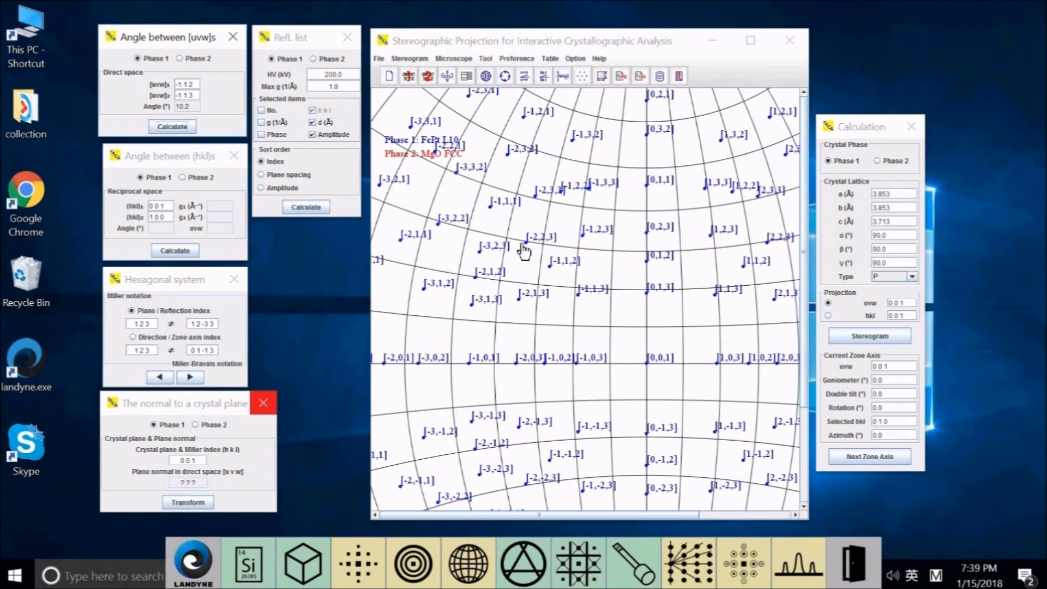
mouse_move(607, 243)
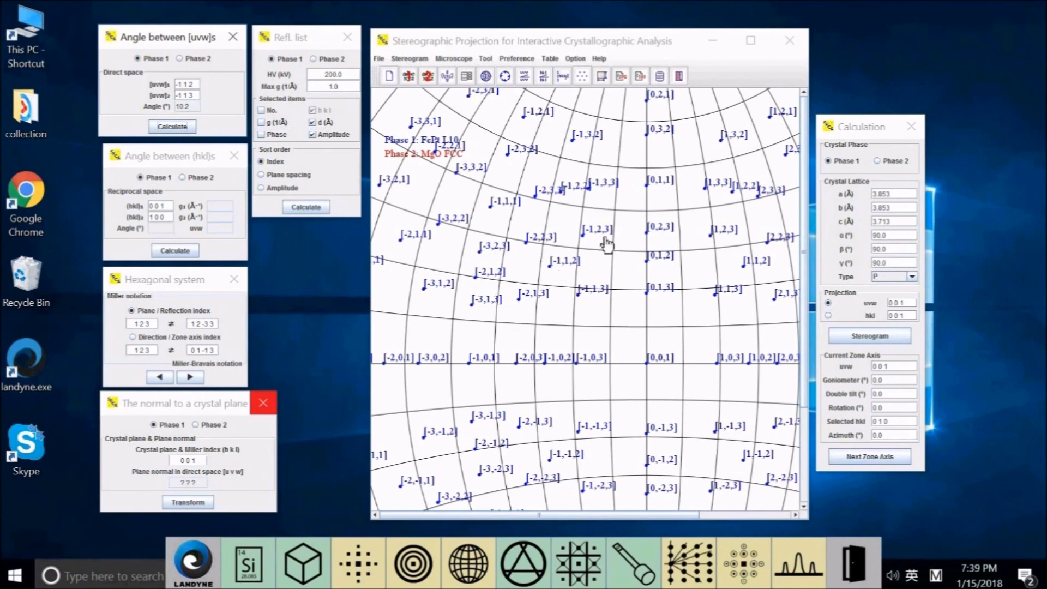
mouse_move(566, 293)
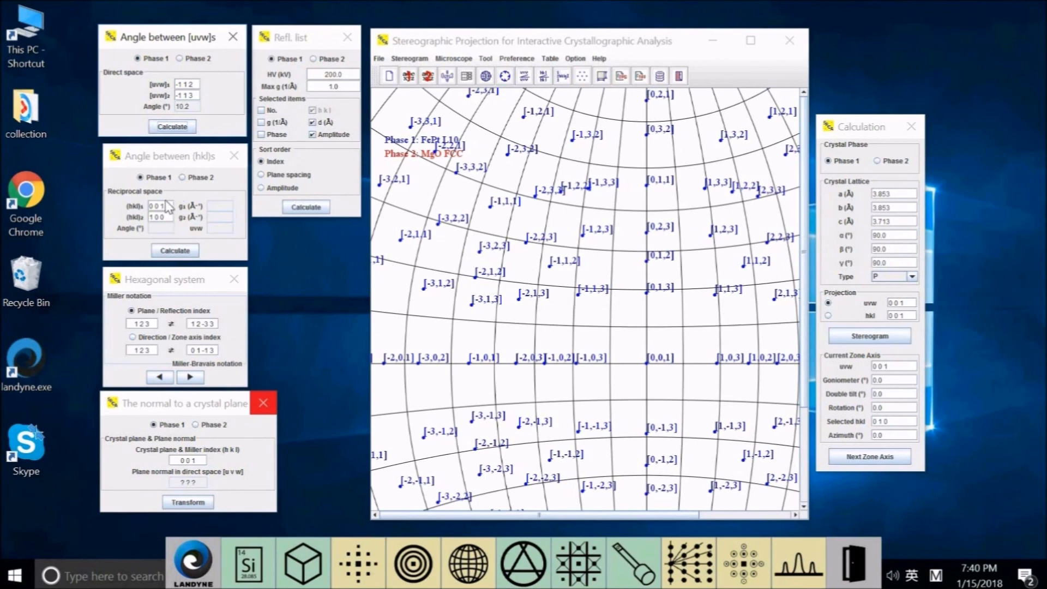
mouse_move(196, 194)
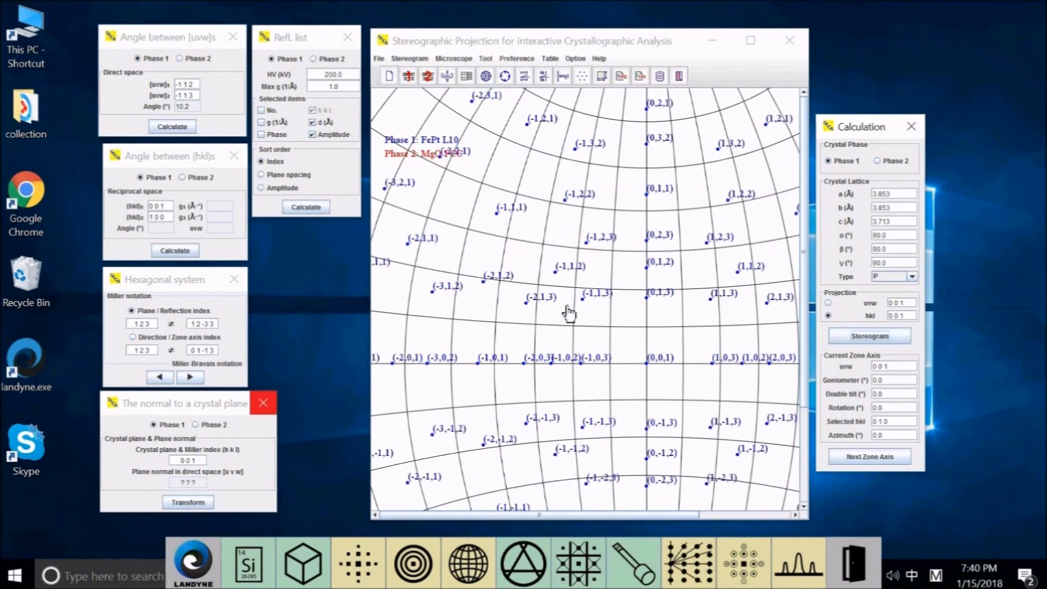
mouse_move(621, 337)
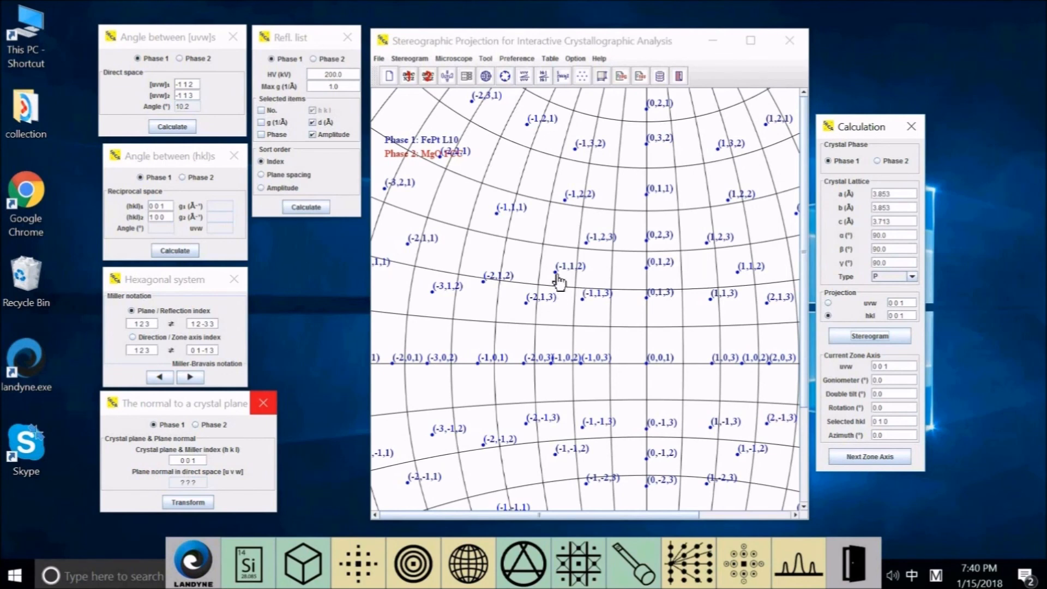
mouse_move(558, 279)
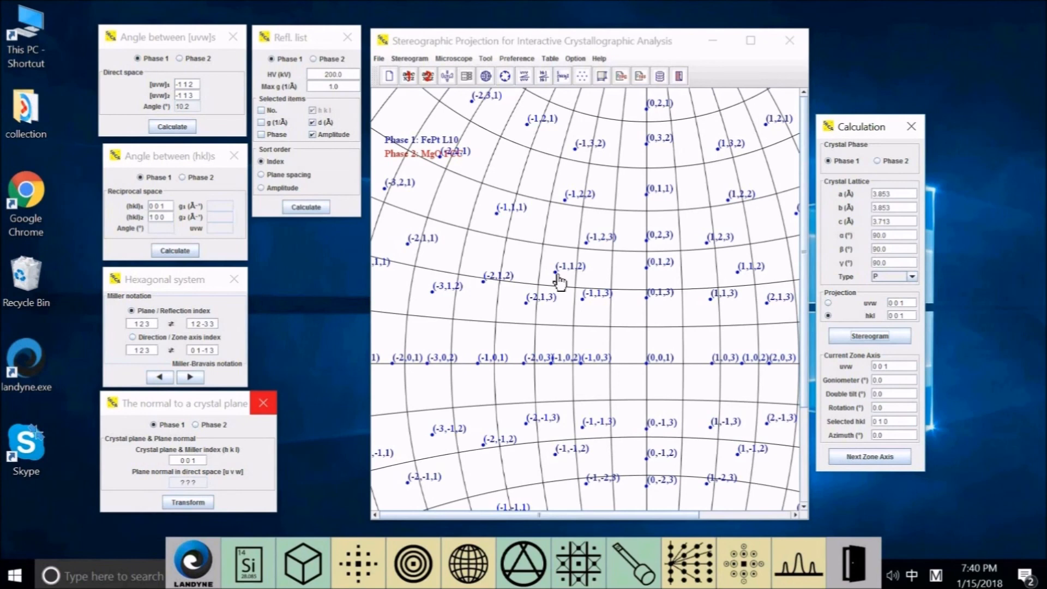
mouse_move(586, 279)
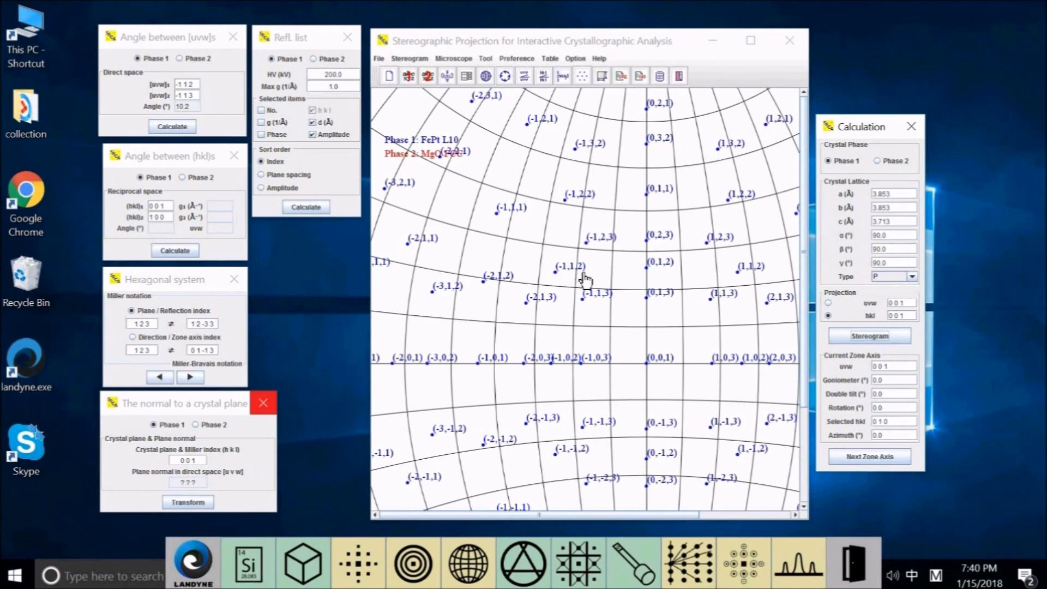
mouse_move(588, 301)
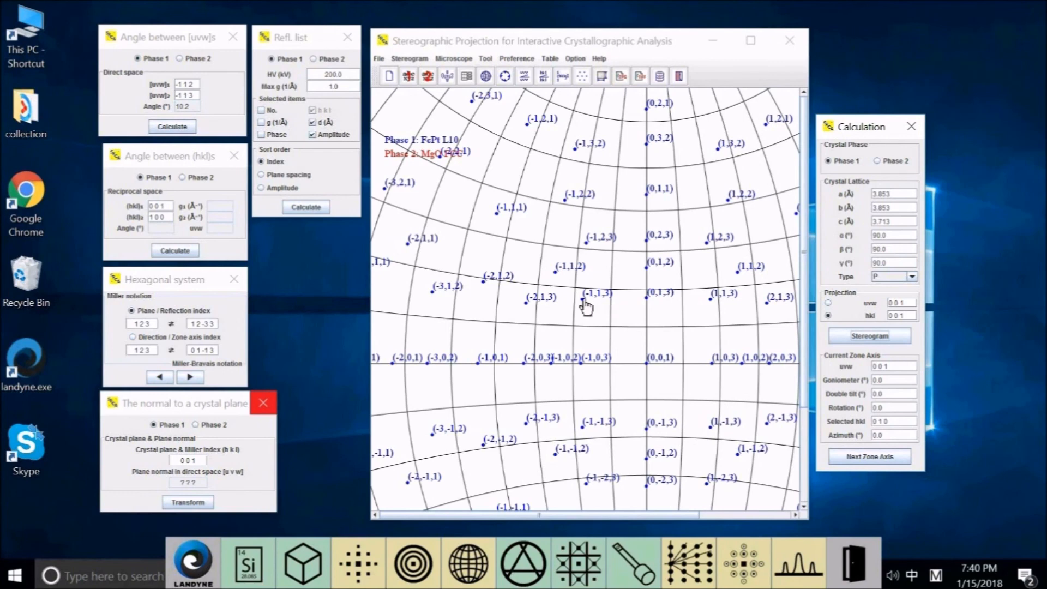
mouse_move(551, 277)
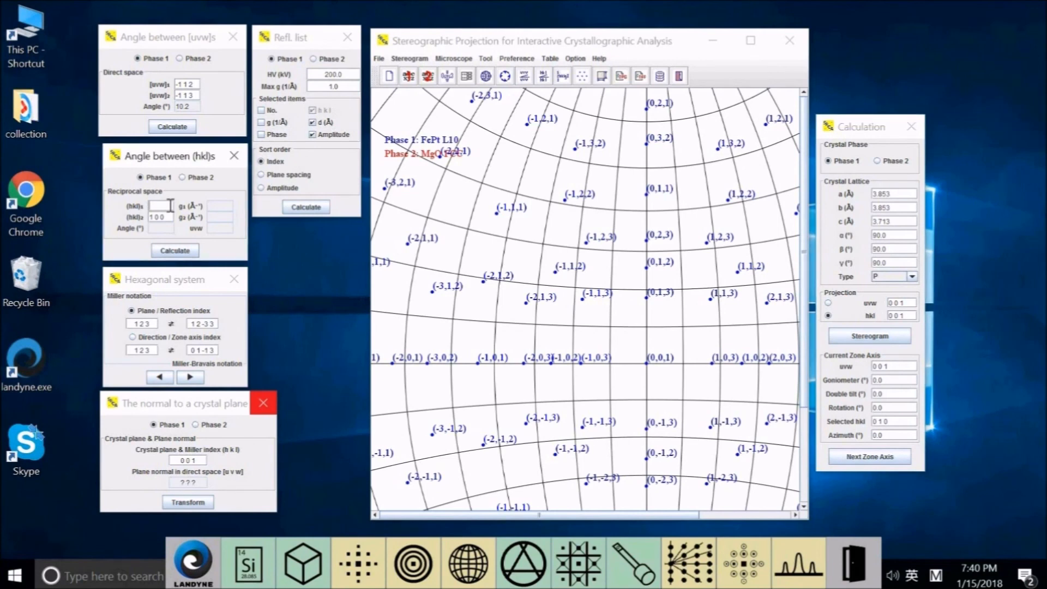
Step: Calculate 9.84° between planes (-1 1 2) and (-1 1 3), then show the BiPt phase-2 stereogram
text(-1 1 2)
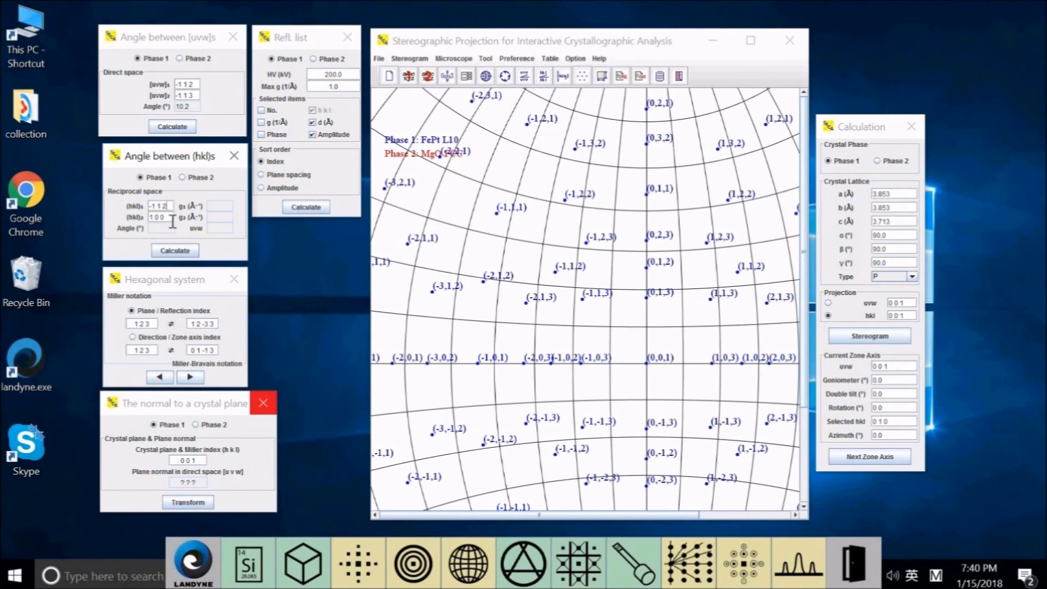
text(10)
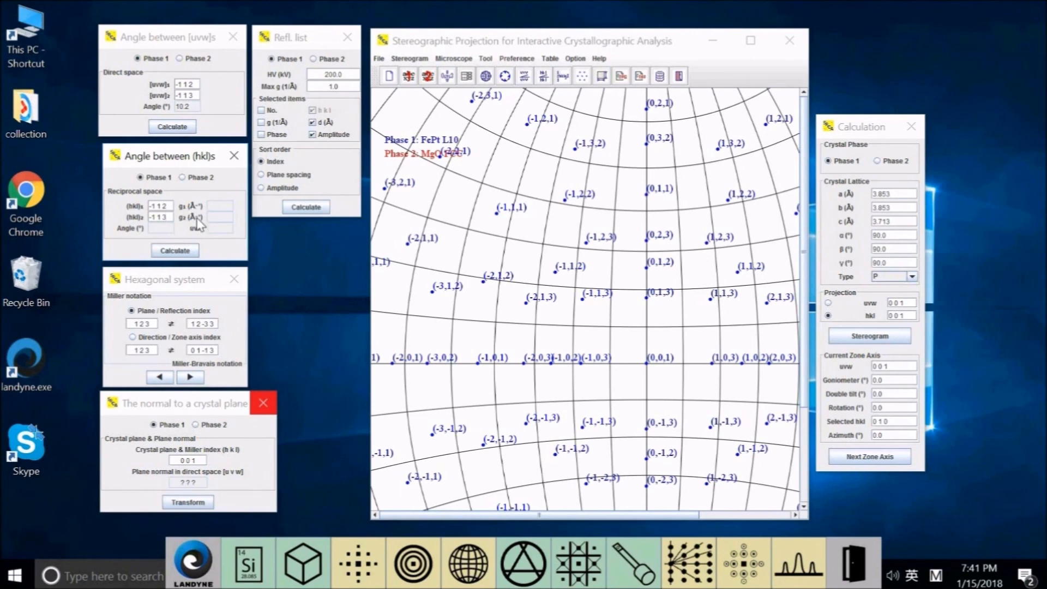
mouse_move(193, 242)
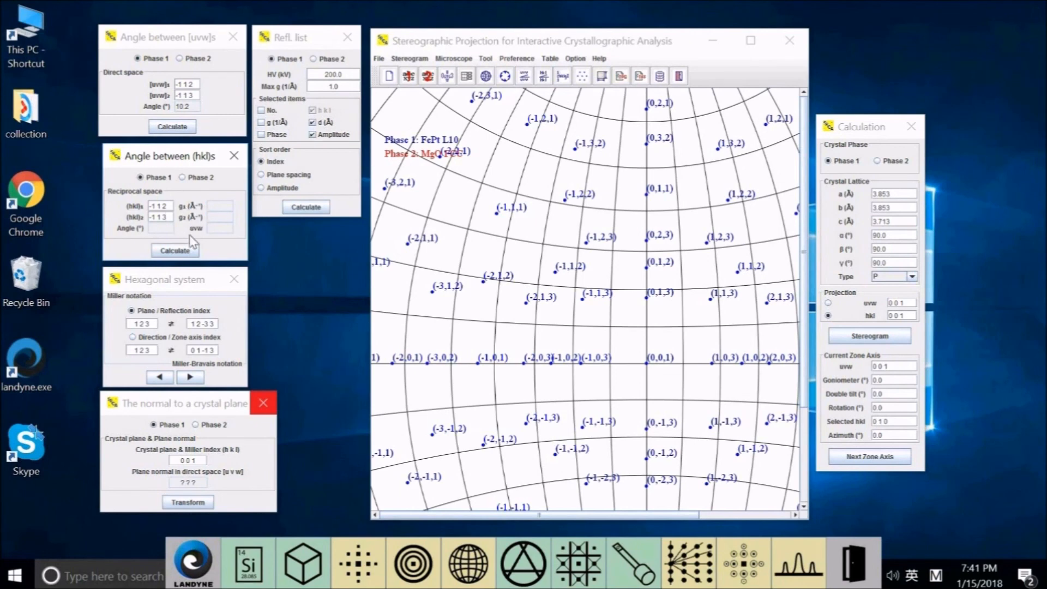
mouse_move(220, 235)
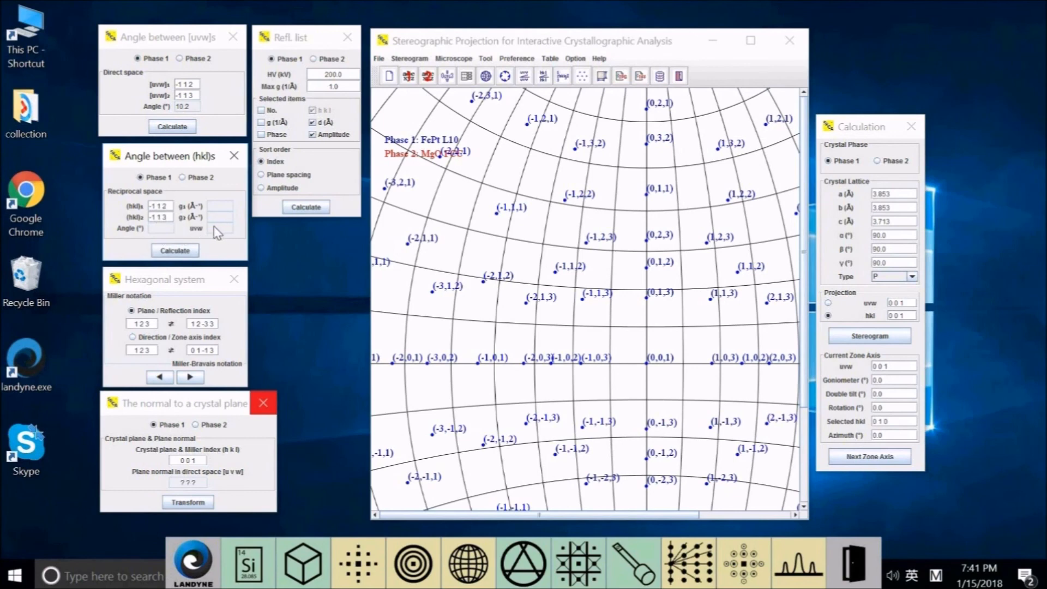
mouse_move(201, 247)
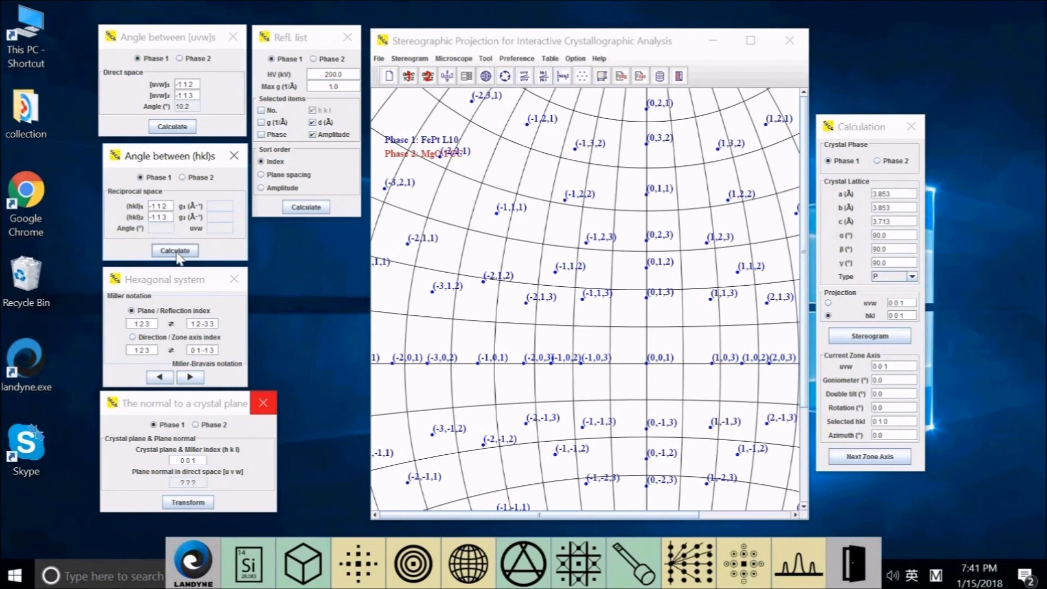
click(174, 249)
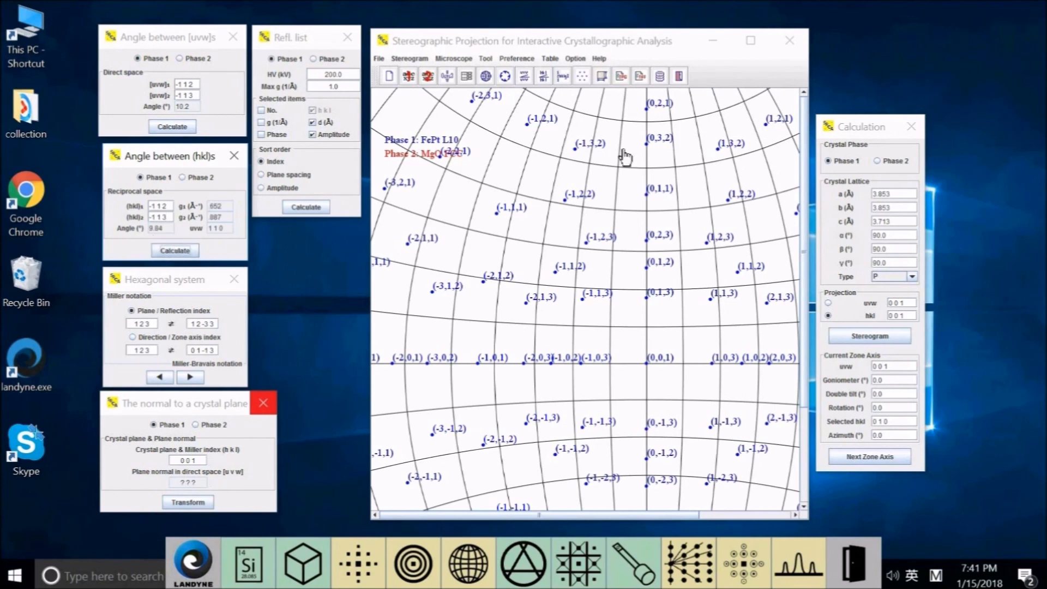
mouse_move(865, 180)
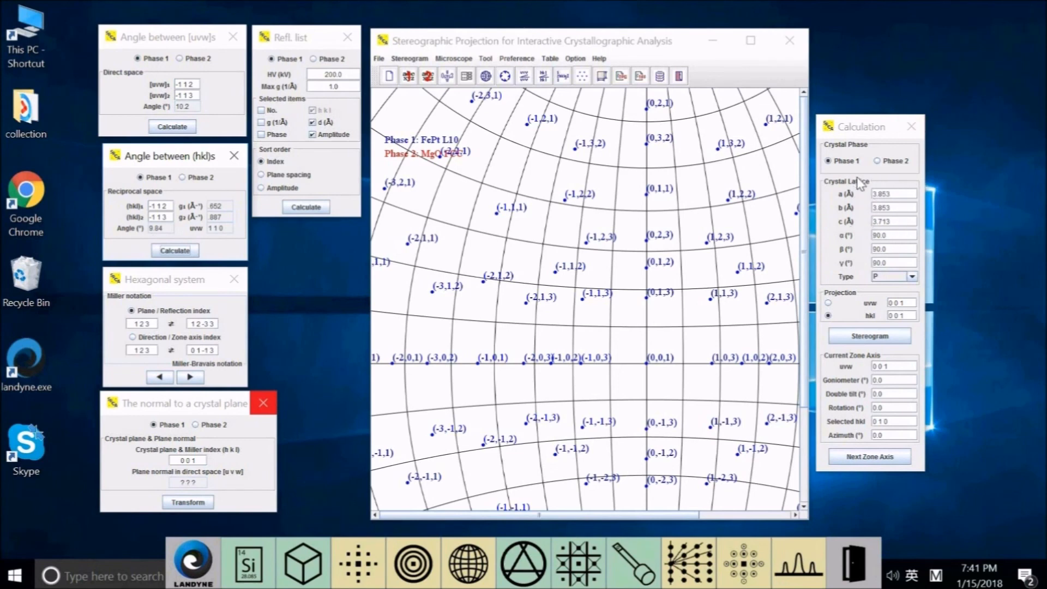
mouse_move(595, 220)
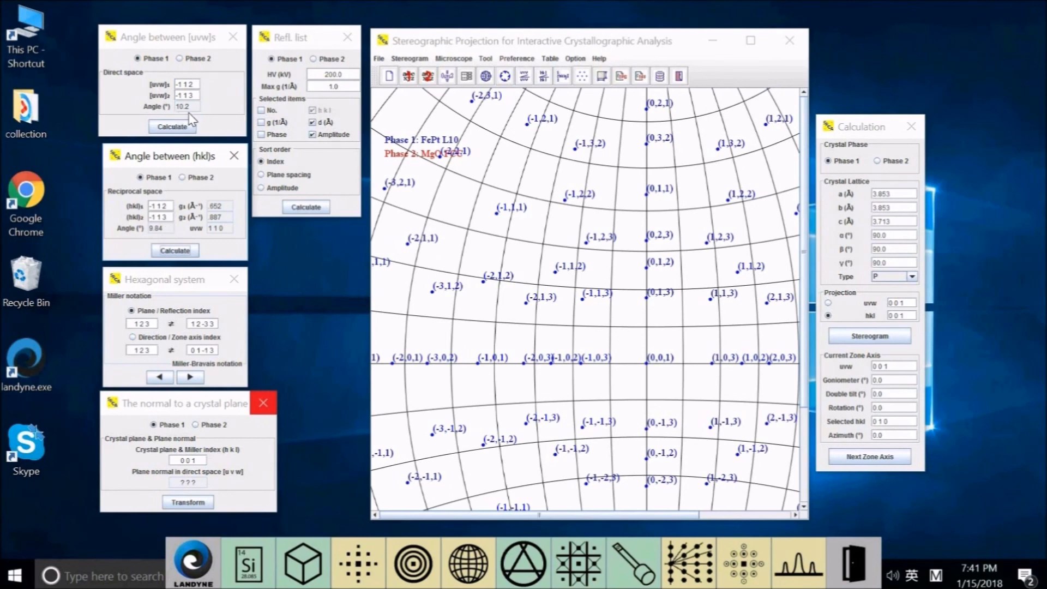
mouse_move(155, 245)
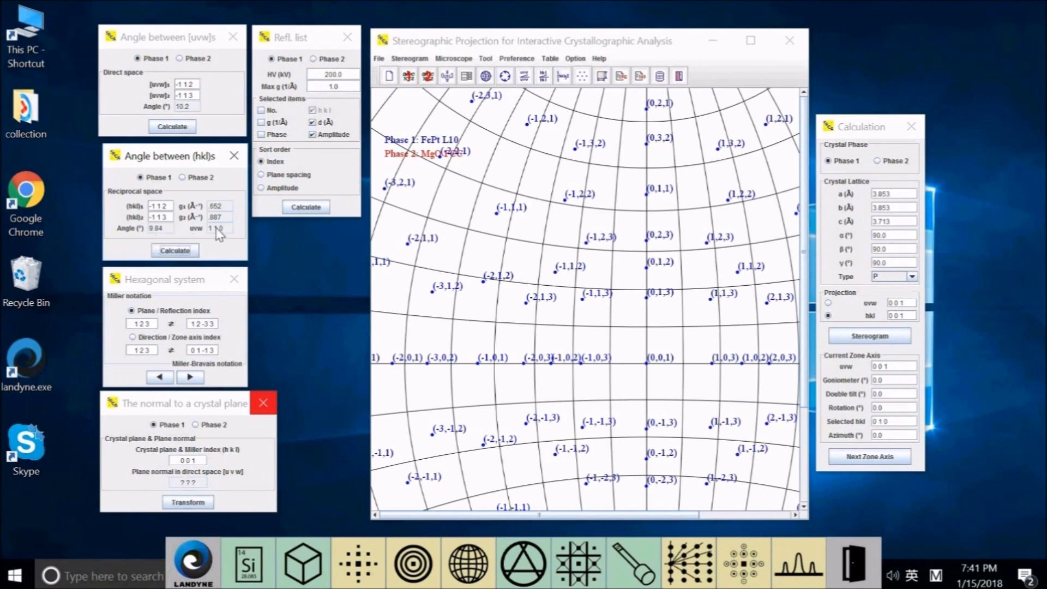
mouse_move(227, 210)
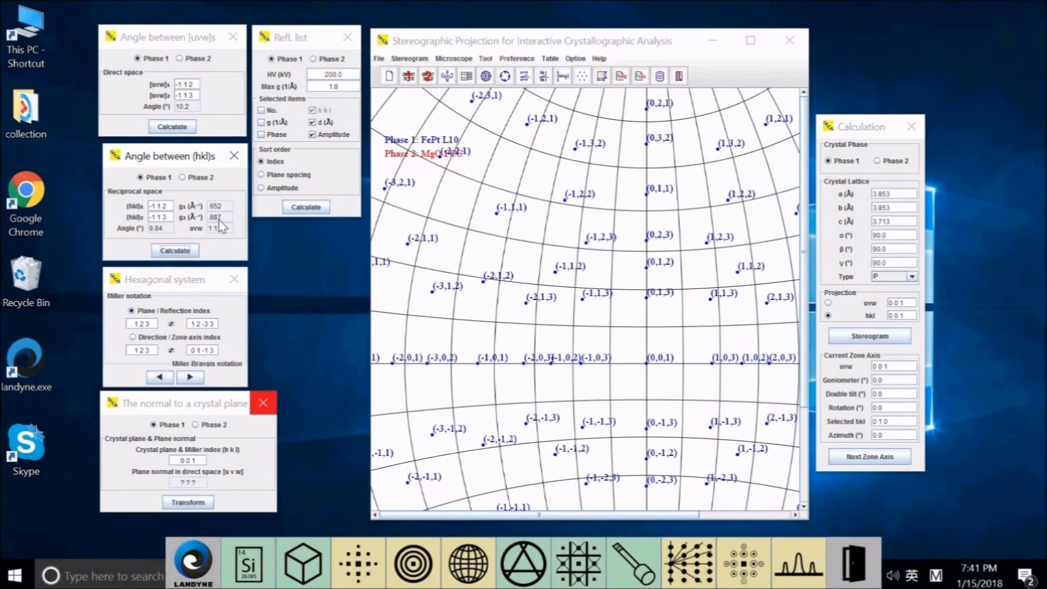
mouse_move(221, 225)
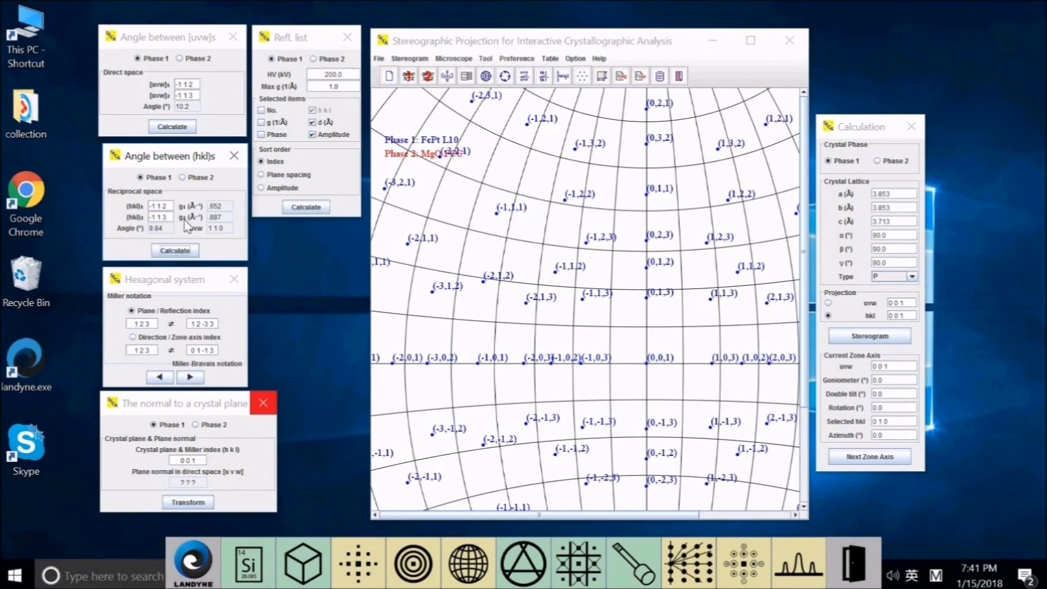
mouse_move(213, 241)
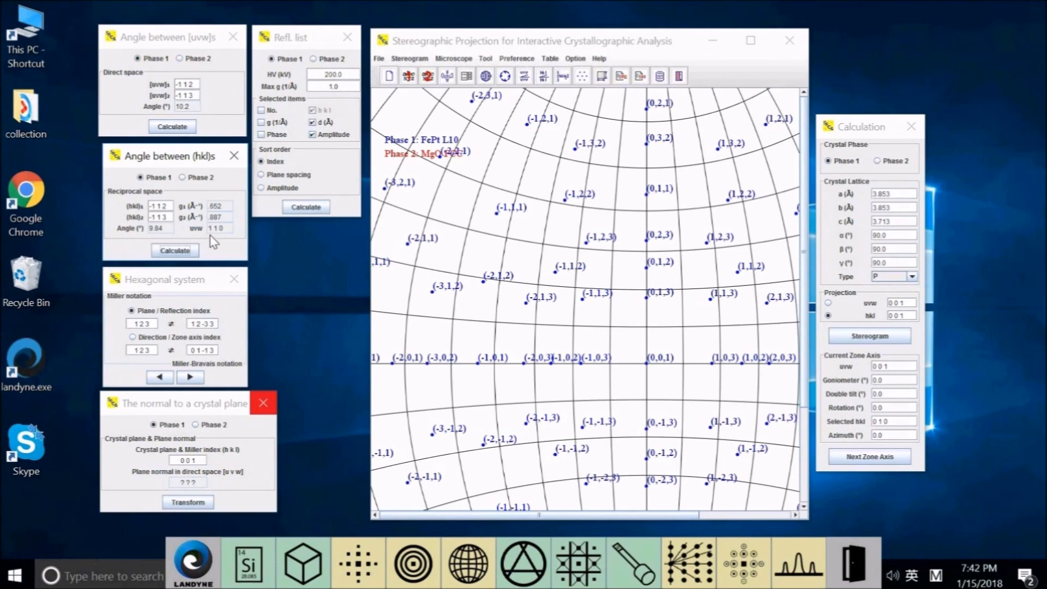
click(160, 205)
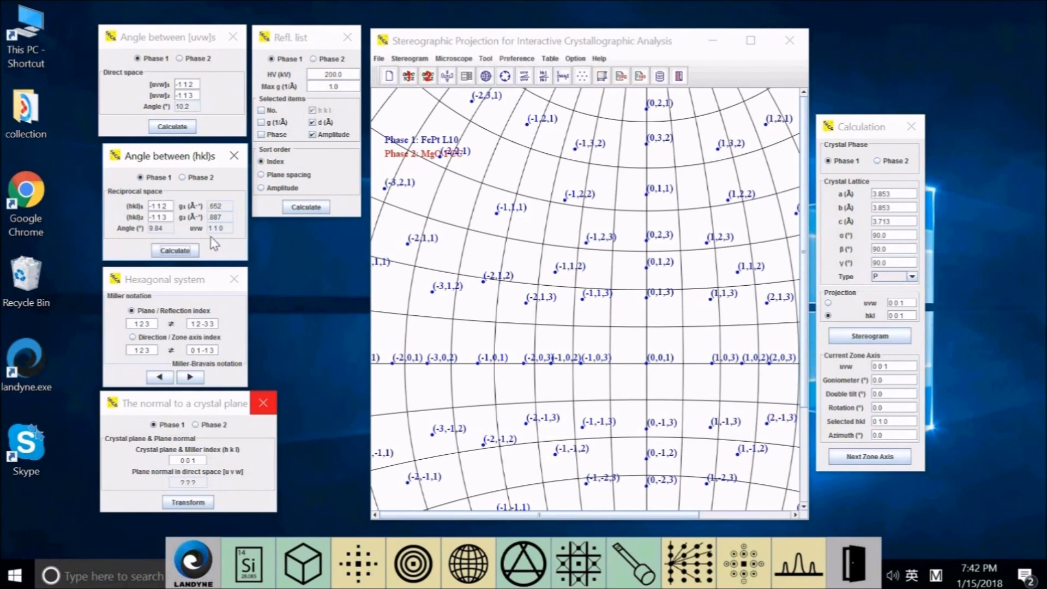
mouse_move(230, 242)
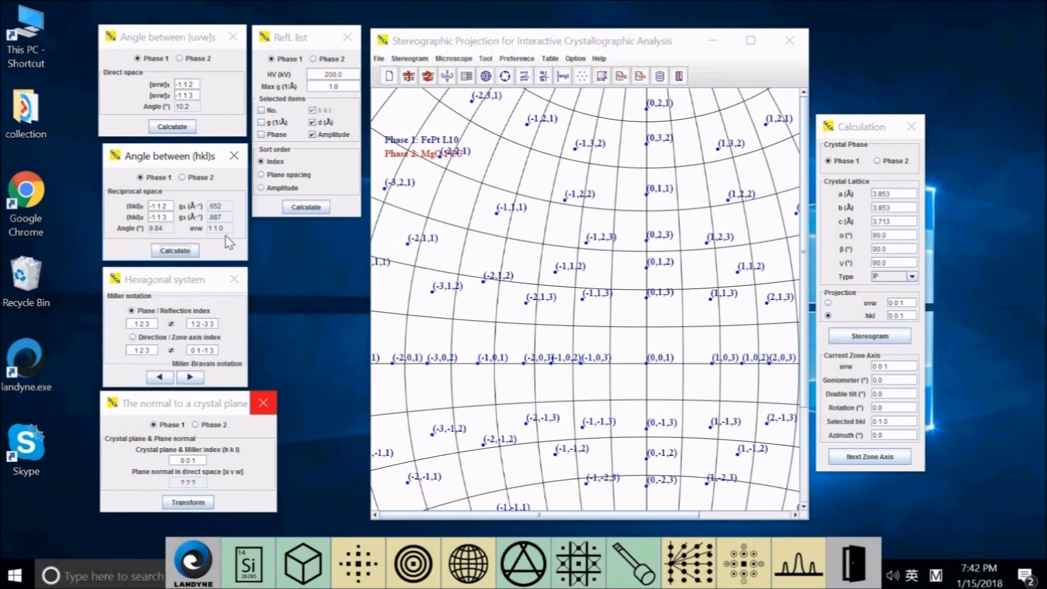
click(876, 161)
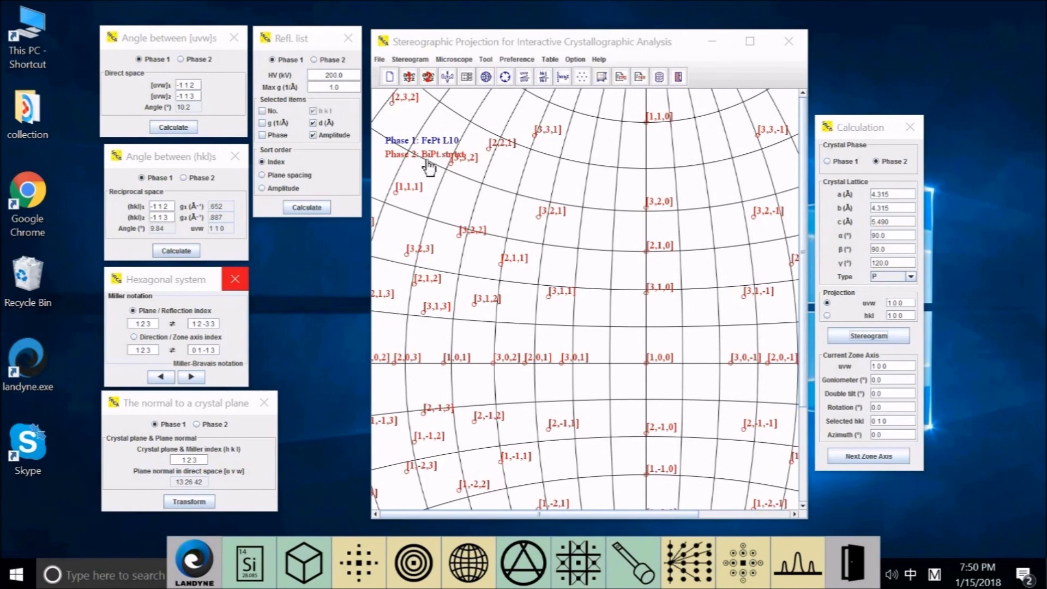
mouse_move(434, 167)
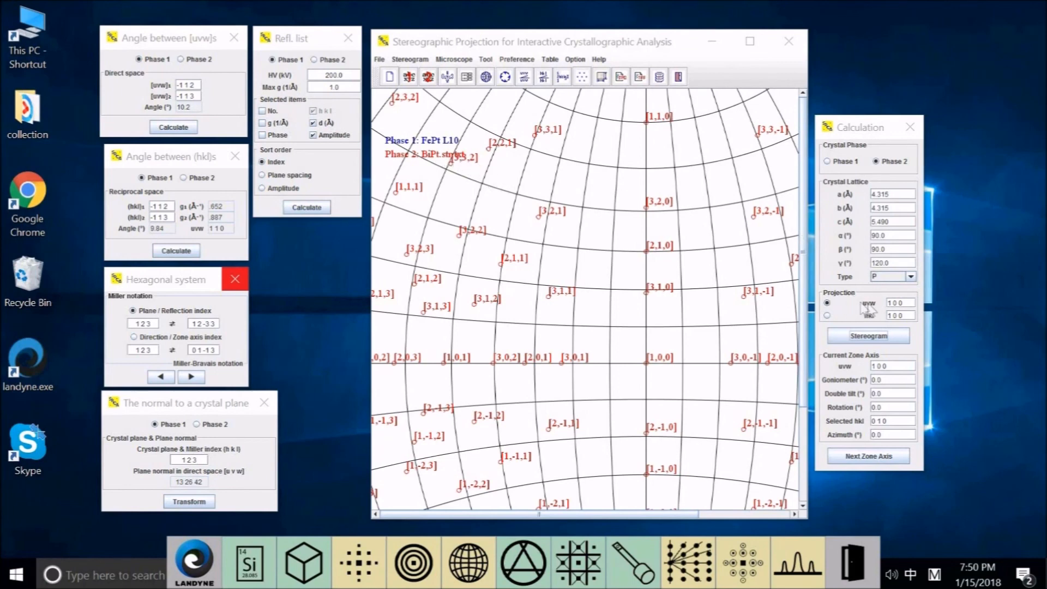
mouse_move(866, 309)
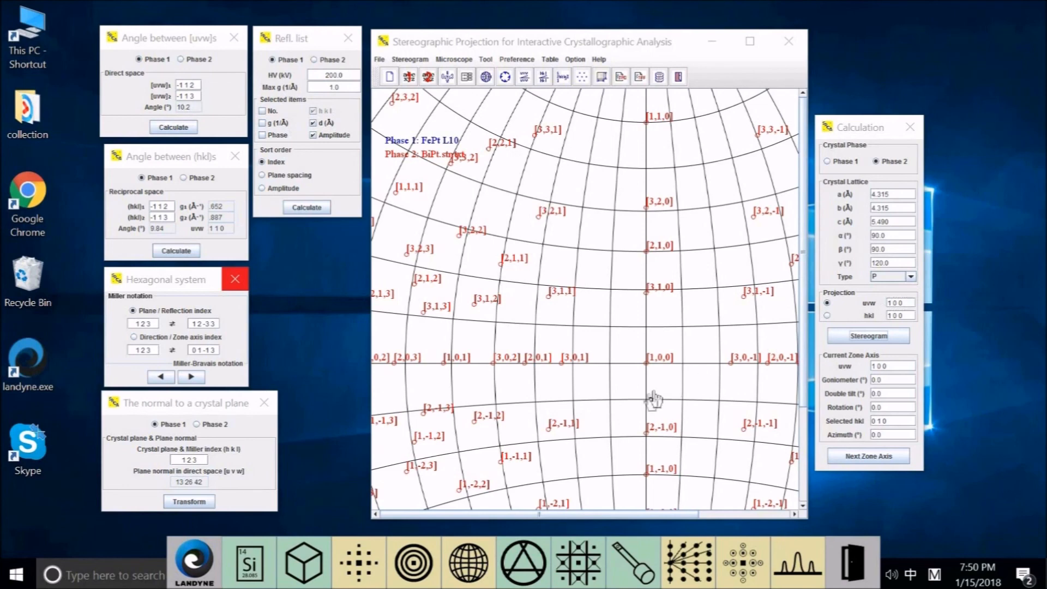
mouse_move(647, 374)
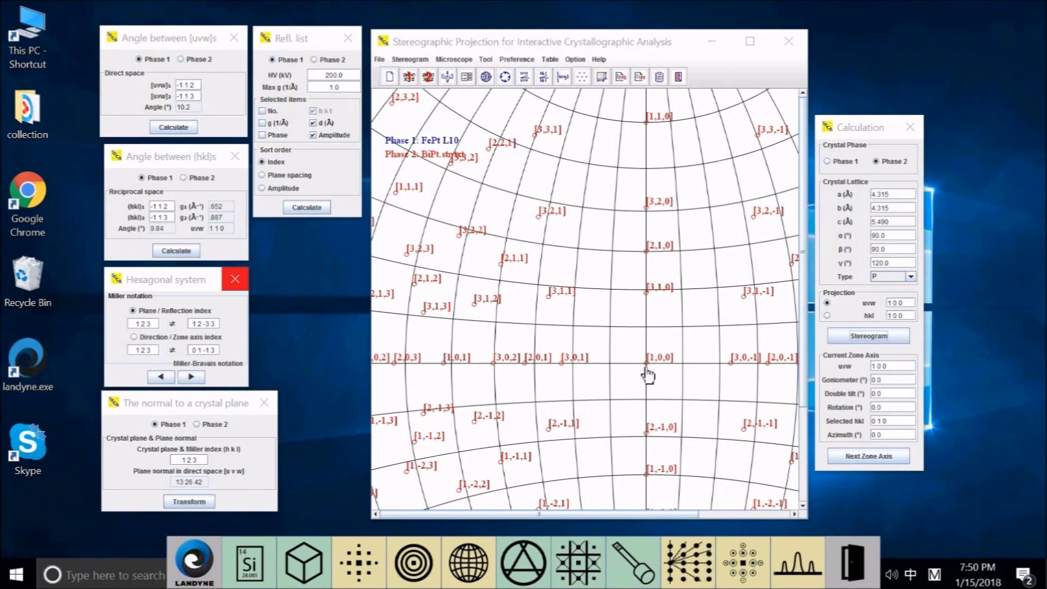
mouse_move(658, 297)
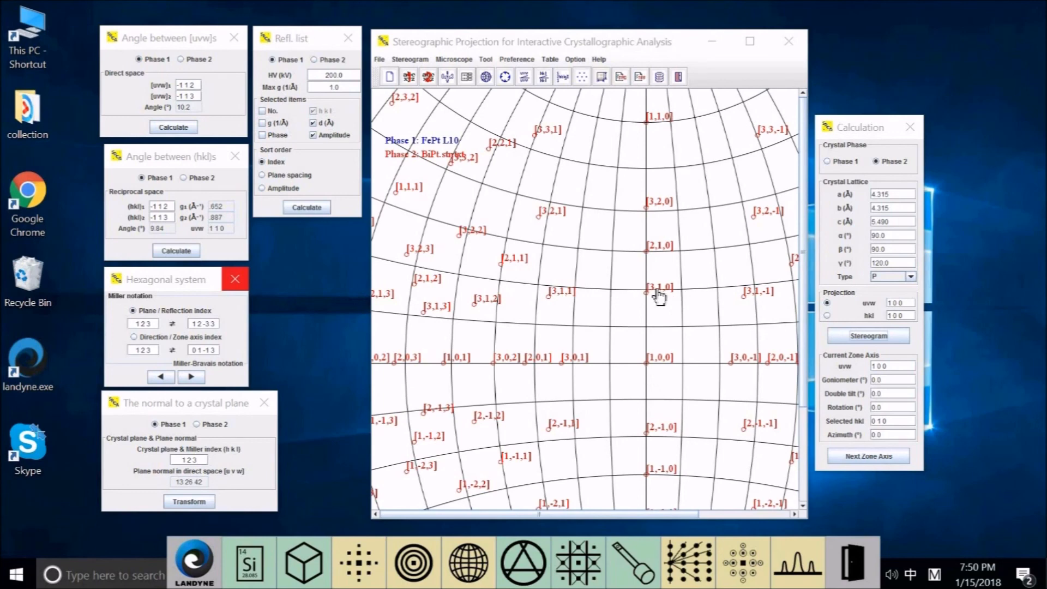
mouse_move(677, 297)
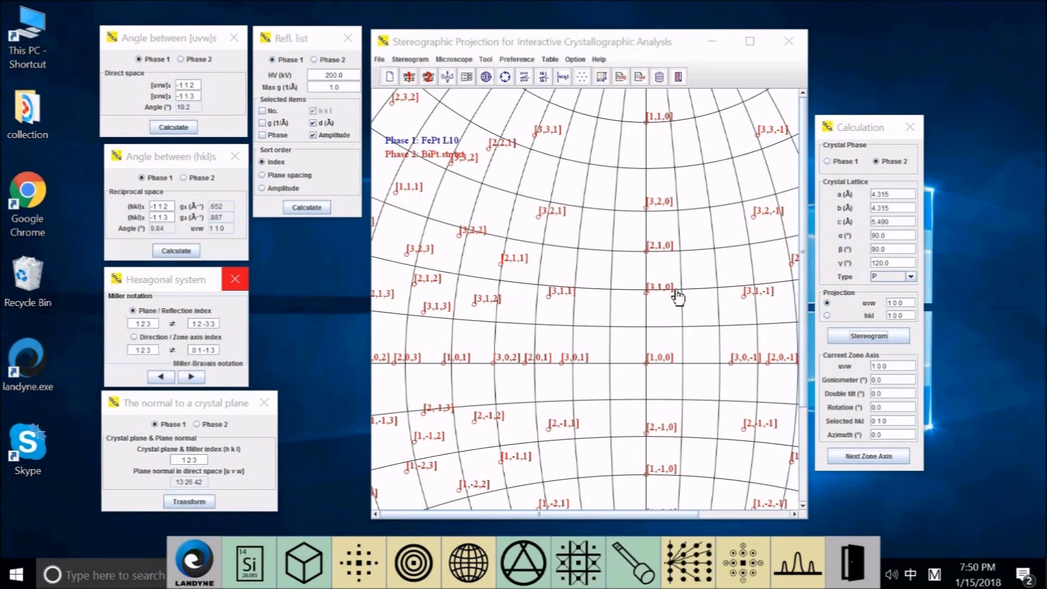
mouse_move(658, 301)
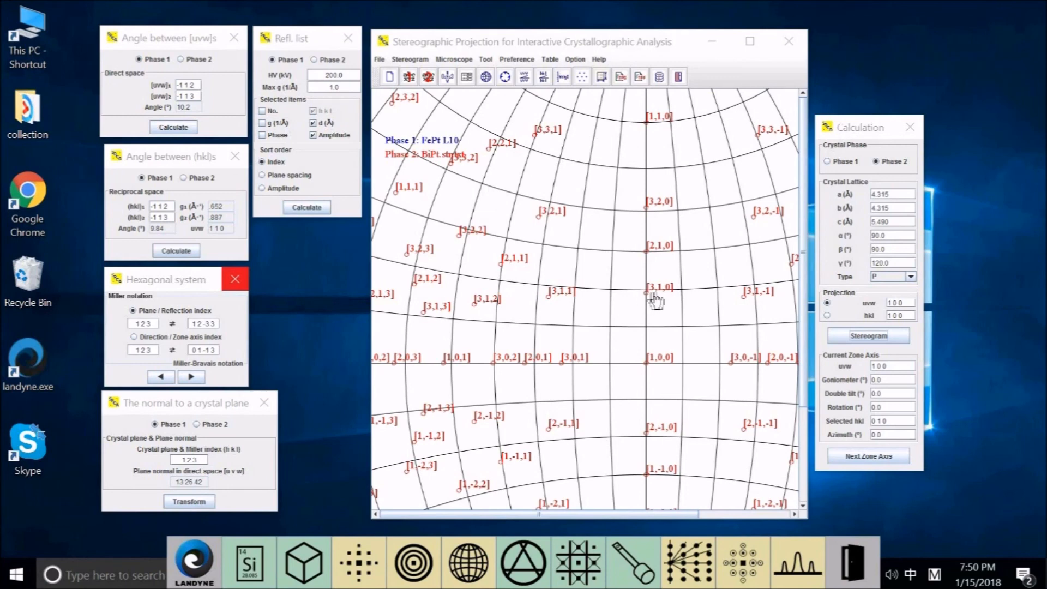
mouse_move(153, 374)
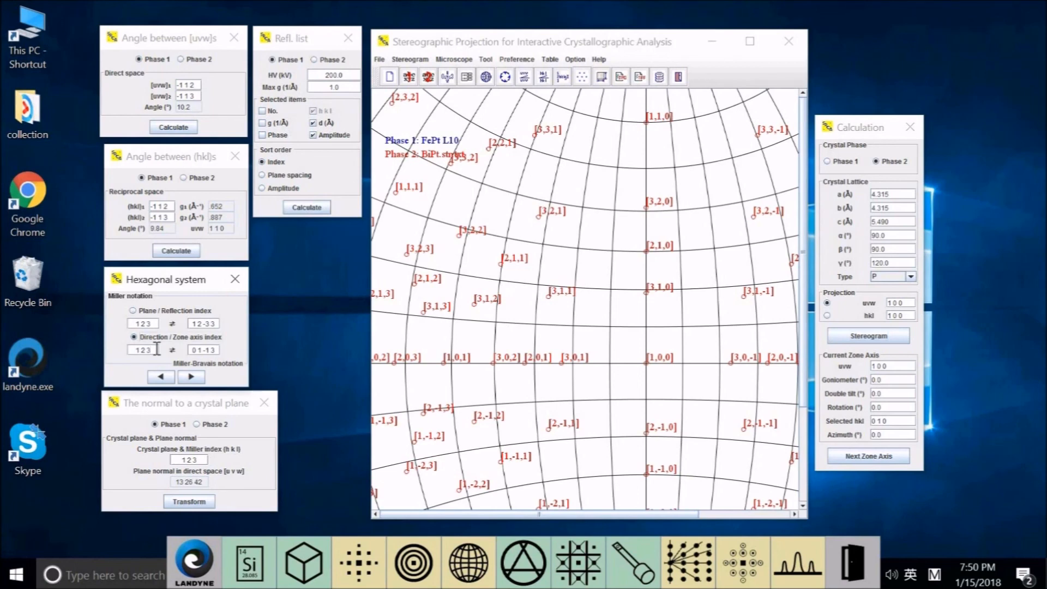
Step: Convert direction [3 1 0] to four-index [5 -1 -4 0] and clear the three-index field
click(142, 349)
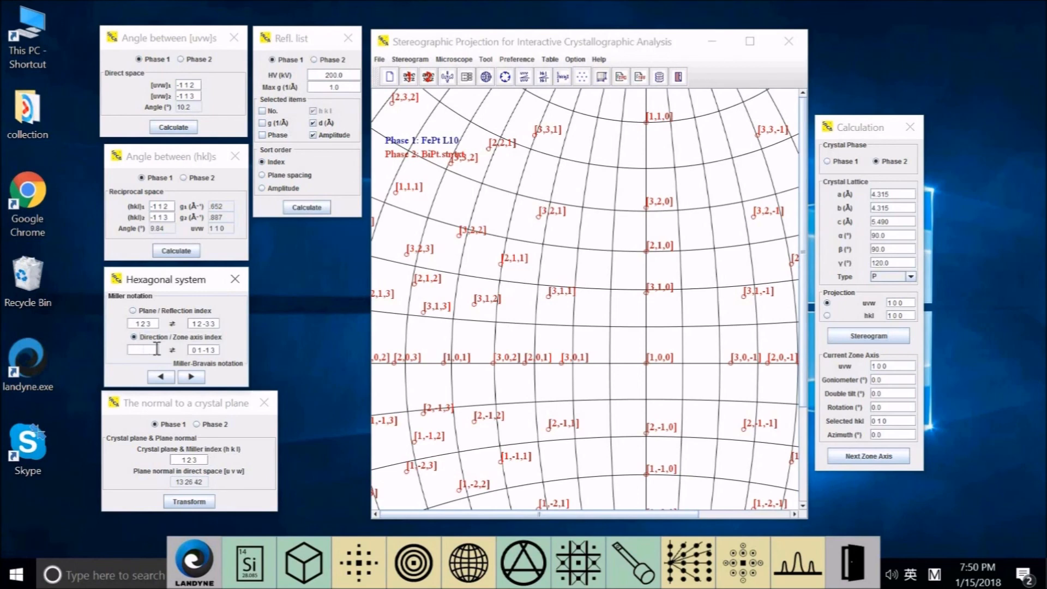
text(3 1 0)
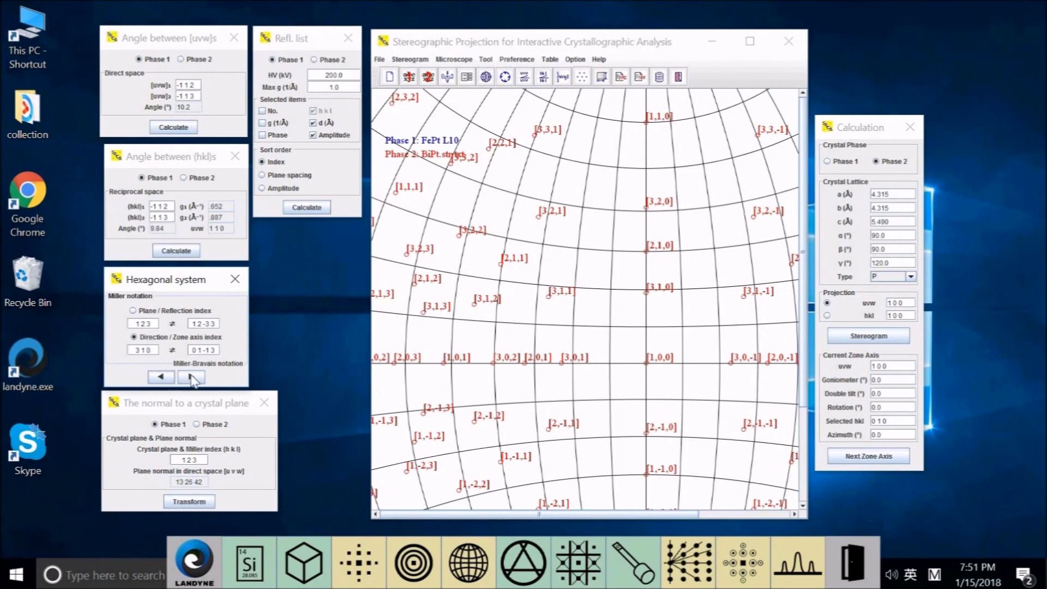
click(191, 376)
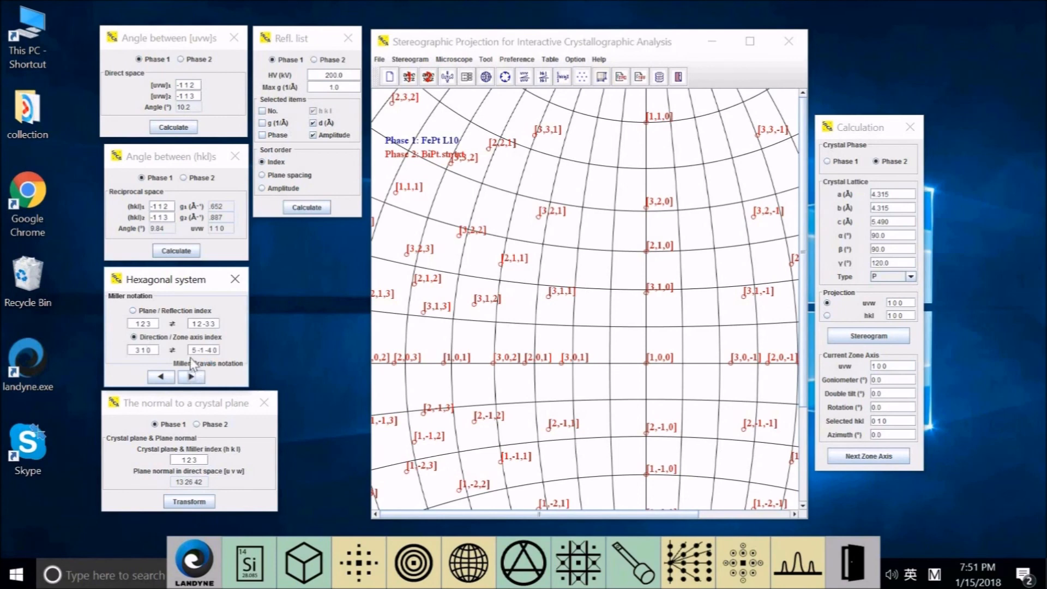
click(143, 350)
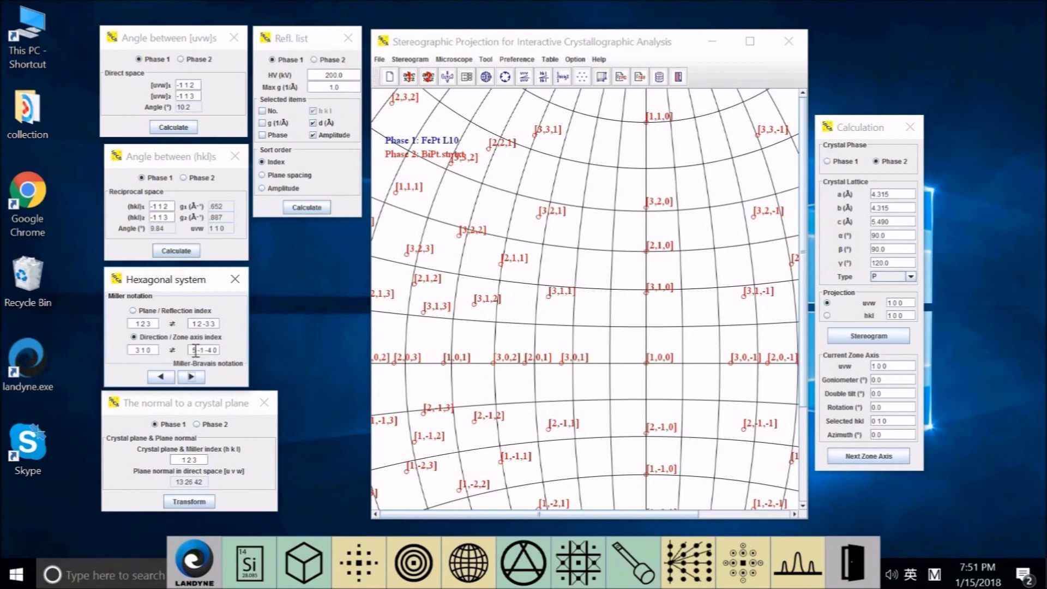
click(203, 350)
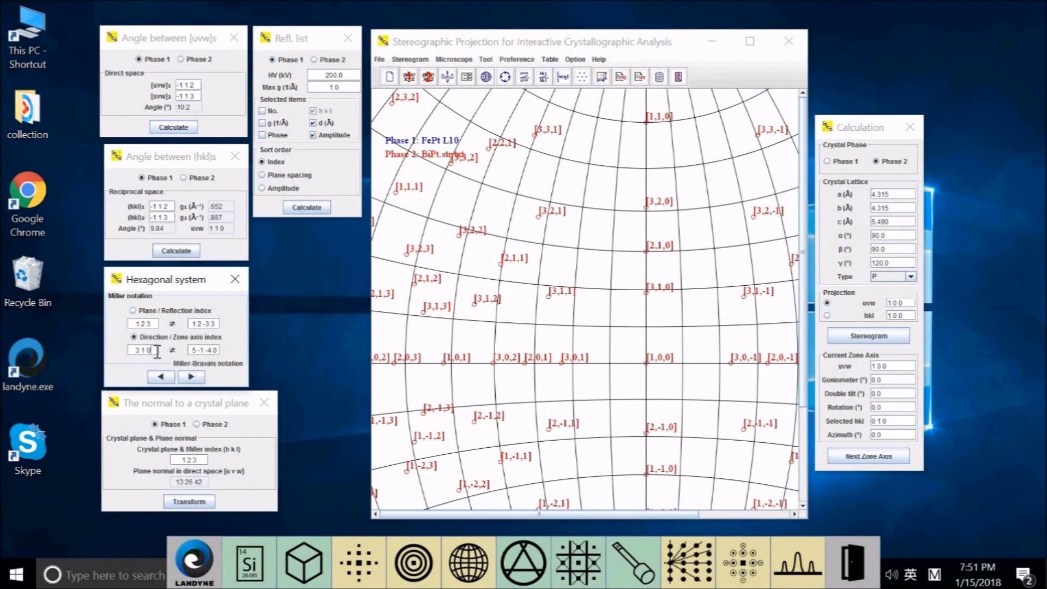
click(142, 350)
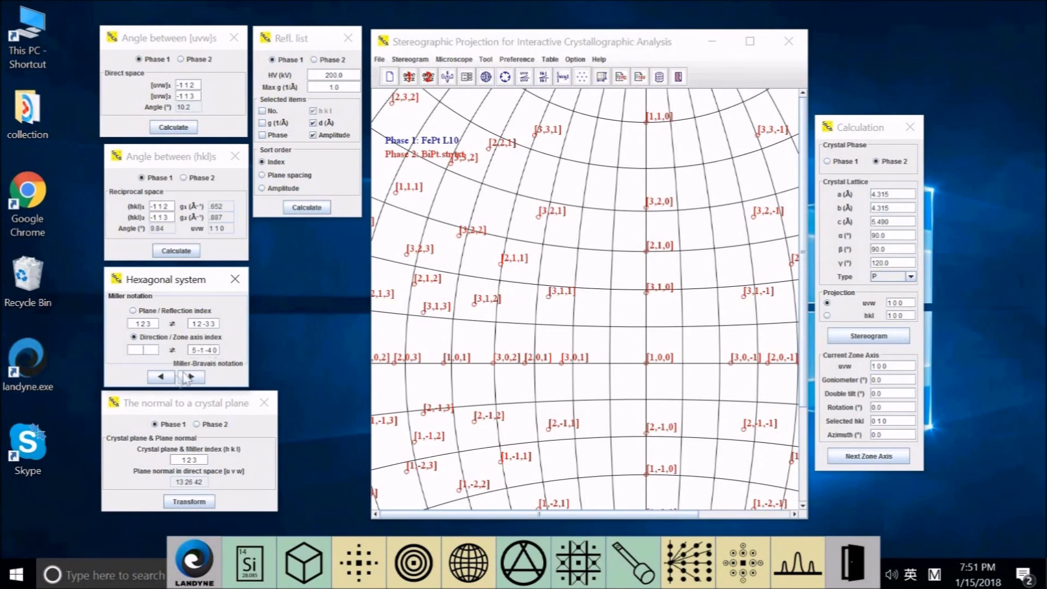
mouse_move(167, 376)
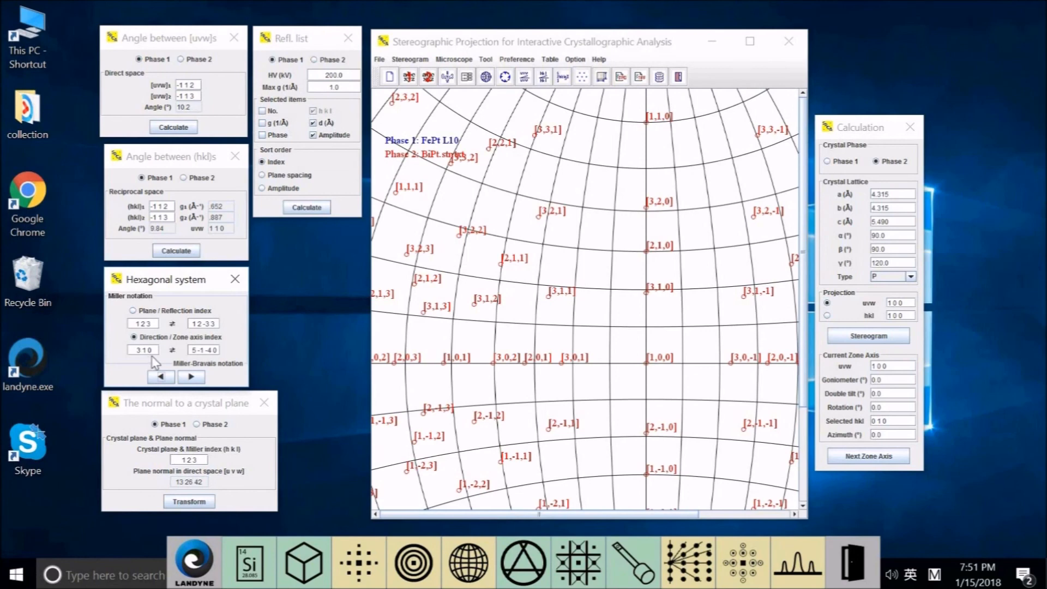
mouse_move(664, 387)
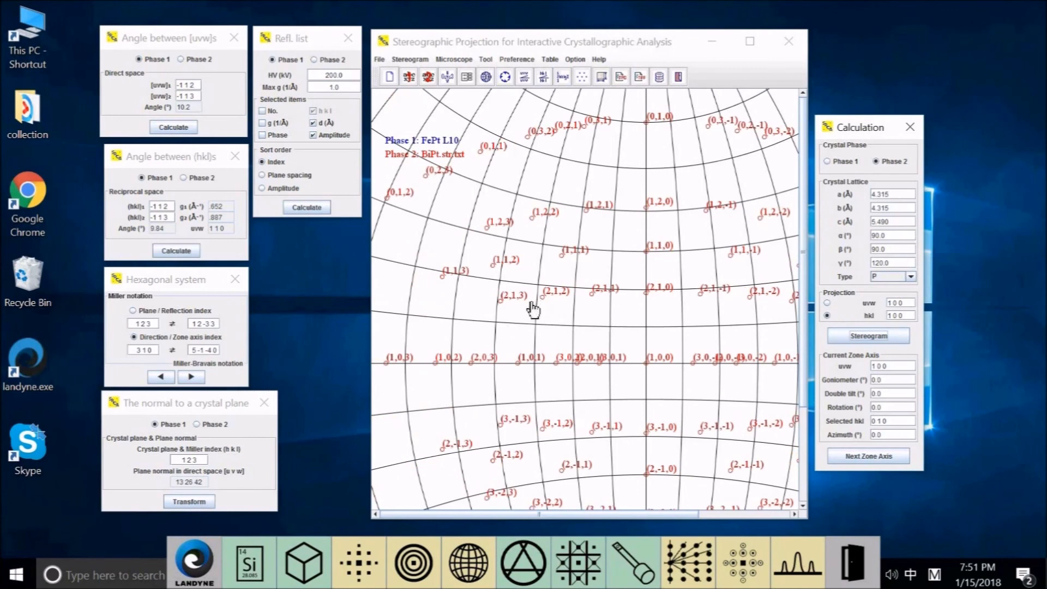
mouse_move(487, 234)
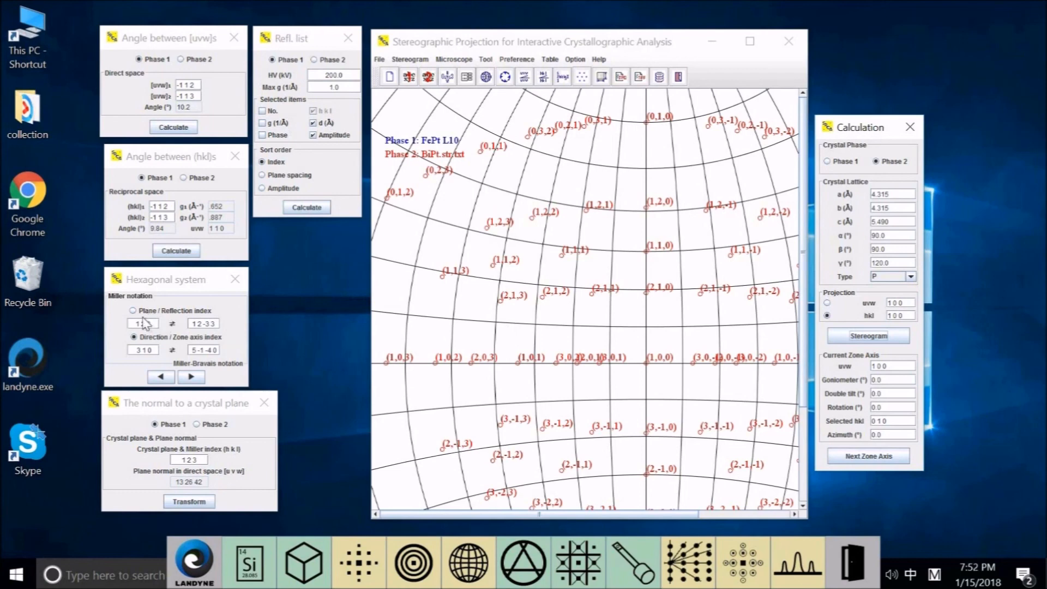
Step: Switch the hexagonal calculator to plane mode, pairing (1 2 3) with (1 2 -3 3)
click(132, 310)
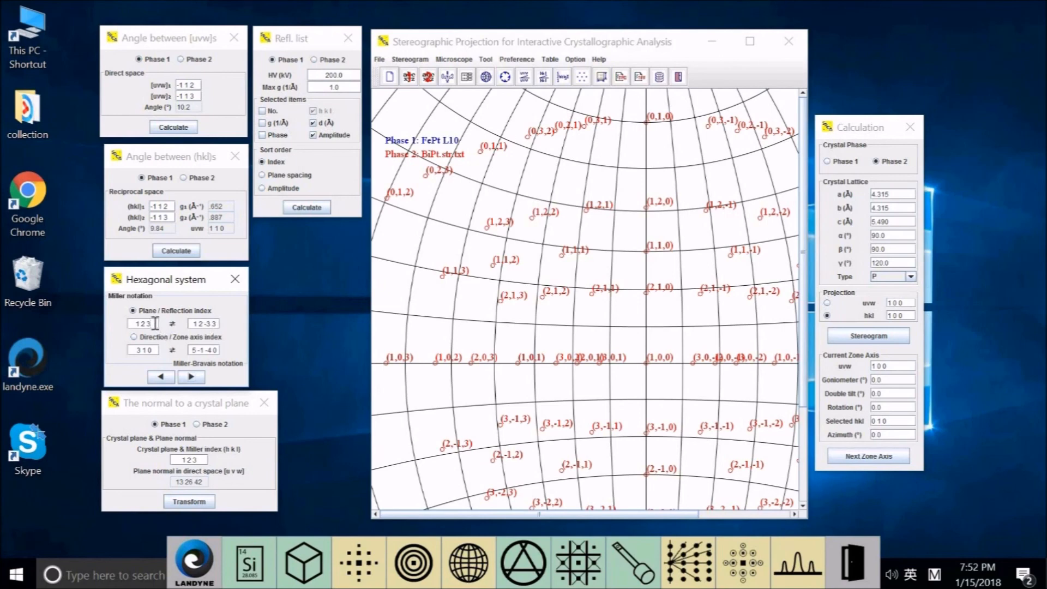
click(142, 323)
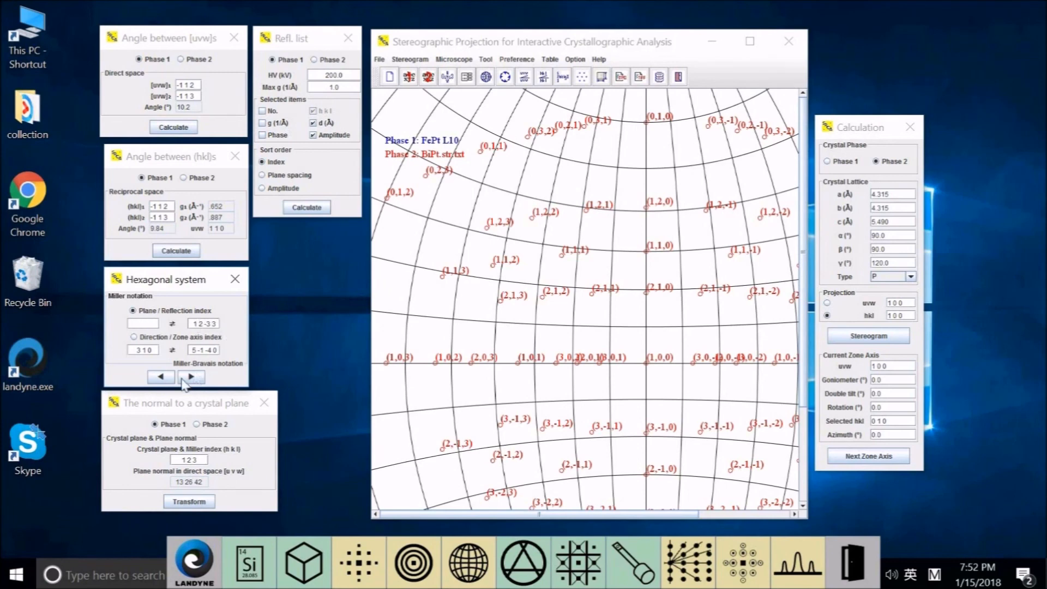
click(160, 376)
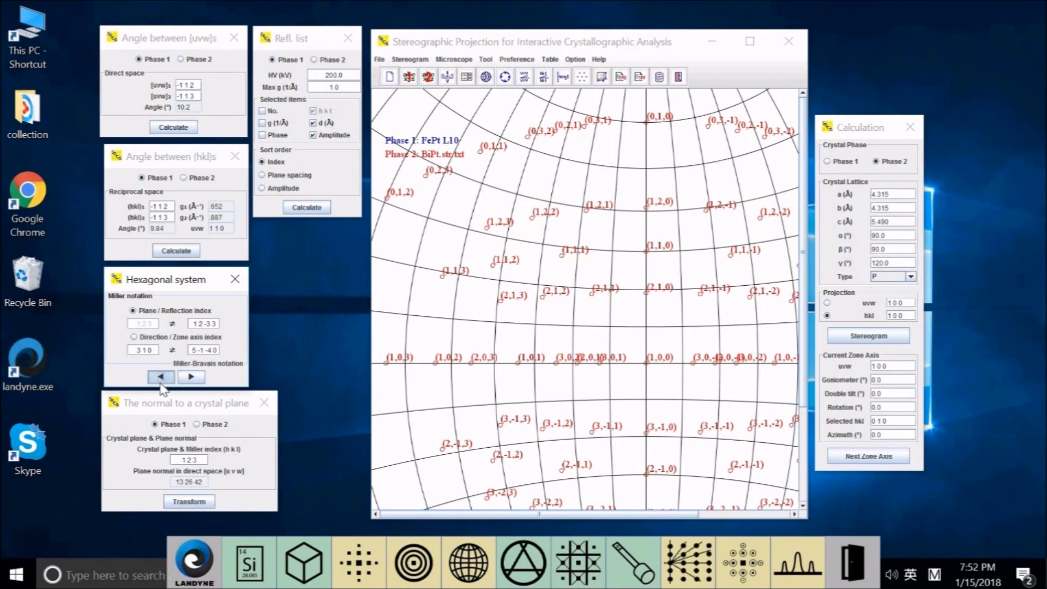
click(142, 324)
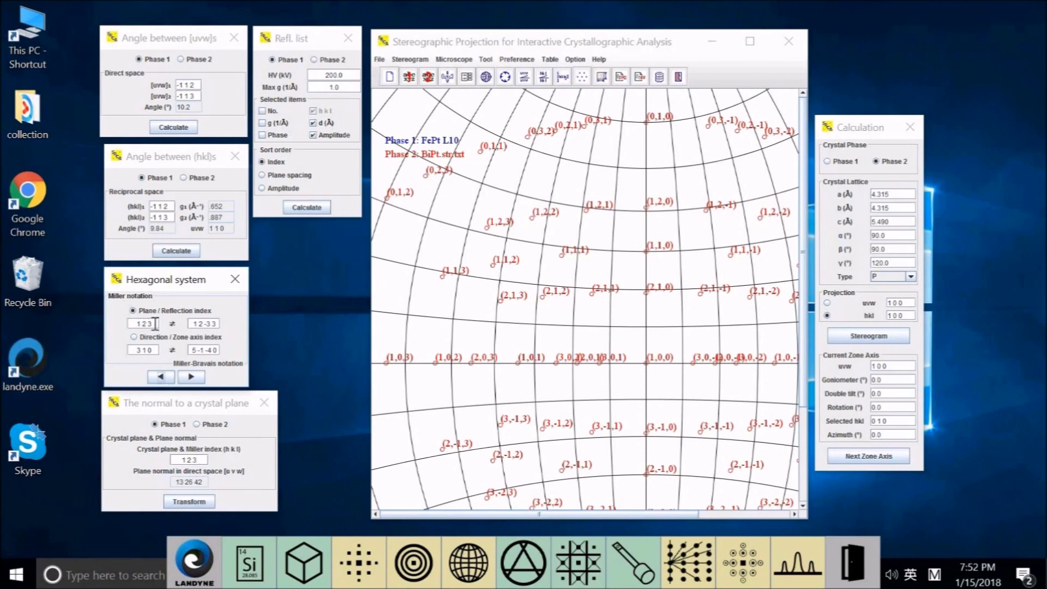
mouse_move(259, 72)
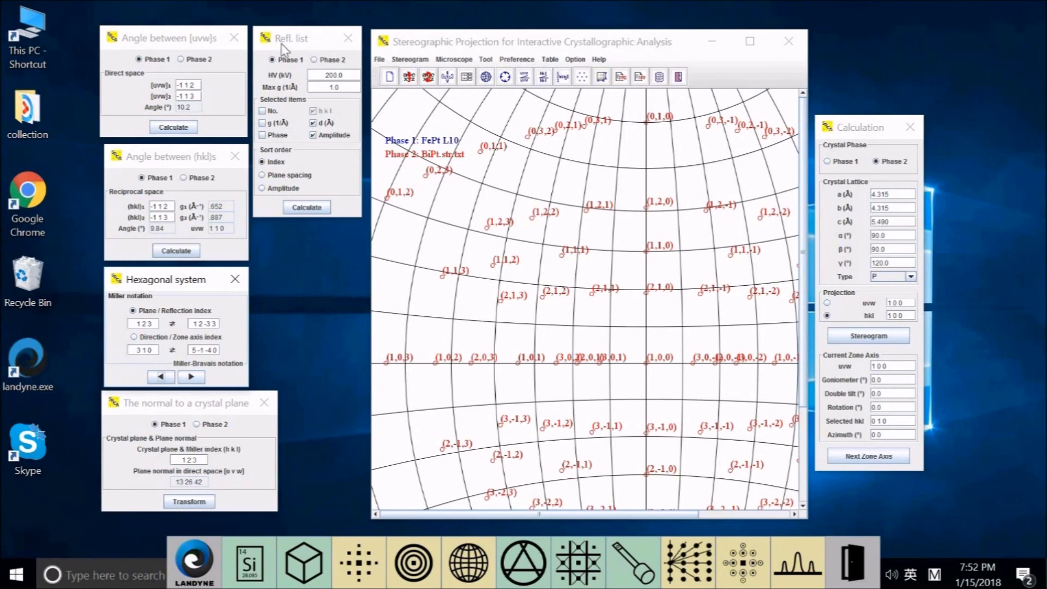
mouse_move(339, 169)
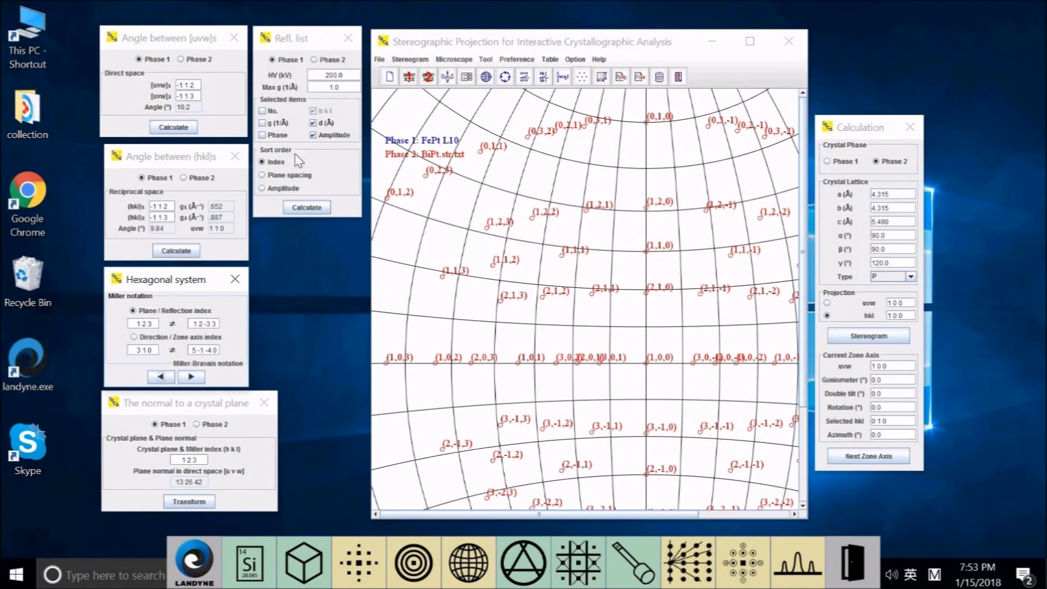
mouse_move(288, 172)
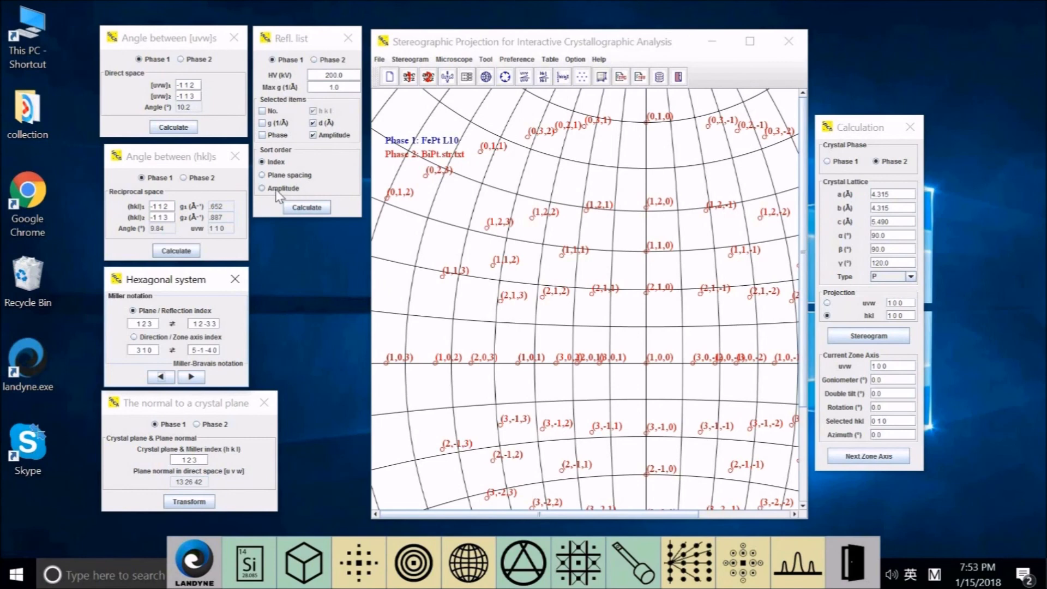
mouse_move(304, 203)
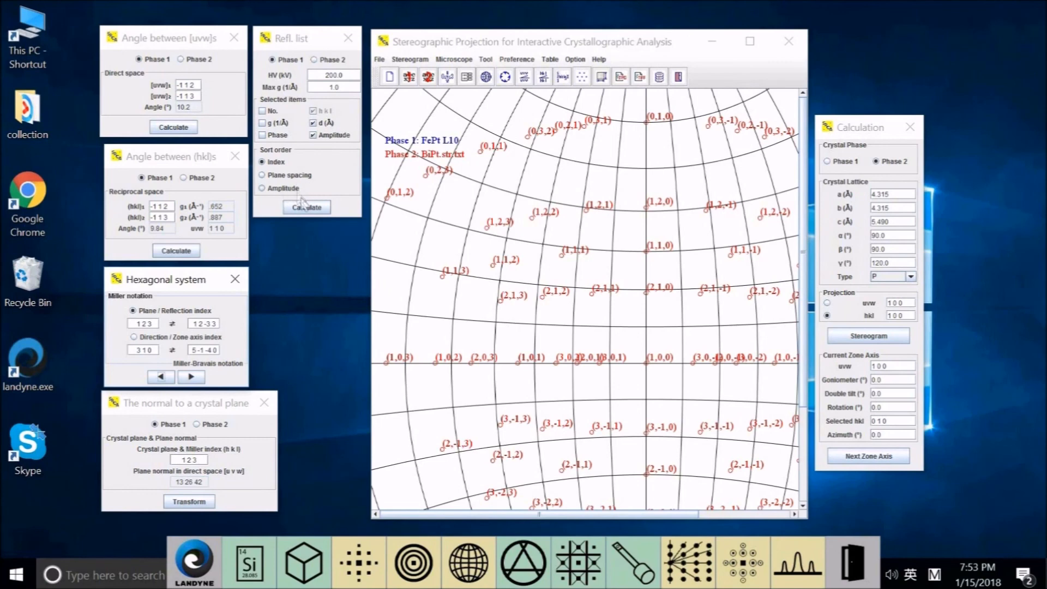
click(306, 207)
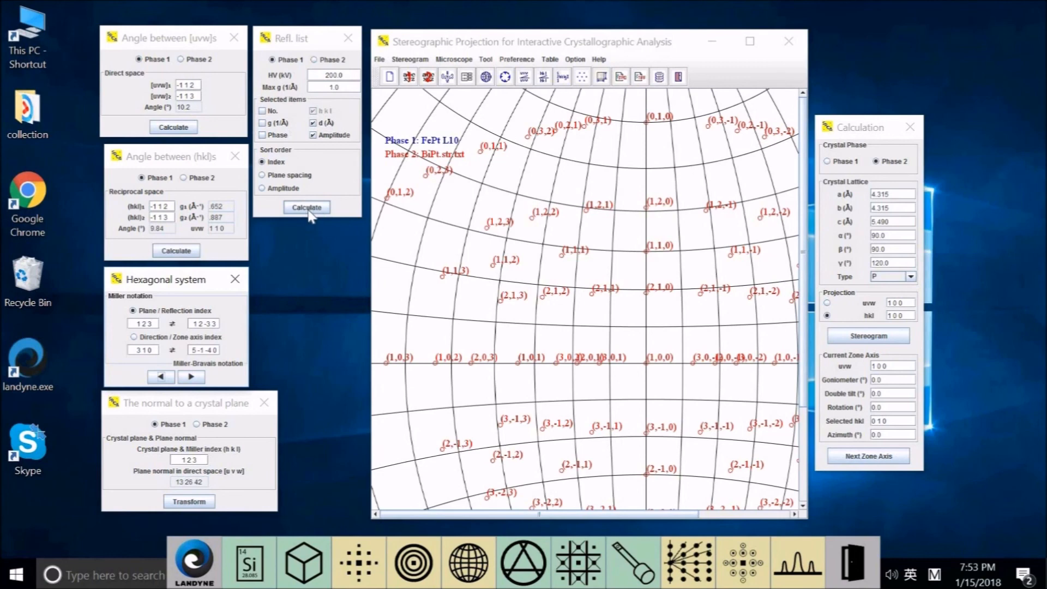
click(306, 207)
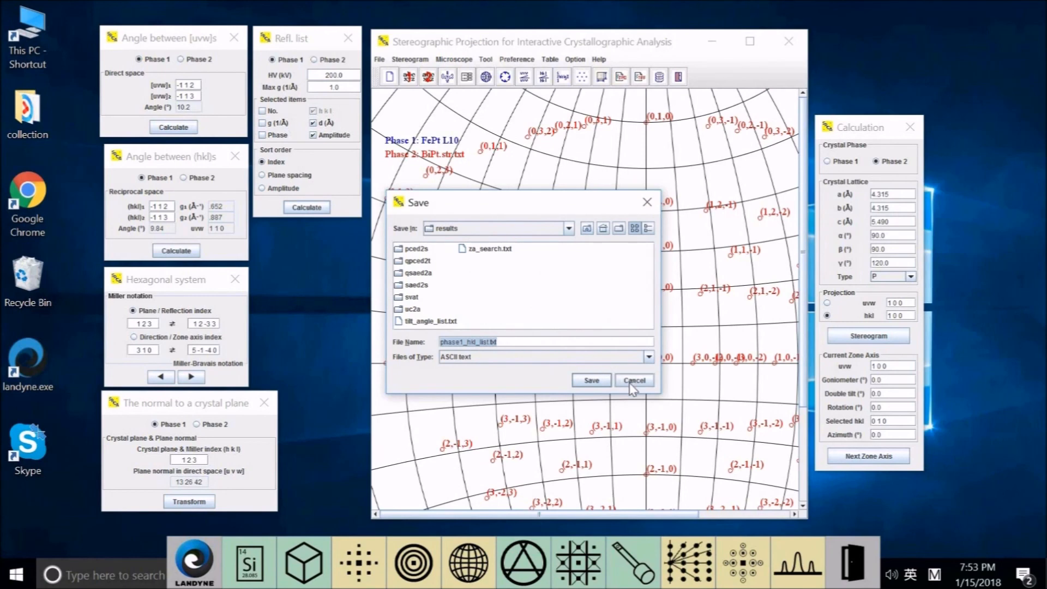
click(633, 380)
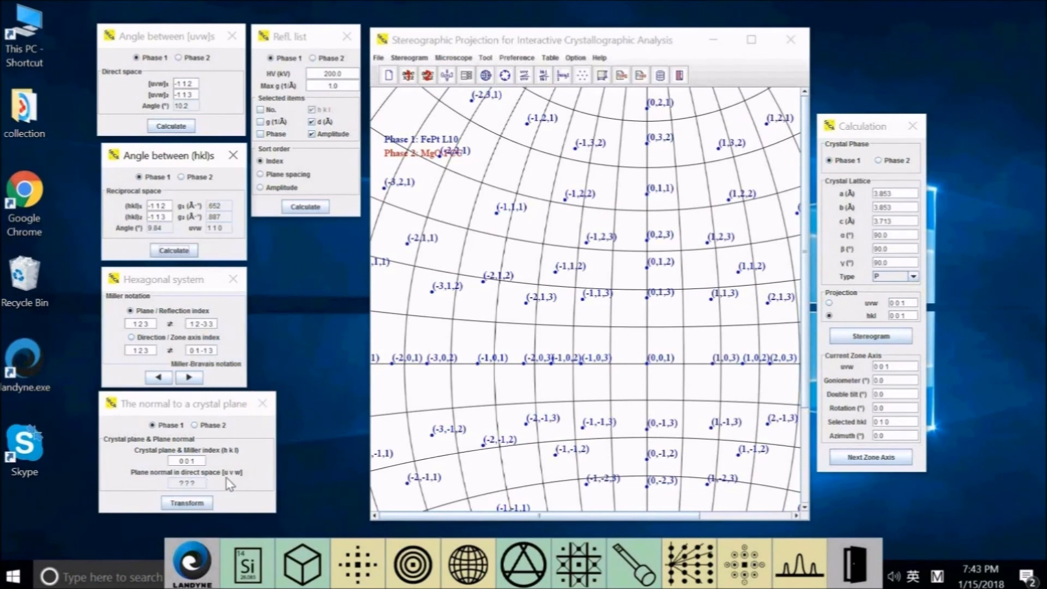
Step: Transform plane (0 0 1) of FePt into its direct-space normal [0 0 1]
click(187, 460)
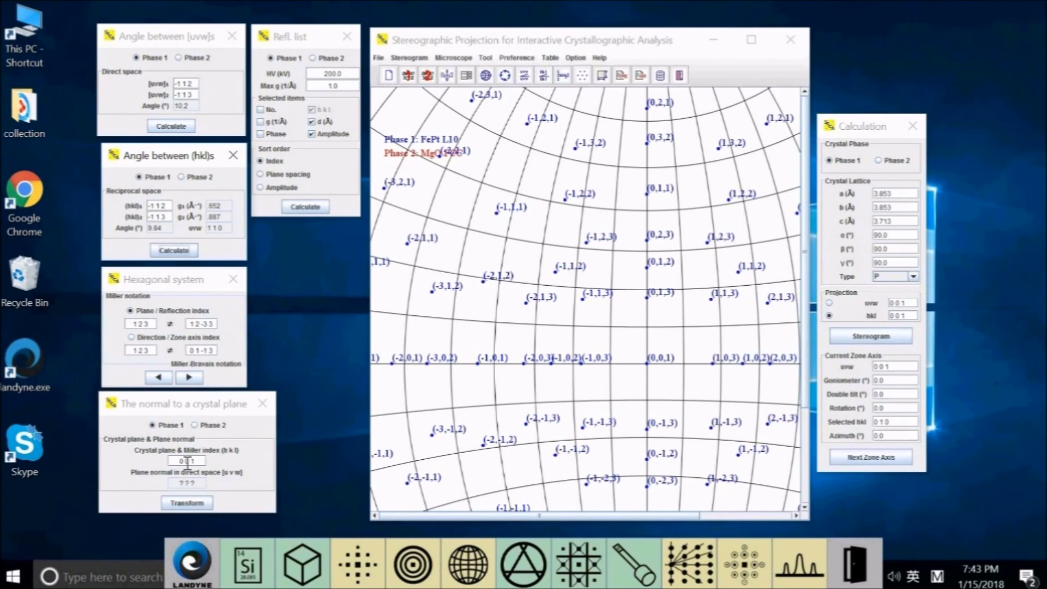
mouse_move(214, 463)
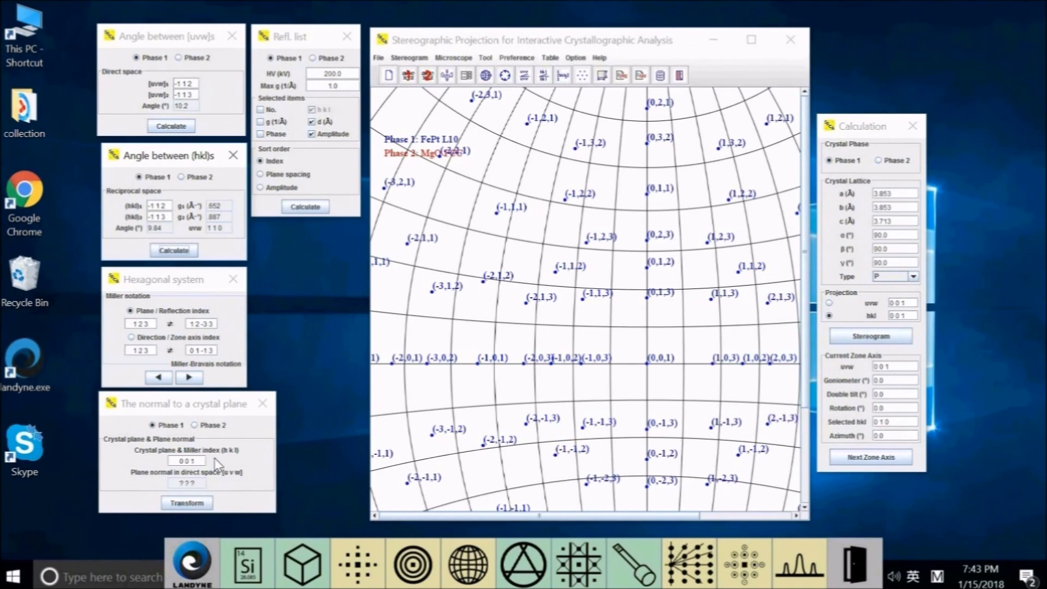
mouse_move(211, 482)
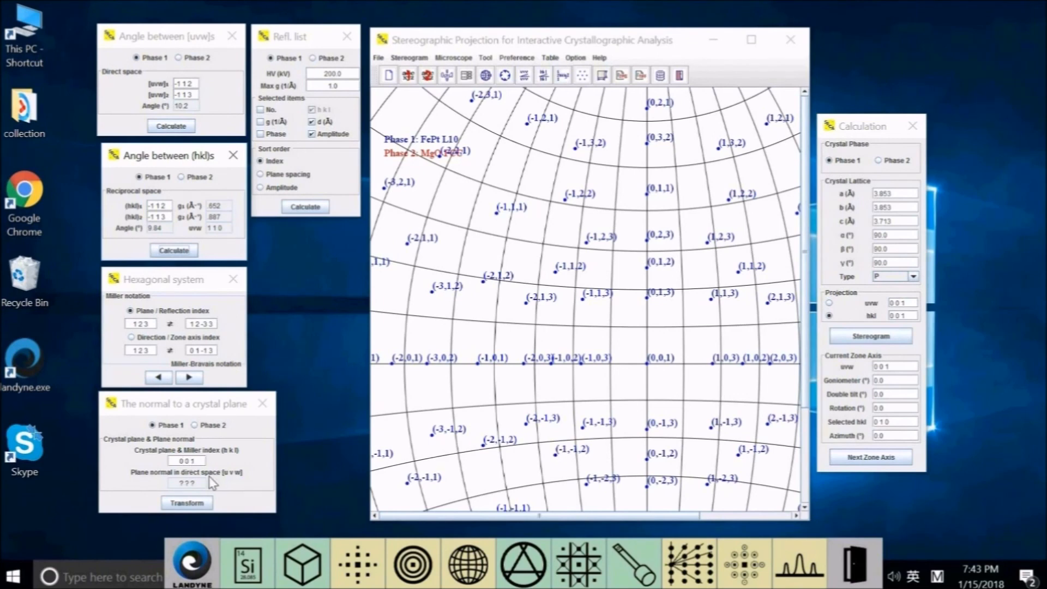
mouse_move(212, 487)
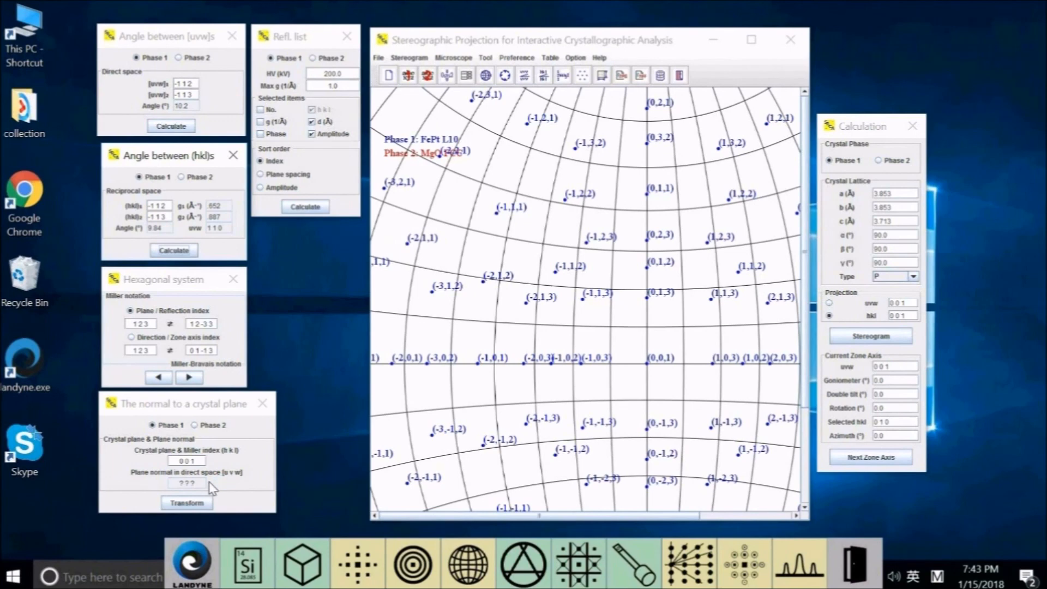
mouse_move(189, 485)
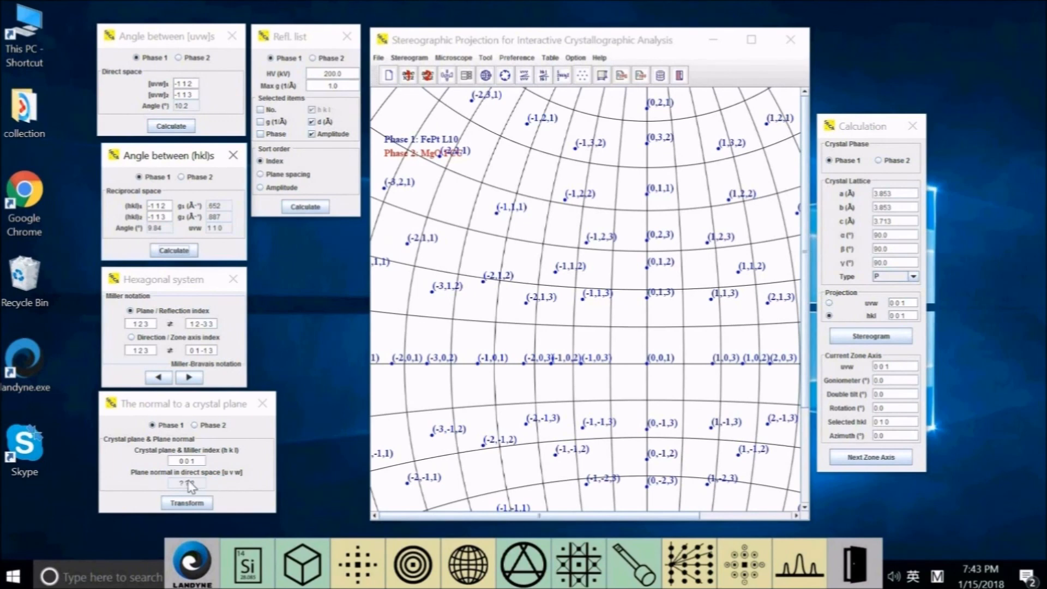
click(201, 461)
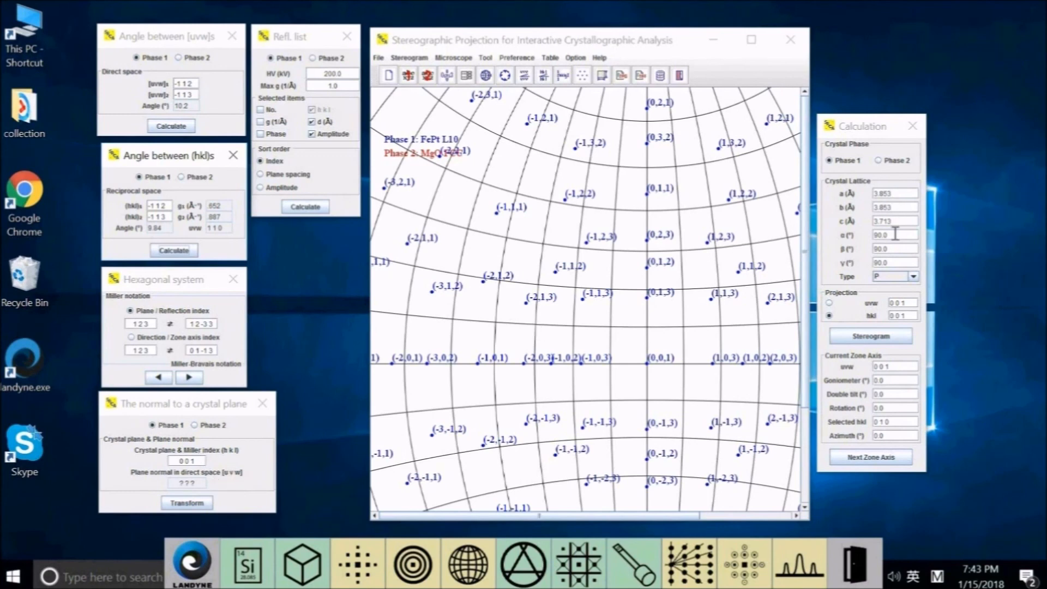
mouse_move(908, 234)
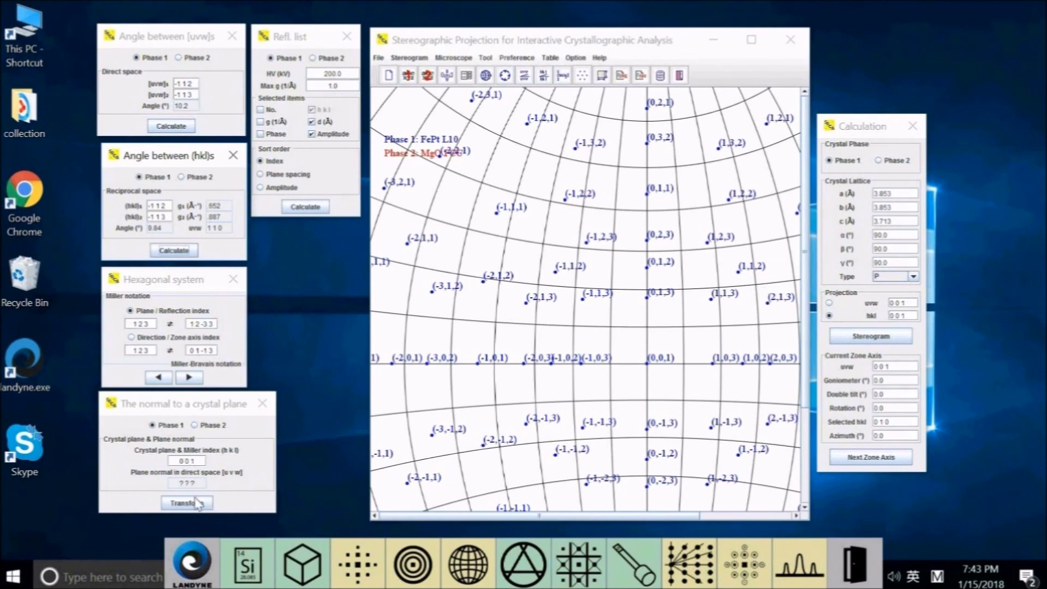
mouse_move(240, 462)
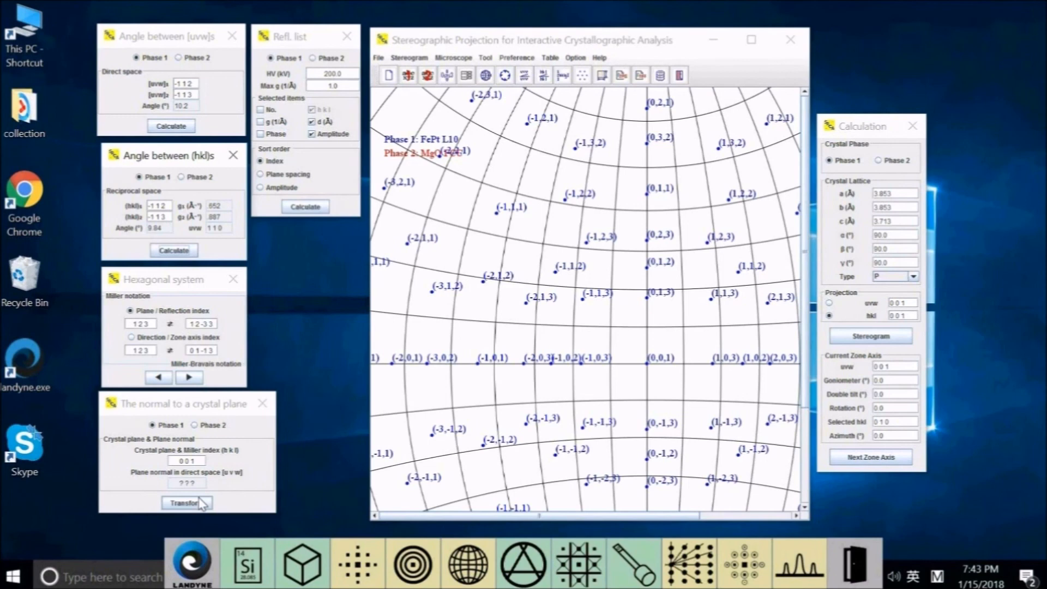
click(187, 502)
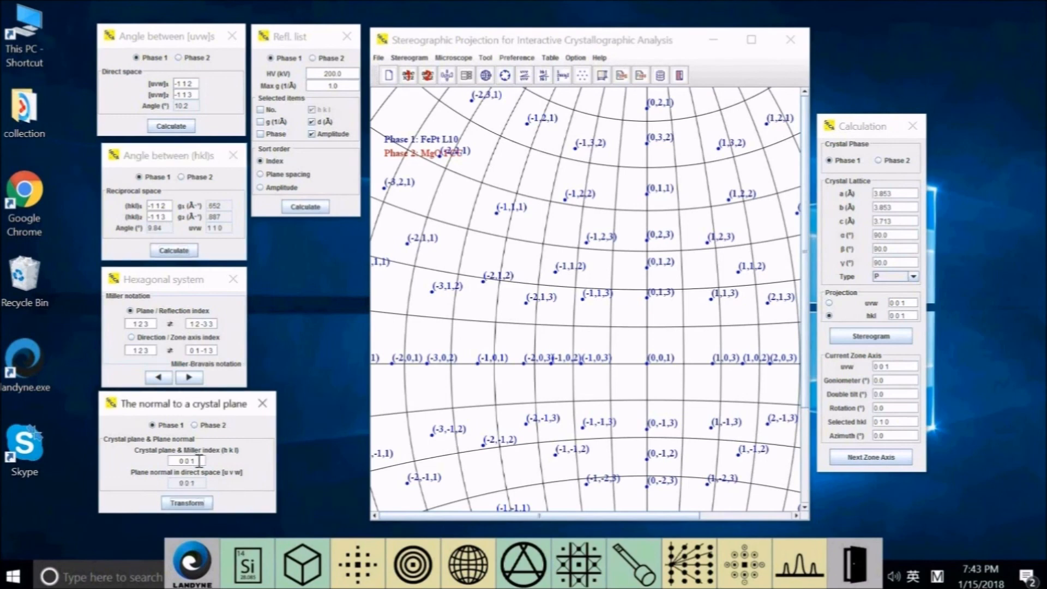
Step: Transform plane (1 1 1) into its direct-space normal [13 13 14]
click(194, 460)
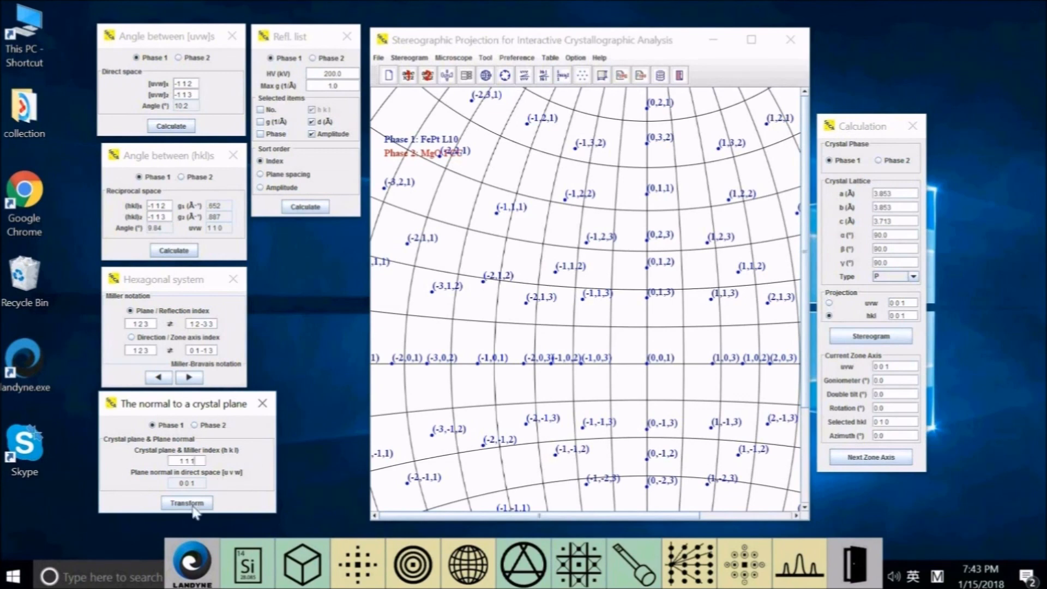
click(187, 502)
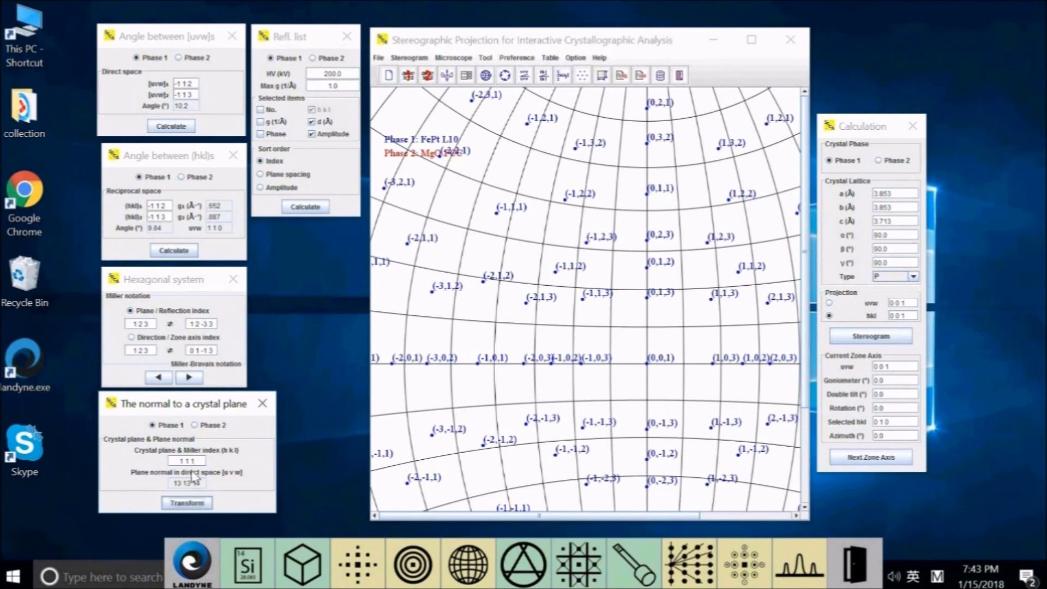
click(186, 502)
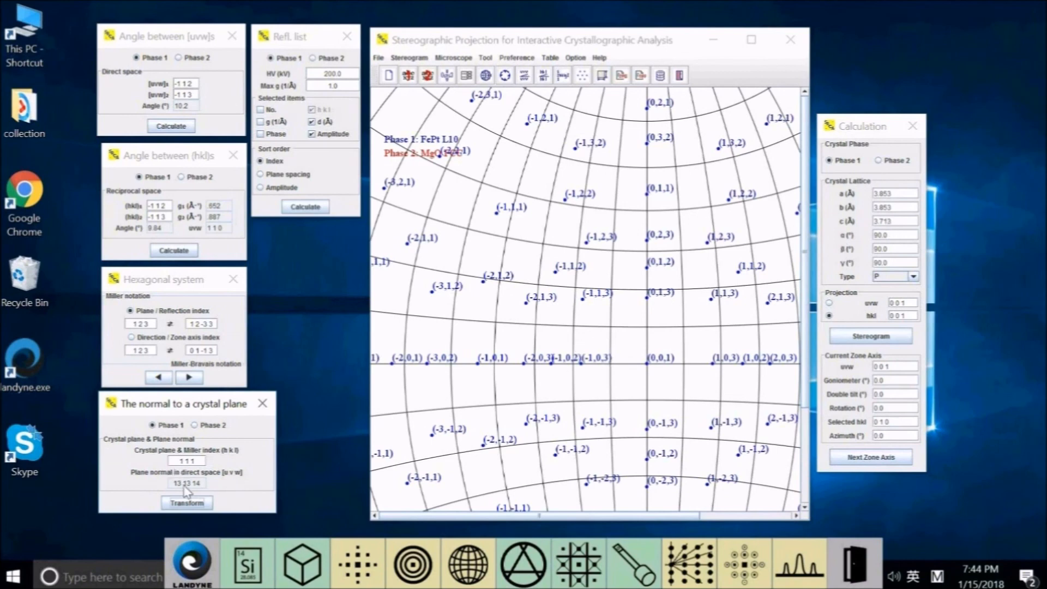
mouse_move(184, 492)
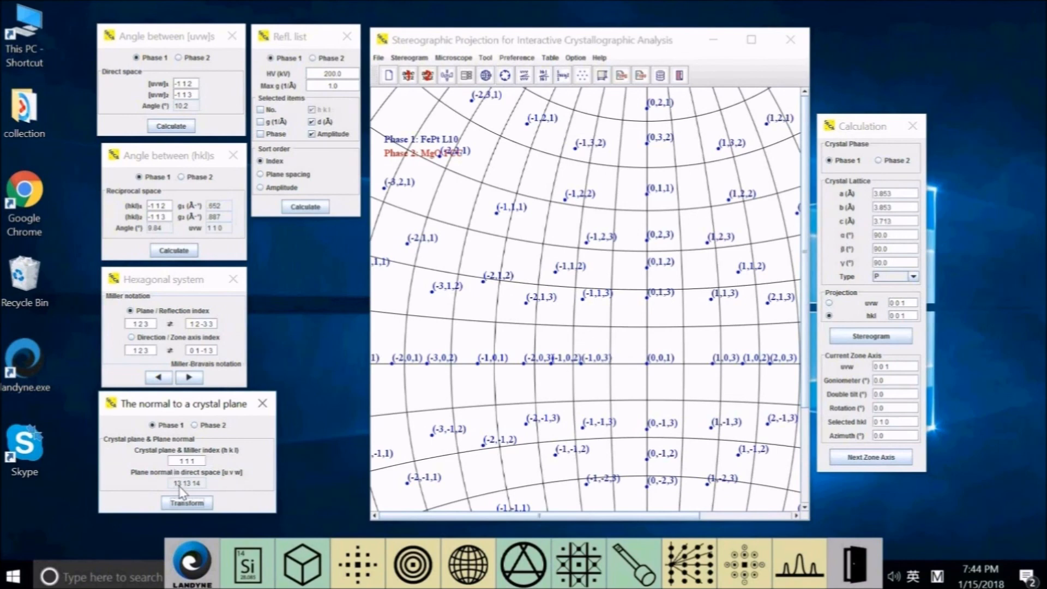
mouse_move(190, 494)
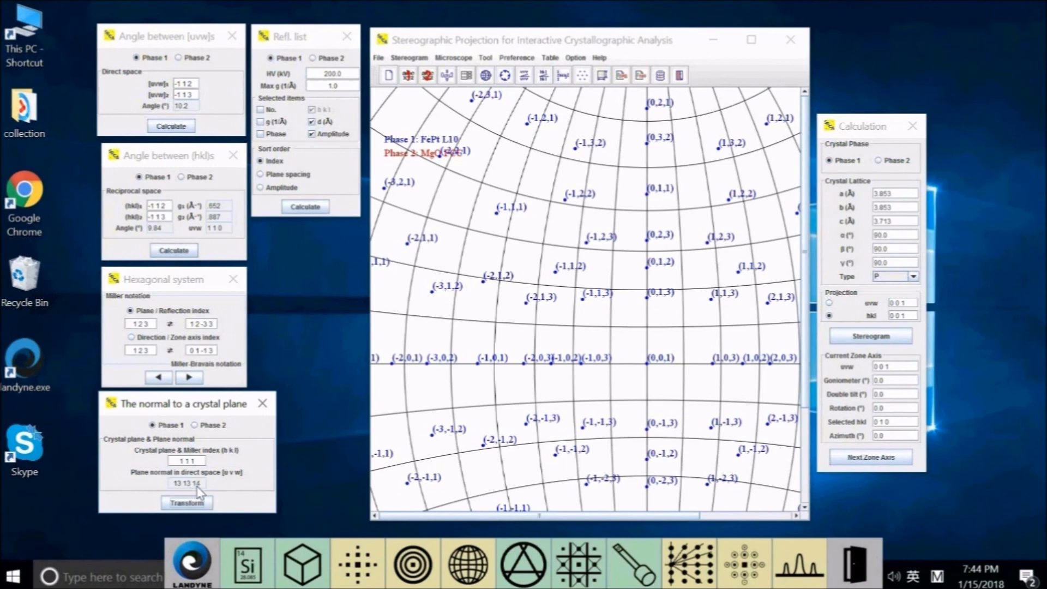
mouse_move(186, 495)
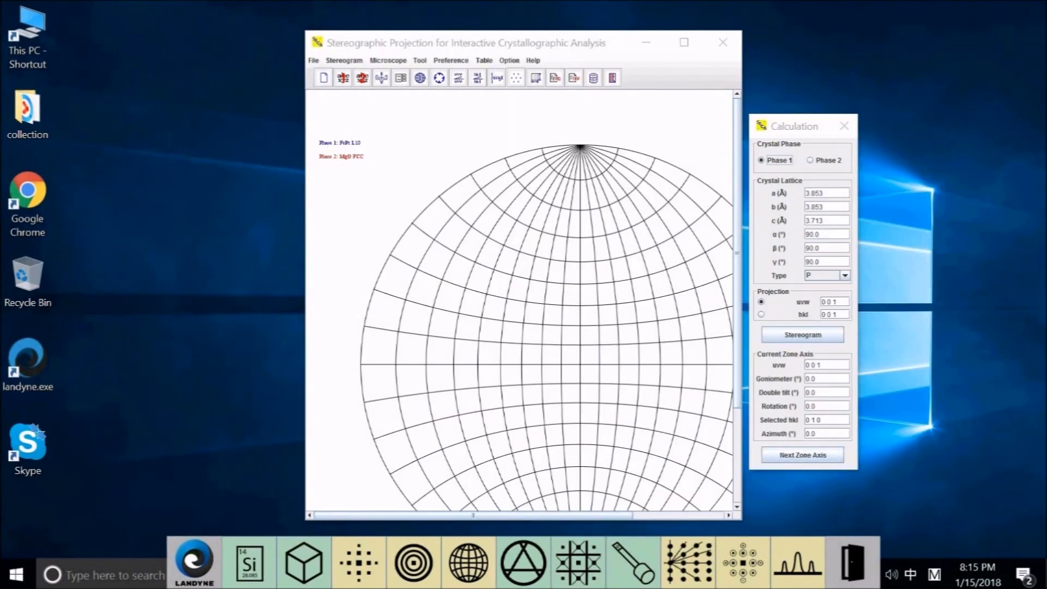
mouse_move(174, 457)
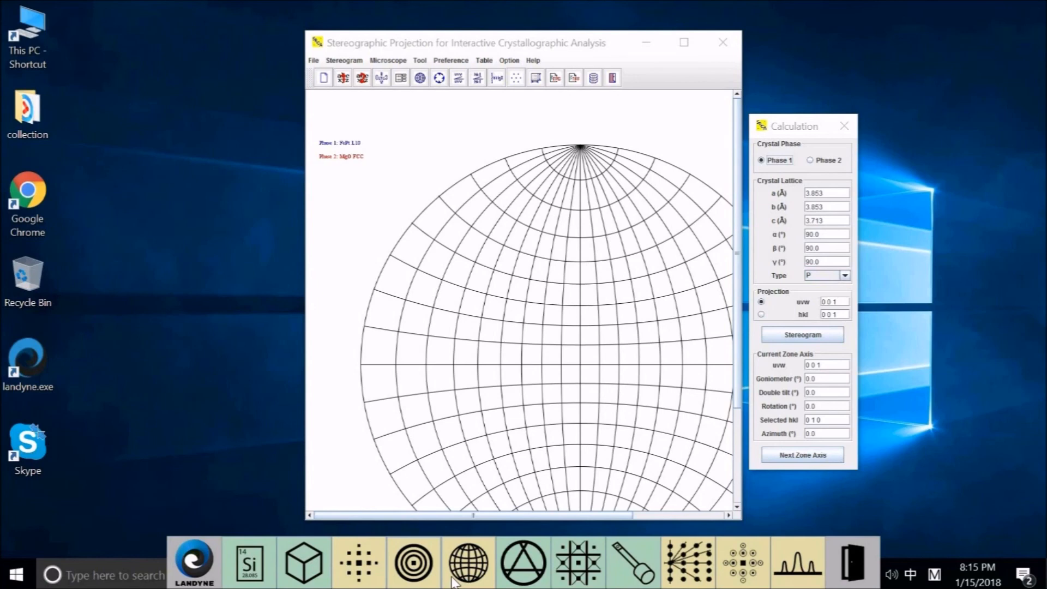
mouse_move(467, 561)
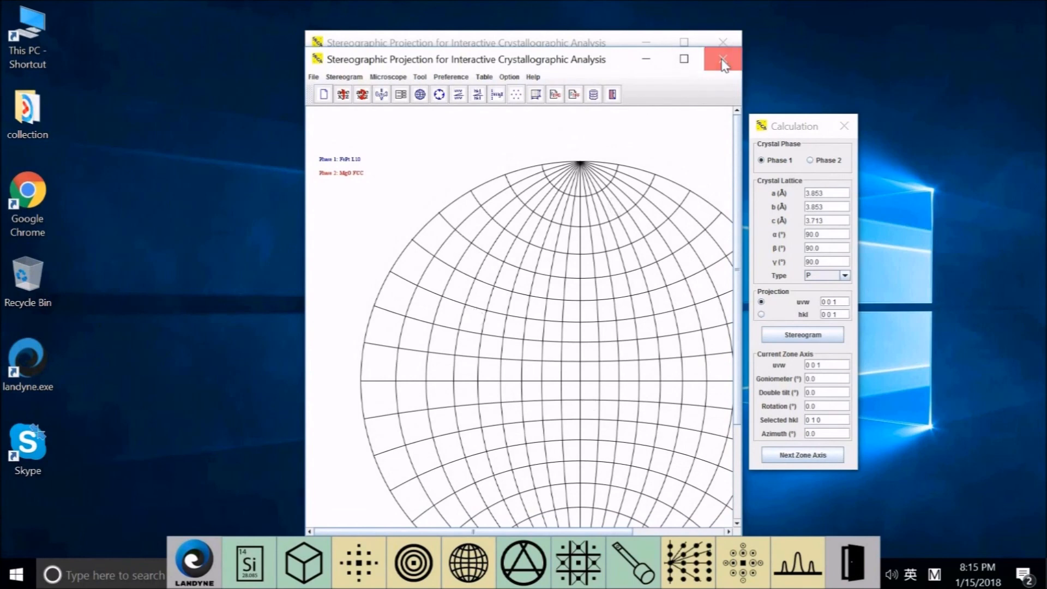
click(722, 59)
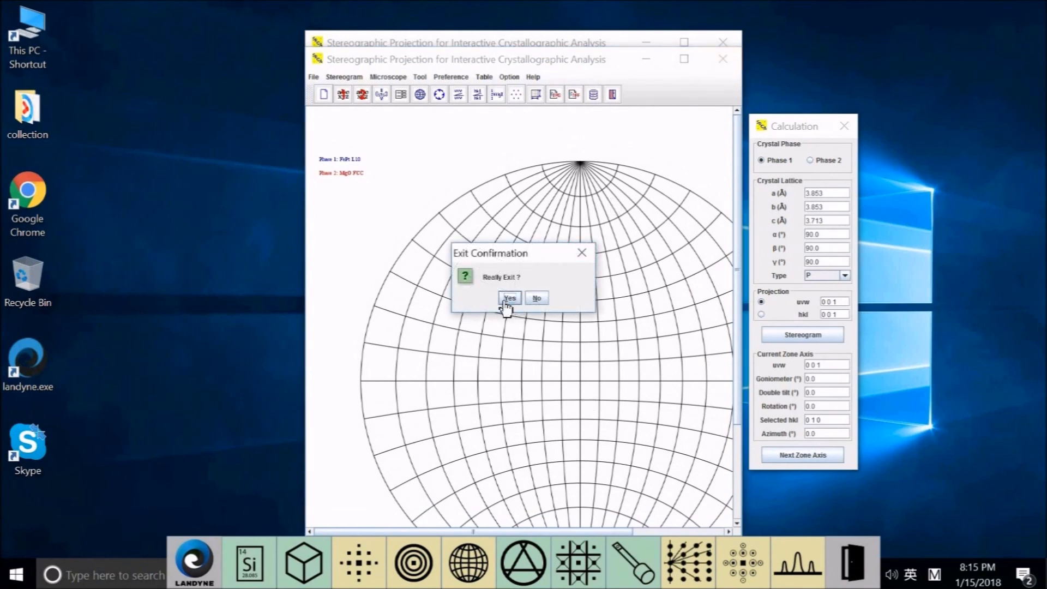
click(536, 298)
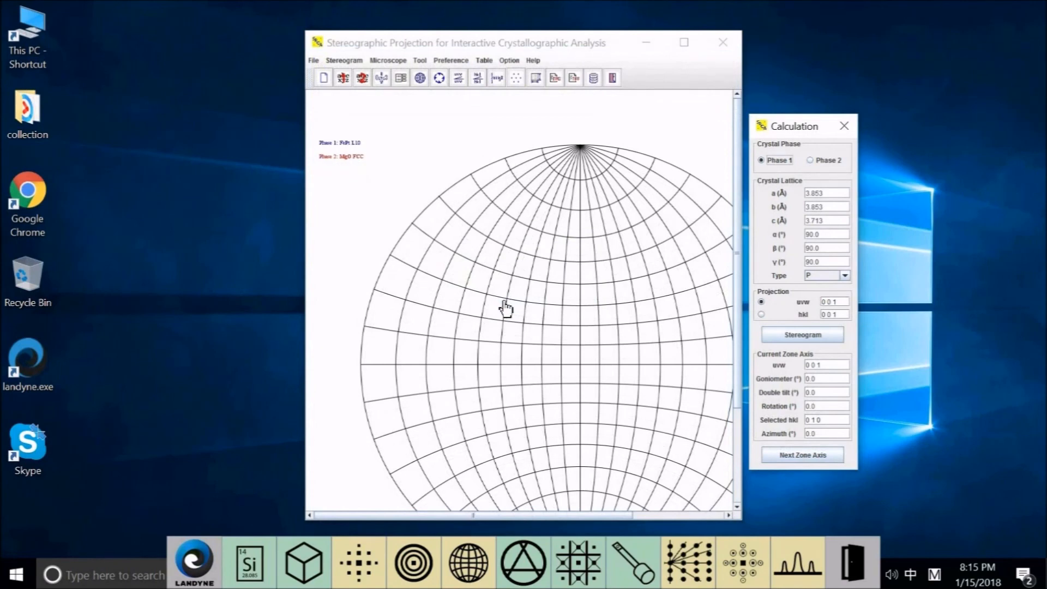